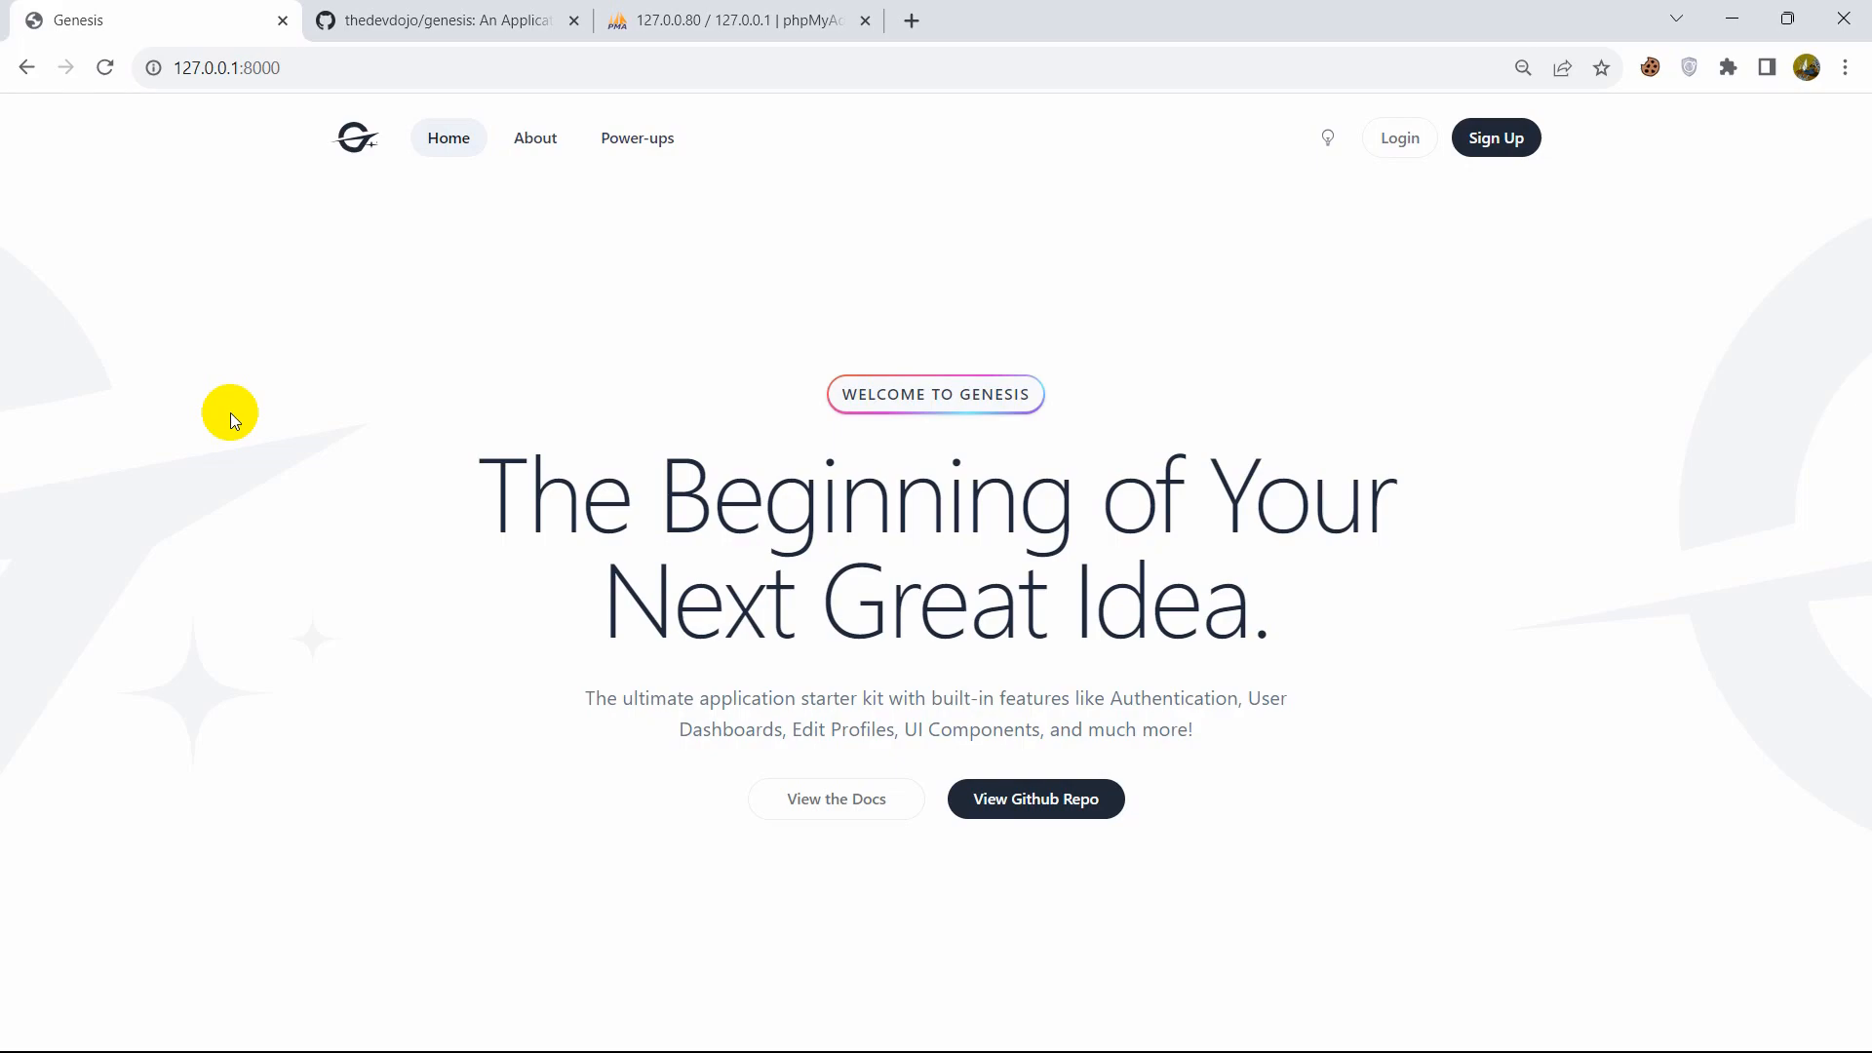
{"action": "mouse_move", "coordinate": [698, 208]}
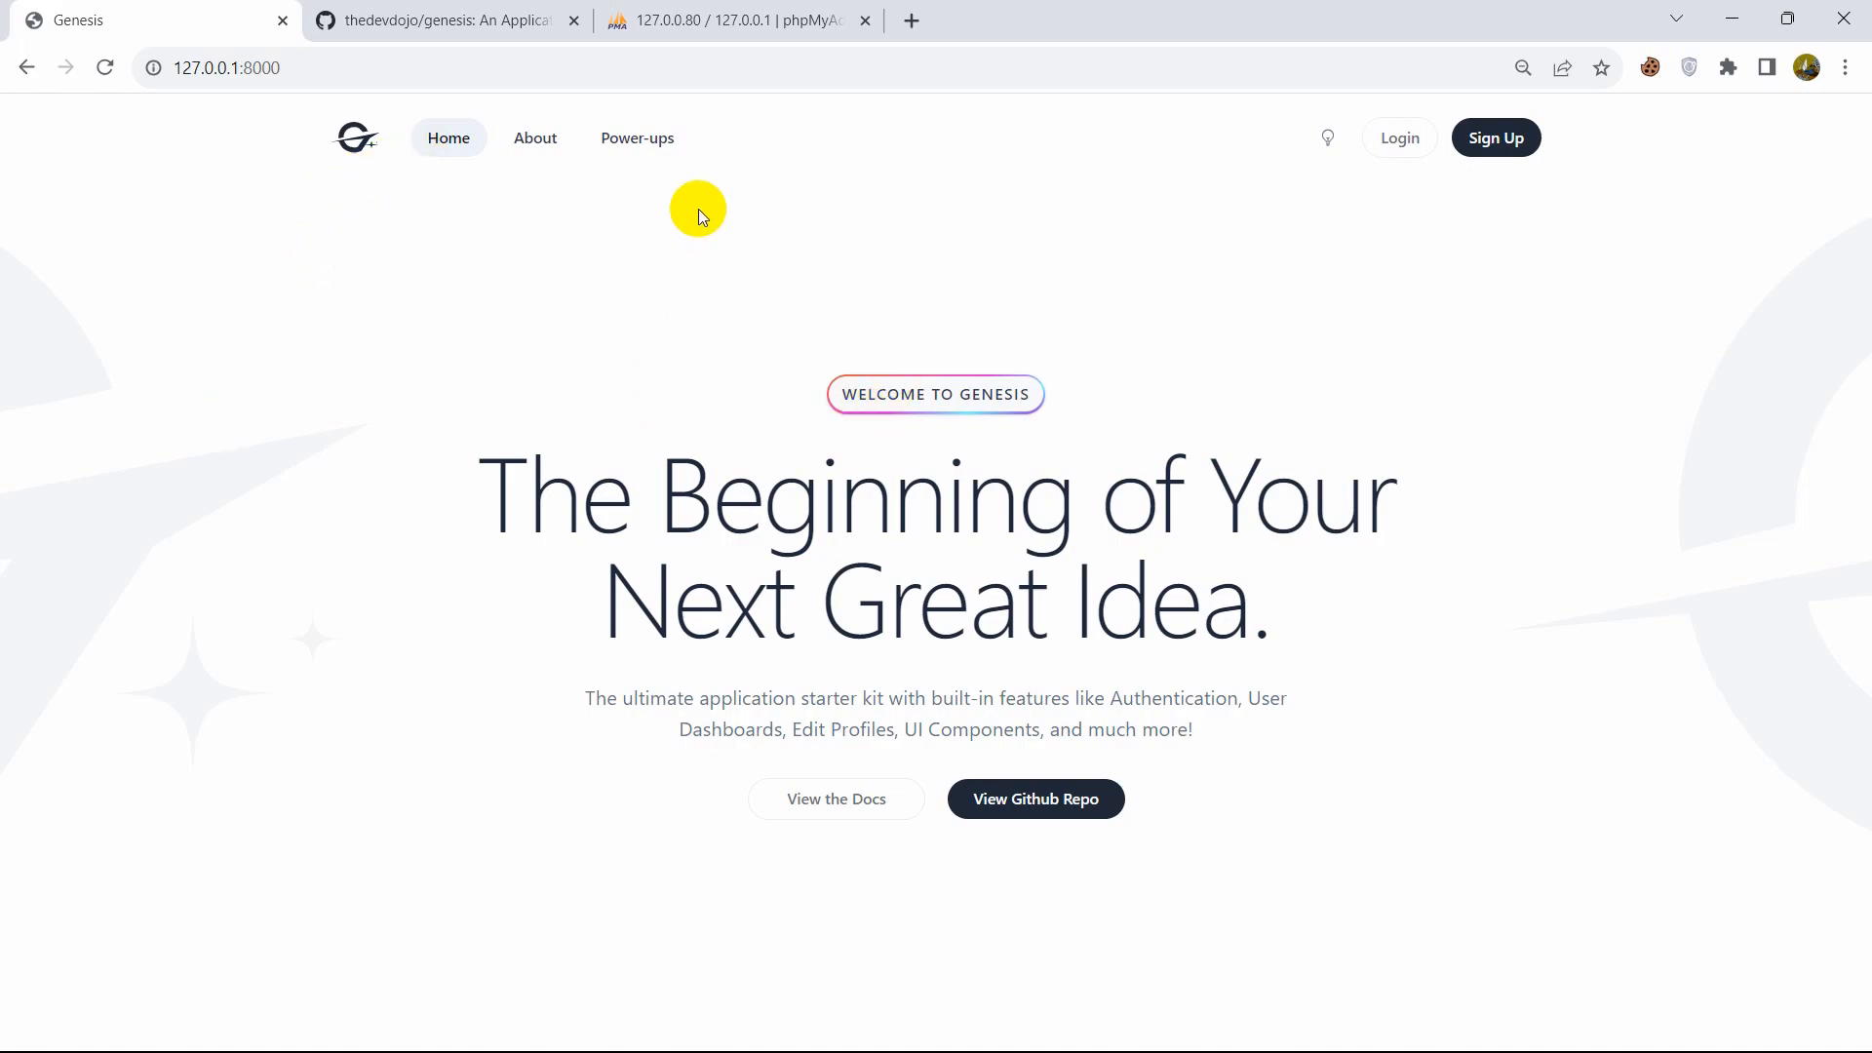
{"action": "mouse_move", "coordinate": [294, 298]}
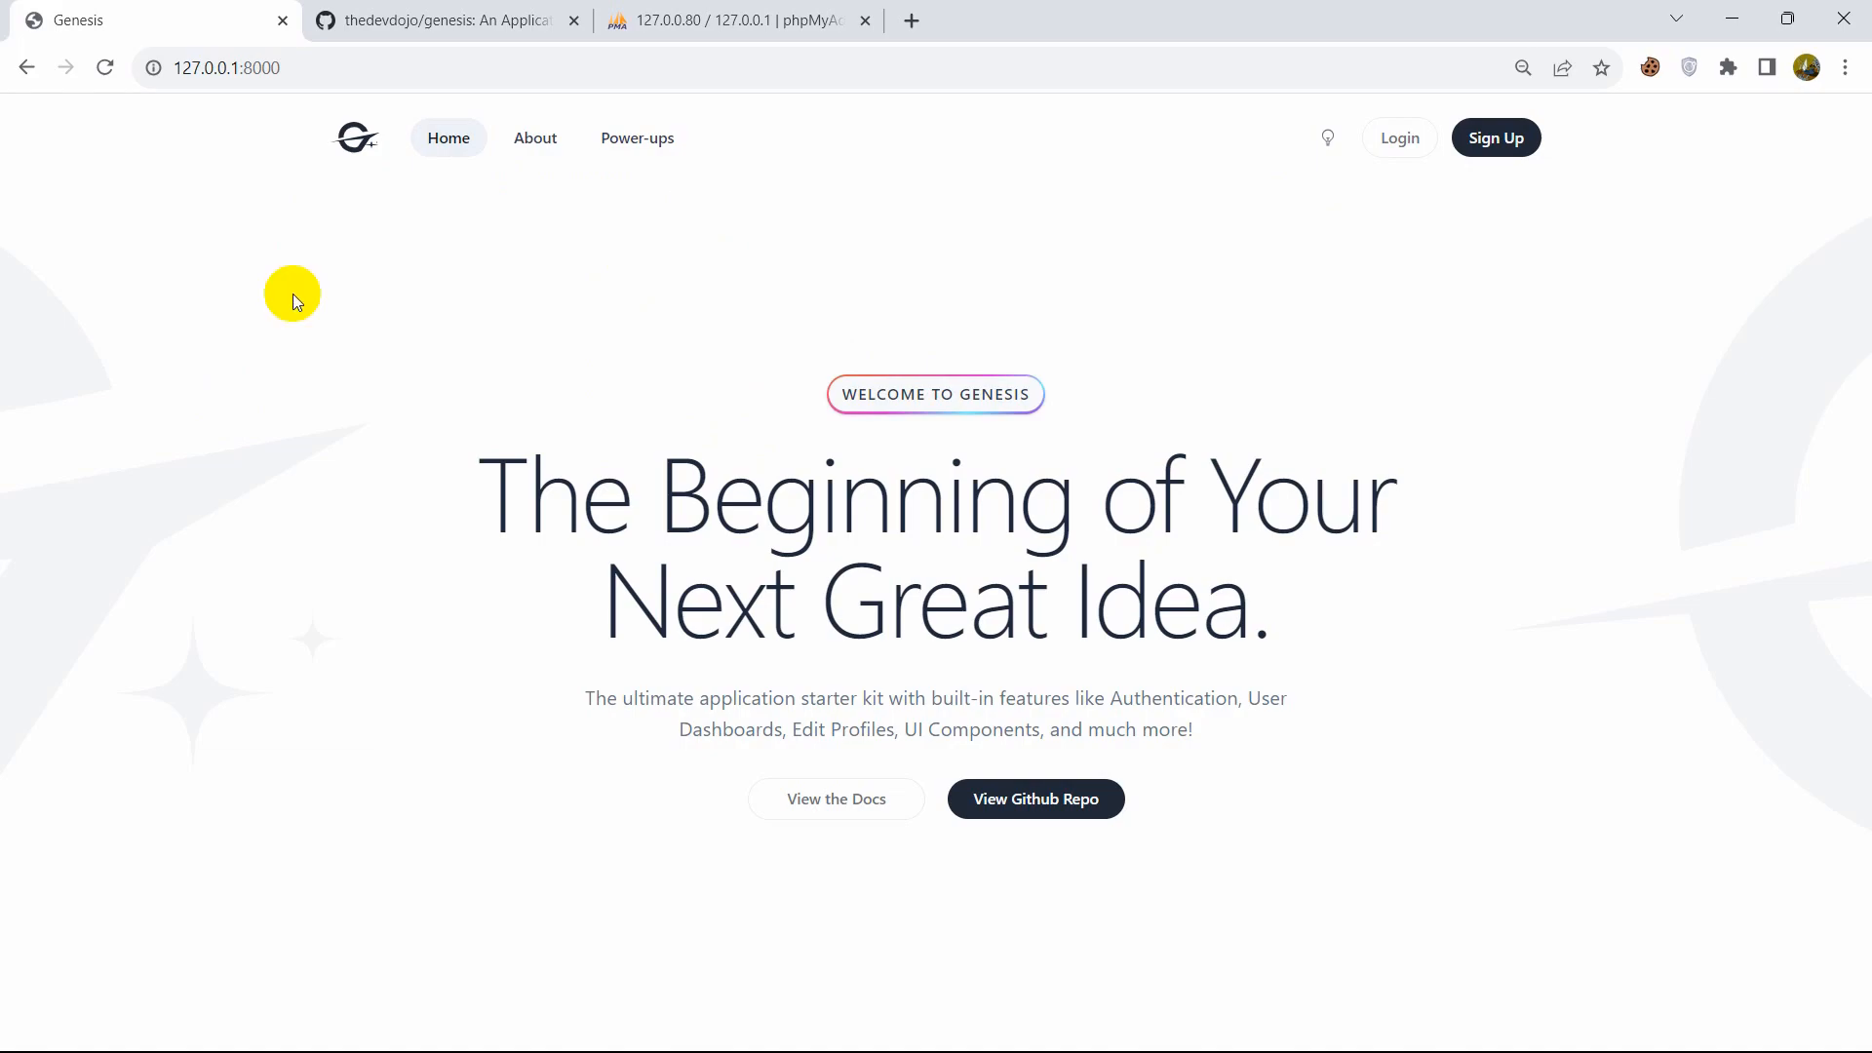
{"action": "mouse_move", "coordinate": [240, 325]}
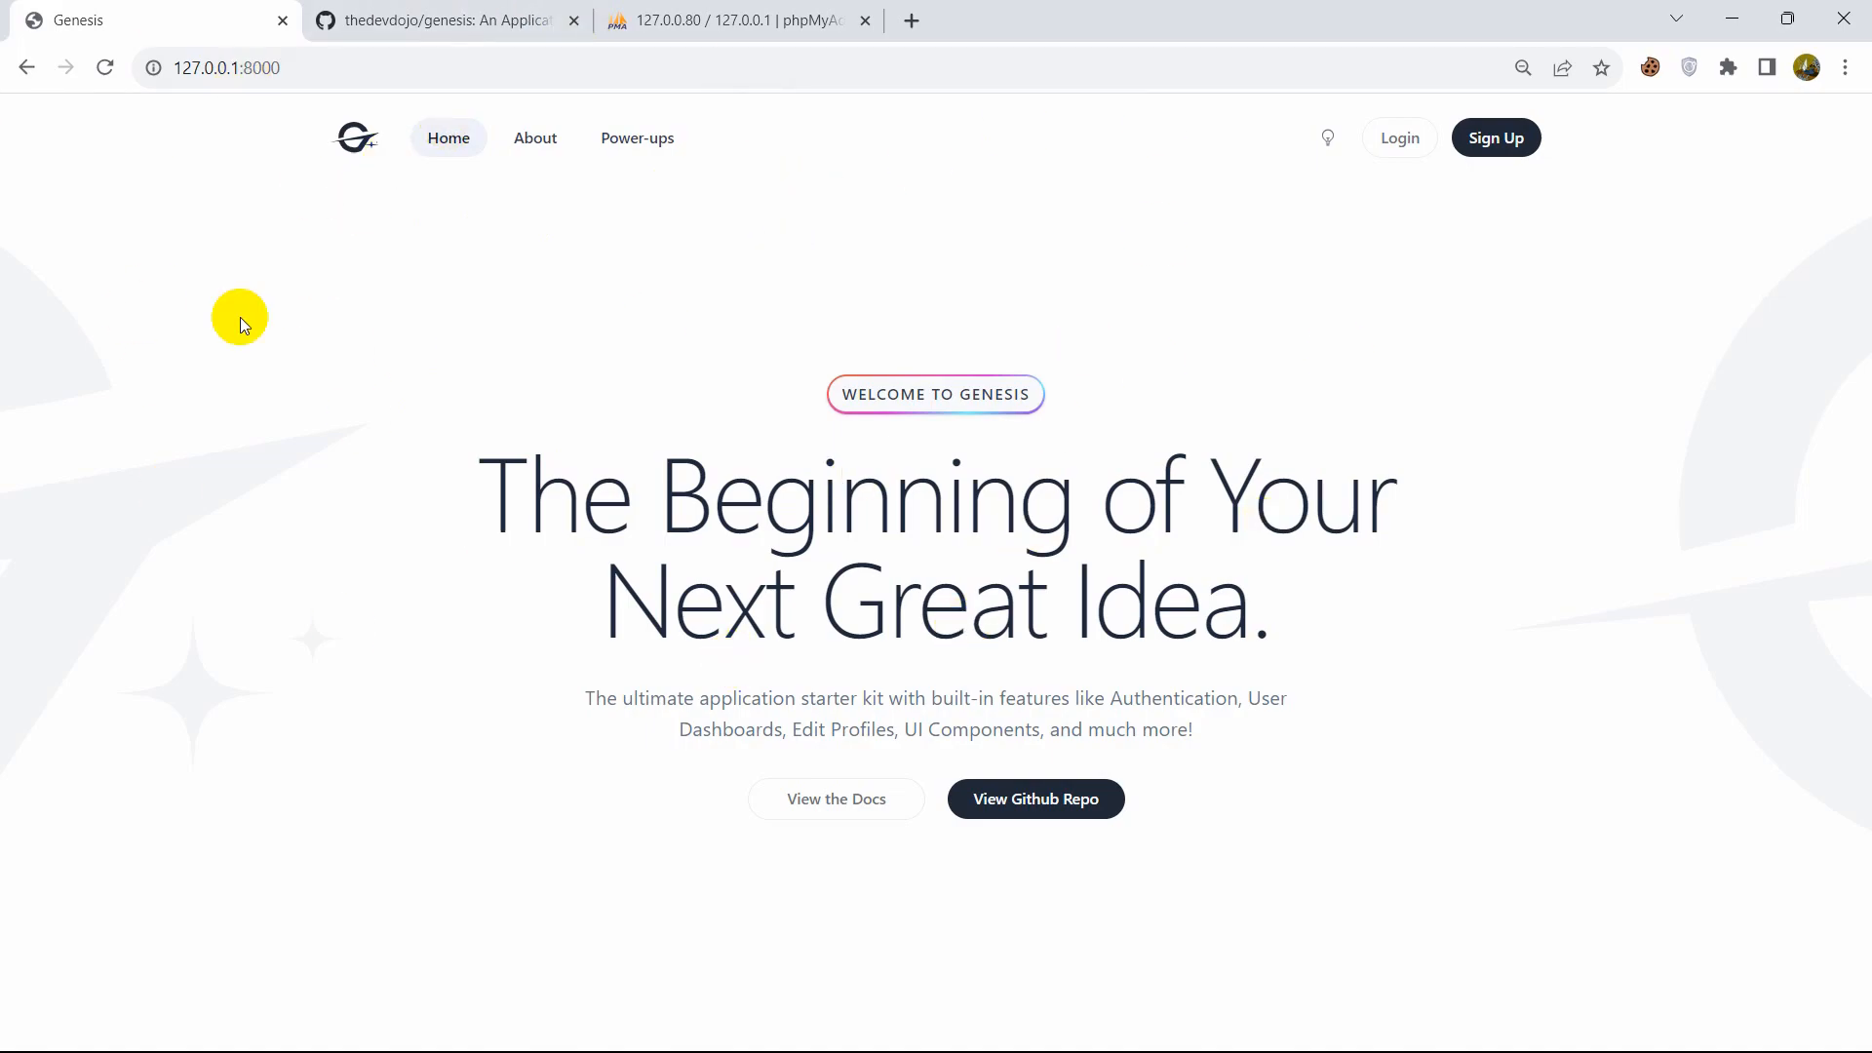
{"action": "mouse_move", "coordinate": [1398, 138]}
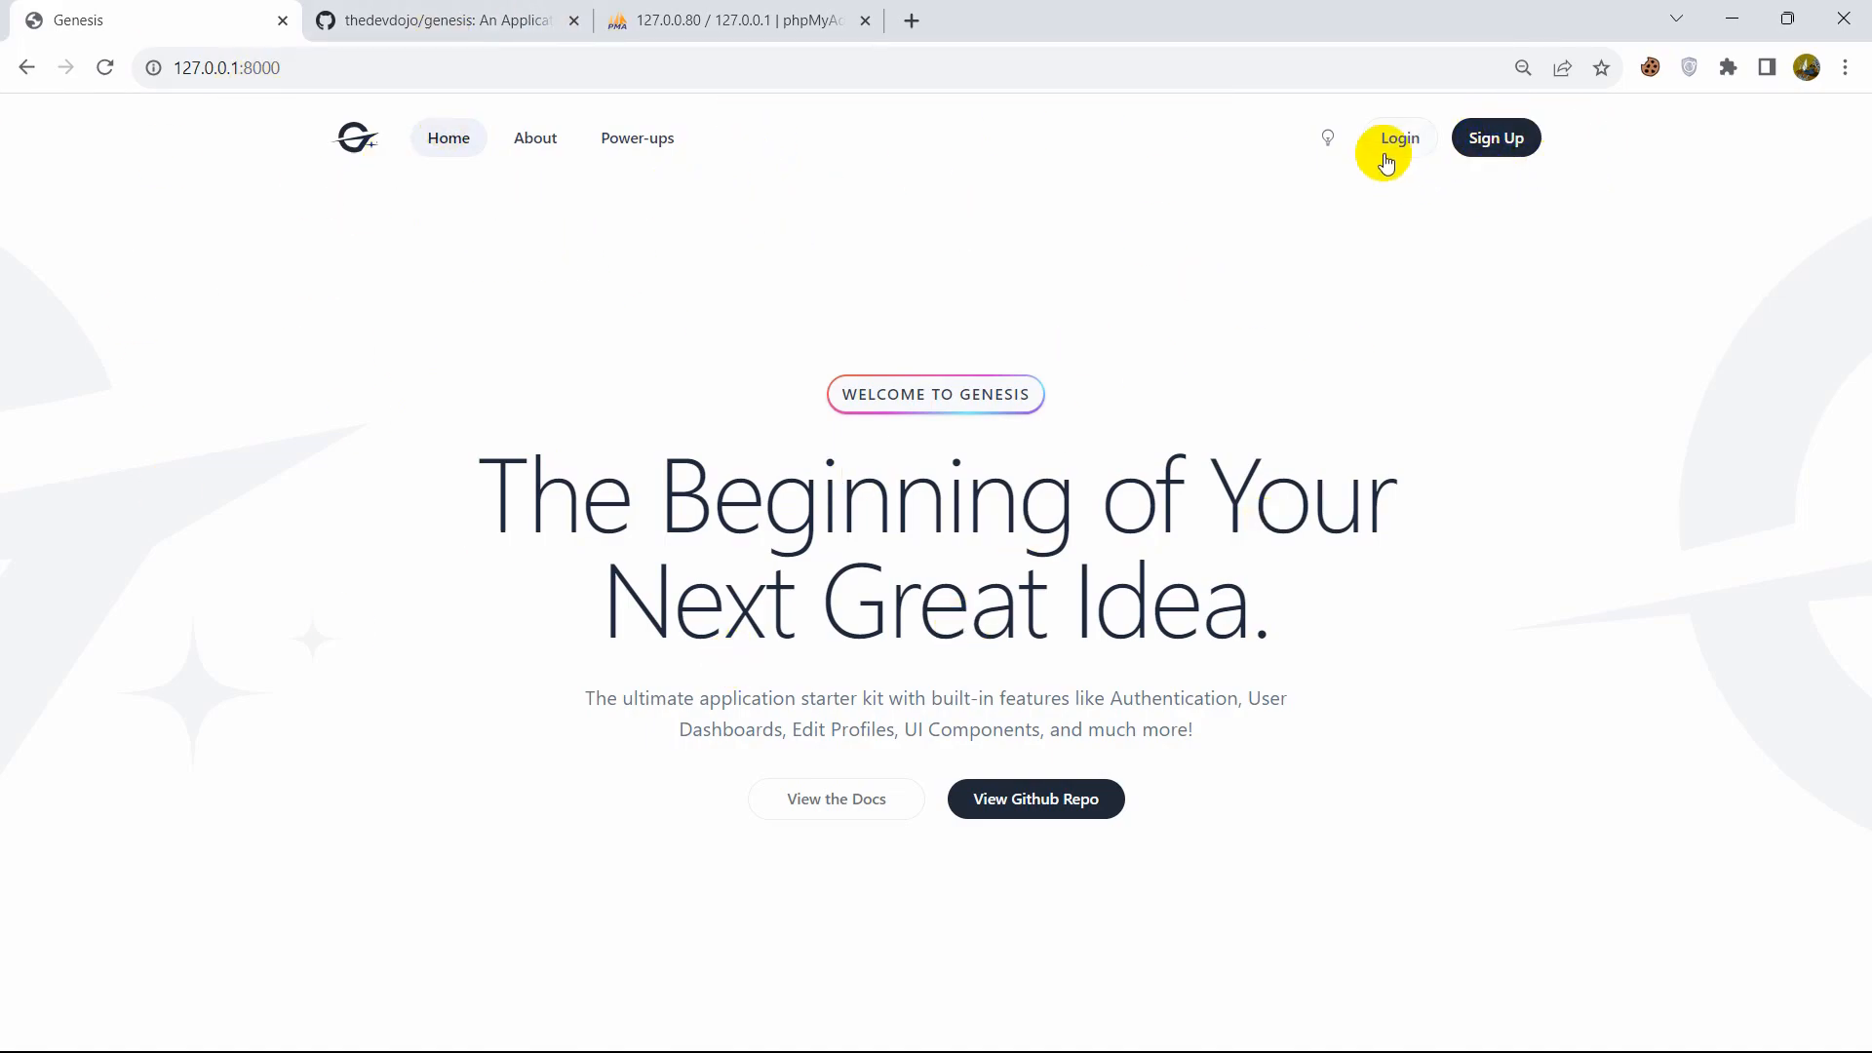
{"action": "mouse_move", "coordinate": [1326, 147]}
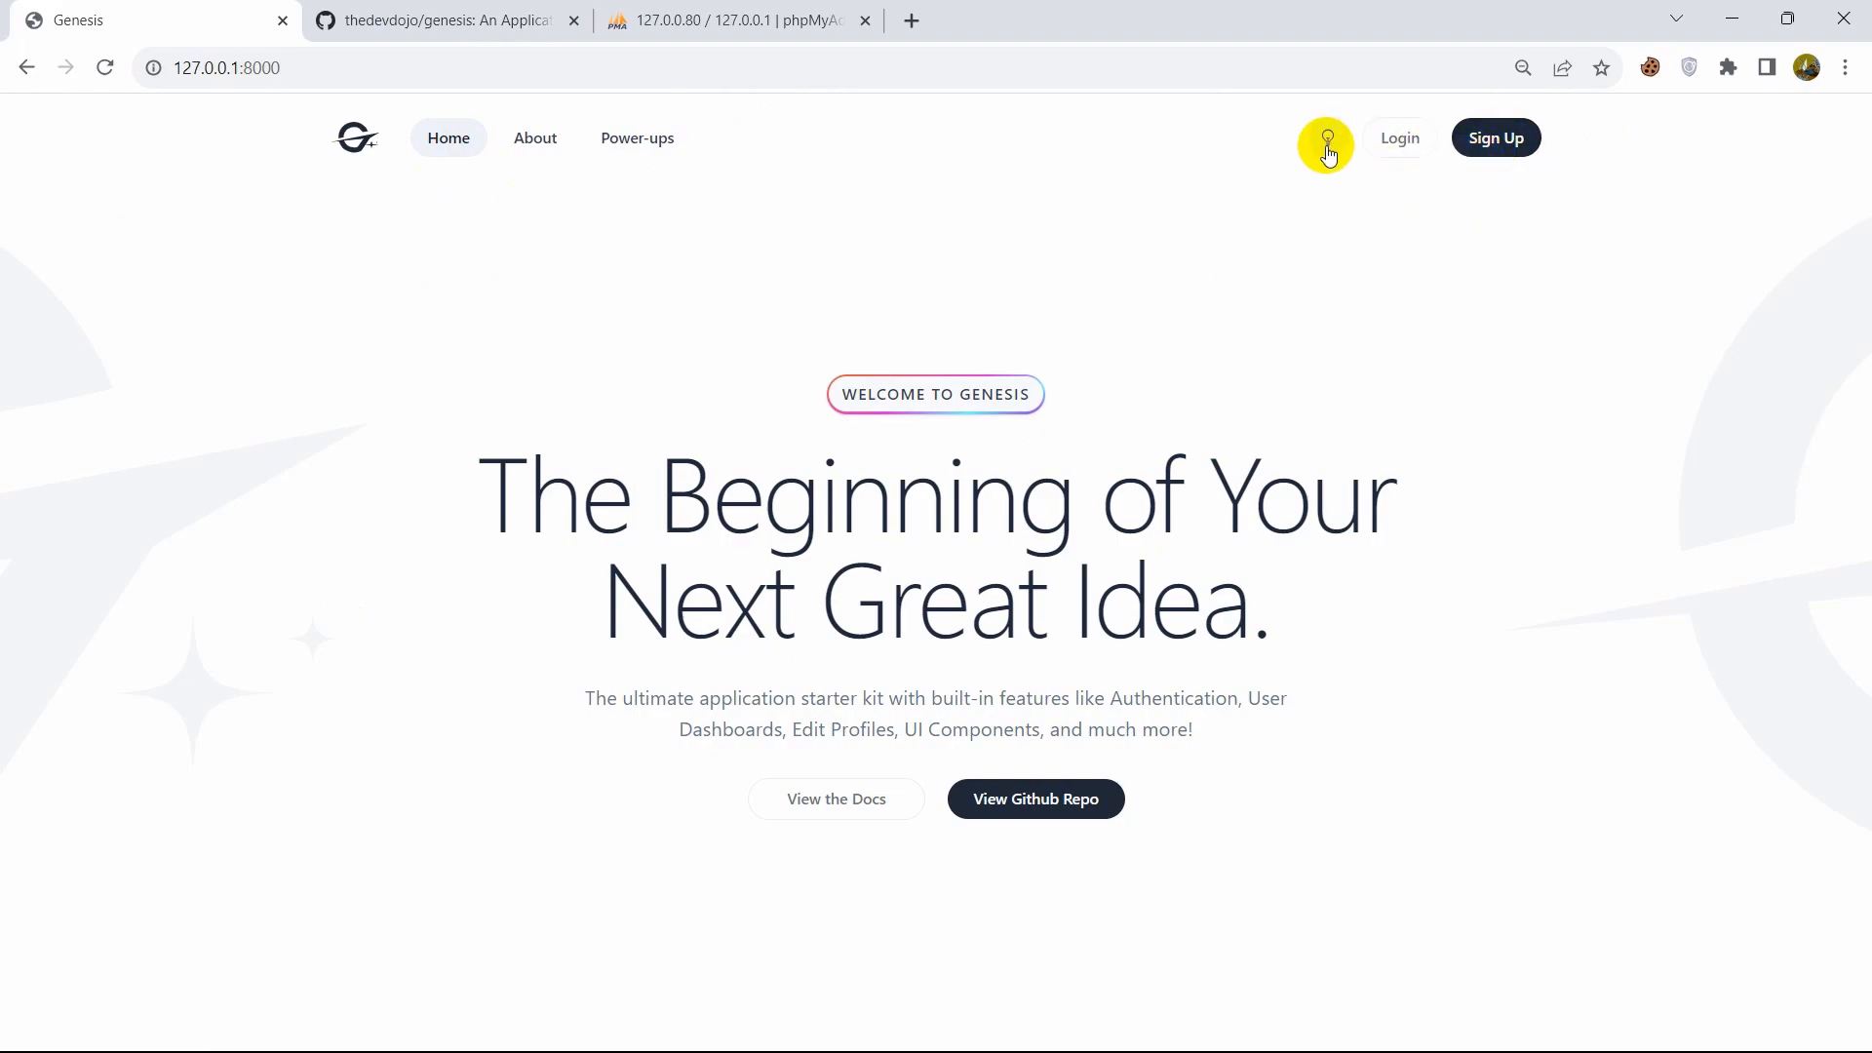
{"action": "mouse_move", "coordinate": [1567, 271]}
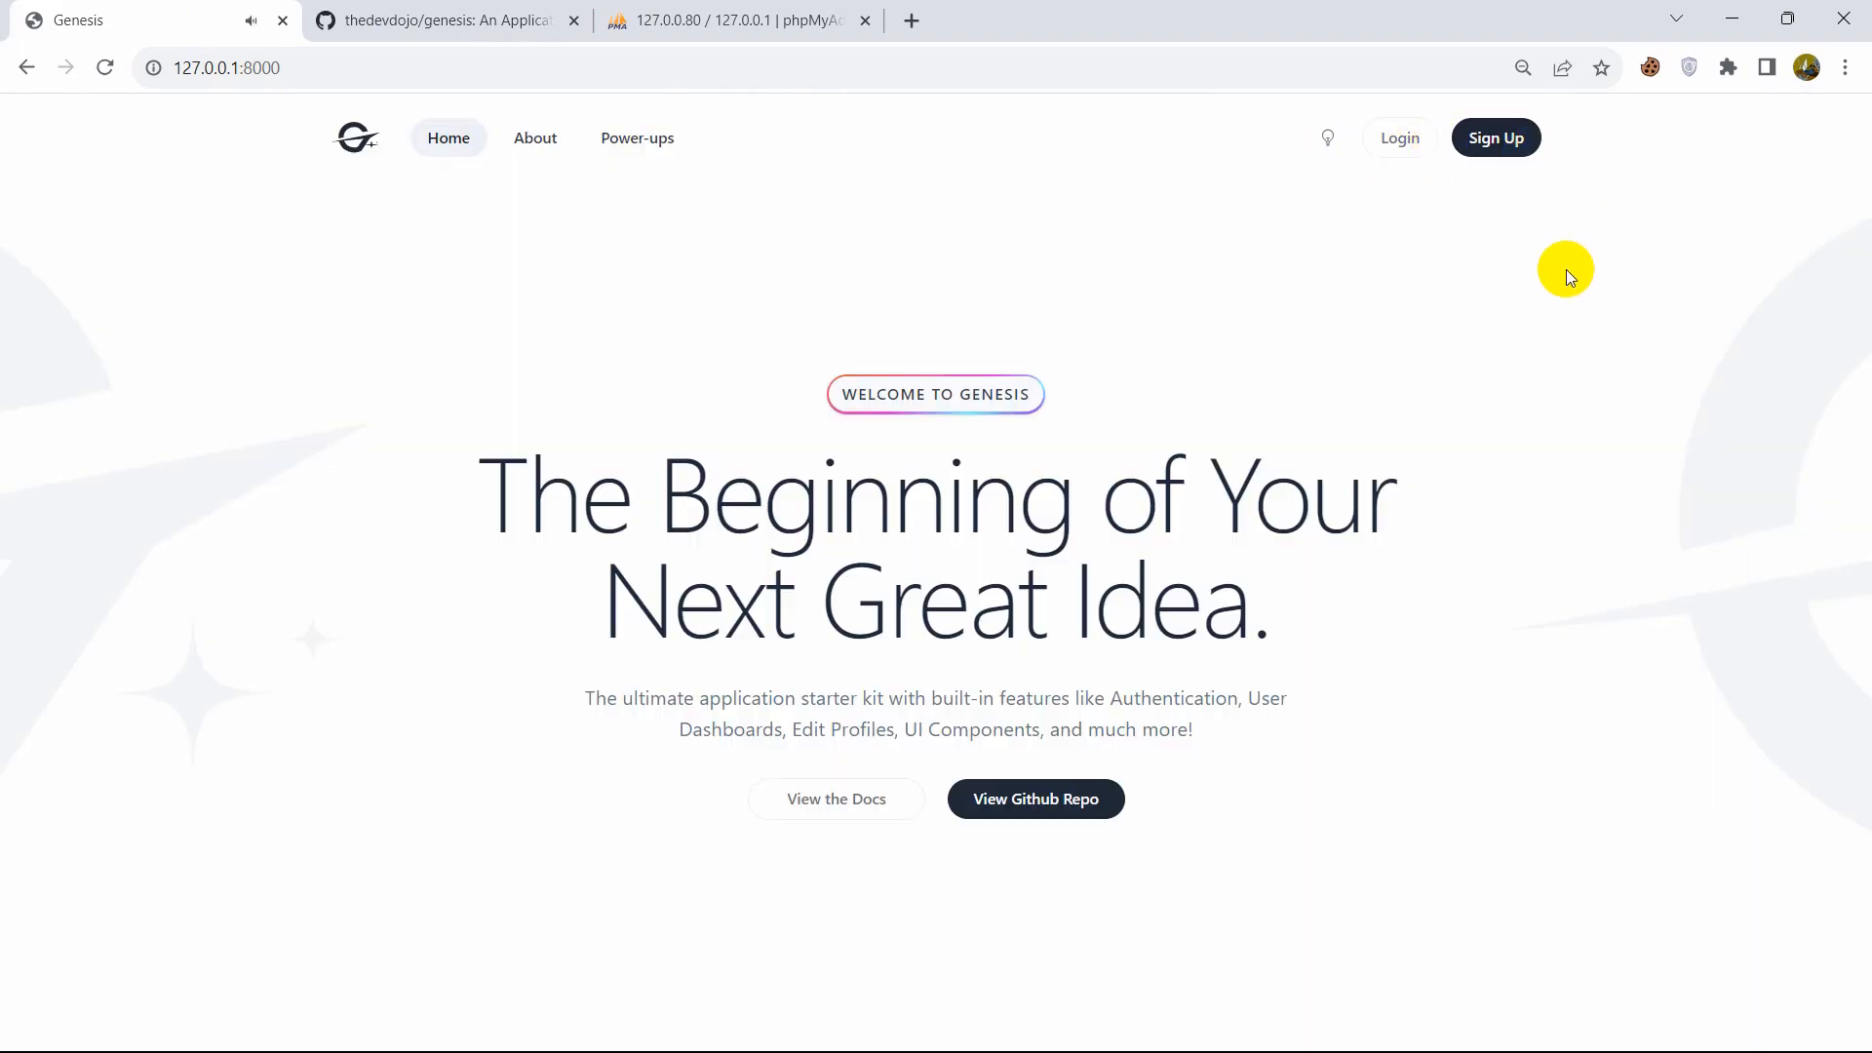
{"action": "mouse_move", "coordinate": [1496, 138]}
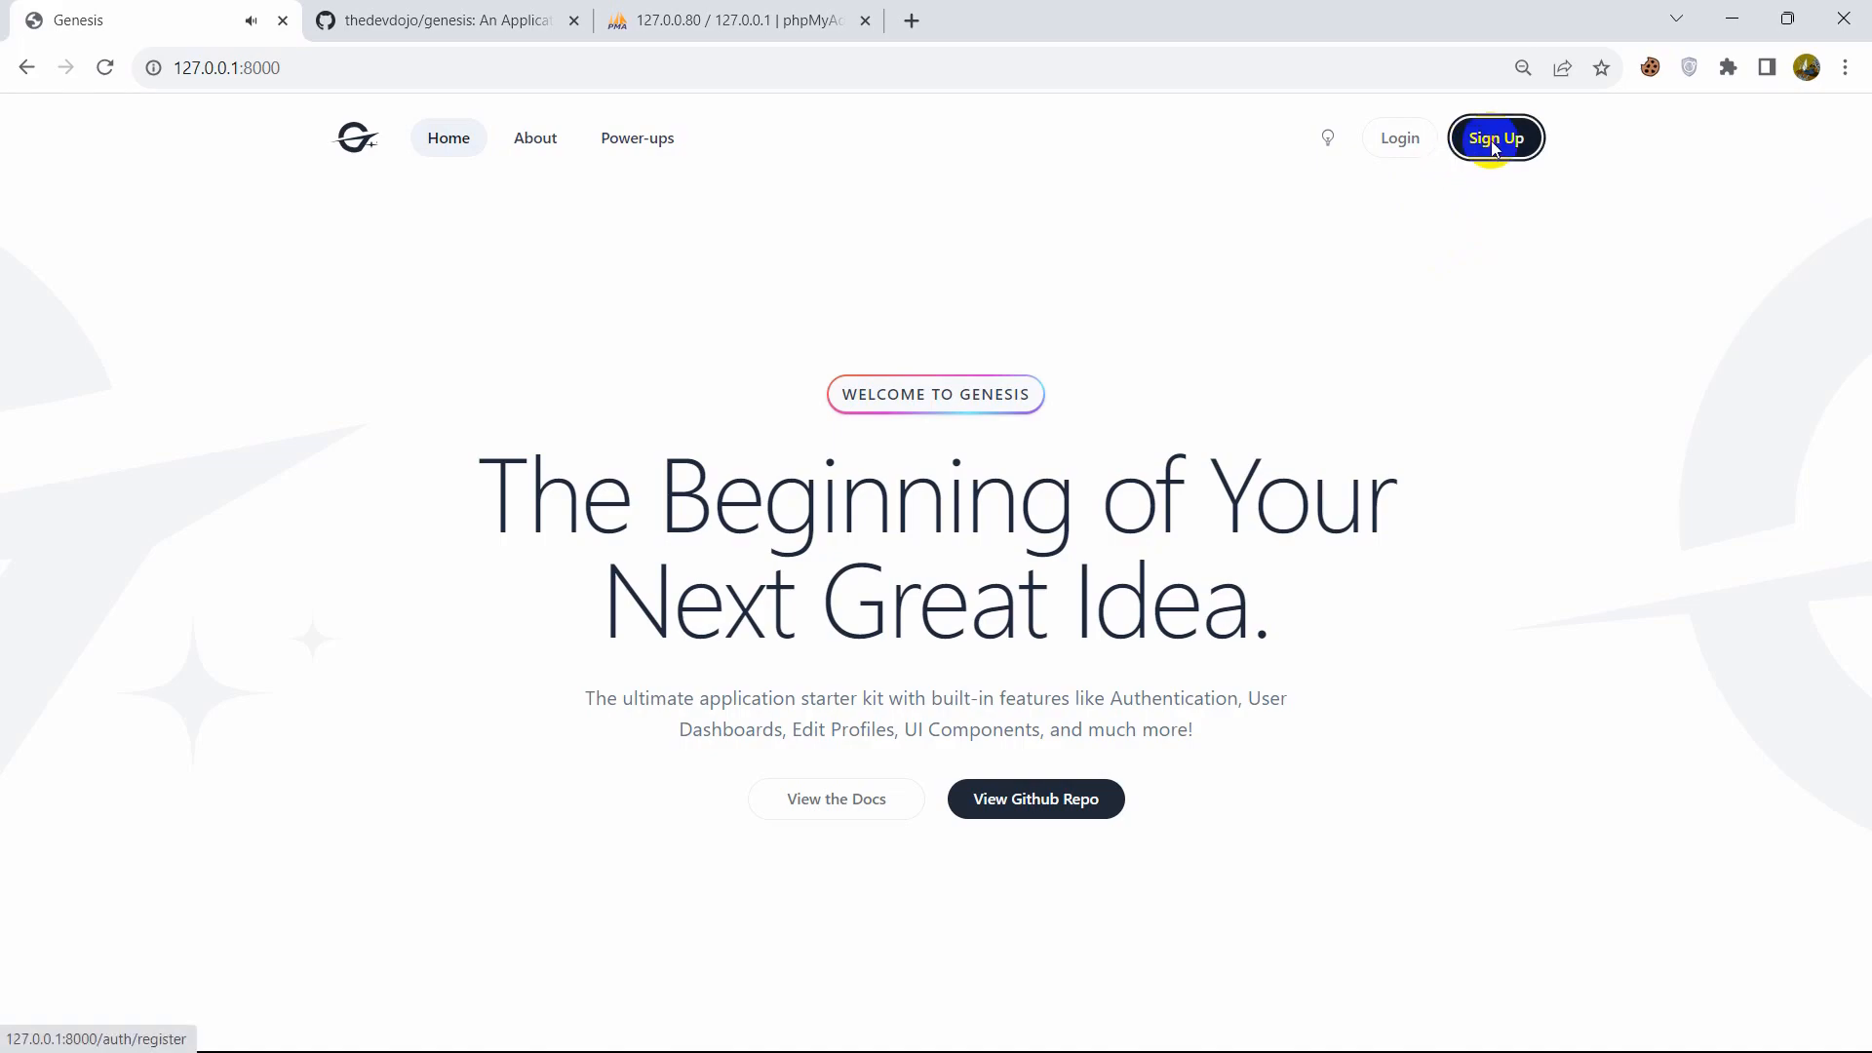
Visit the registration, login and home pages in turn
{"action": "left_click", "coordinate": [1494, 137]}
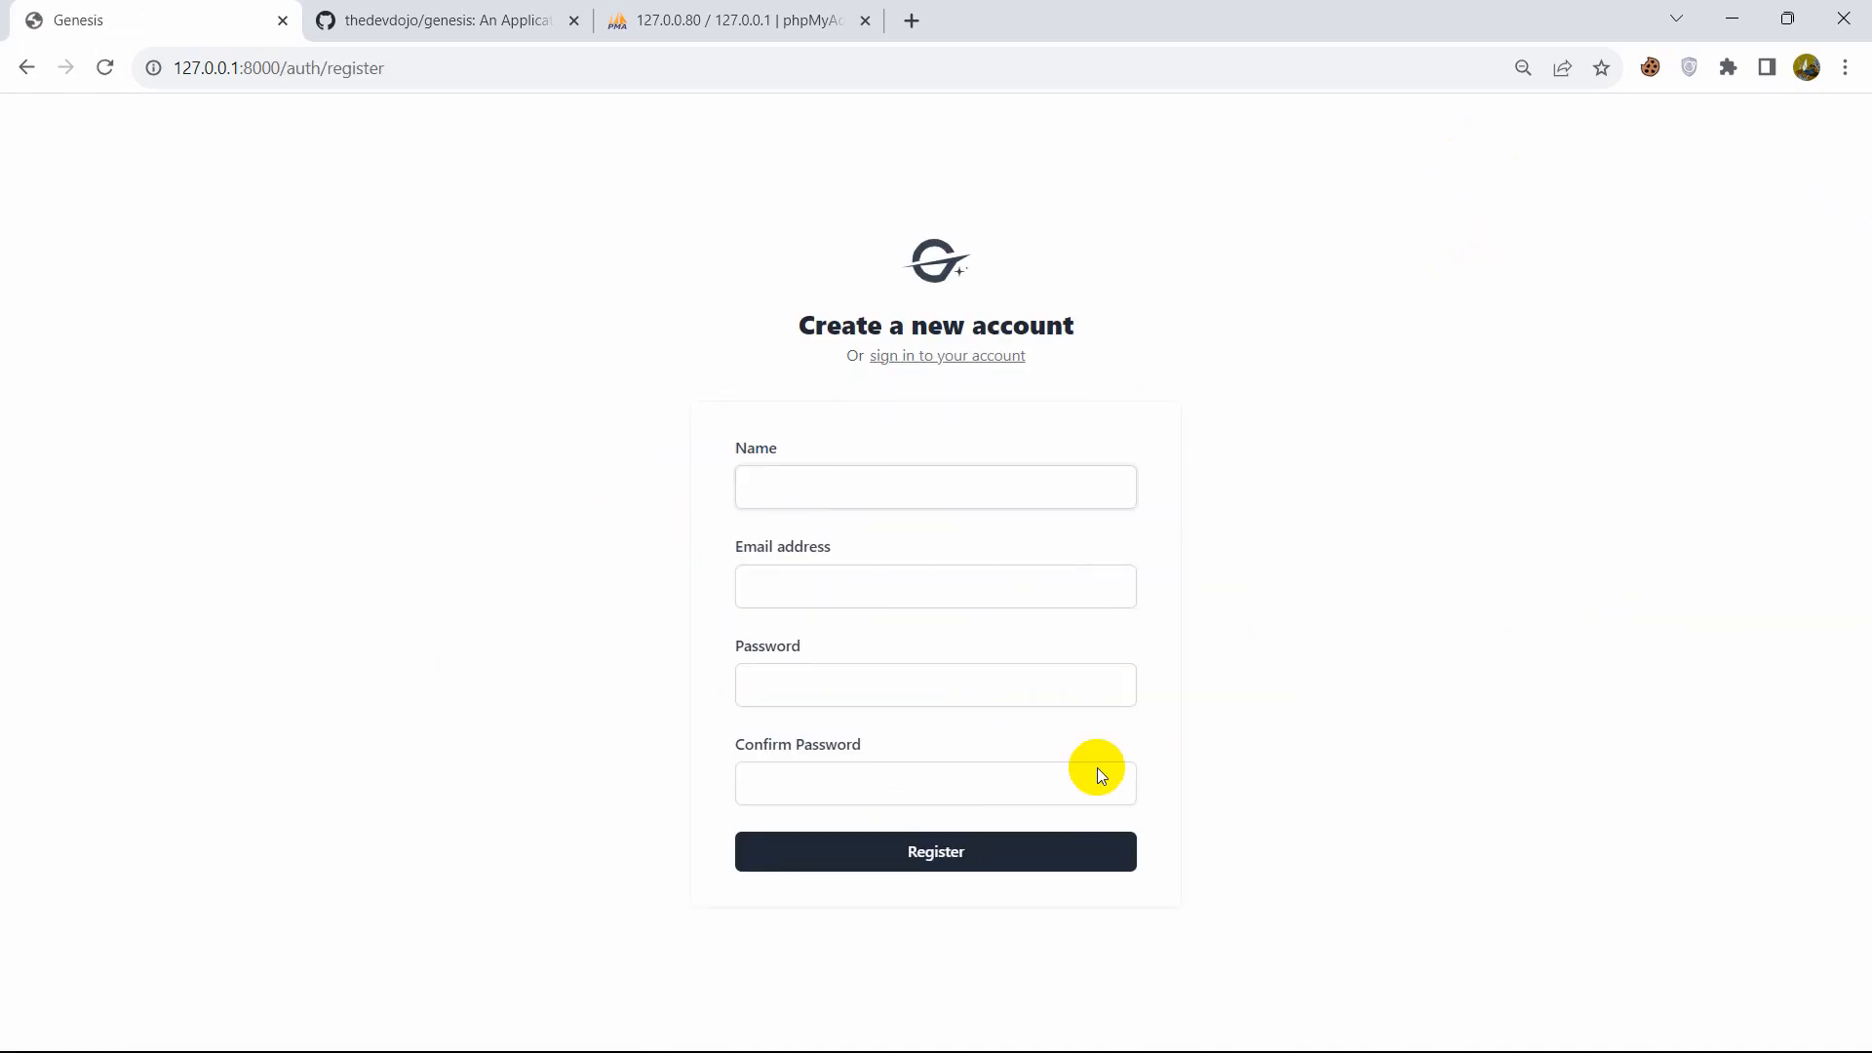
{"action": "mouse_move", "coordinate": [1071, 498]}
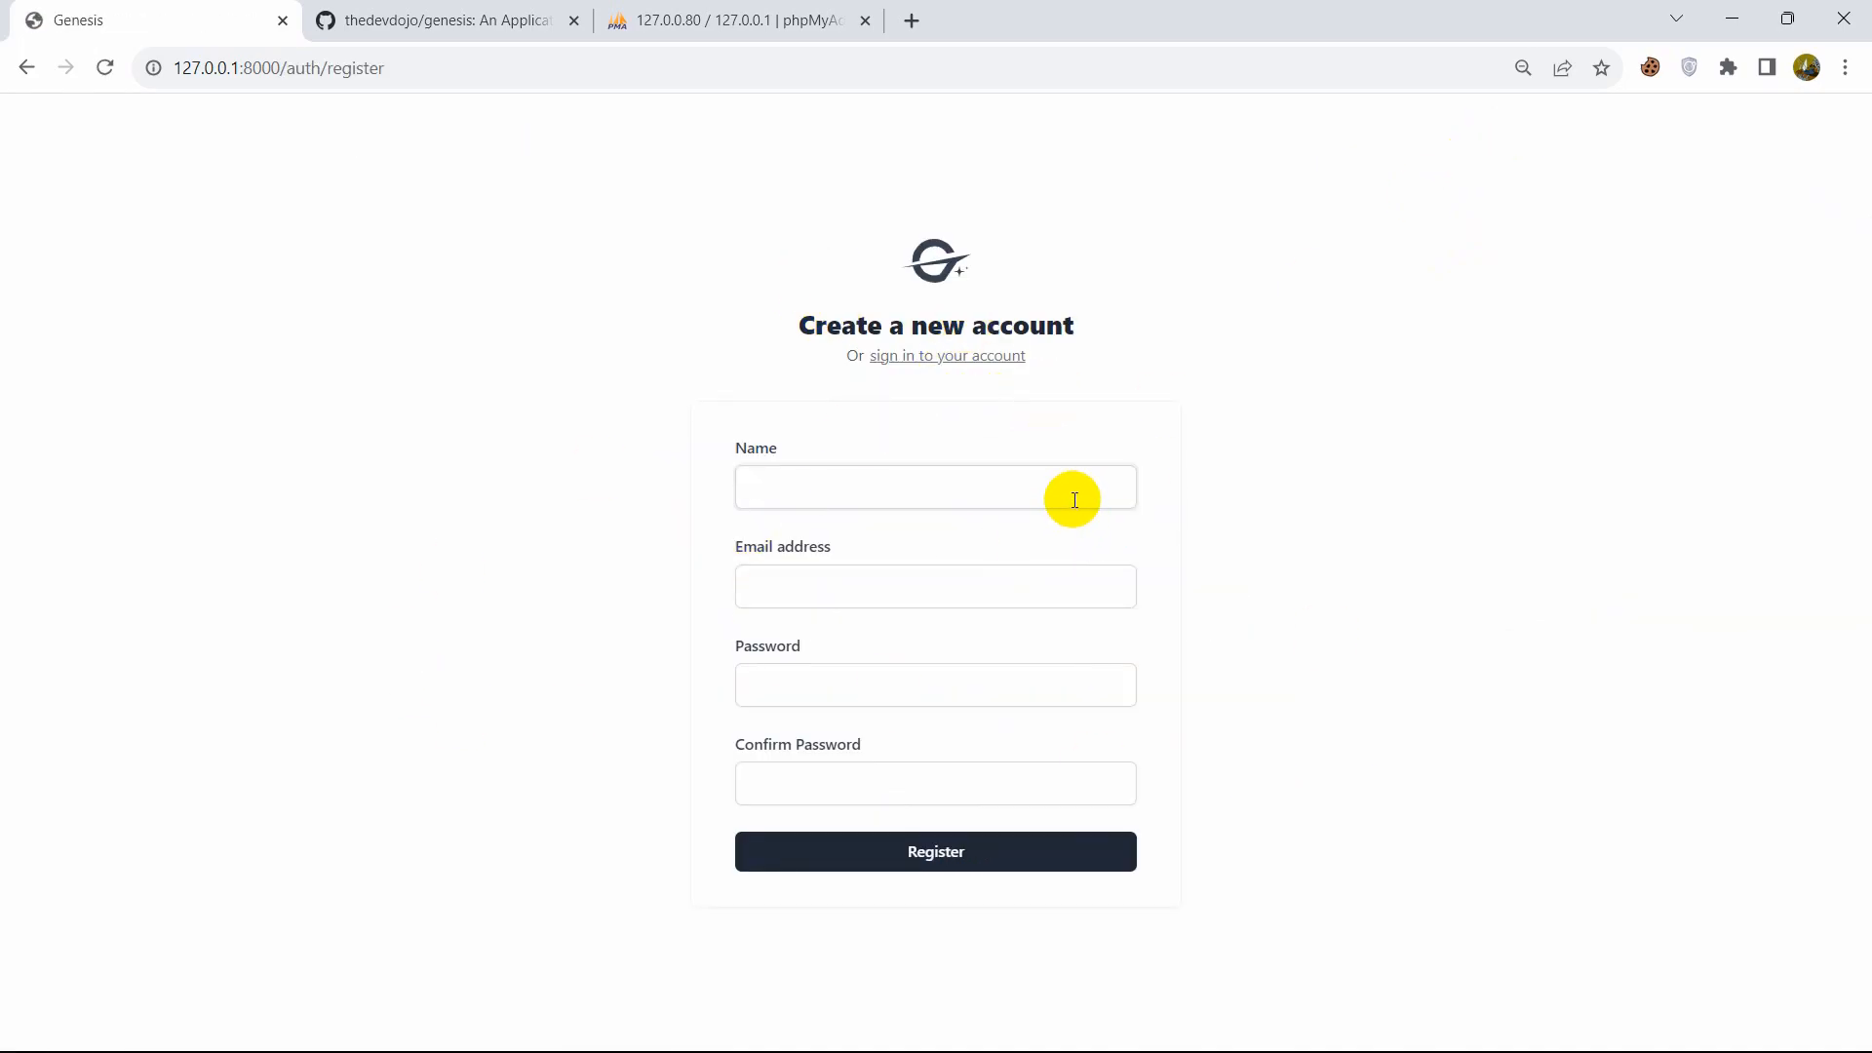
{"action": "mouse_move", "coordinate": [935, 261]}
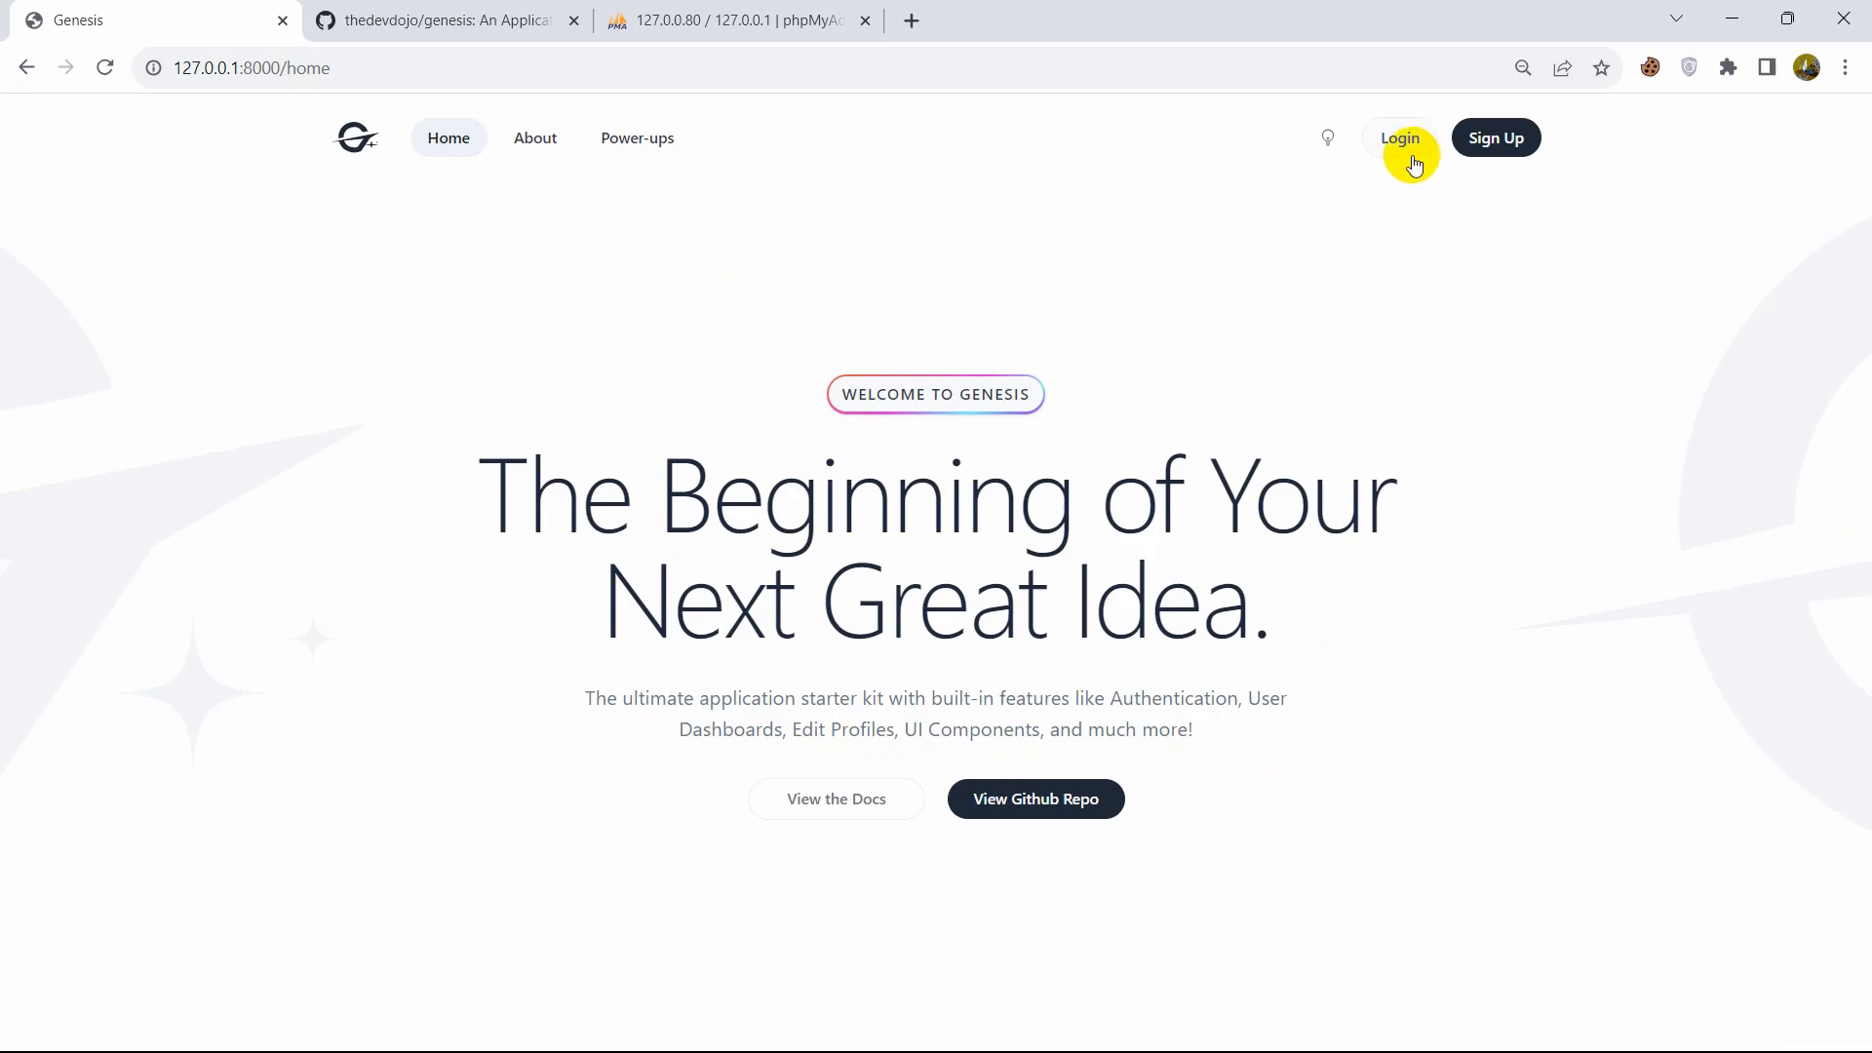
{"action": "left_click", "coordinate": [1399, 137]}
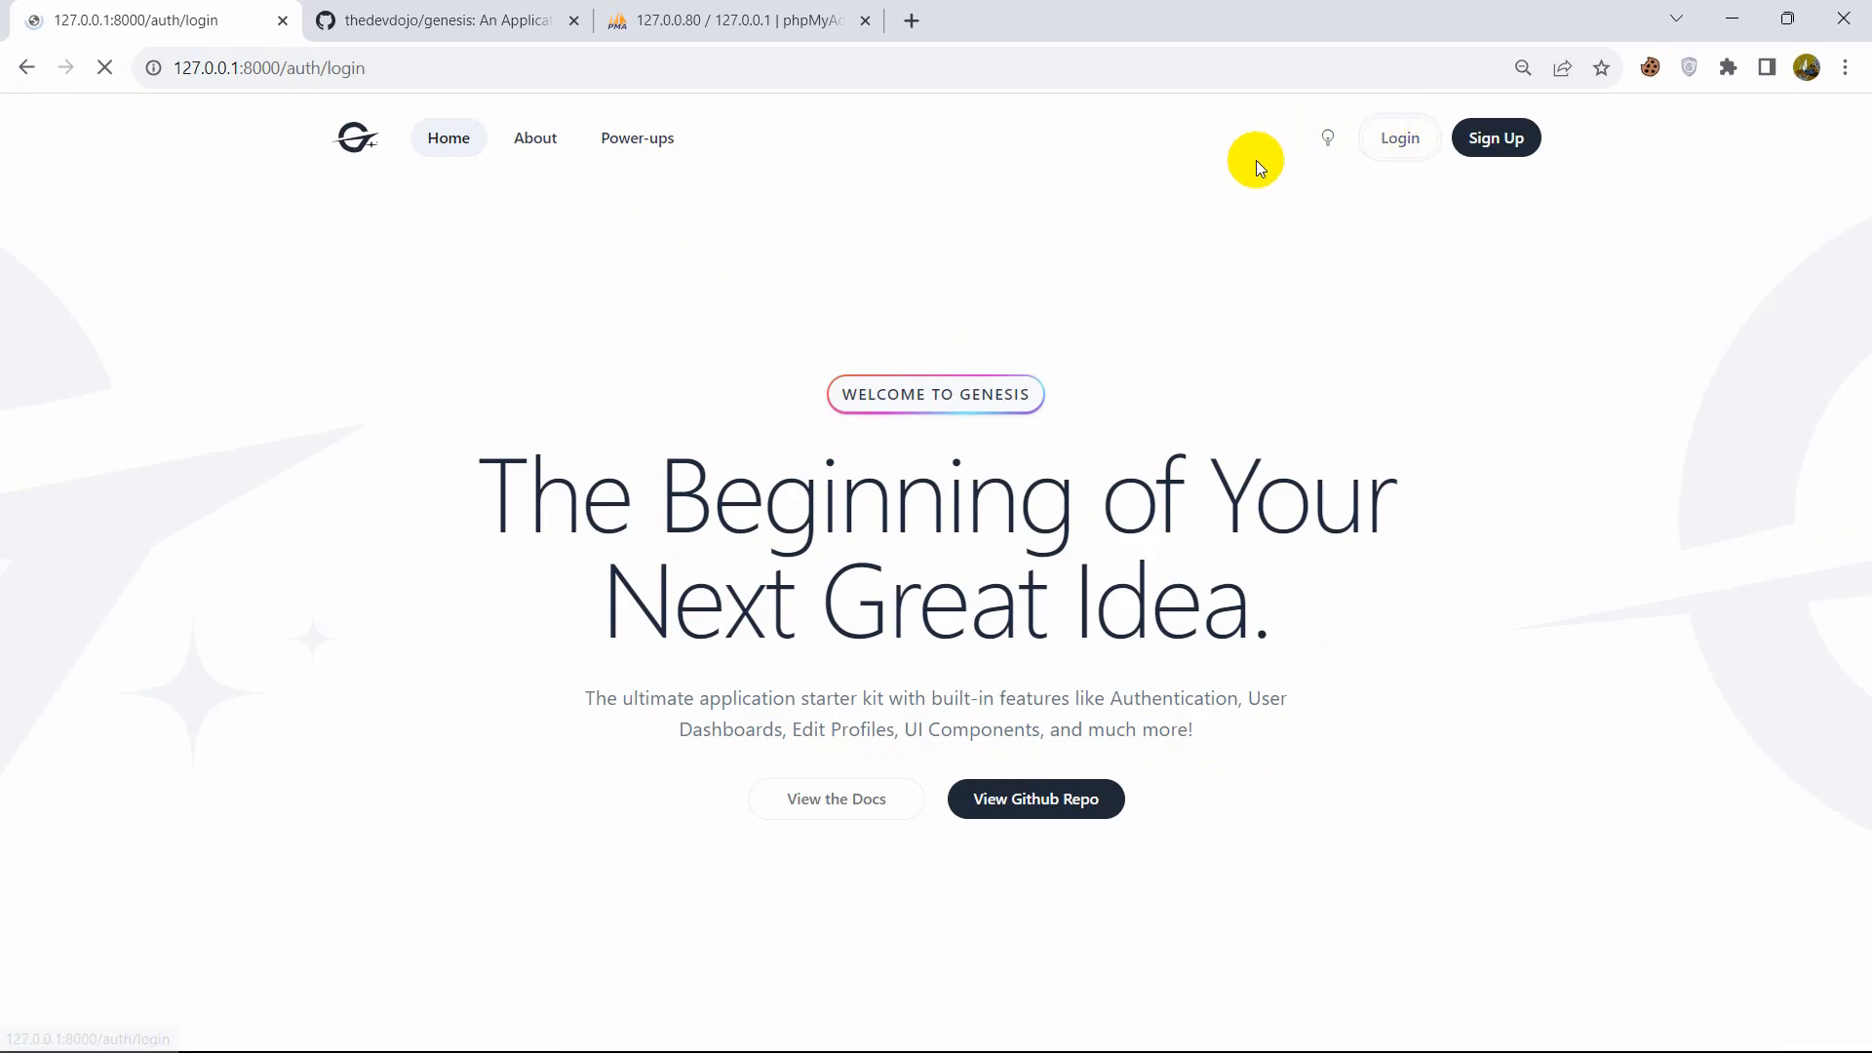
{"action": "left_click", "coordinate": [1398, 137]}
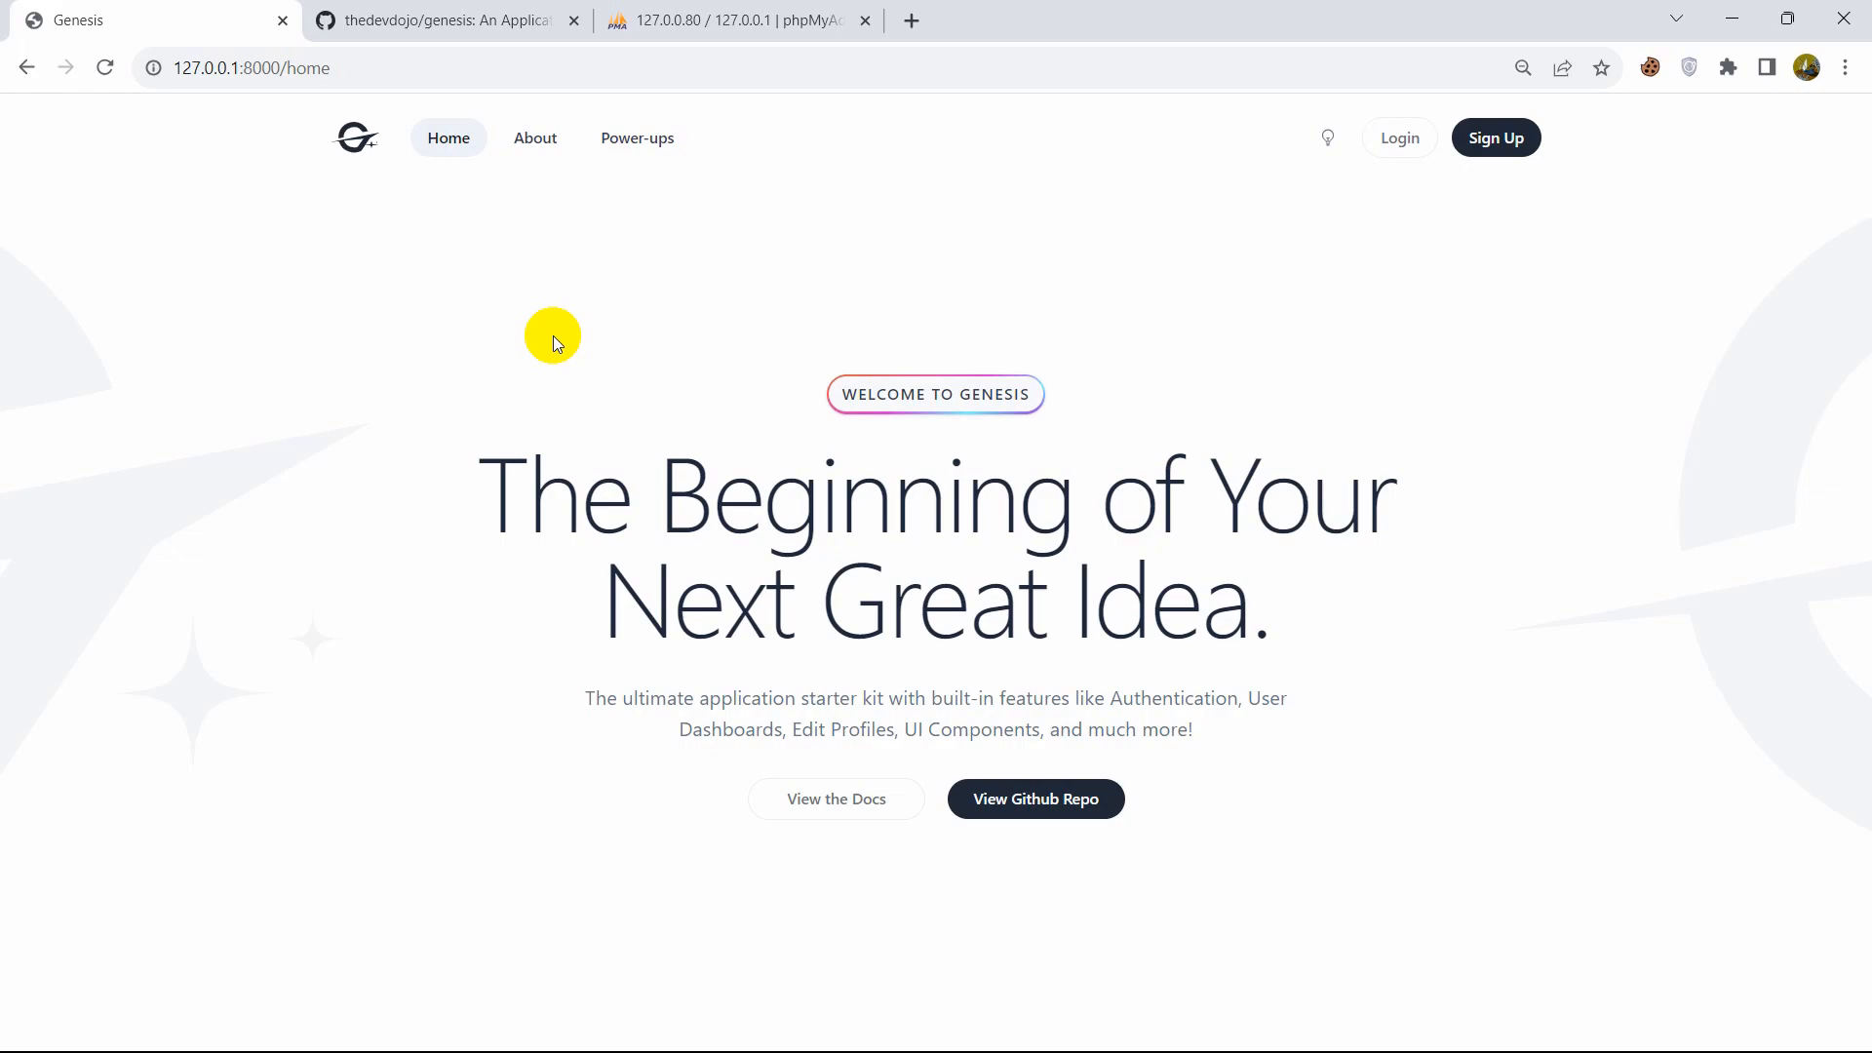
{"action": "mouse_move", "coordinate": [521, 303]}
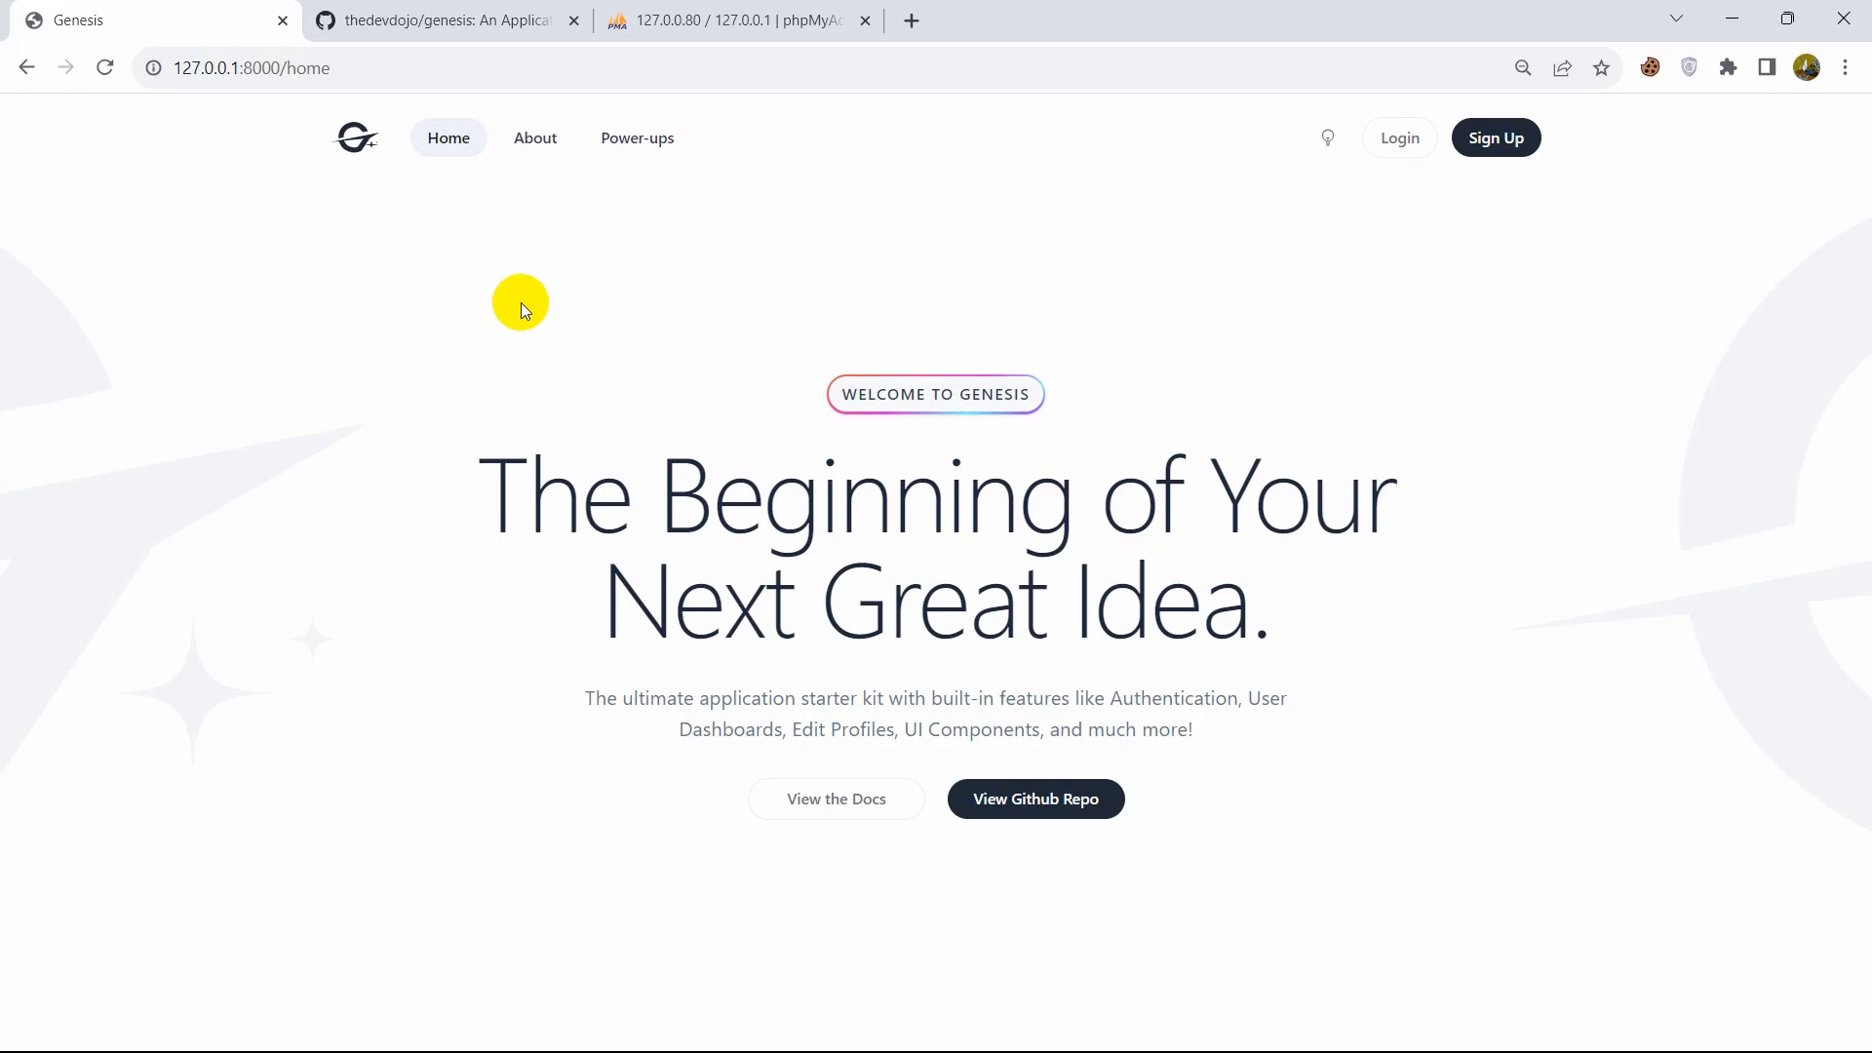
{"action": "mouse_move", "coordinate": [400, 19]}
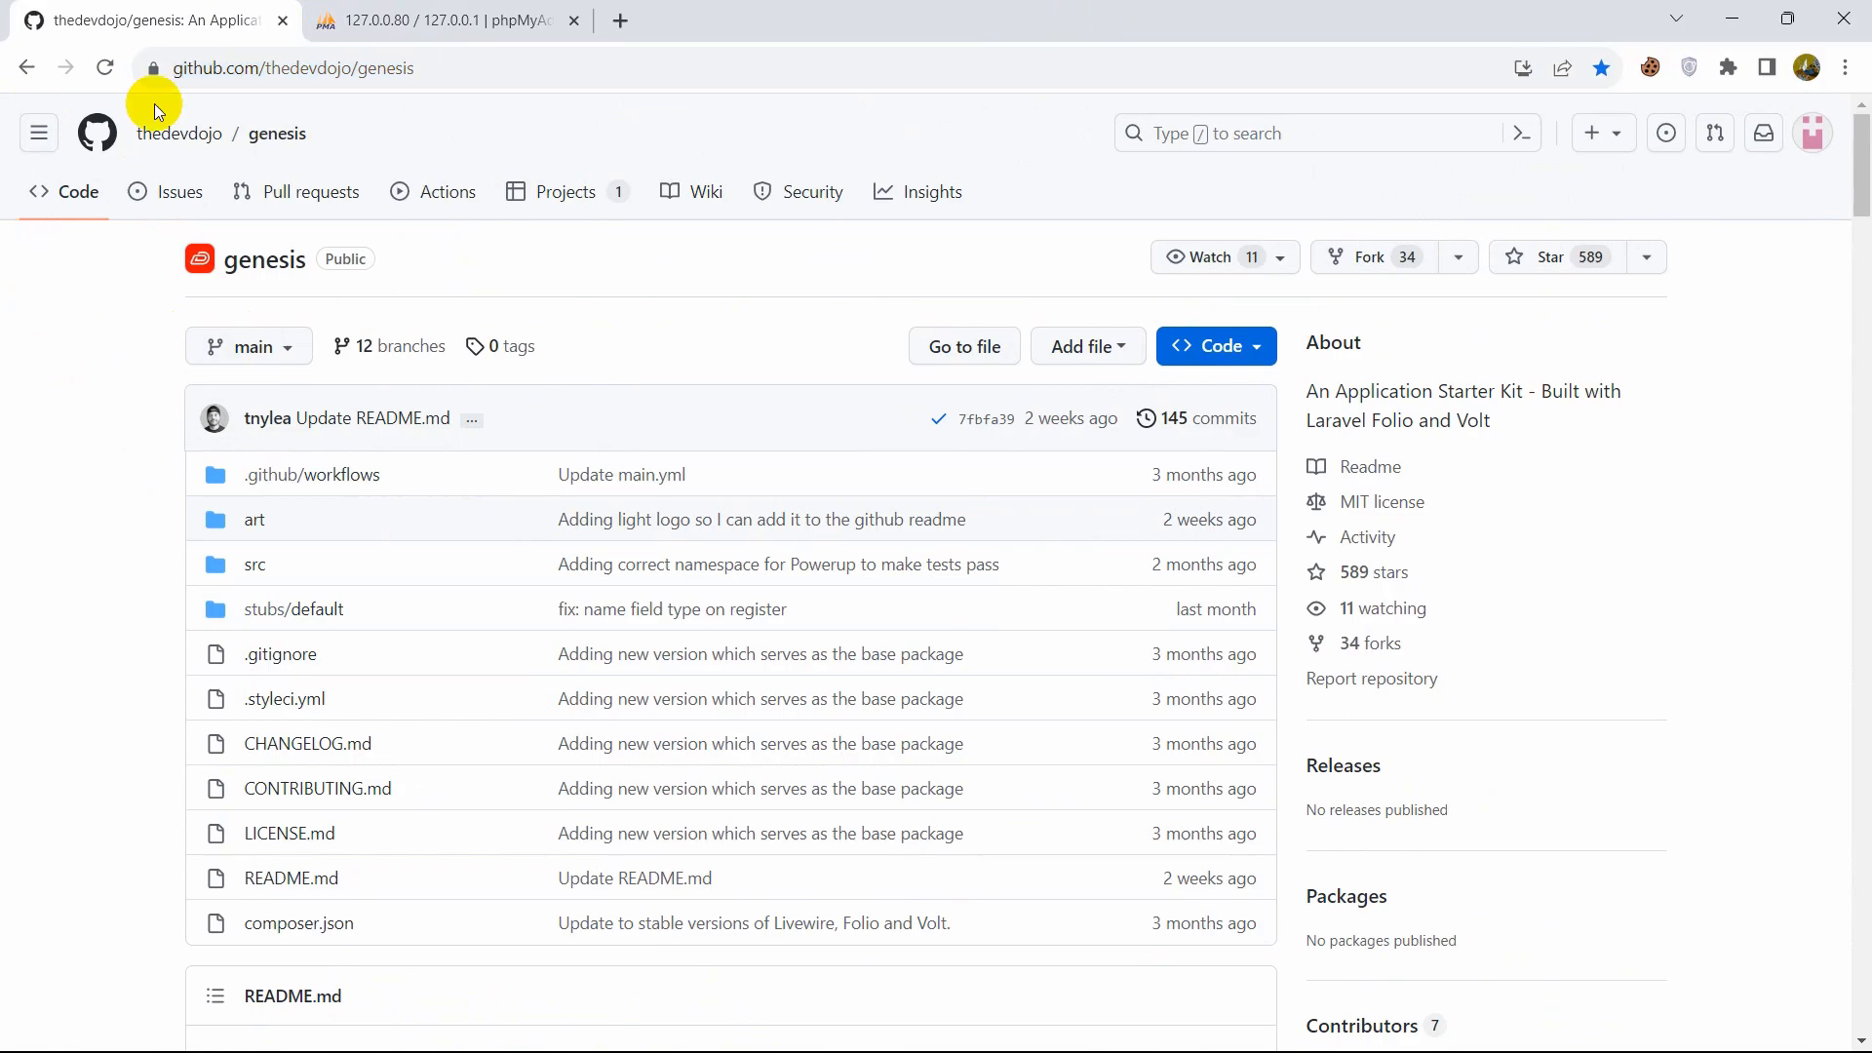
{"action": "mouse_move", "coordinate": [267, 419]}
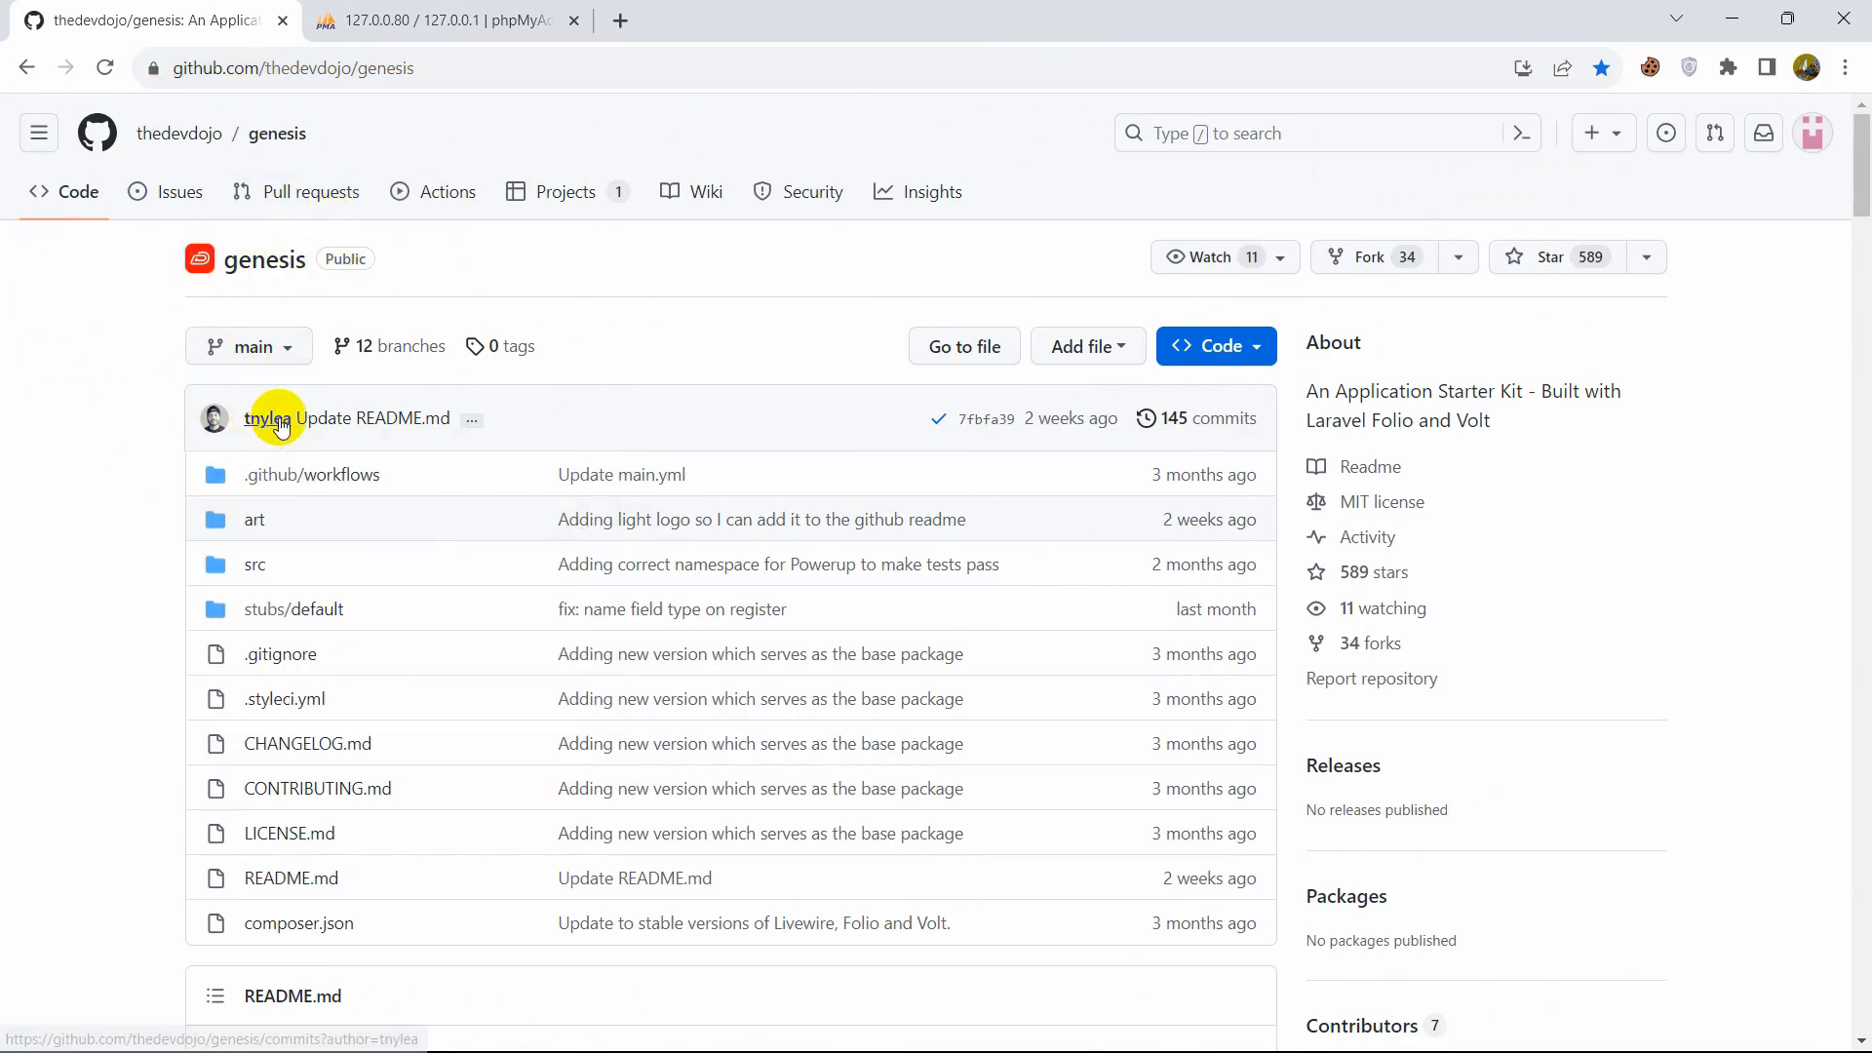
{"action": "mouse_move", "coordinate": [215, 418]}
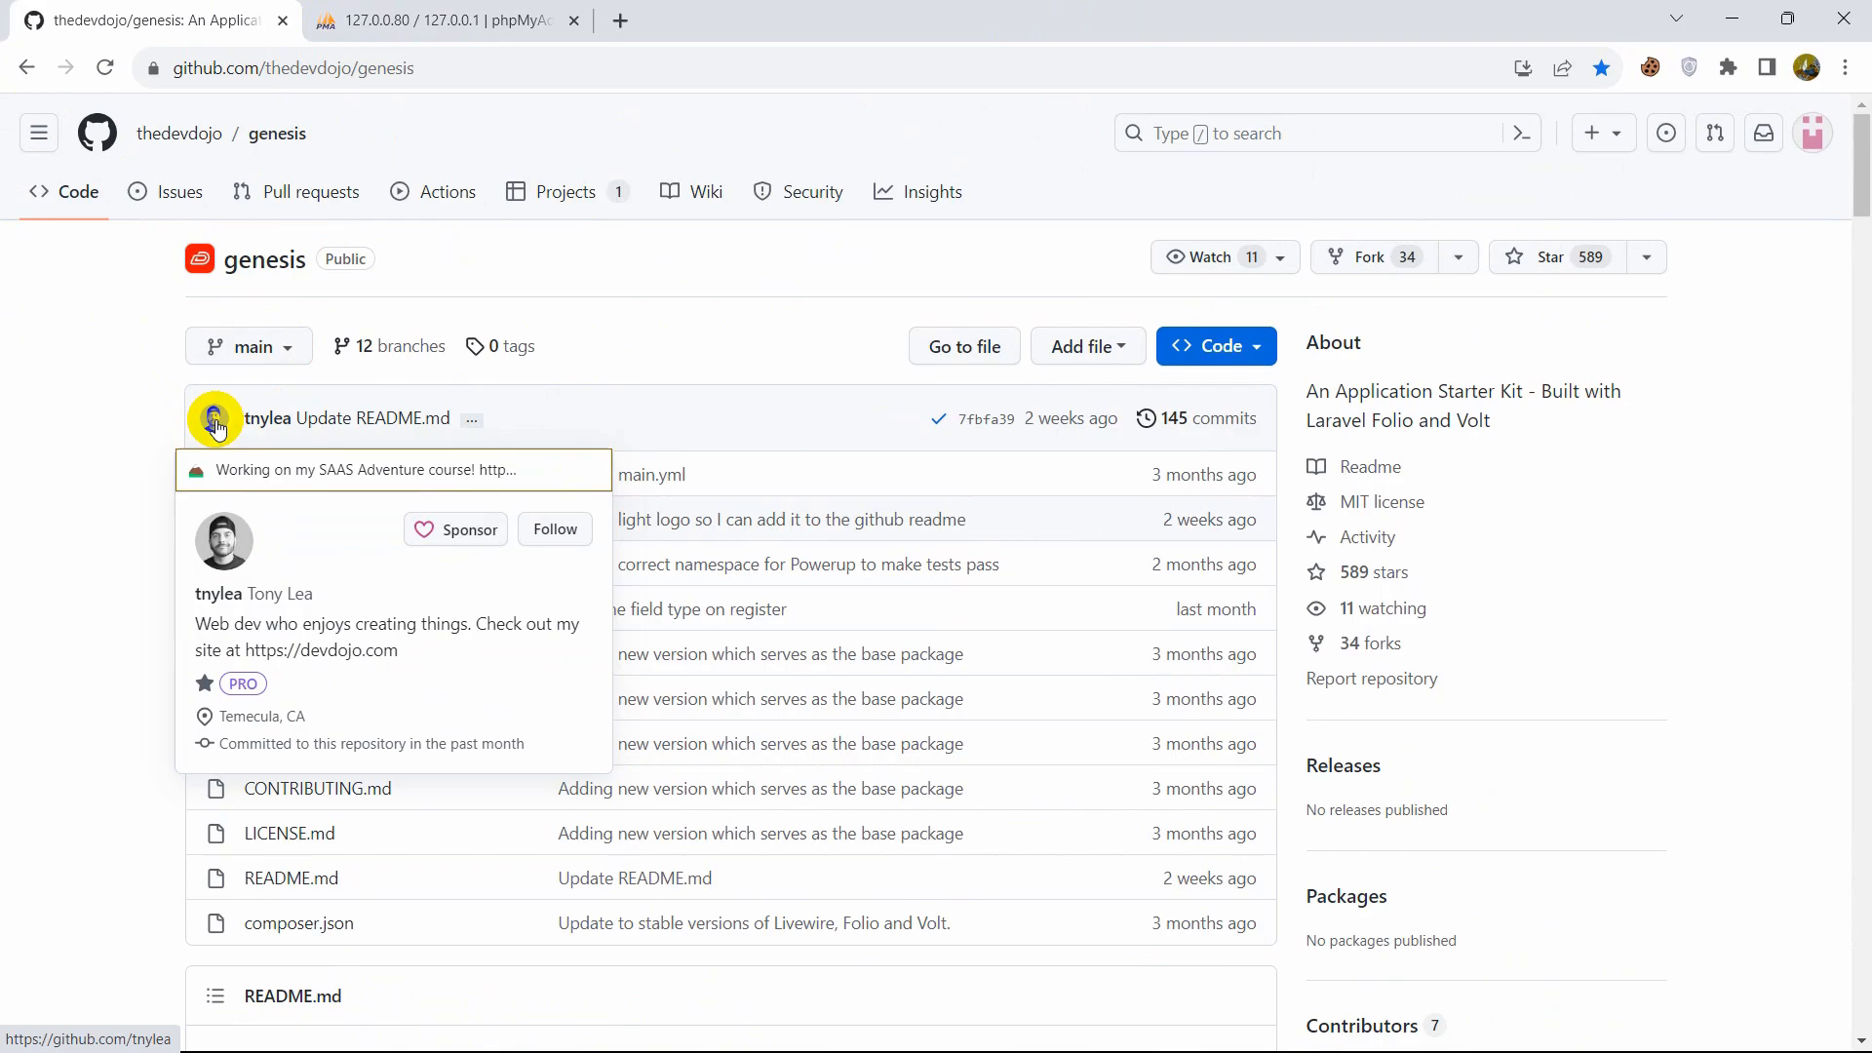
{"action": "mouse_move", "coordinate": [418, 656]}
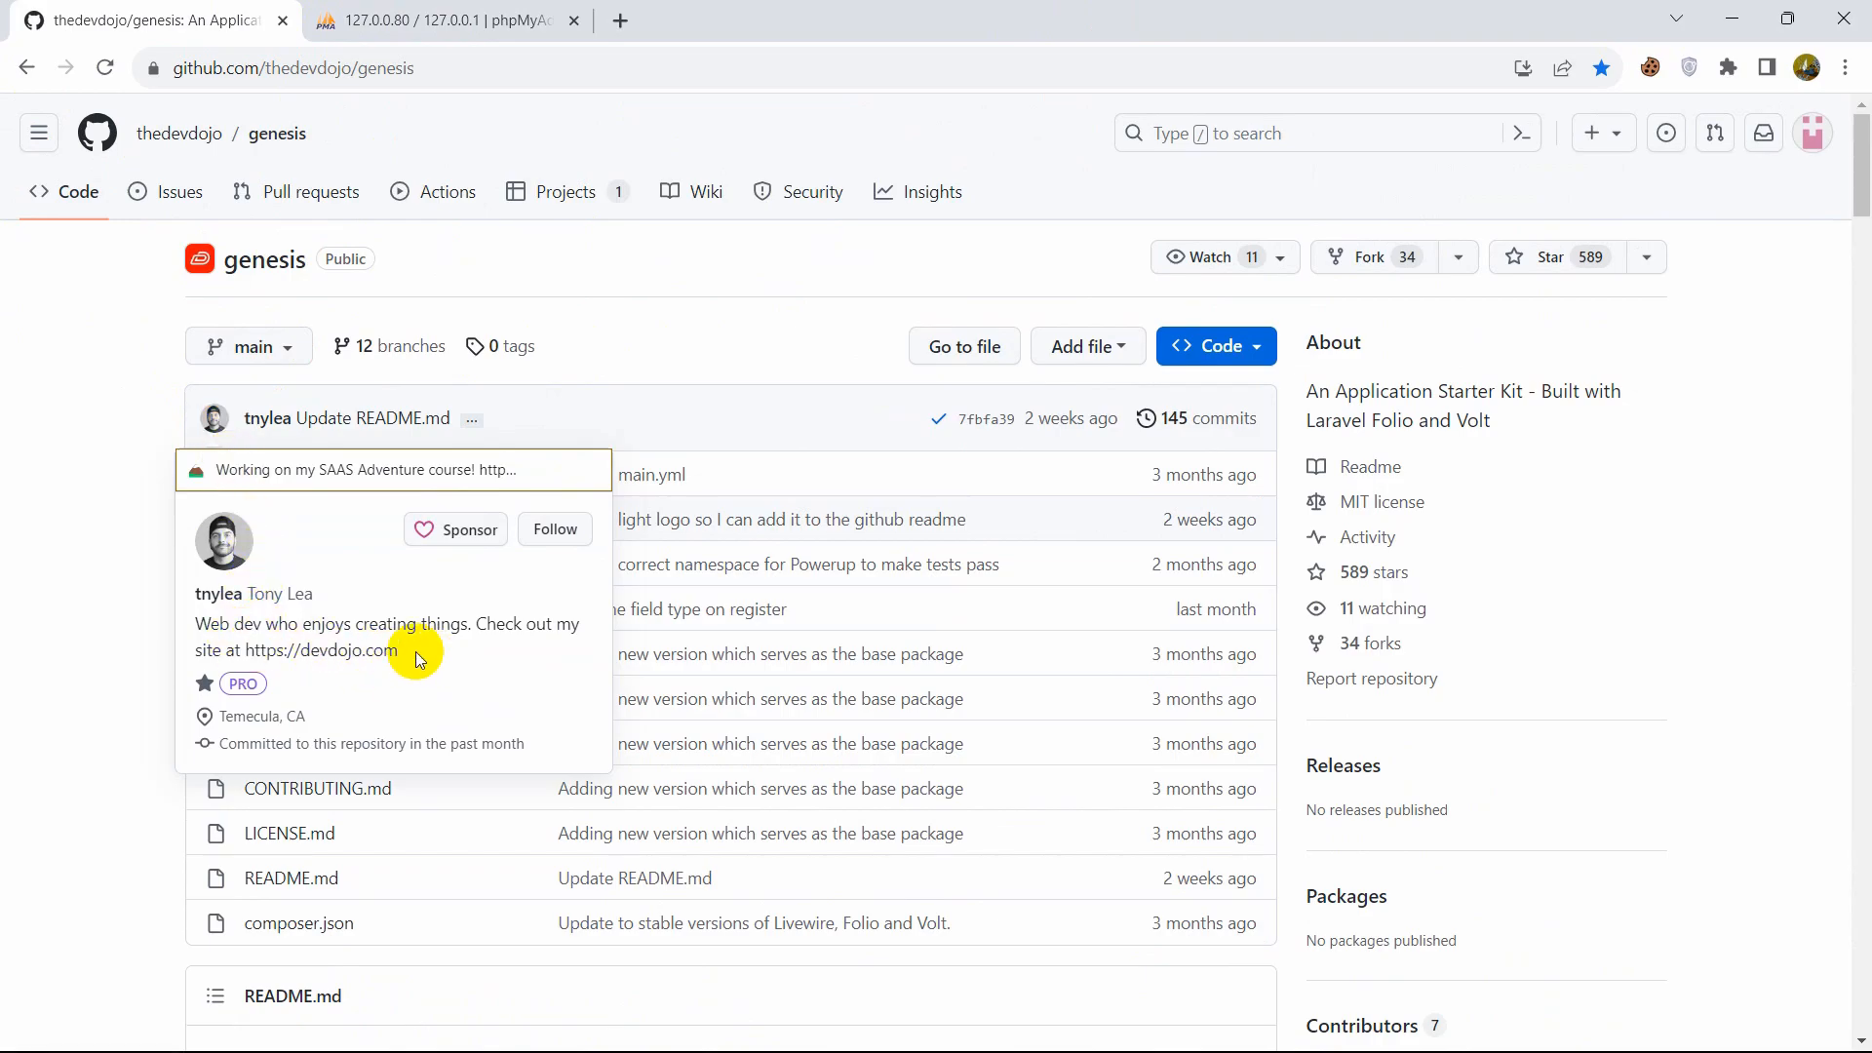
Scroll the thedevdojo/genesis README down to its Installation commands and migration step
{"action": "scroll", "scroll_direction": "down", "scroll_amount": 3}
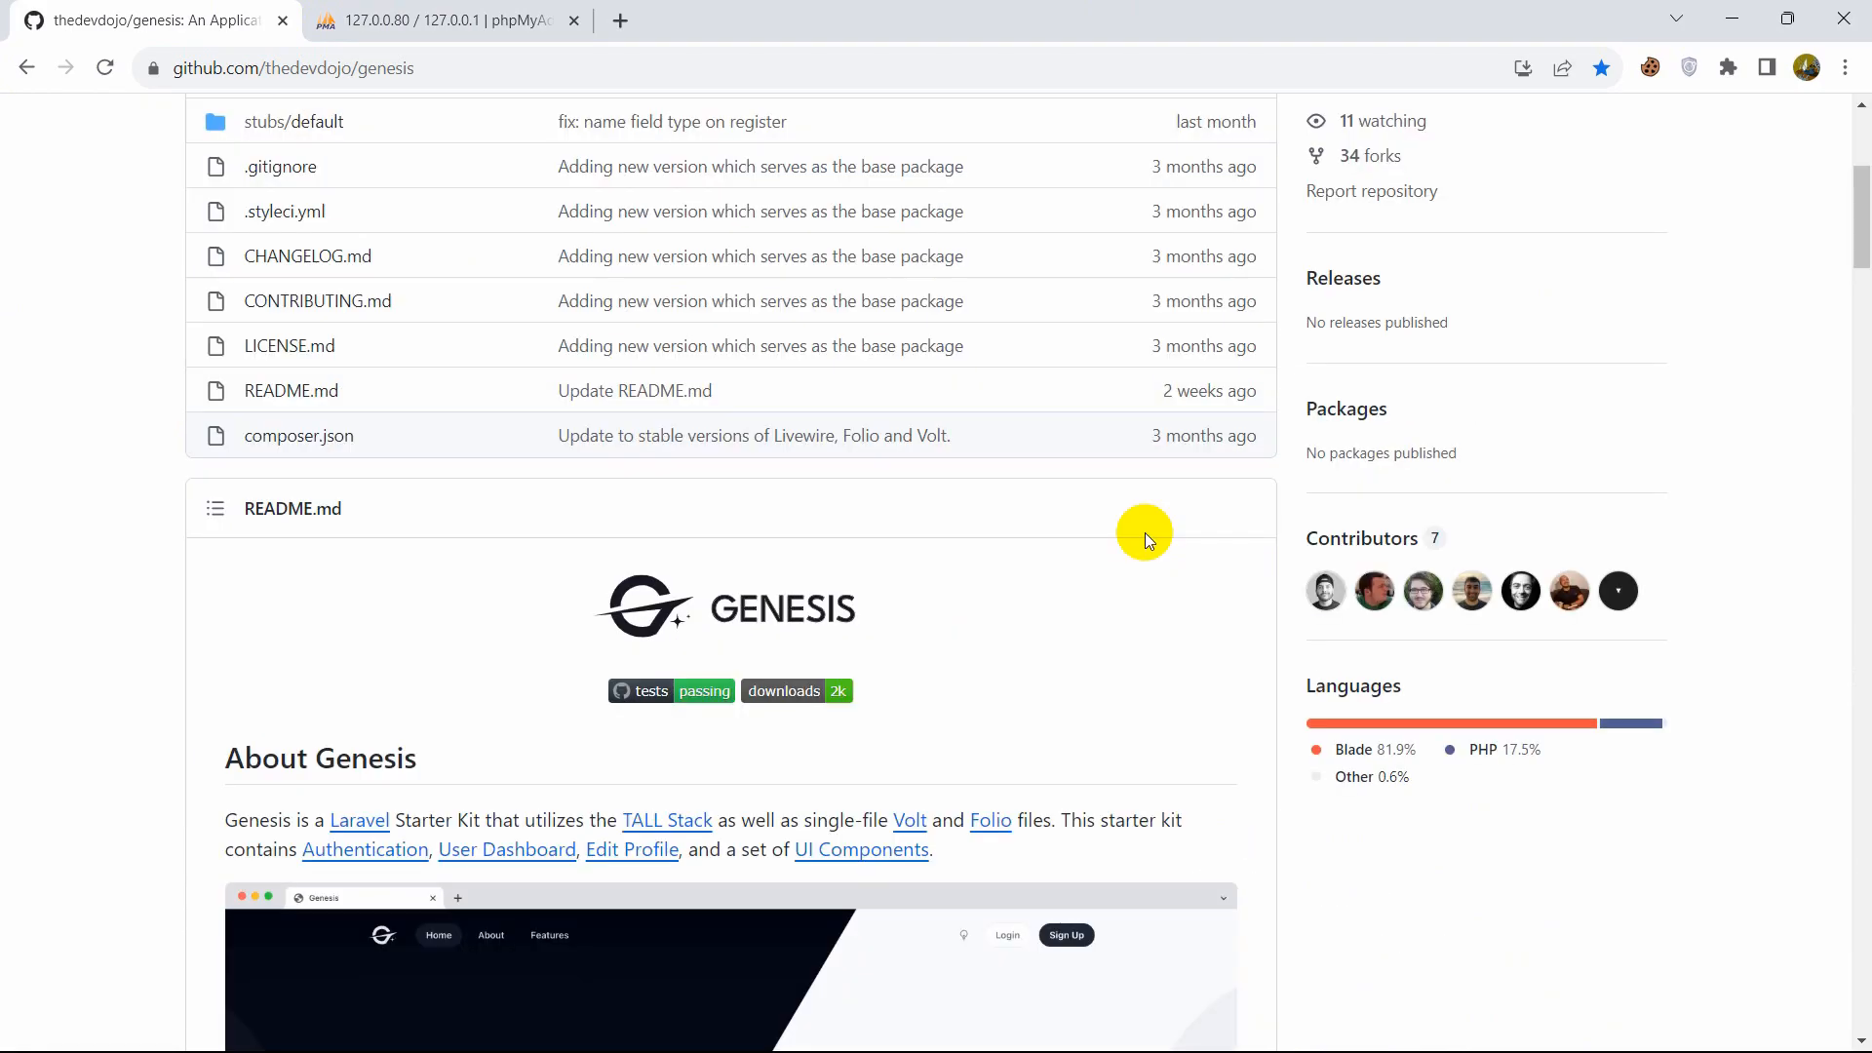
{"action": "scroll", "scroll_direction": "down", "scroll_amount": 3}
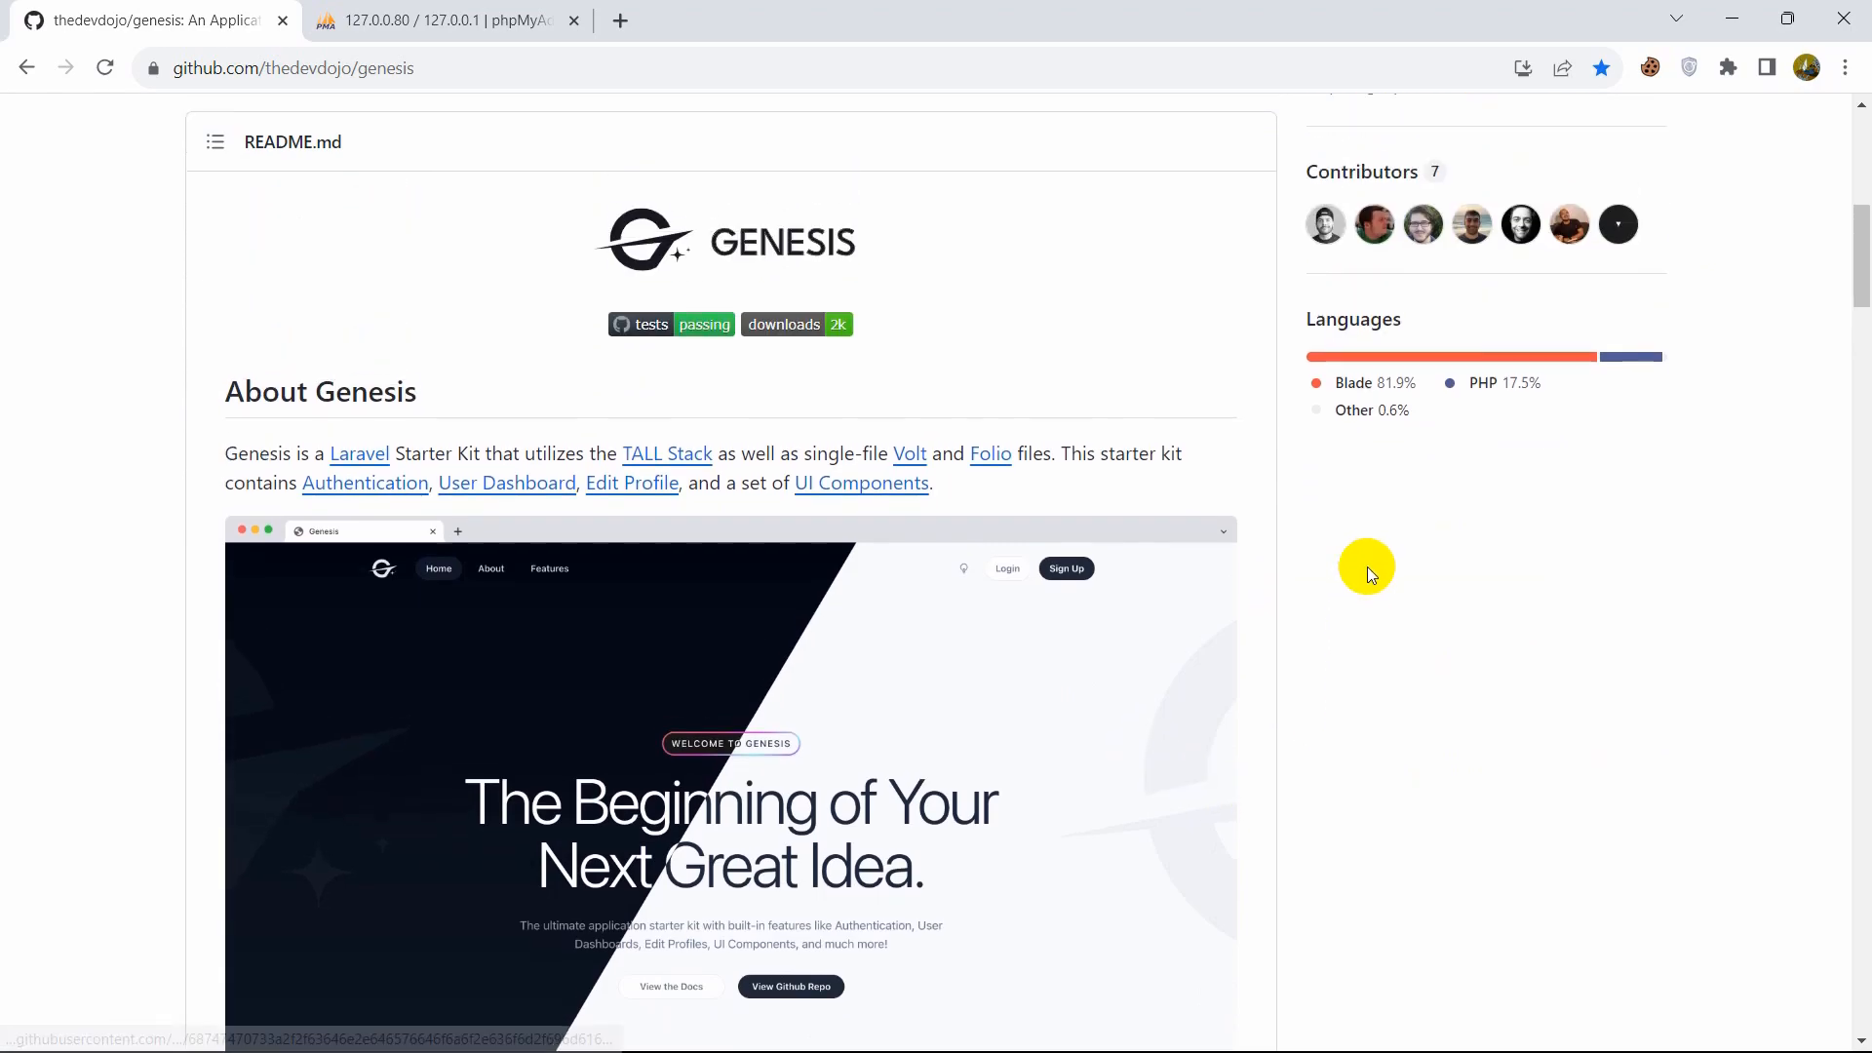
{"action": "mouse_move", "coordinate": [690, 243]}
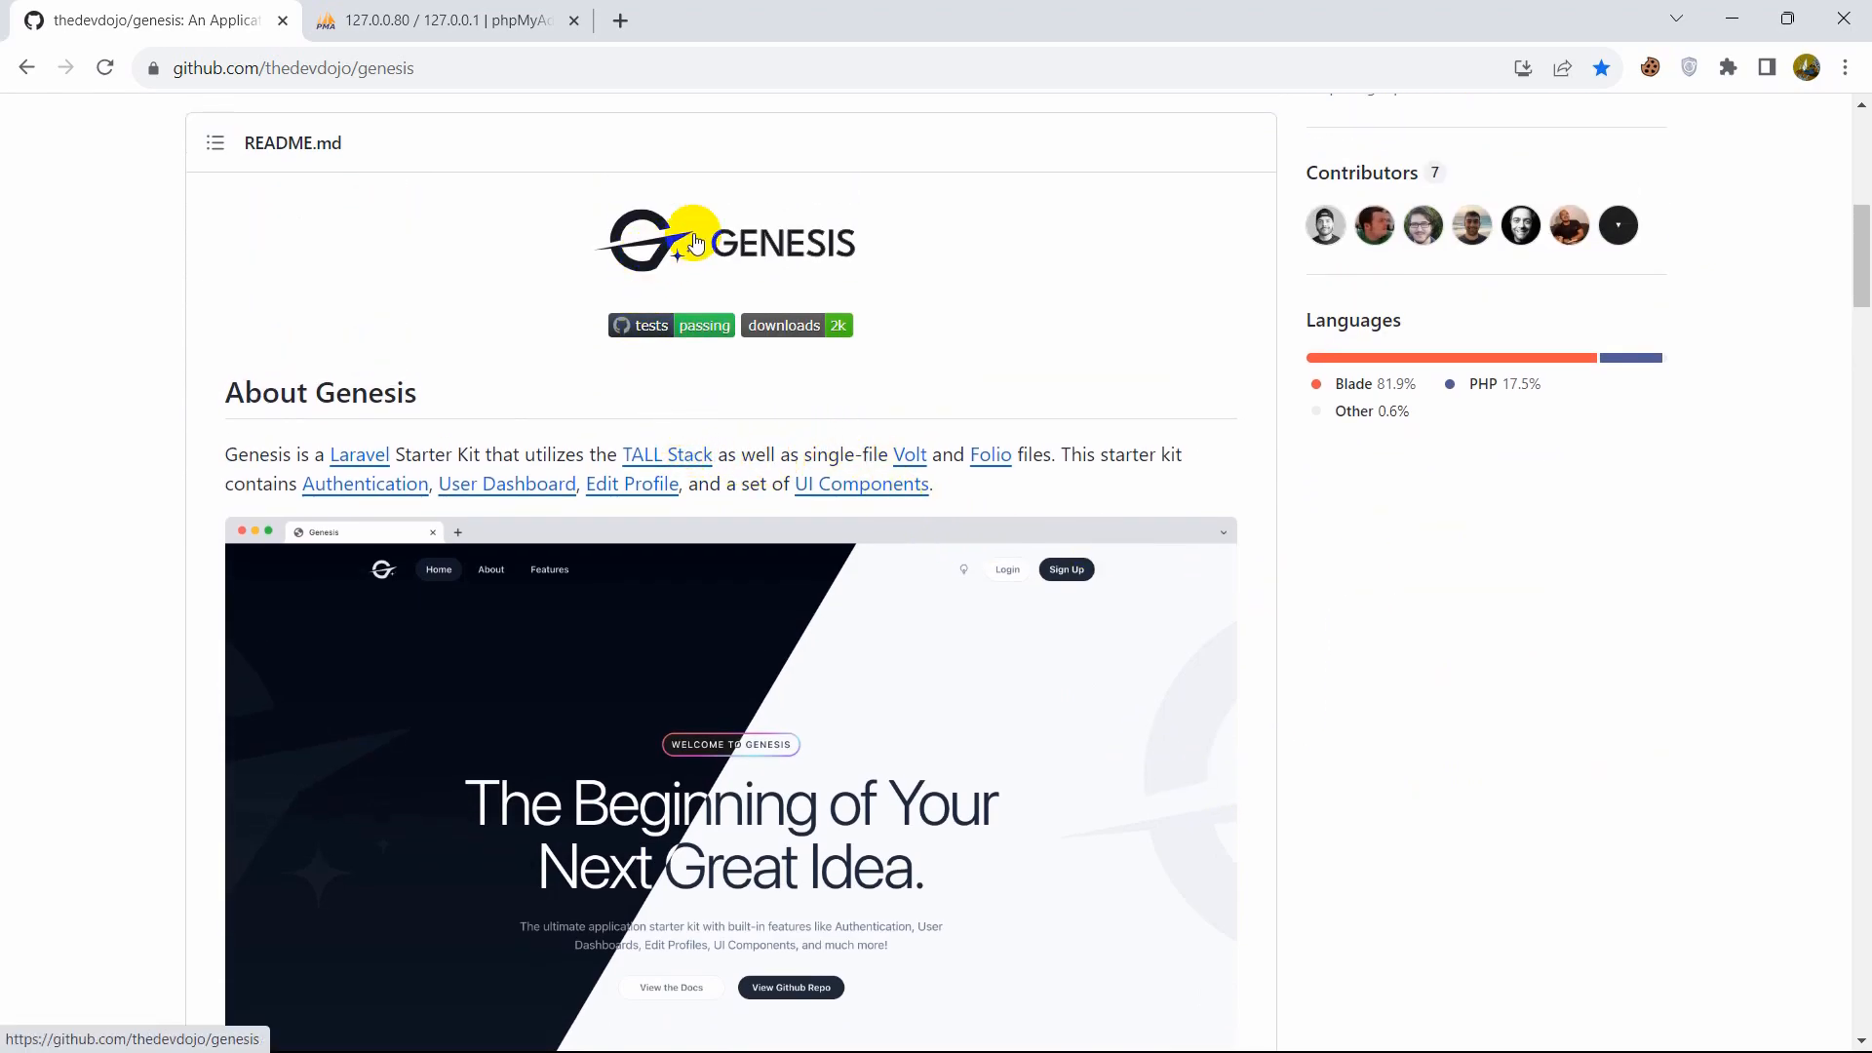
{"action": "mouse_move", "coordinate": [919, 455]}
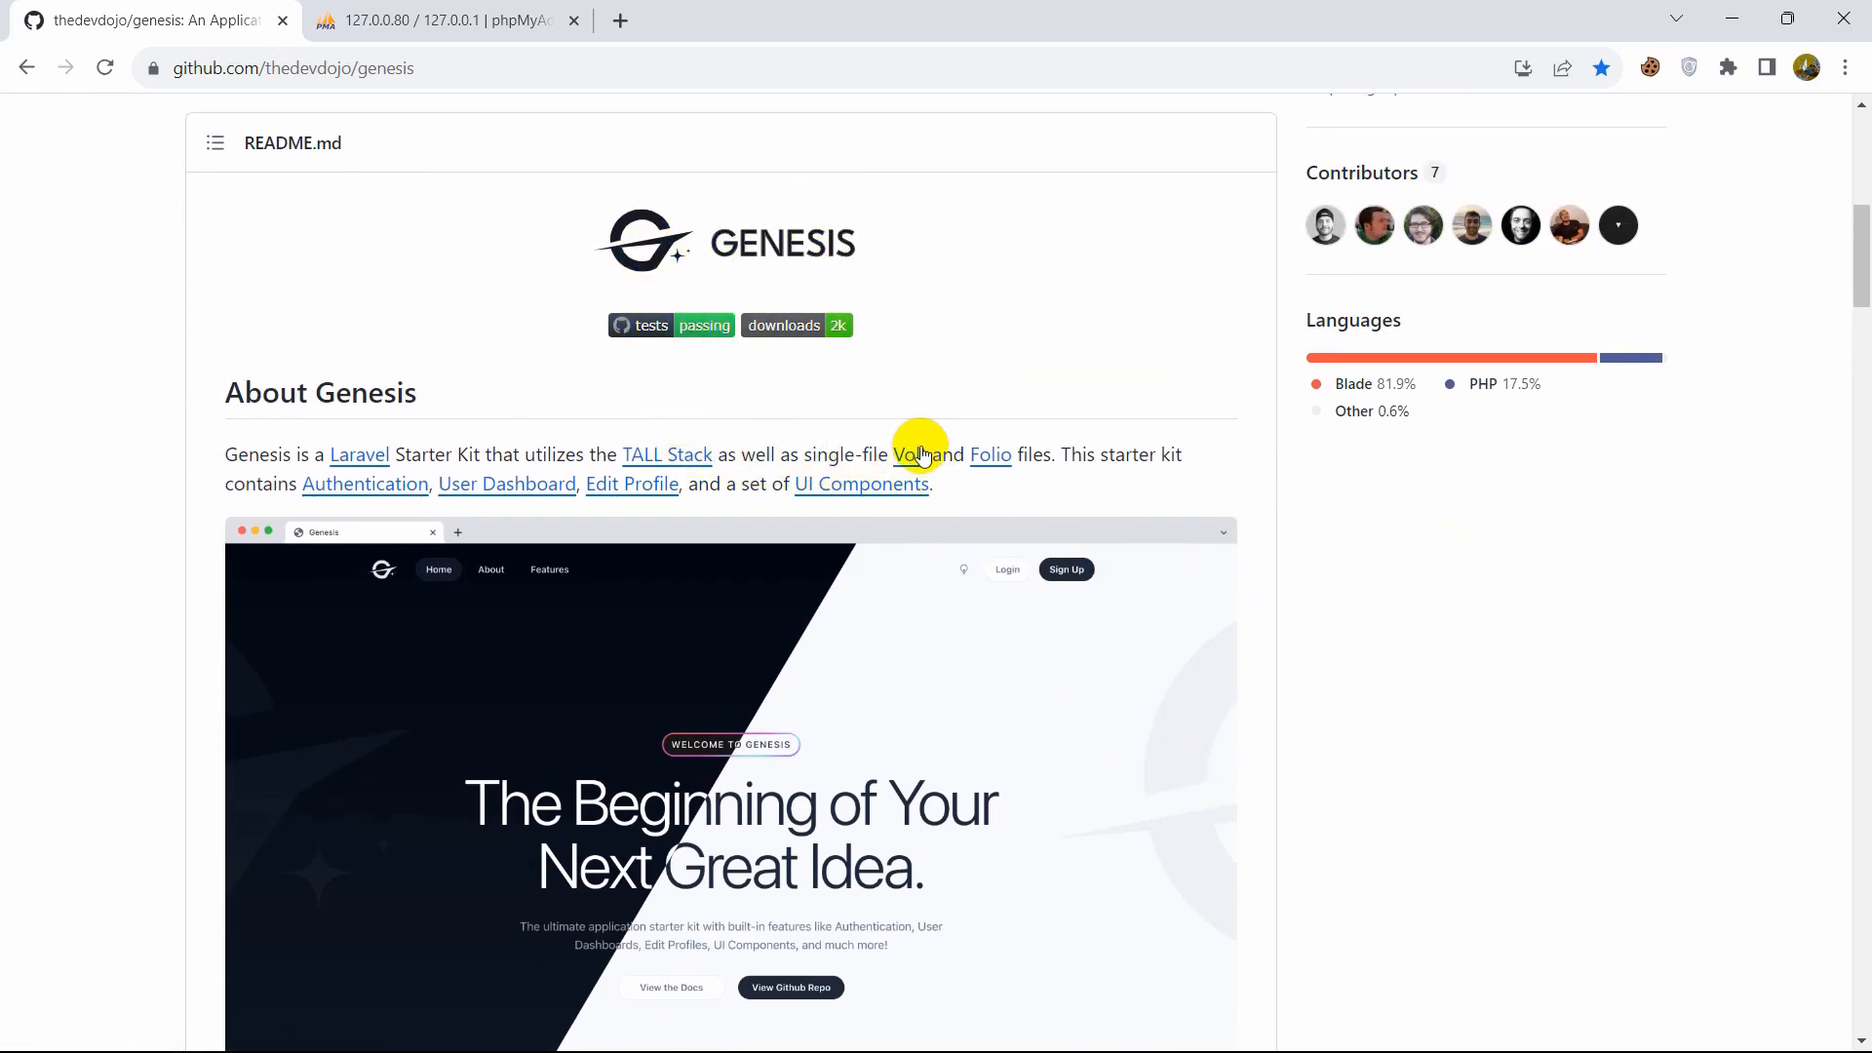
{"action": "scroll", "scroll_direction": "down", "scroll_amount": 3}
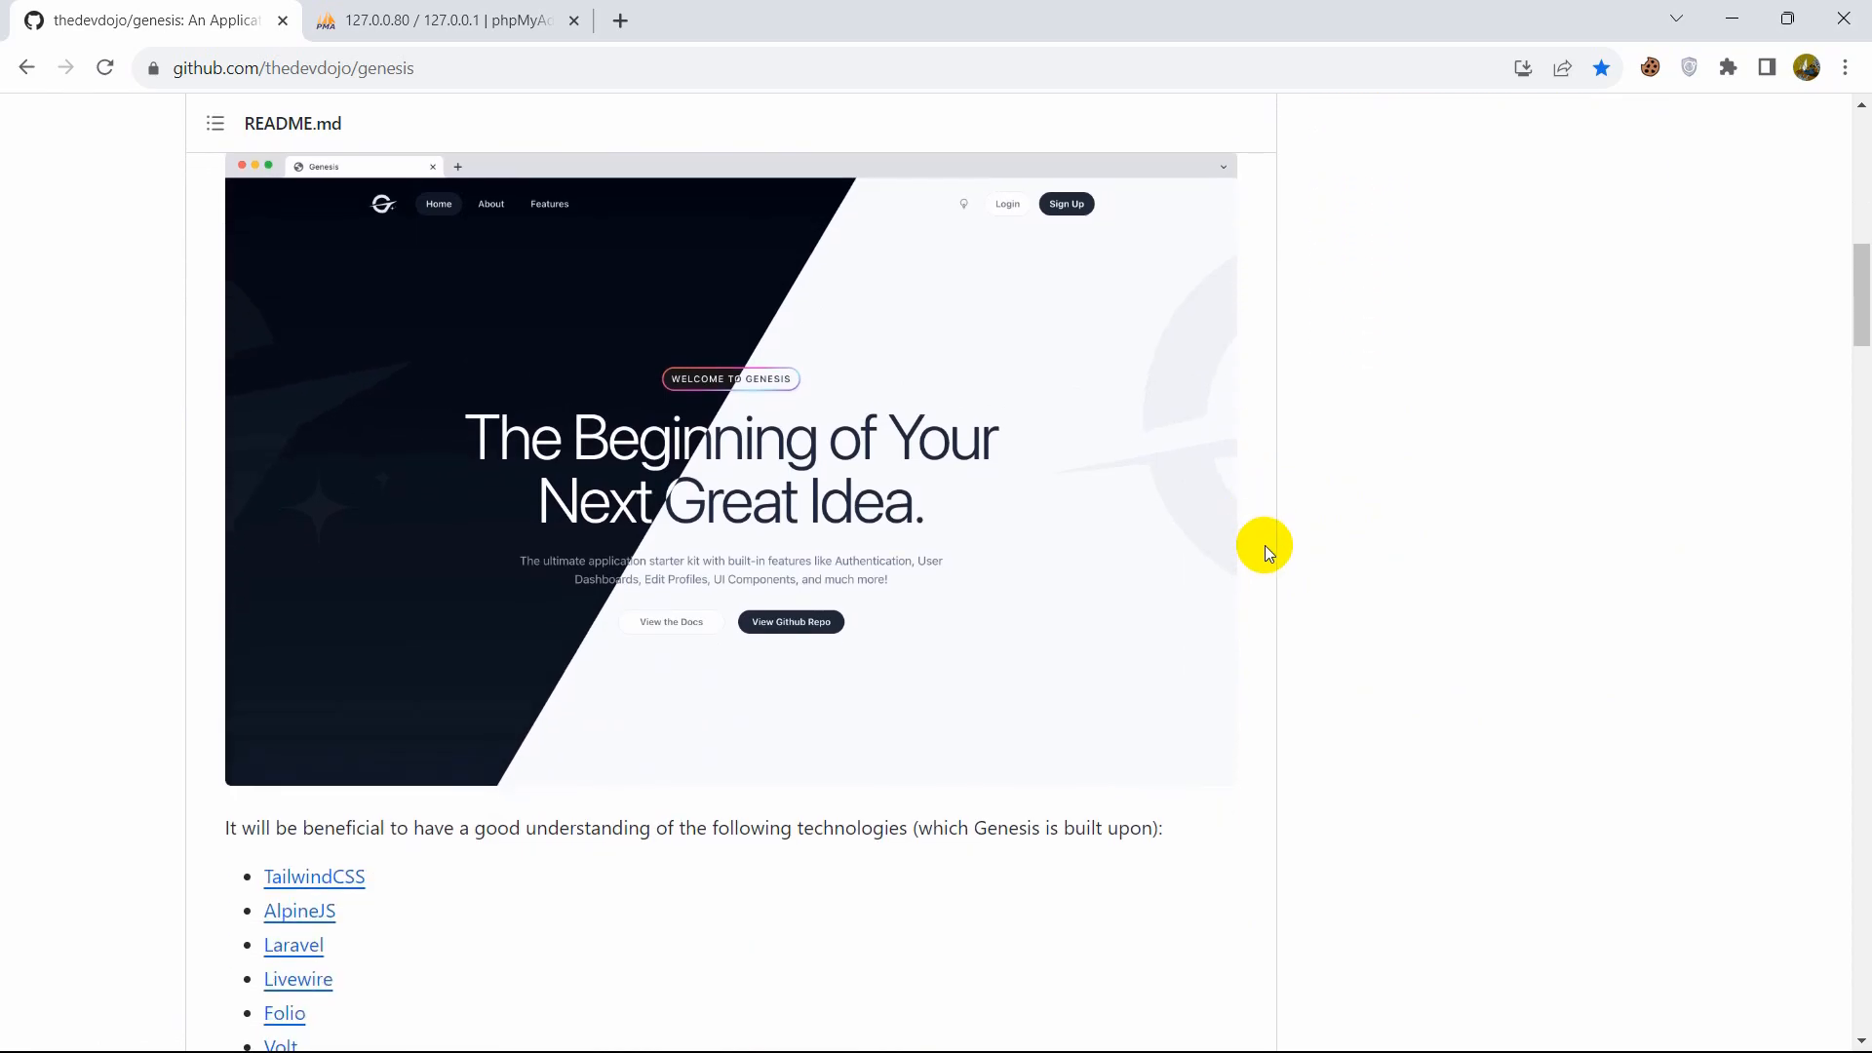
{"action": "scroll", "scroll_direction": "down", "scroll_amount": 3}
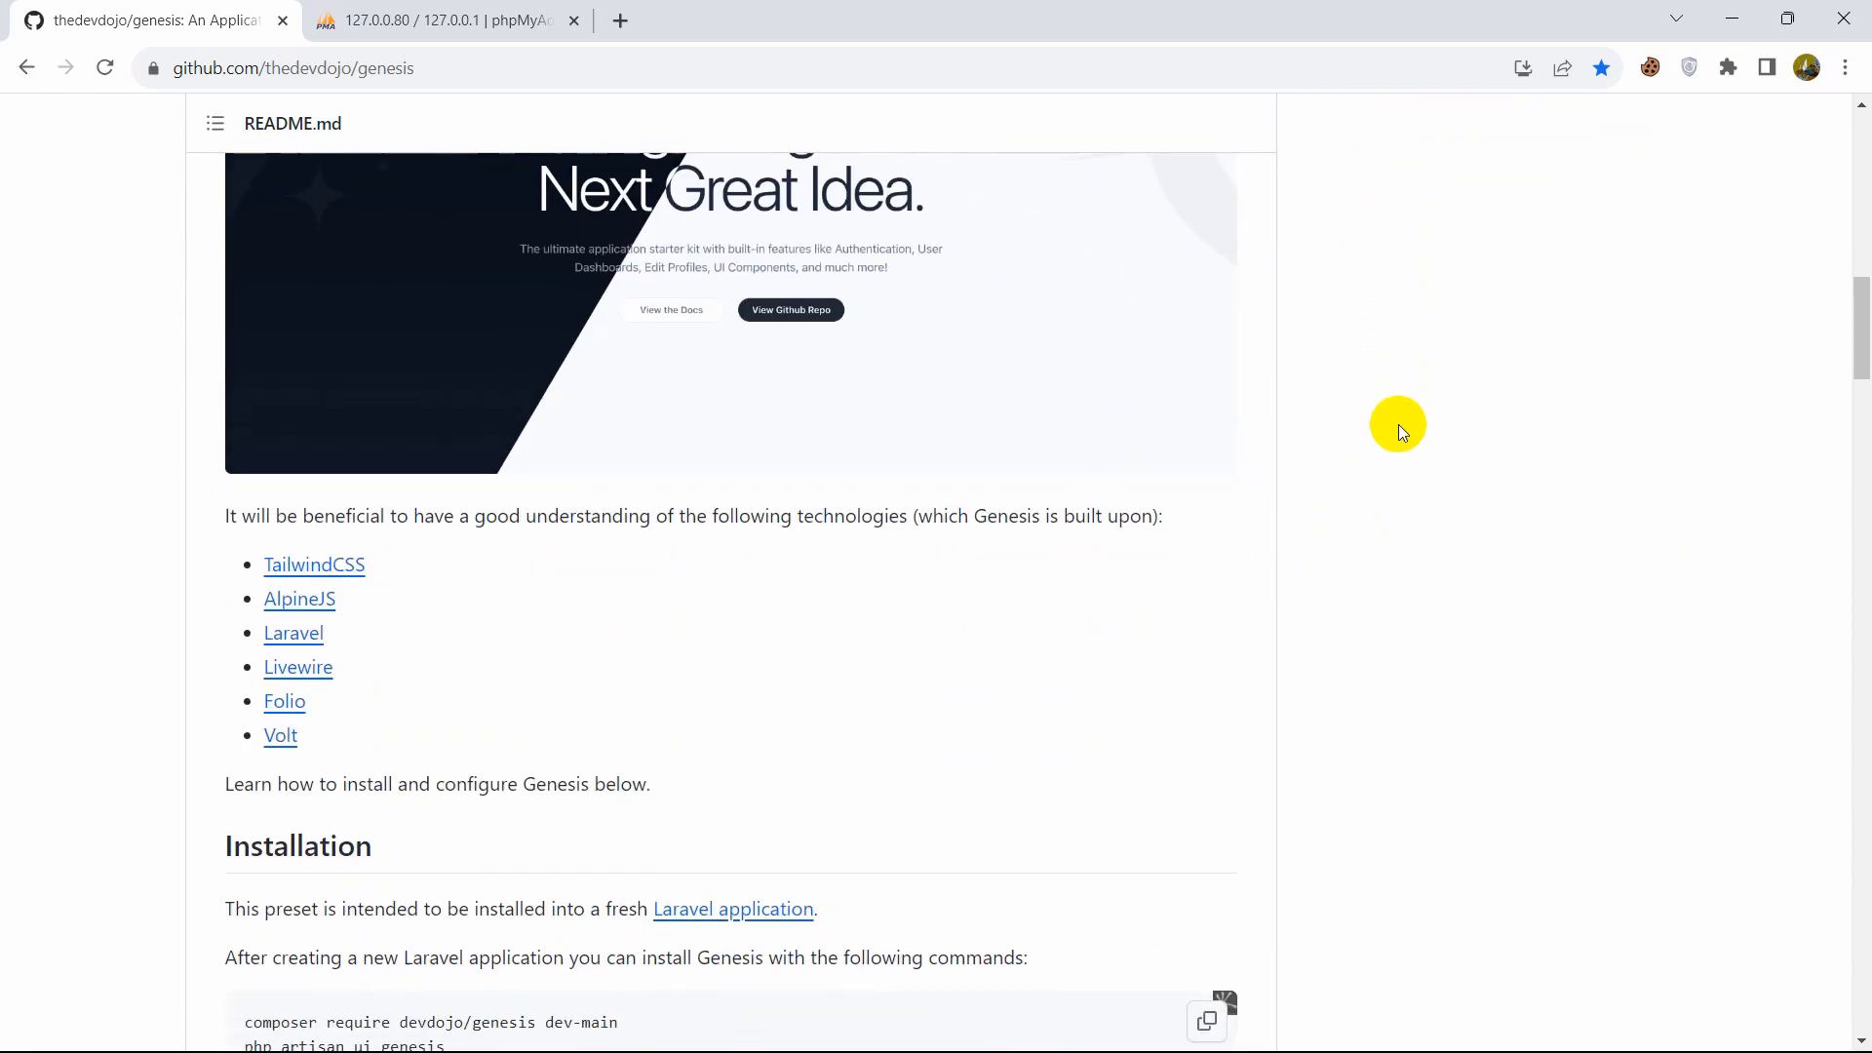
{"action": "scroll", "scroll_direction": "down", "scroll_amount": 3}
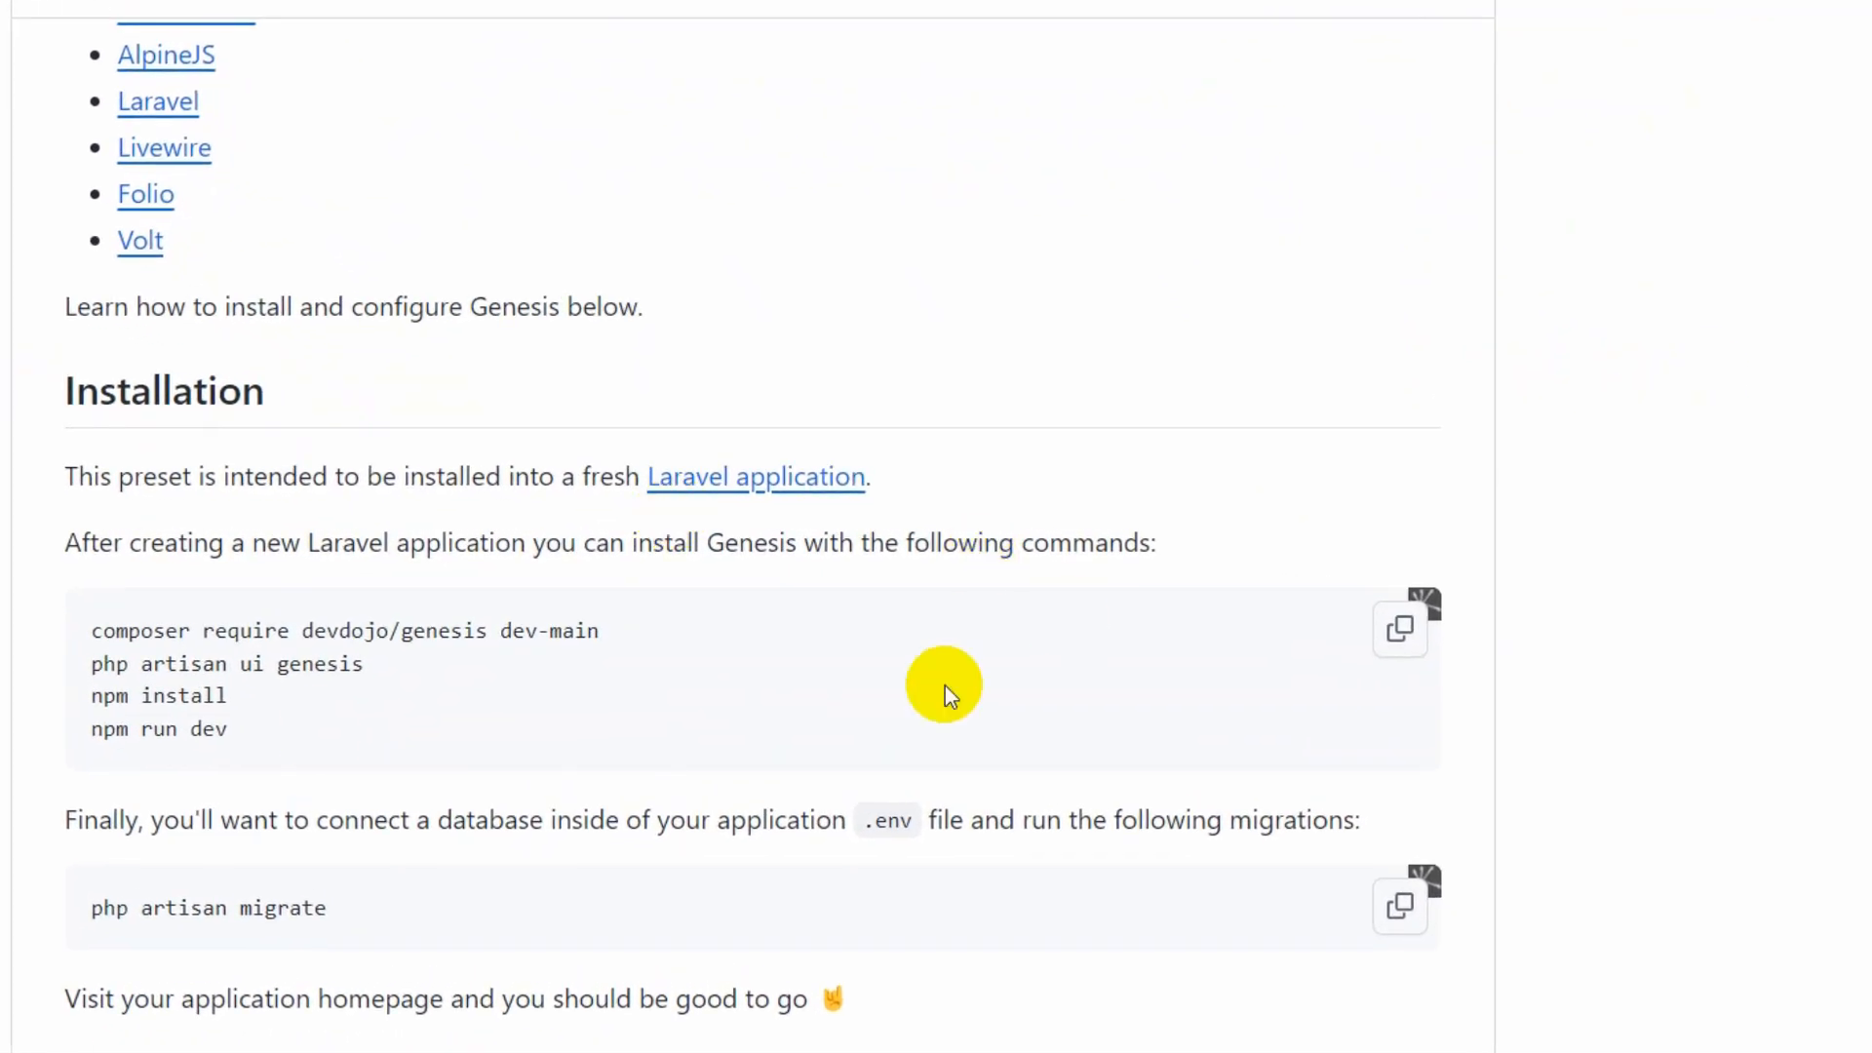
{"action": "mouse_move", "coordinate": [215, 630]}
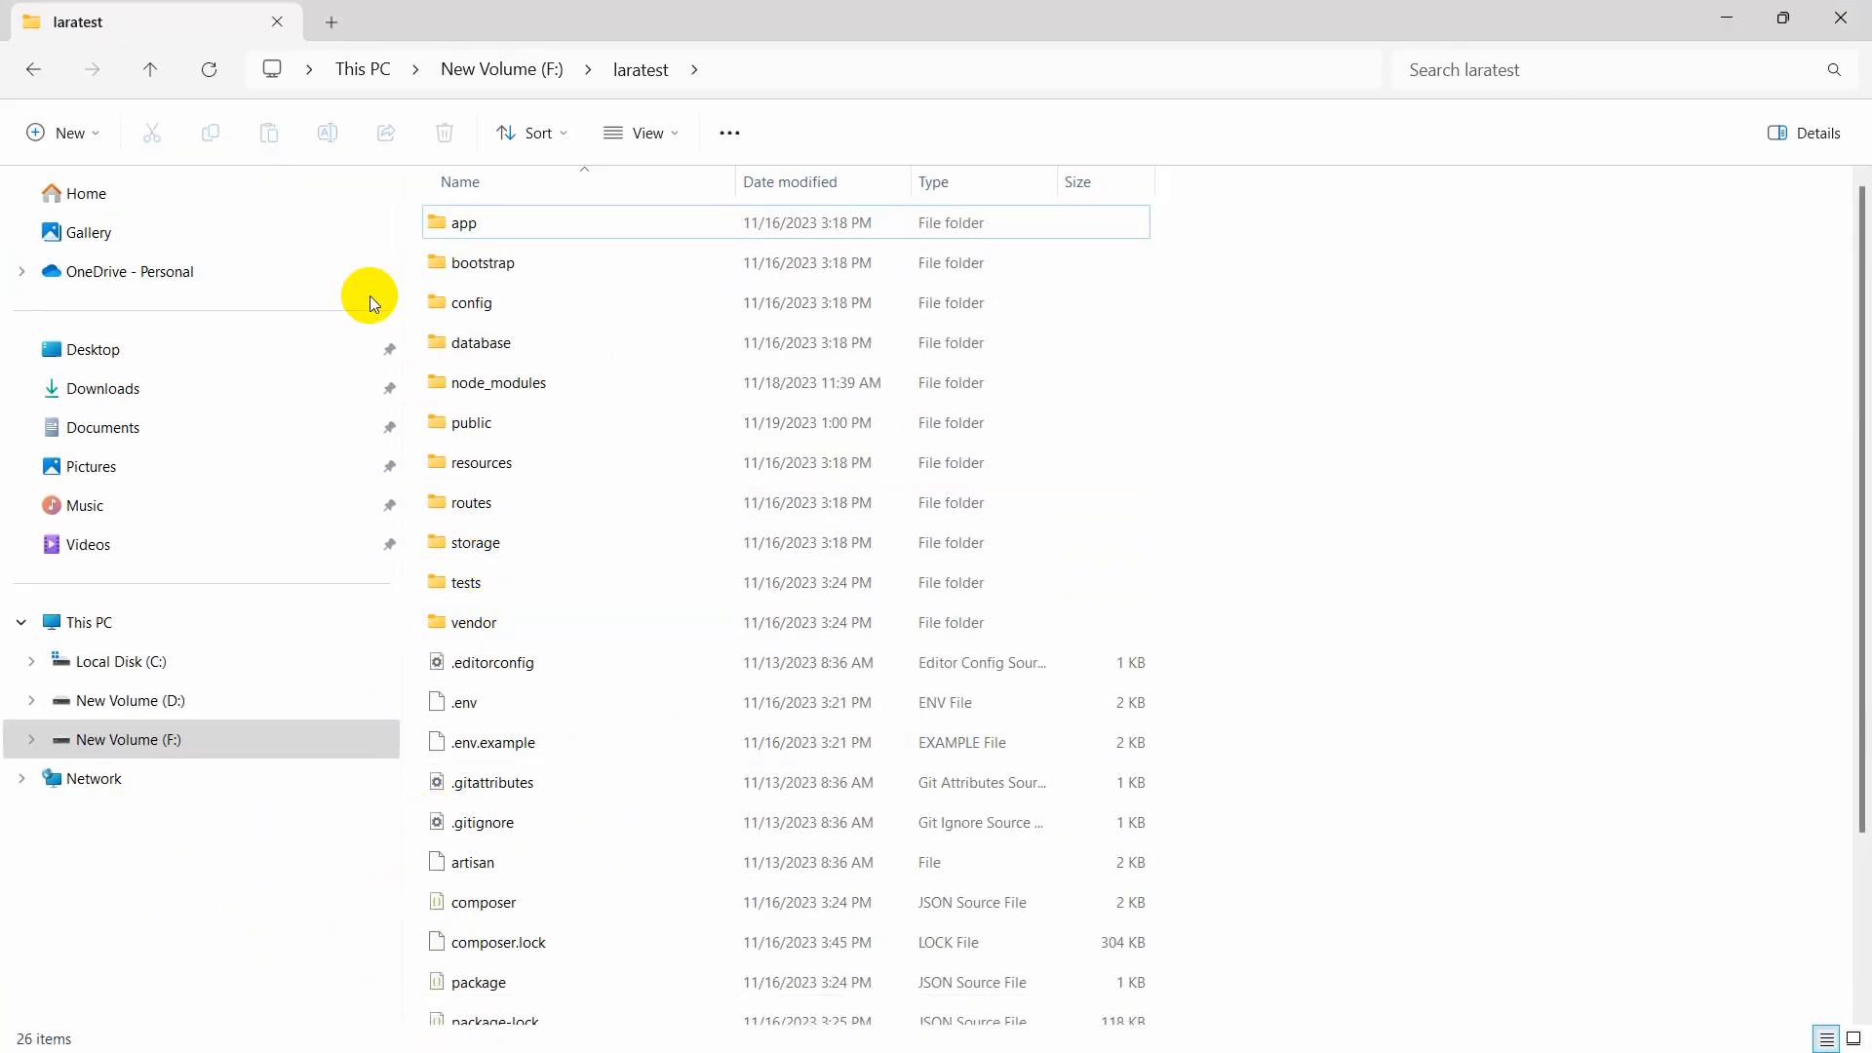
Create a new Laravel project named lara_genesis on drive F with 'laravel new'
{"action": "left_click", "coordinate": [148, 69]}
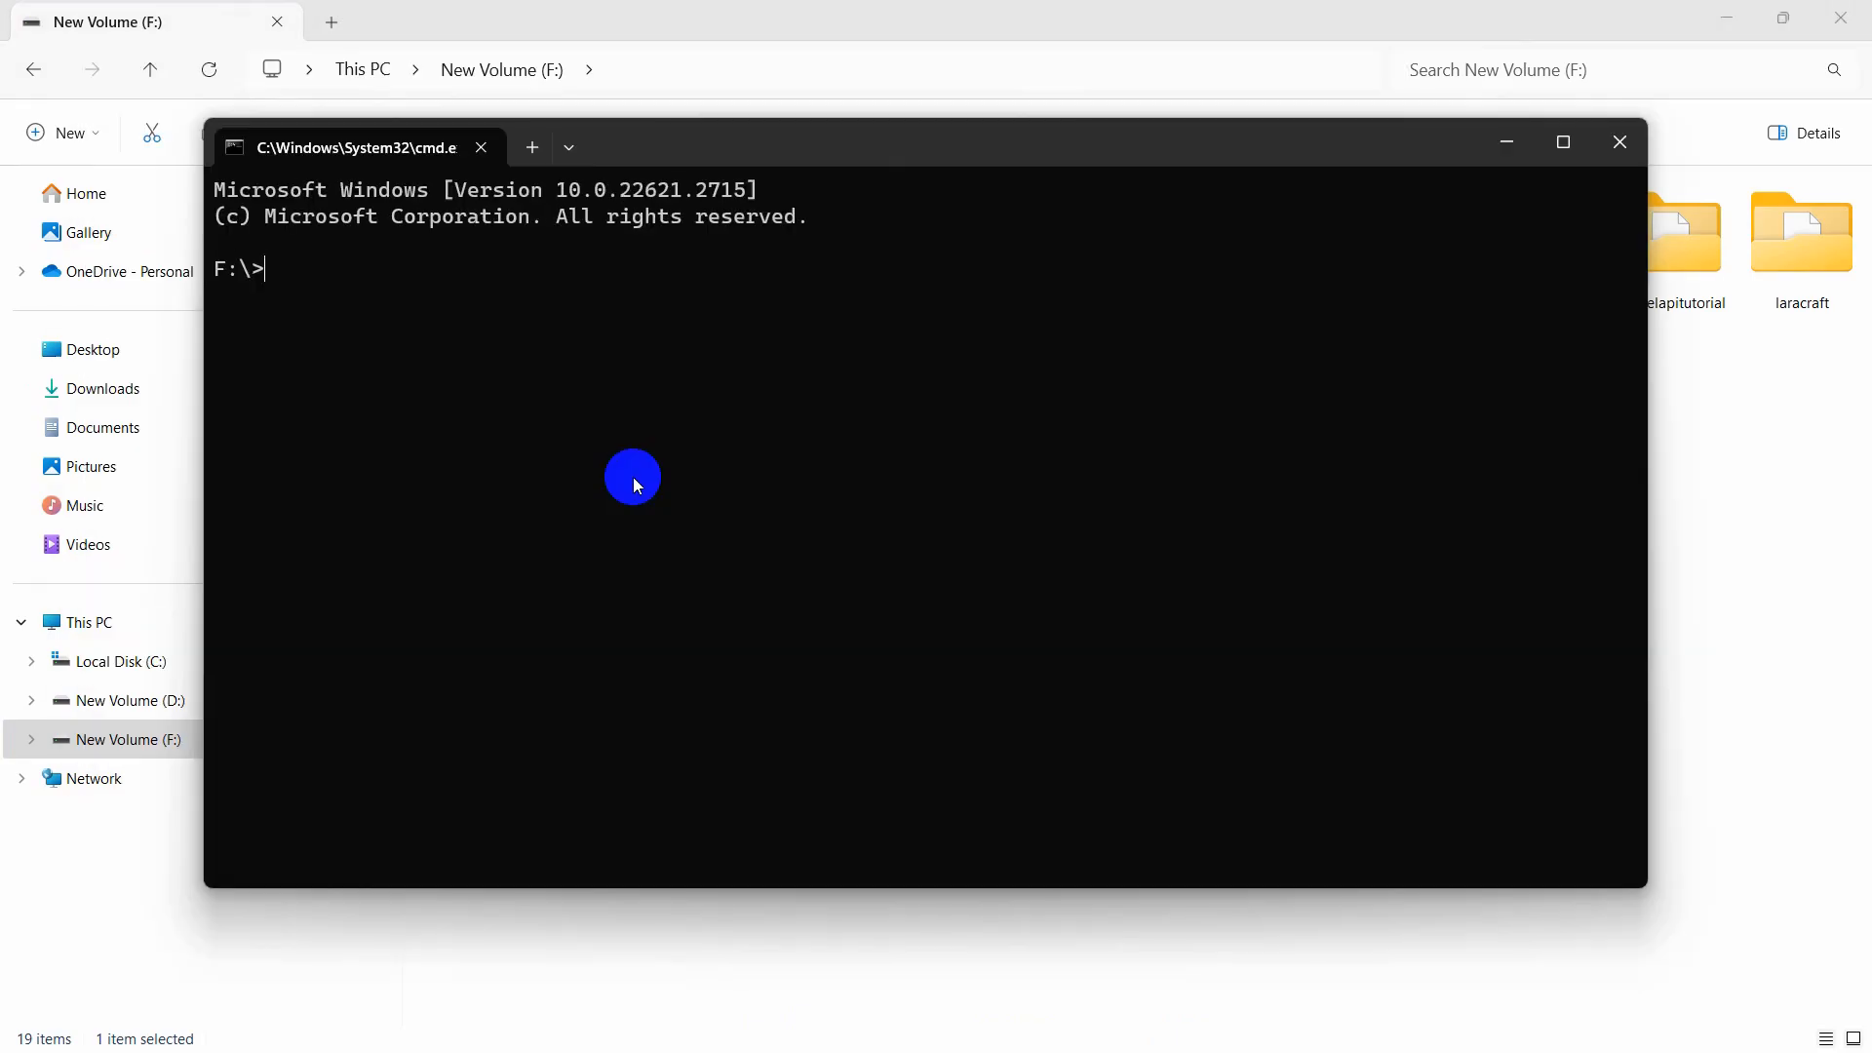
{"action": "type", "text": "lara"}
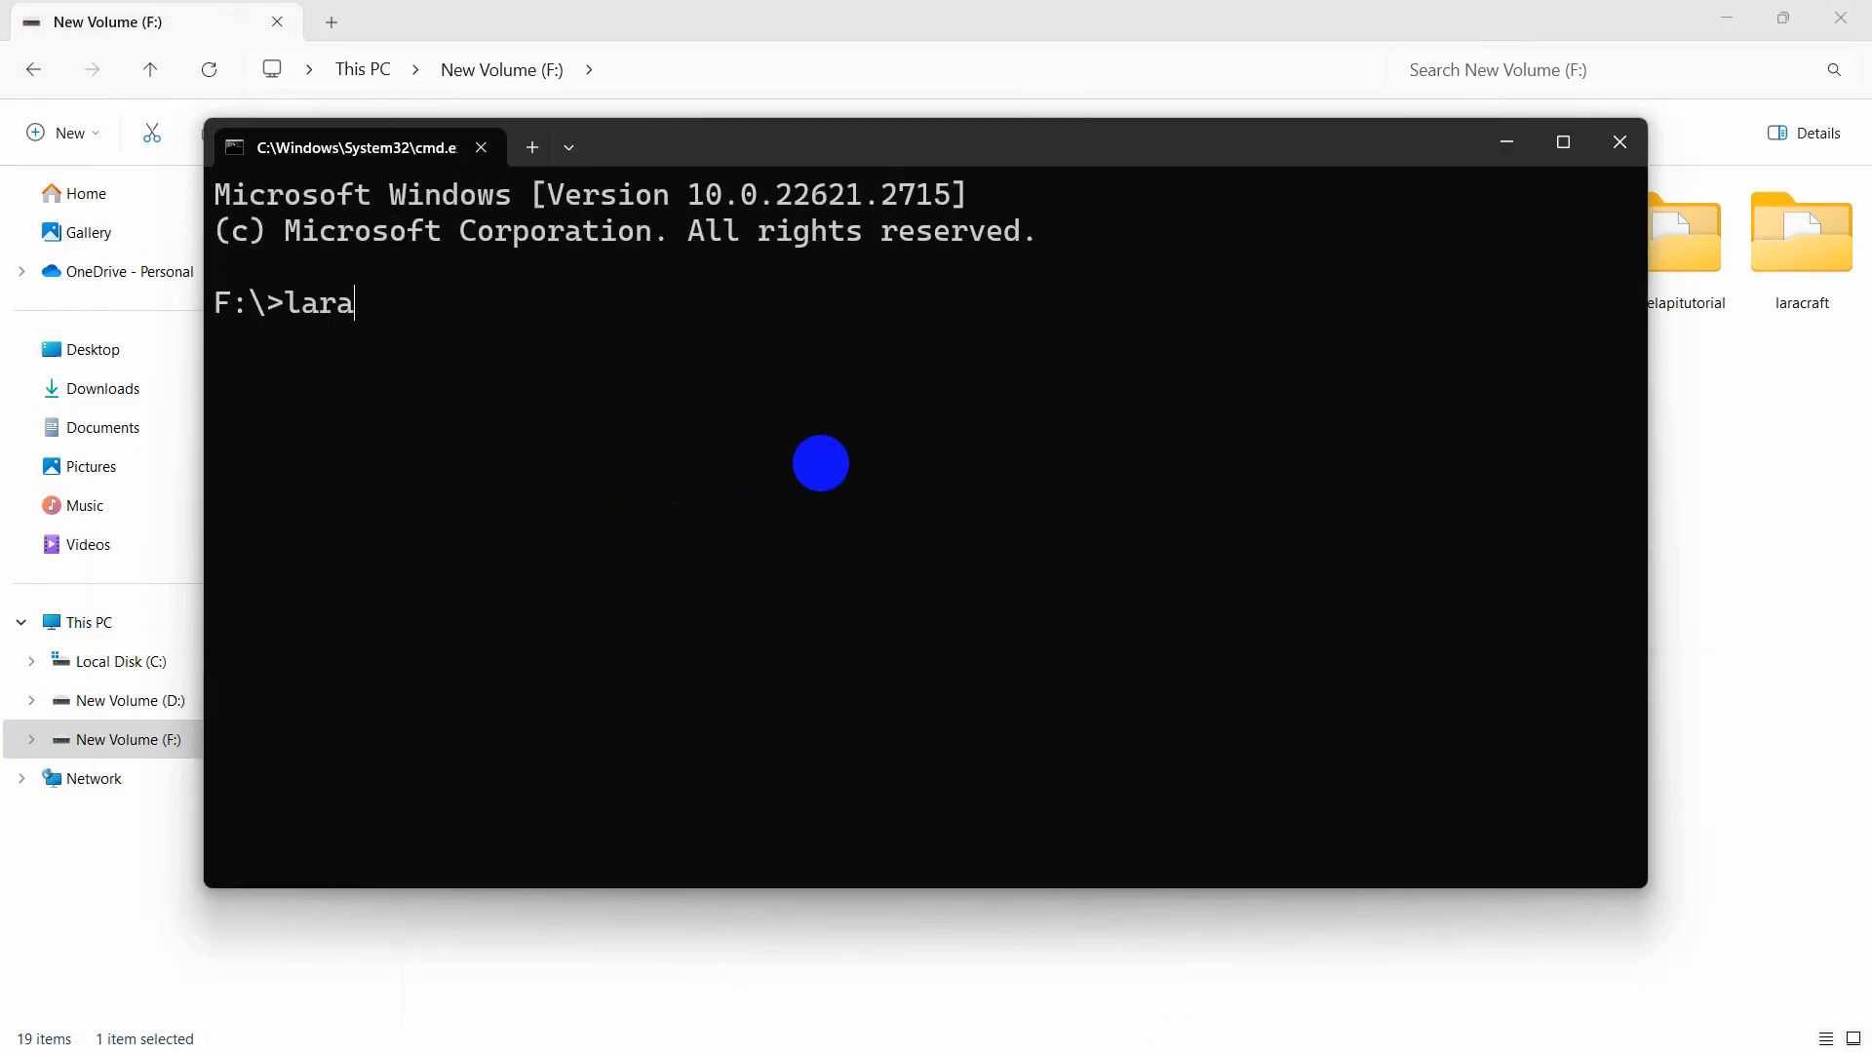
{"action": "type", "text": "vel new"}
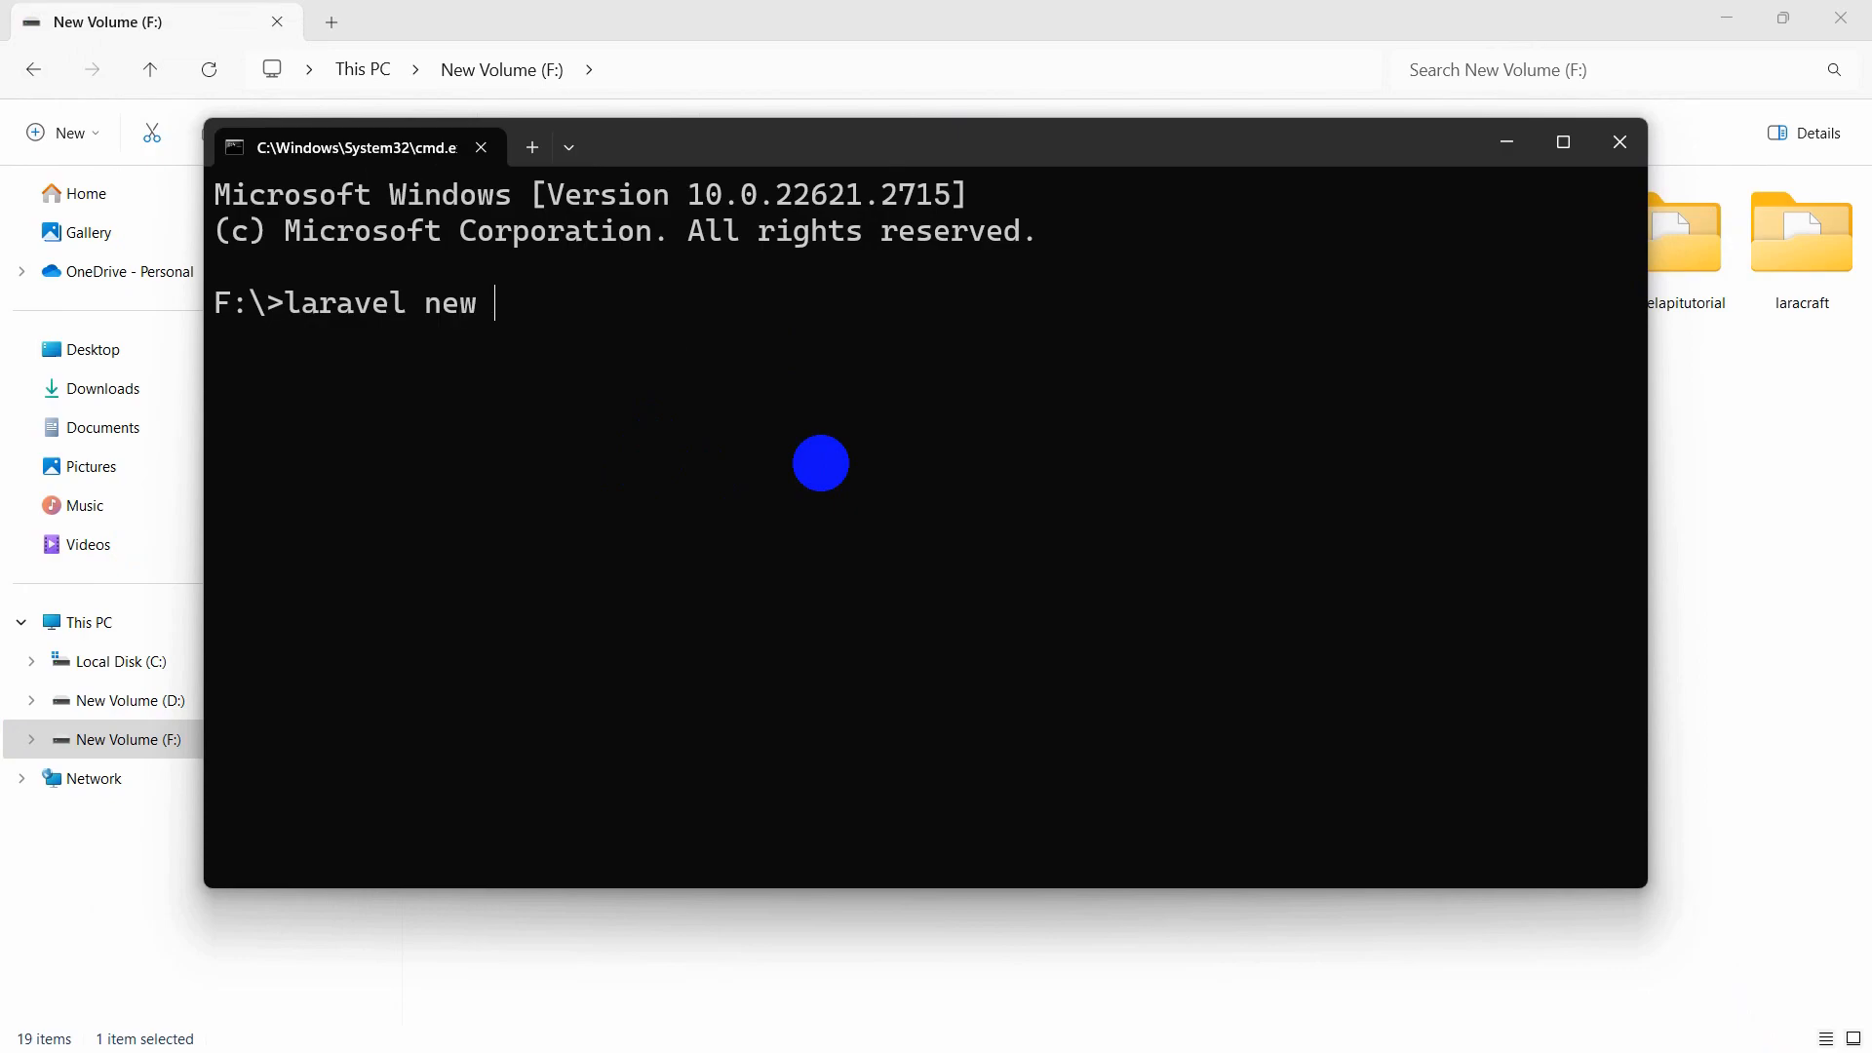
{"action": "type", "text": "lara"}
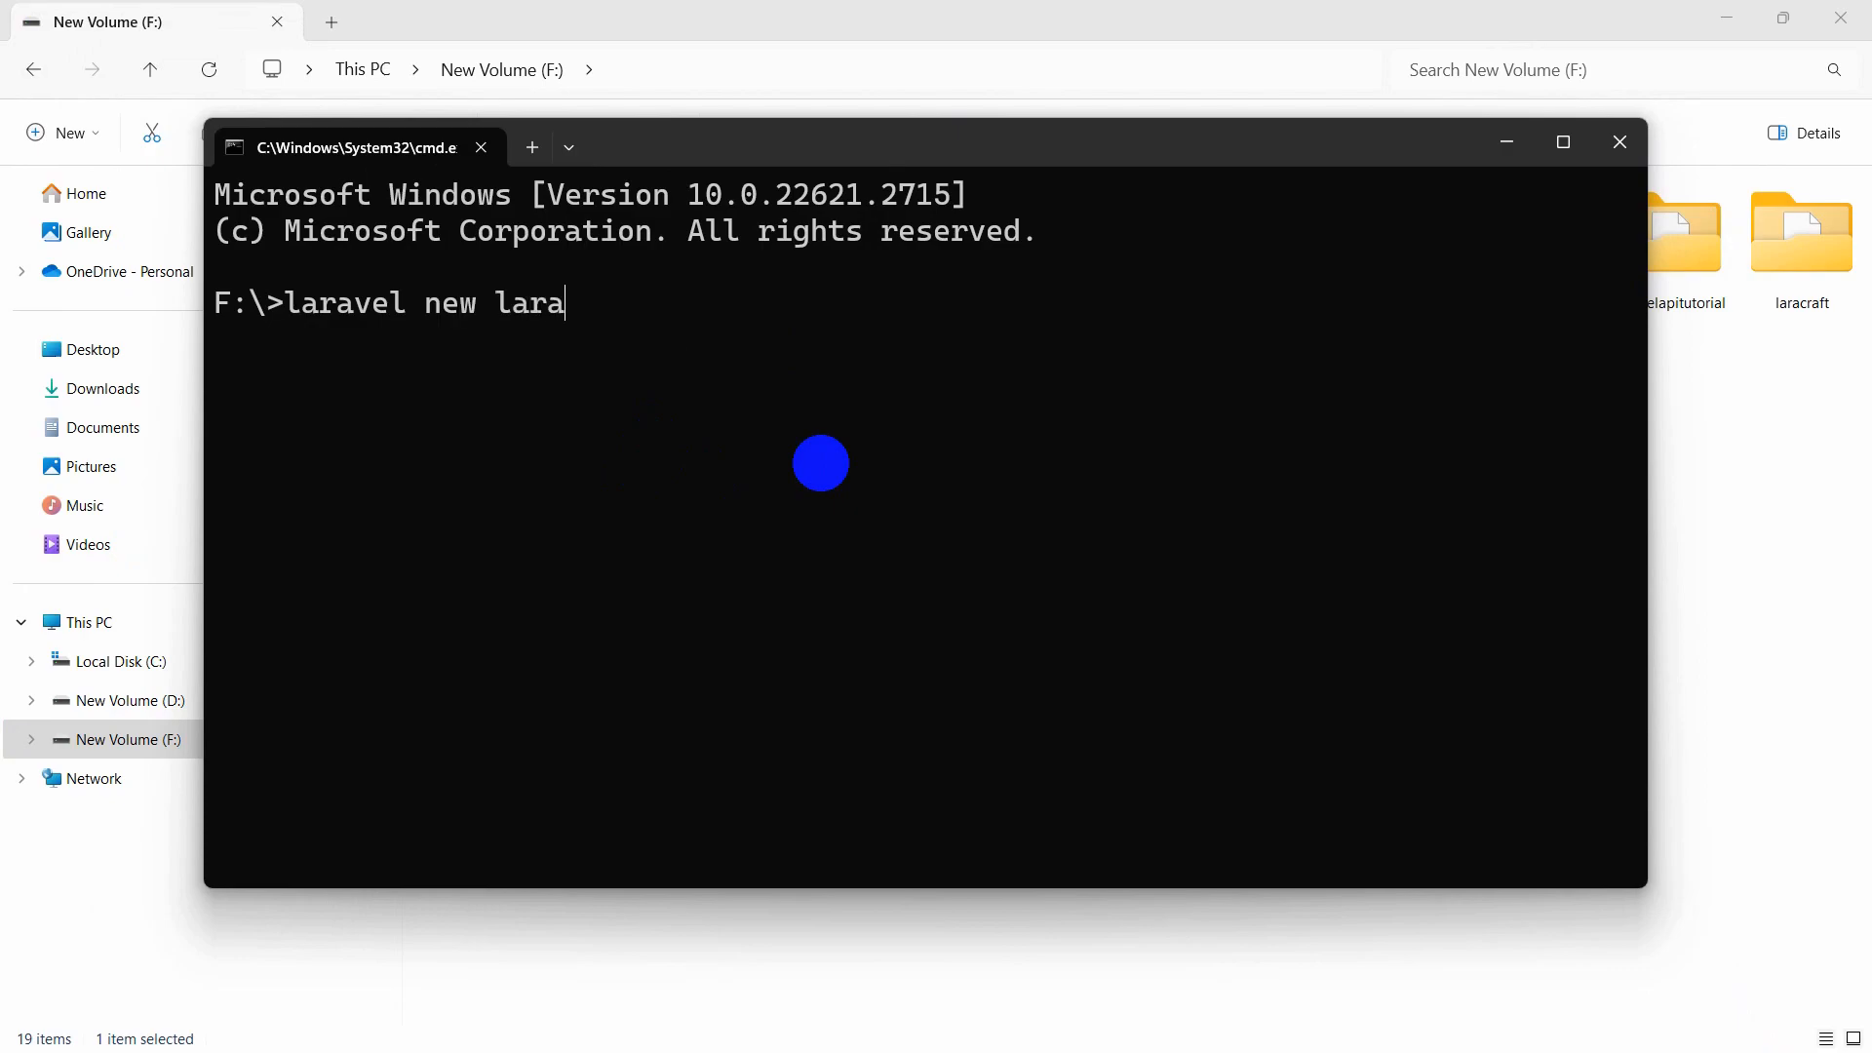
{"action": "type", "text": "_gene"}
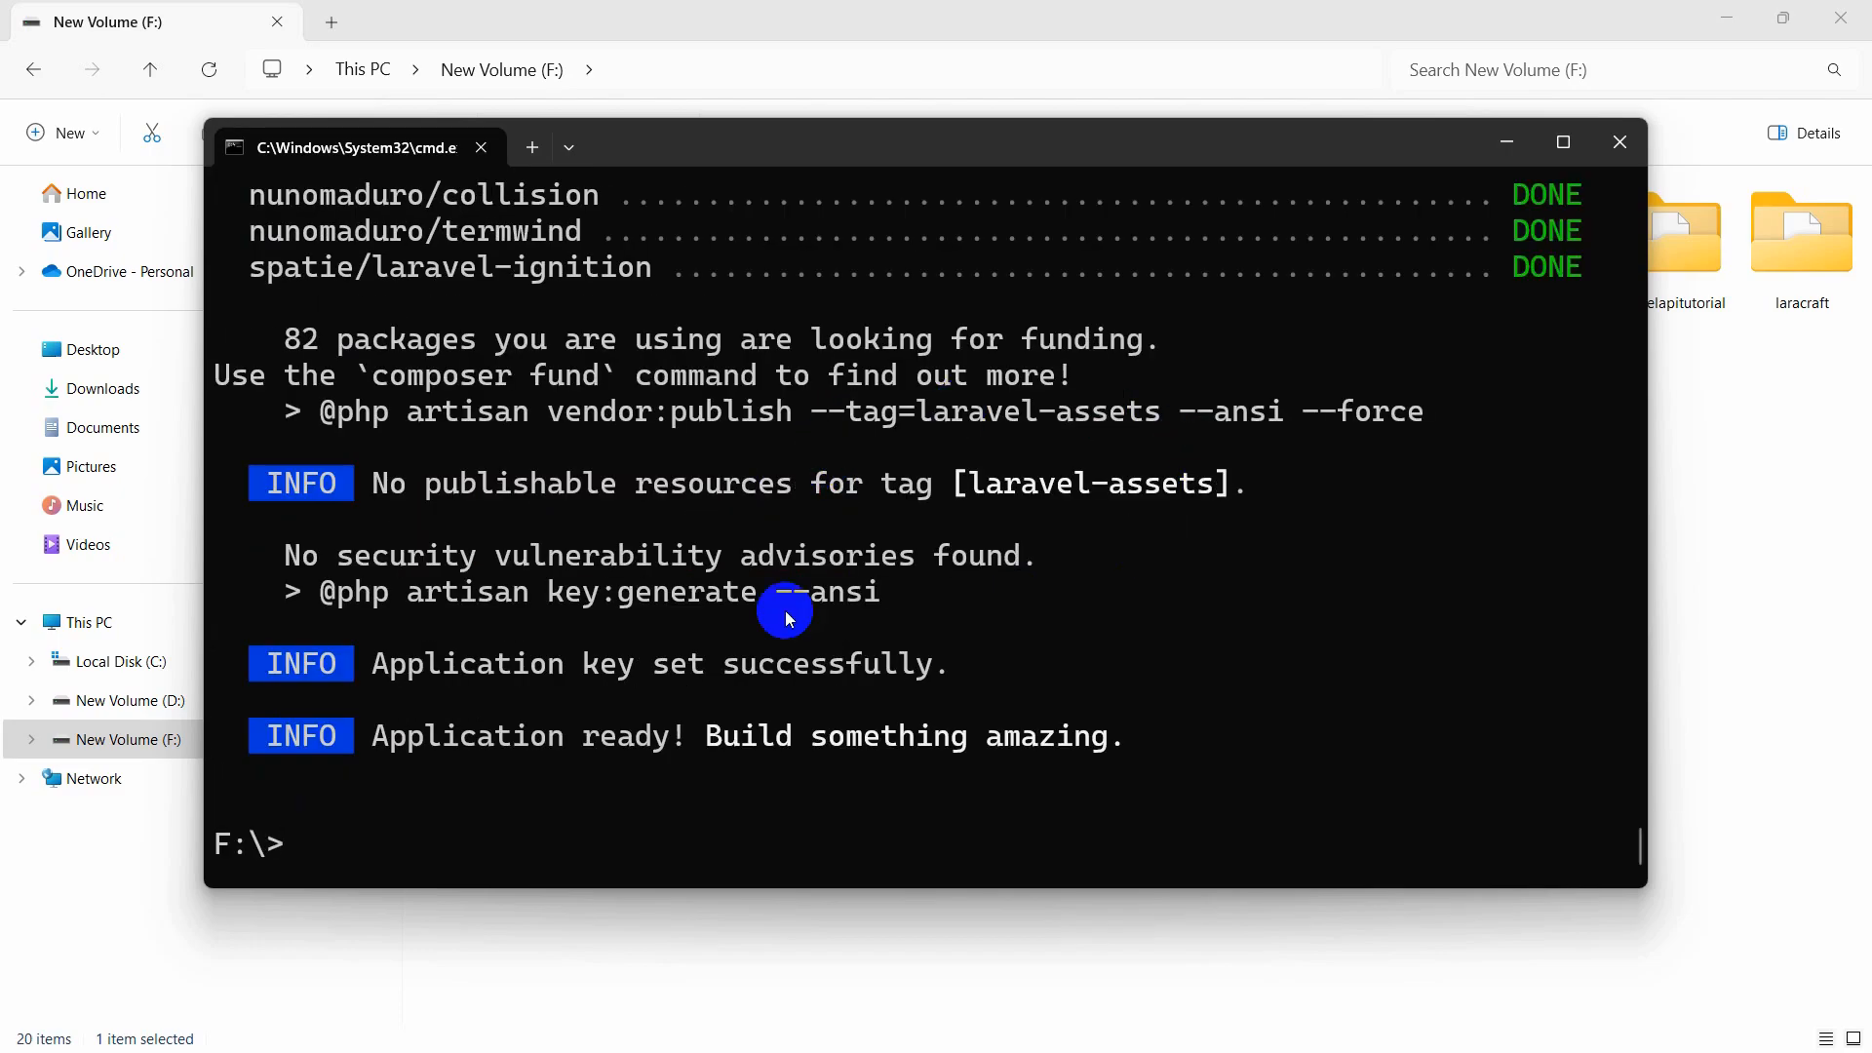
{"action": "mouse_move", "coordinate": [907, 506]}
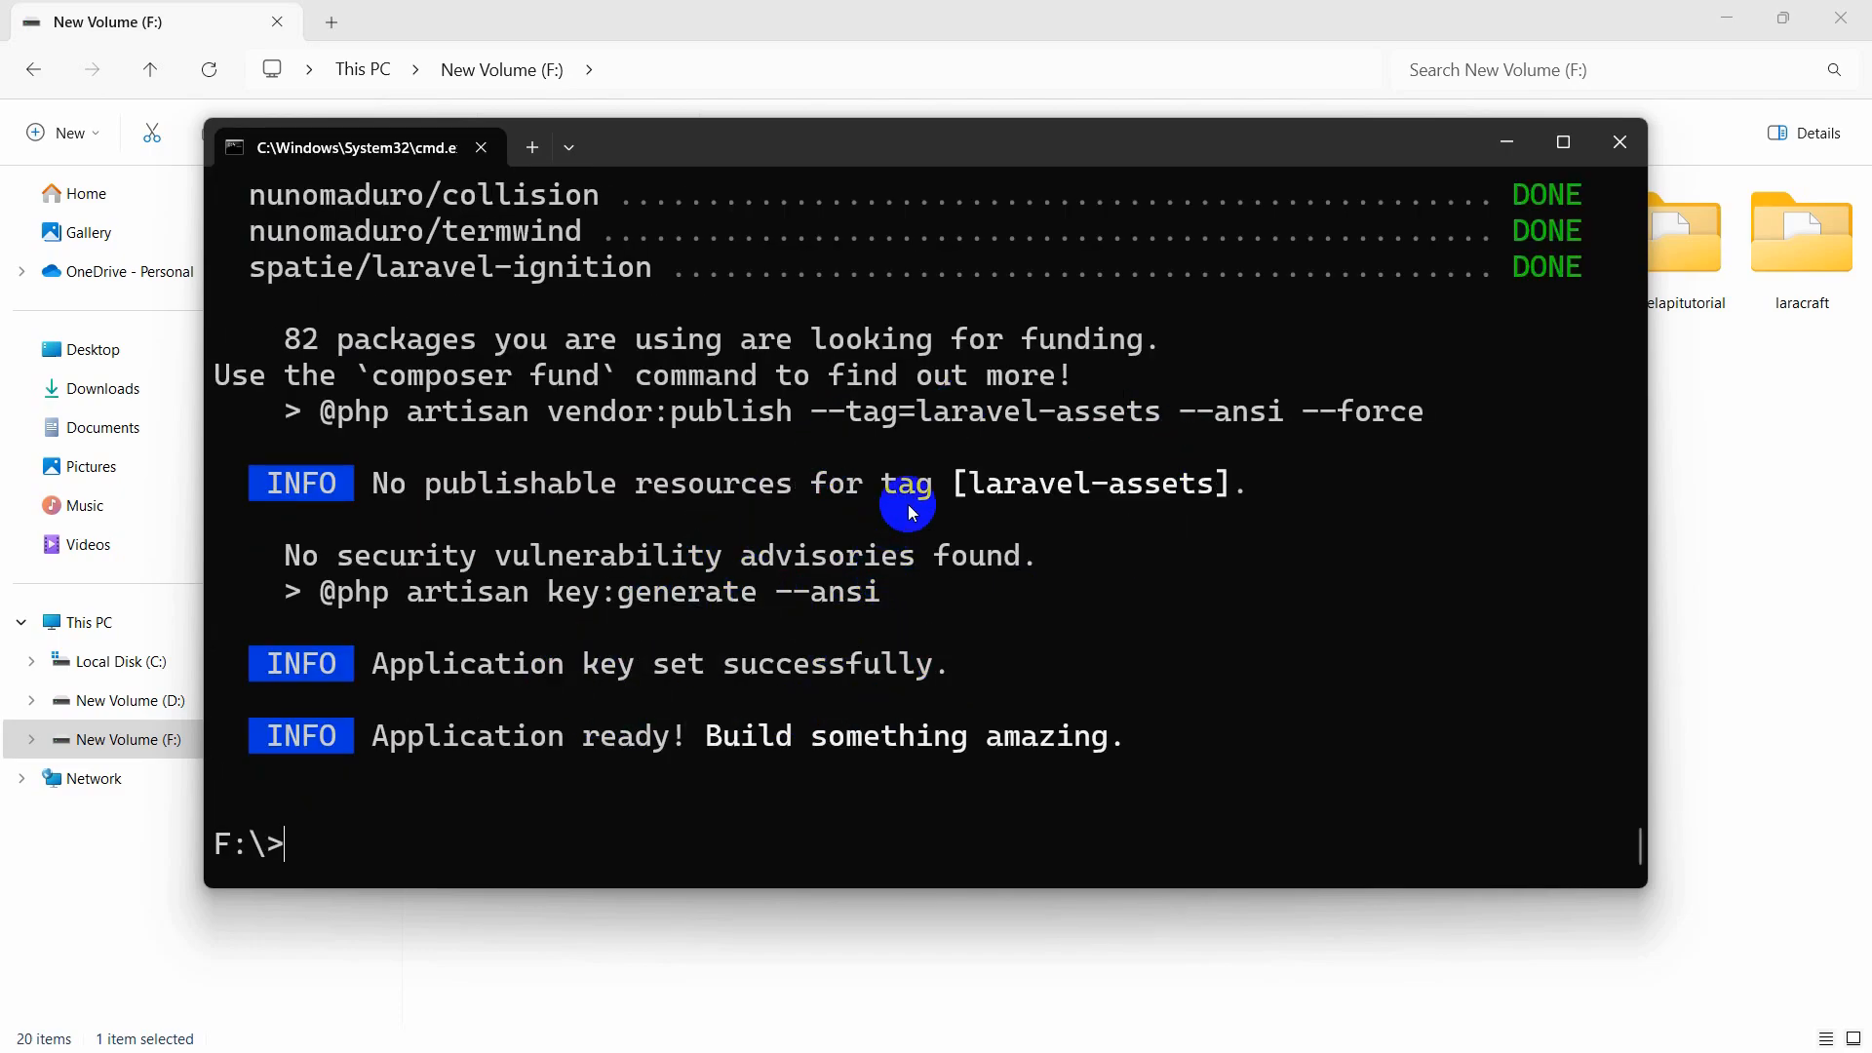
Move into the lara_genesis folder and start 'php artisan serve'
{"action": "type", "text": "cd"}
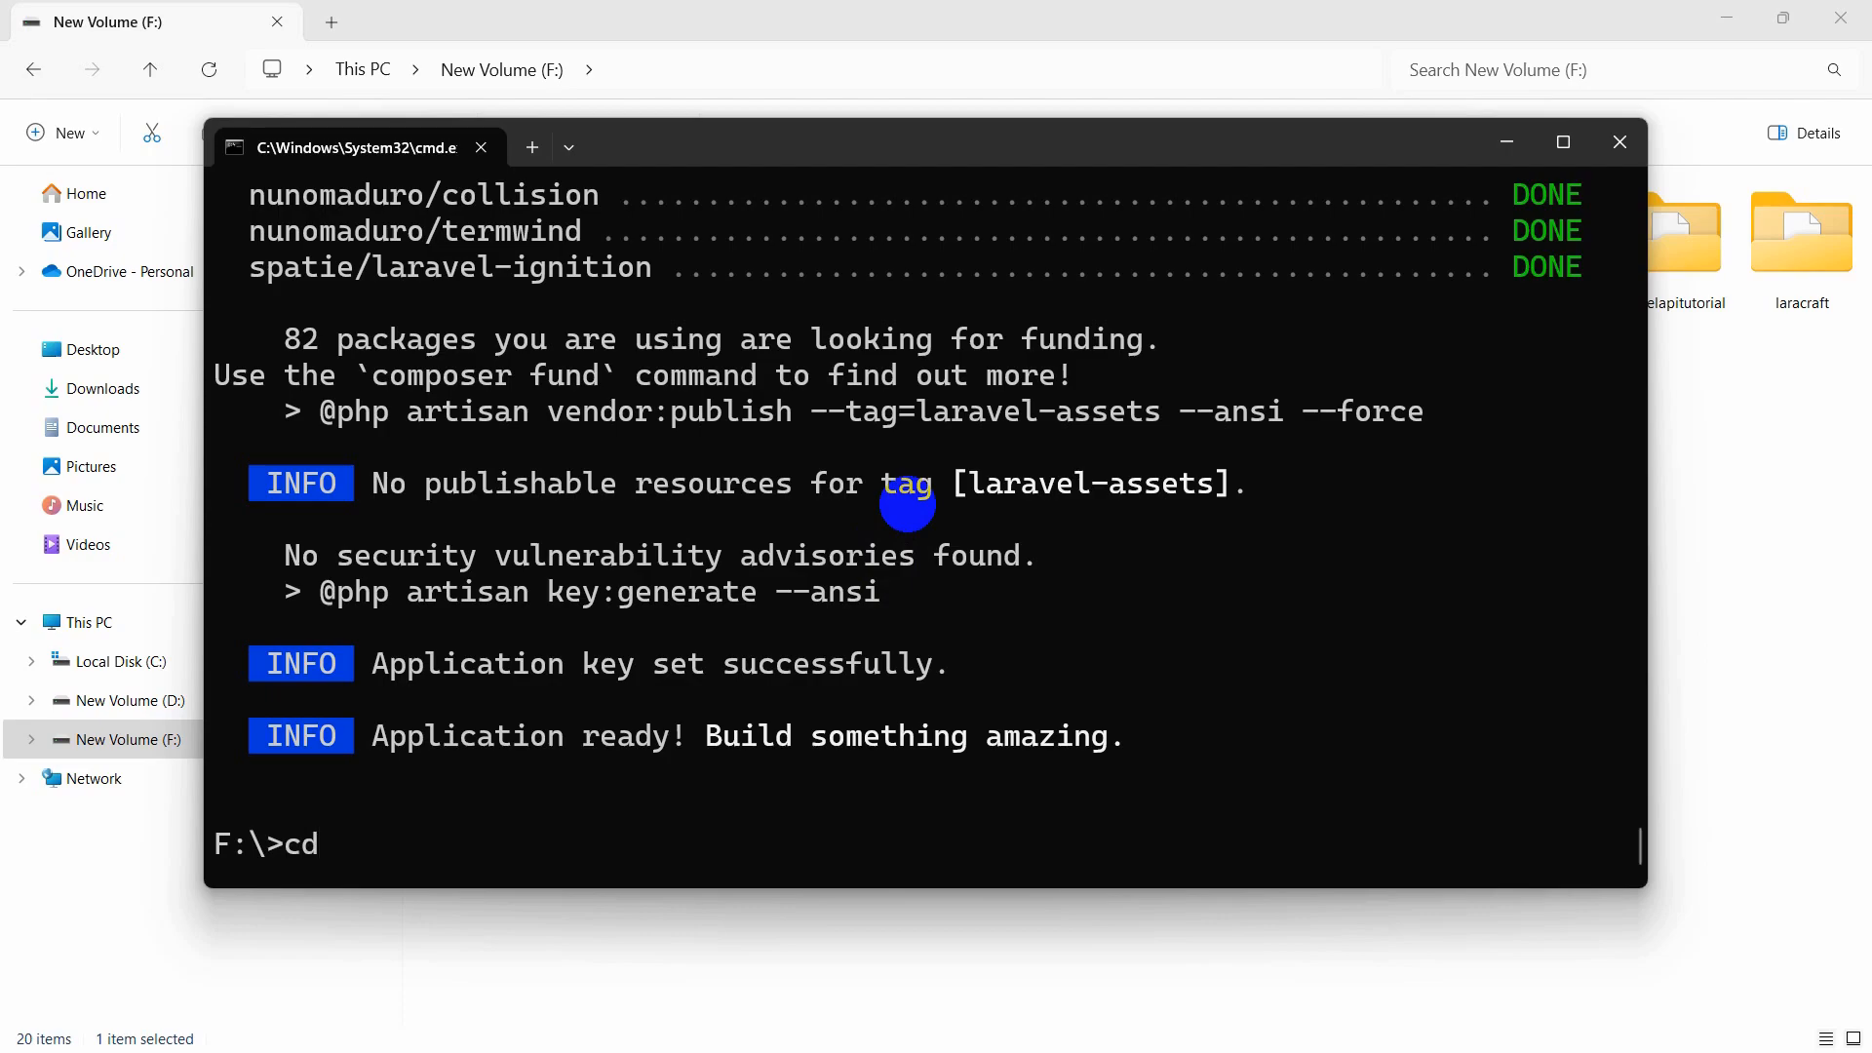
{"action": "type", "text": "lara_"}
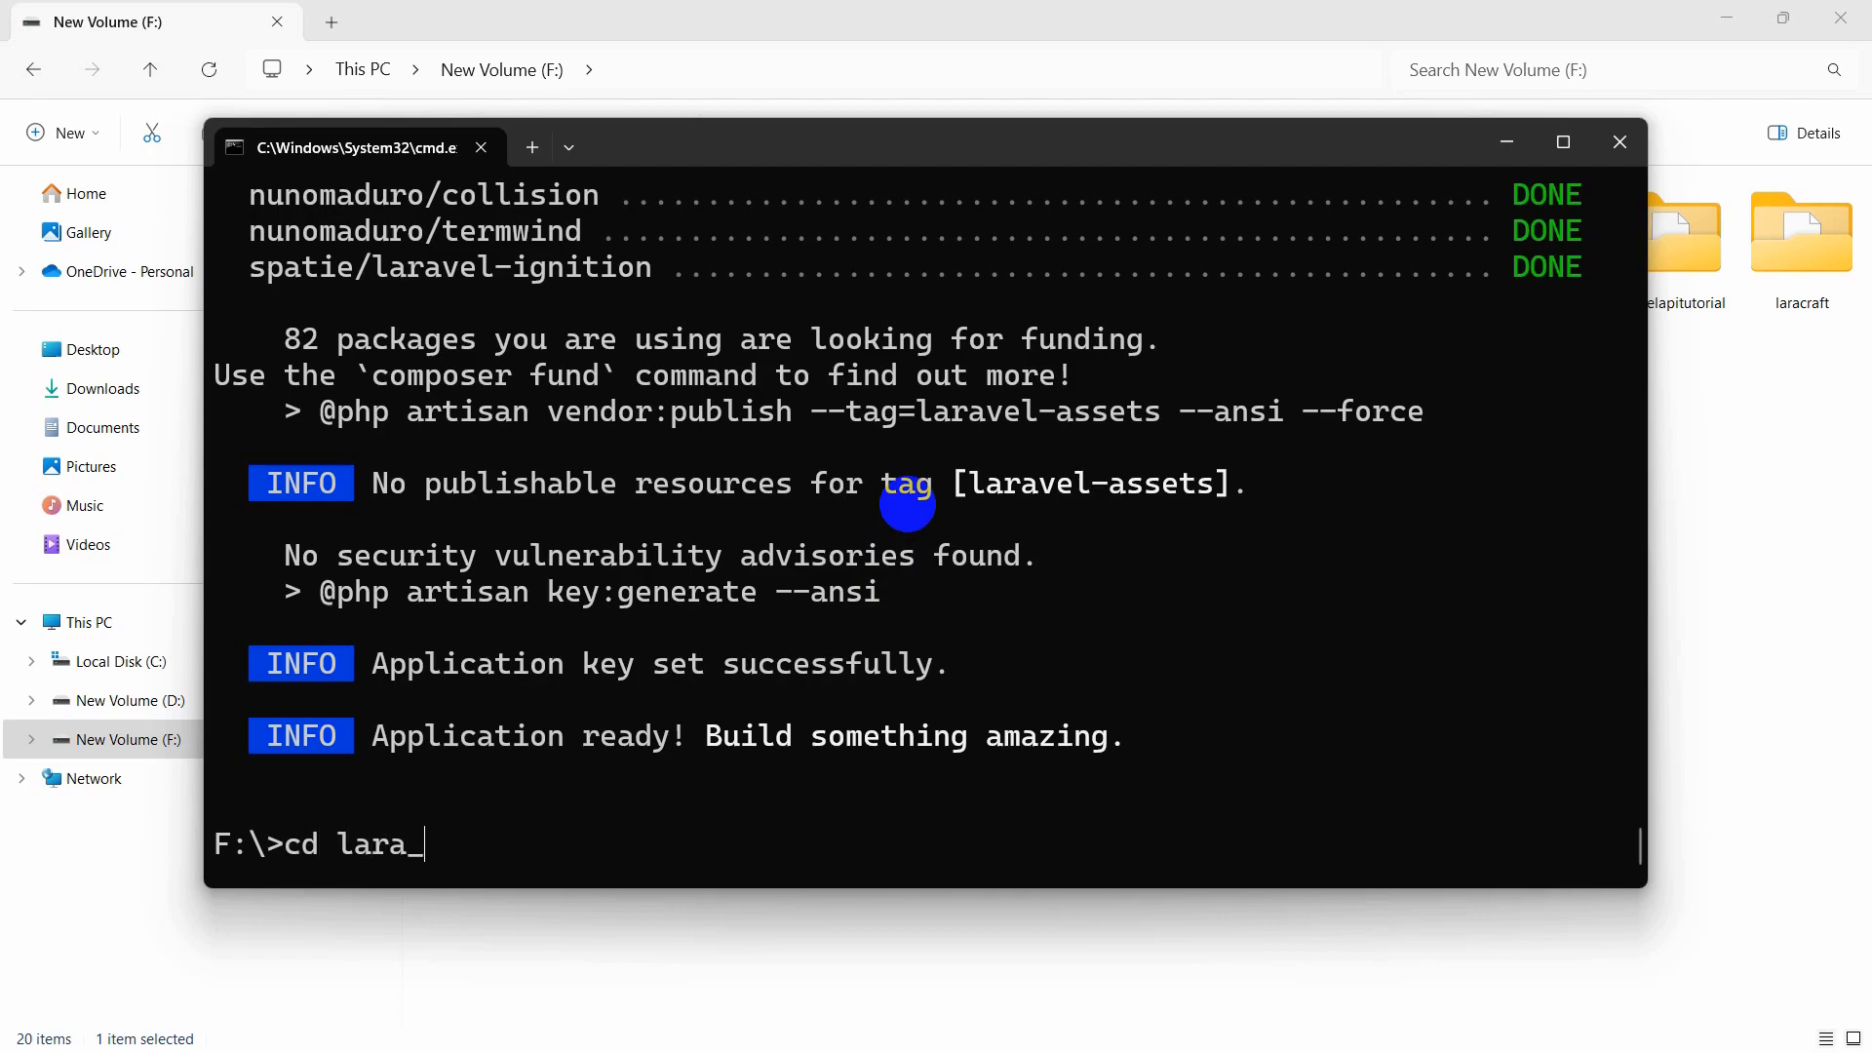
{"action": "key", "text": "Return"}
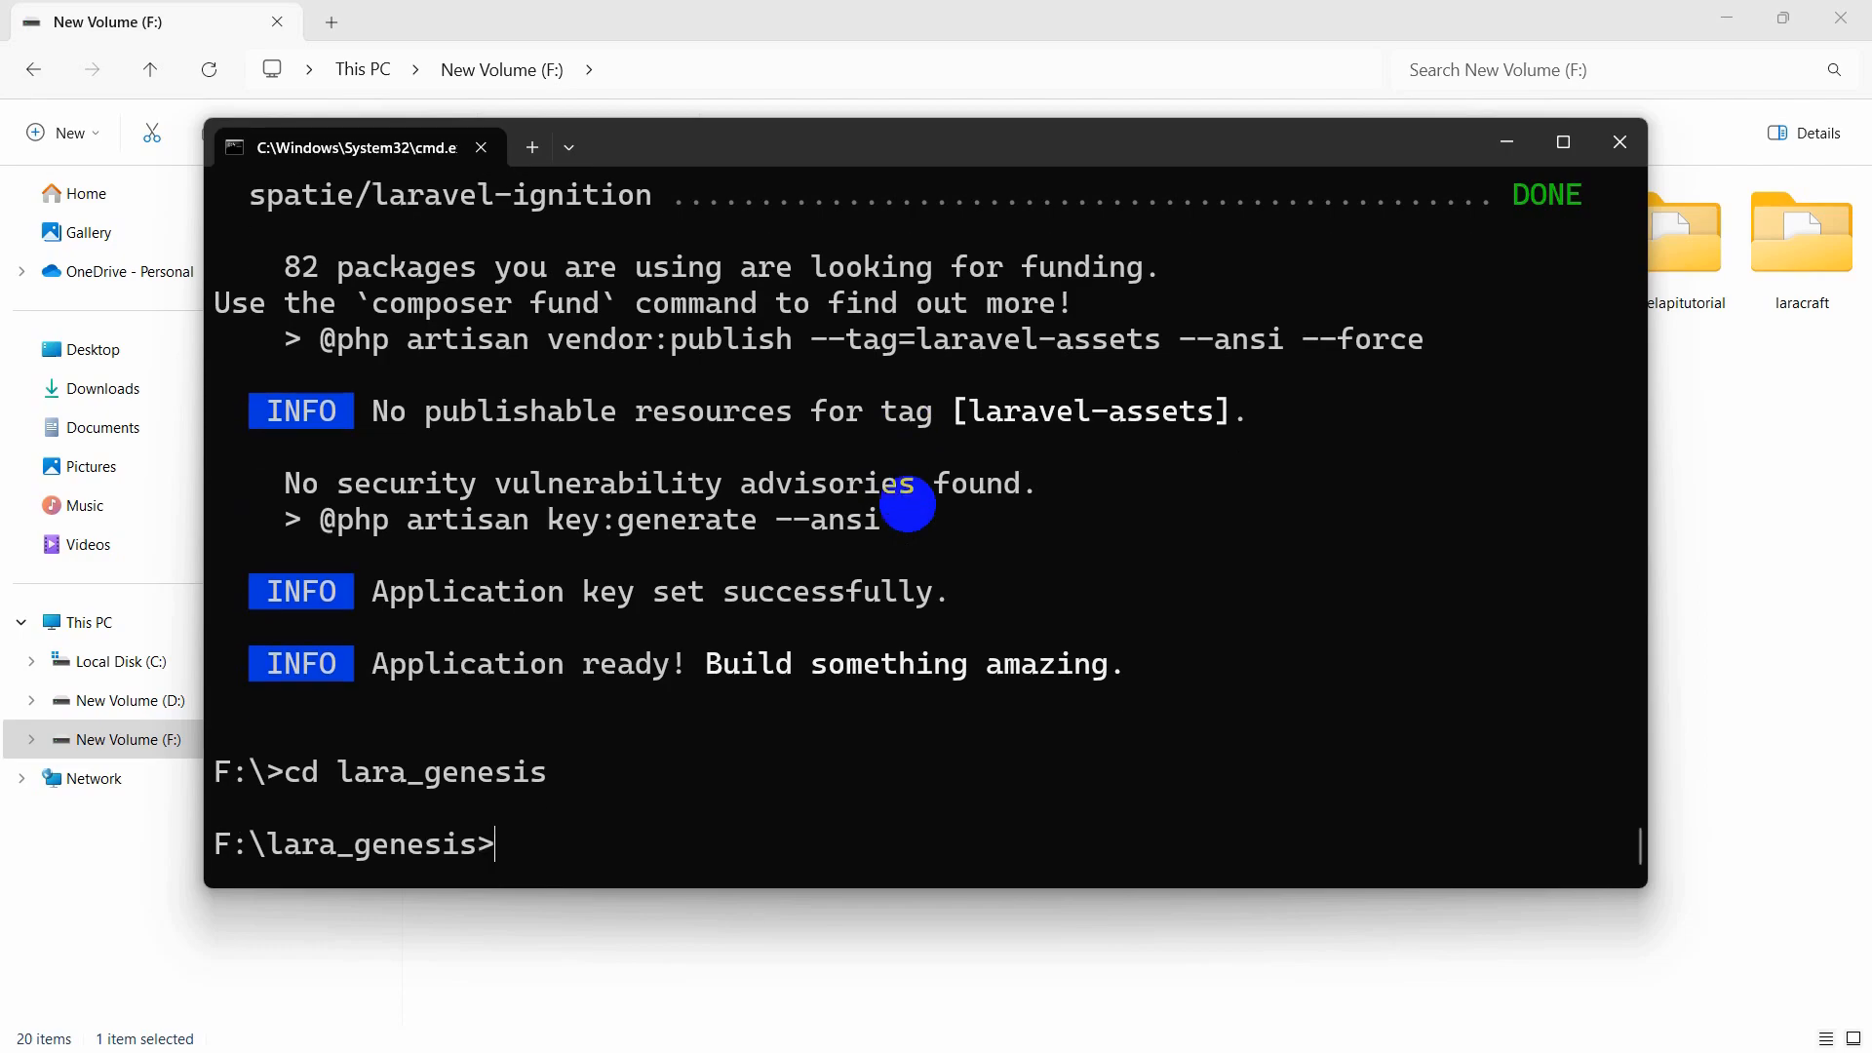
{"action": "type", "text": "php art"}
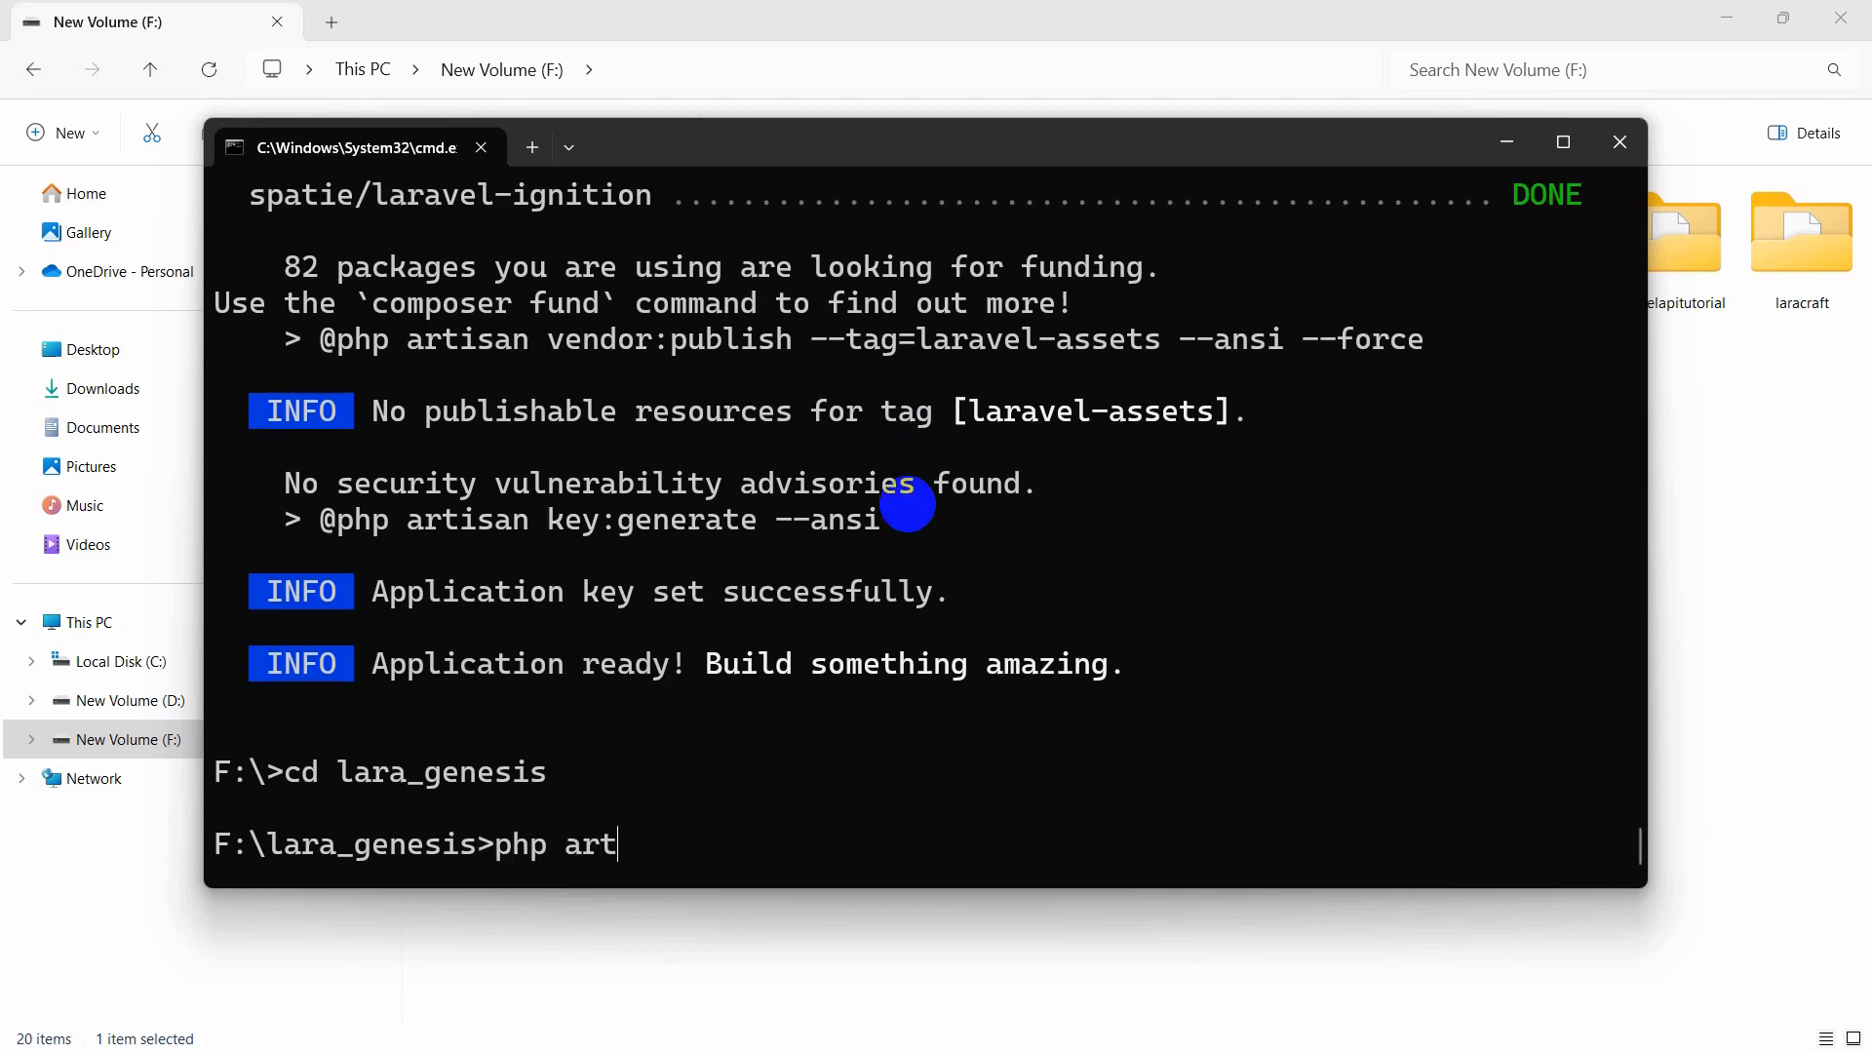
{"action": "type", "text": "isan serve"}
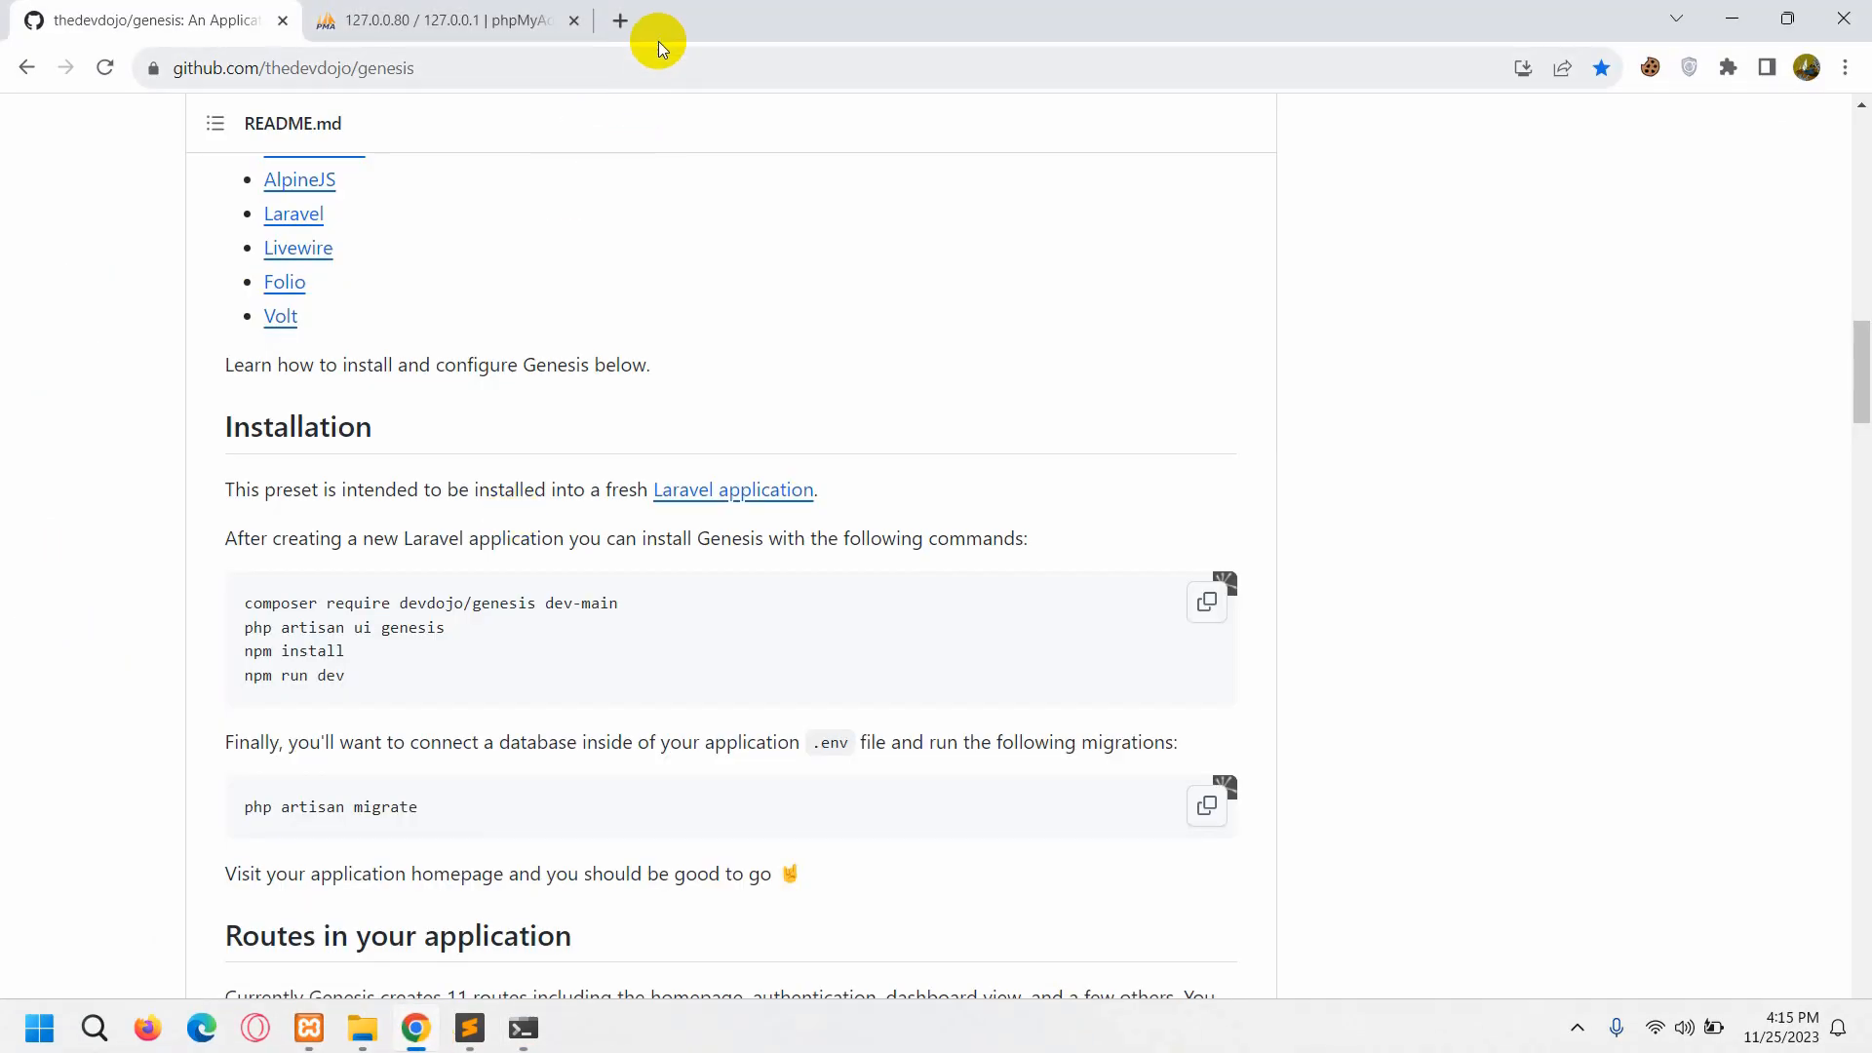
Load 127.0.0.1:8000 in a new tab, then return to the Genesis README
{"action": "left_click", "coordinate": [620, 21]}
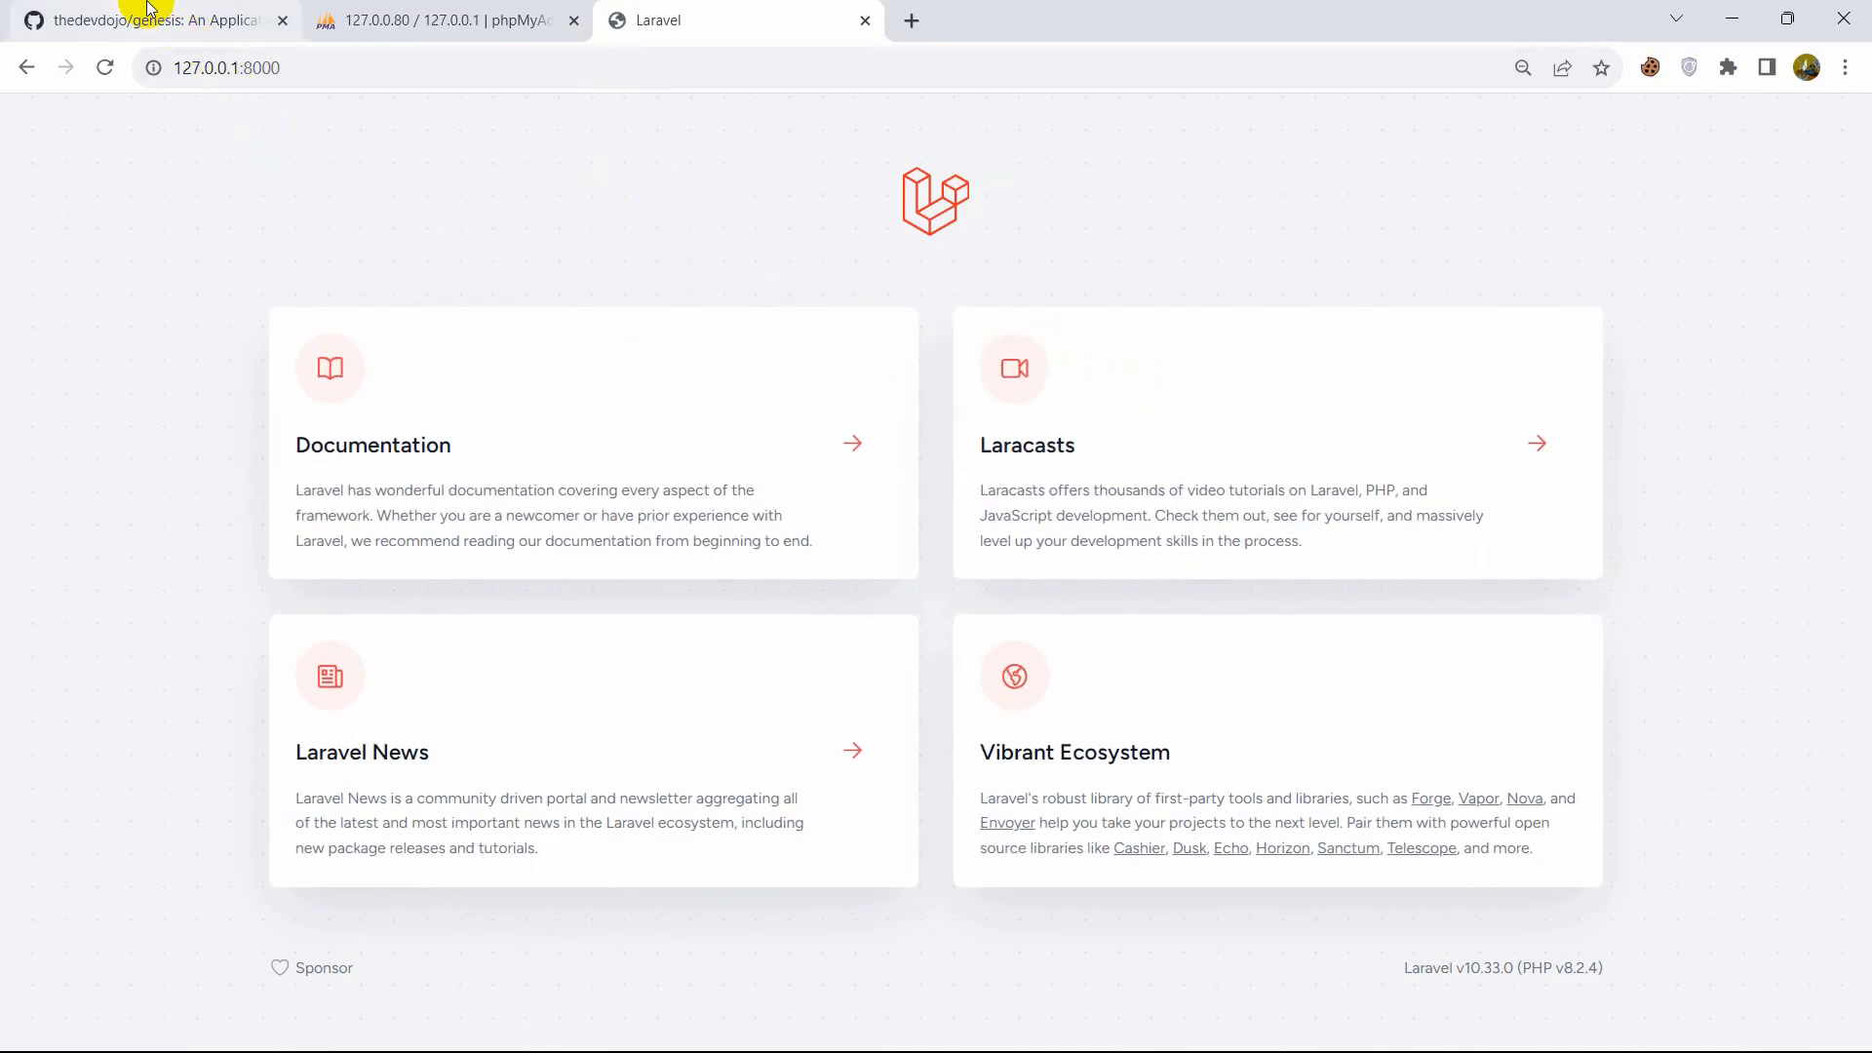
{"action": "left_click", "coordinate": [143, 21]}
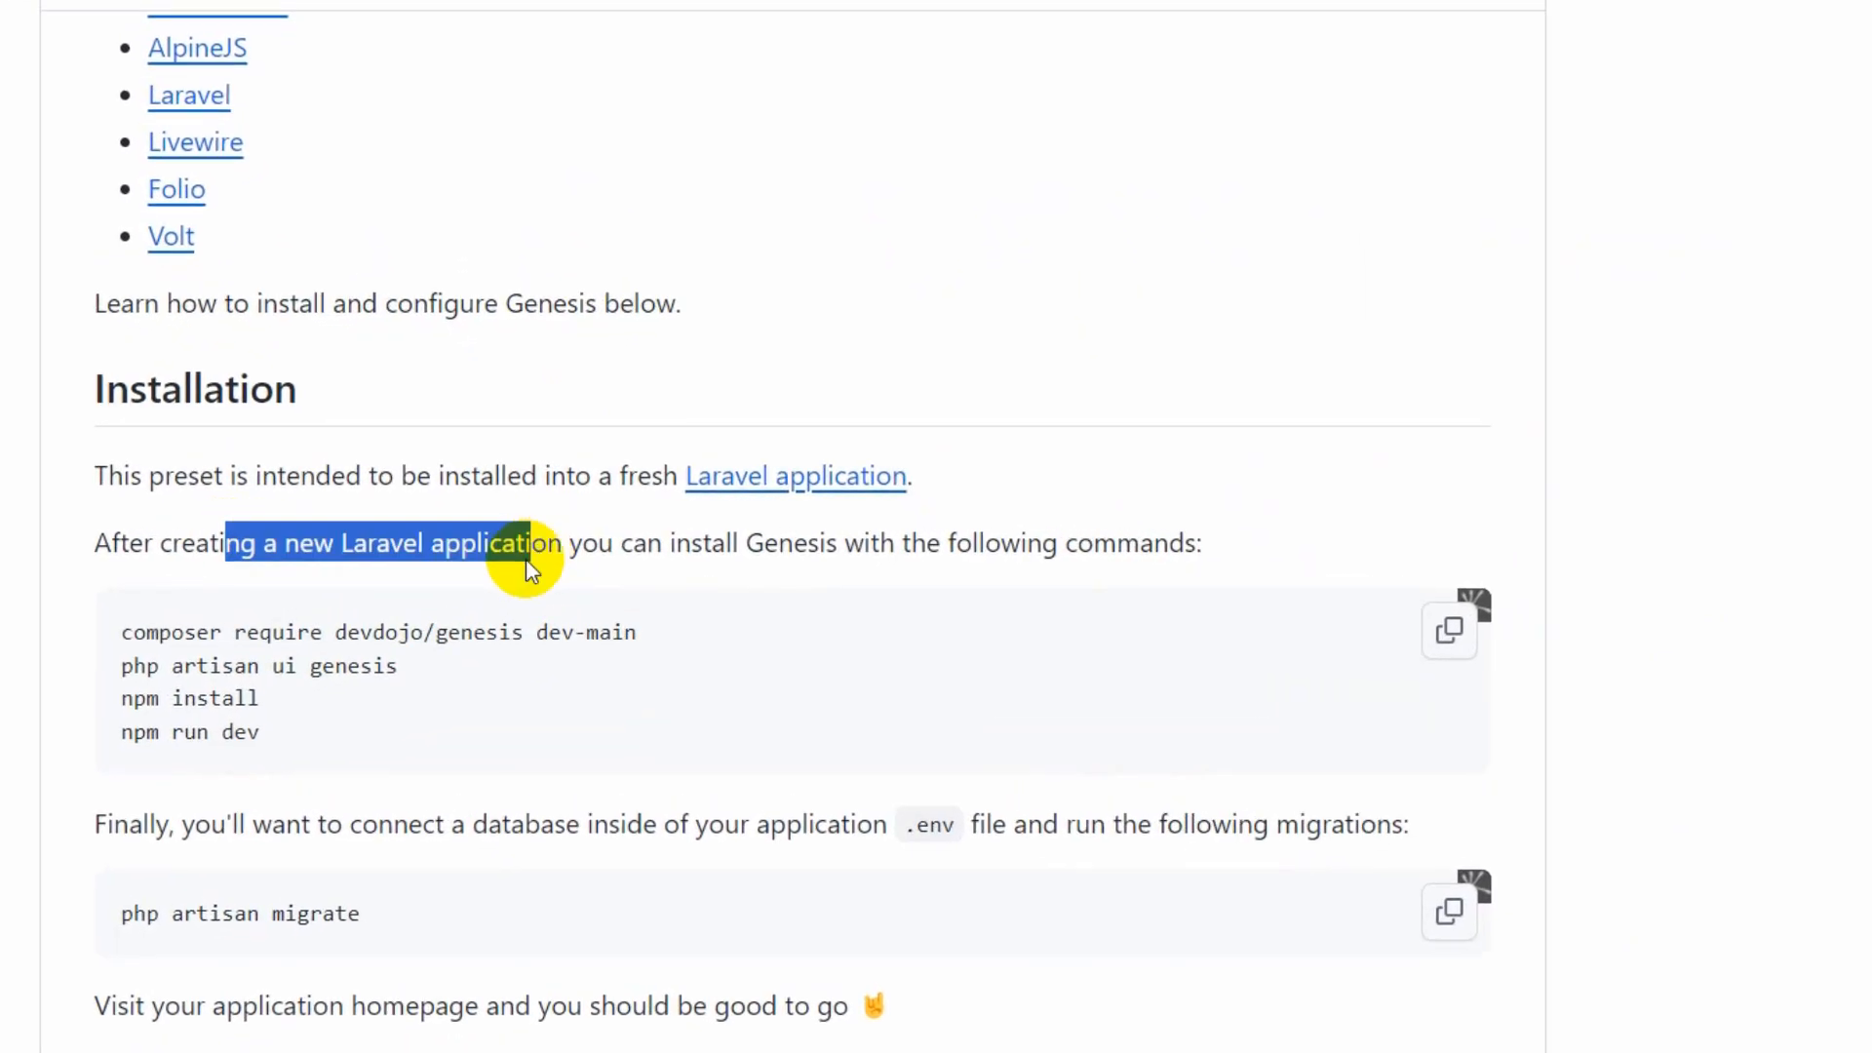
{"action": "mouse_move", "coordinate": [126, 645]}
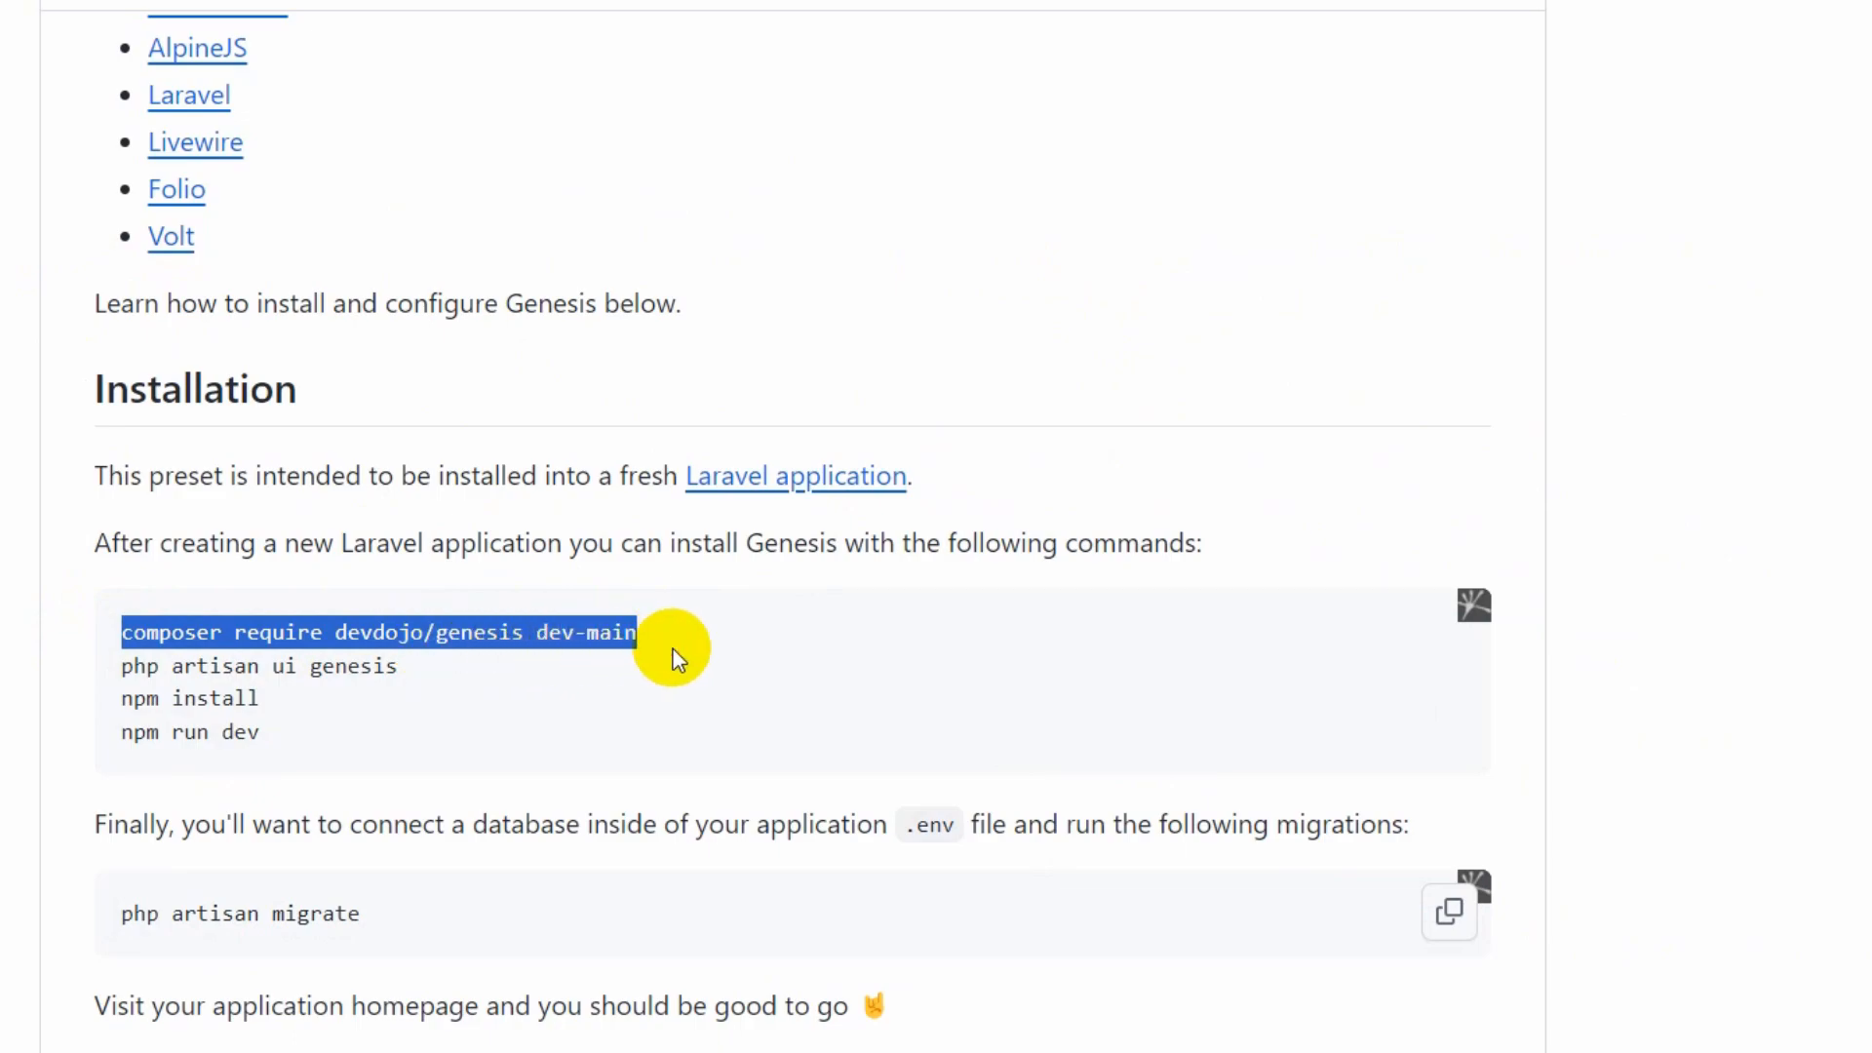
{"action": "mouse_move", "coordinate": [584, 634]}
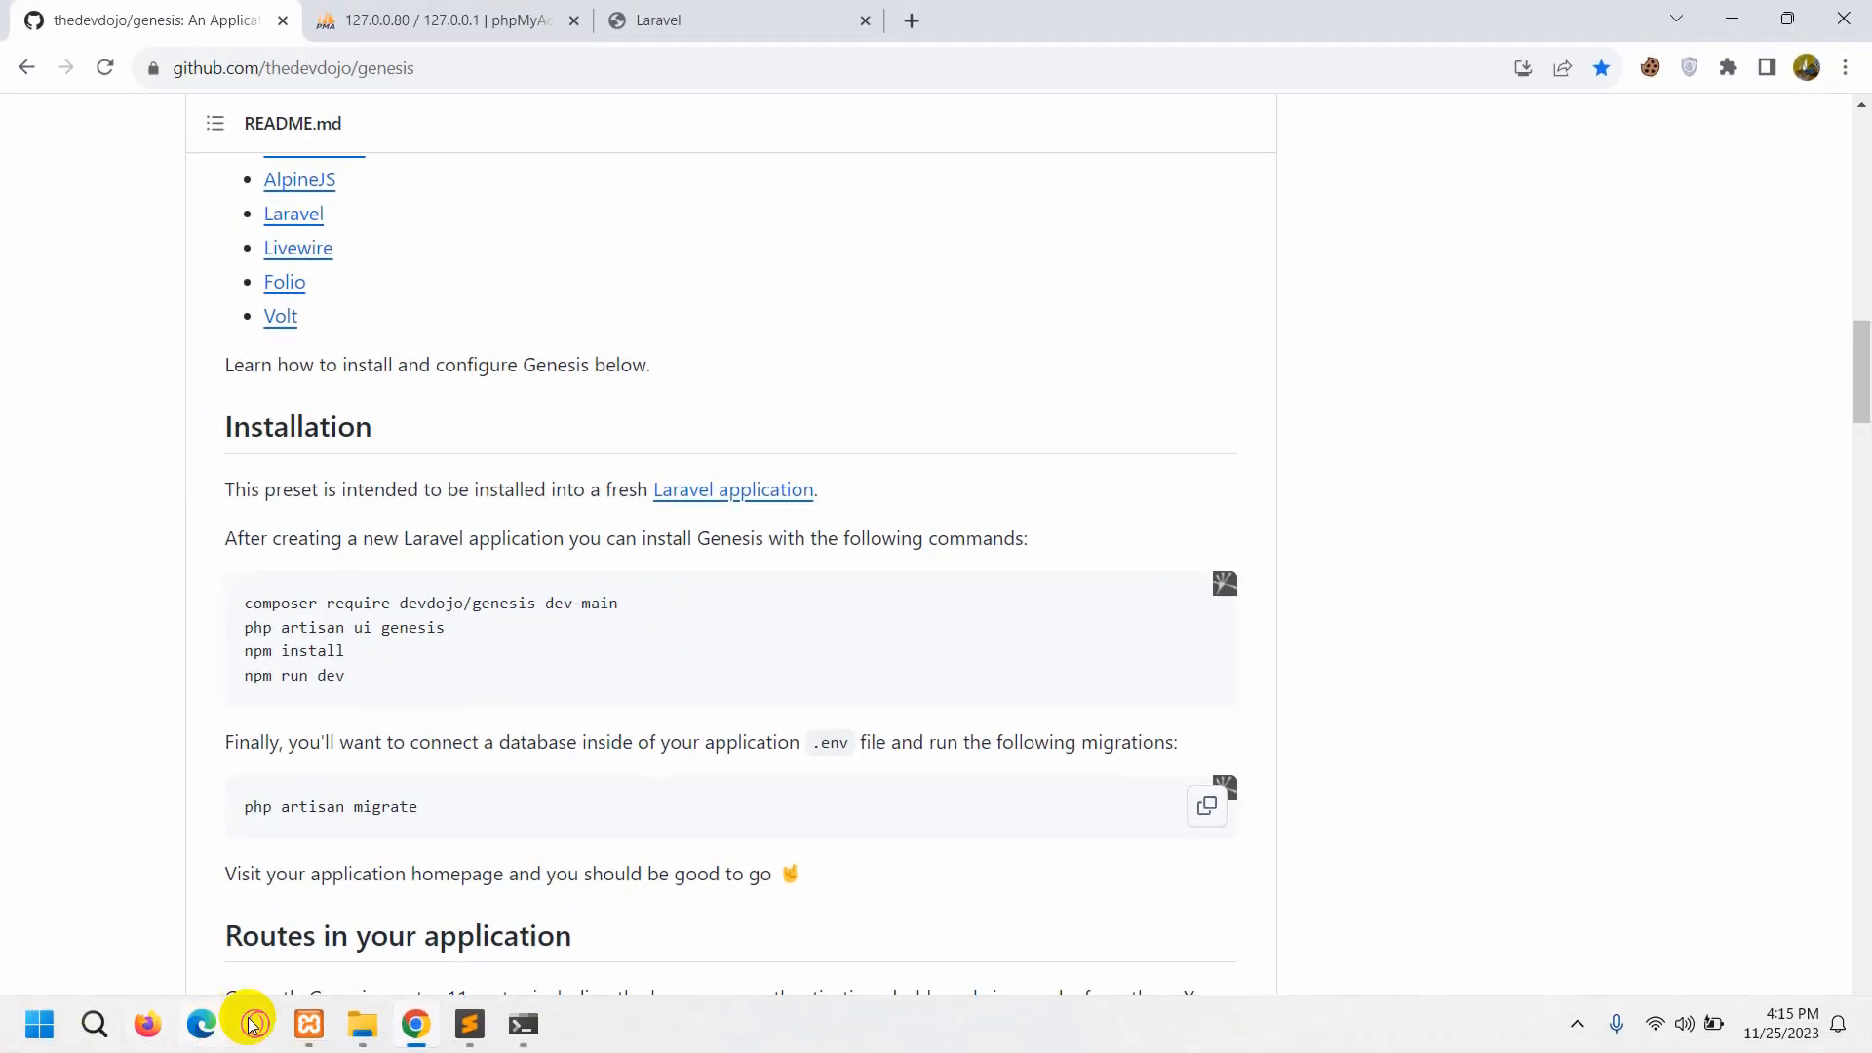
Open F:\lara_genesis in File Explorer and launch cmd from its address bar
{"action": "left_click", "coordinate": [362, 1022]}
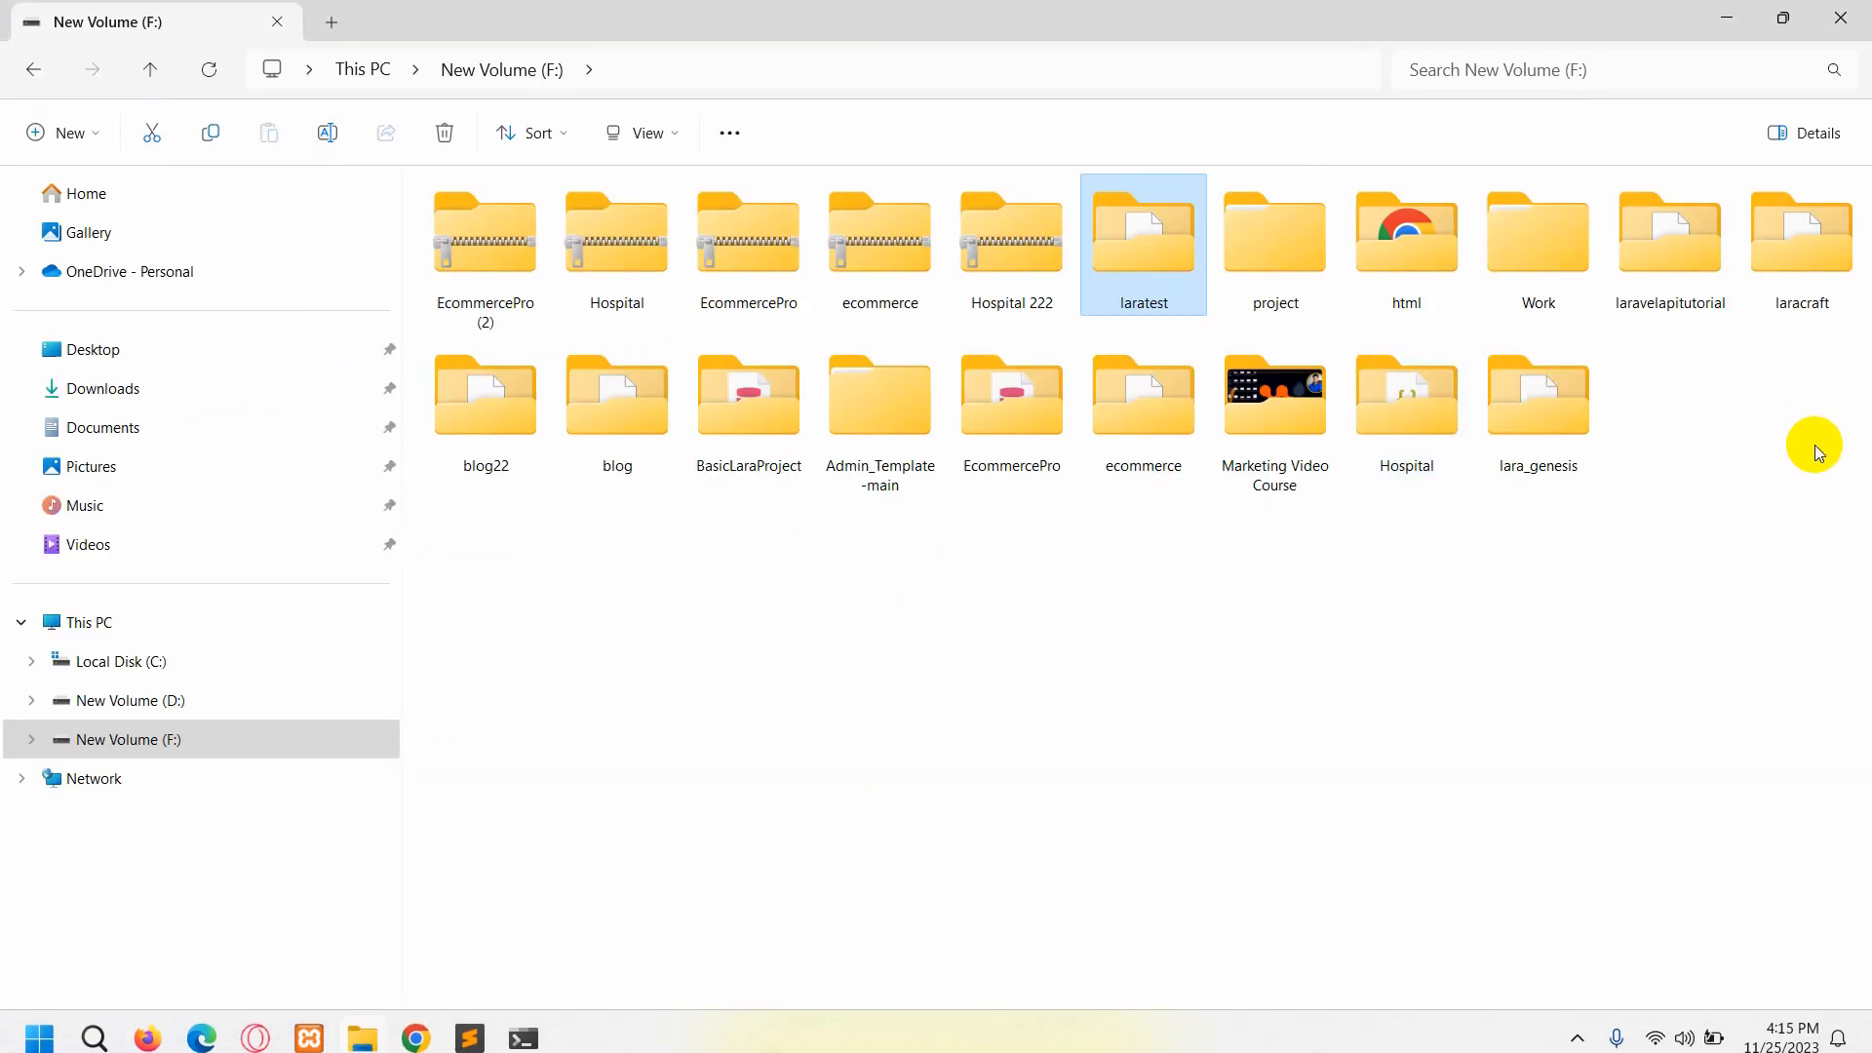
{"action": "left_click", "coordinate": [1537, 396]}
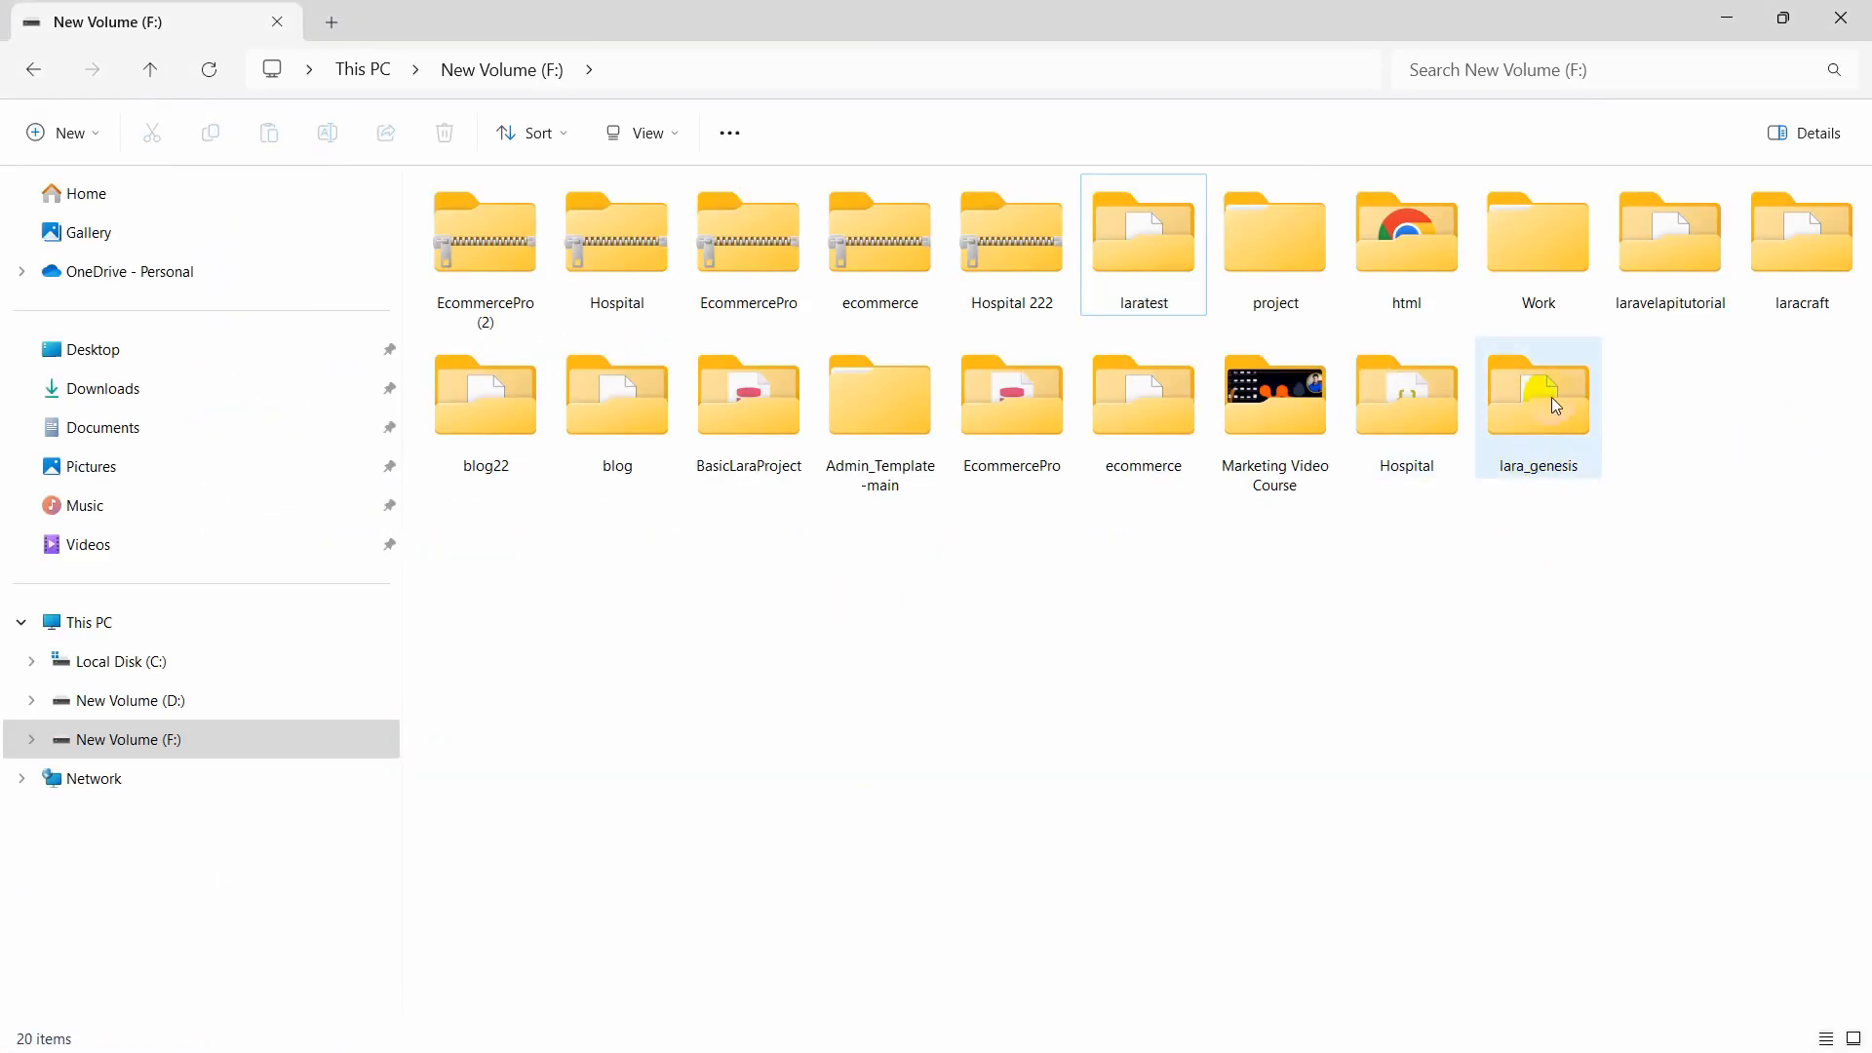
{"action": "double_click", "coordinate": [1537, 398]}
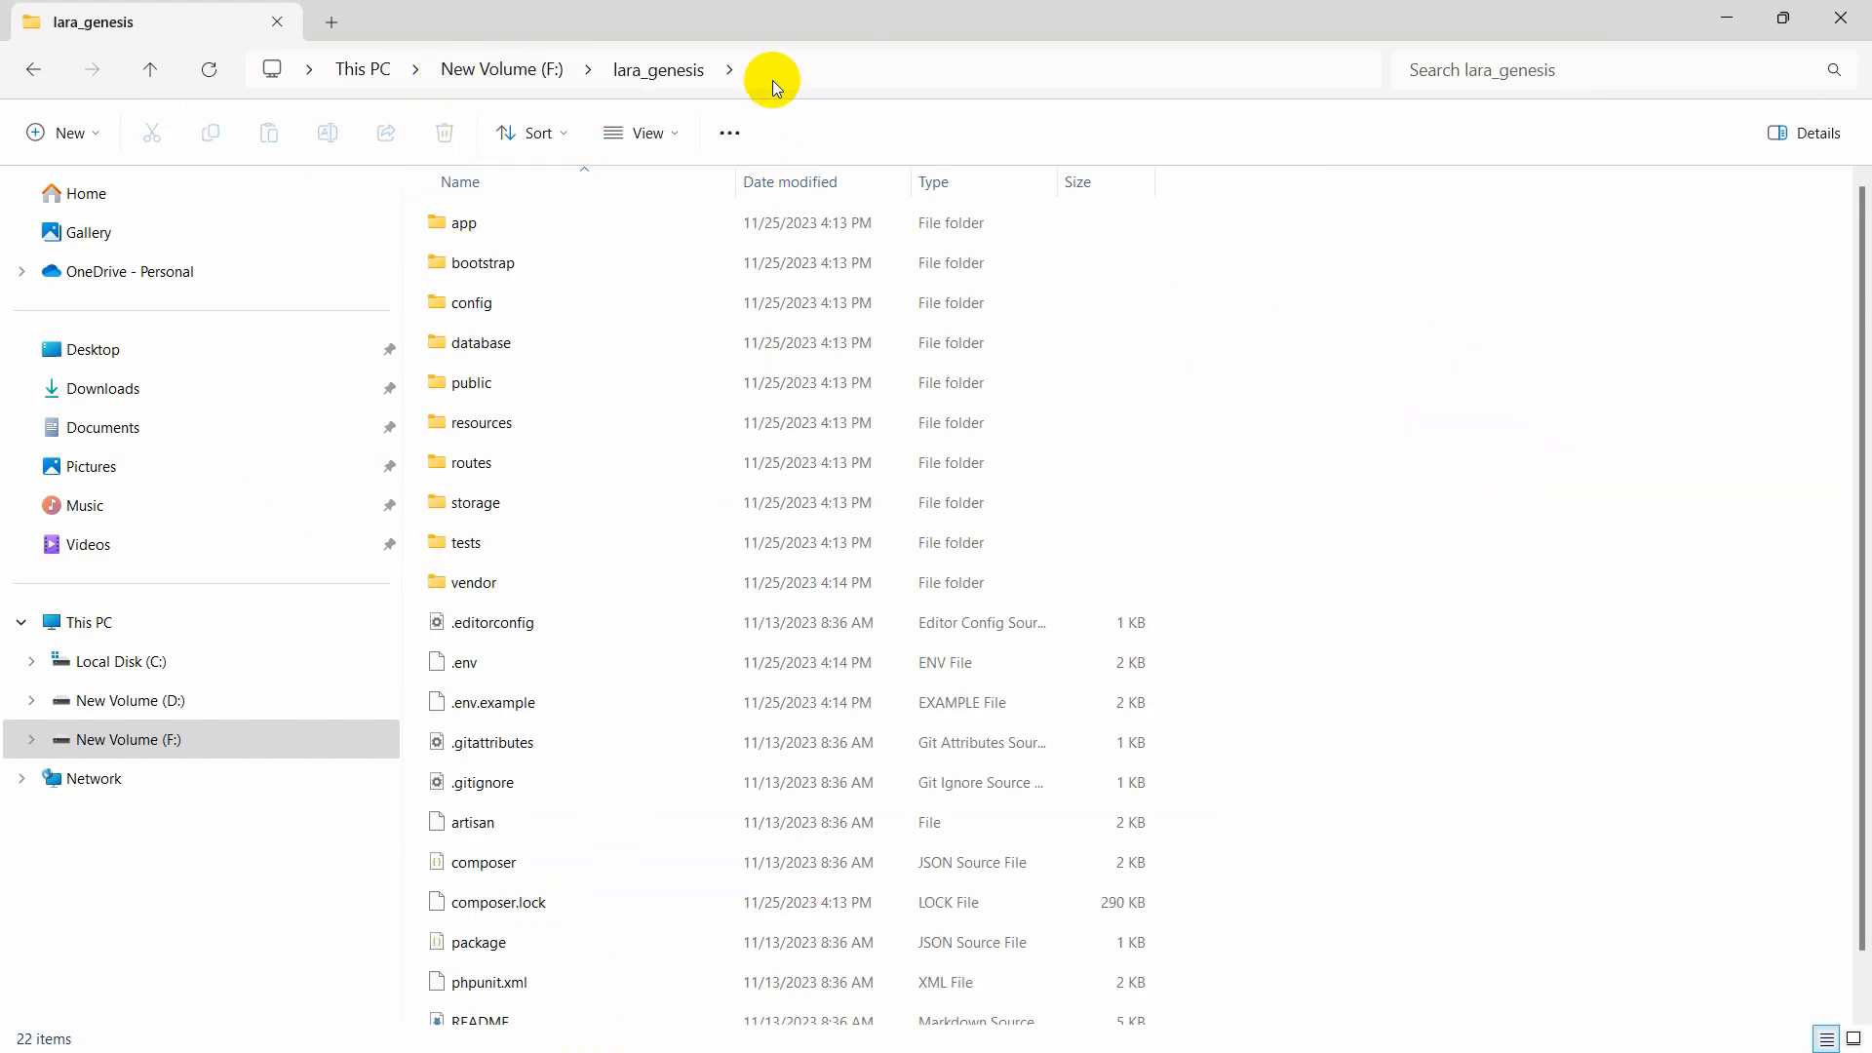
{"action": "type", "text": "cmd"}
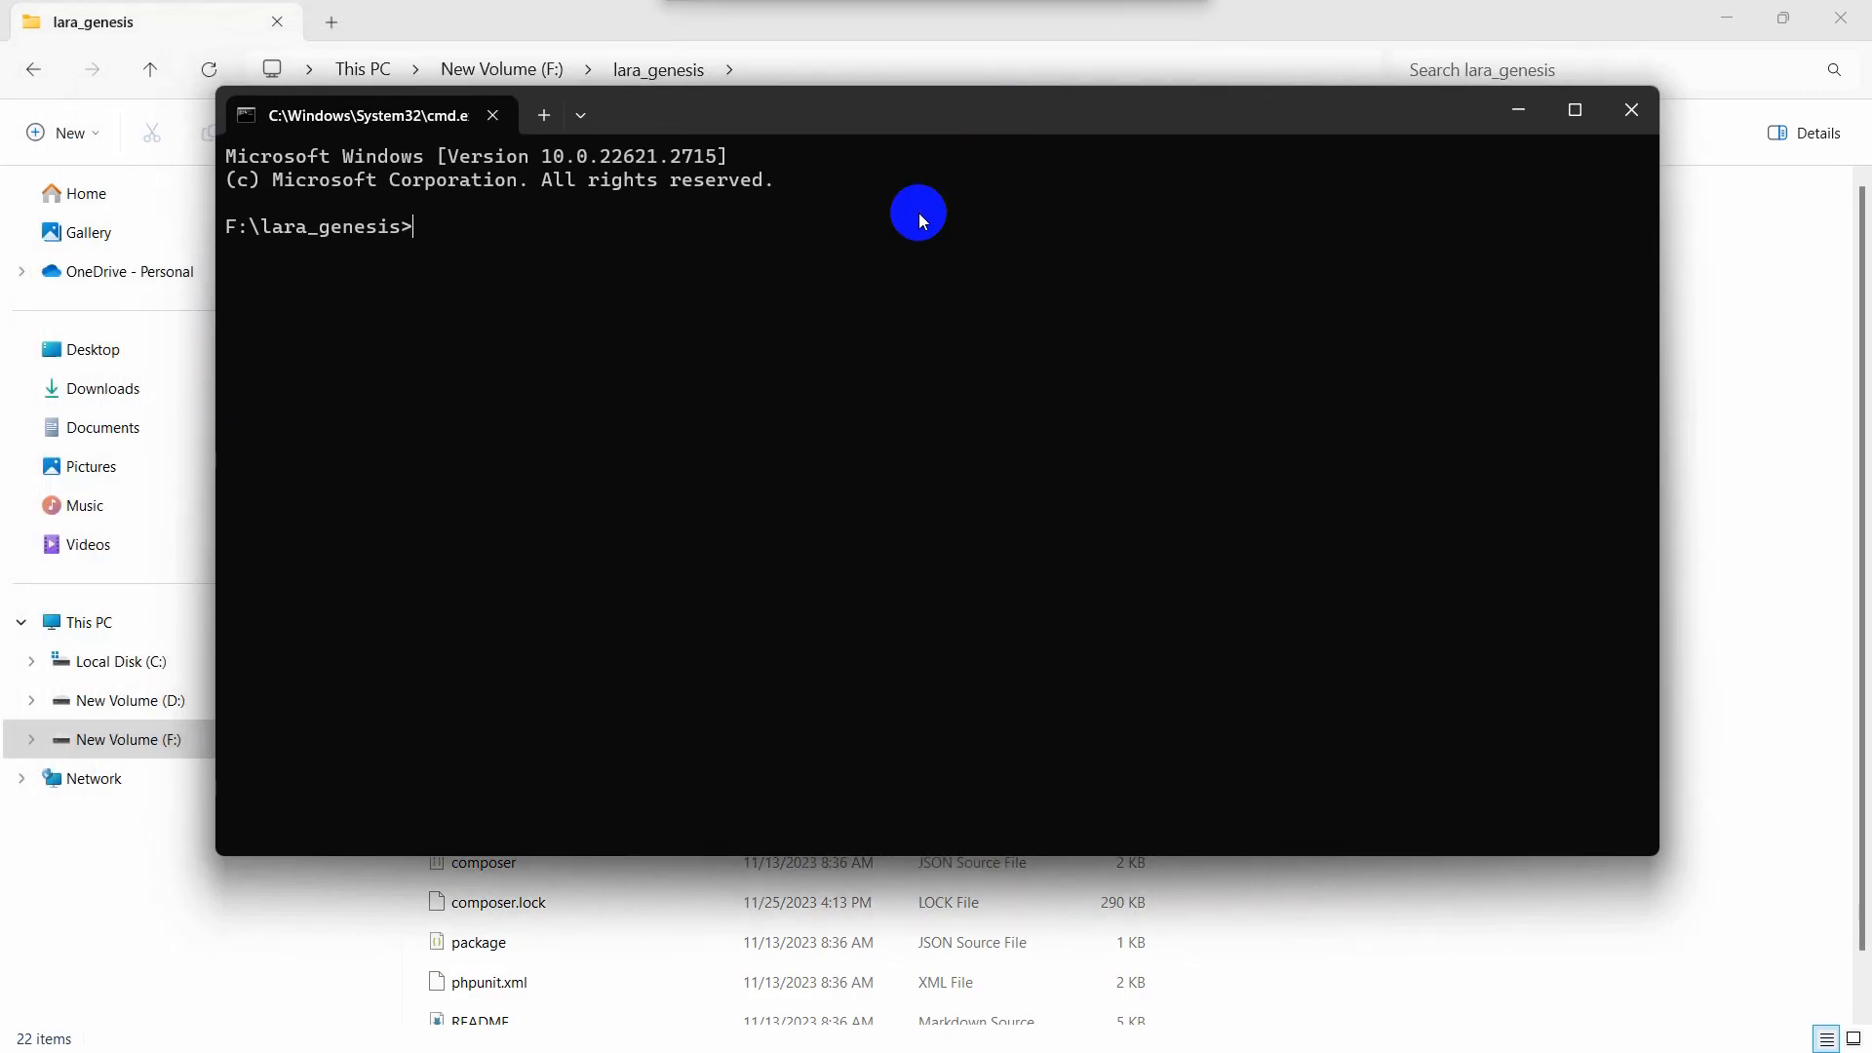
Run 'composer require devdojo/genesis dev-main' in the lara_genesis prompt
{"action": "type", "text": "composer require devdojo/genesis dev-main"}
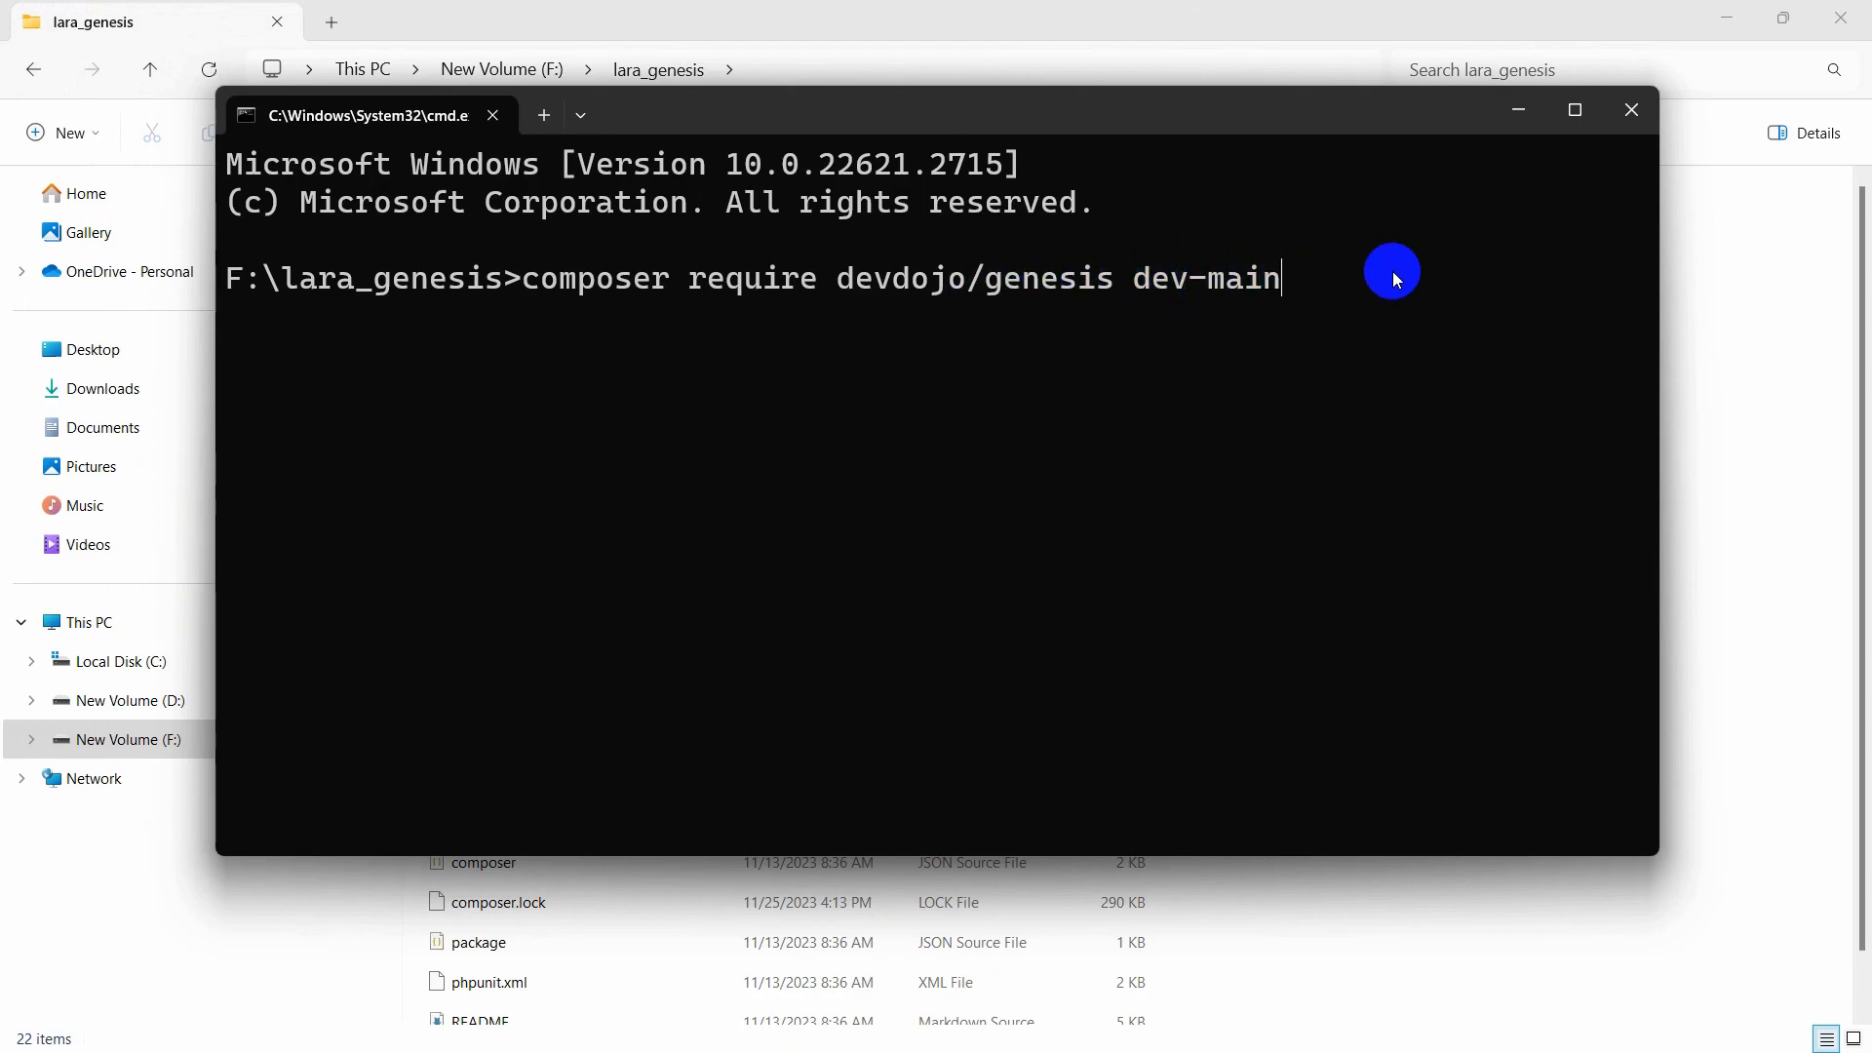
{"action": "key", "text": "Return"}
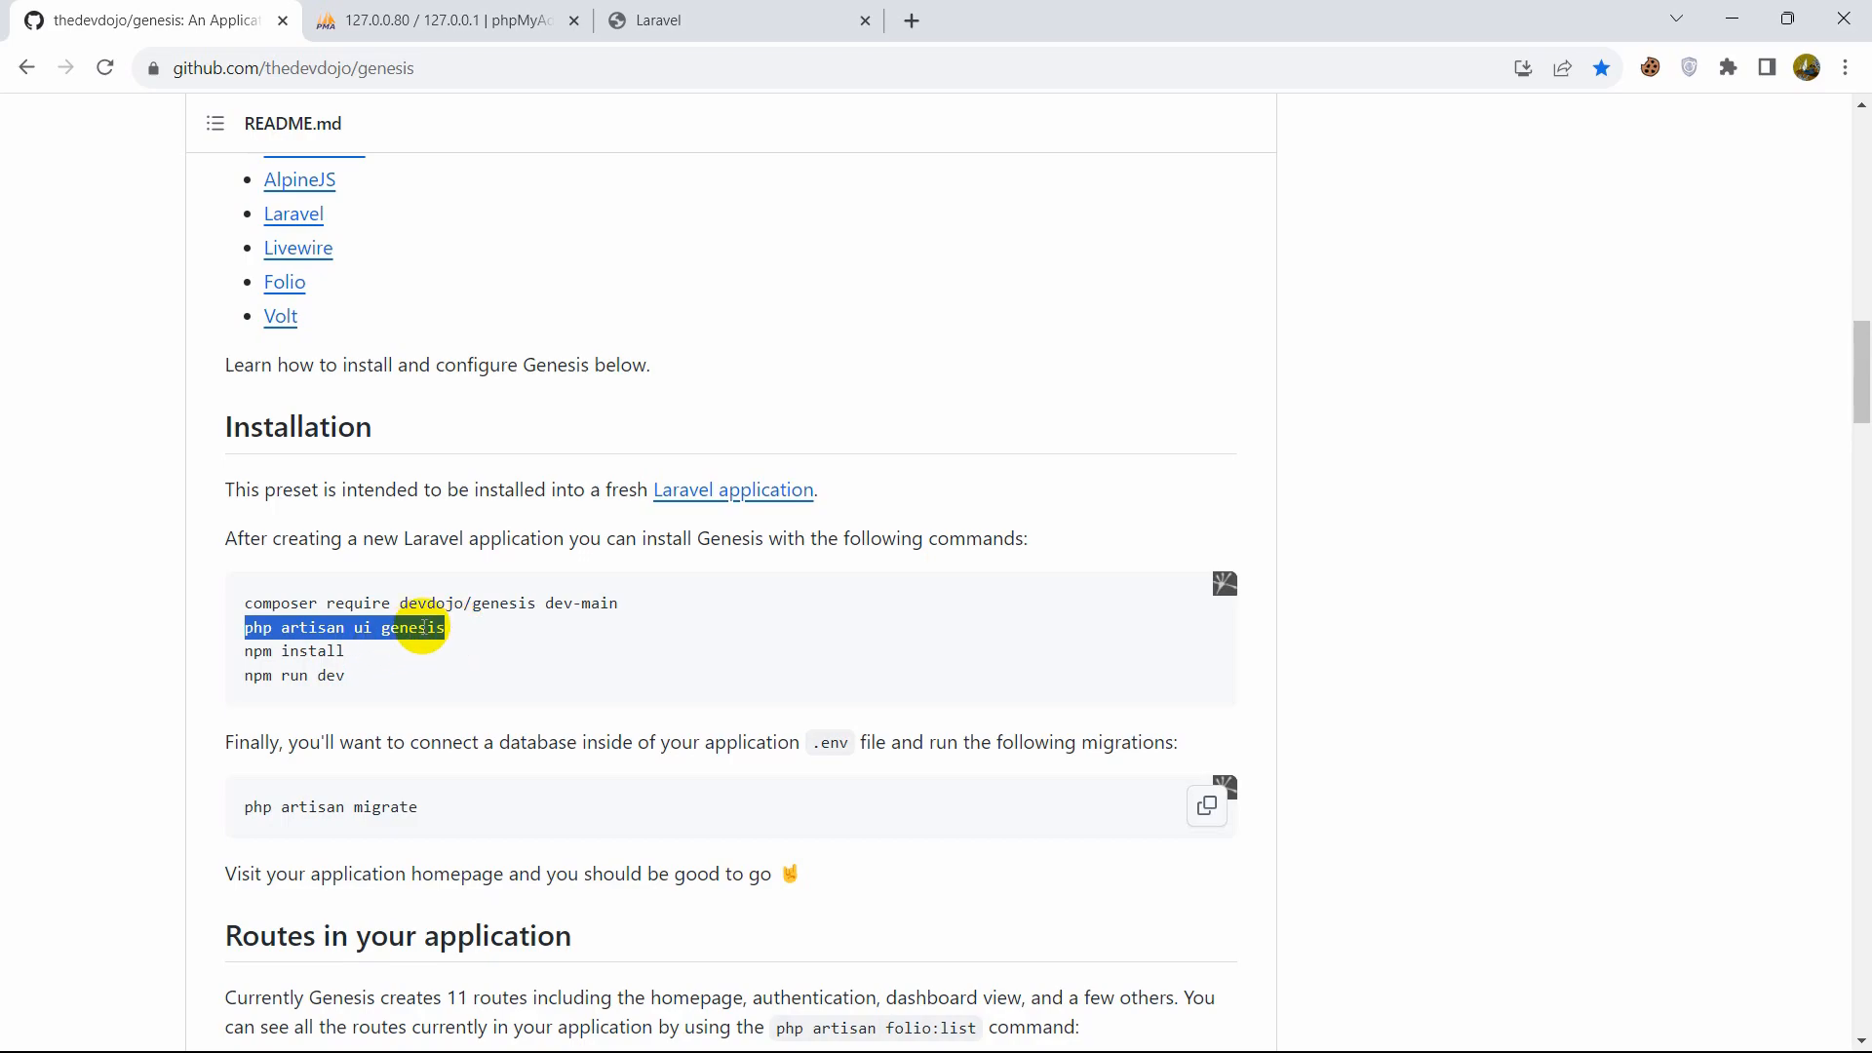
{"action": "mouse_move", "coordinate": [350, 798]}
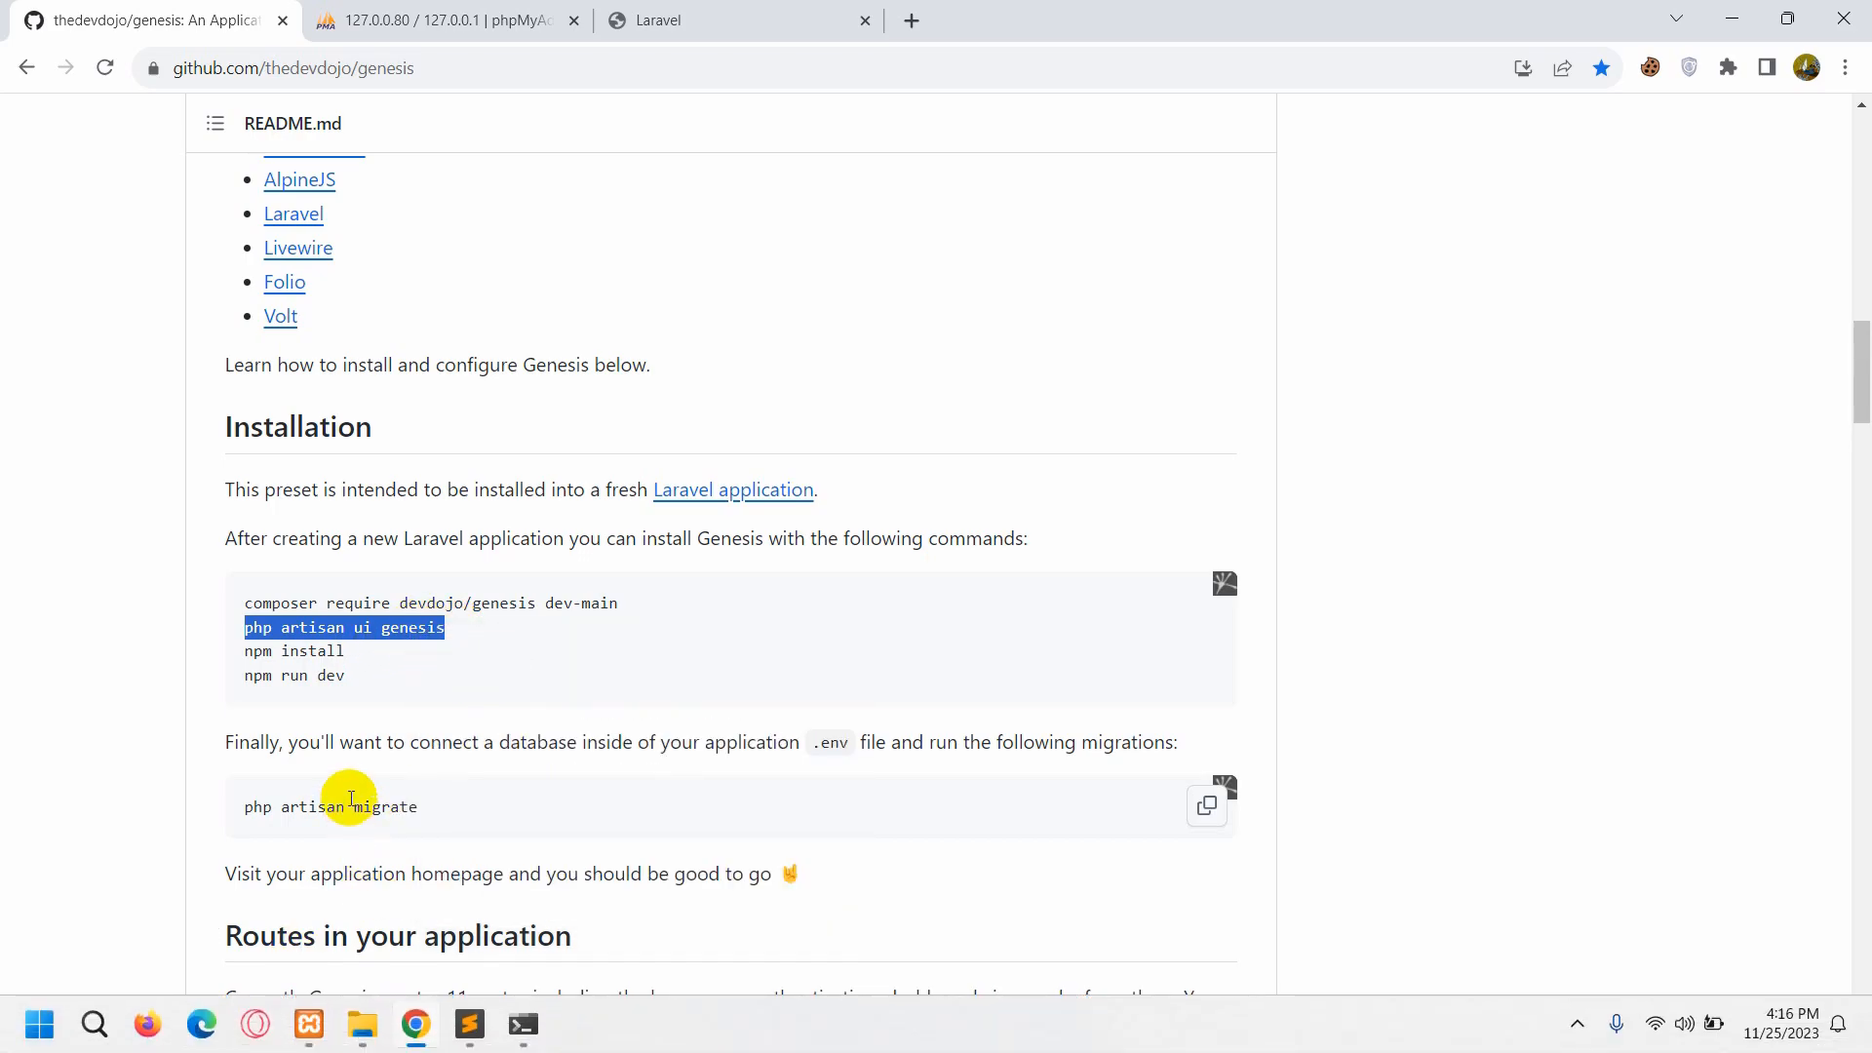
Install the Genesis starter kit with 'php artisan ui genesis'
{"action": "left_click", "coordinate": [523, 1025]}
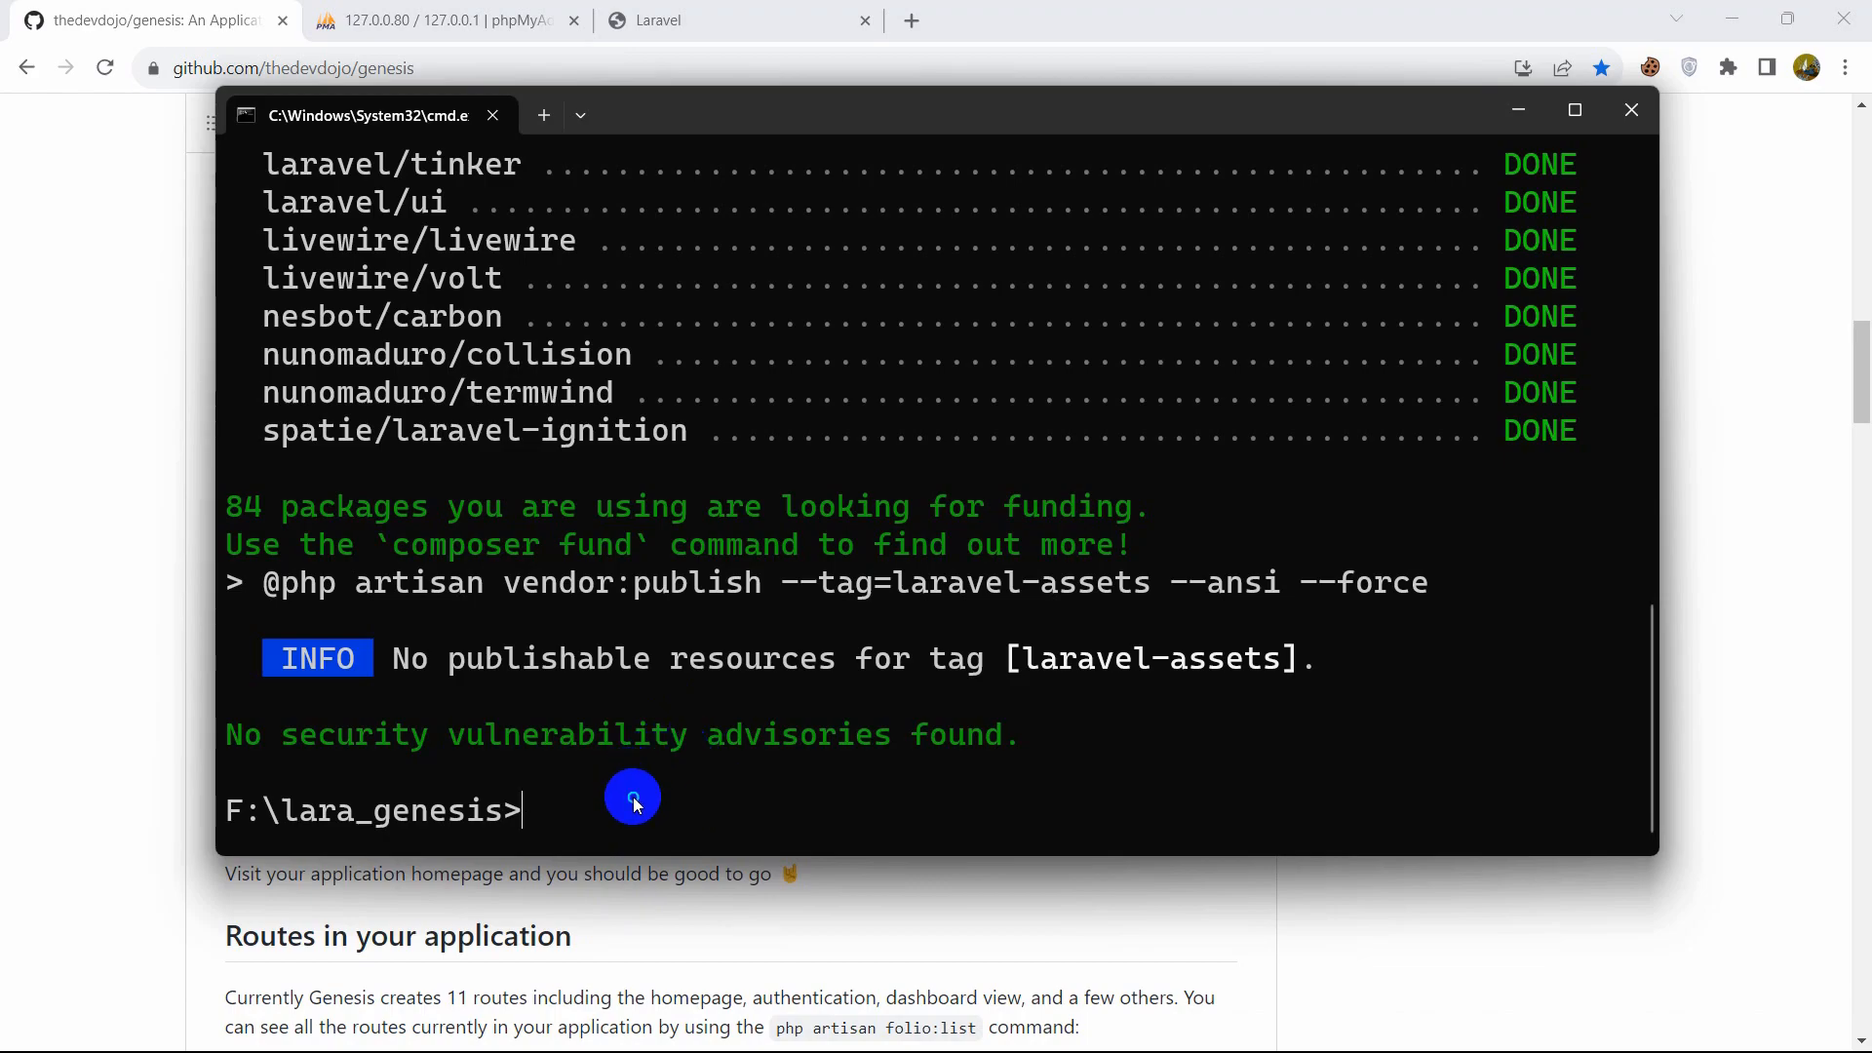
{"action": "type", "text": "php artisan ui genesis"}
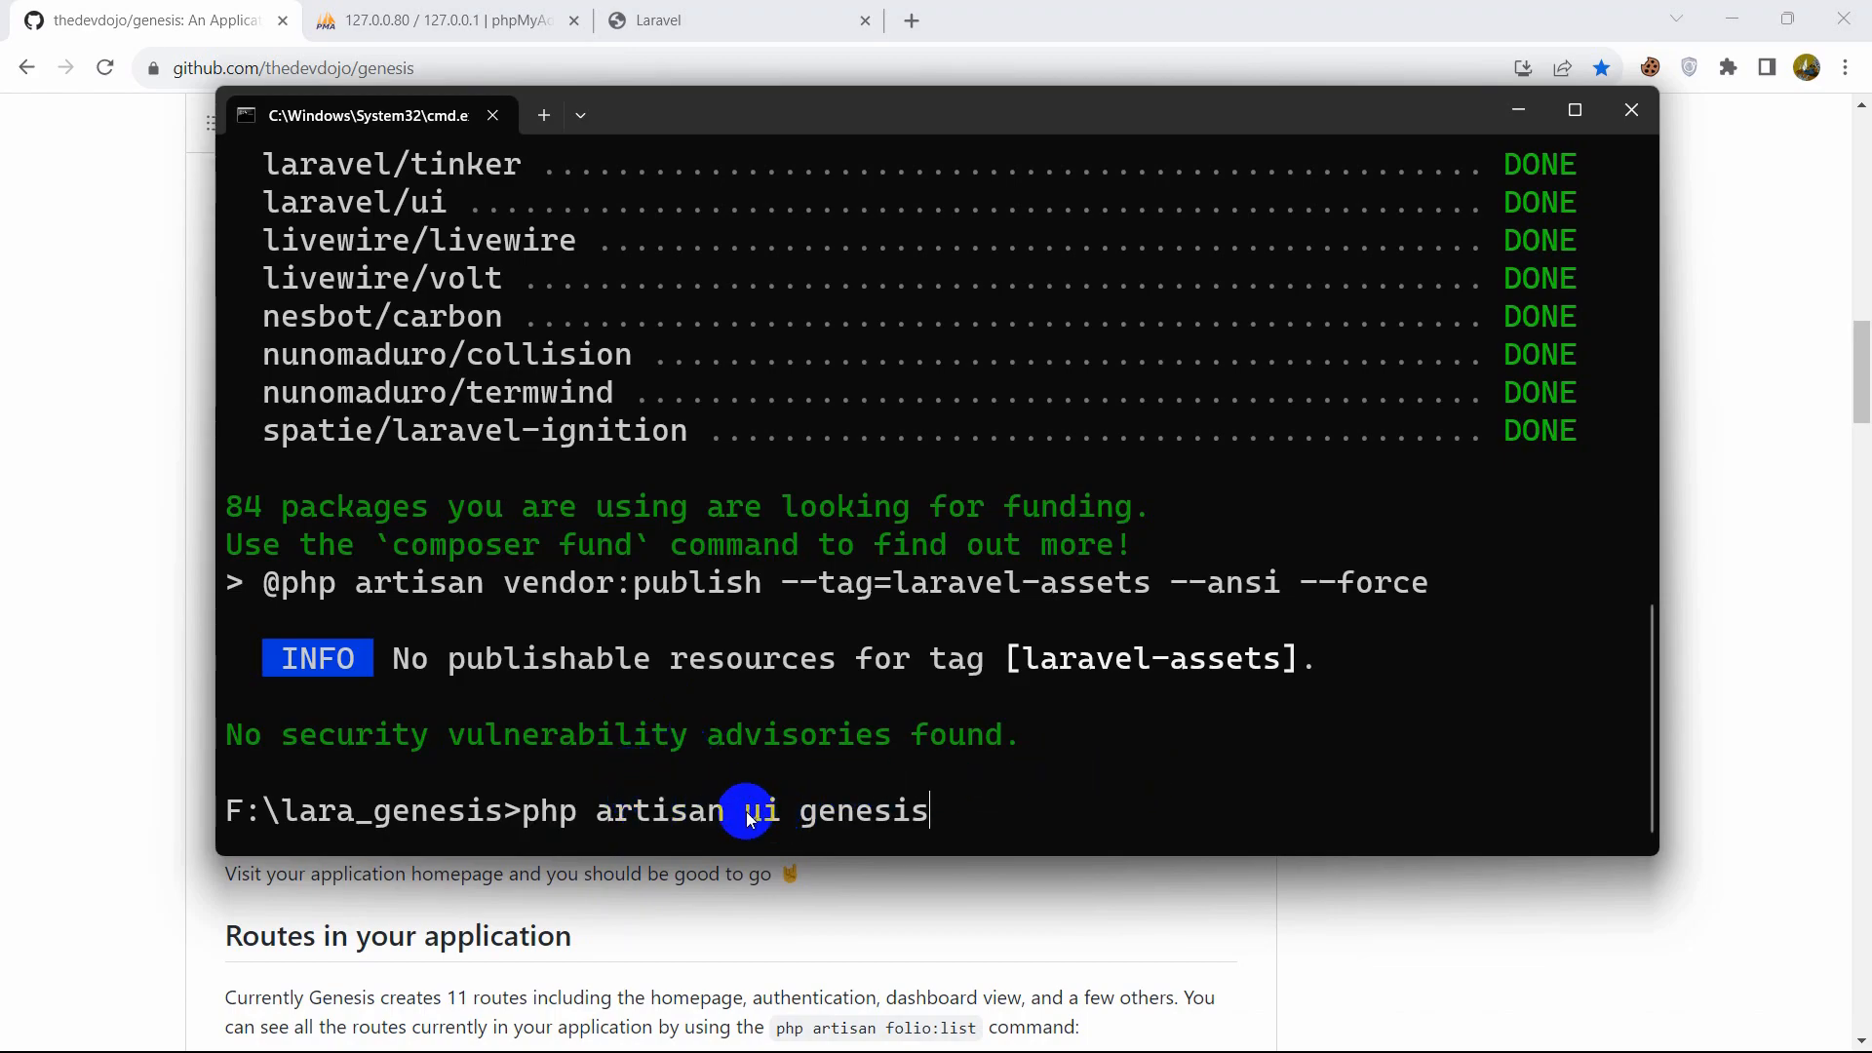
{"action": "mouse_move", "coordinate": [955, 729]}
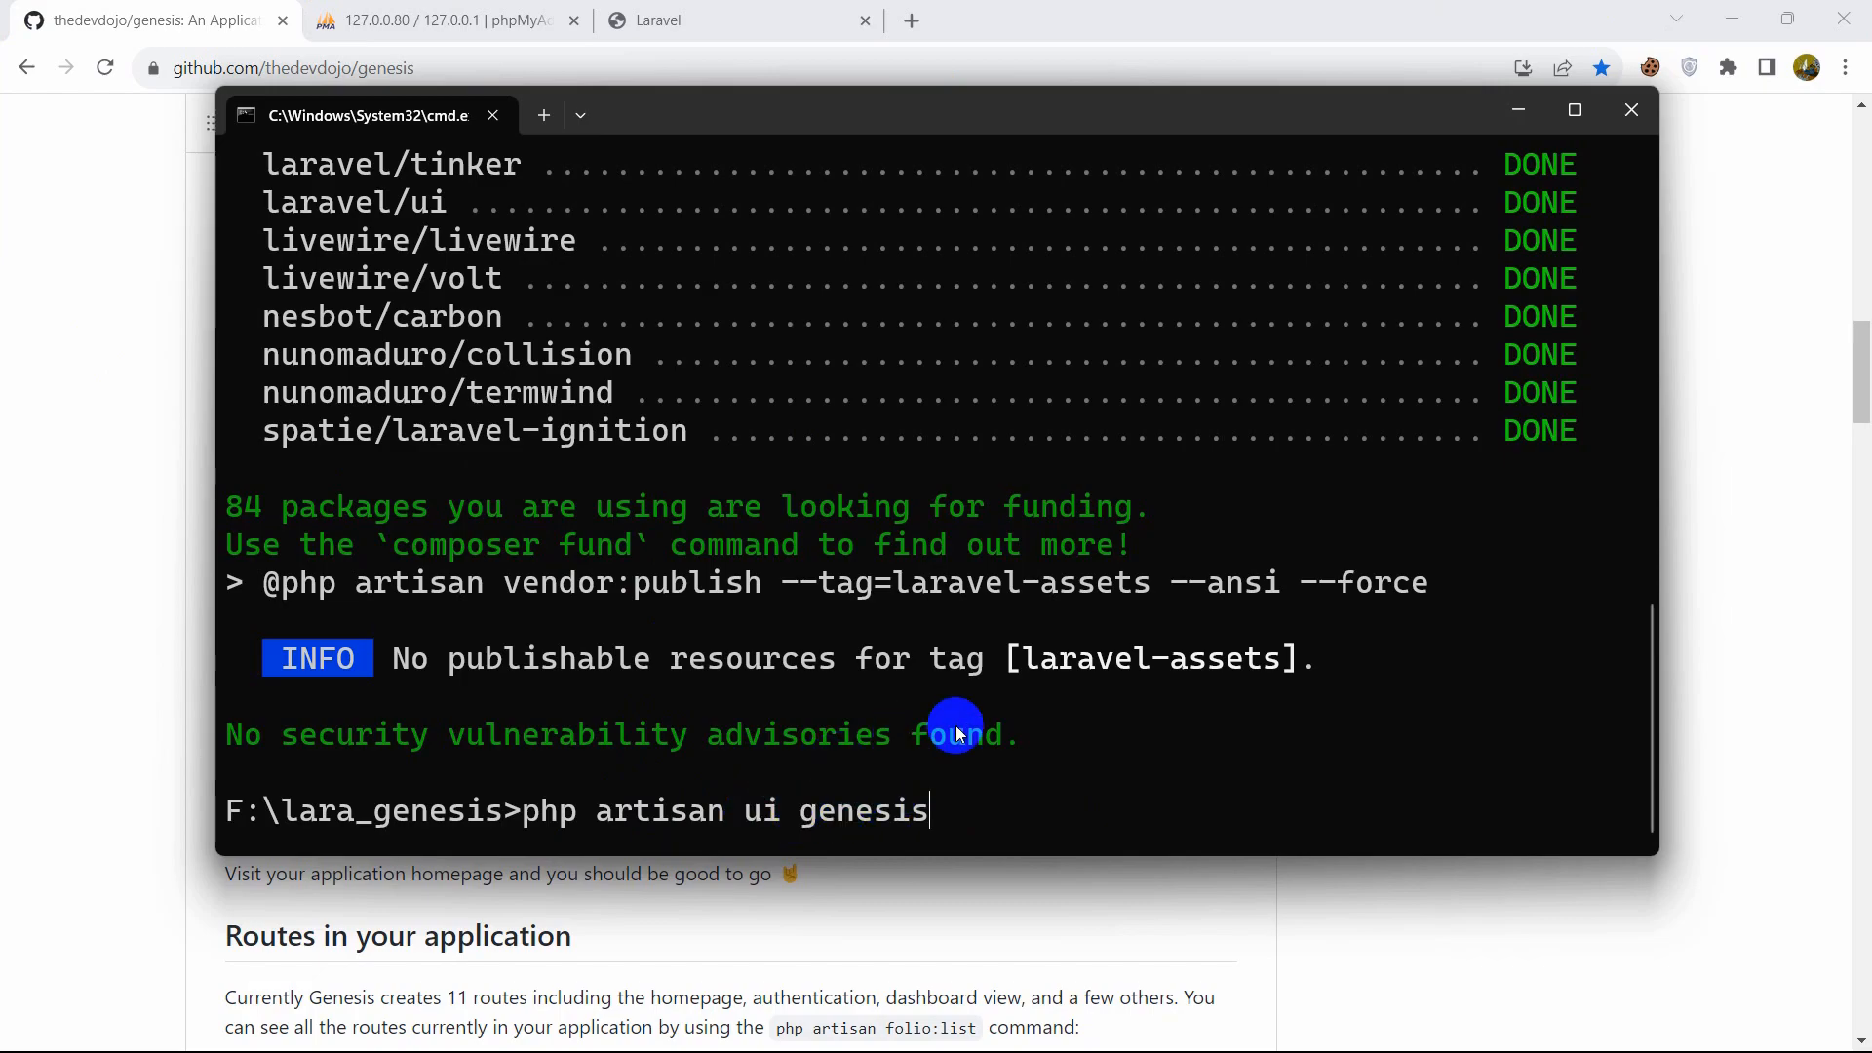
{"action": "mouse_move", "coordinate": [1111, 716]}
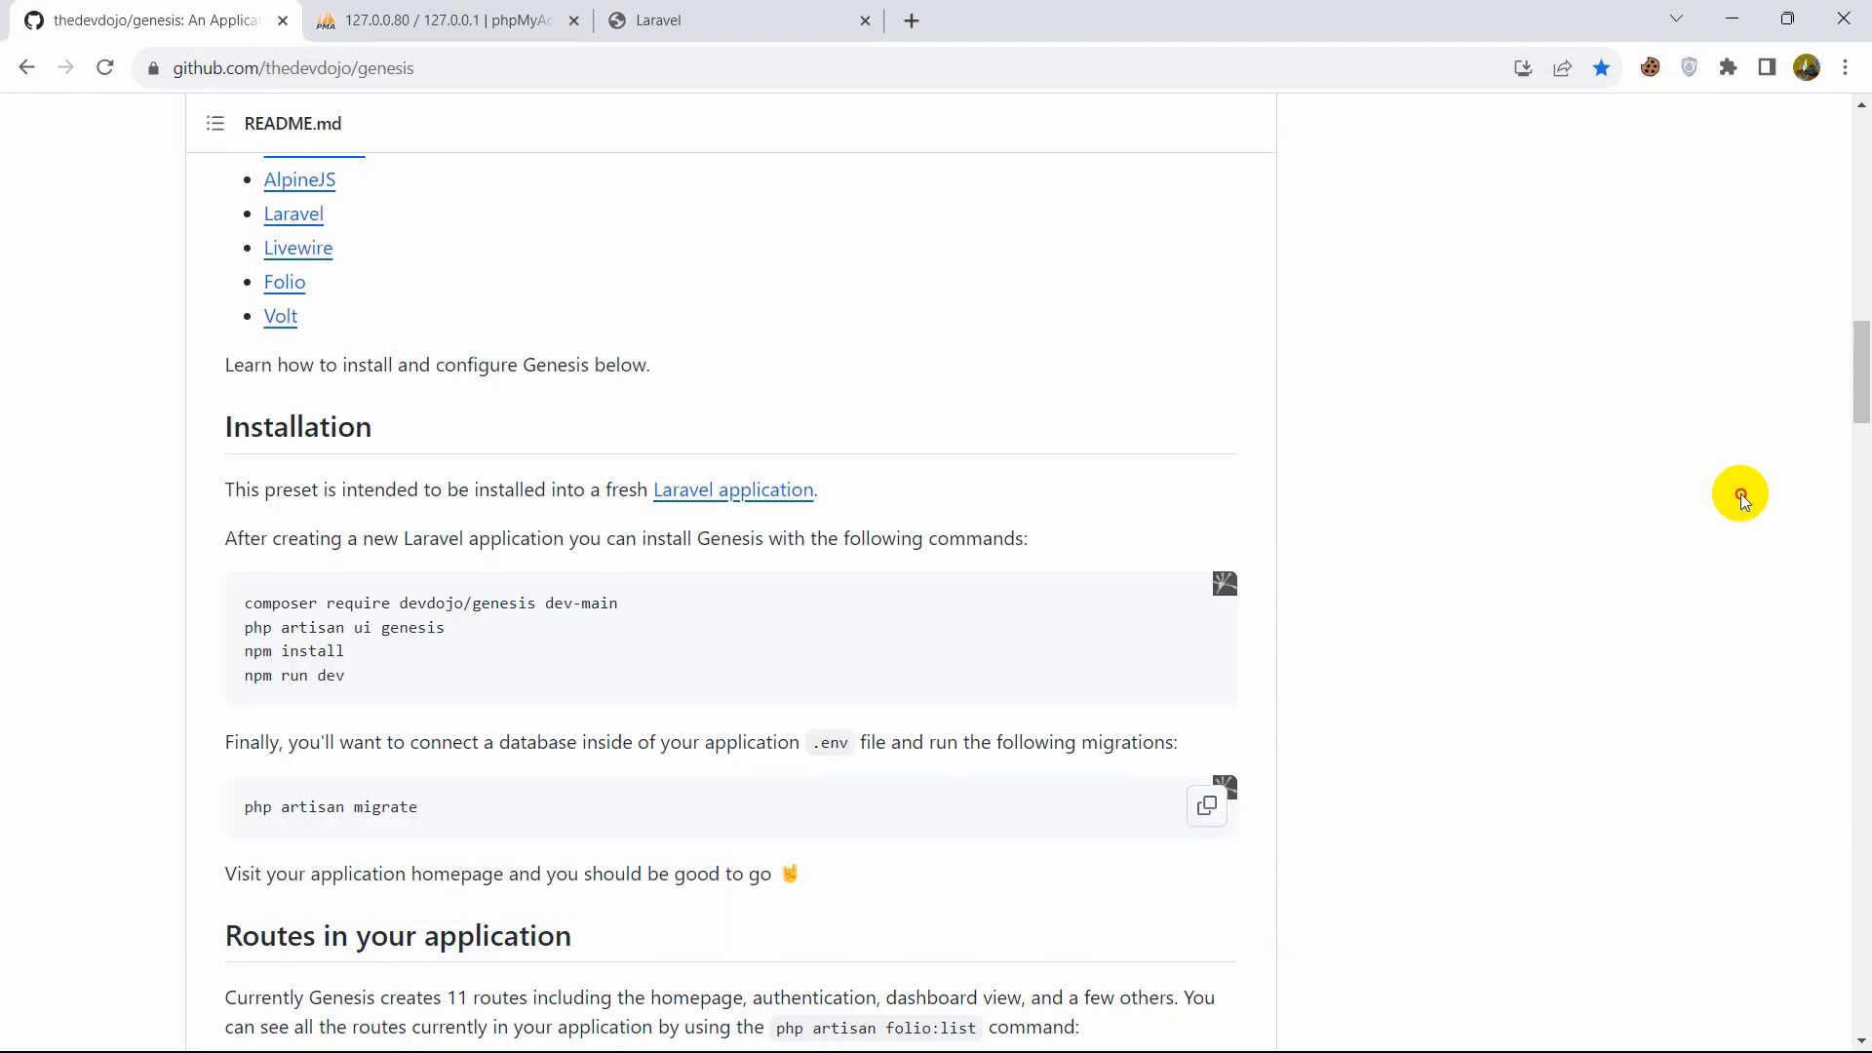
{"action": "mouse_move", "coordinate": [246, 658]}
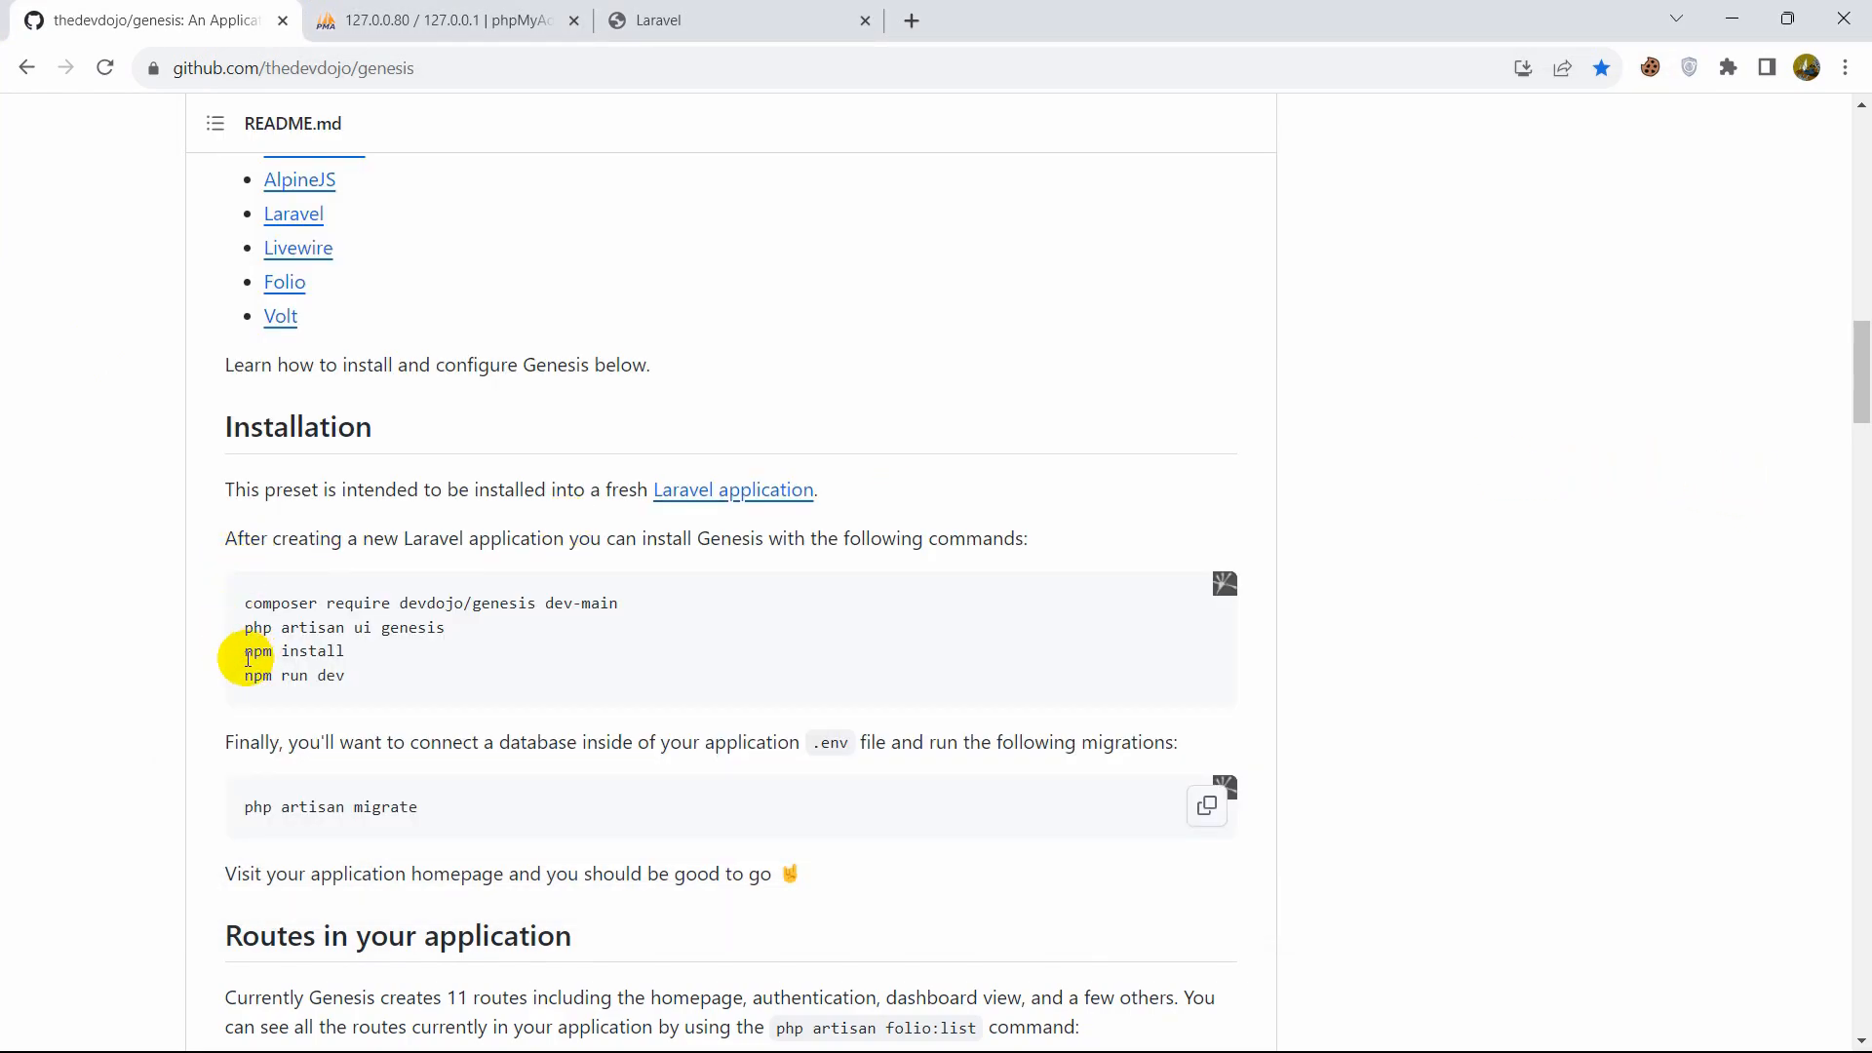
{"action": "double_click", "coordinate": [293, 651]}
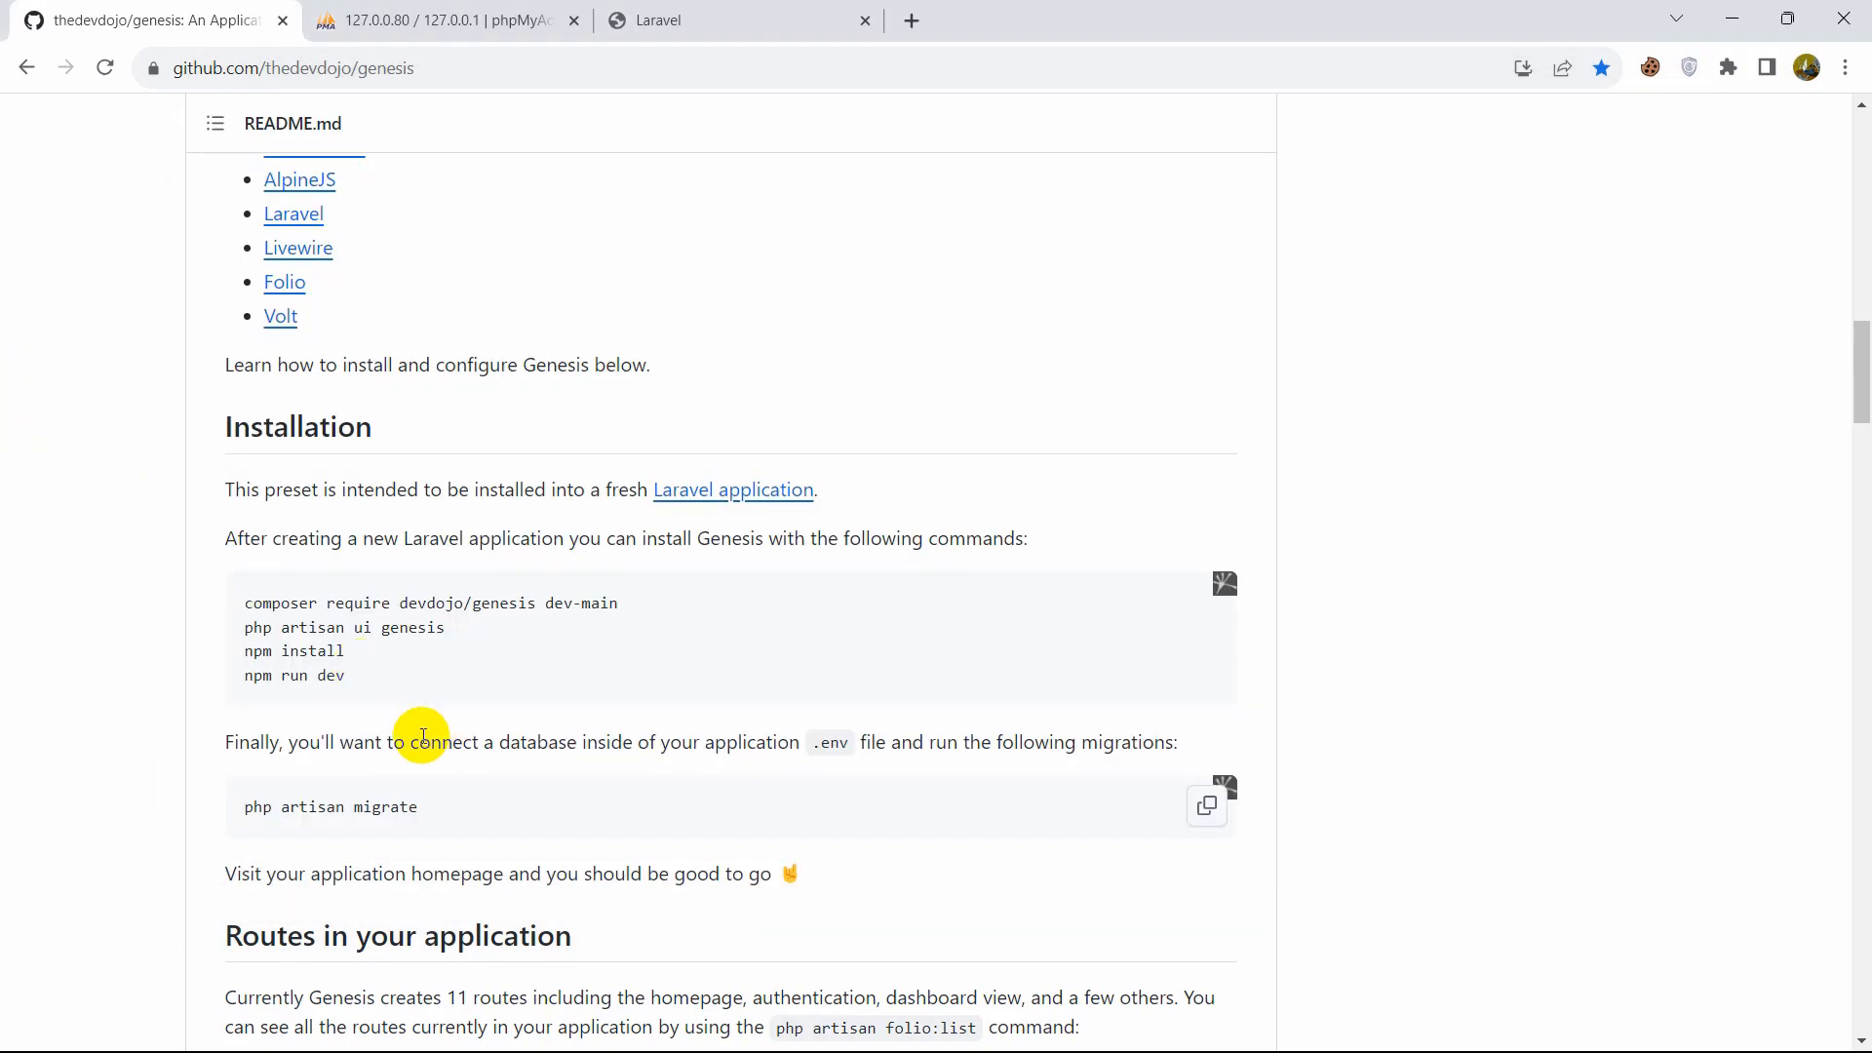
{"action": "mouse_move", "coordinate": [338, 675]}
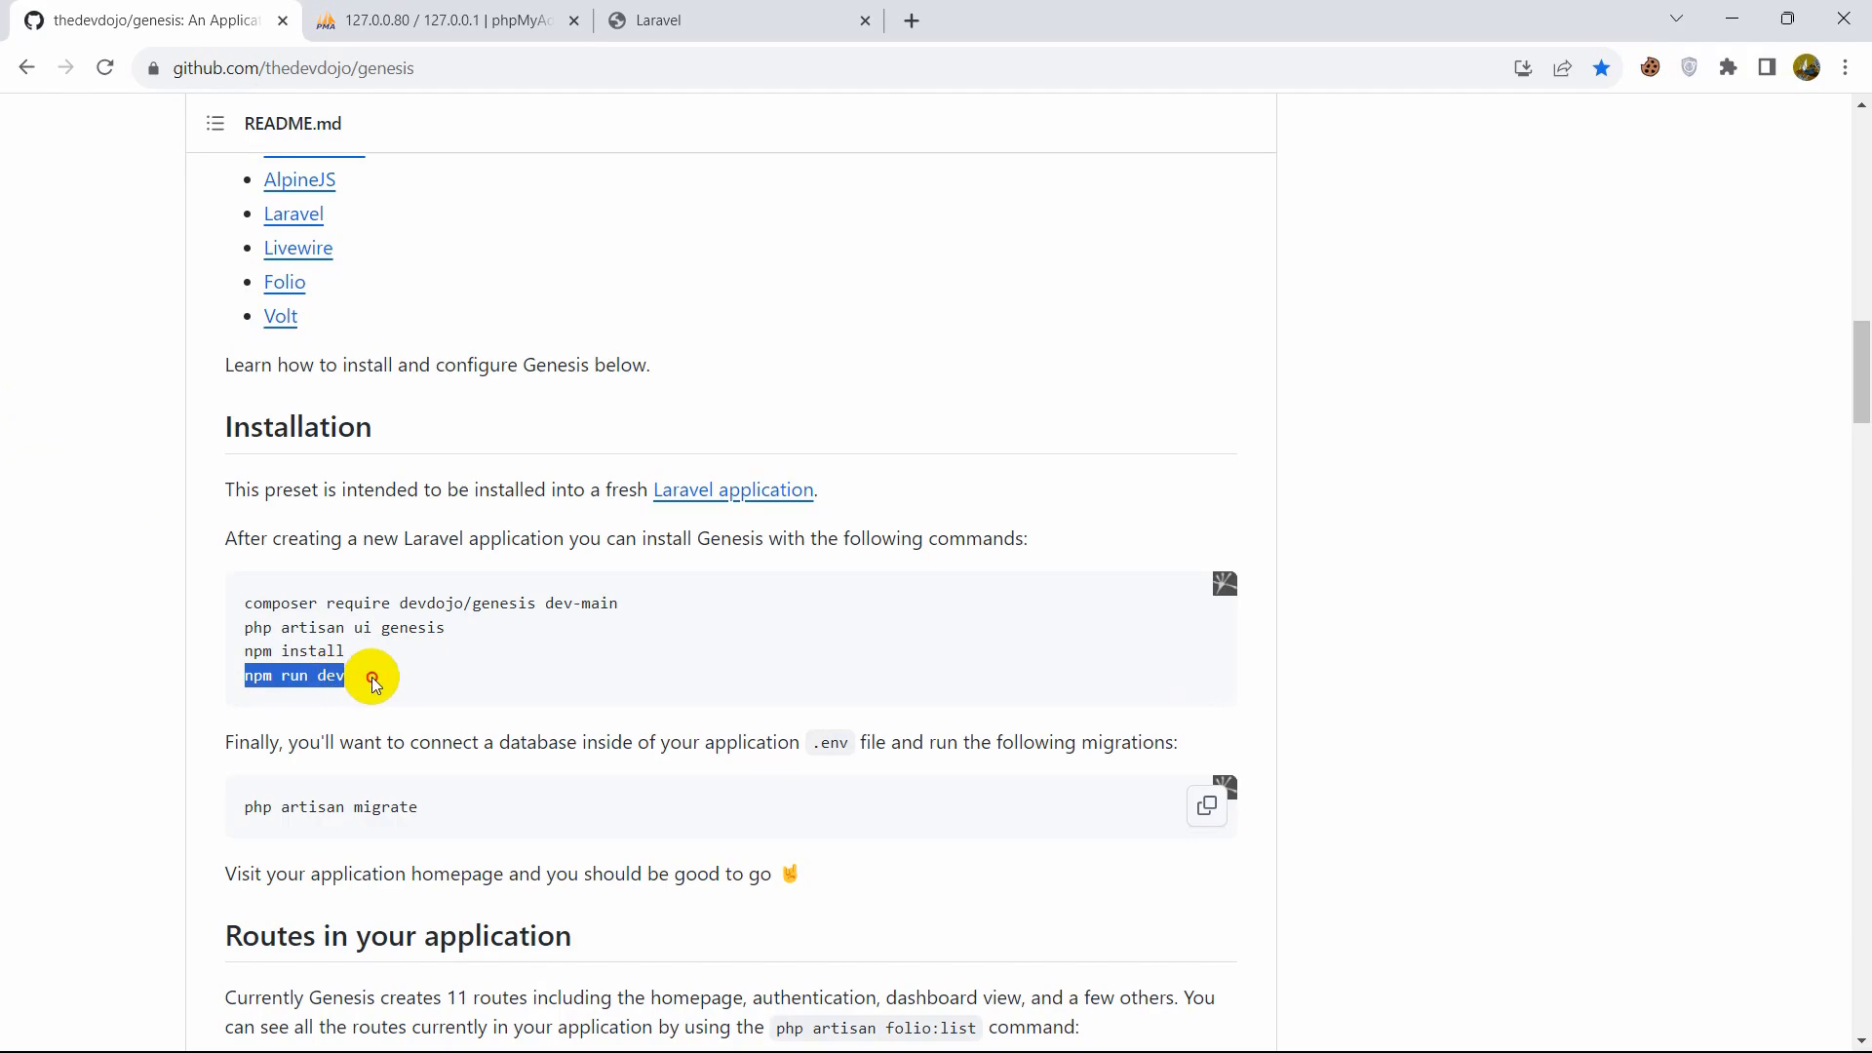
Enter 'npm run build' at the F:\lara_genesis prompt
{"action": "left_click", "coordinate": [371, 675]}
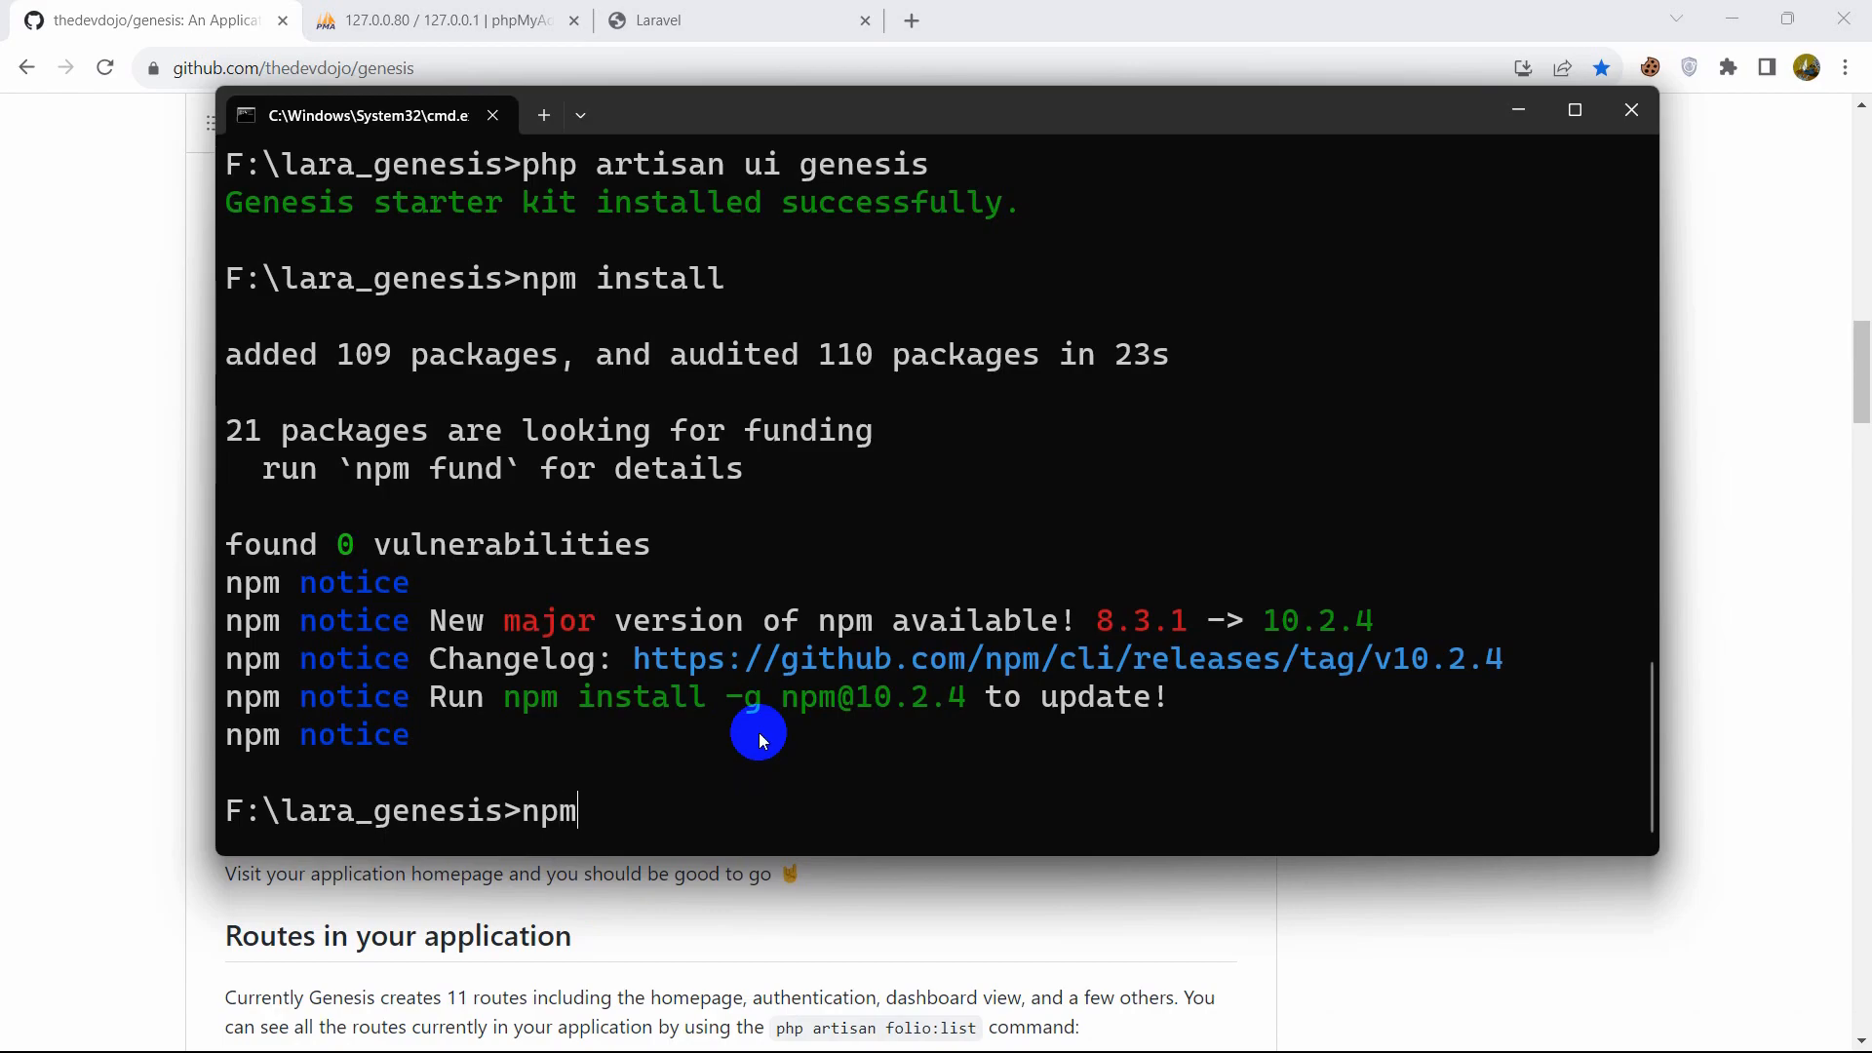
{"action": "type", "text": "run"}
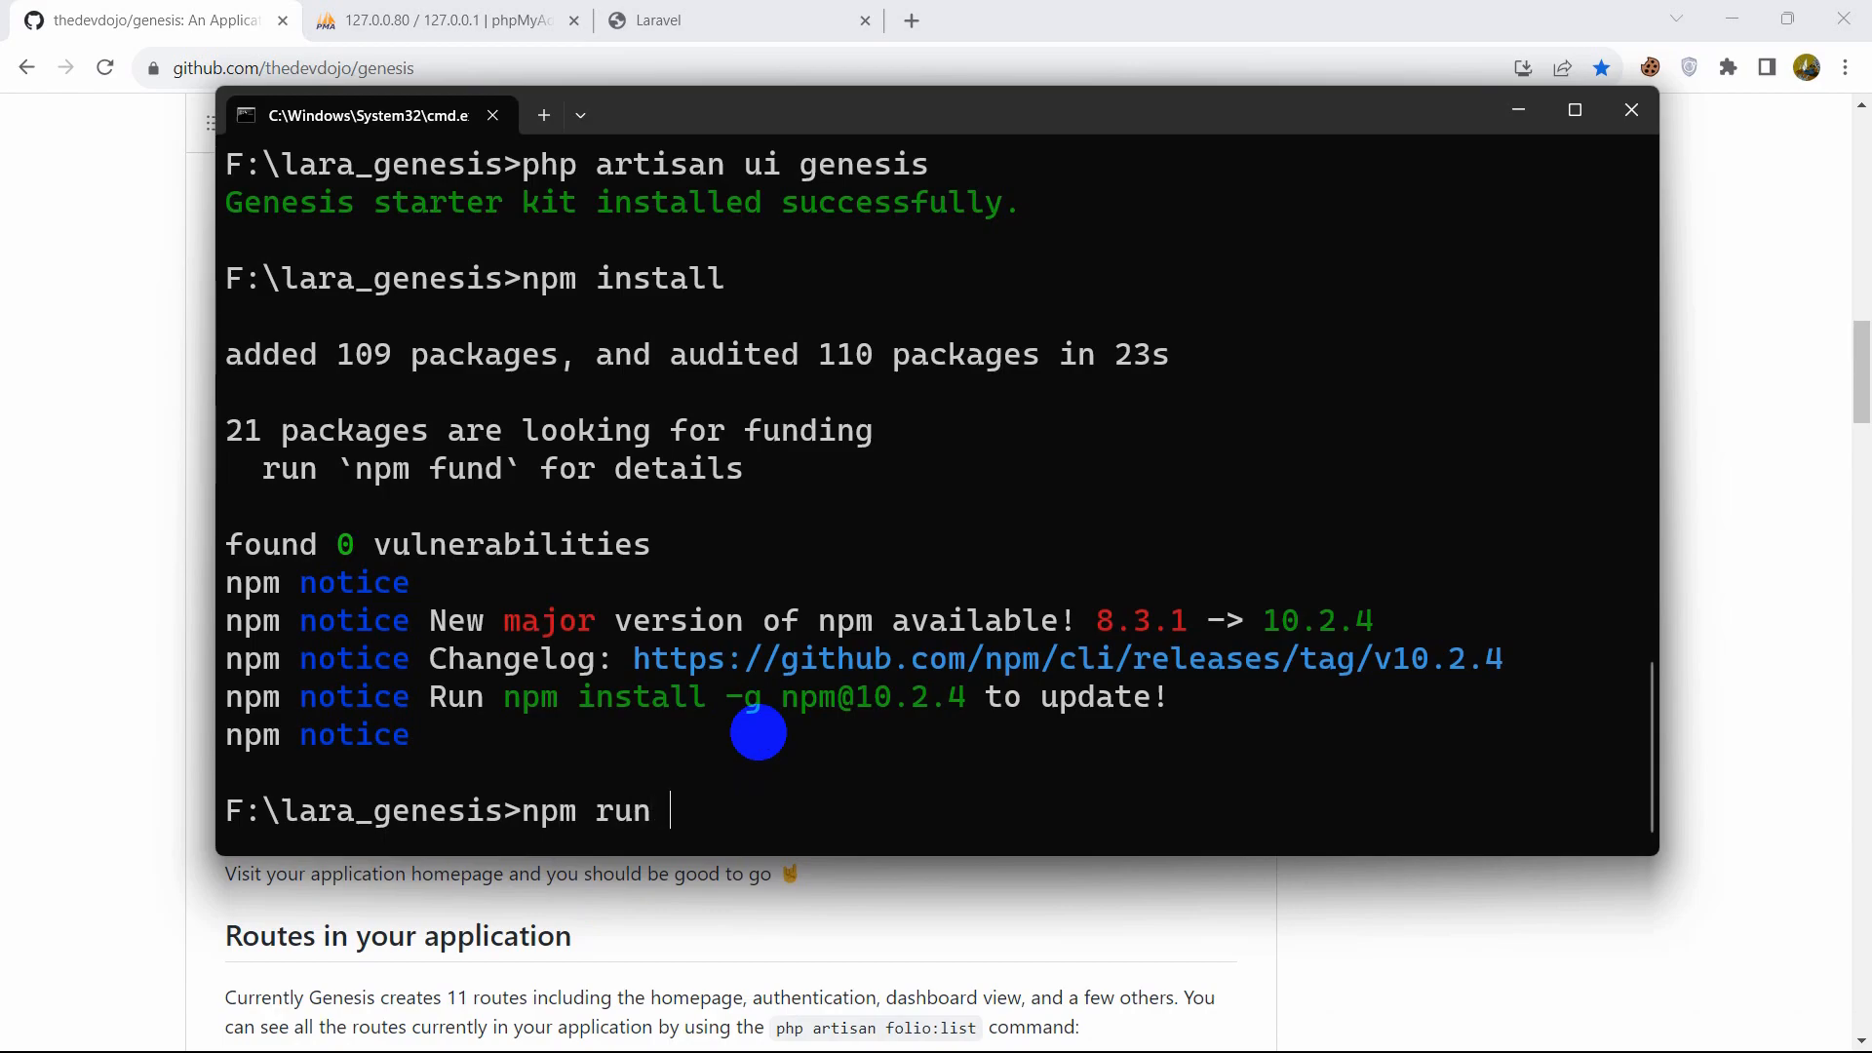
{"action": "type", "text": "build"}
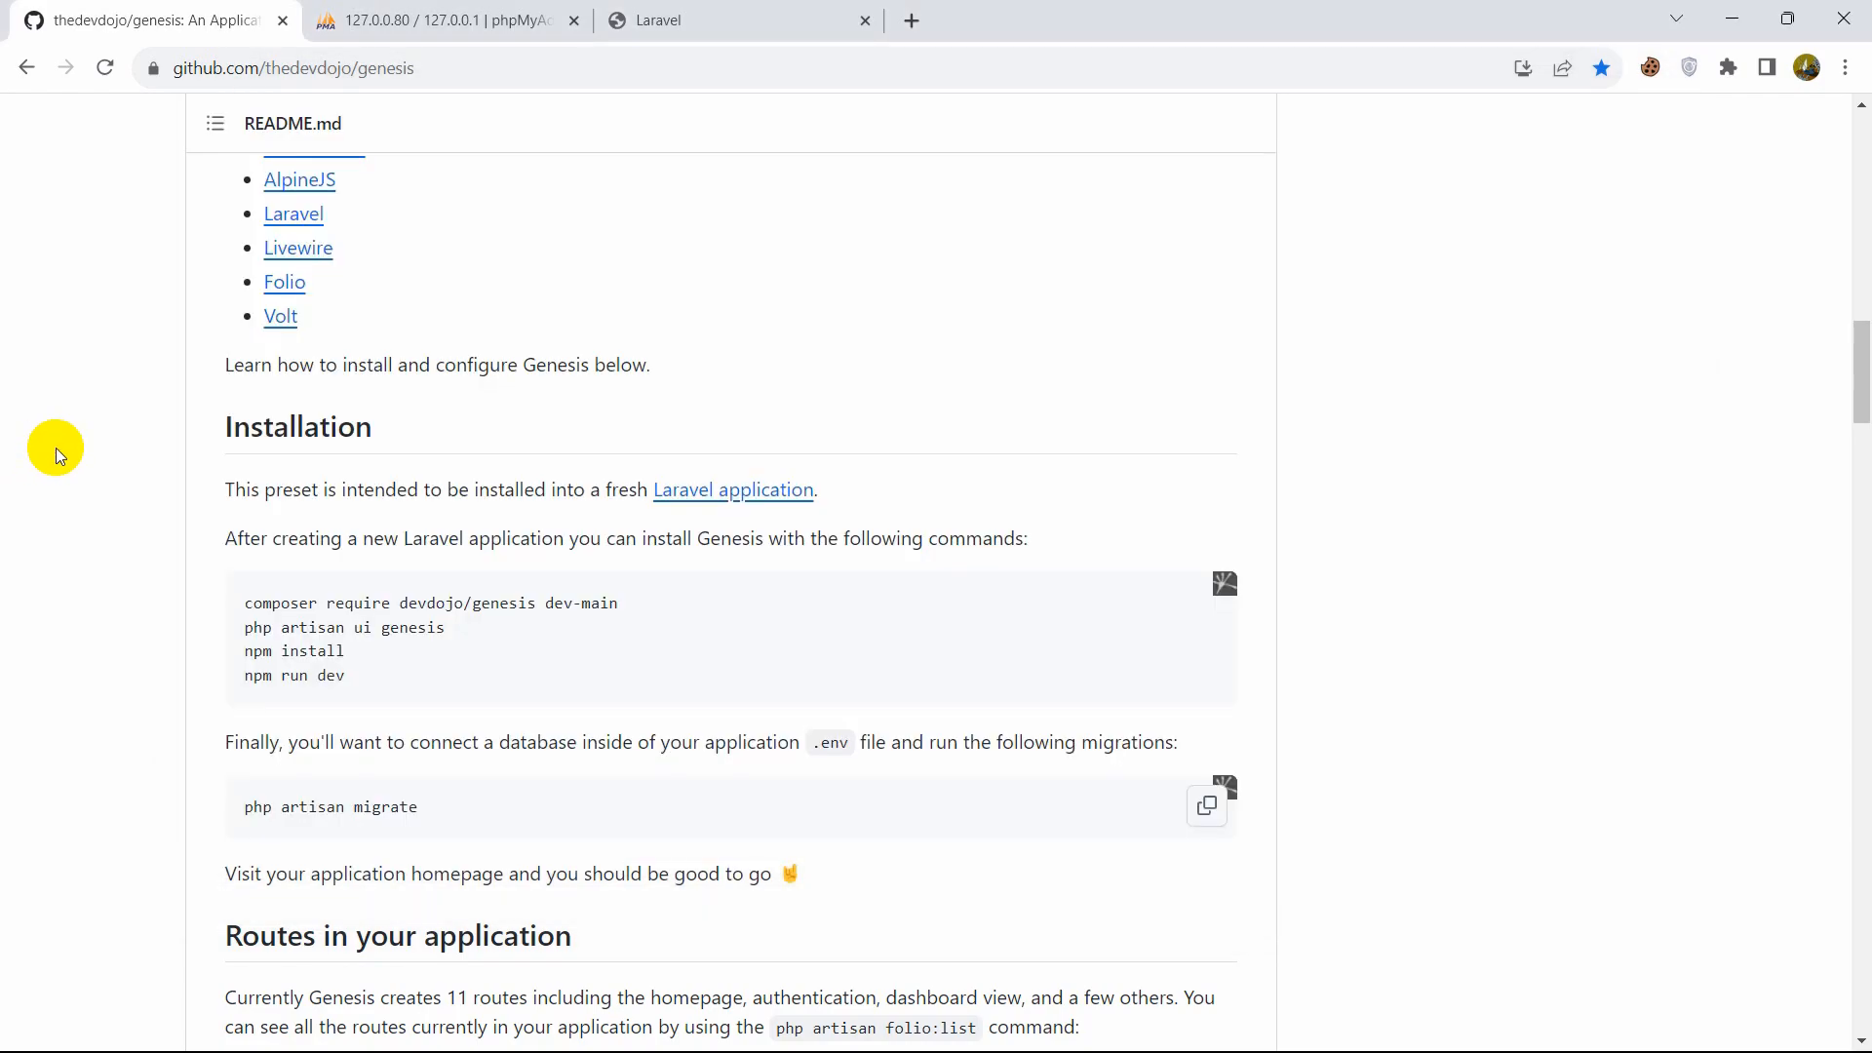
{"action": "scroll", "scroll_direction": "down", "scroll_amount": 3}
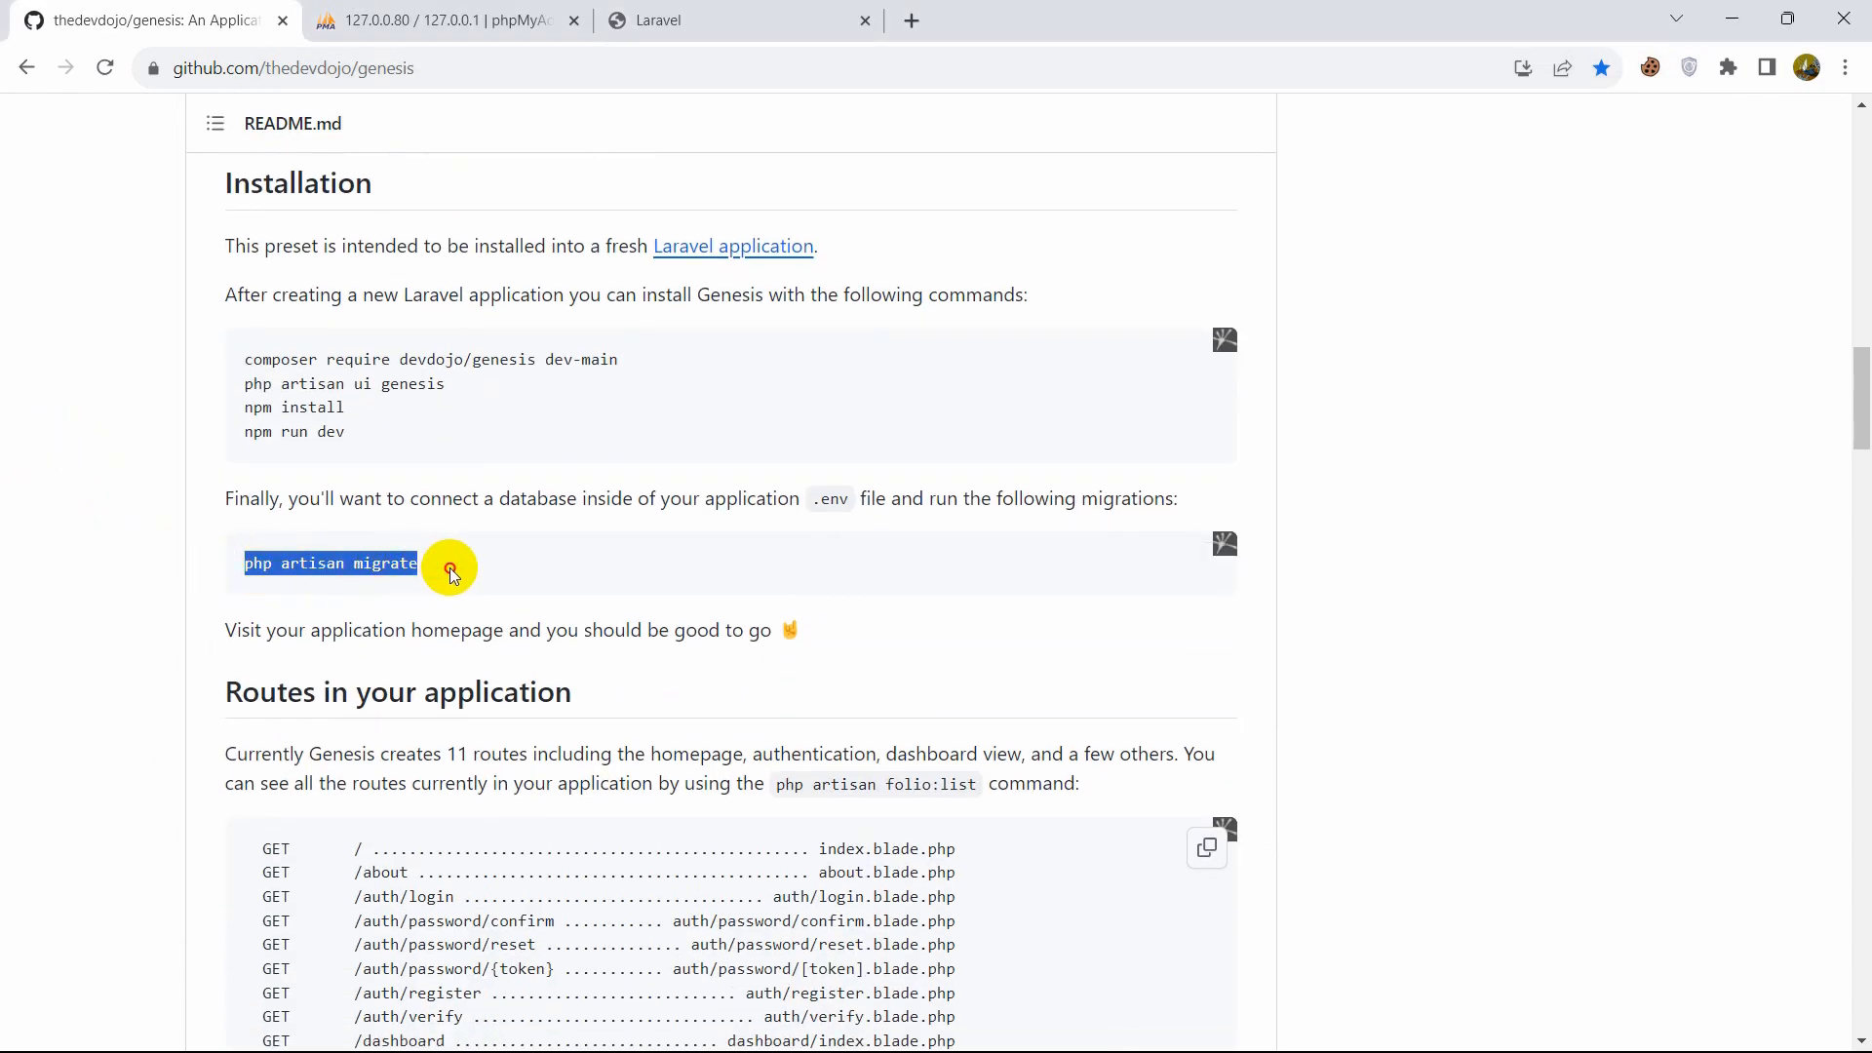
{"action": "left_click", "coordinate": [447, 563]}
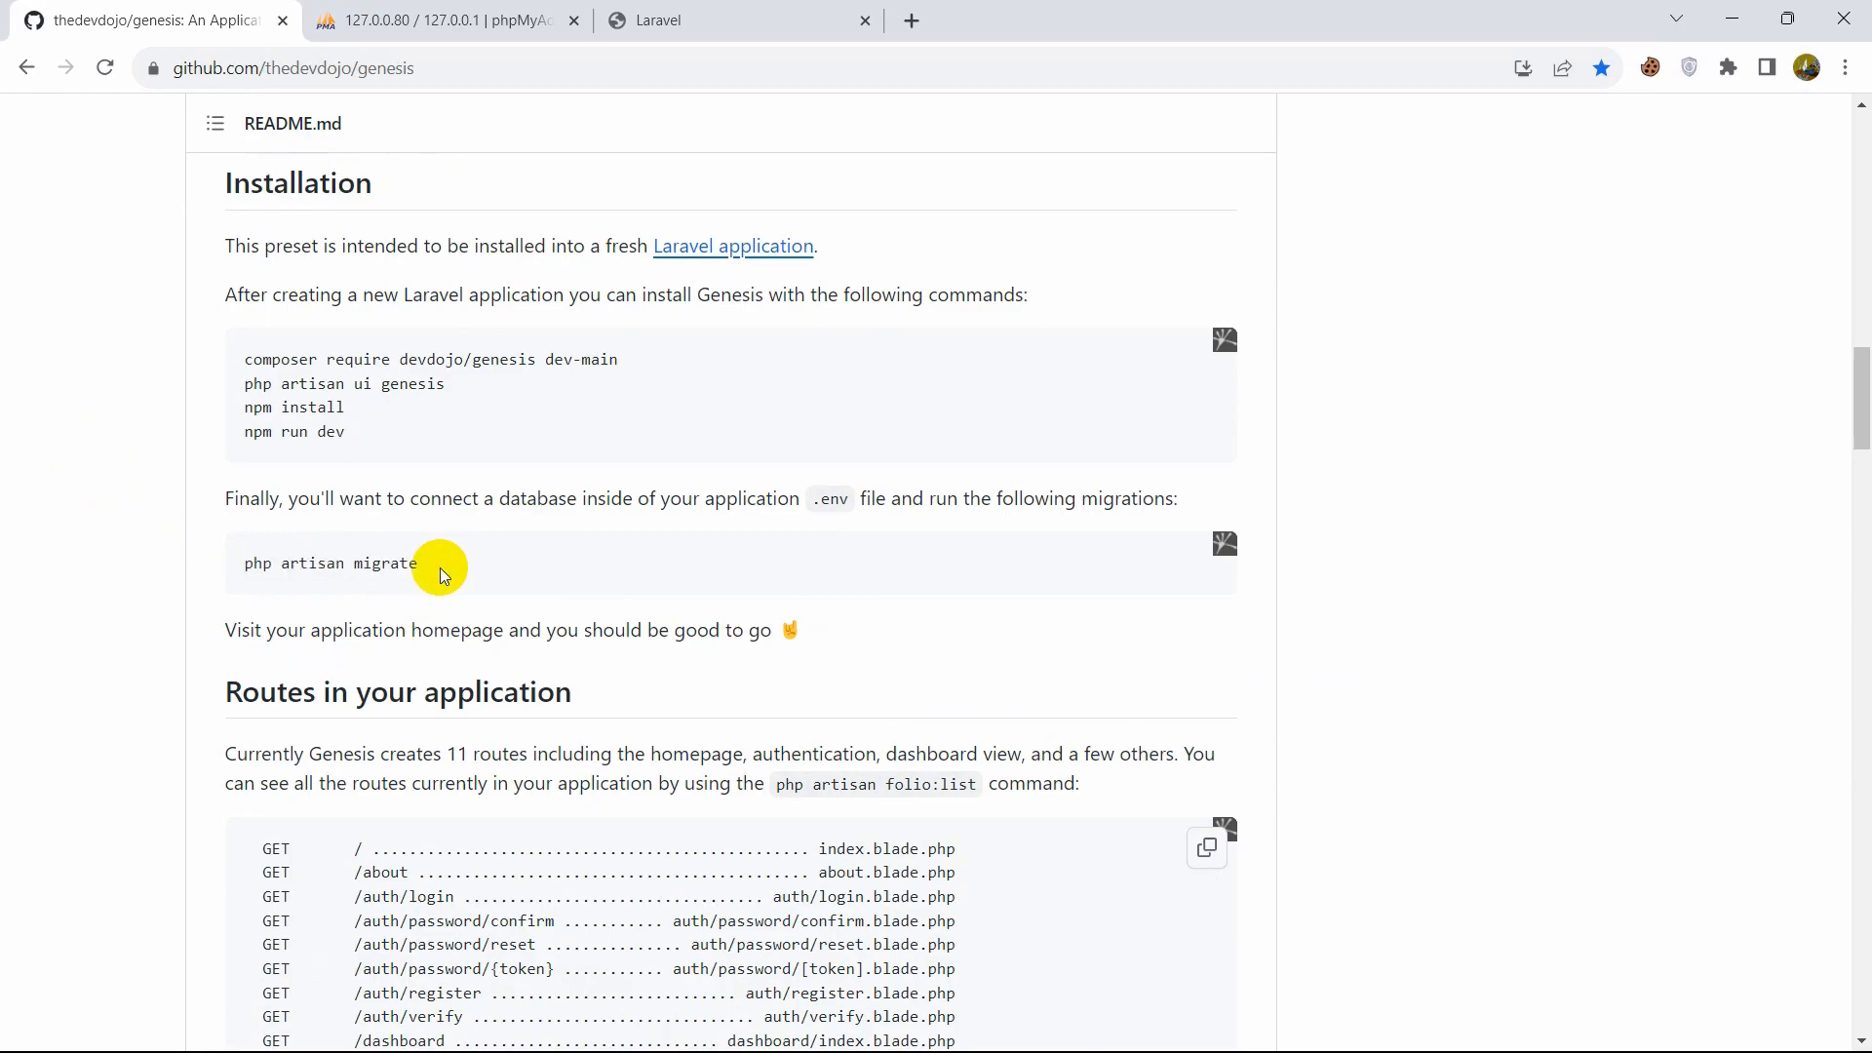
{"action": "scroll", "scroll_direction": "up", "scroll_amount": 3}
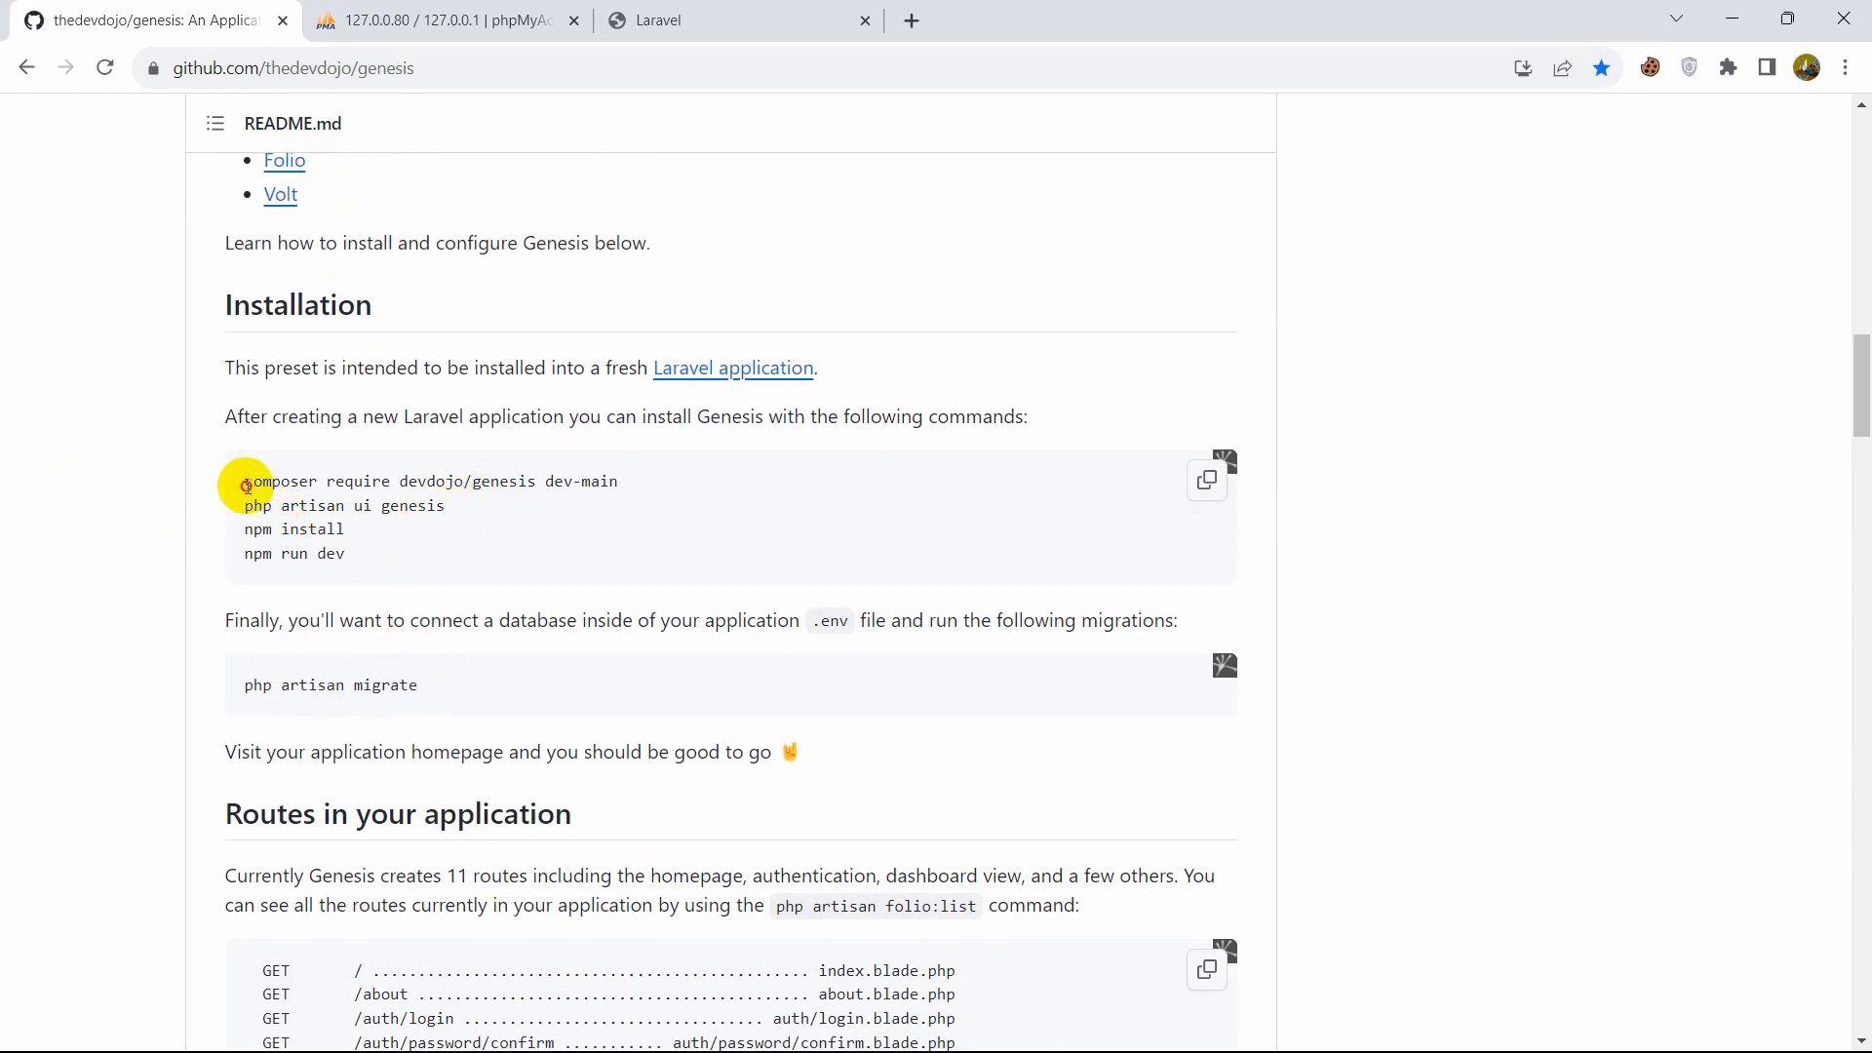
{"action": "mouse_move", "coordinate": [393, 552]}
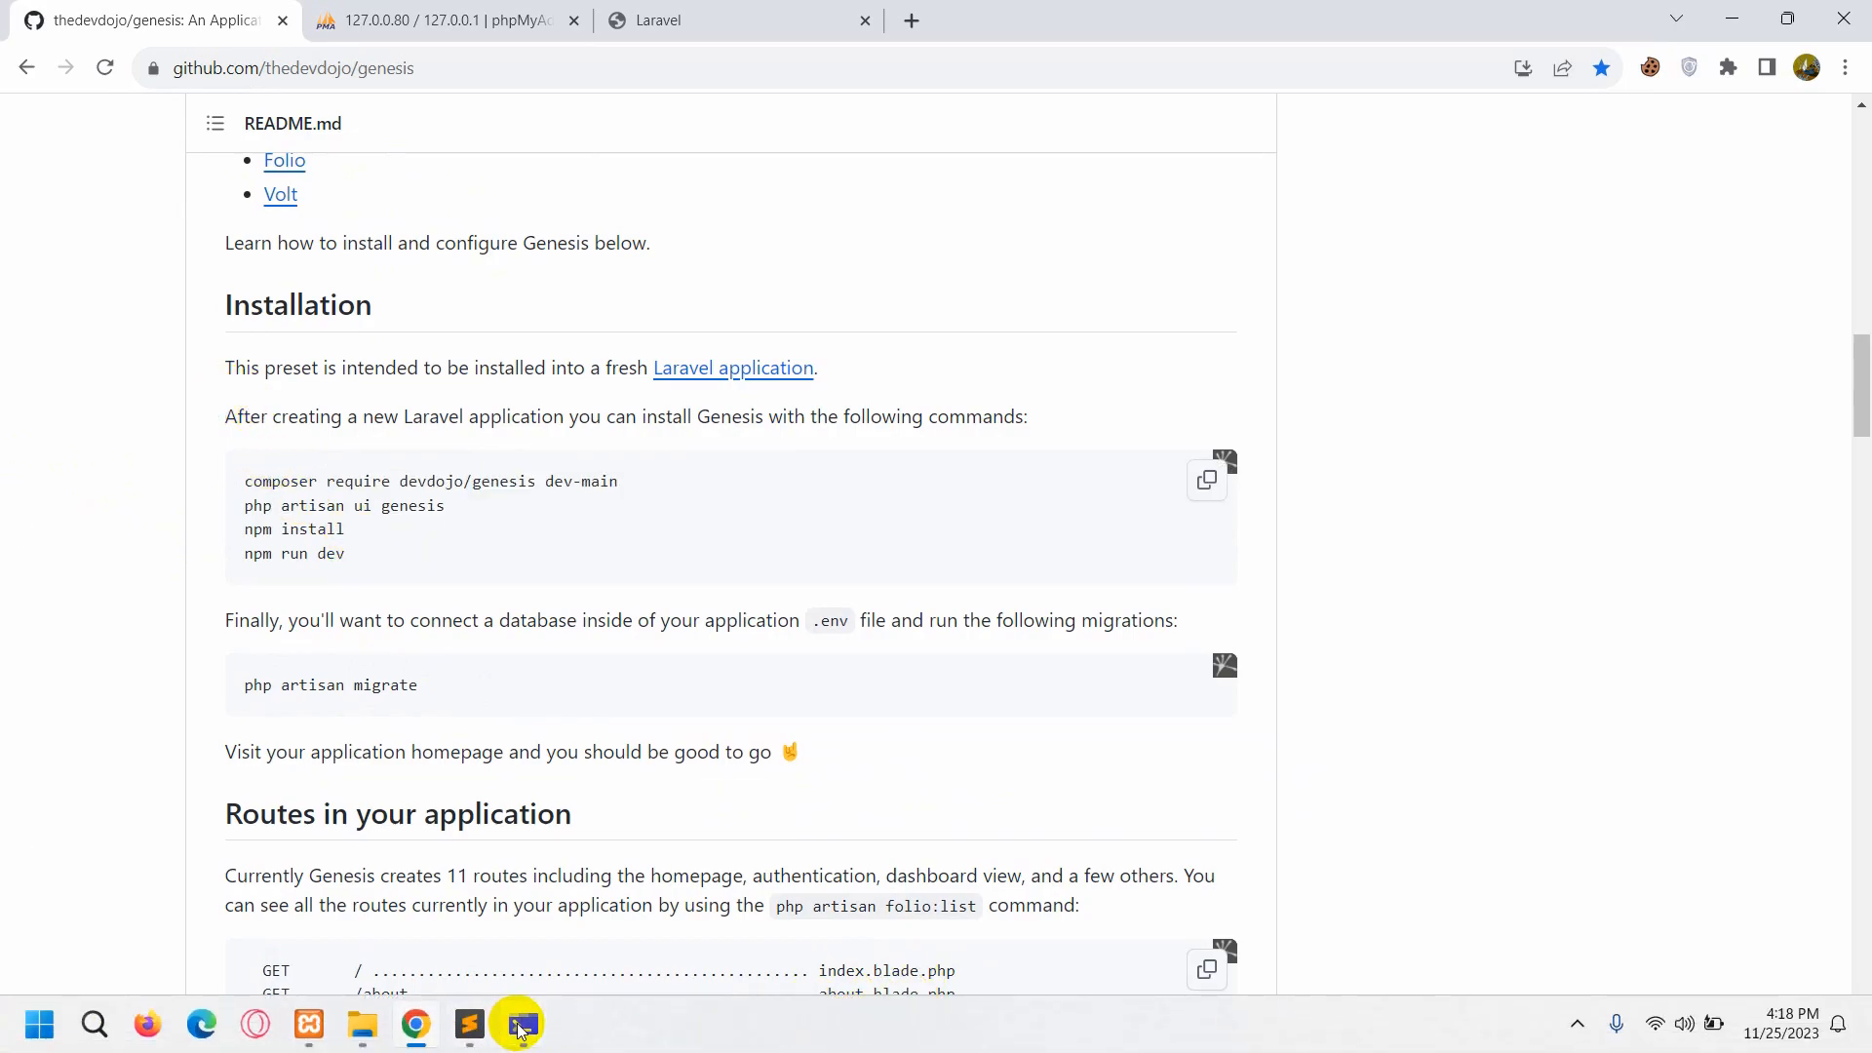
Open F:\lara_genesis as a folder in Sublime Text
{"action": "left_click", "coordinate": [18, 39]}
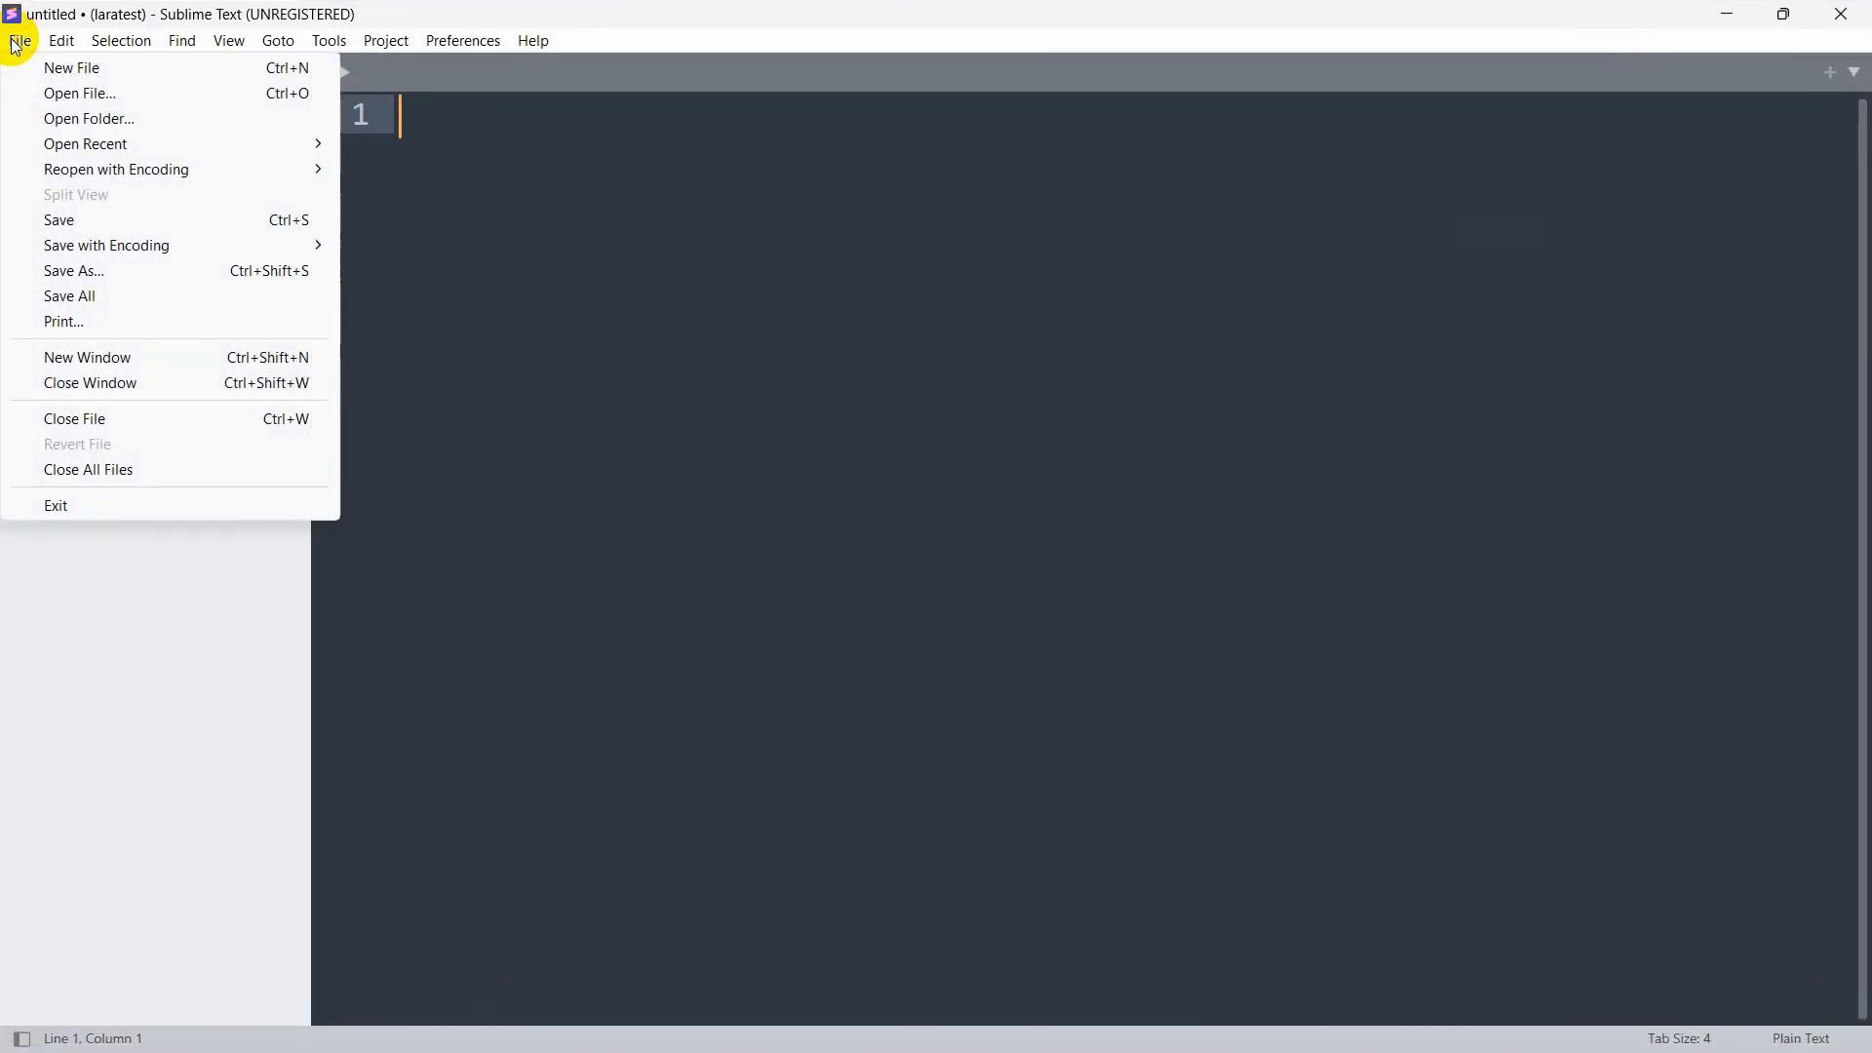
{"action": "mouse_move", "coordinate": [86, 143]}
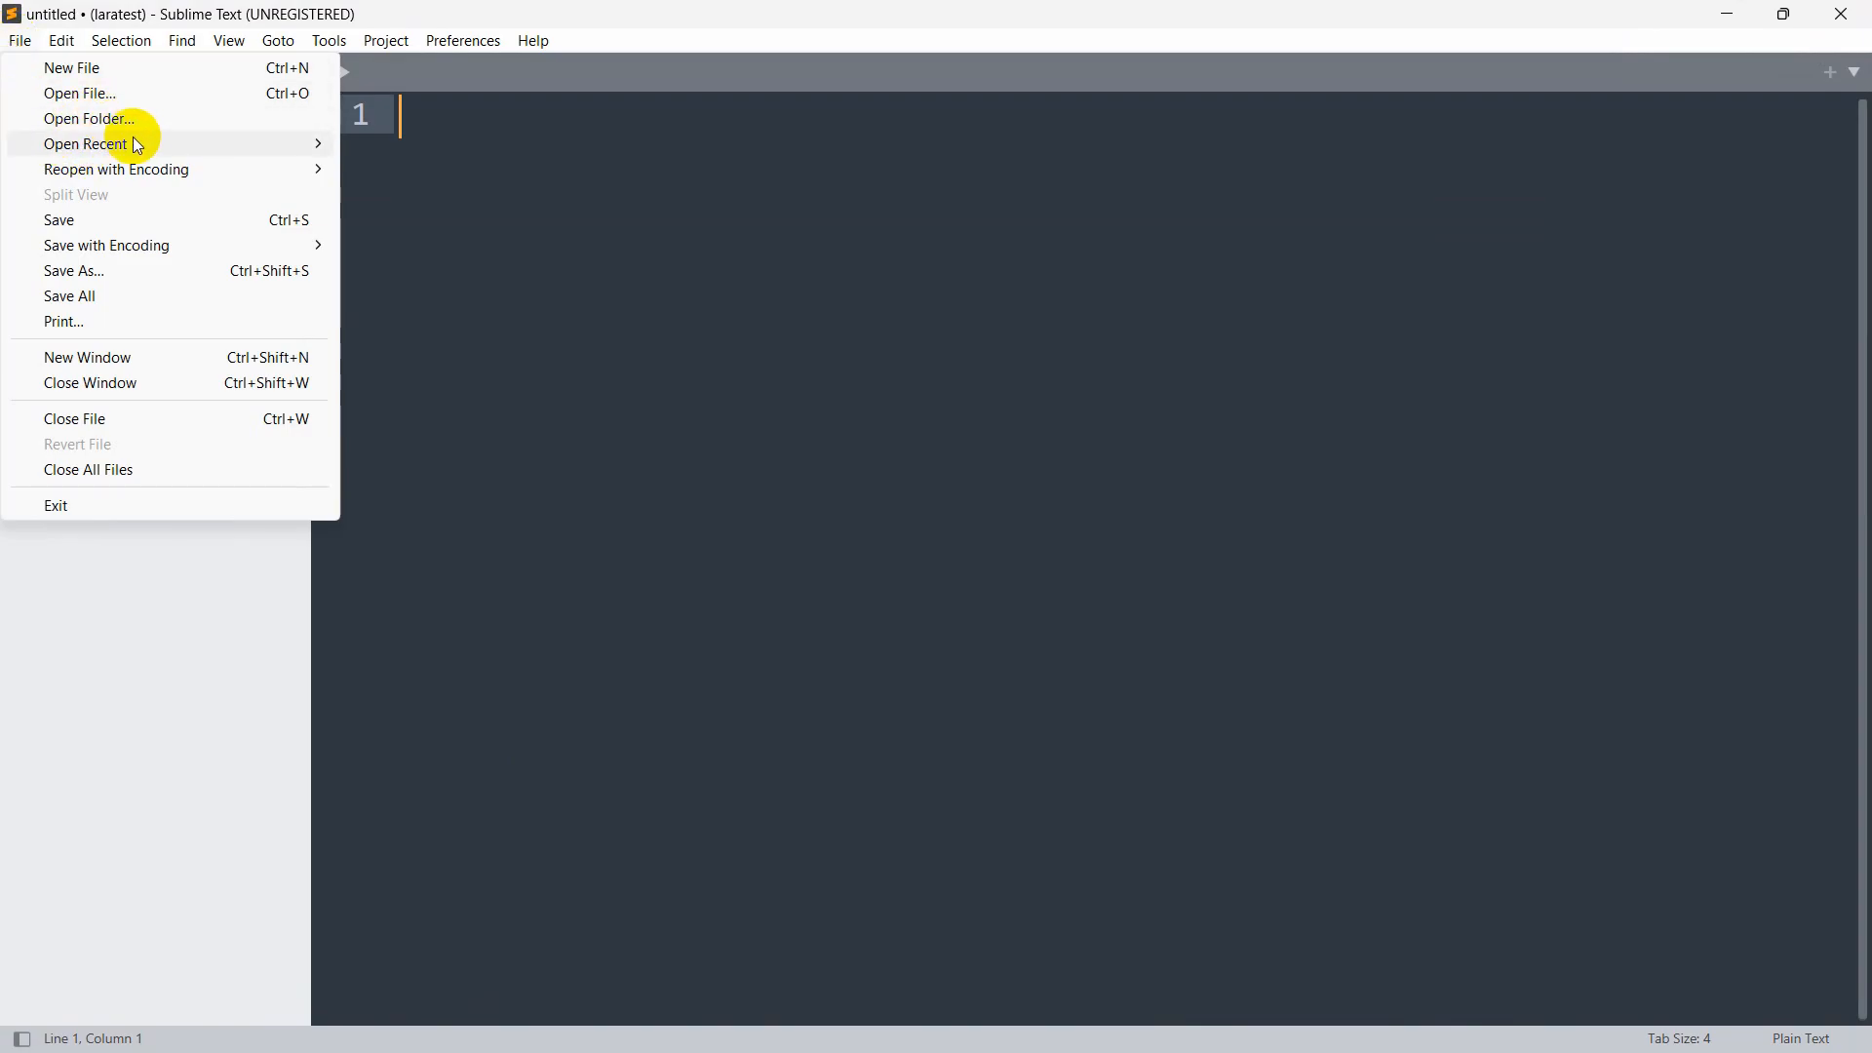
{"action": "left_click", "coordinate": [87, 118]}
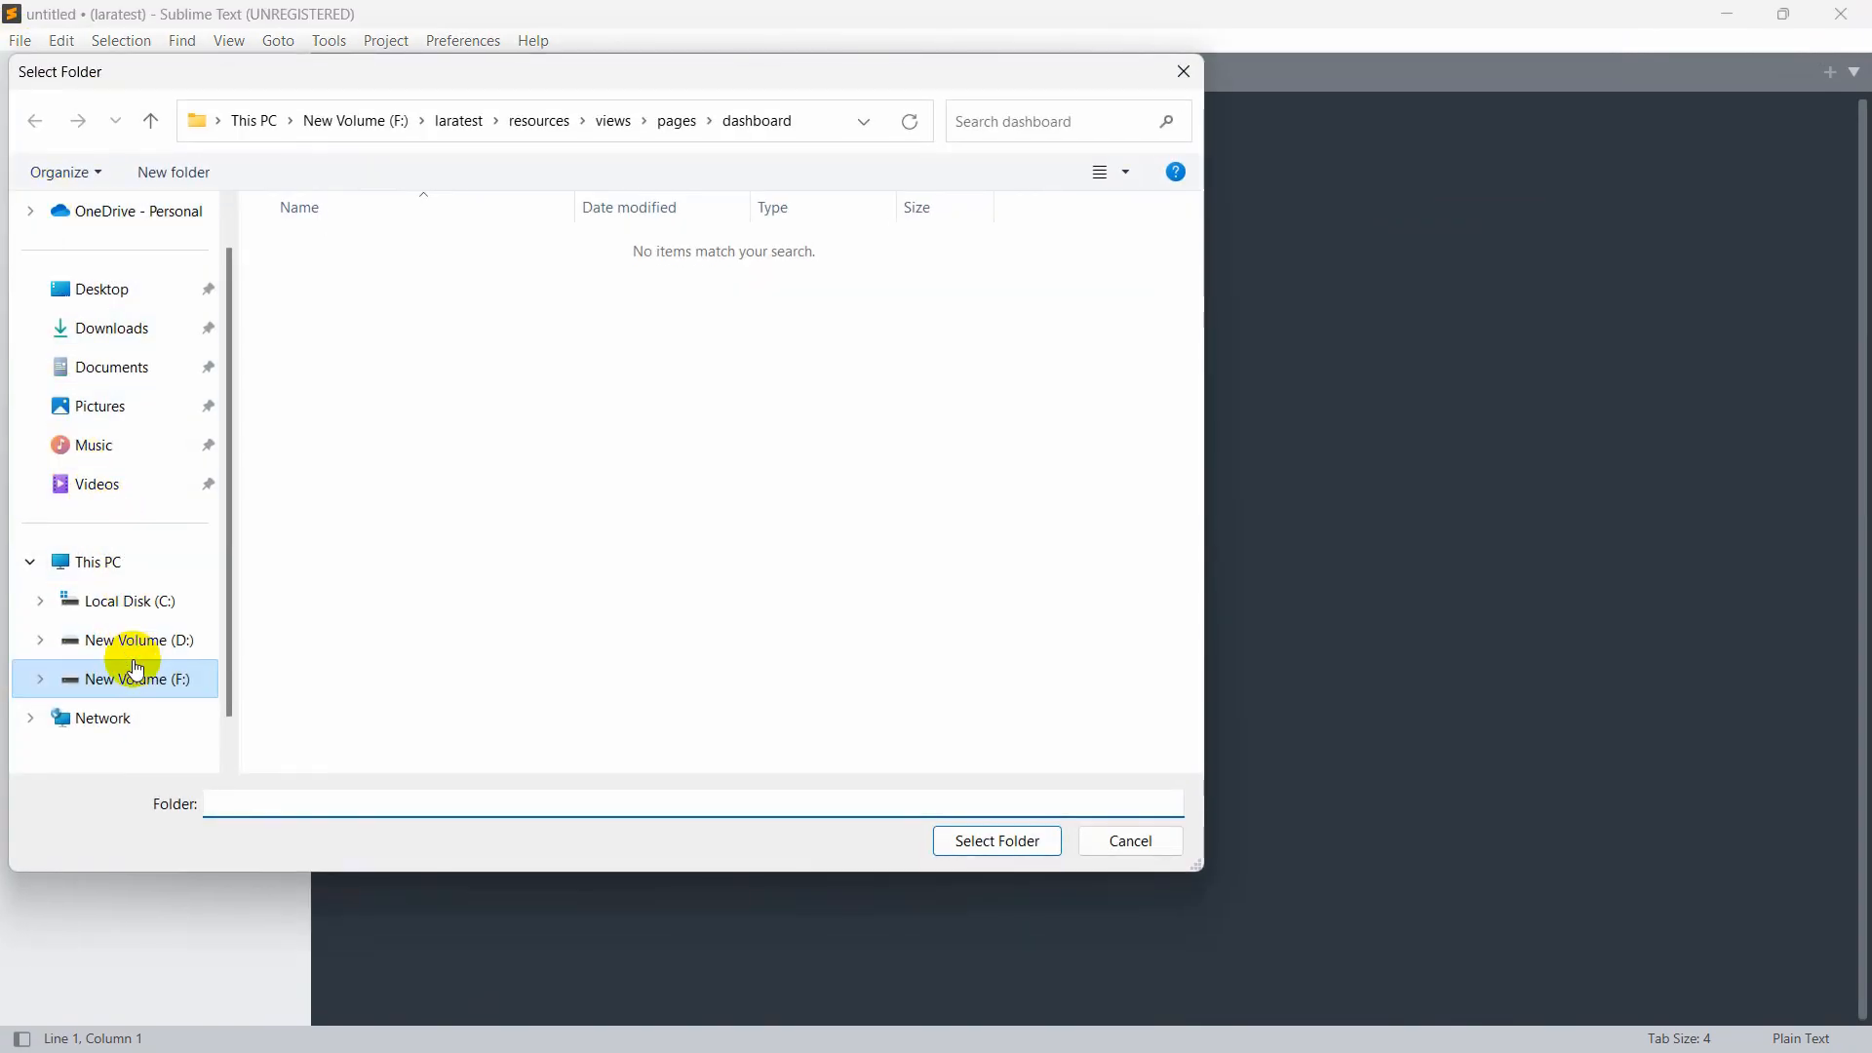
{"action": "left_click", "coordinate": [130, 678]}
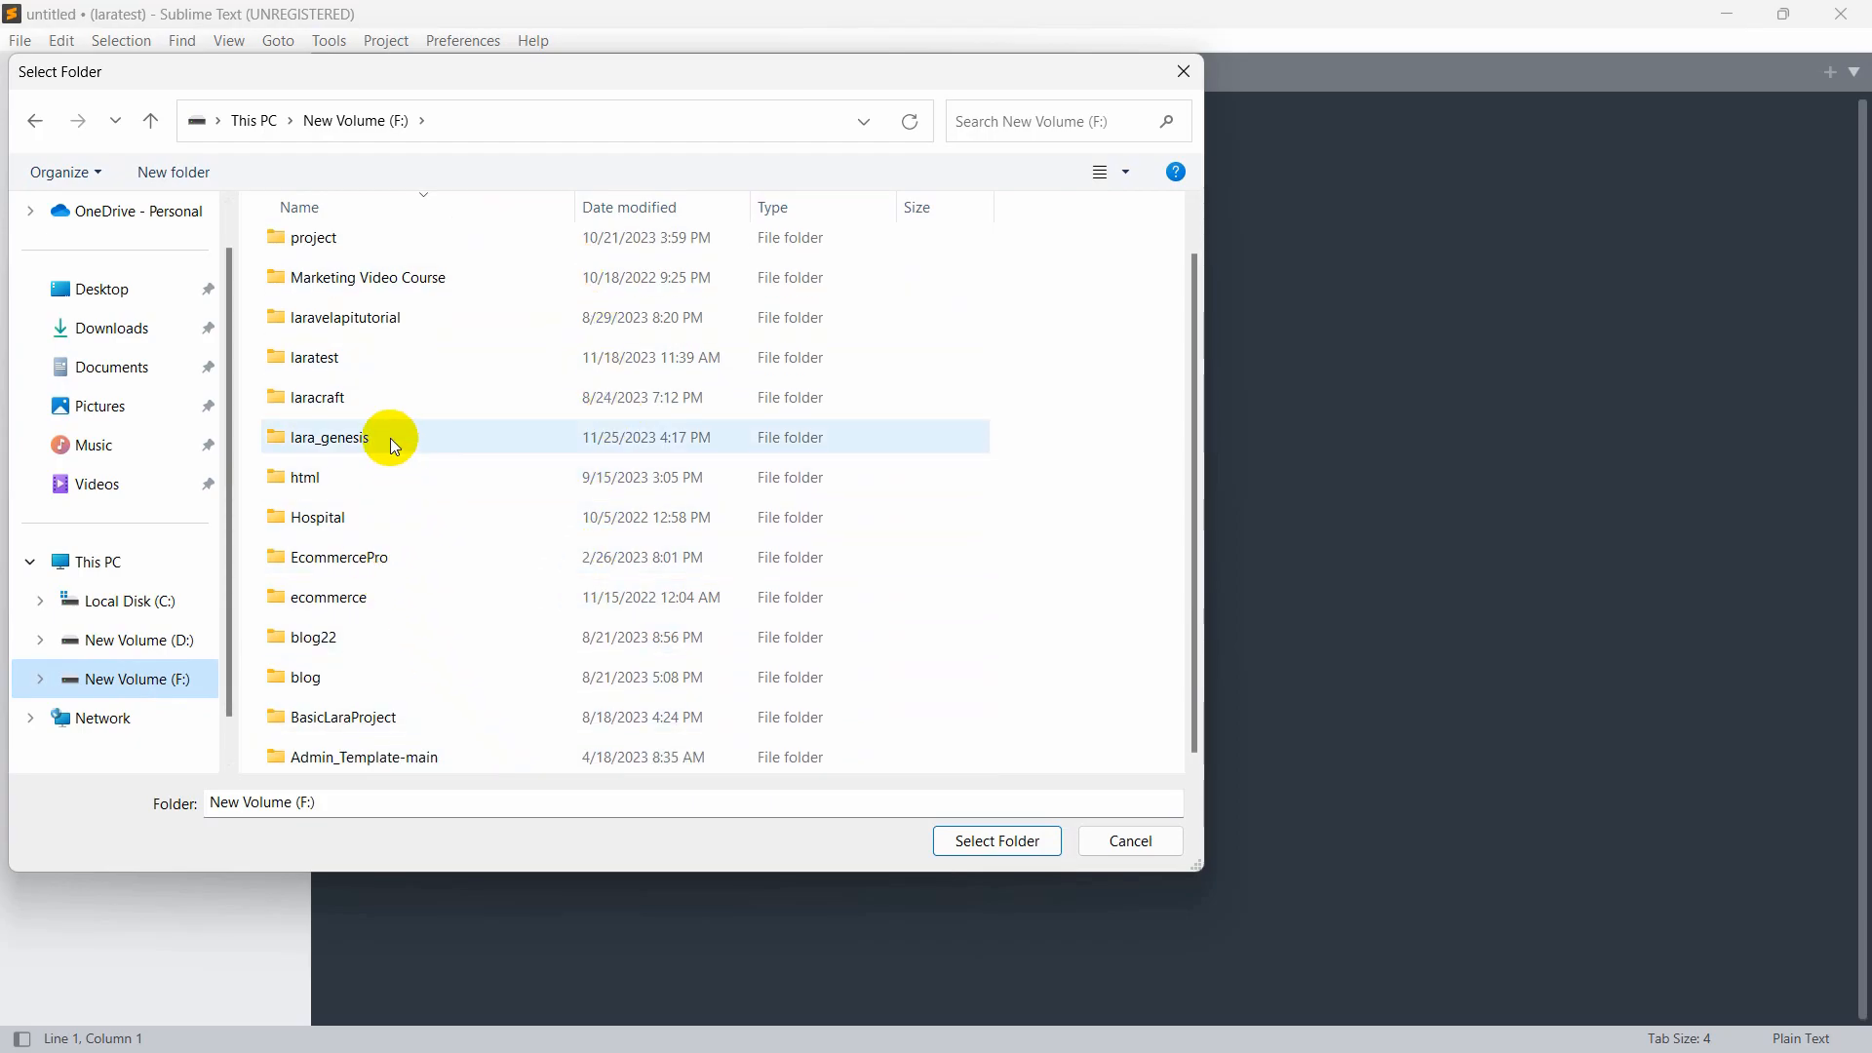
{"action": "left_click", "coordinate": [328, 437]}
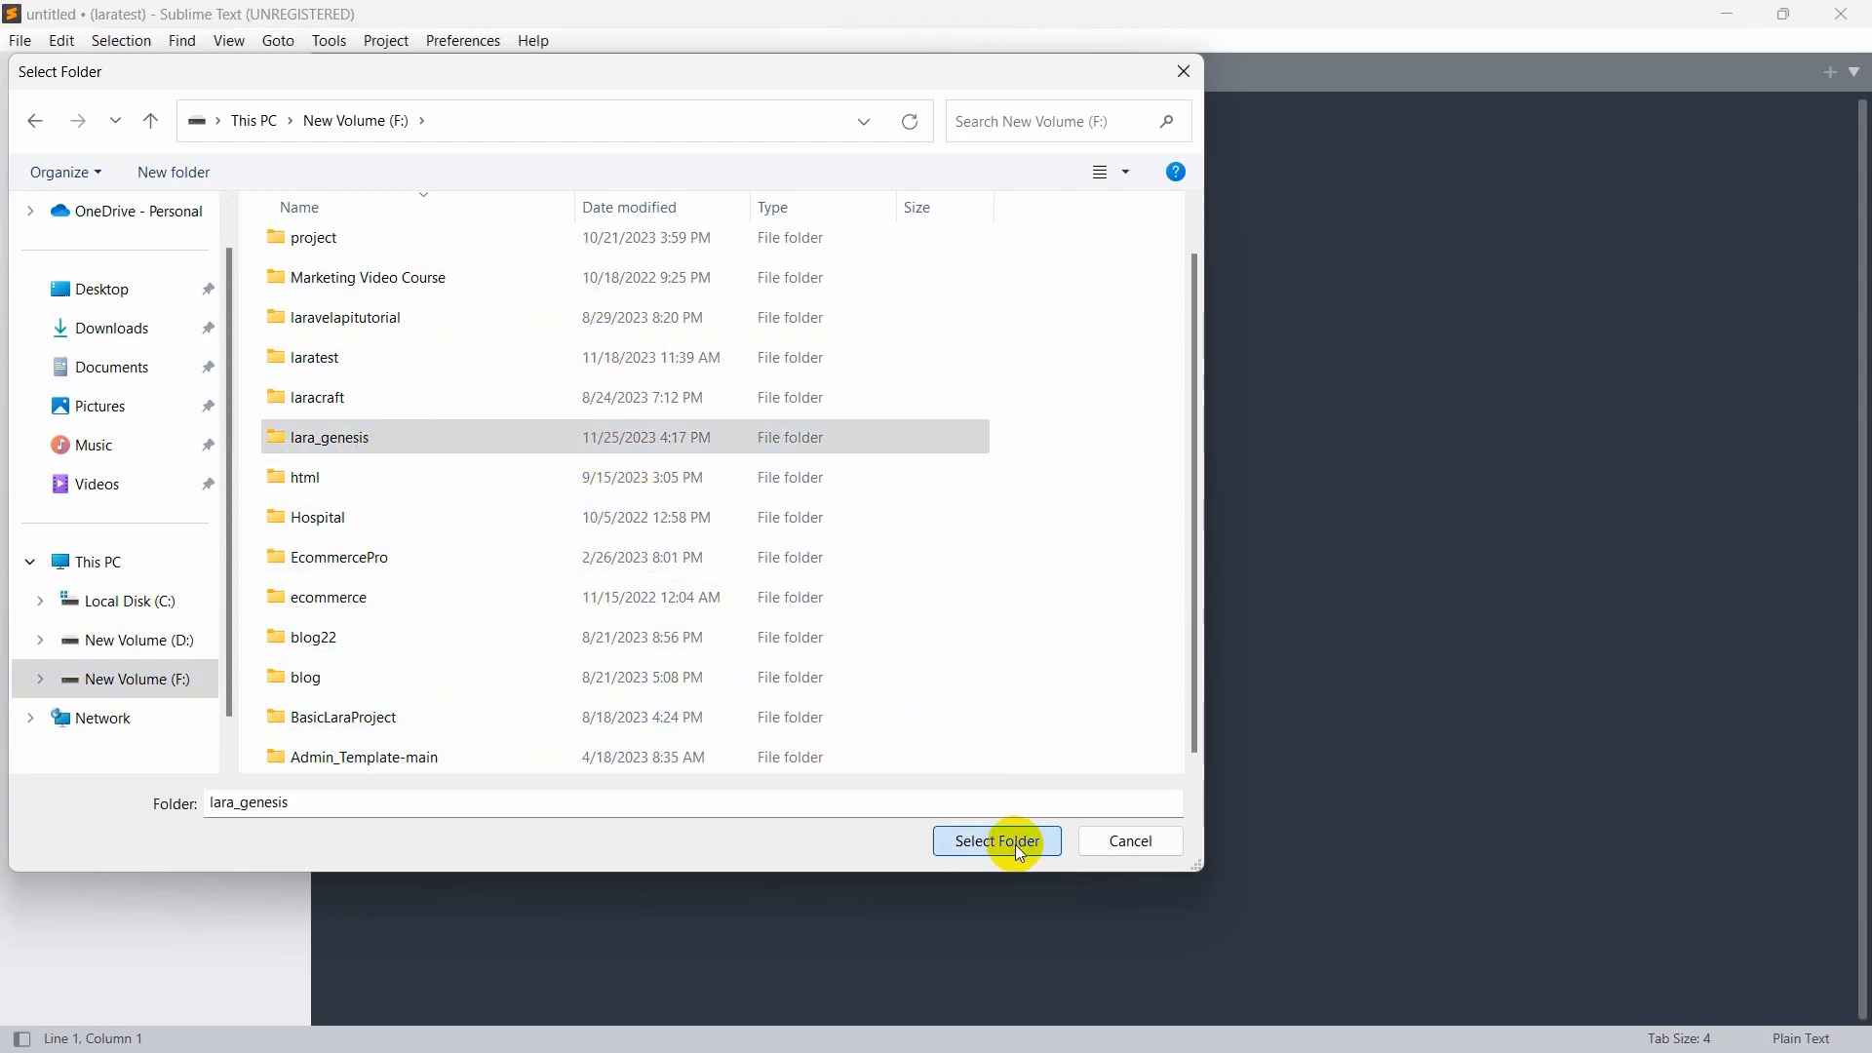
{"action": "left_click", "coordinate": [995, 840]}
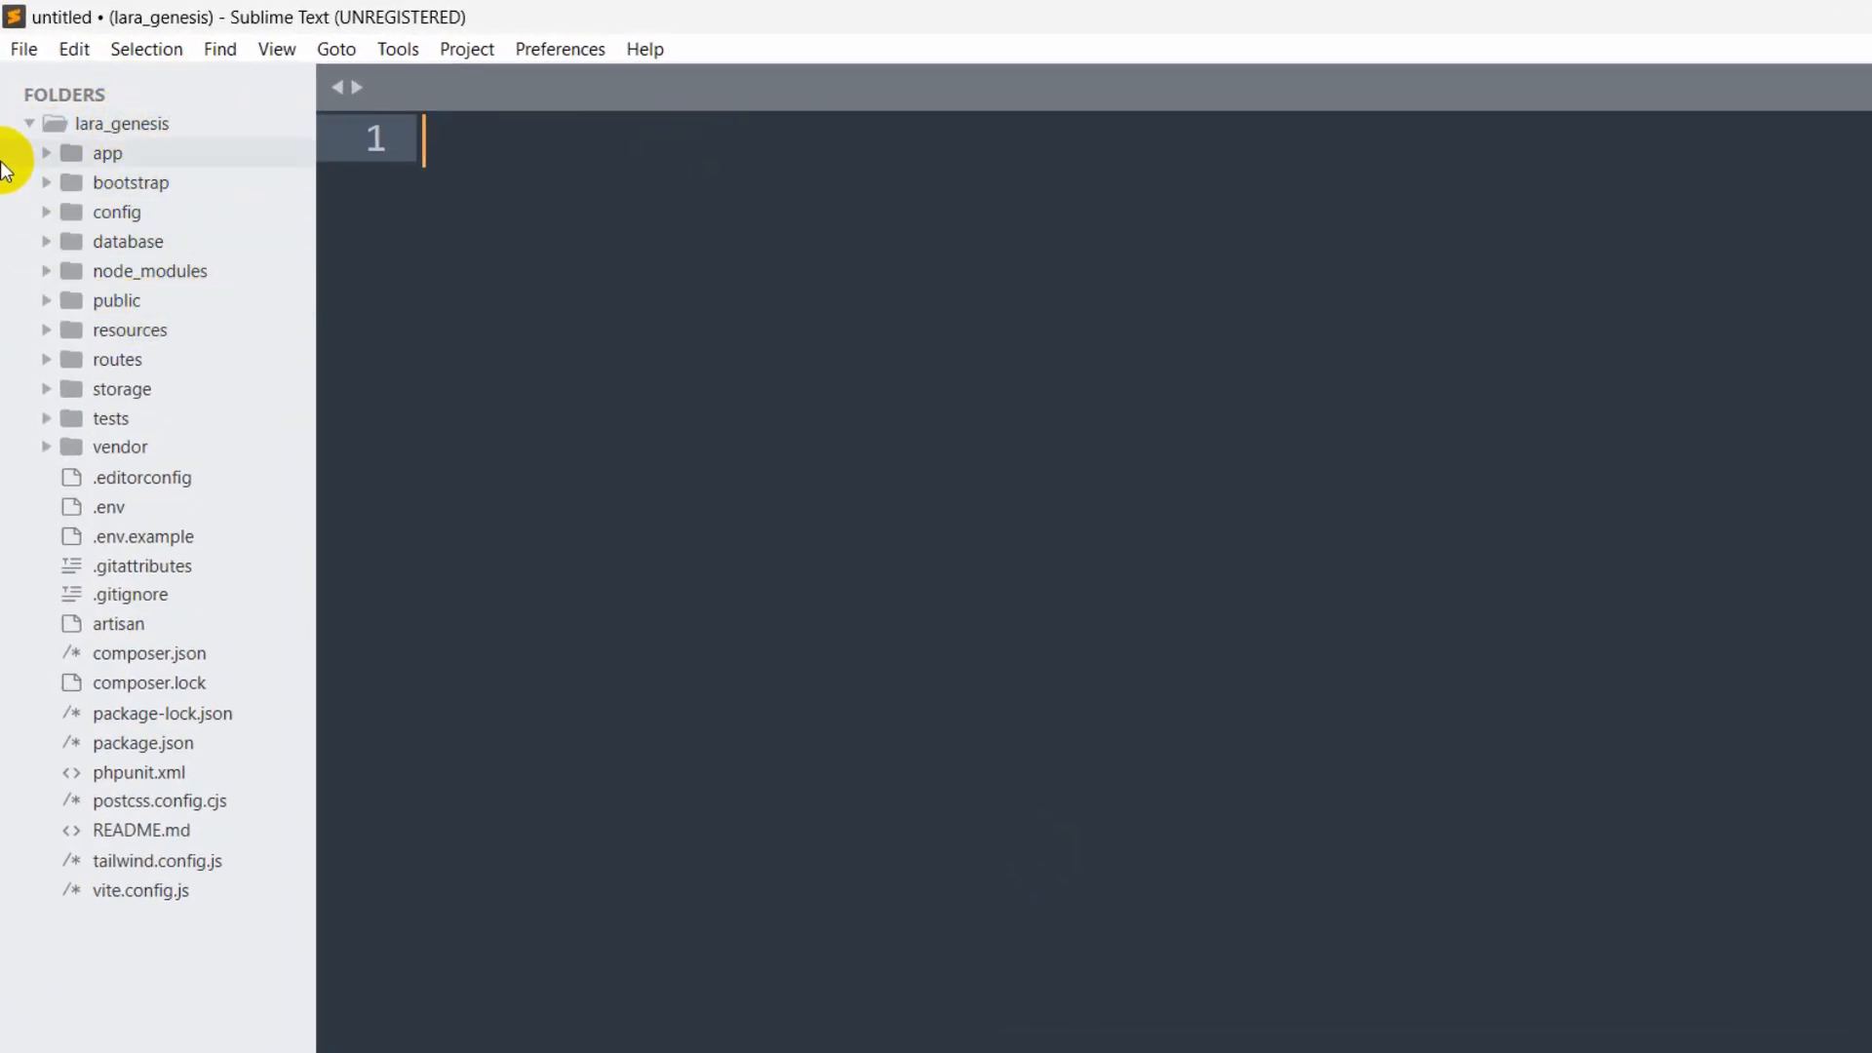
{"action": "mouse_move", "coordinate": [107, 506]}
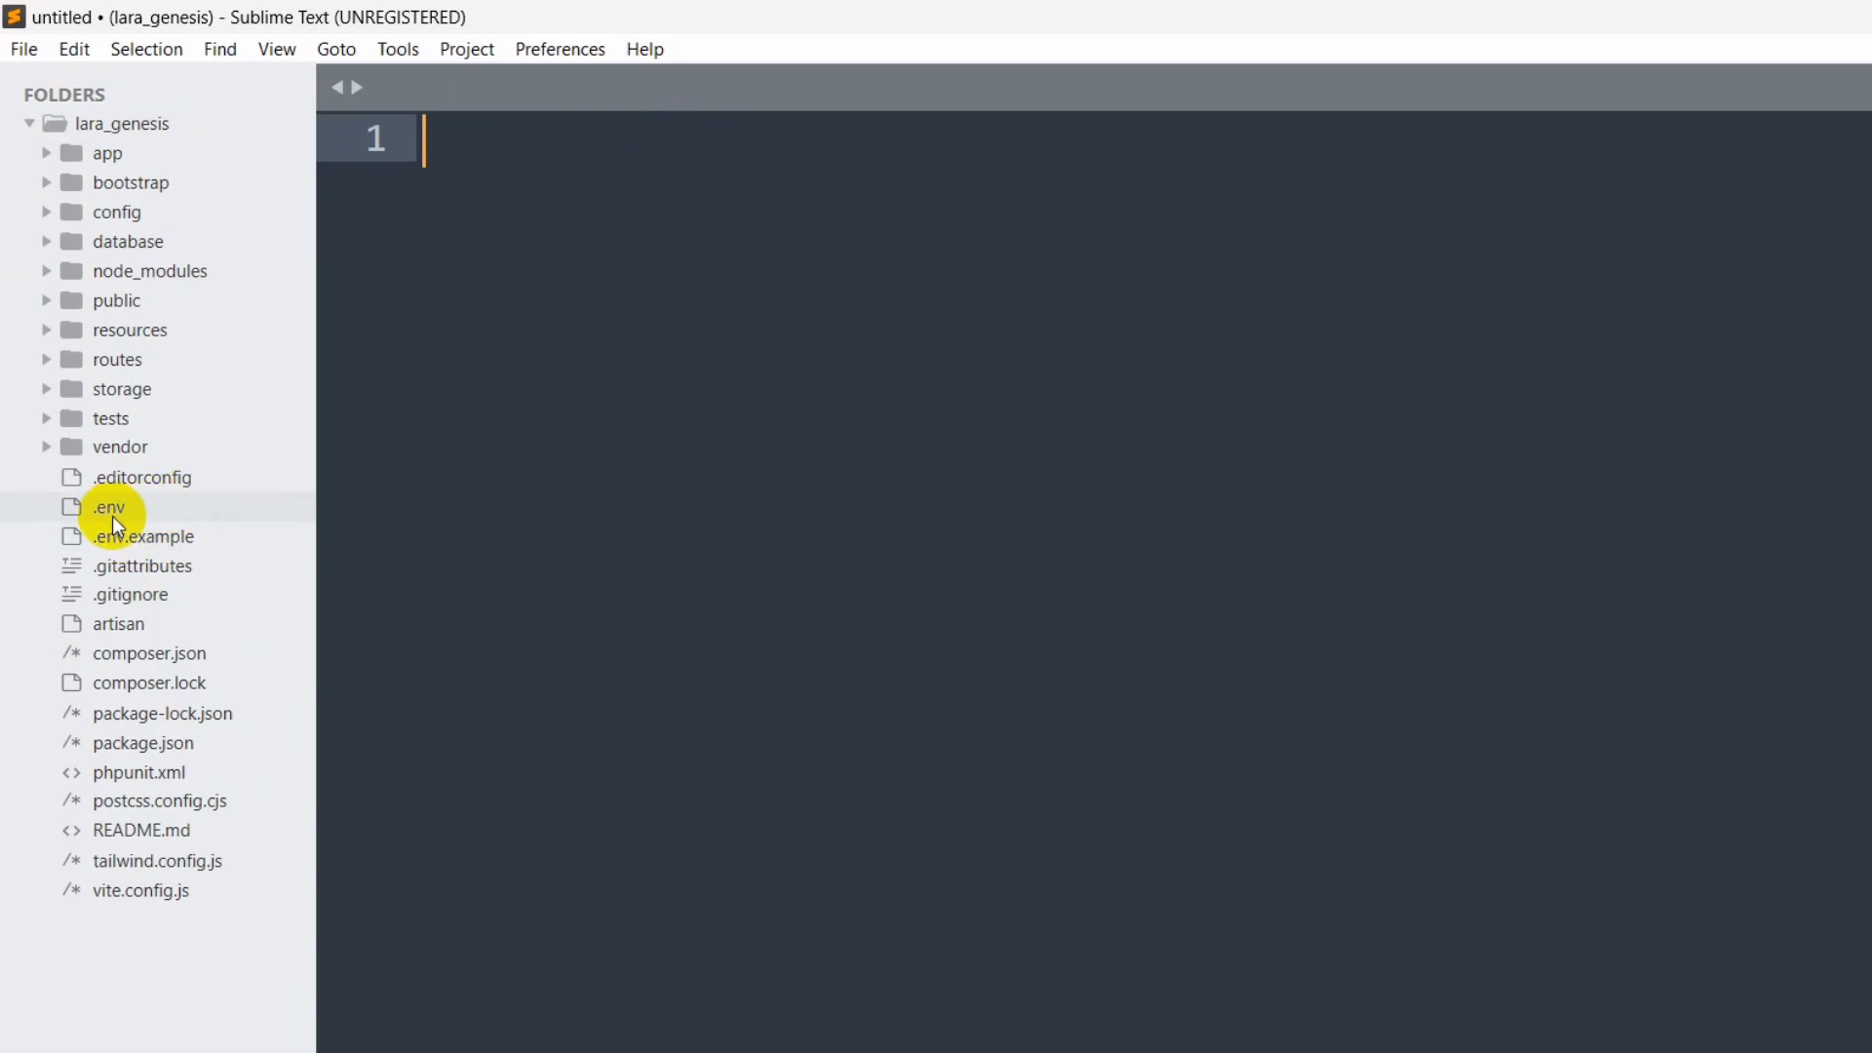
Open .env and review its DB_ settings naming database lara_genesis
{"action": "double_click", "coordinate": [107, 506]}
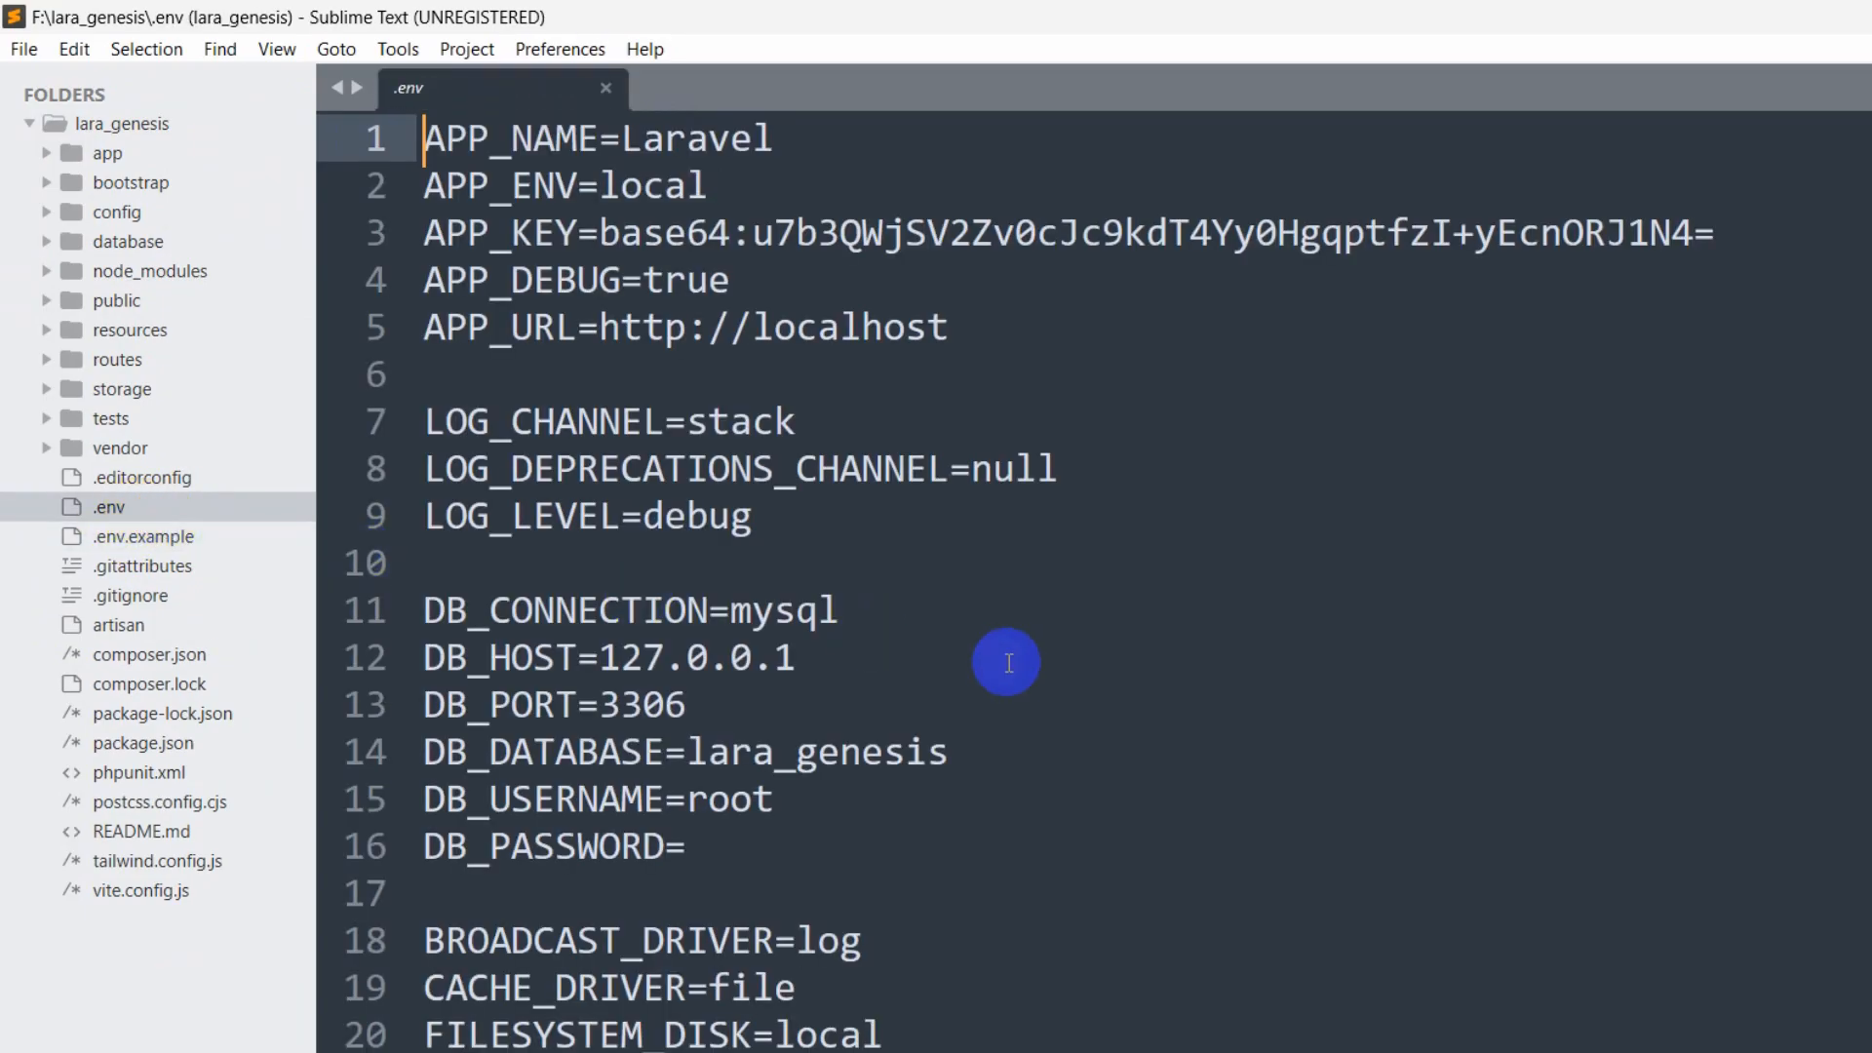
{"action": "mouse_move", "coordinate": [940, 615]}
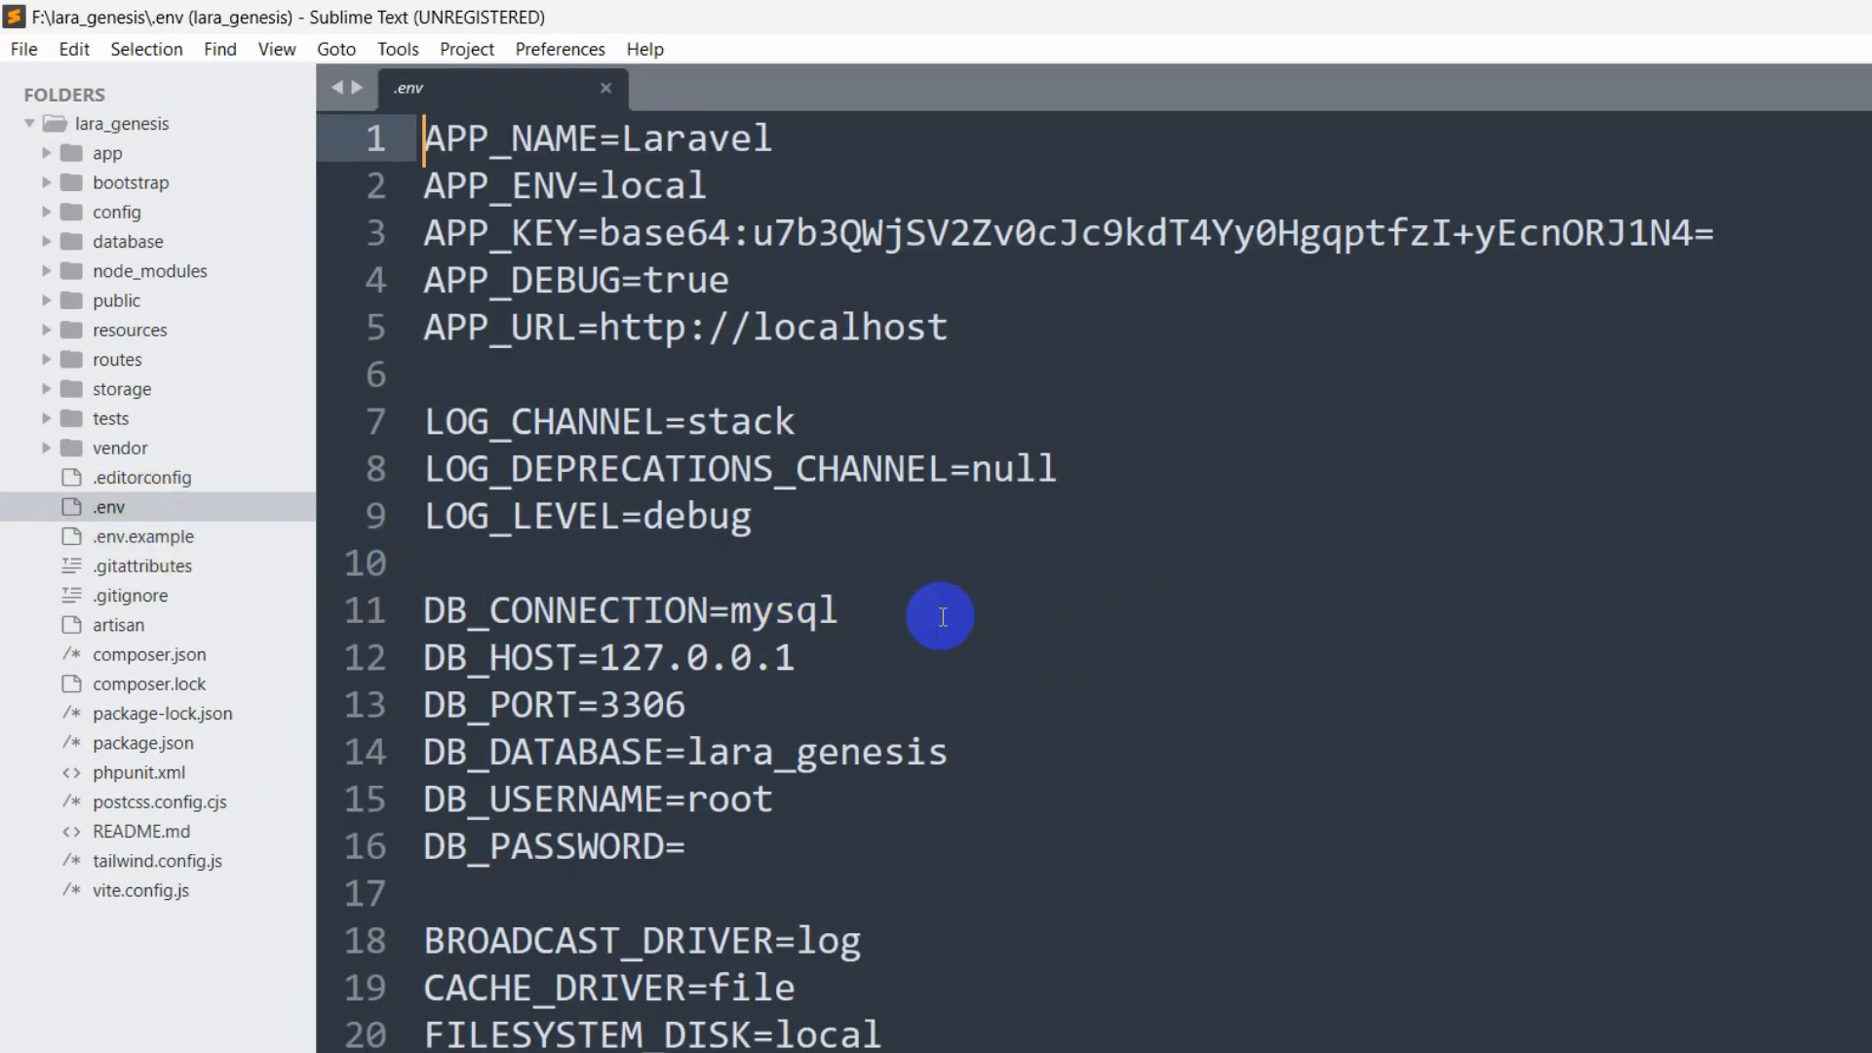
{"action": "left_click", "coordinate": [692, 751]}
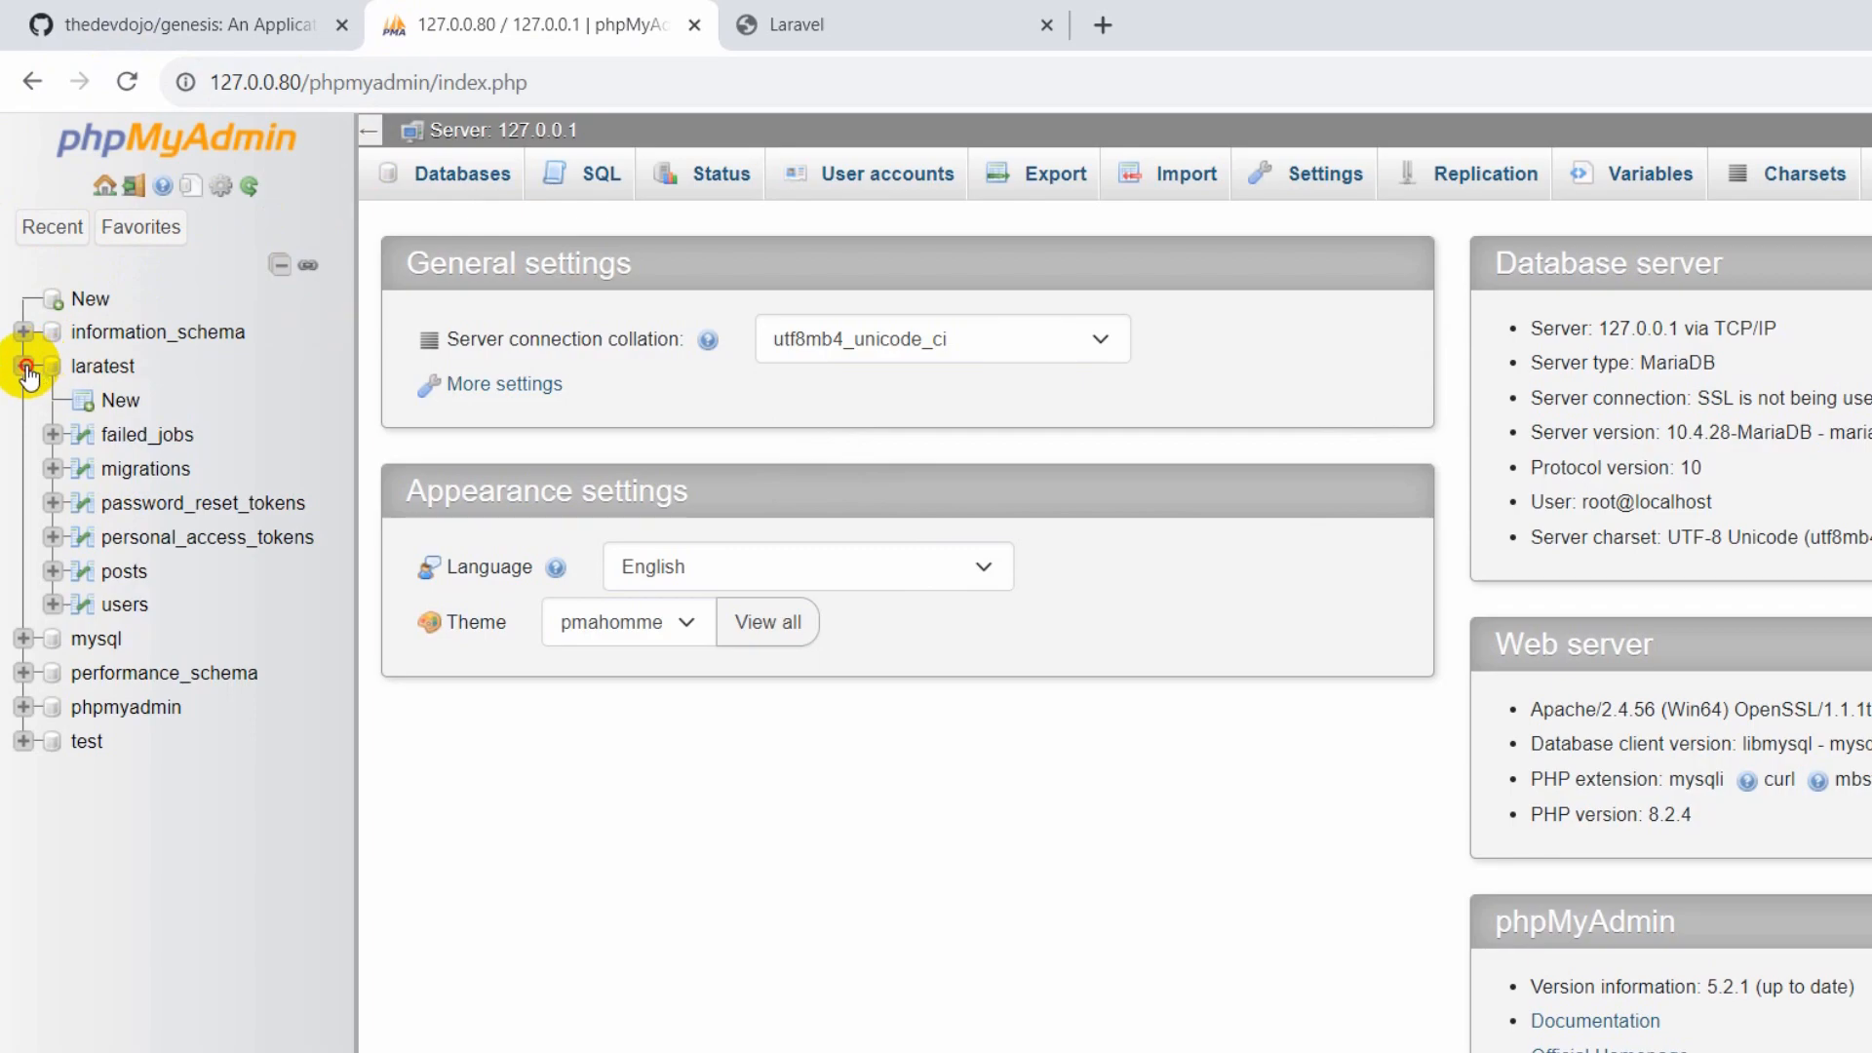
Create an empty lara_genesis database from phpMyAdmin's New page
{"action": "left_click", "coordinate": [26, 366]}
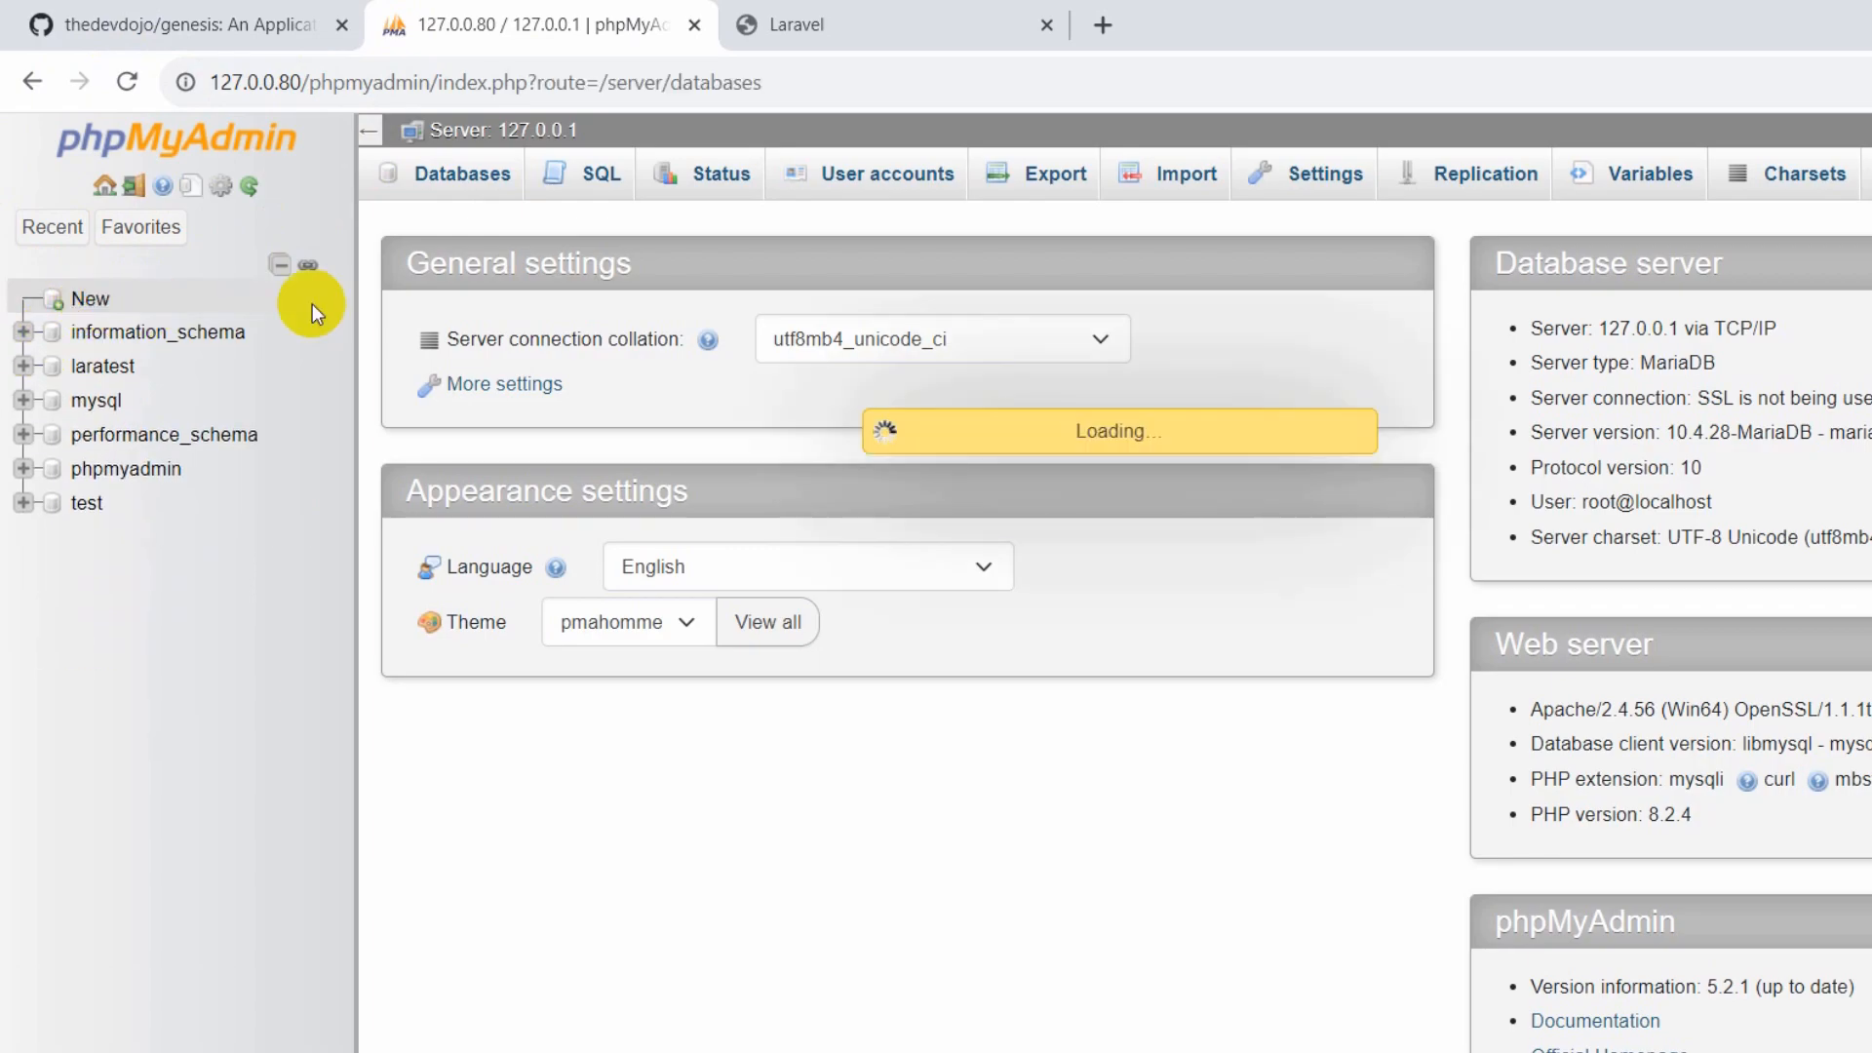
{"action": "type", "text": "lara_genesis"}
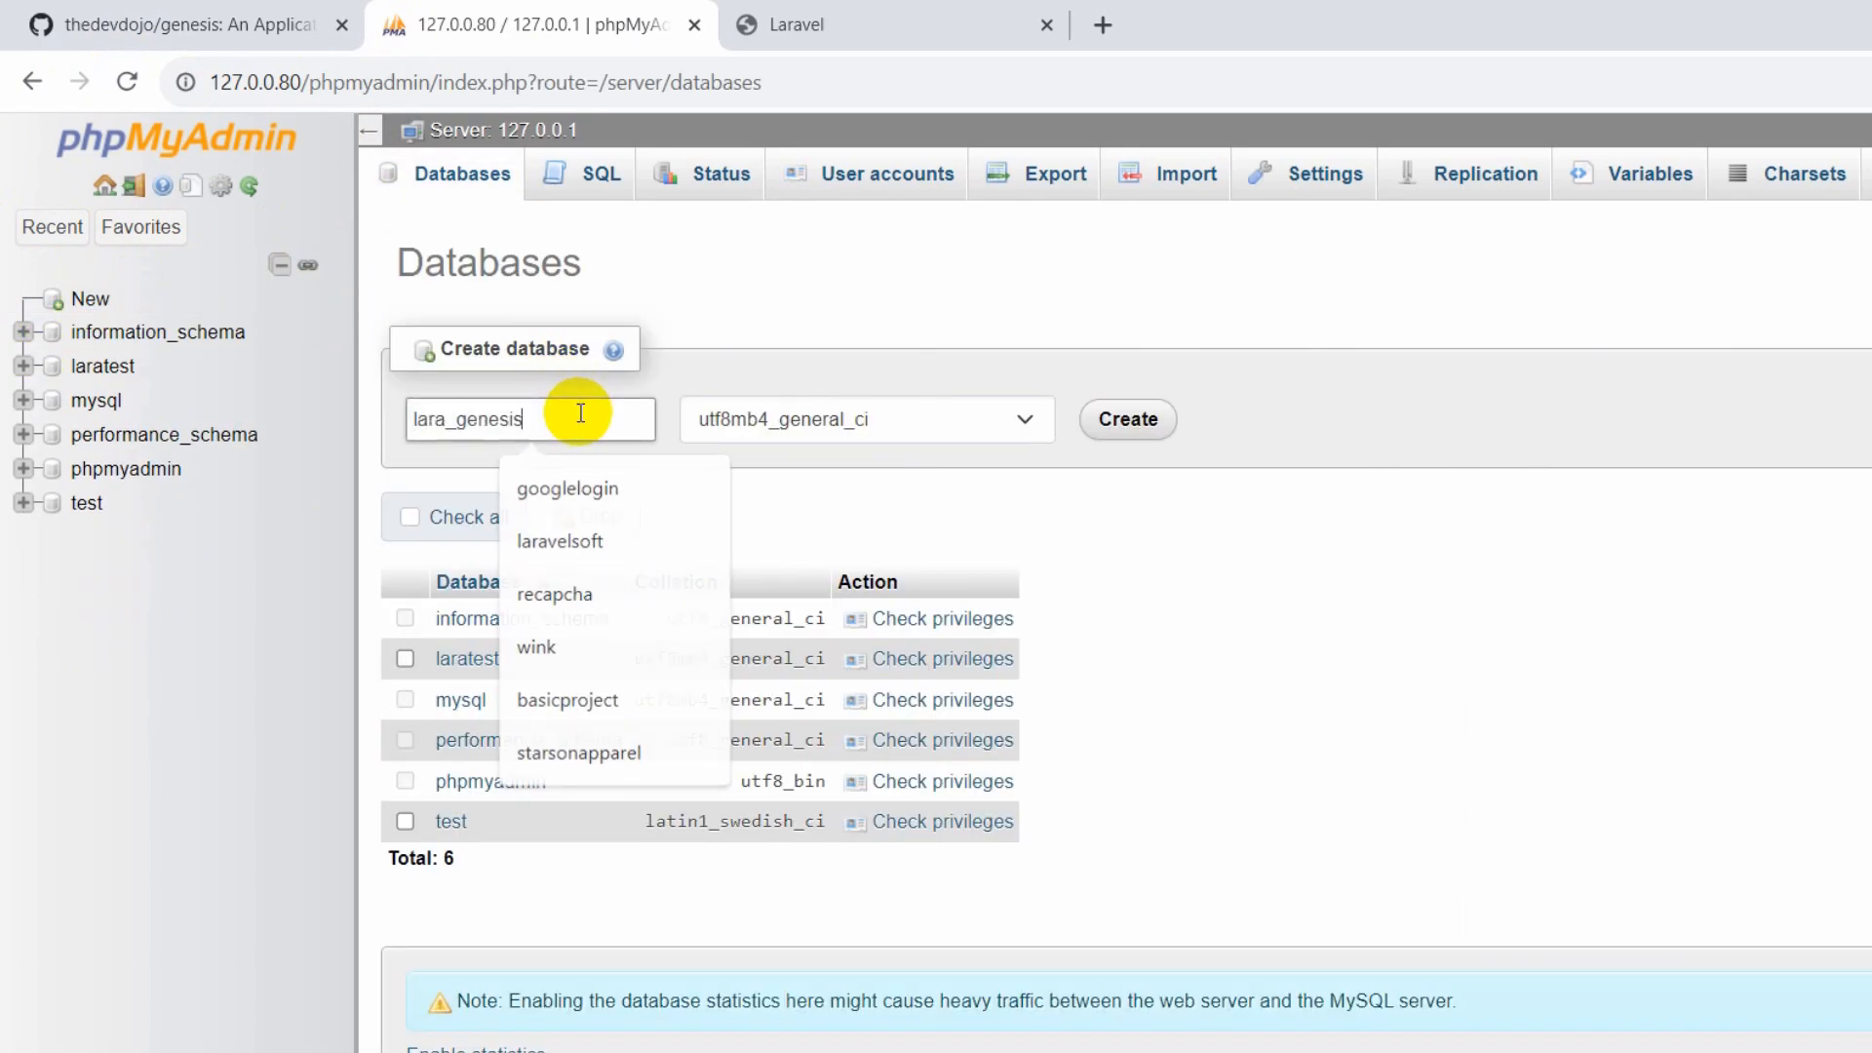
{"action": "left_click", "coordinate": [1126, 419]}
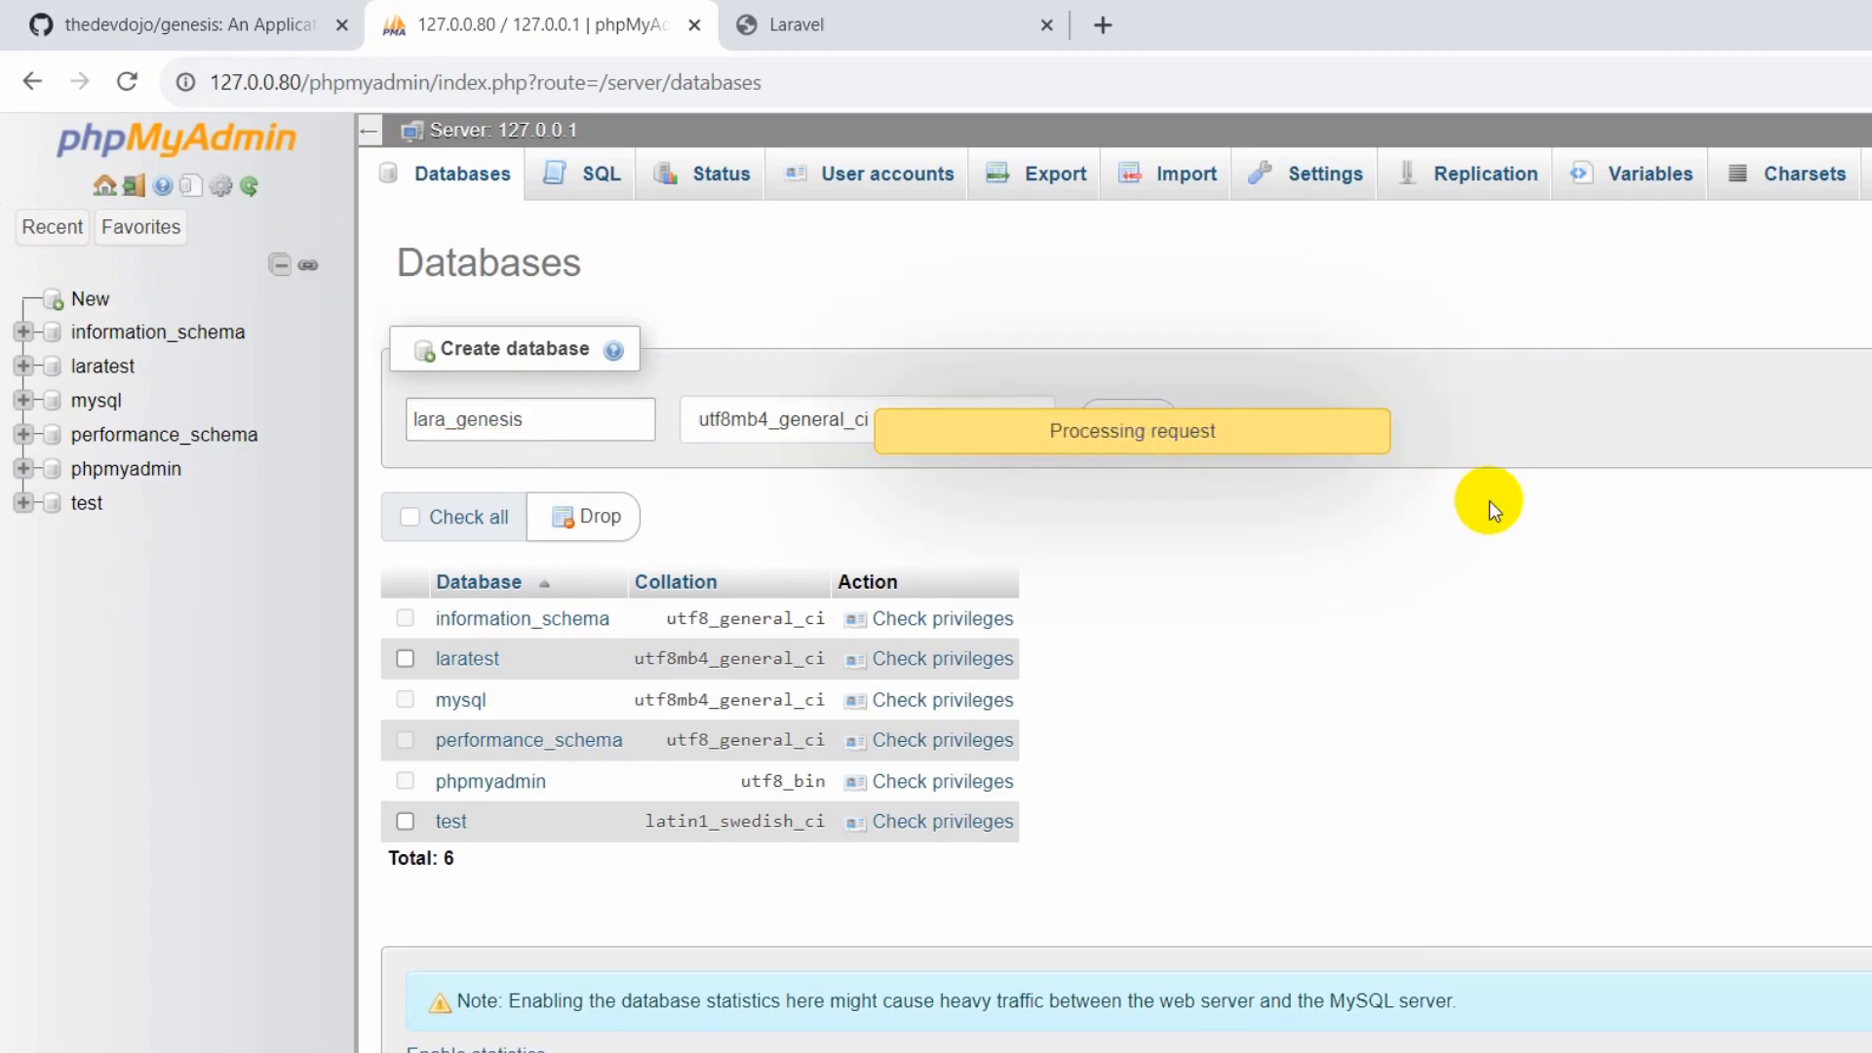
{"action": "left_click", "coordinate": [1129, 431]}
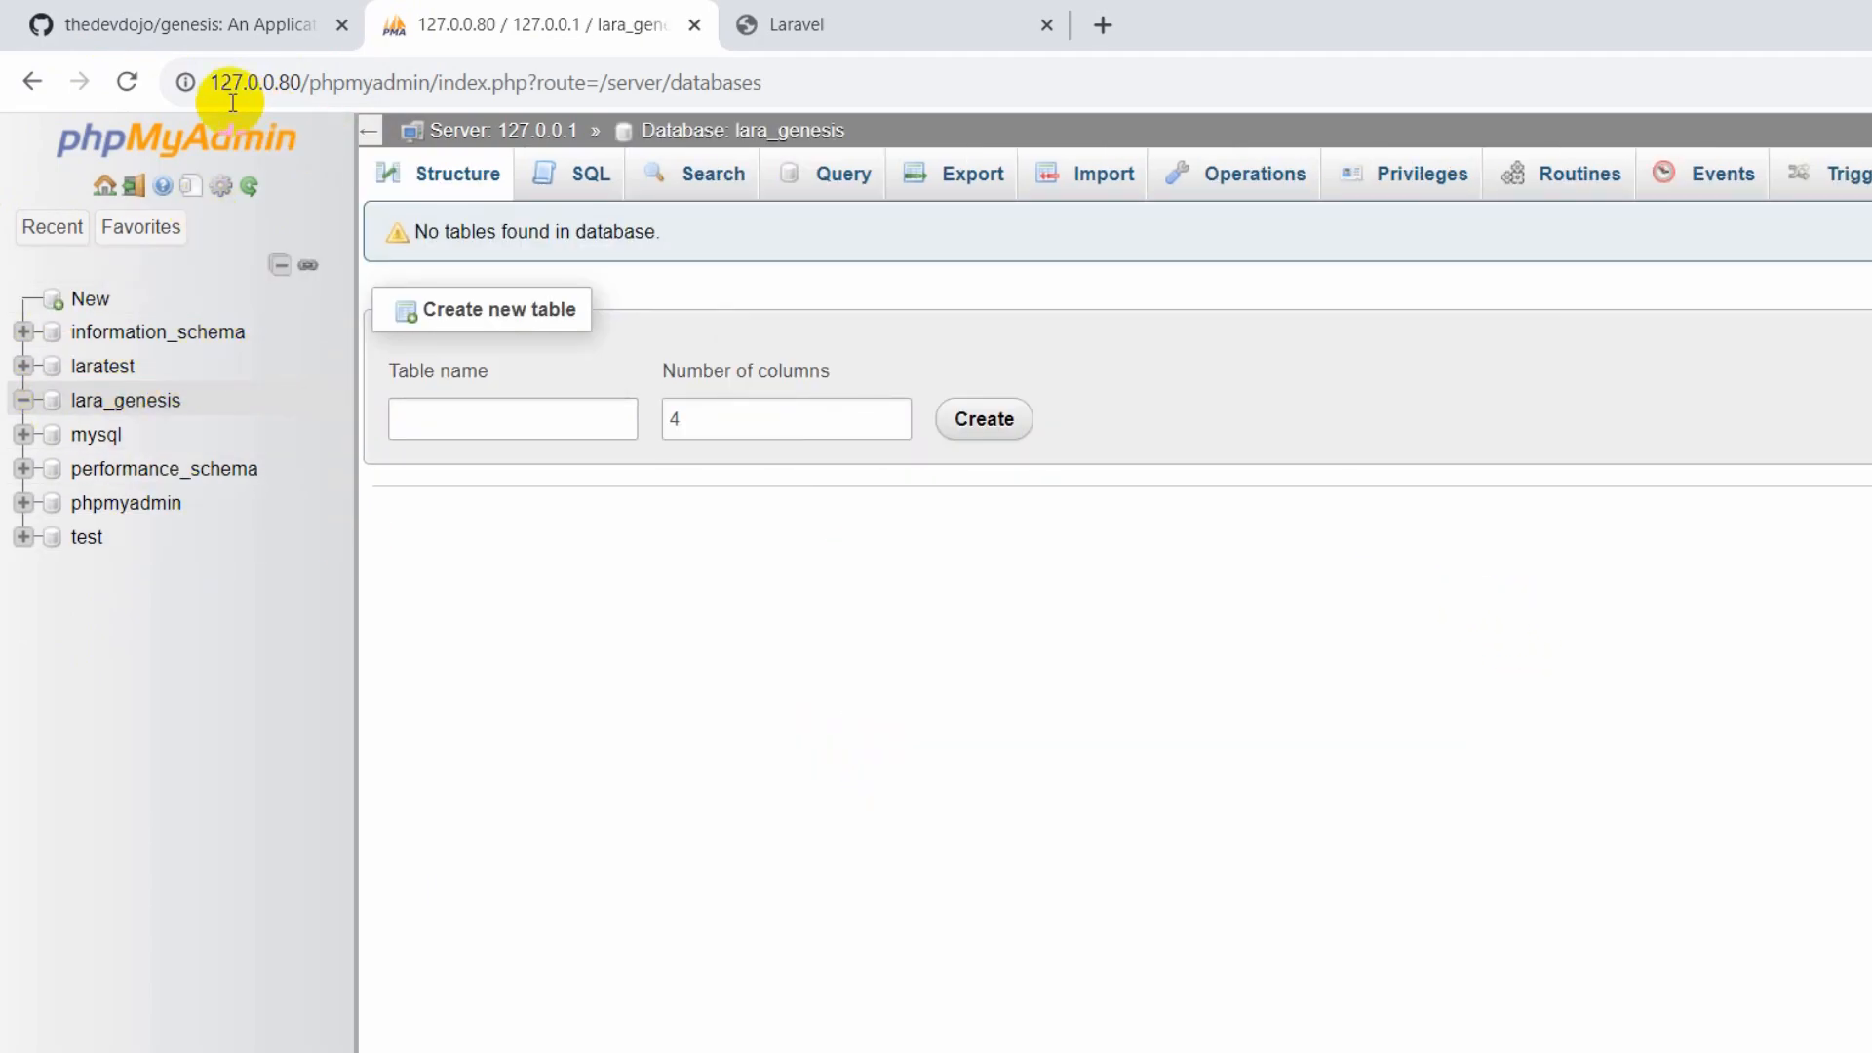
{"action": "left_click", "coordinate": [179, 23]}
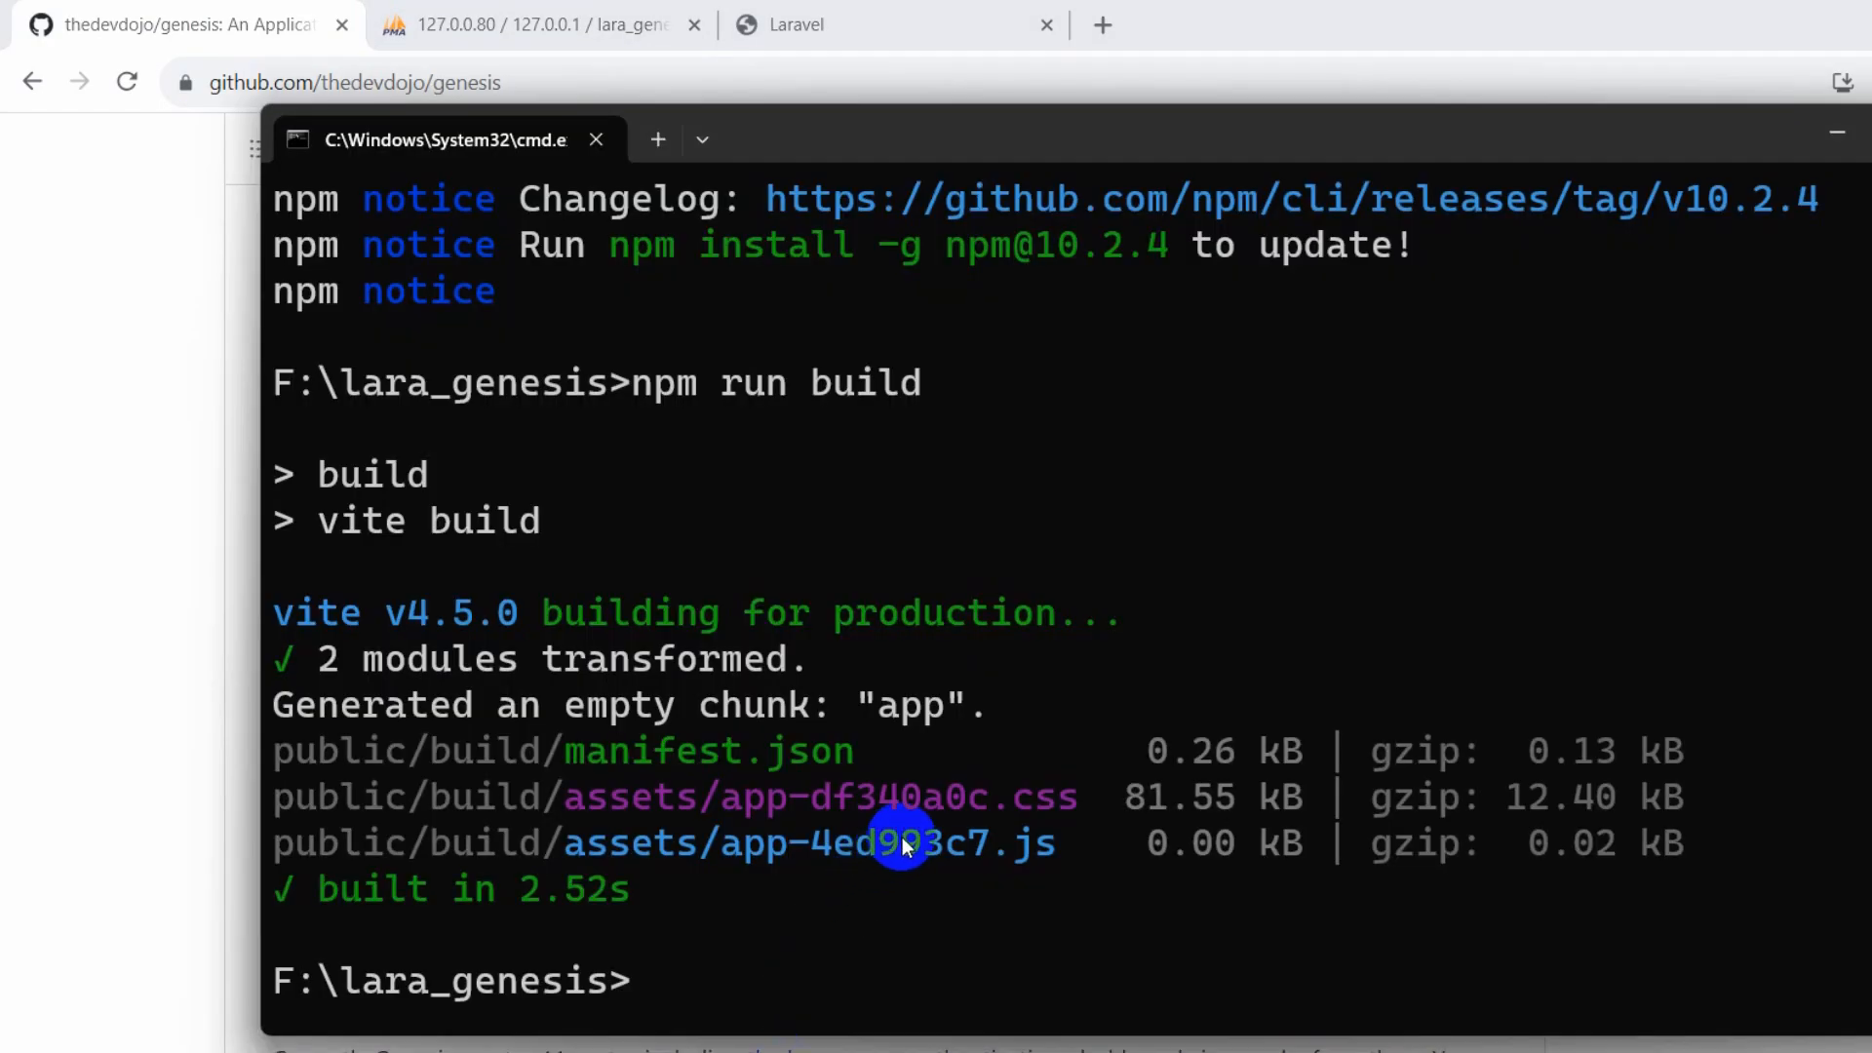
Type 'php artisan migrate' in the lara_genesis Command Prompt
{"action": "type", "text": "php art"}
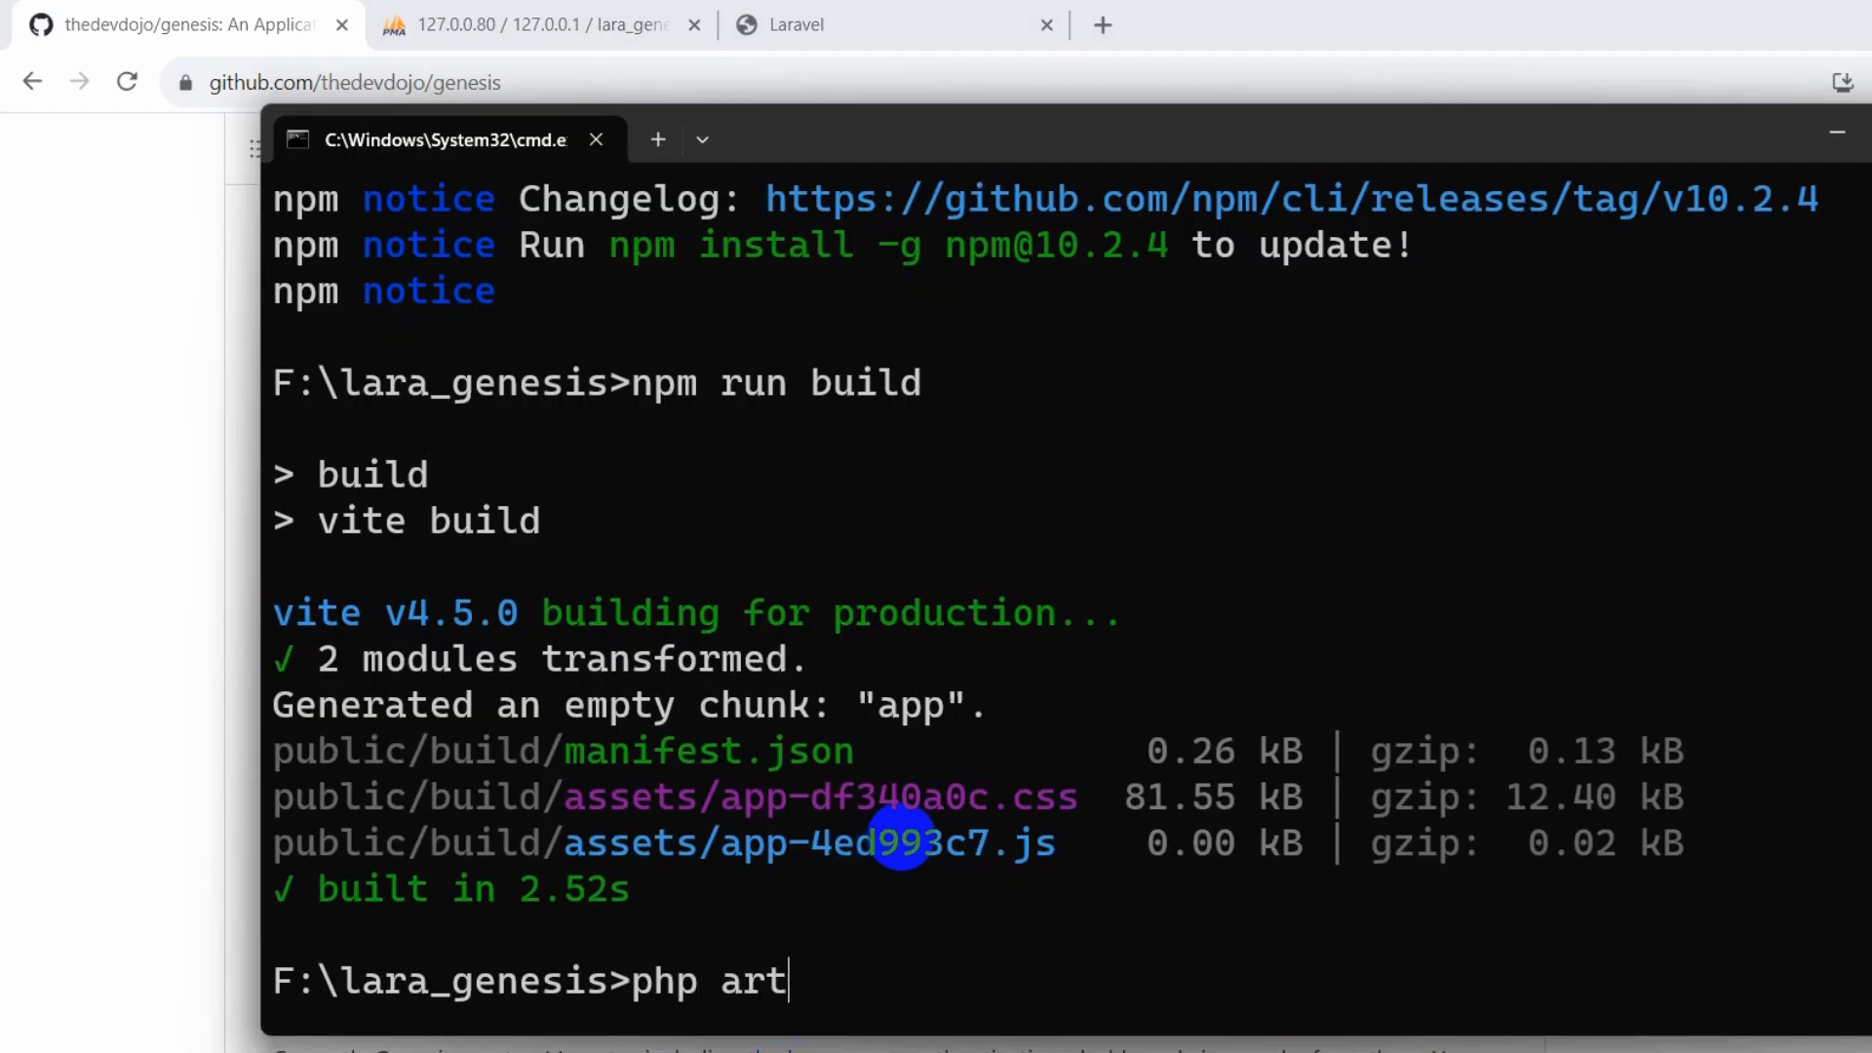
{"action": "type", "text": "isan mi"}
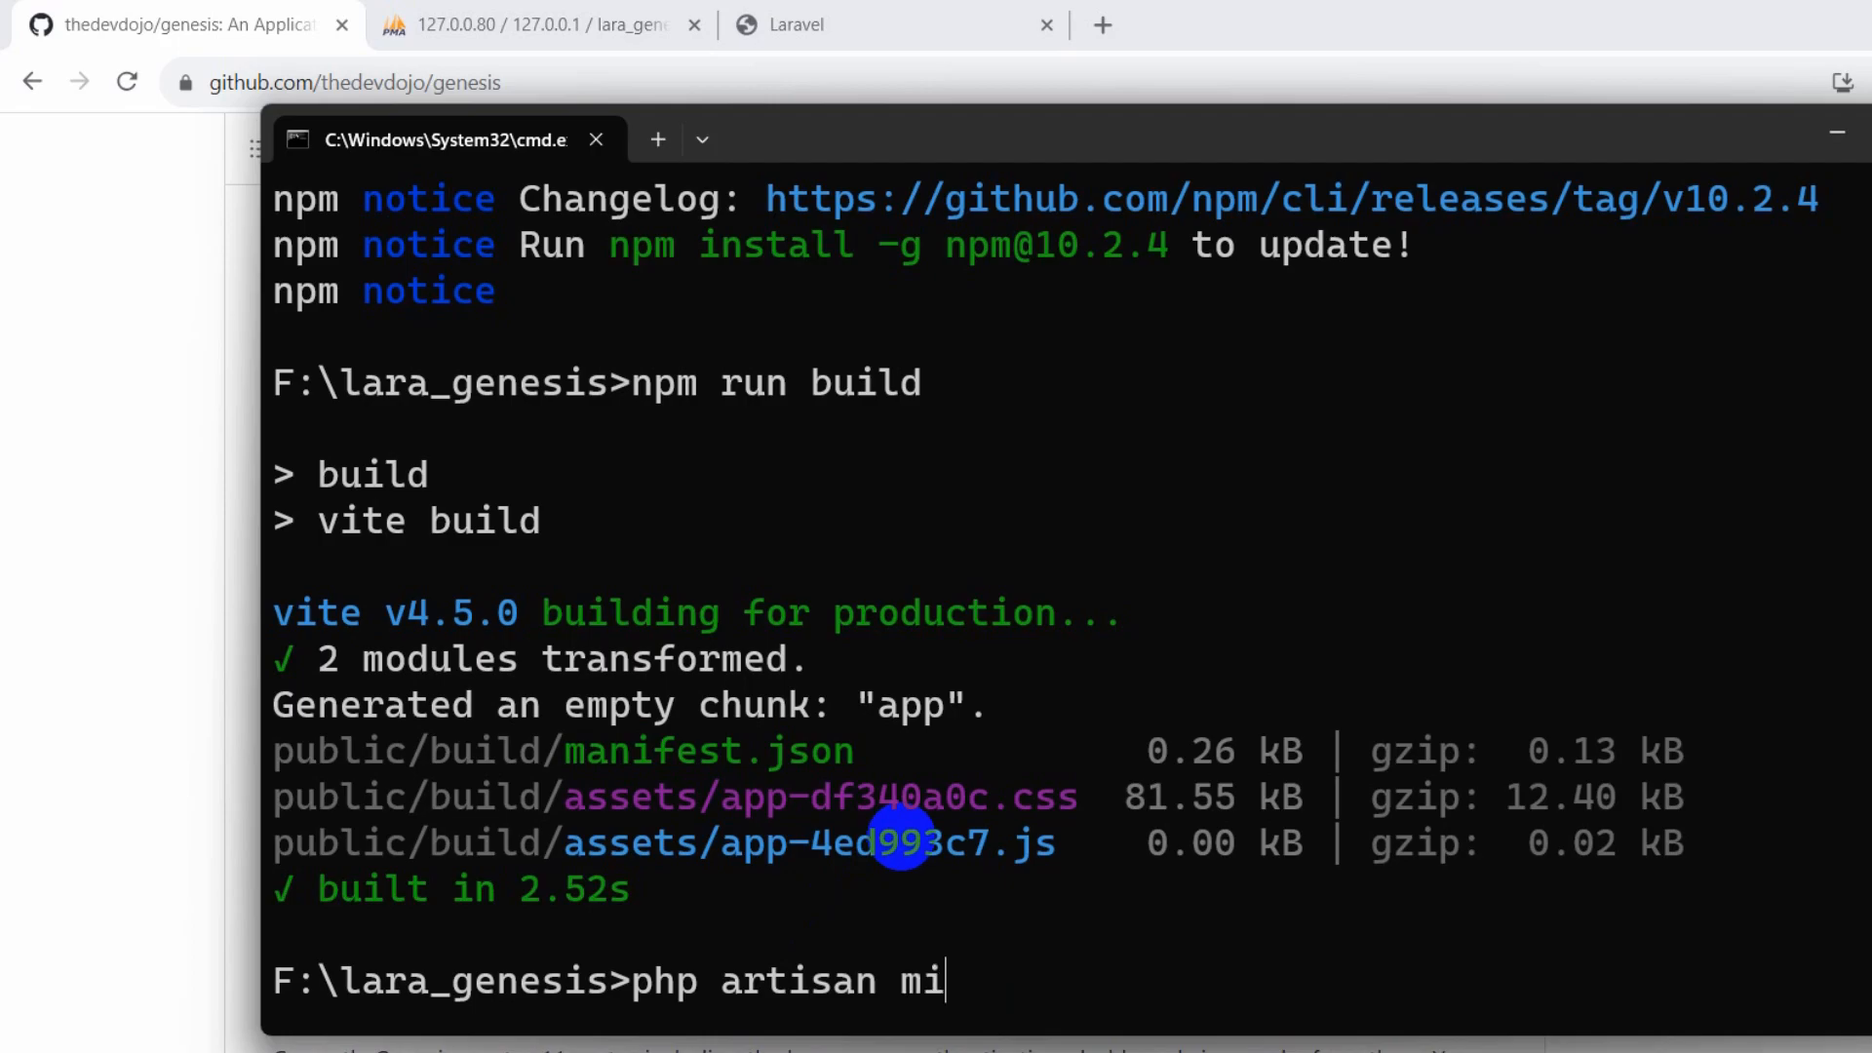
{"action": "type", "text": "grate"}
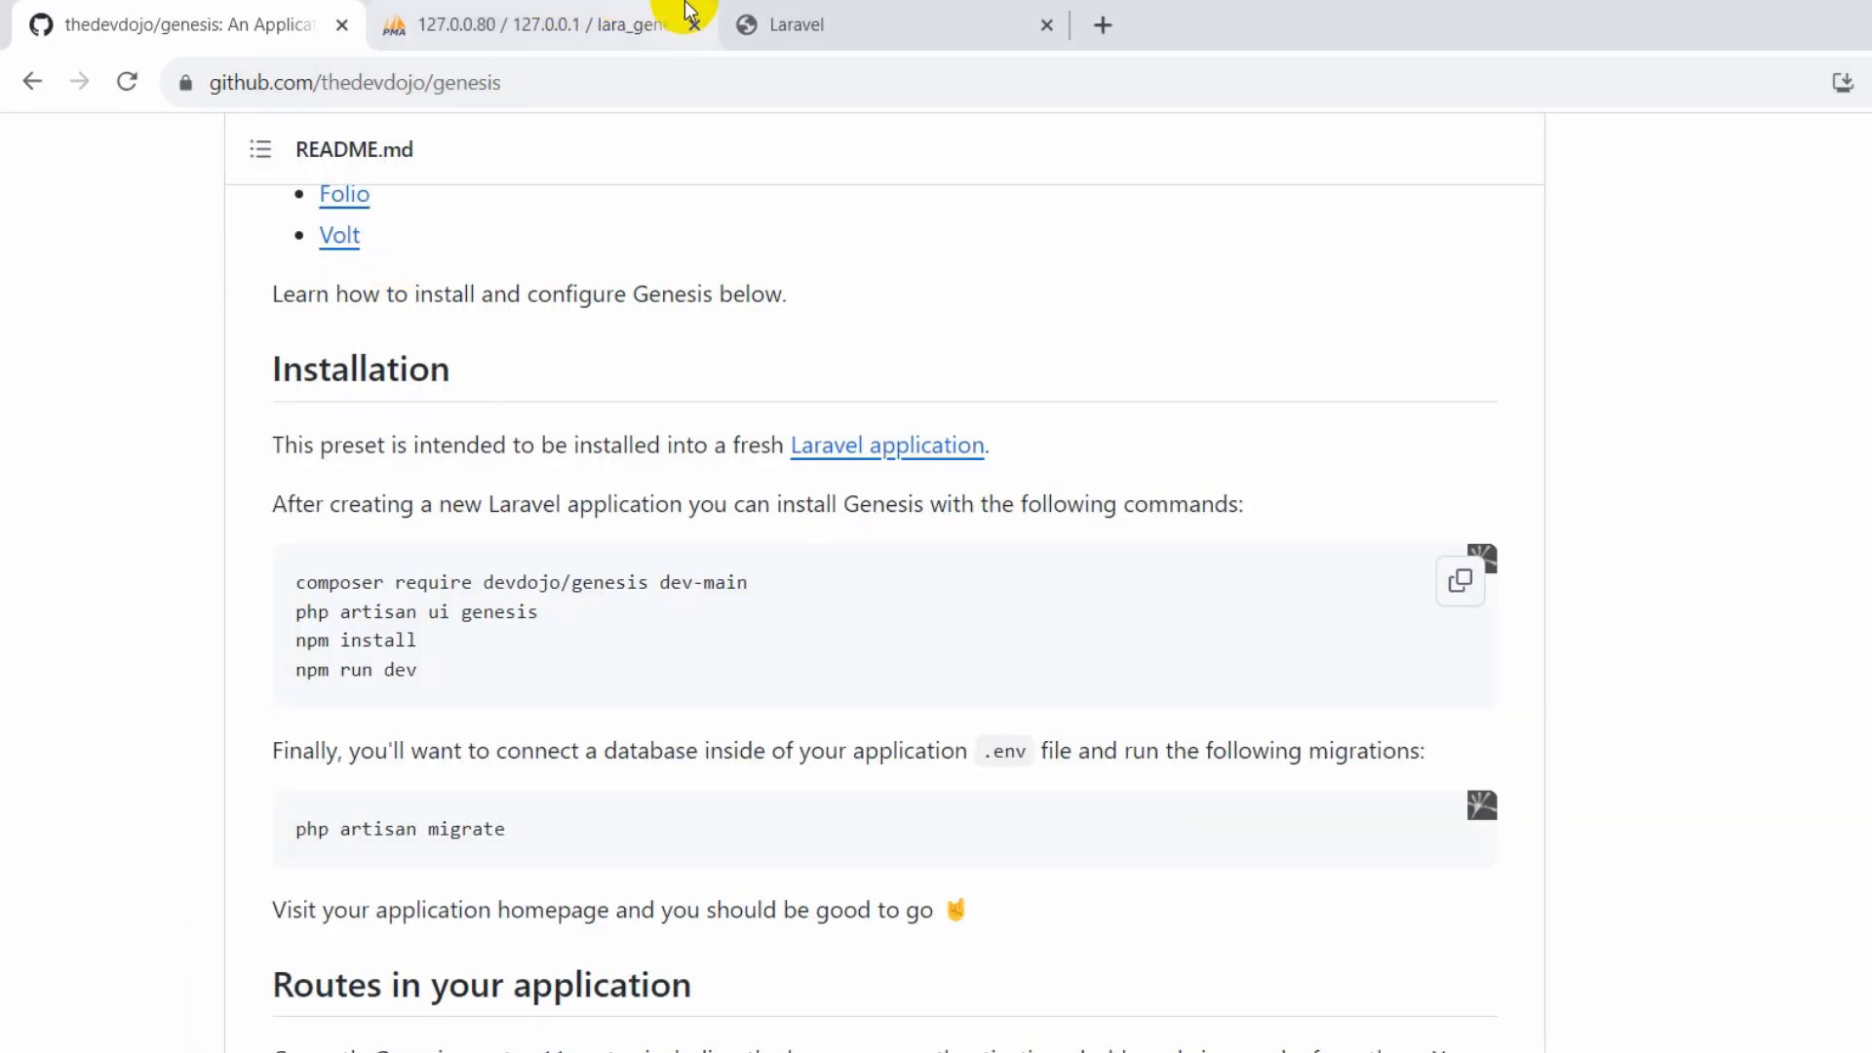
Expand and open lara_genesis in phpMyAdmin to see its five tables, including users and migrations
{"action": "left_click", "coordinate": [538, 23]}
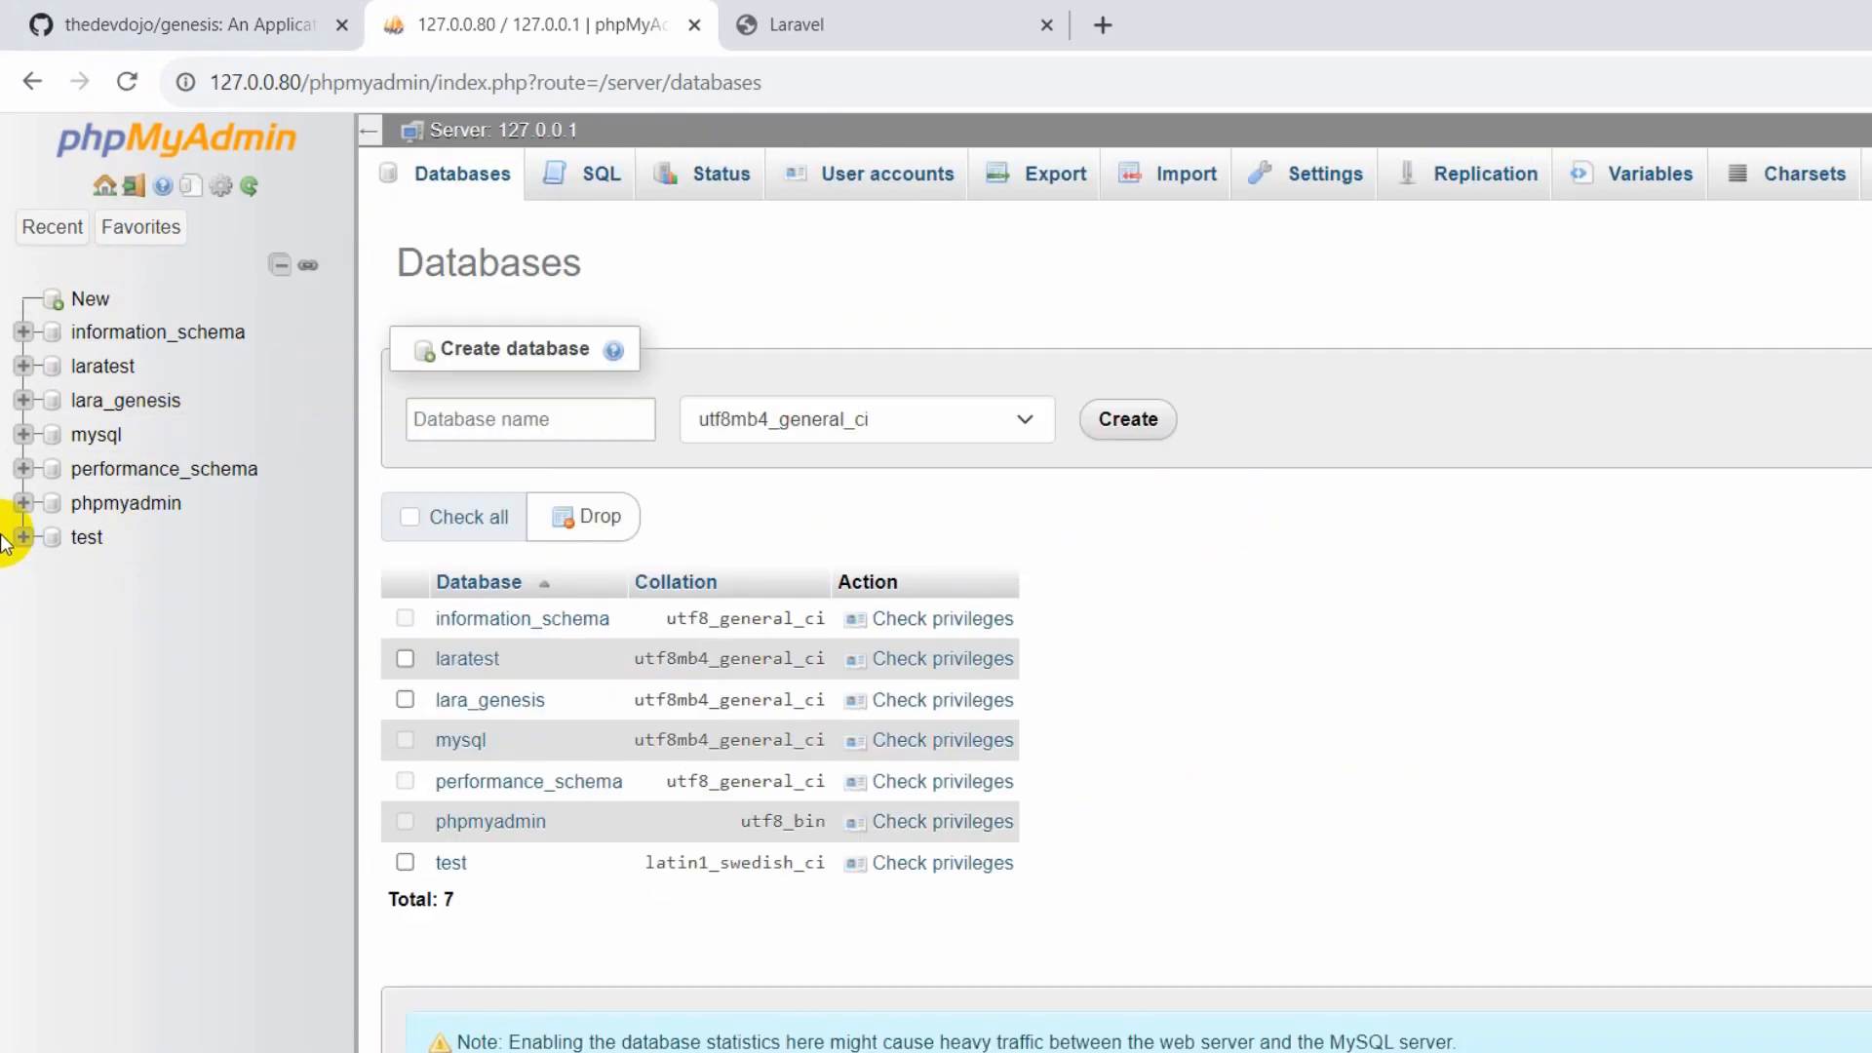
{"action": "left_click", "coordinate": [126, 399]}
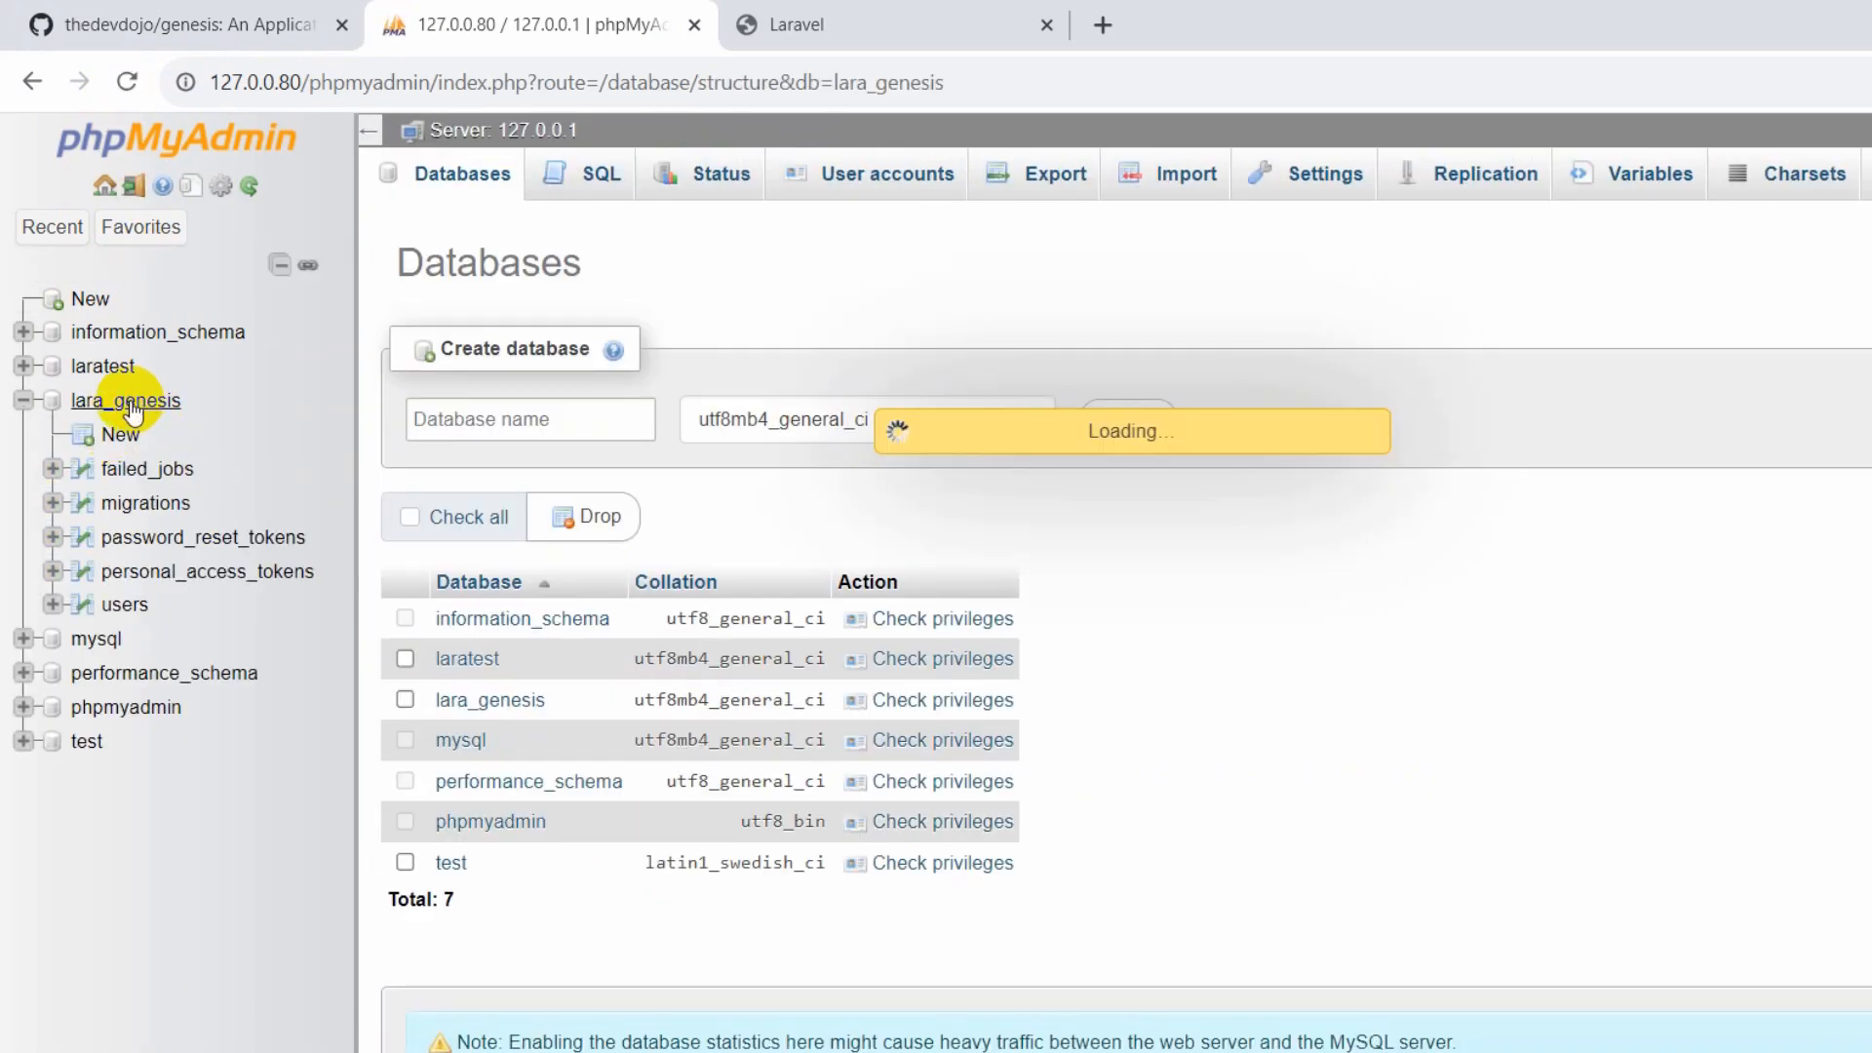
{"action": "left_click", "coordinate": [125, 399]}
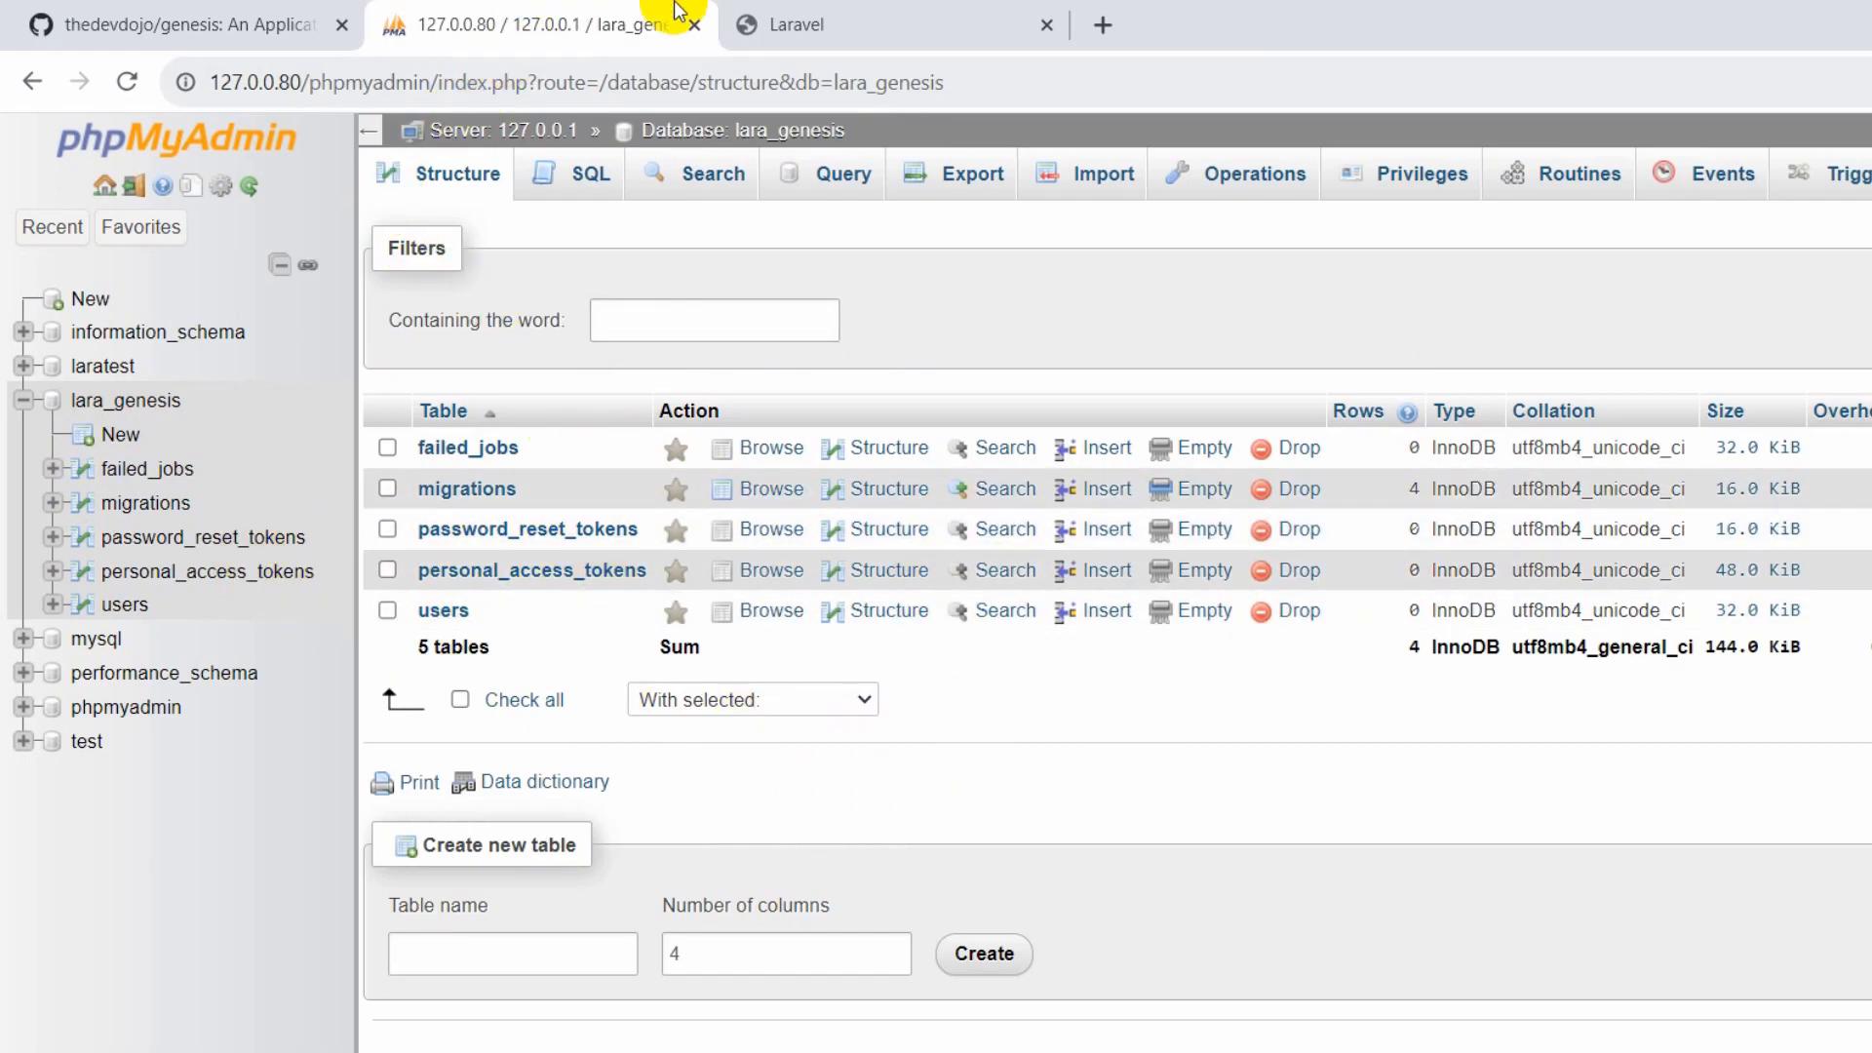
{"action": "left_click", "coordinate": [793, 24]}
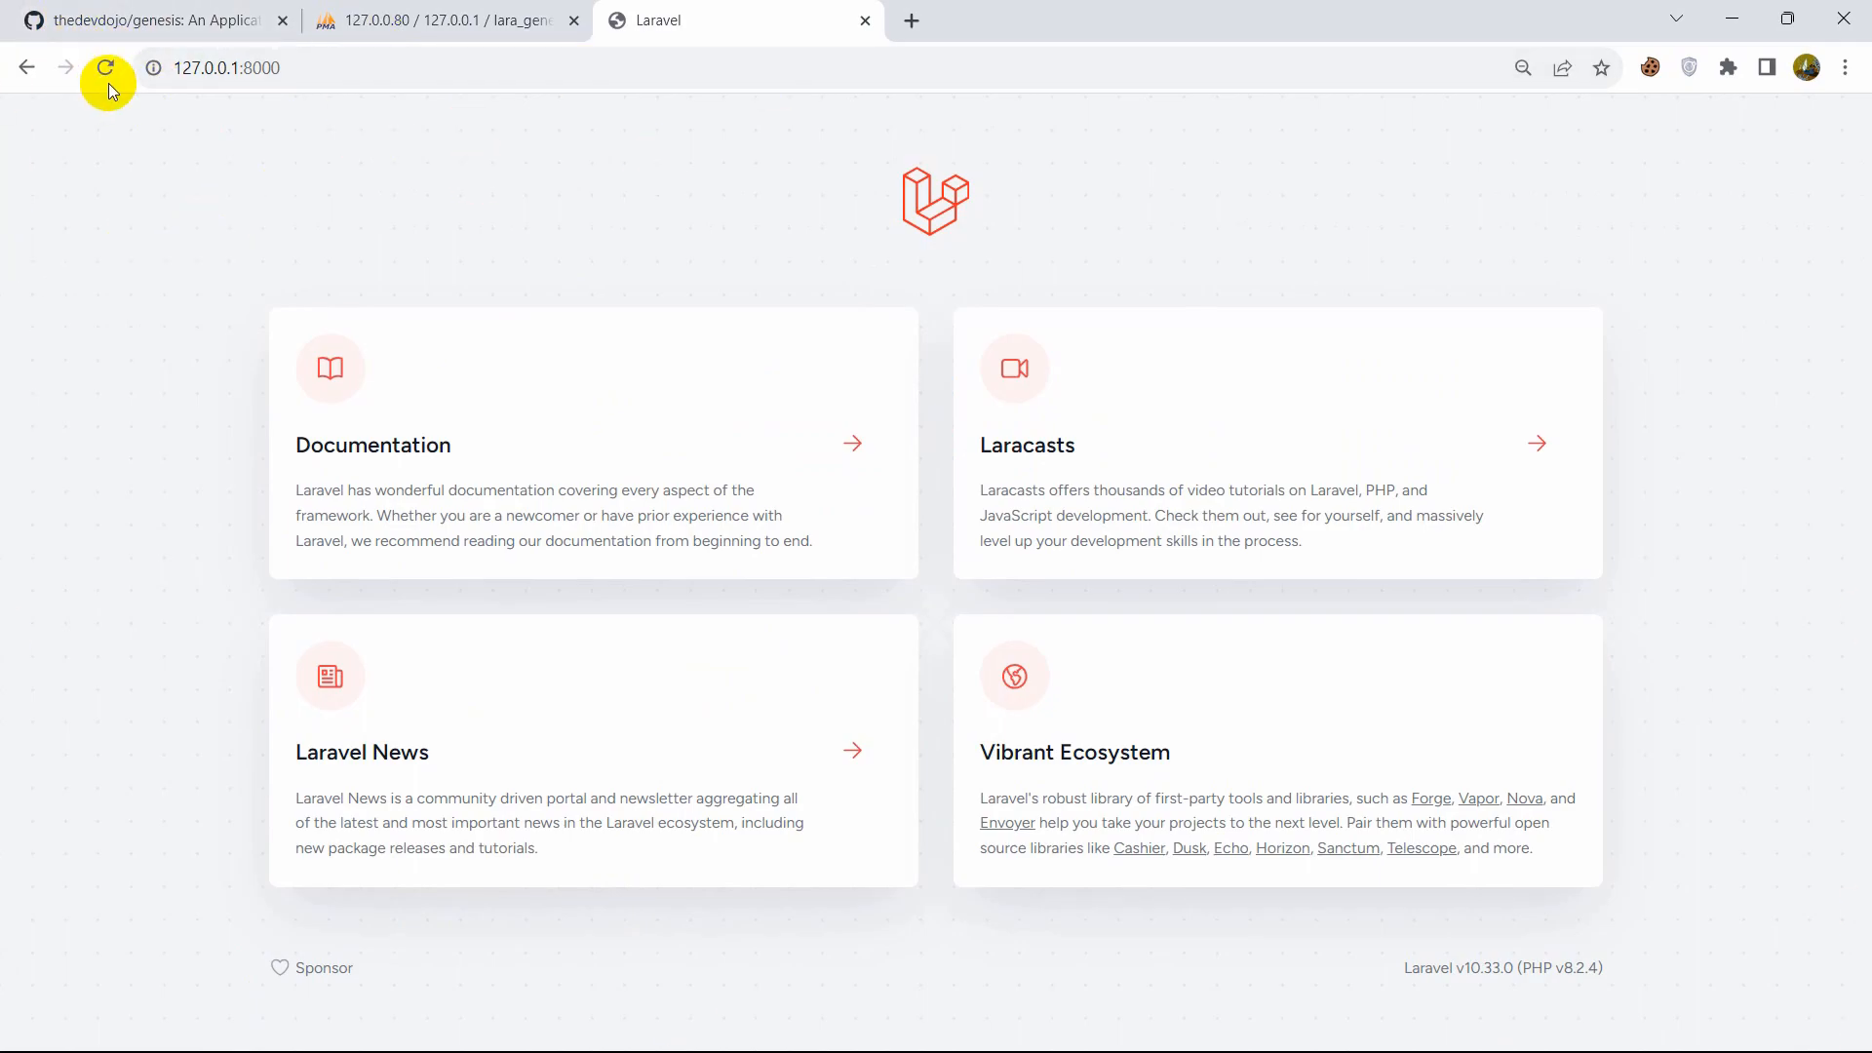
Load and reload the Genesis home page, then view the About page
{"action": "left_click", "coordinate": [106, 68]}
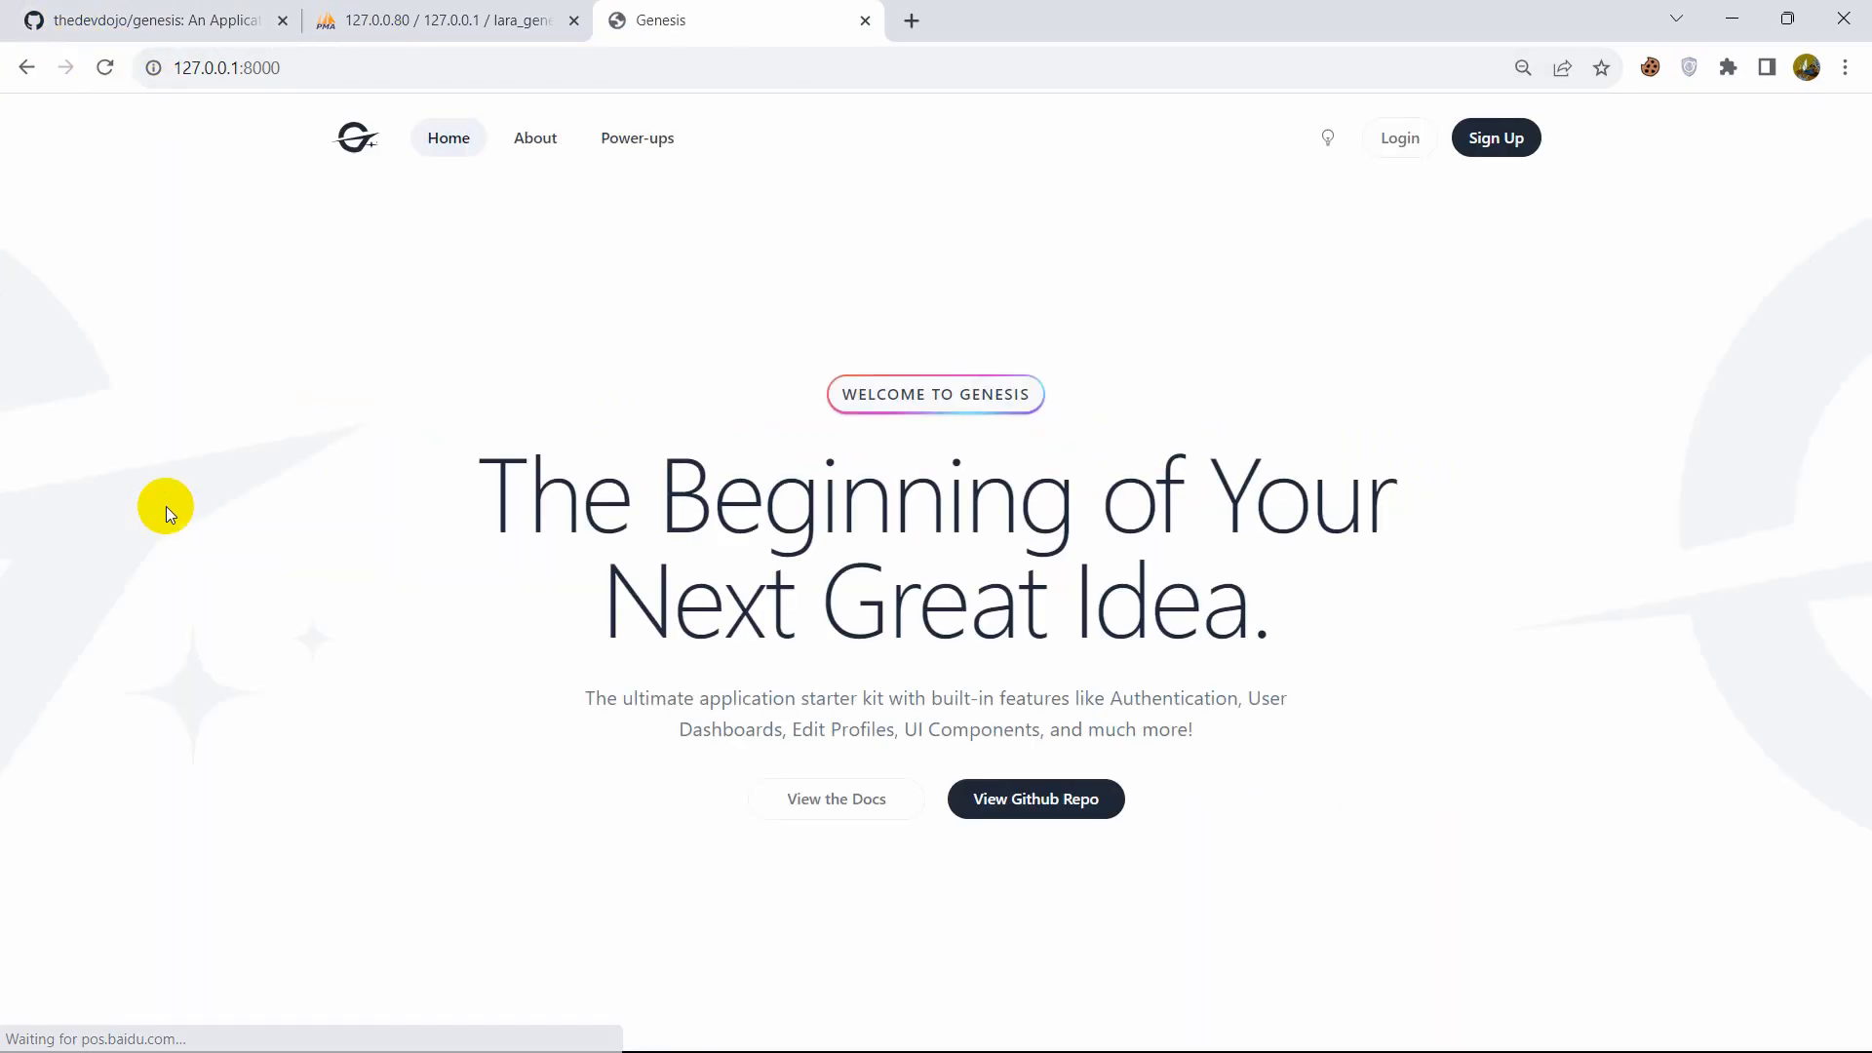
{"action": "mouse_move", "coordinate": [1600, 399]}
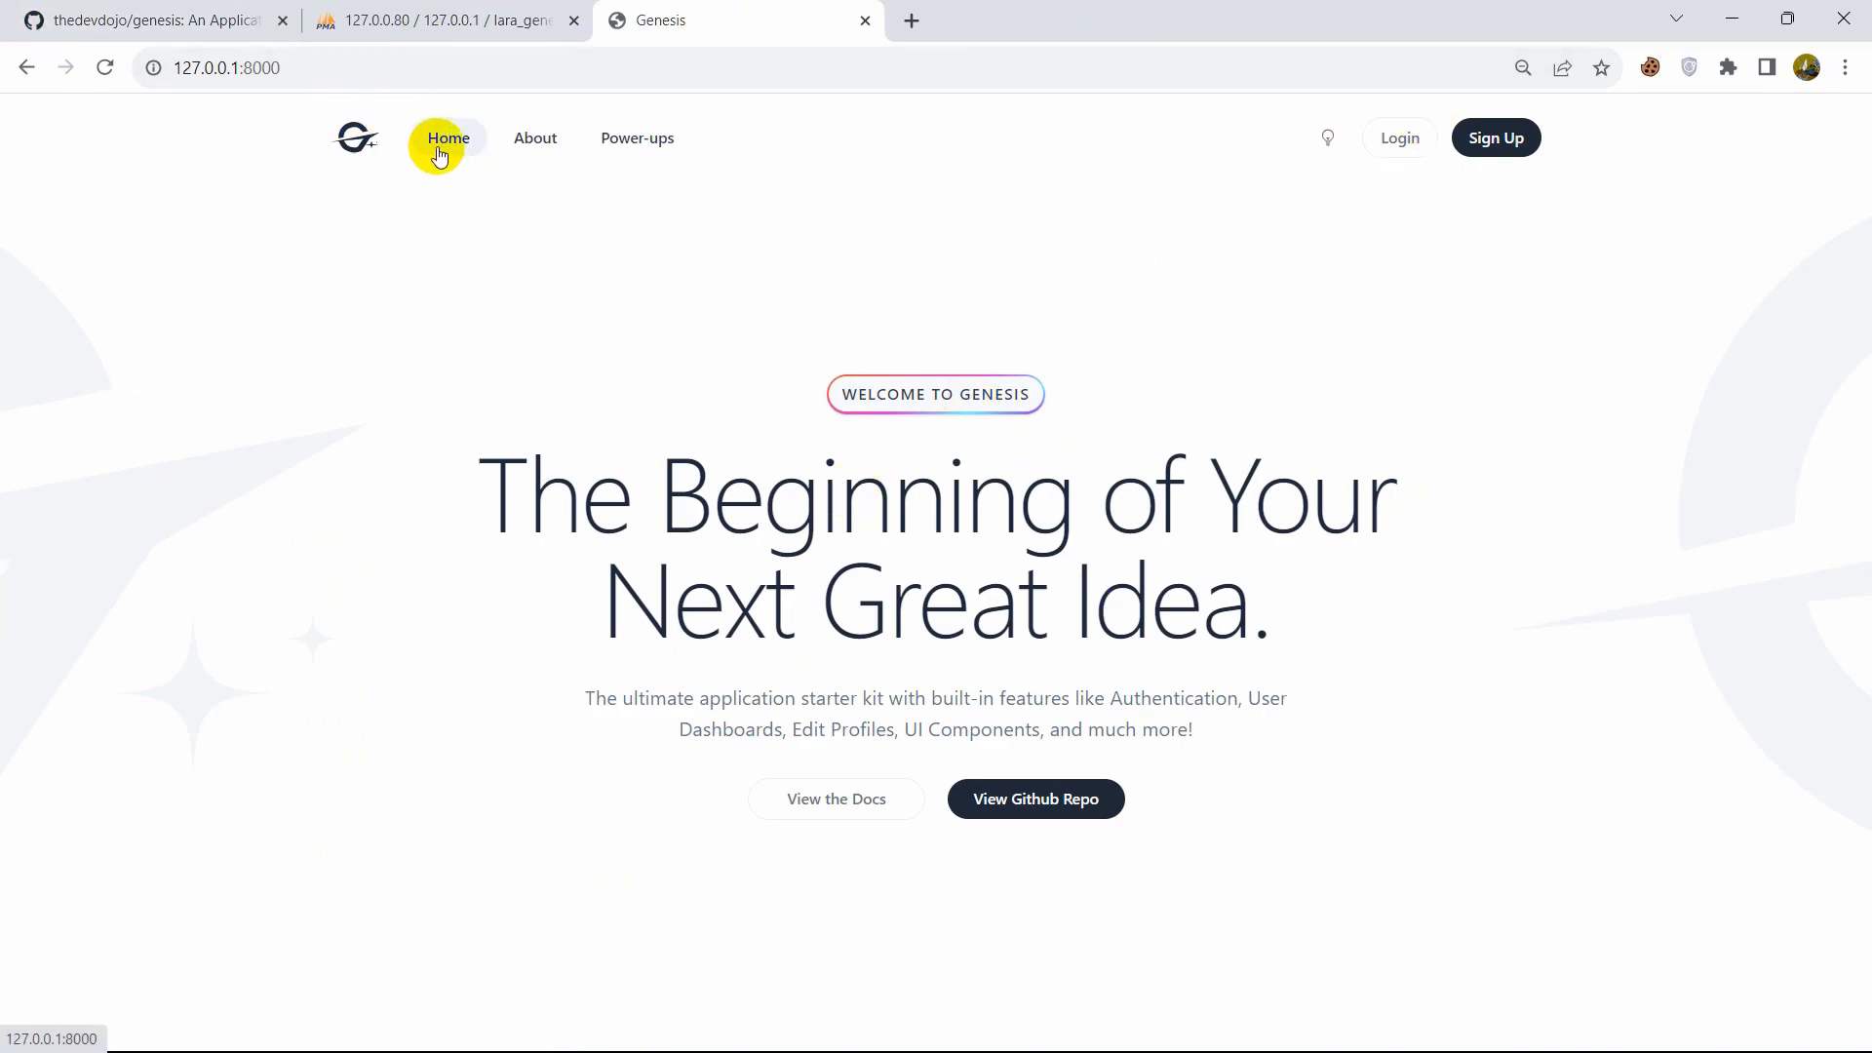
{"action": "left_click", "coordinate": [448, 139]}
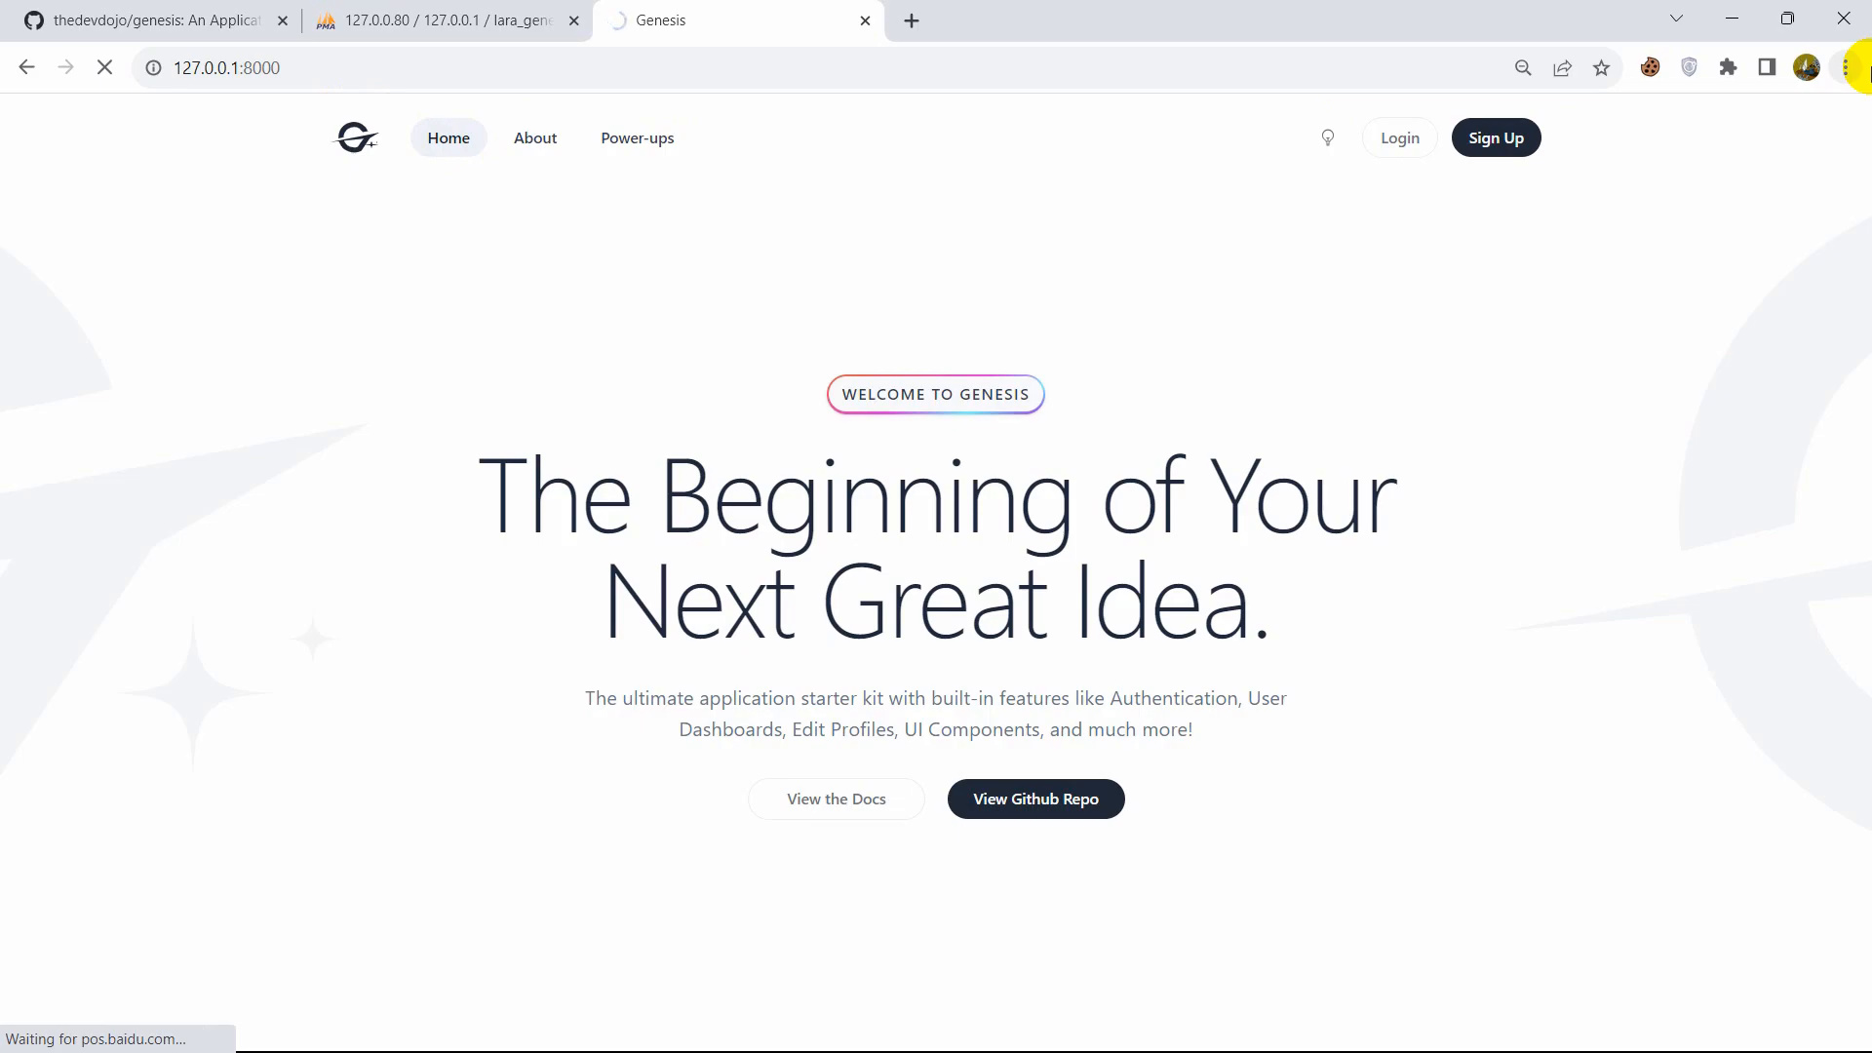
{"action": "left_click", "coordinate": [535, 138]}
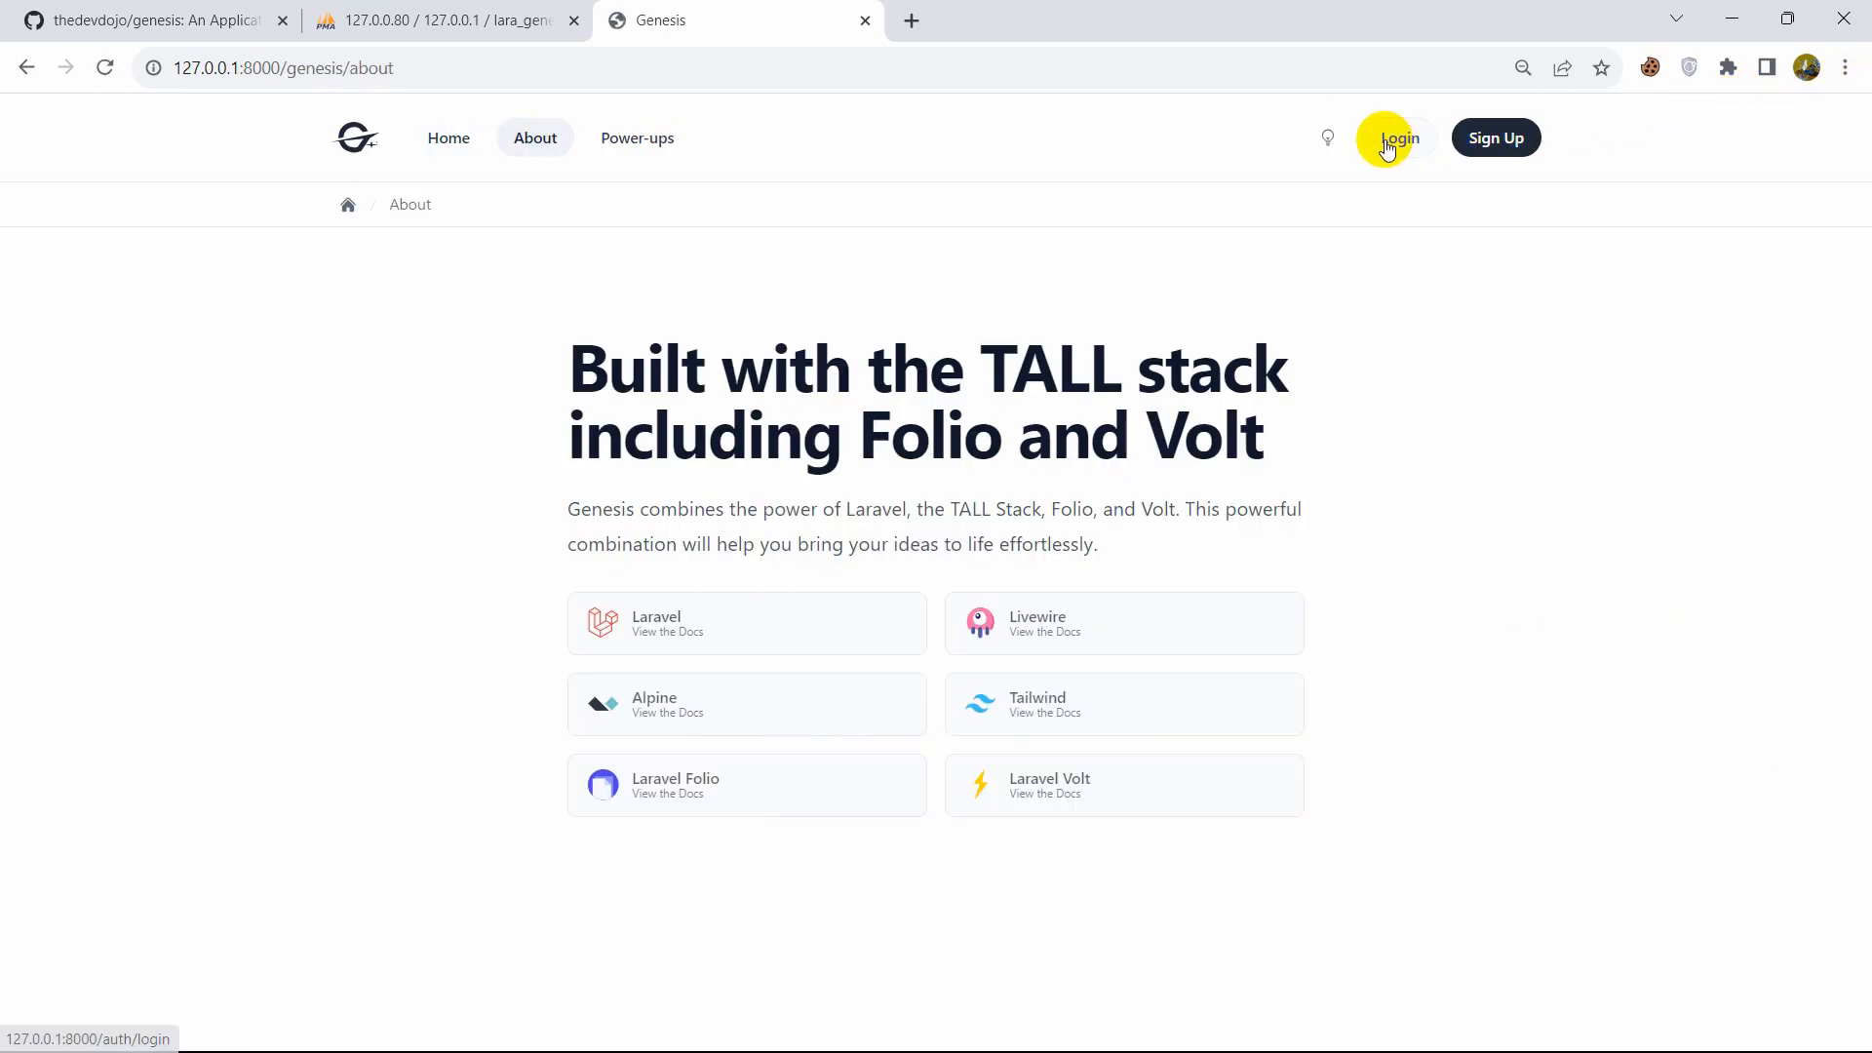
{"action": "mouse_move", "coordinate": [1495, 138]}
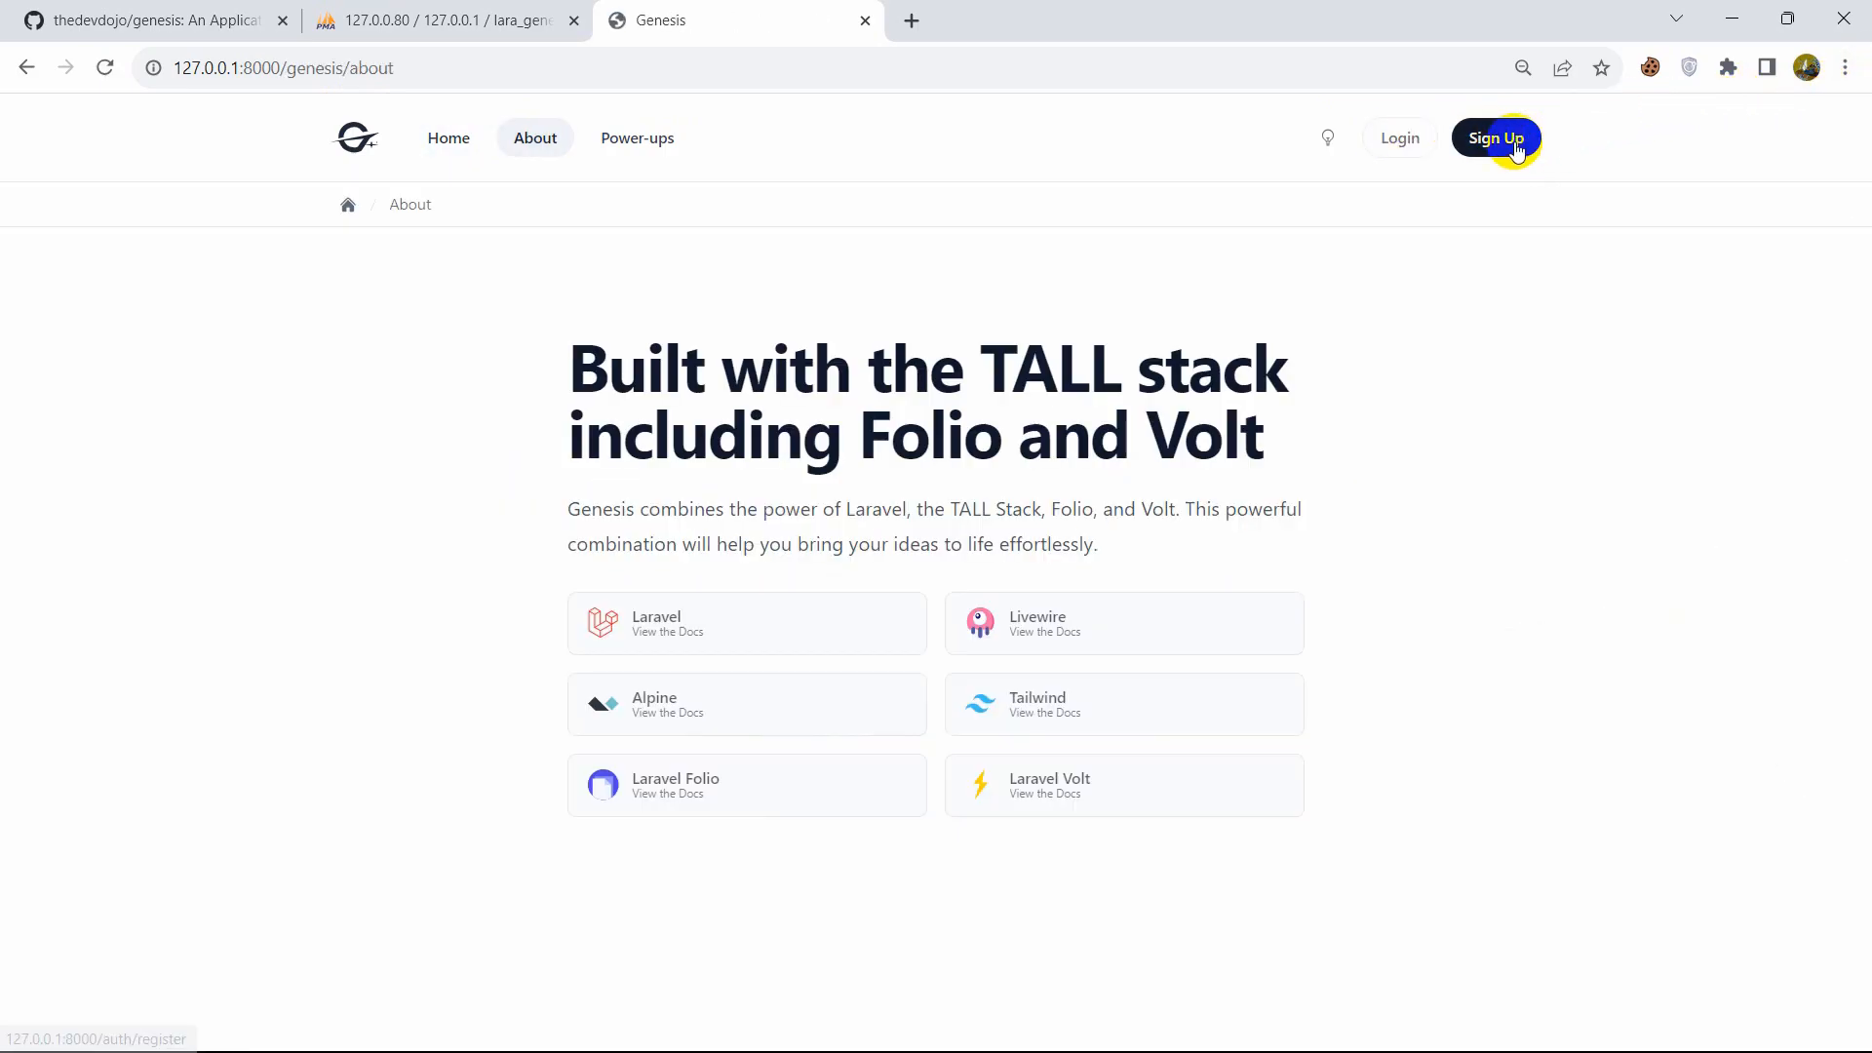
Toggle the site's dark mode on and back to light mode
{"action": "left_click", "coordinate": [1325, 137]}
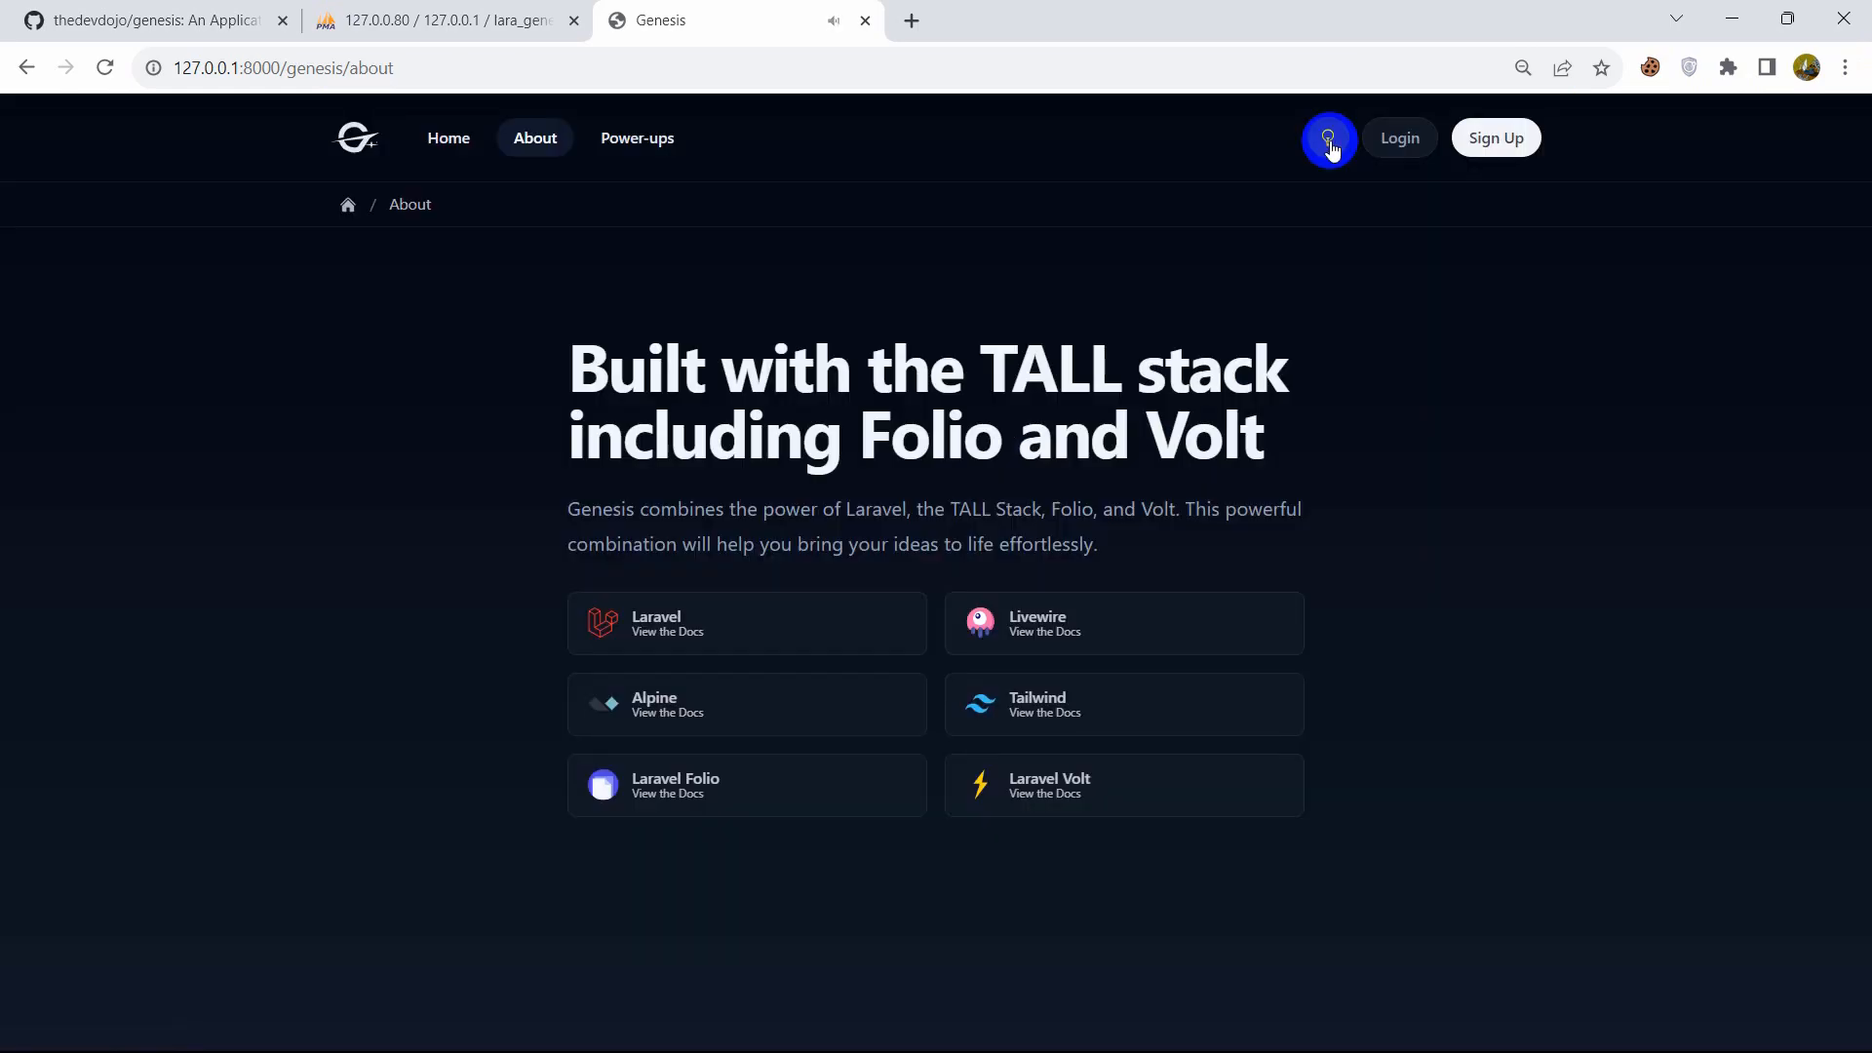
{"action": "left_click", "coordinate": [1327, 137]}
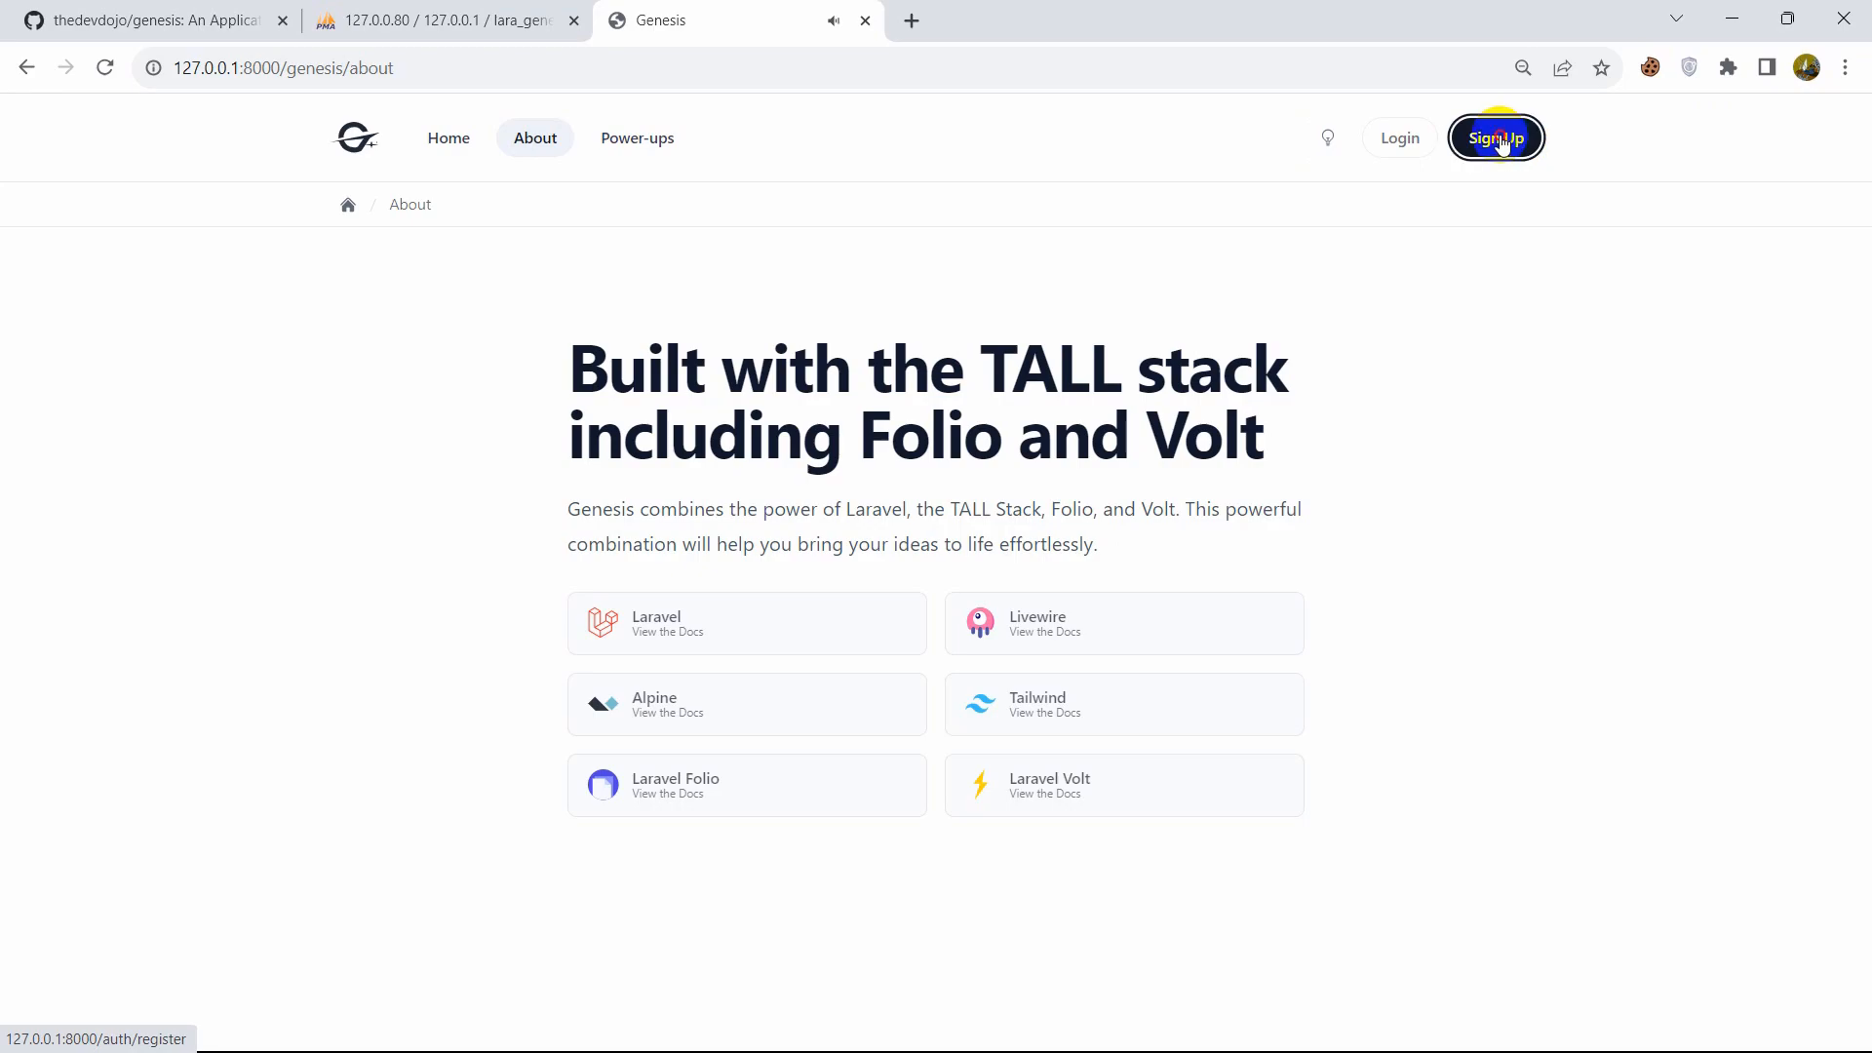
{"action": "left_click", "coordinate": [1495, 137]}
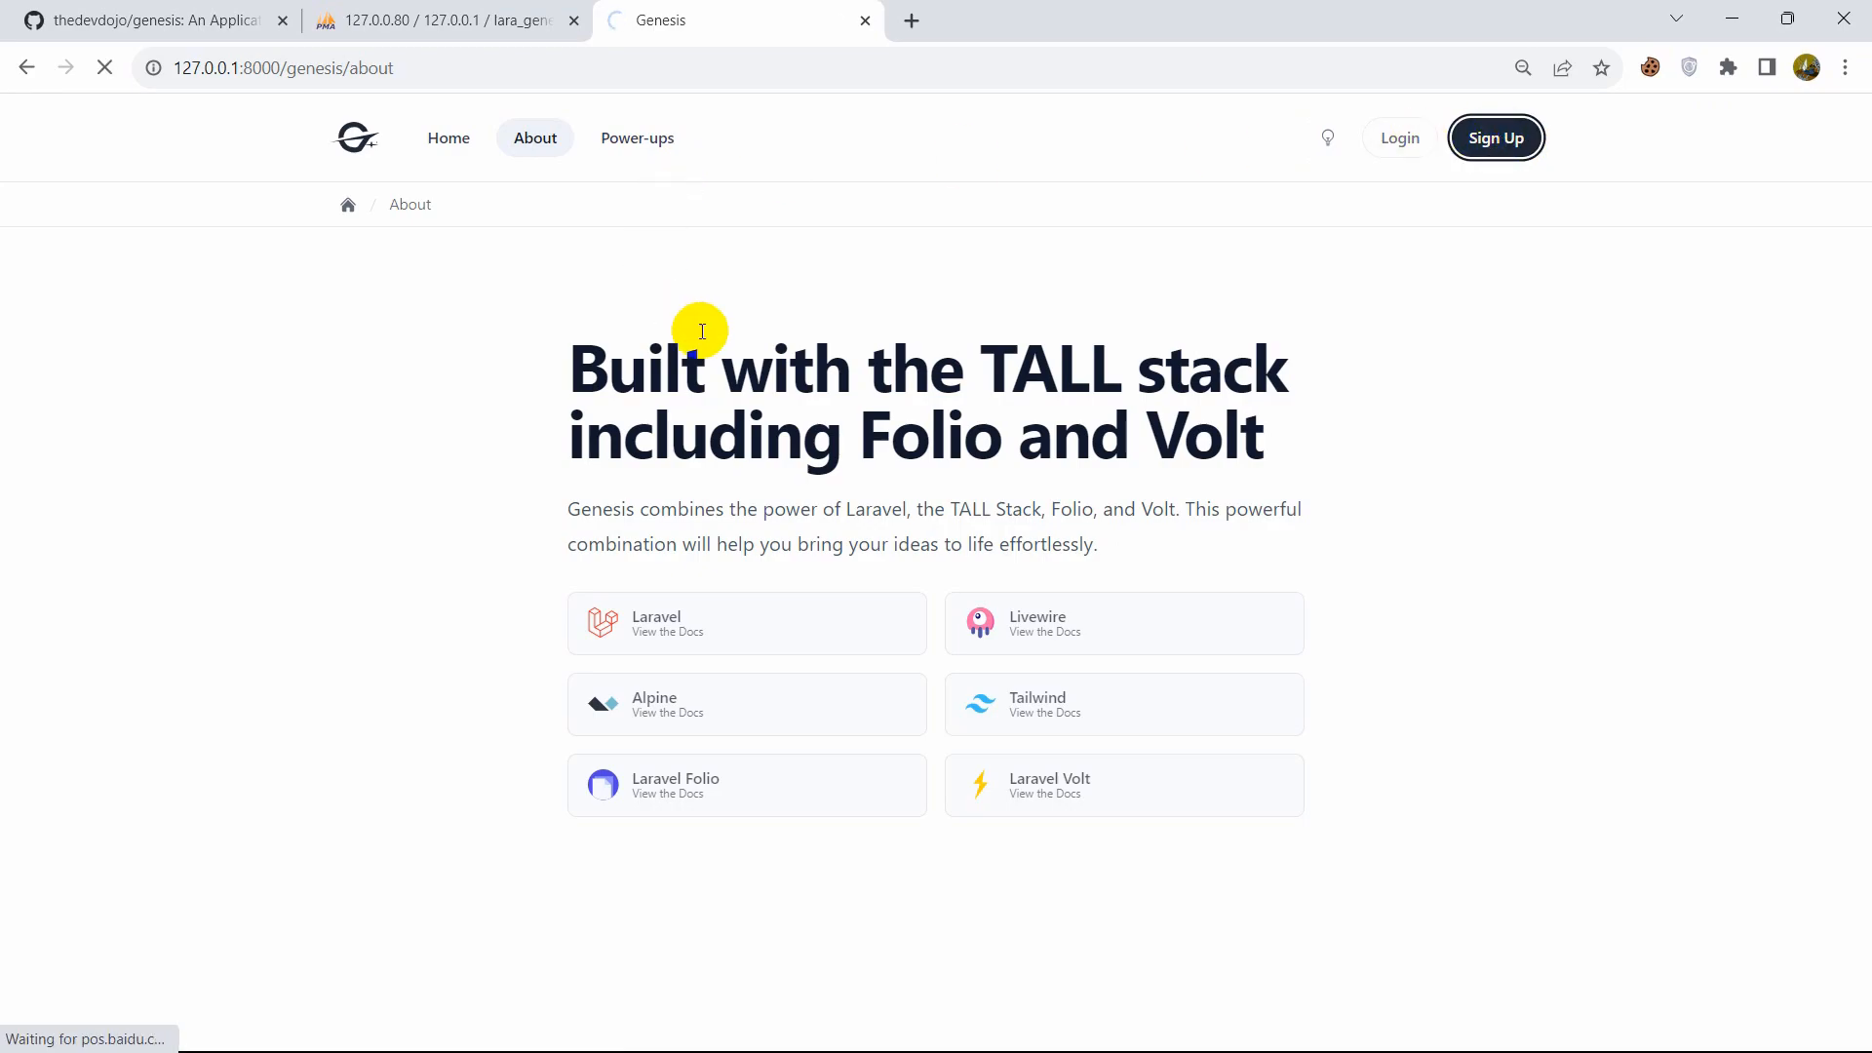
Register an account with a name, saved email, and 'password' in both password fields
{"action": "left_click", "coordinate": [1494, 137]}
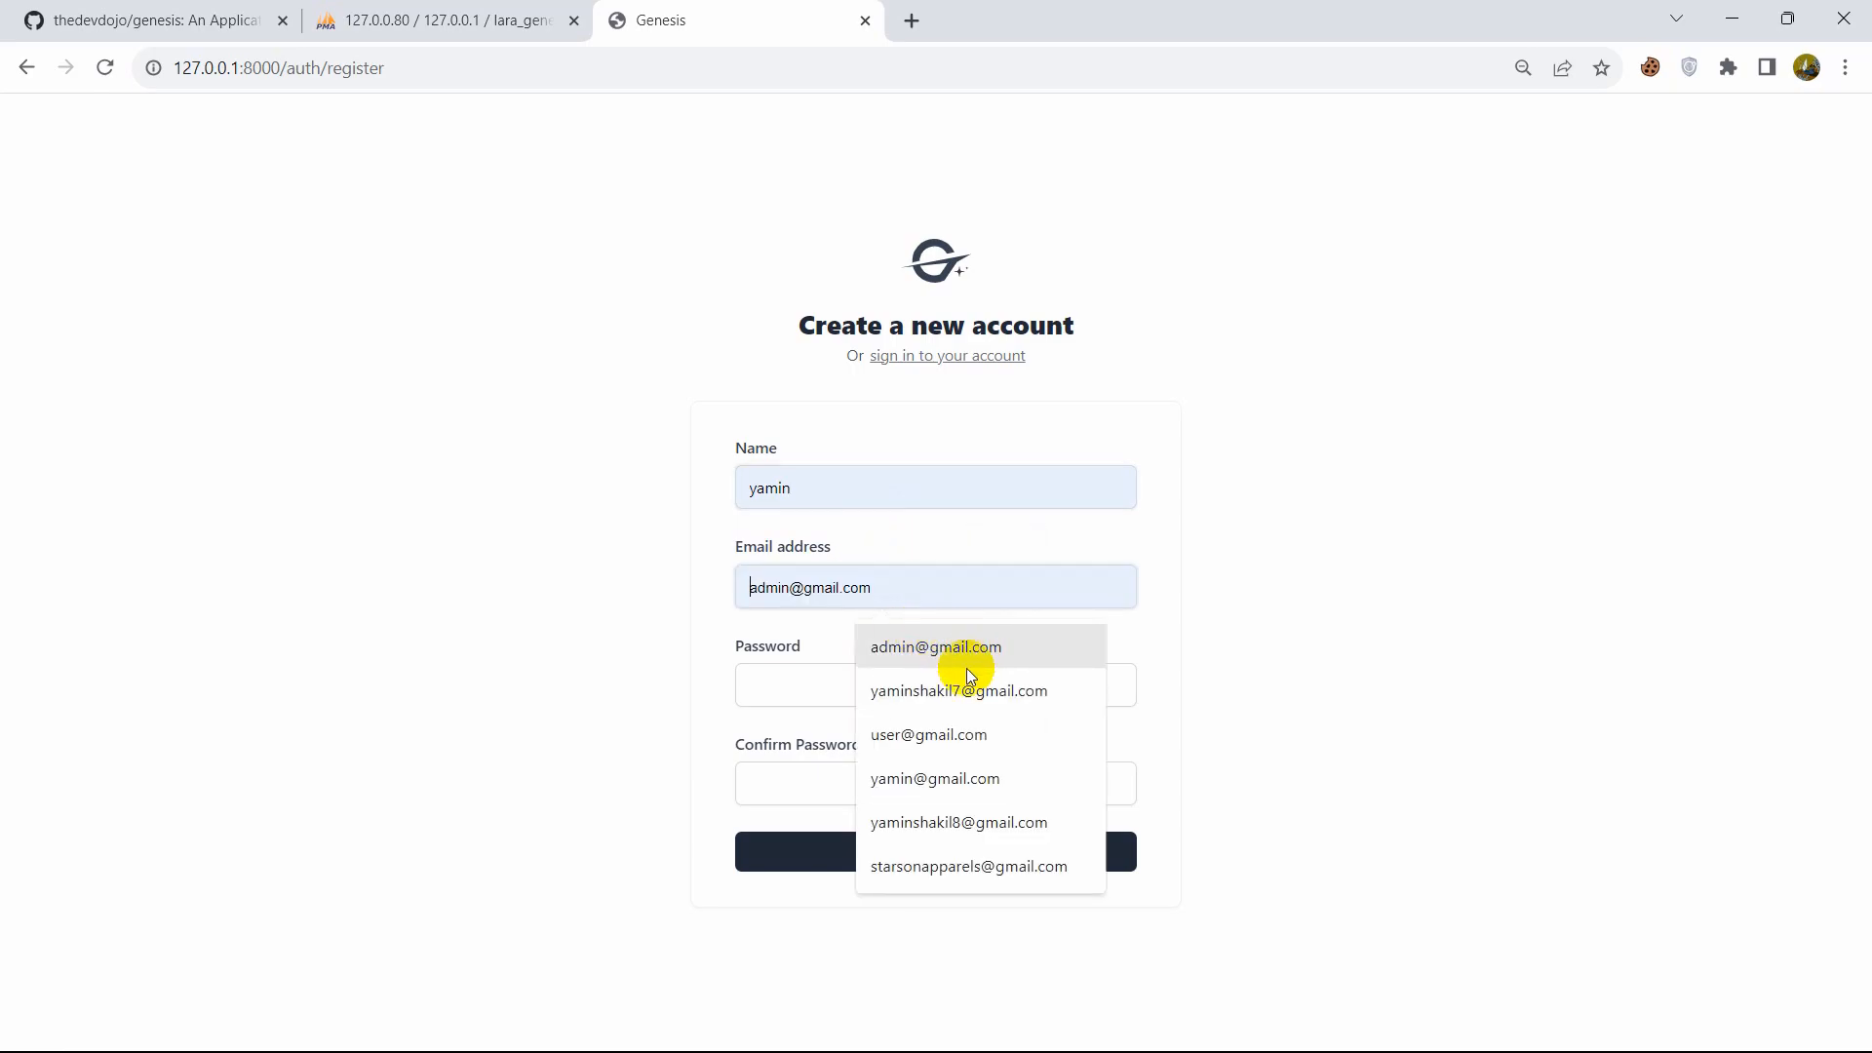
{"action": "left_click", "coordinate": [935, 778]}
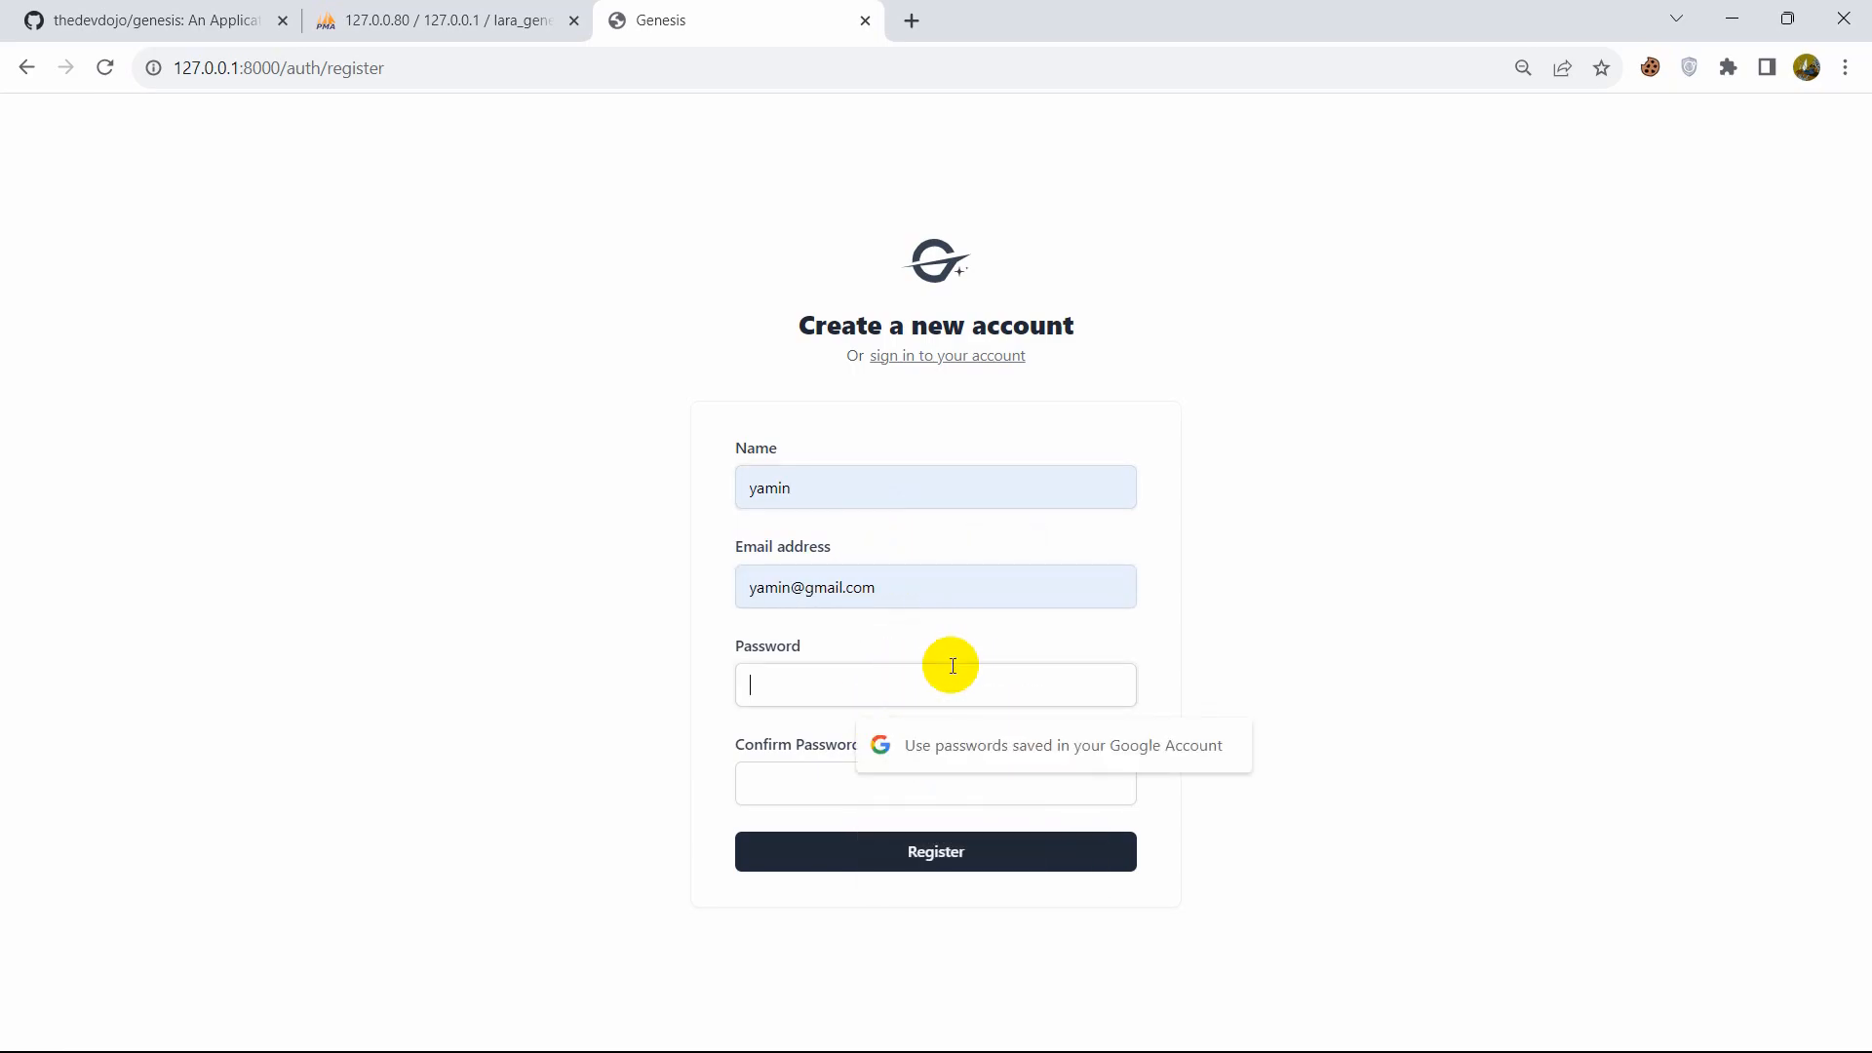
{"action": "type", "text": "password"}
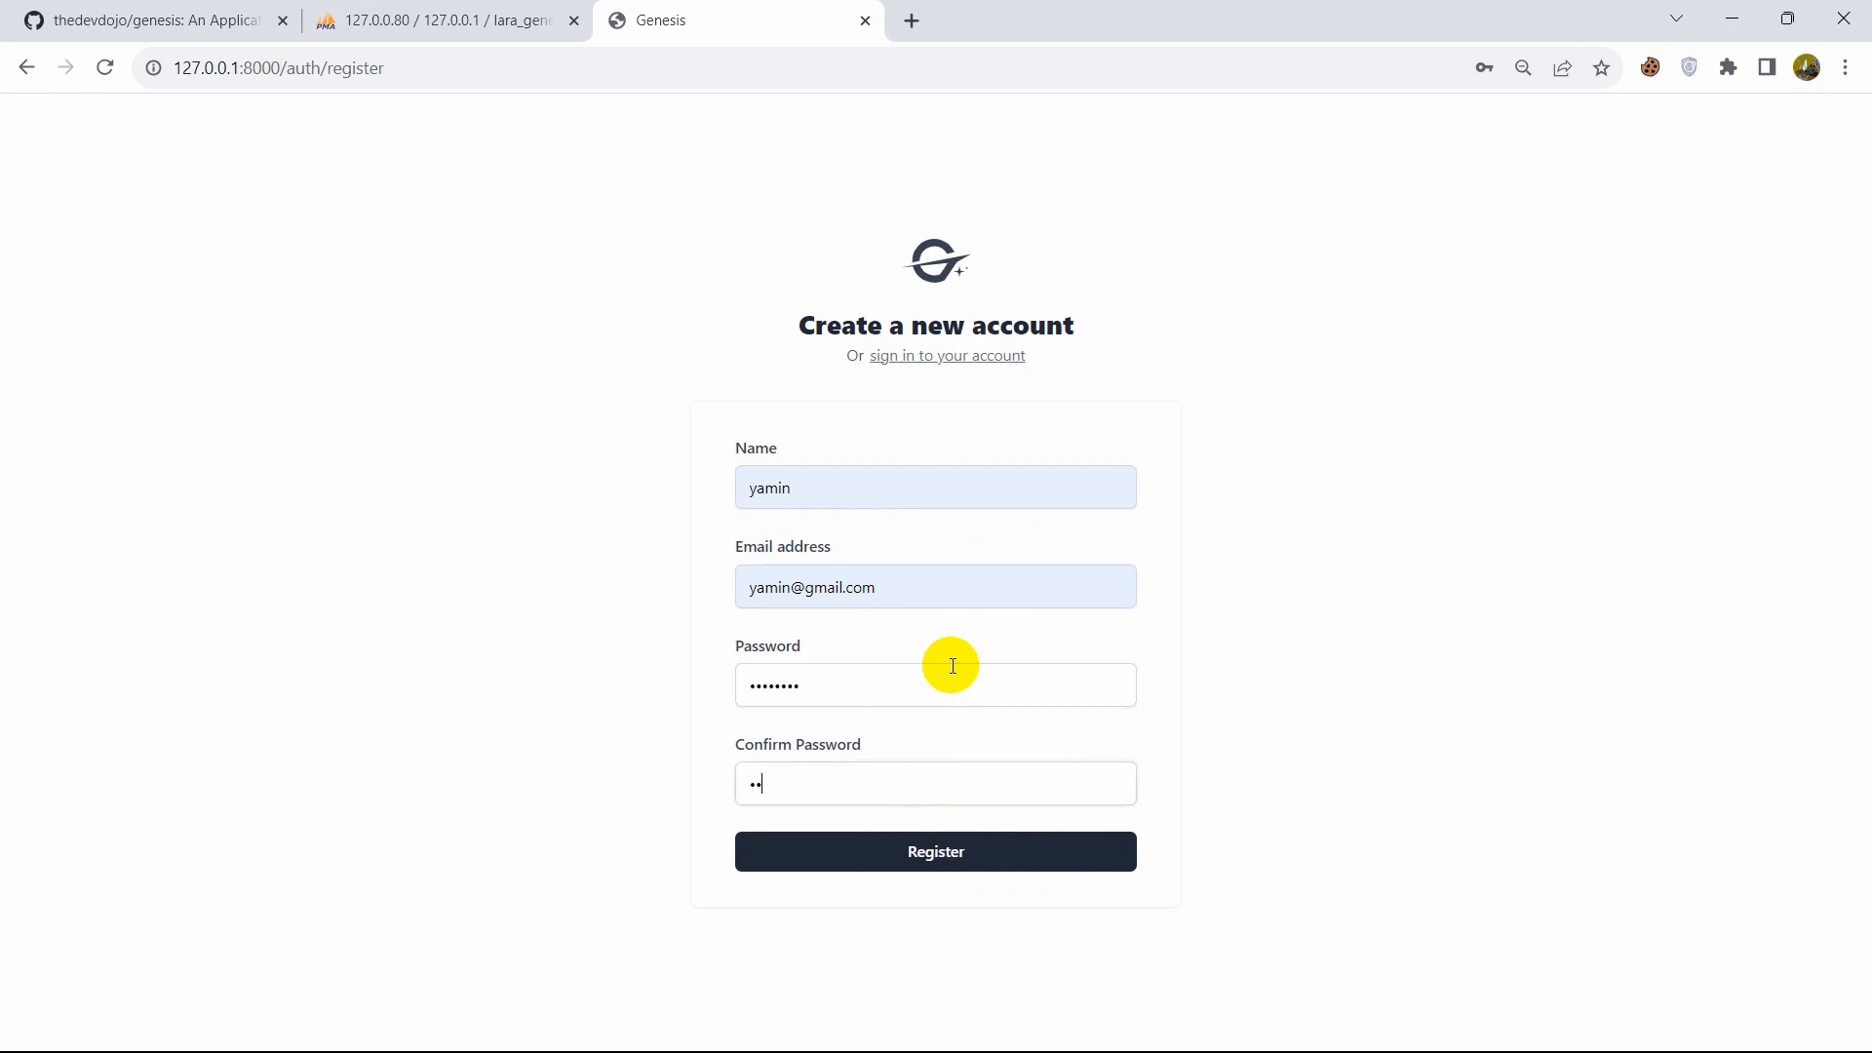
{"action": "type", "text": "password"}
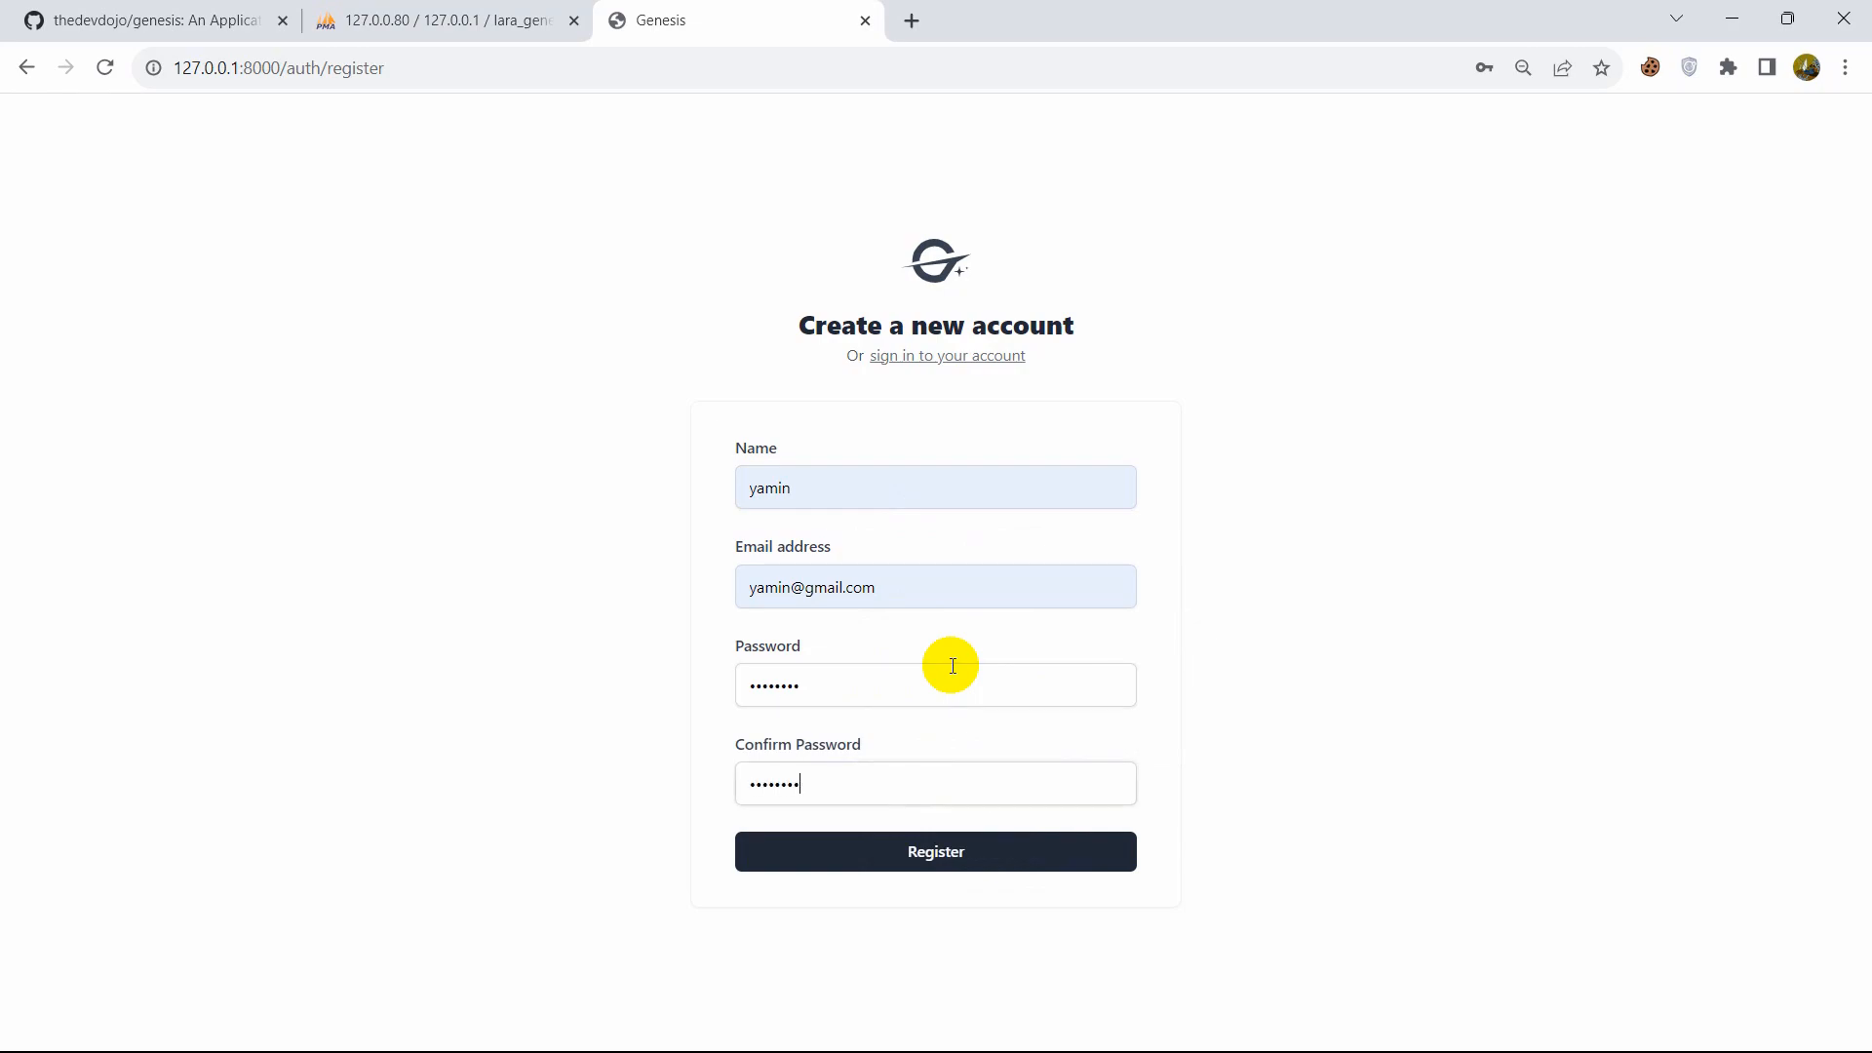
{"action": "left_click", "coordinate": [935, 851]}
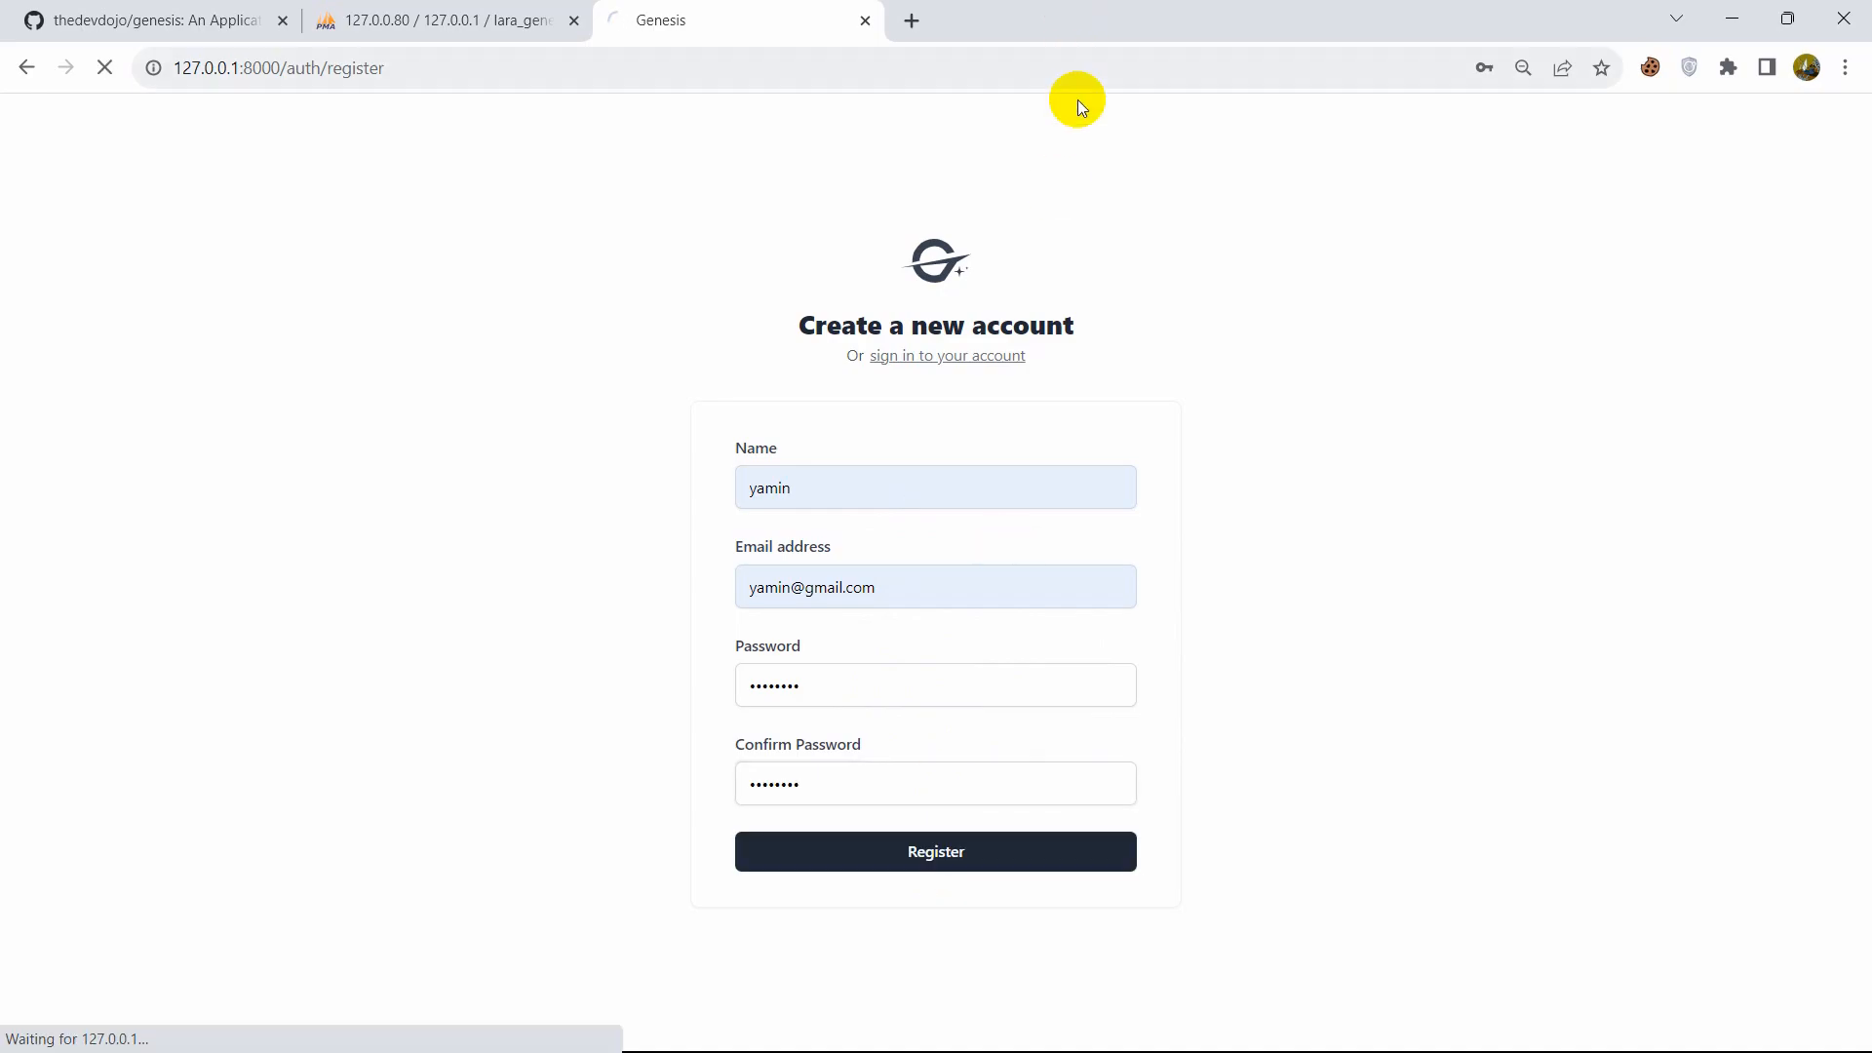
Browse the Edit Profile page from the account dropdown, return to Dashboard, and log out
{"action": "left_click", "coordinate": [935, 851]}
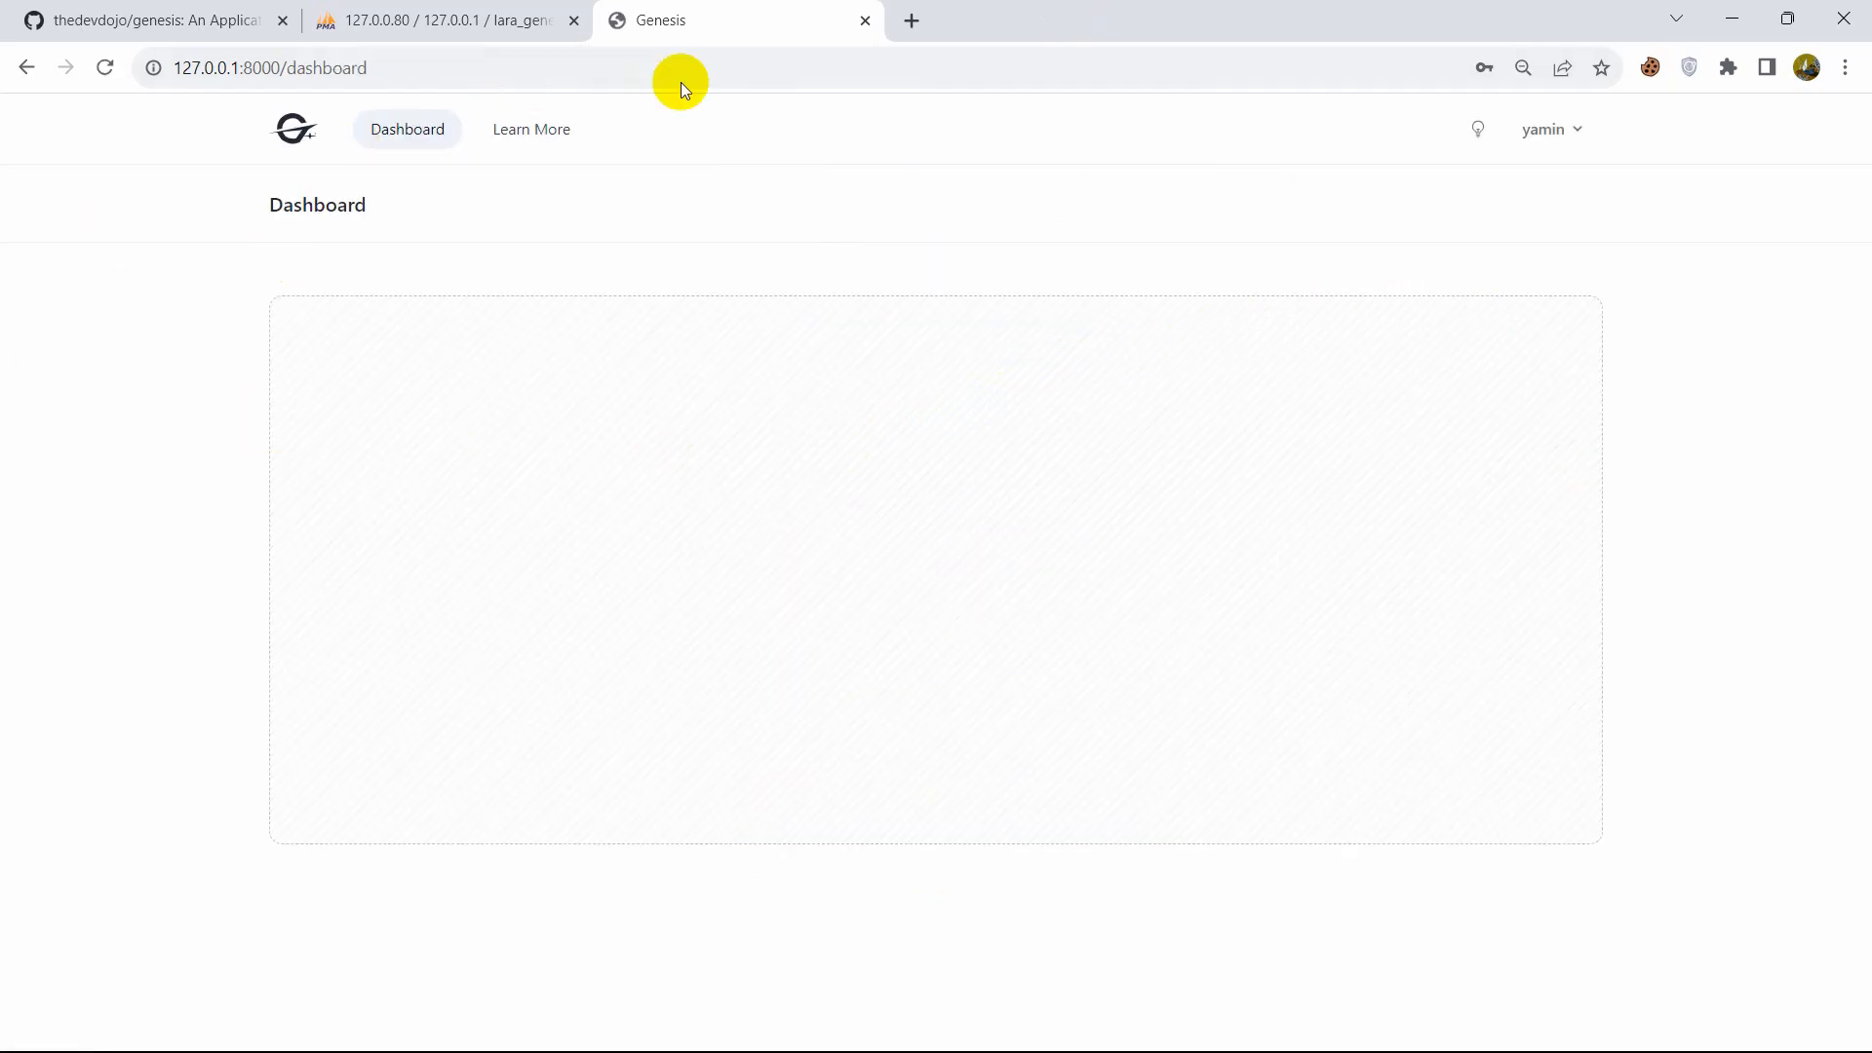
{"action": "left_click", "coordinate": [1547, 128]}
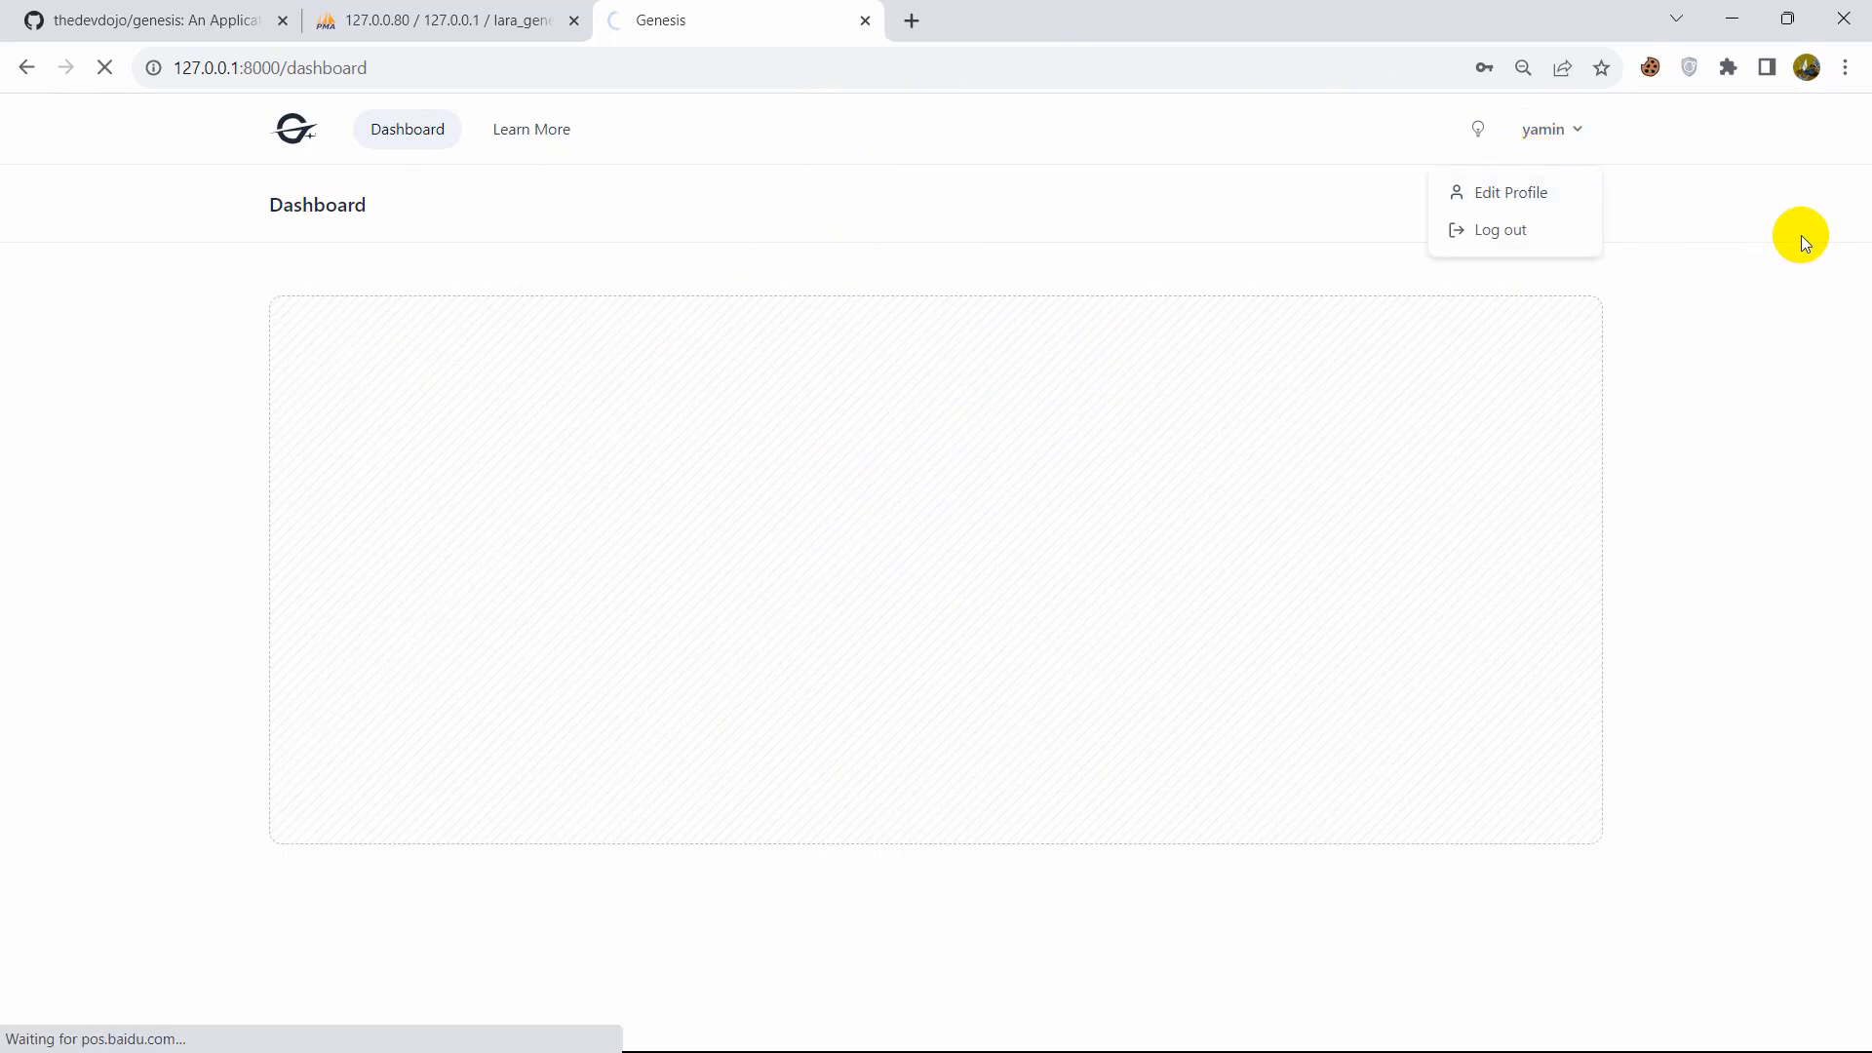
{"action": "left_click", "coordinate": [1511, 192]}
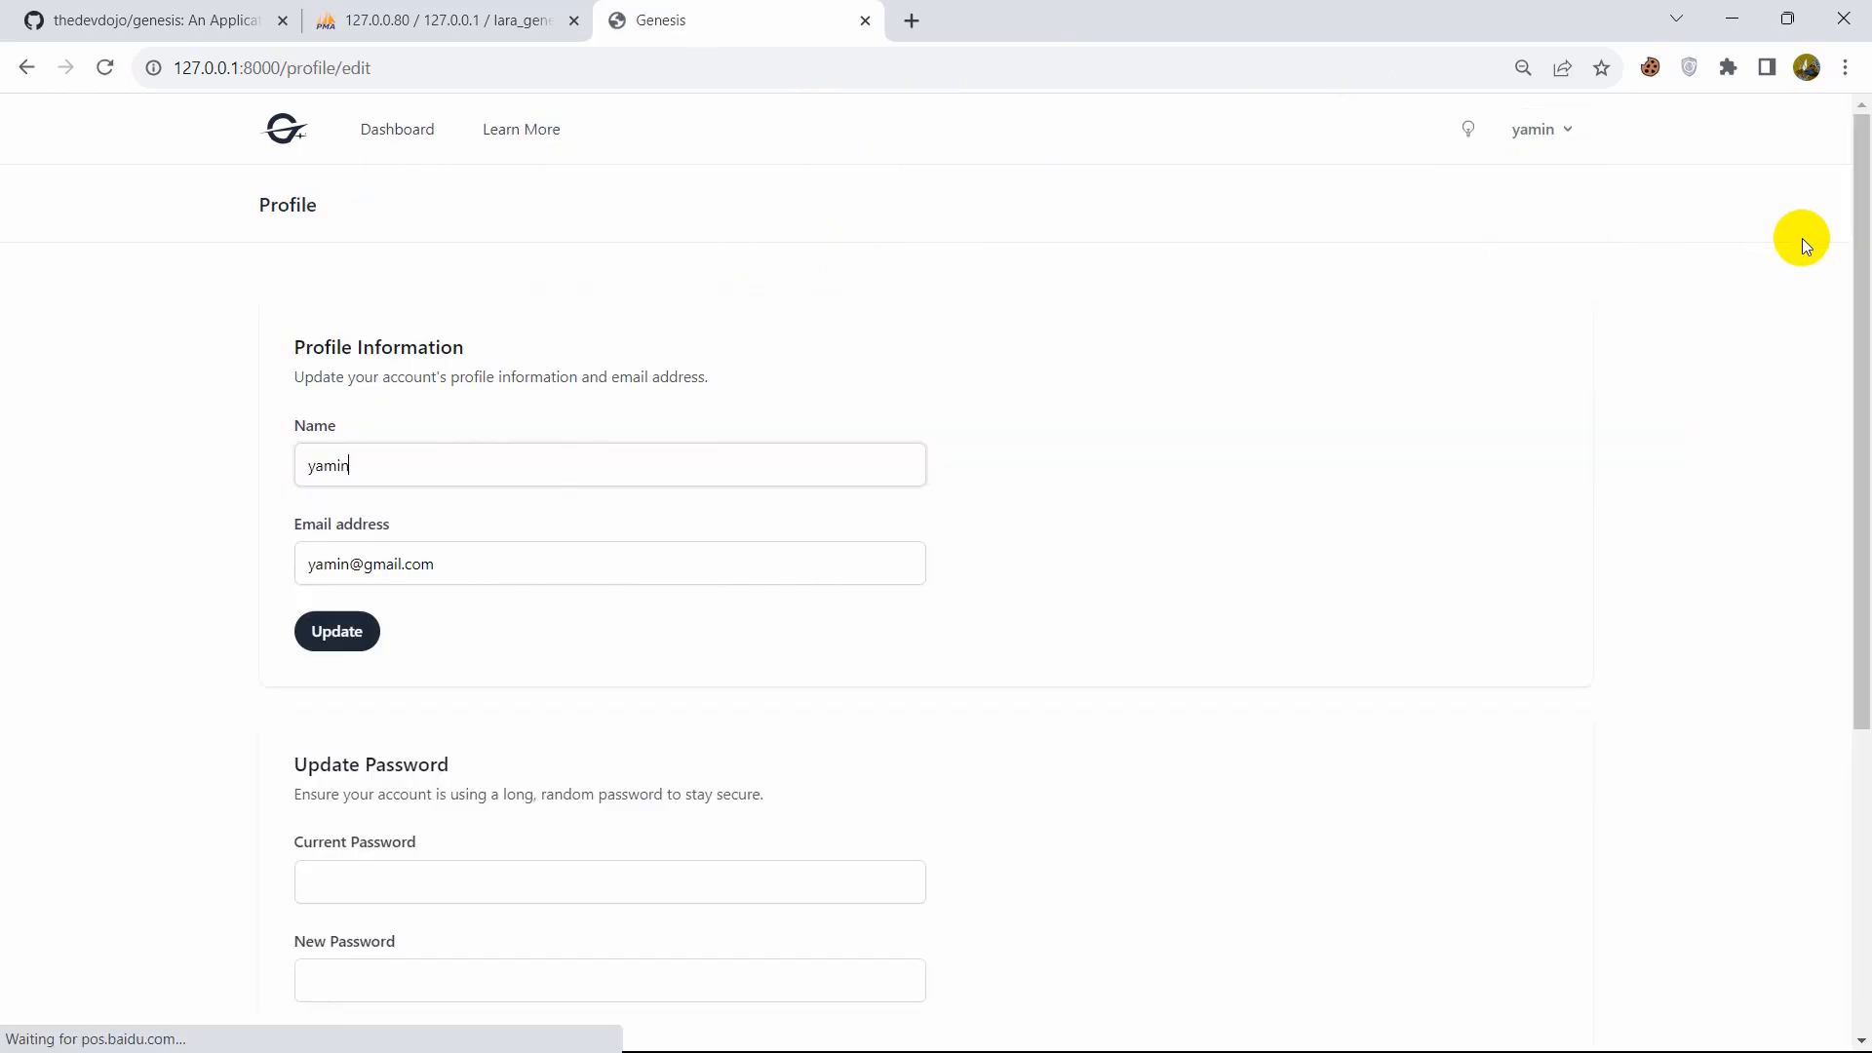
{"action": "scroll", "scroll_direction": "down", "scroll_amount": 3}
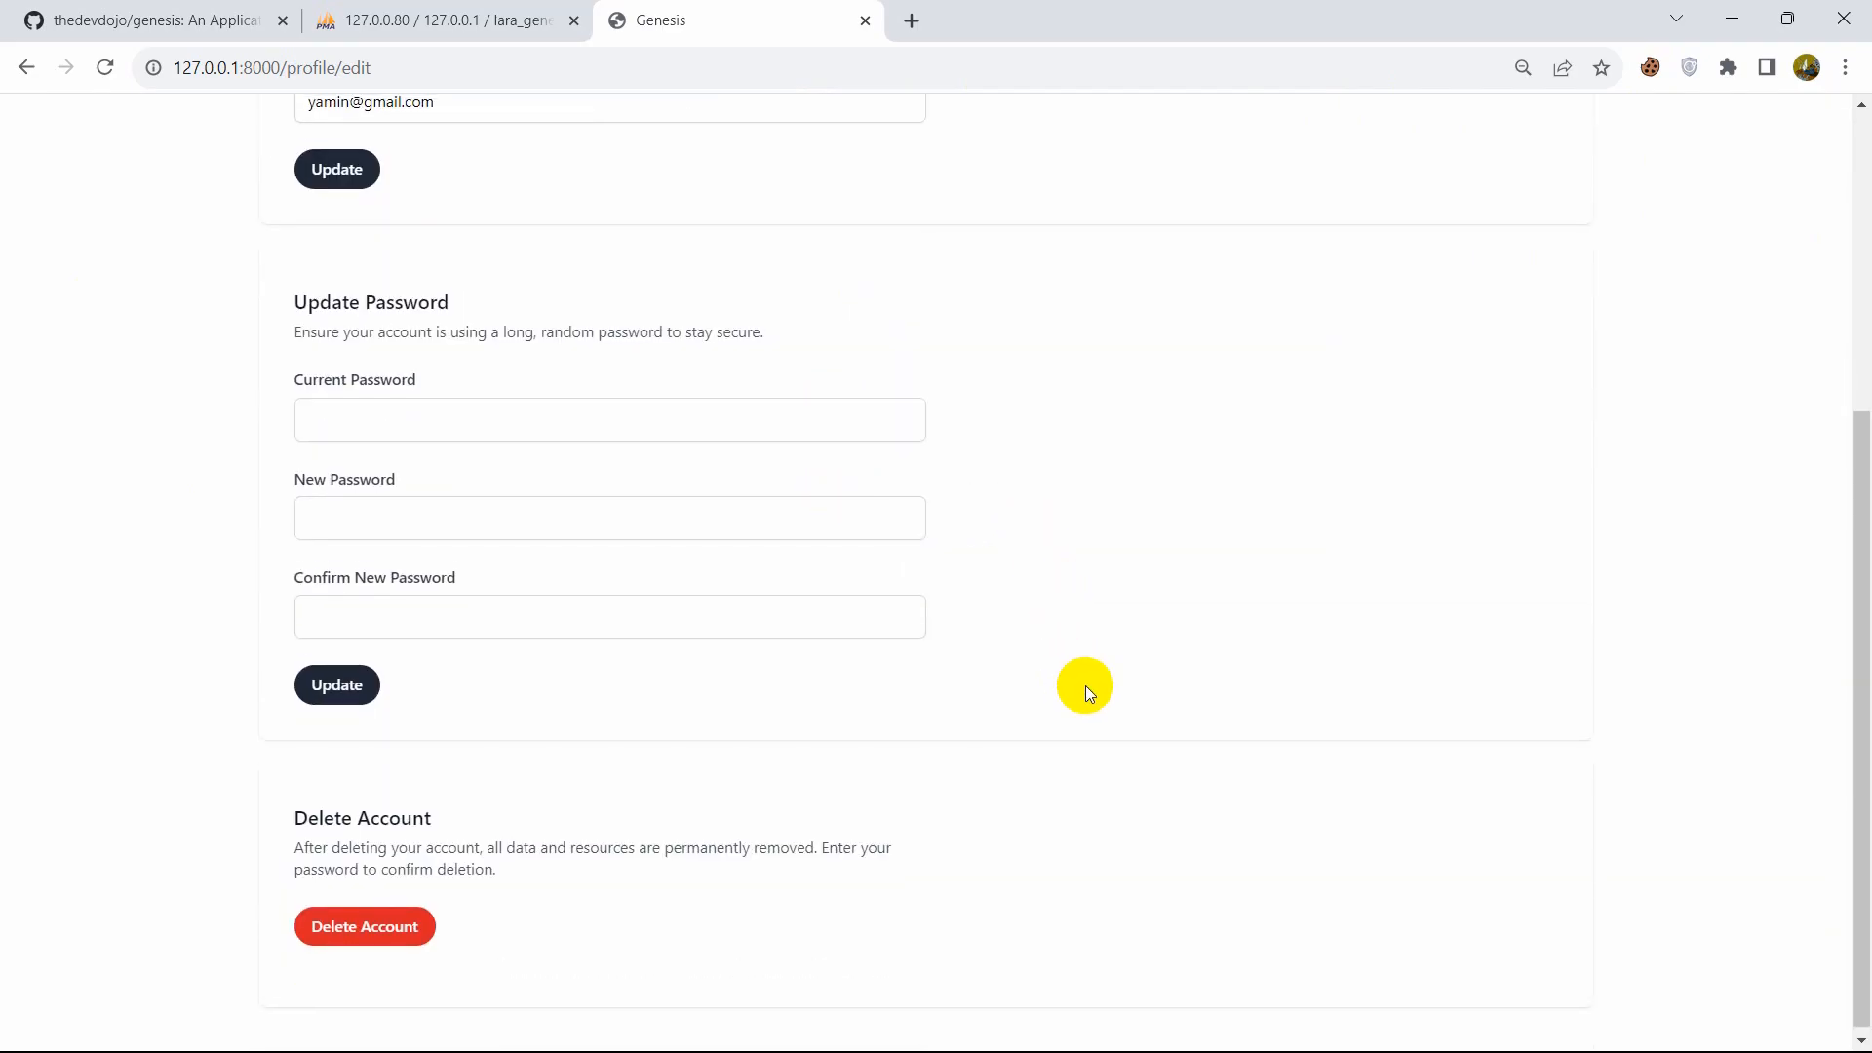
{"action": "scroll", "scroll_direction": "up", "scroll_amount": 3}
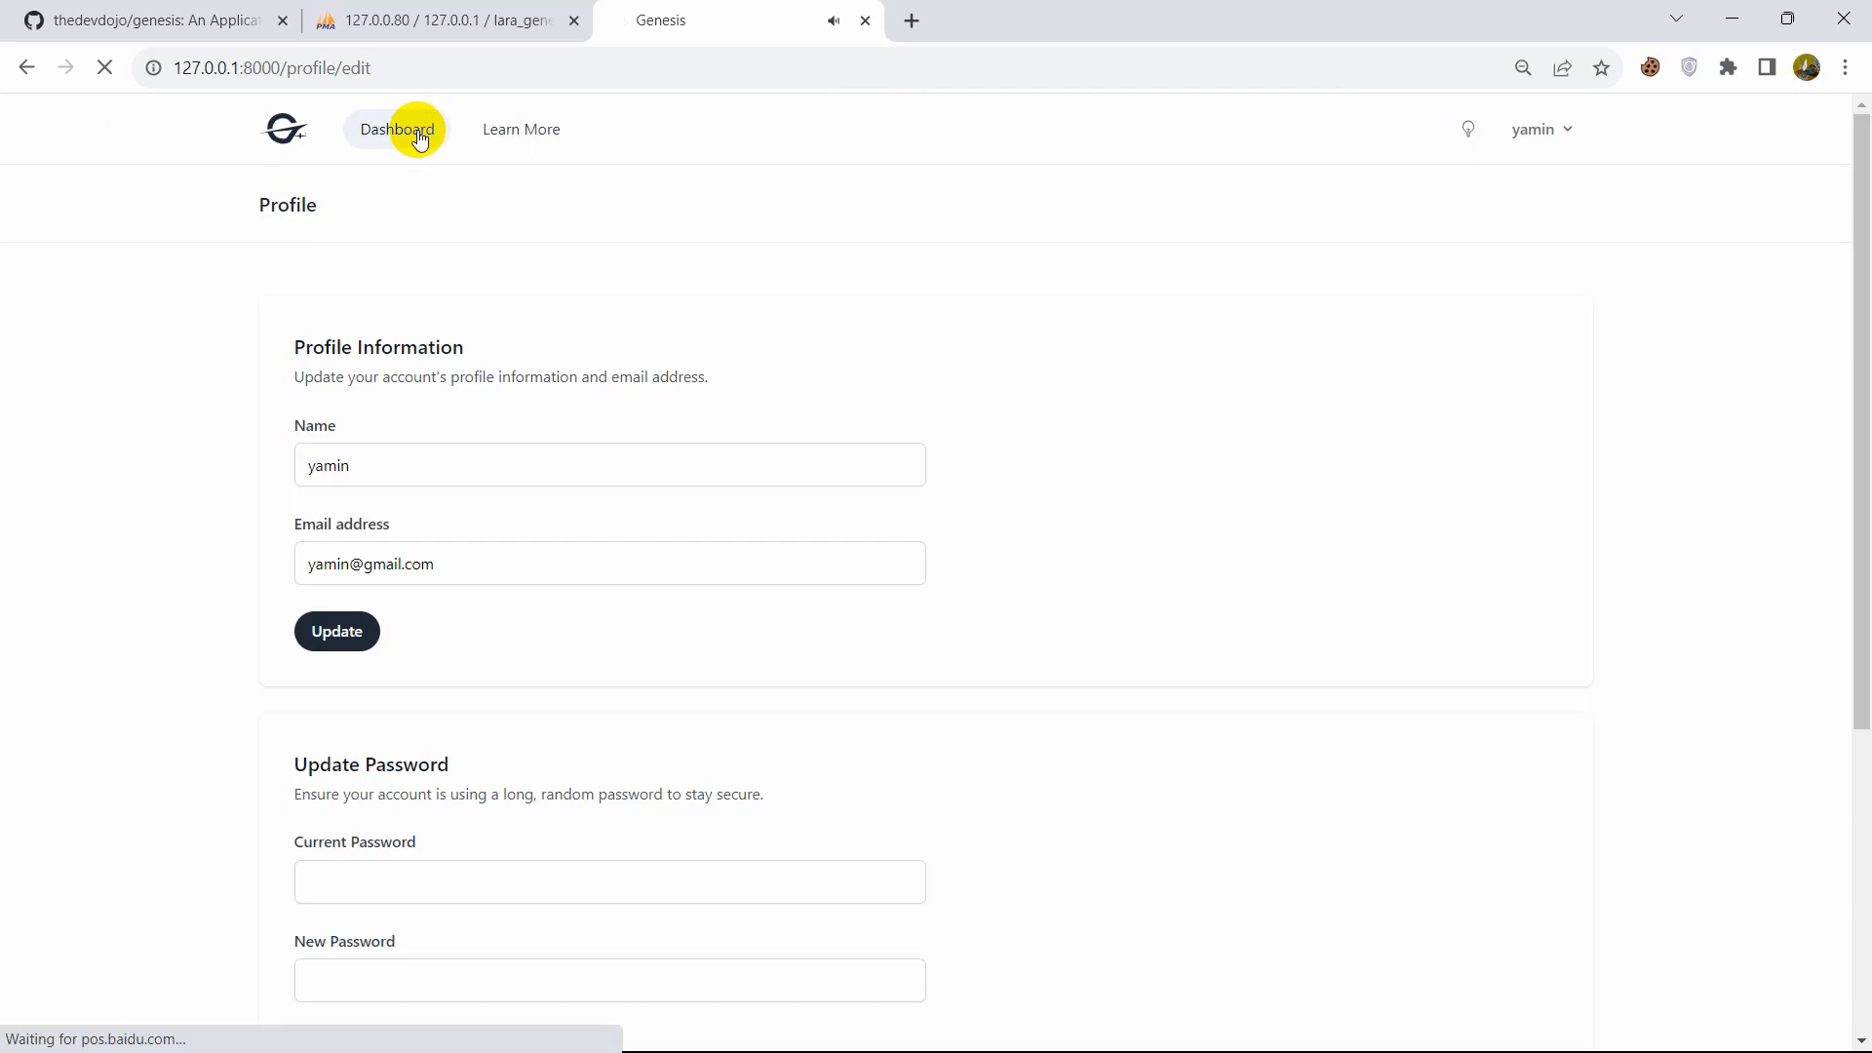
{"action": "left_click", "coordinate": [1544, 129]}
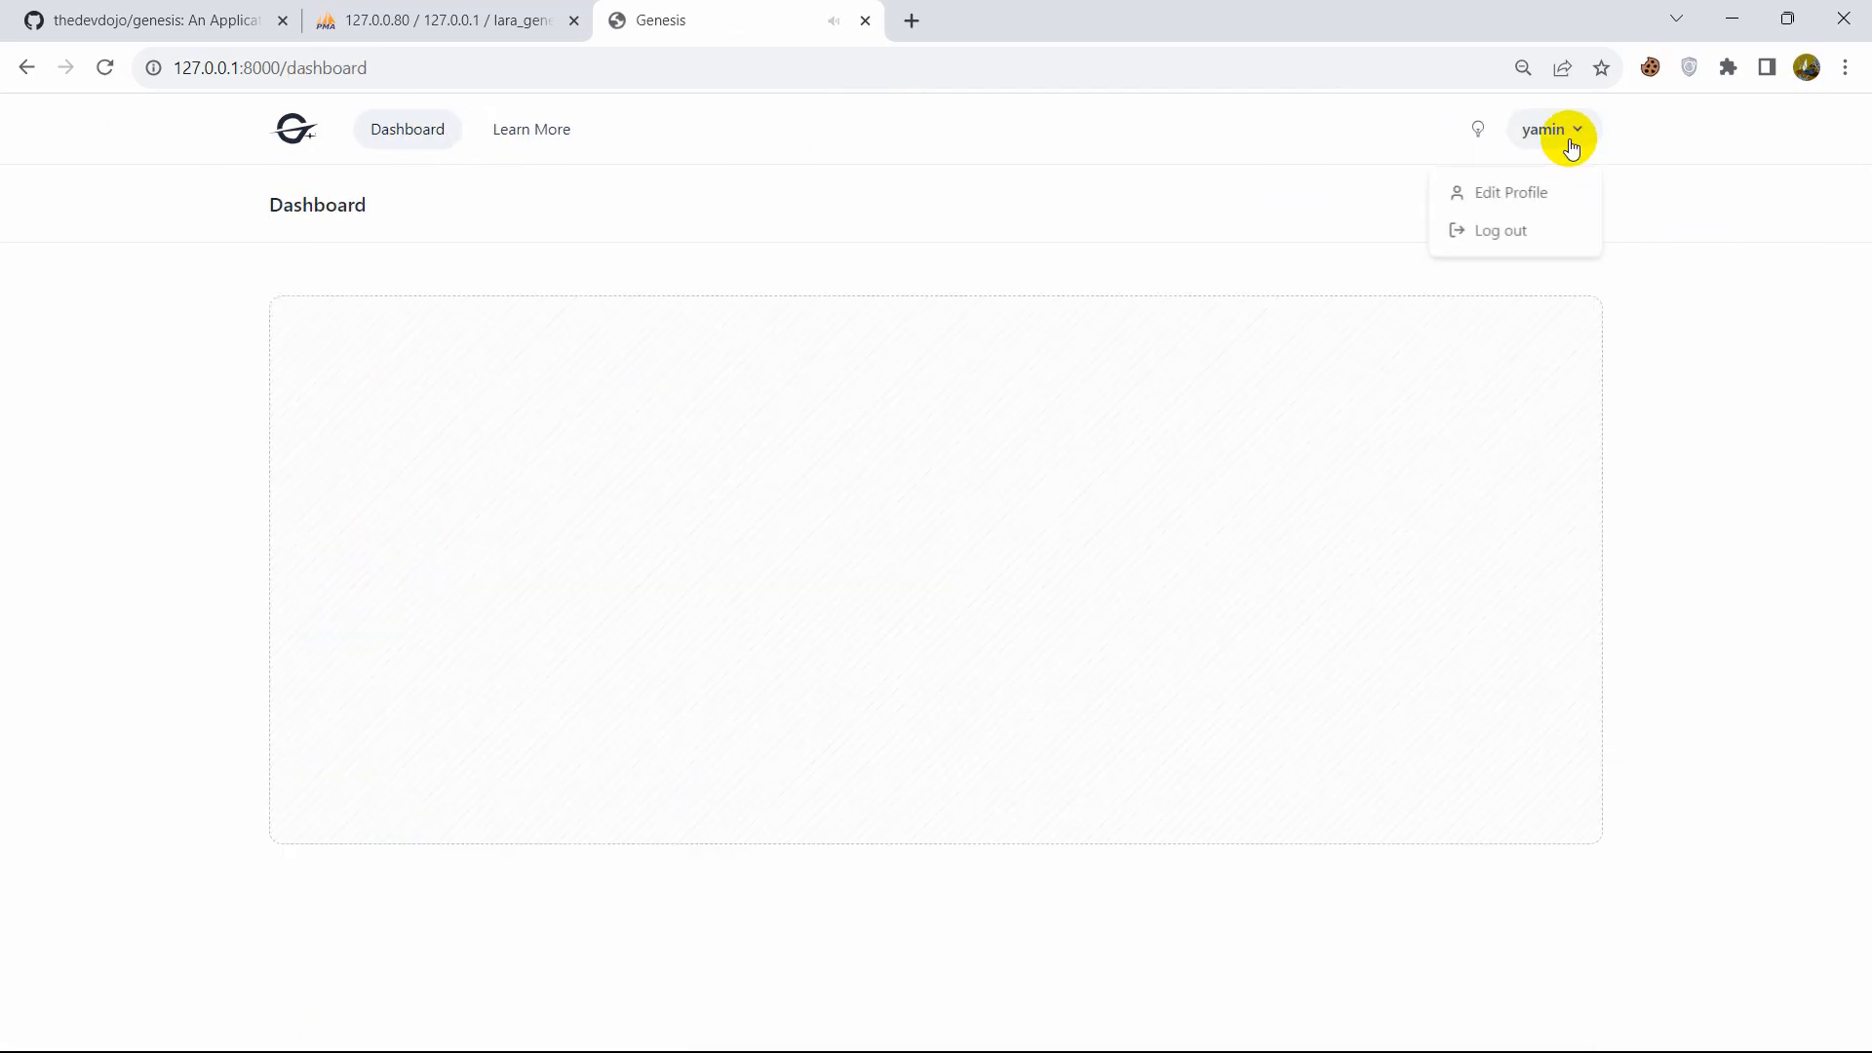
{"action": "mouse_move", "coordinate": [1500, 231]}
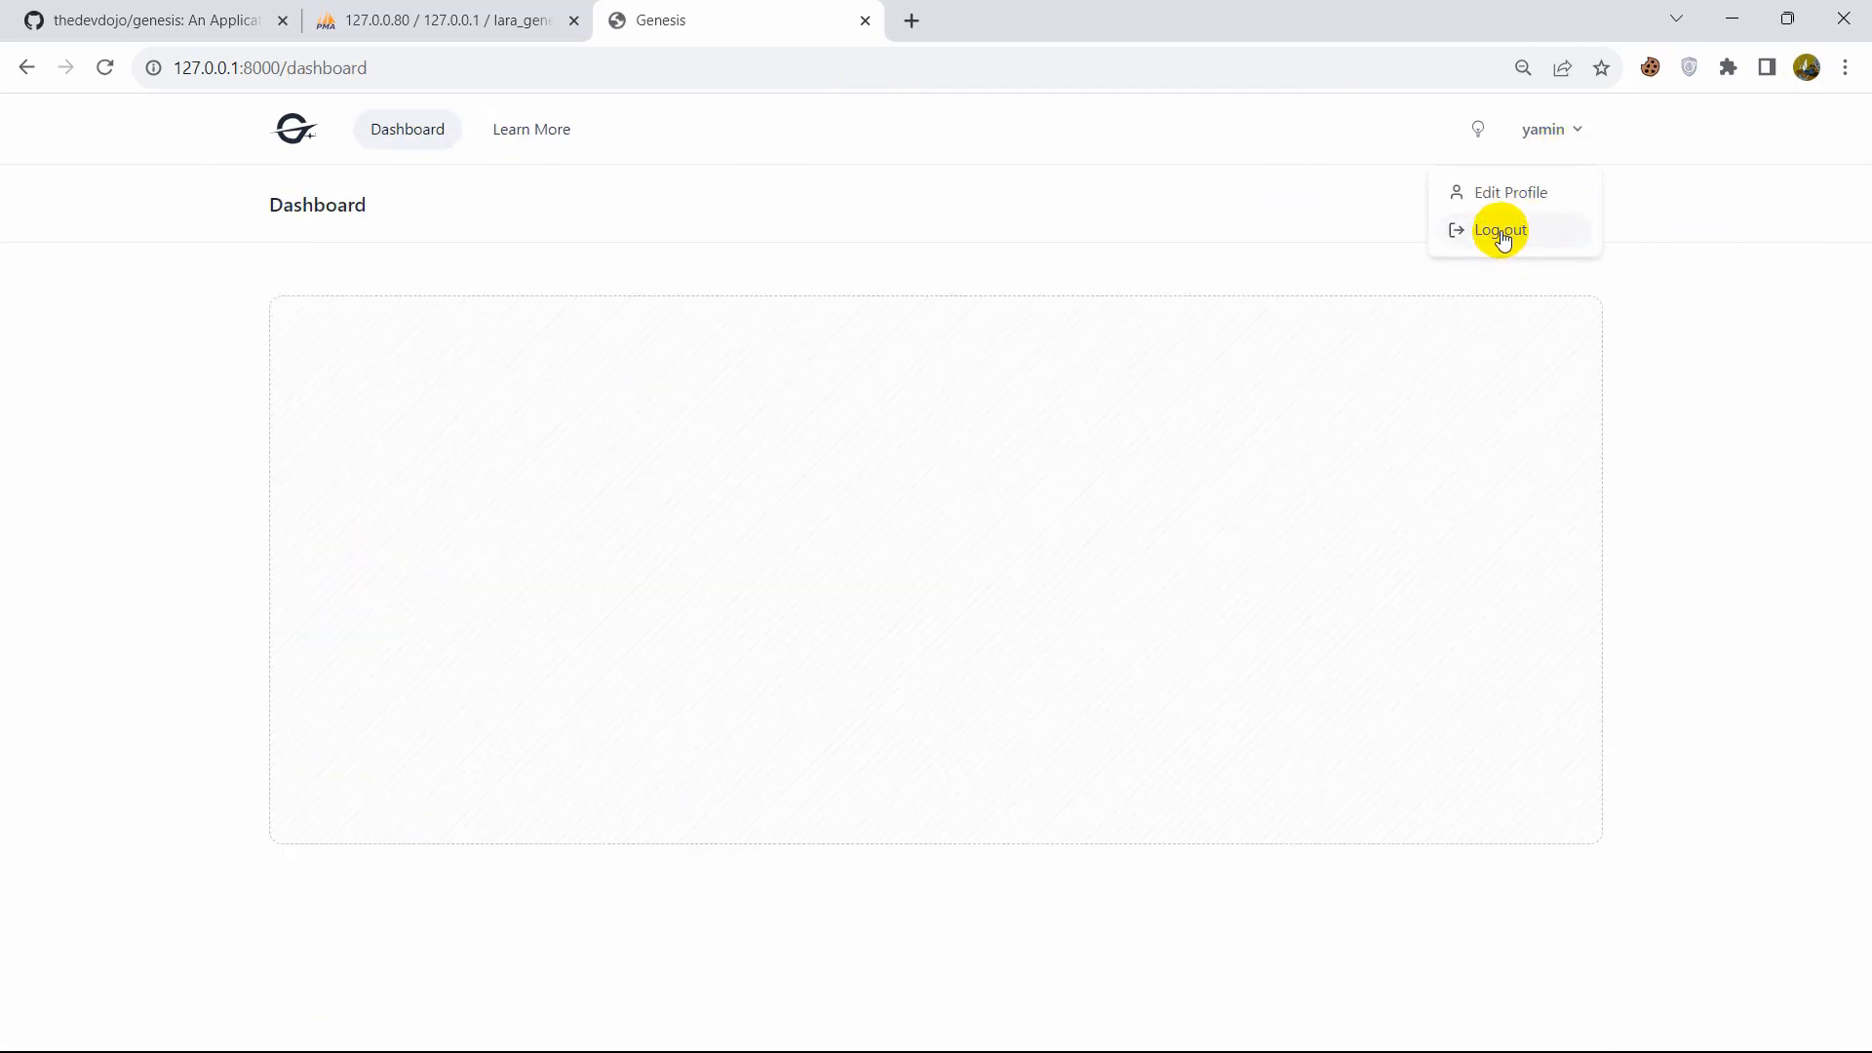
{"action": "left_click", "coordinate": [1499, 229]}
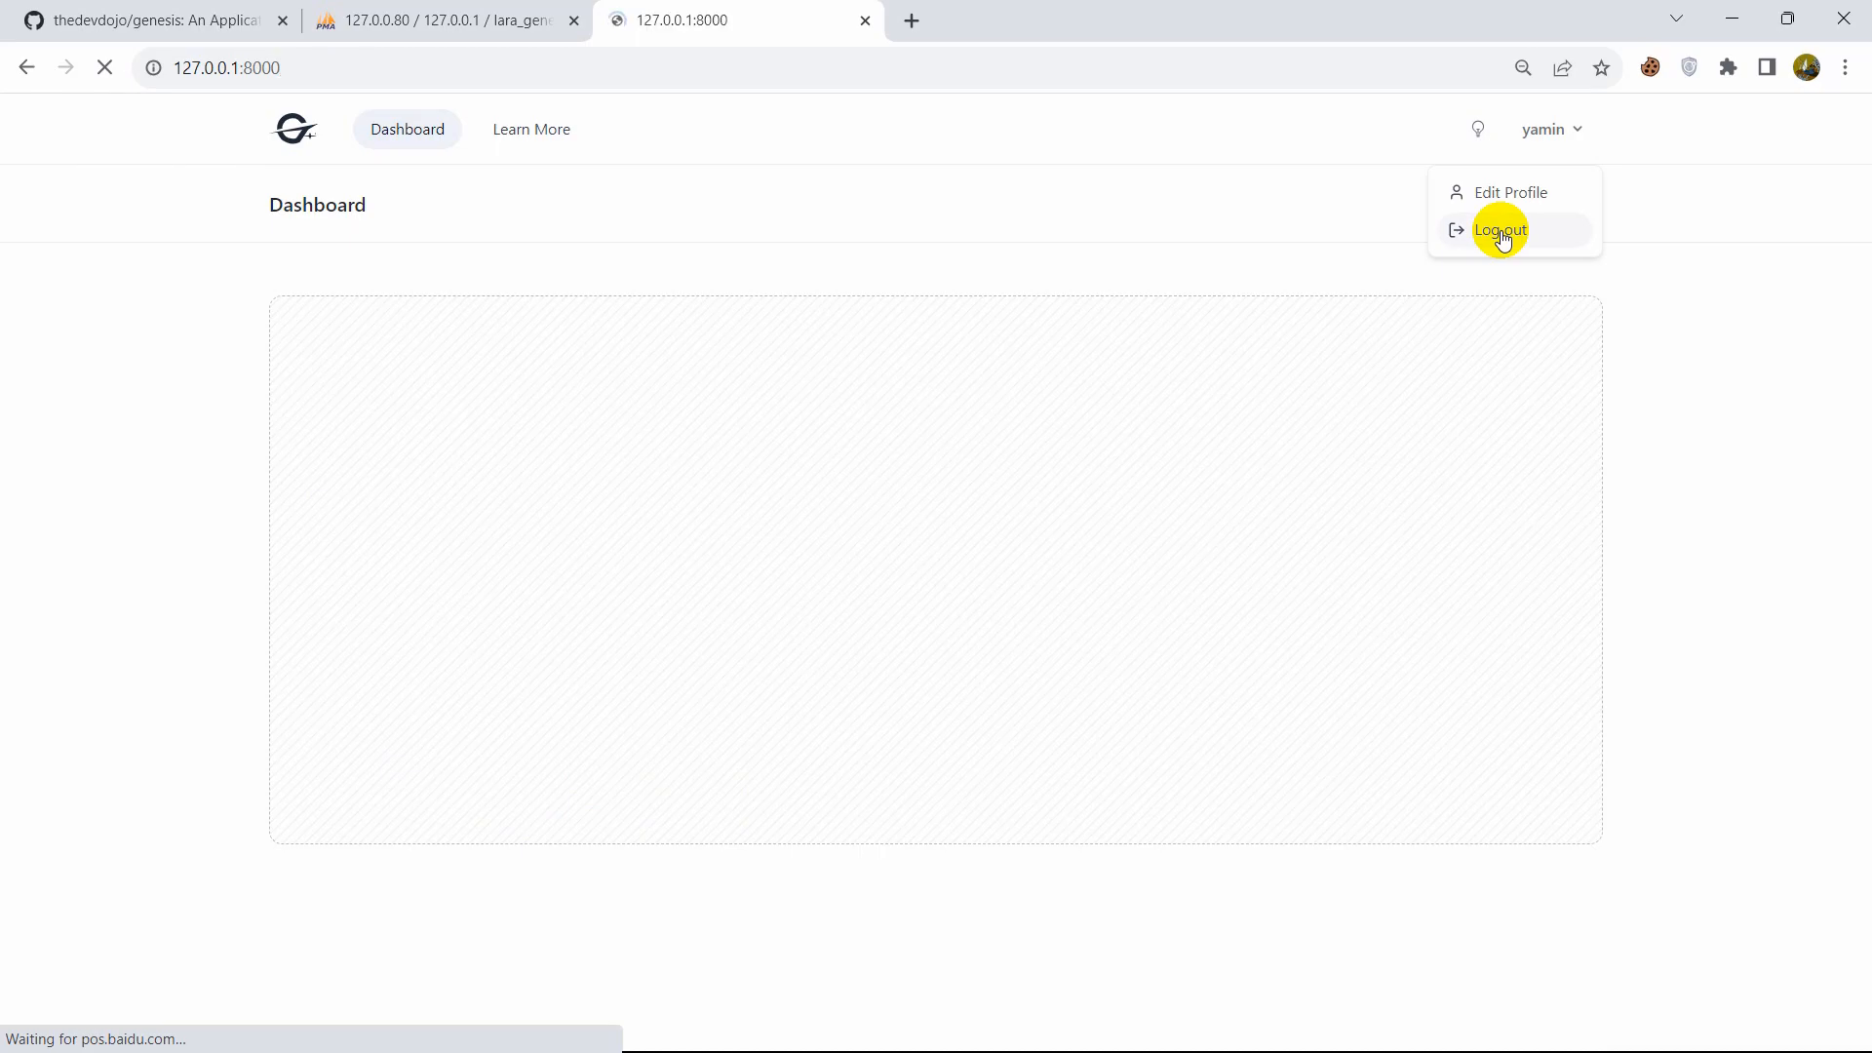
Open the Genesis GitHub repository, then view the Power-Ups page with Blog installed
{"action": "left_click", "coordinate": [1499, 230]}
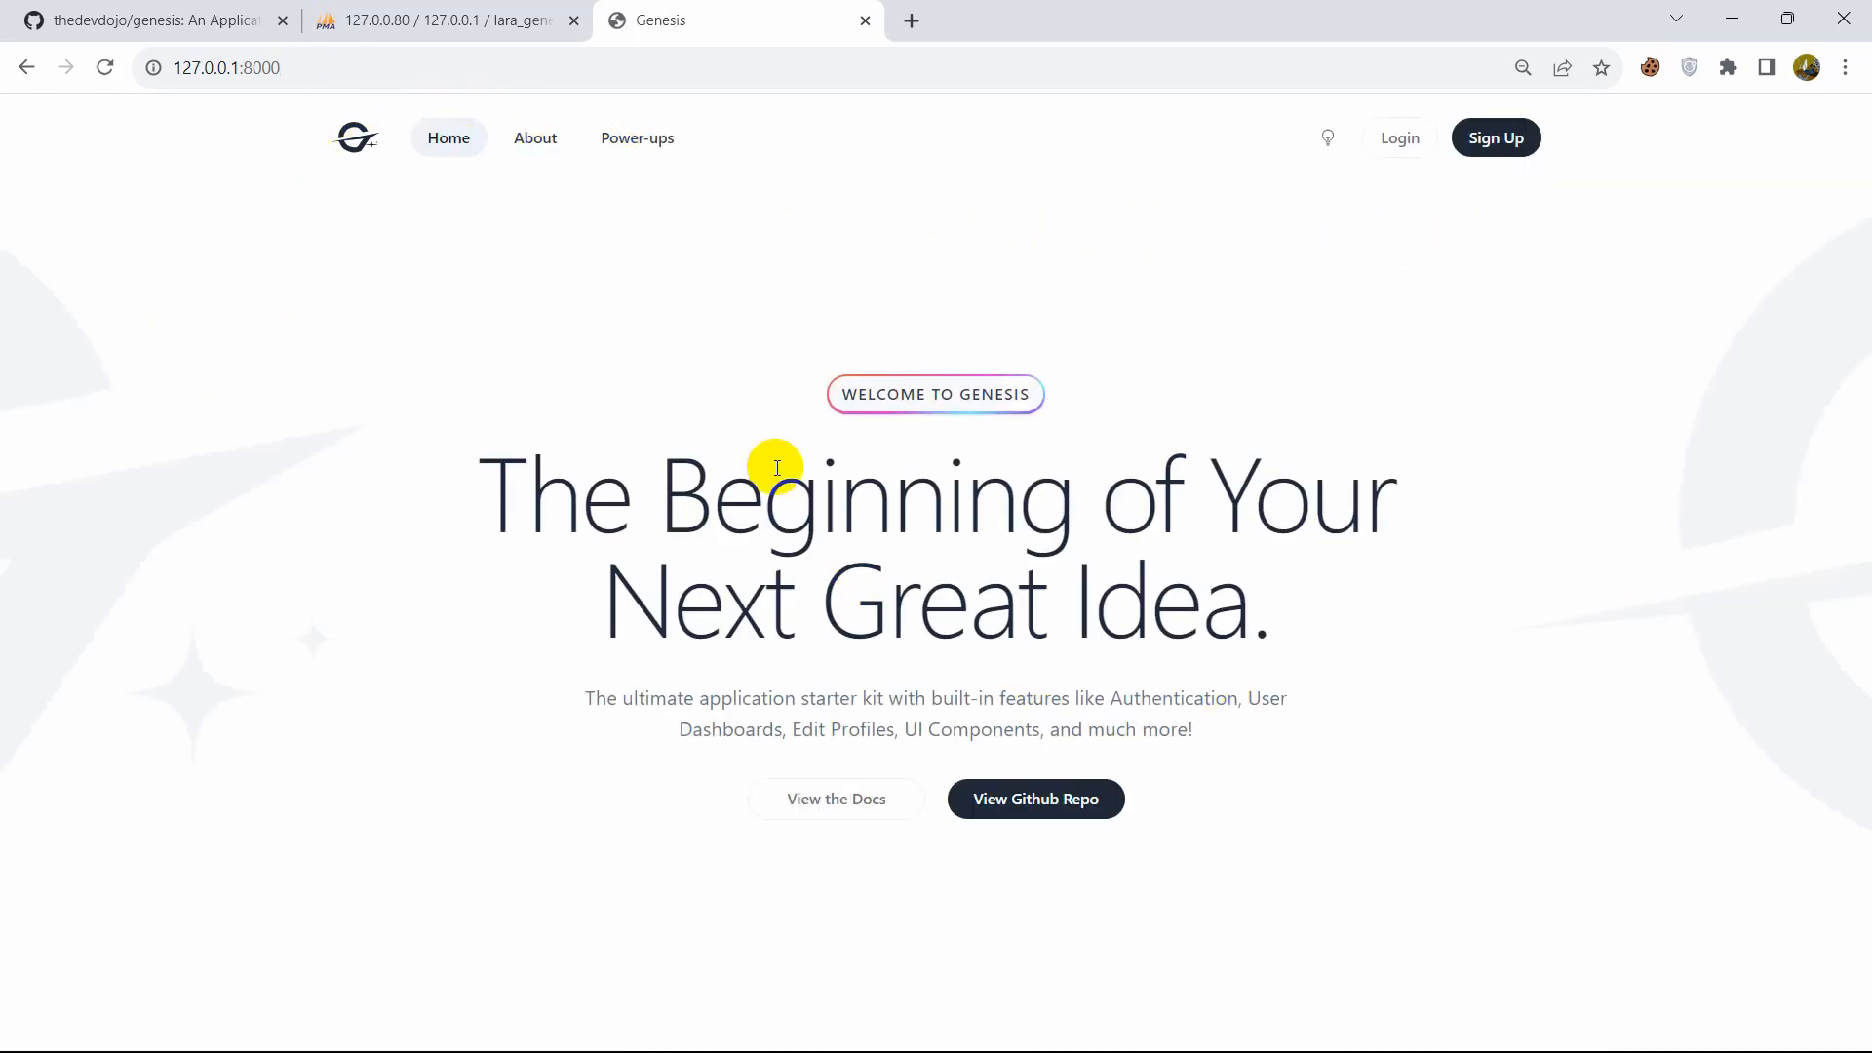
{"action": "mouse_move", "coordinate": [898, 791]}
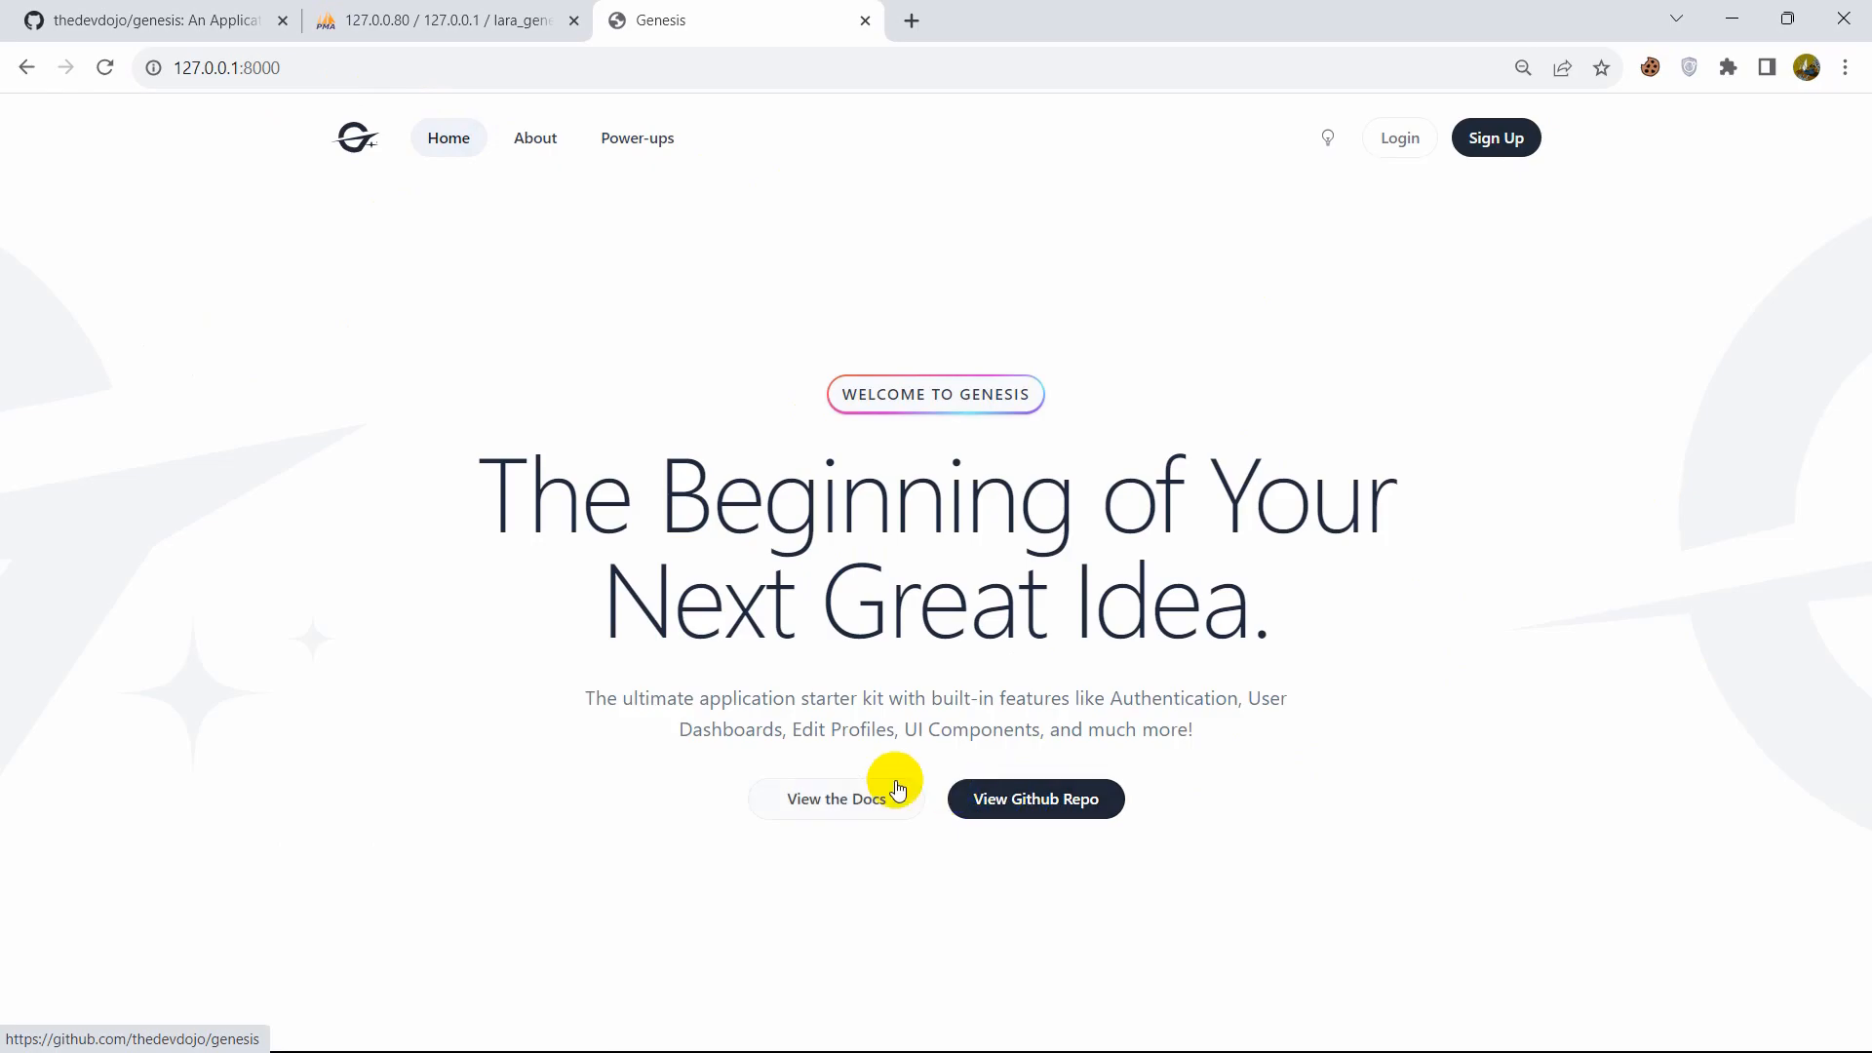
{"action": "left_click", "coordinate": [1034, 799]}
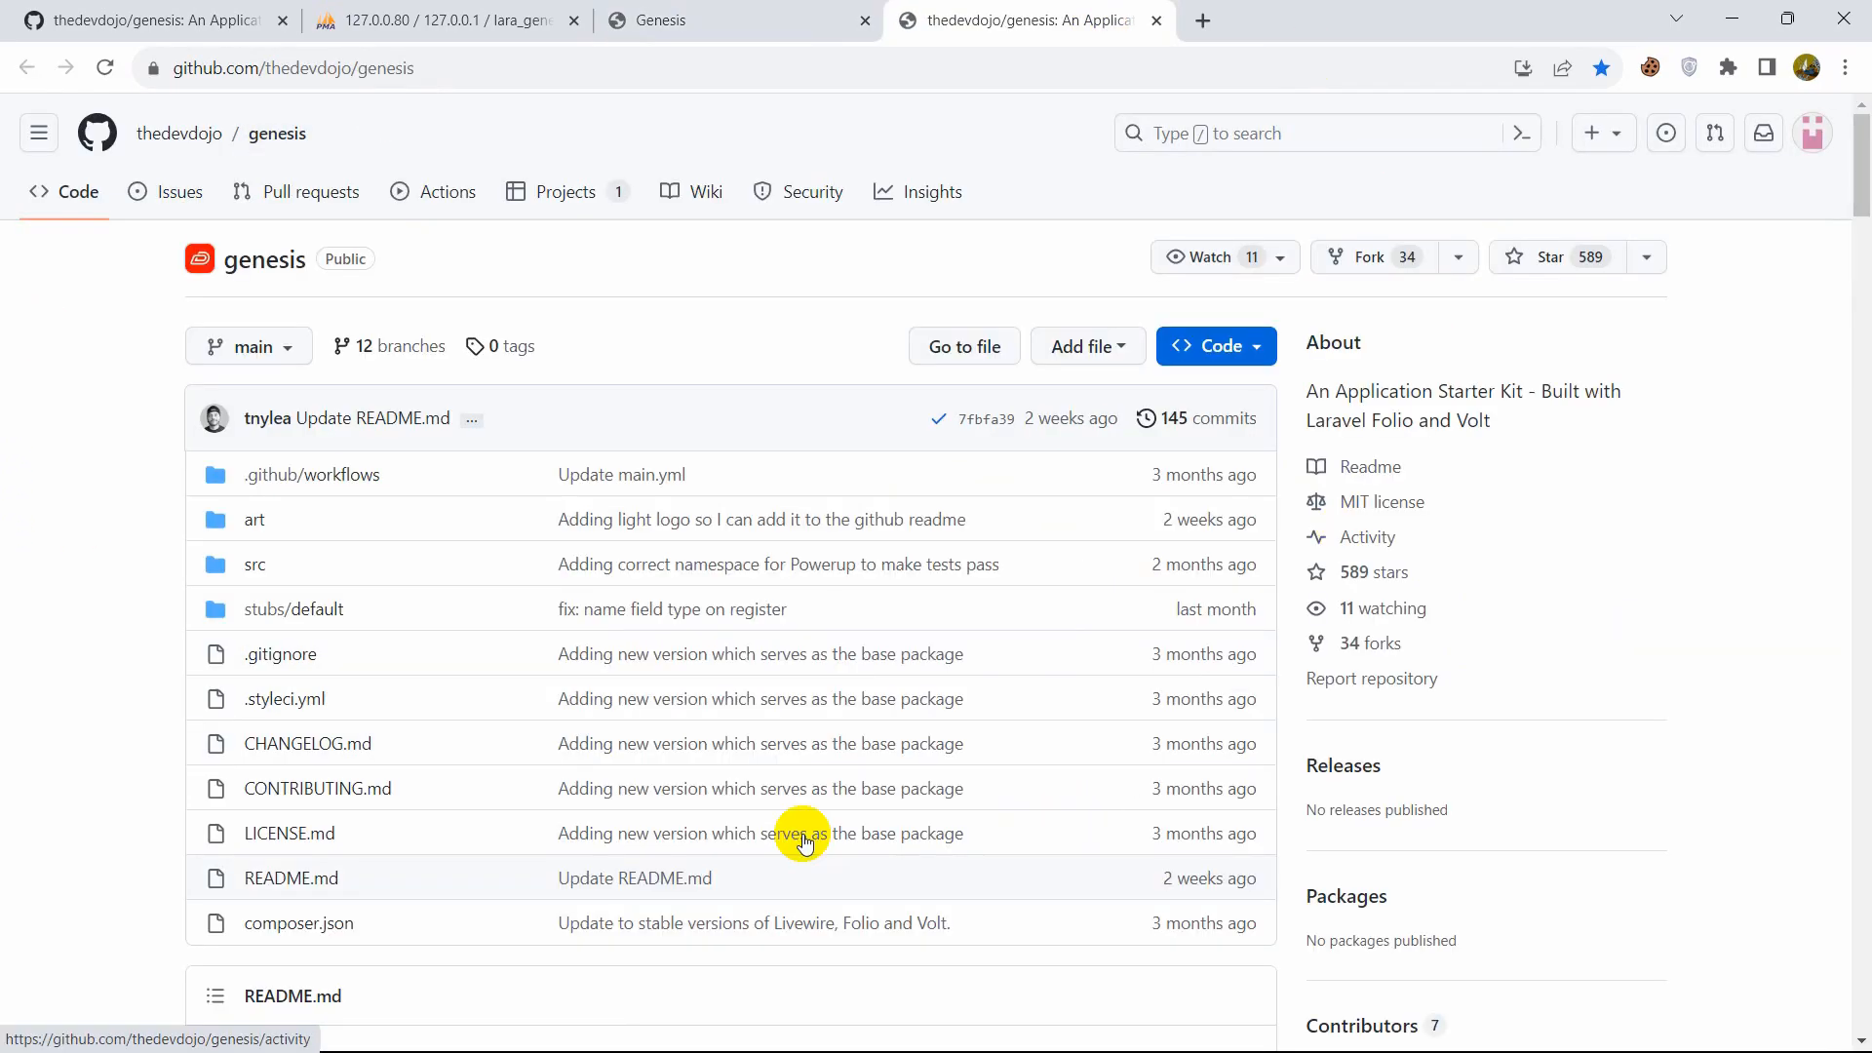
{"action": "scroll", "scroll_direction": "down", "scroll_amount": 3}
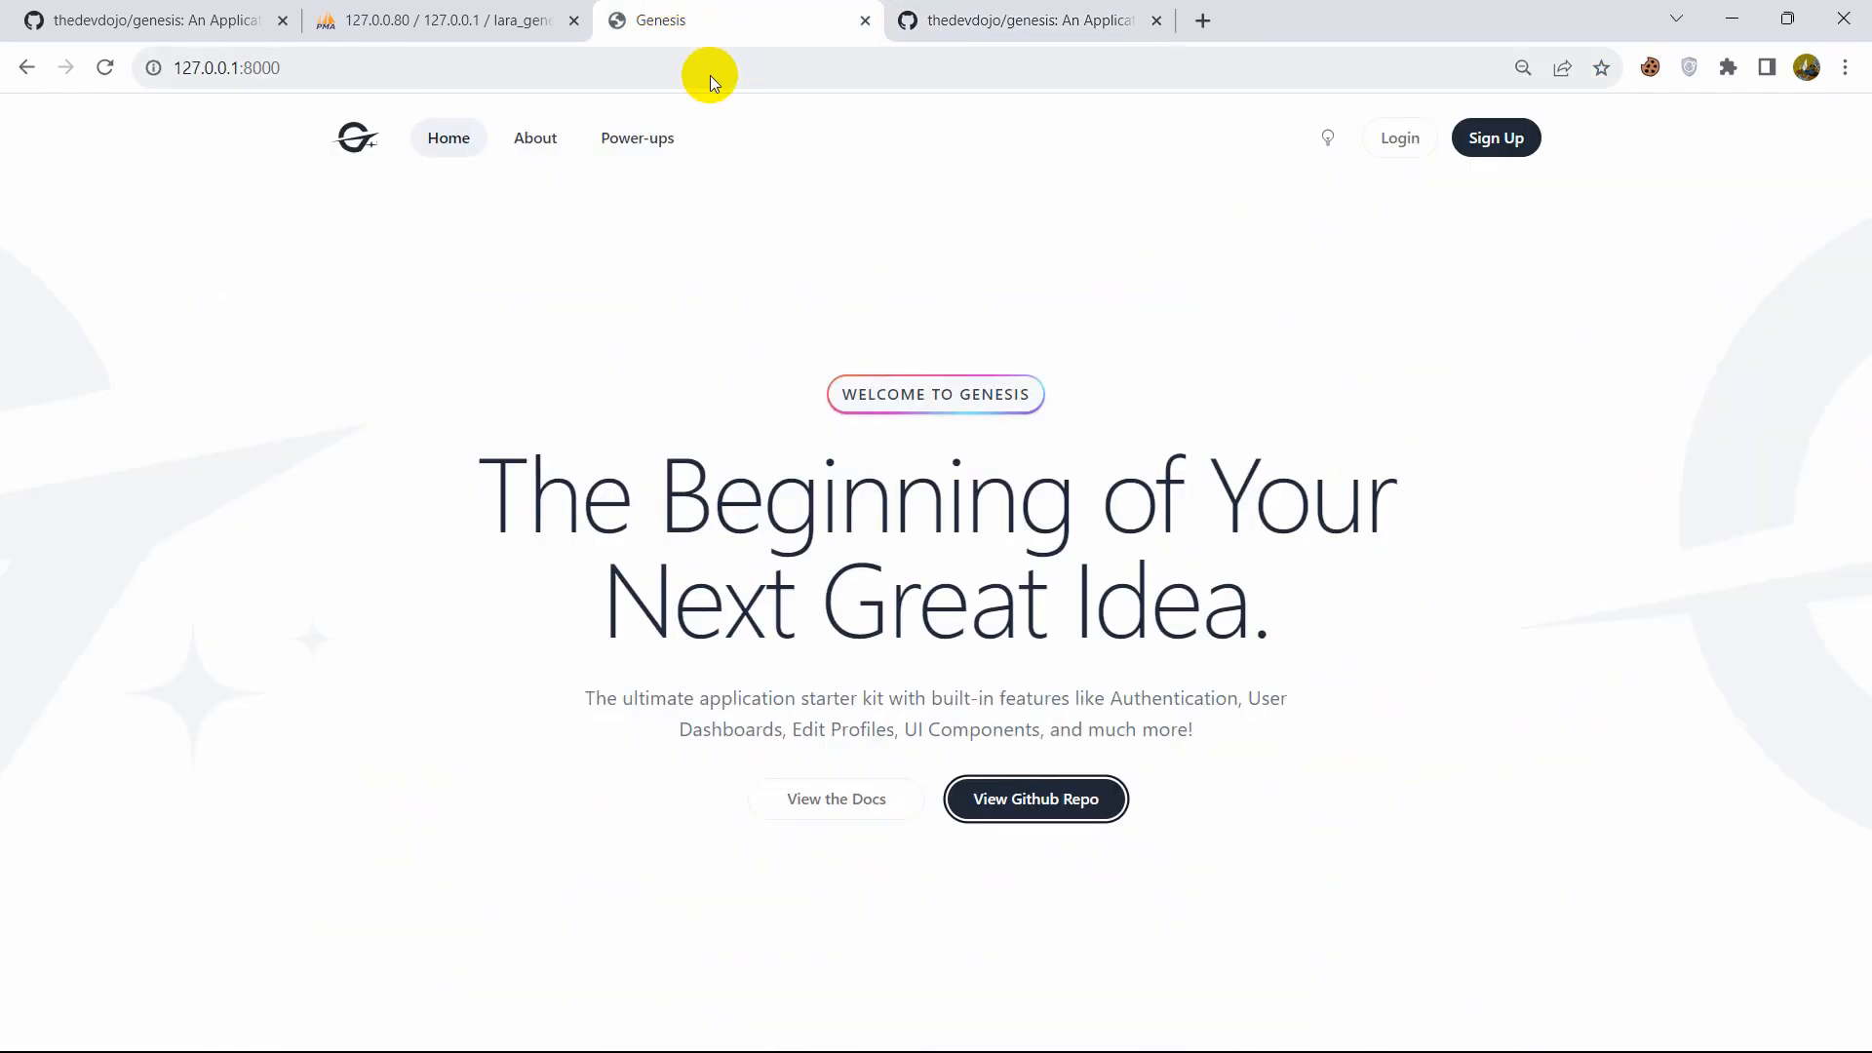
{"action": "left_click", "coordinate": [636, 137]}
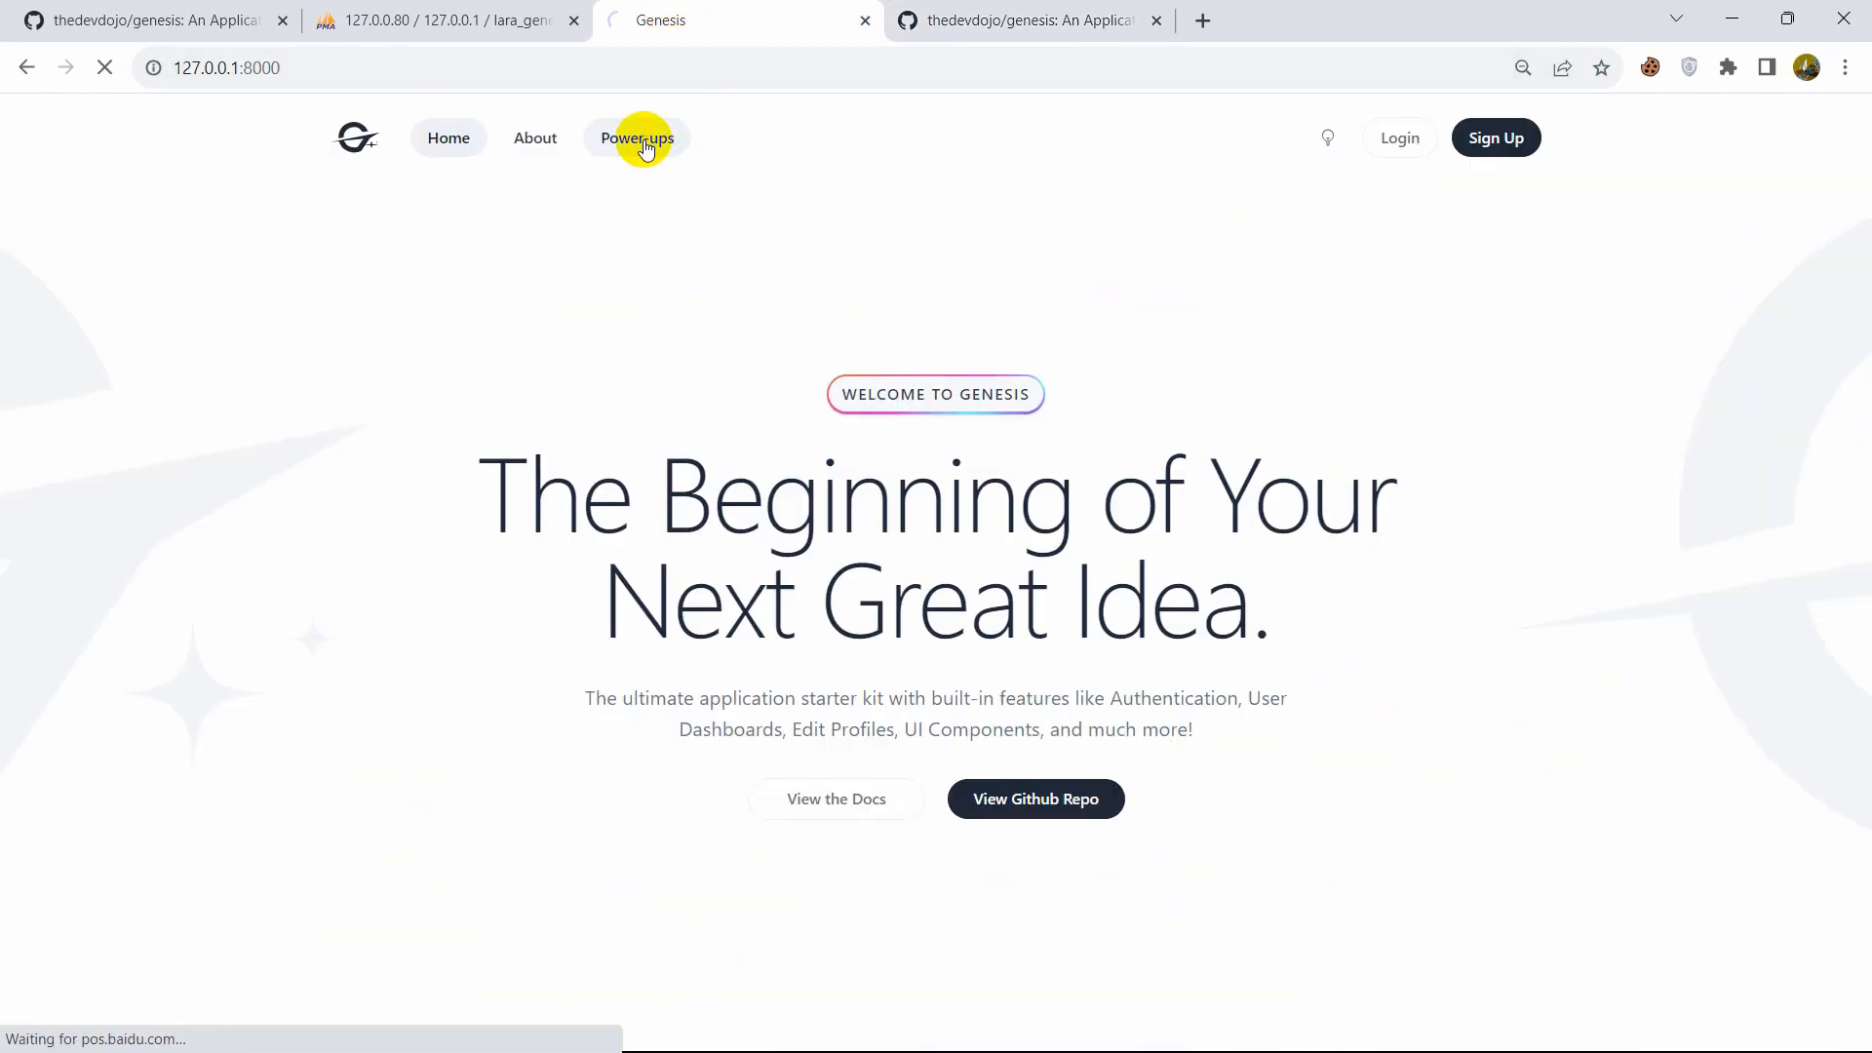
{"action": "left_click", "coordinate": [637, 138]}
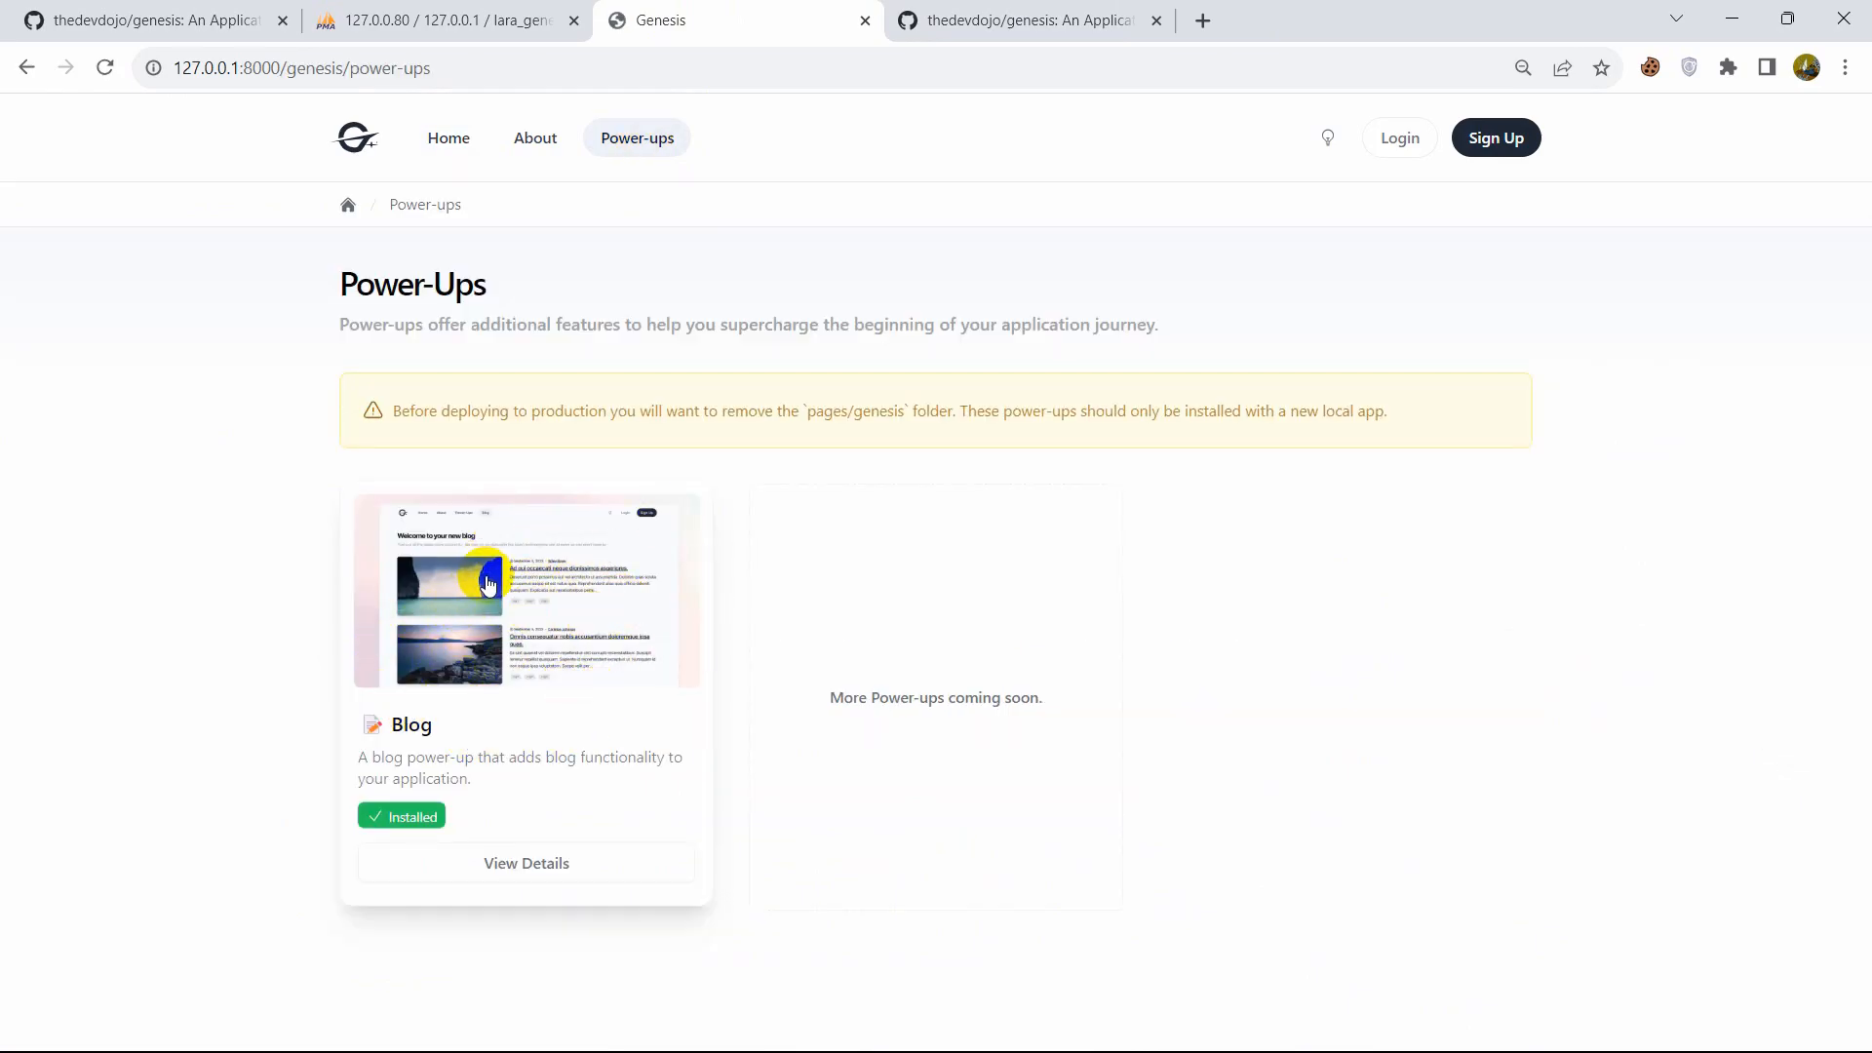
{"action": "mouse_move", "coordinate": [501, 655]}
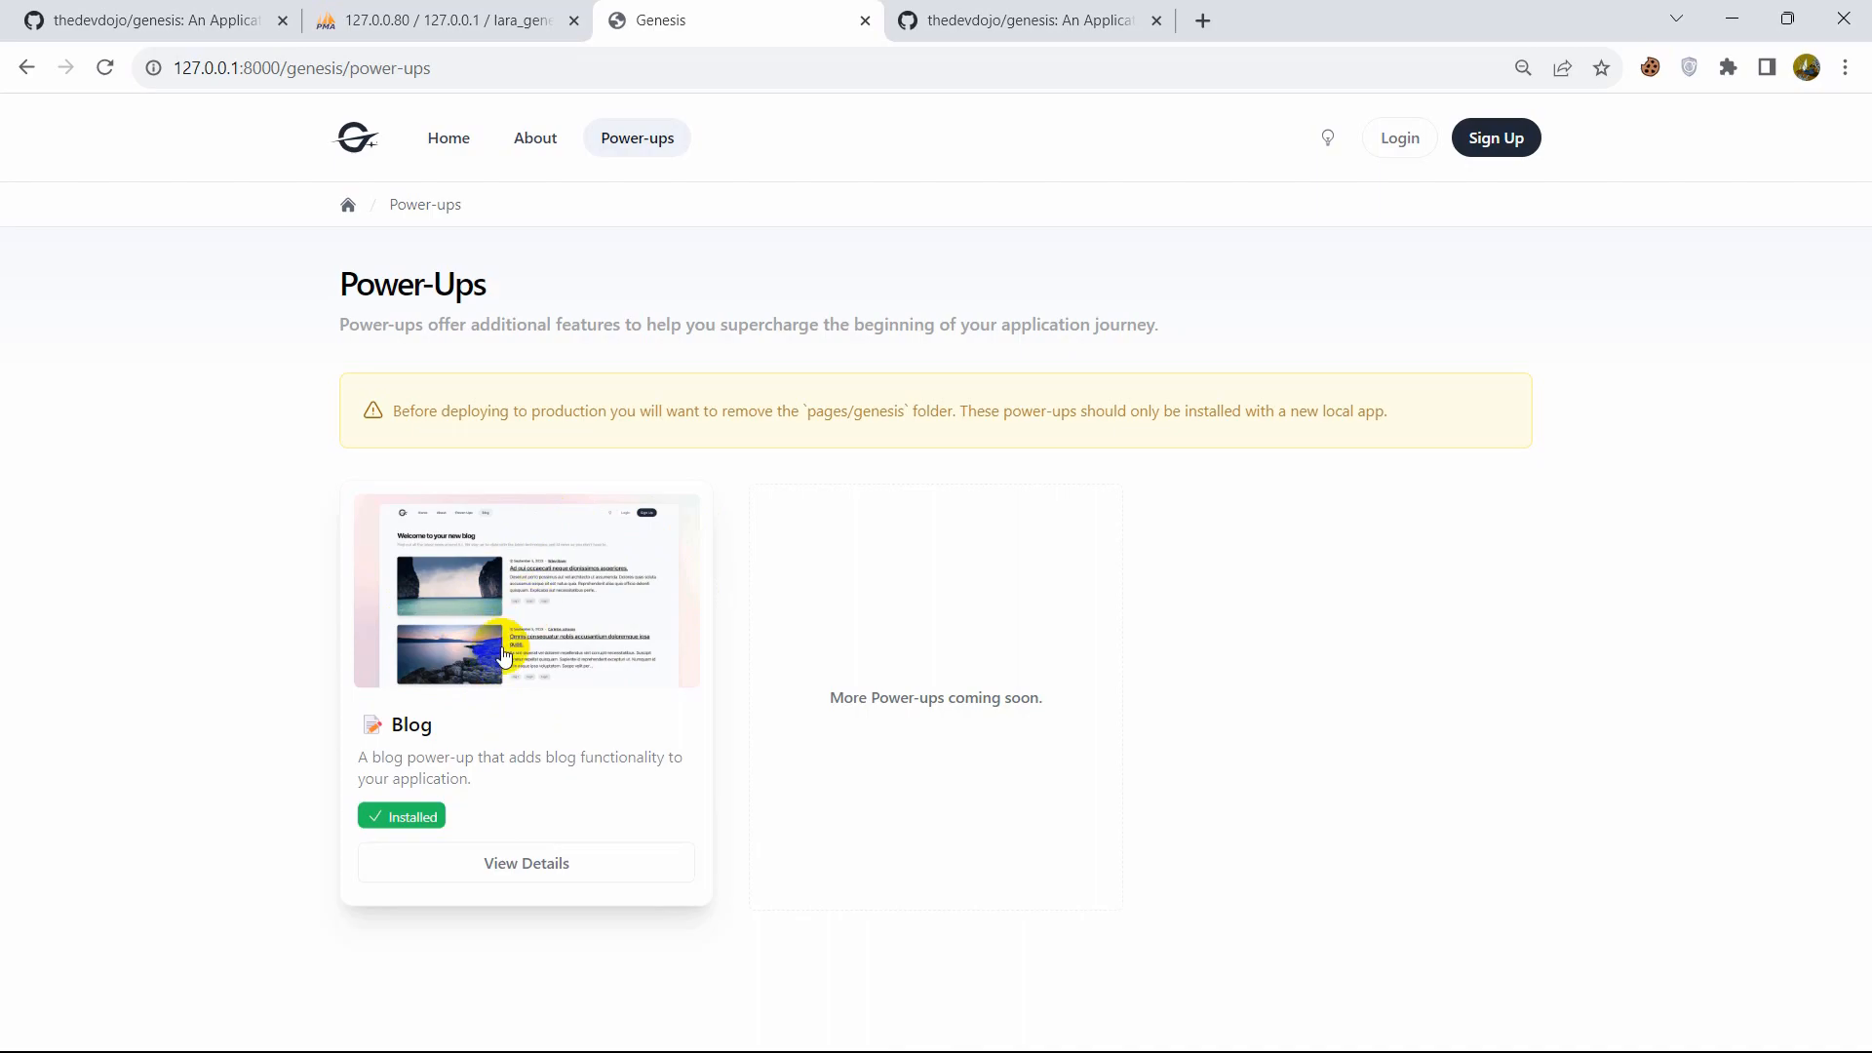
{"action": "mouse_move", "coordinate": [549, 463]}
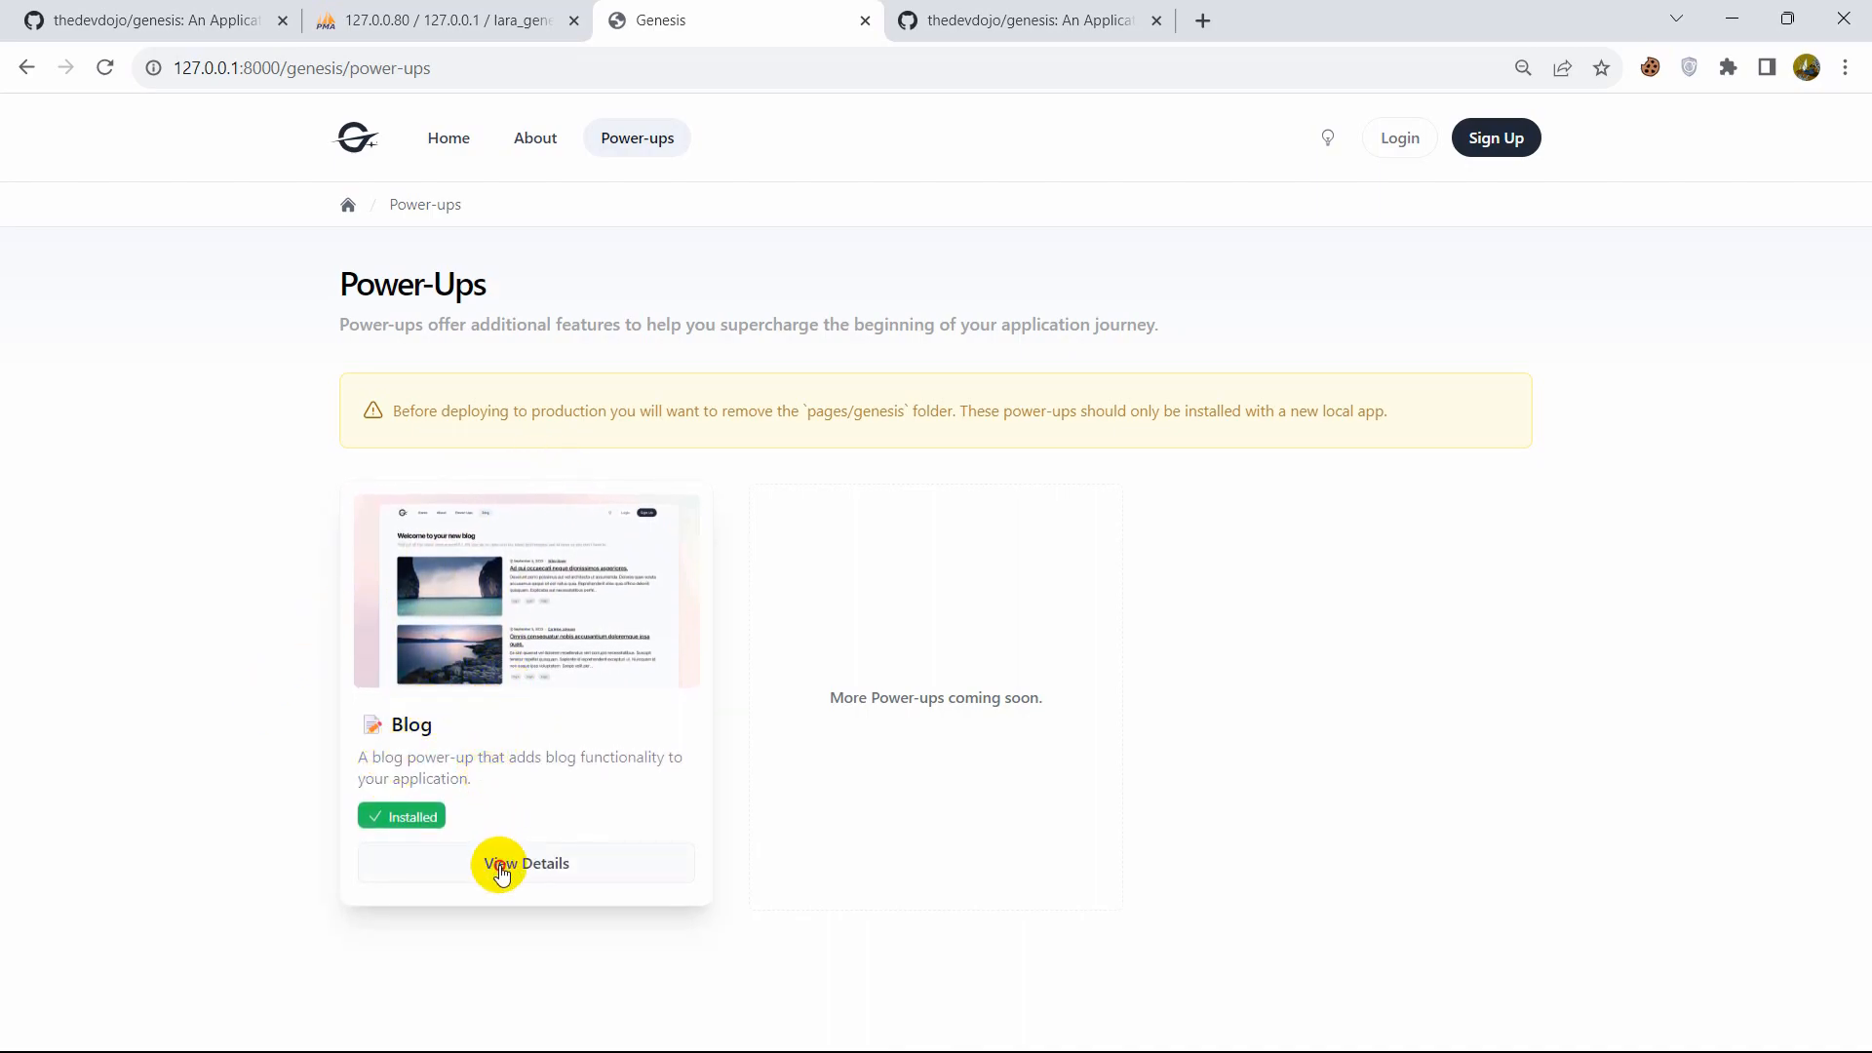
{"action": "left_click", "coordinate": [524, 863]}
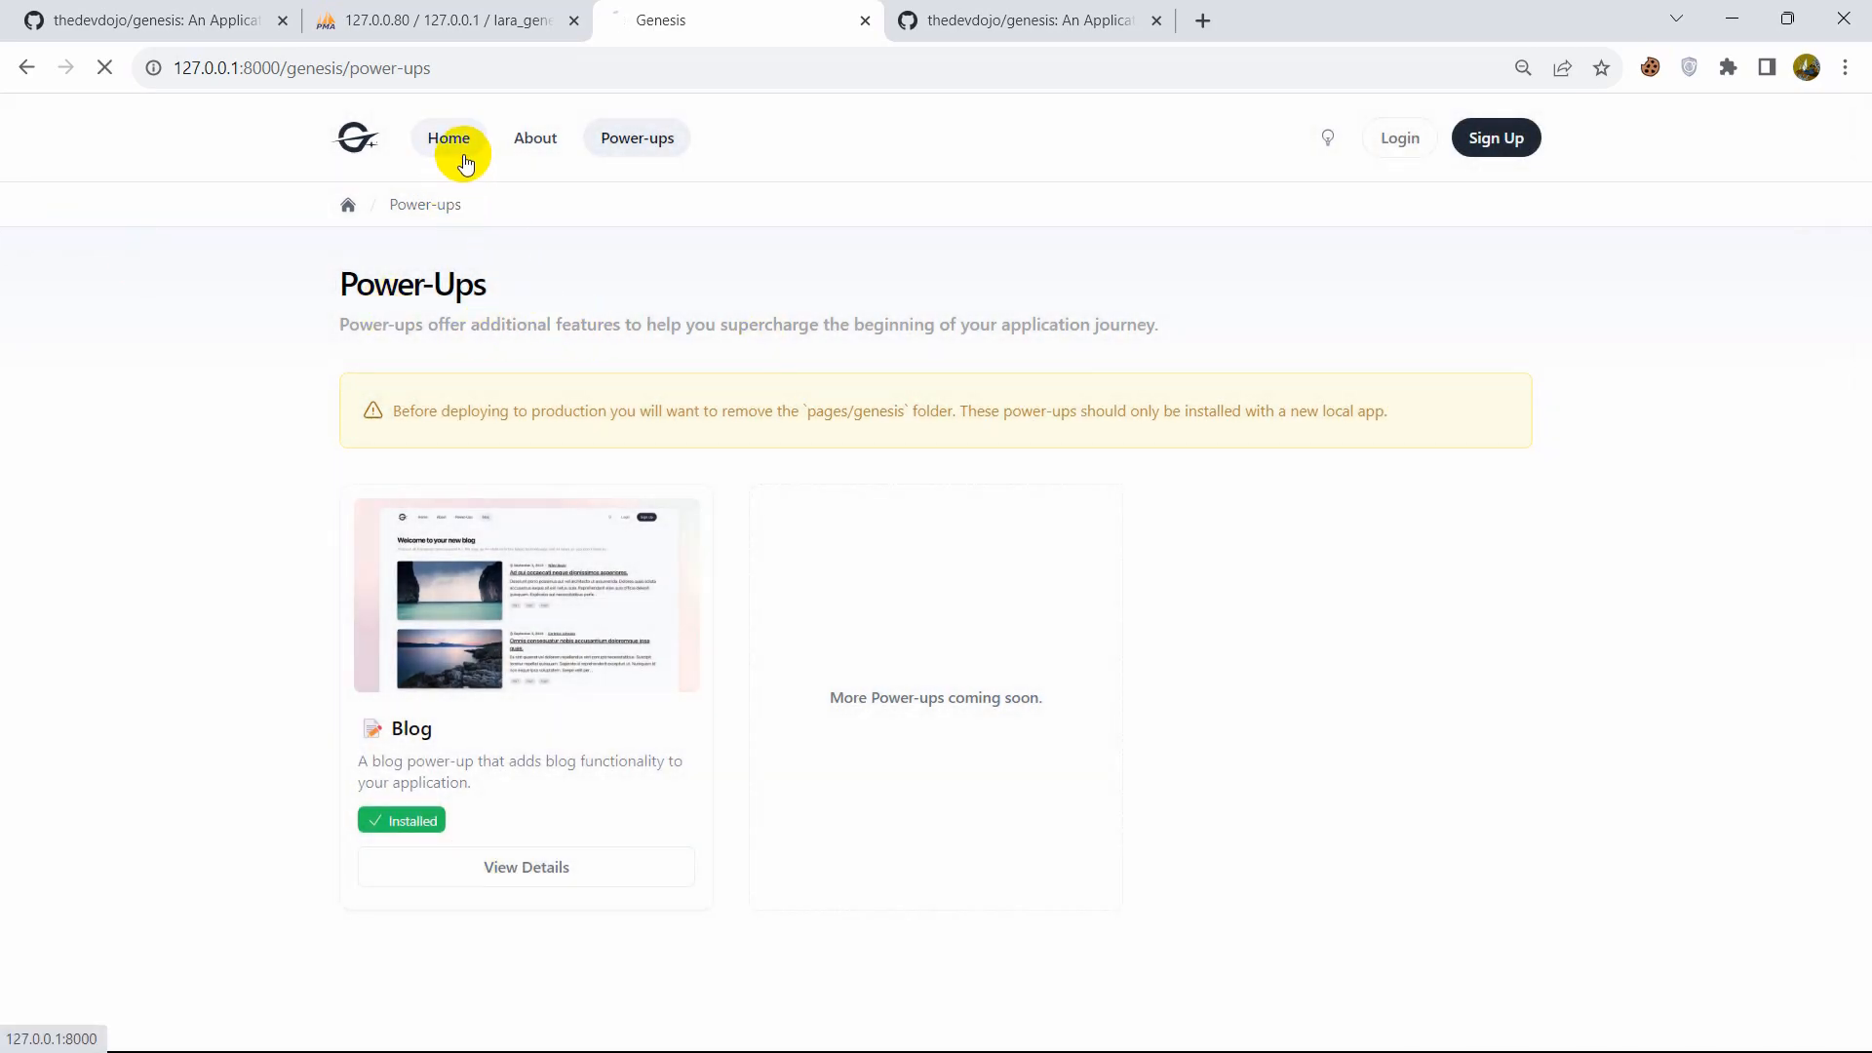
Scroll the Genesis GitHub README to its About Genesis section
{"action": "left_click", "coordinate": [448, 137]}
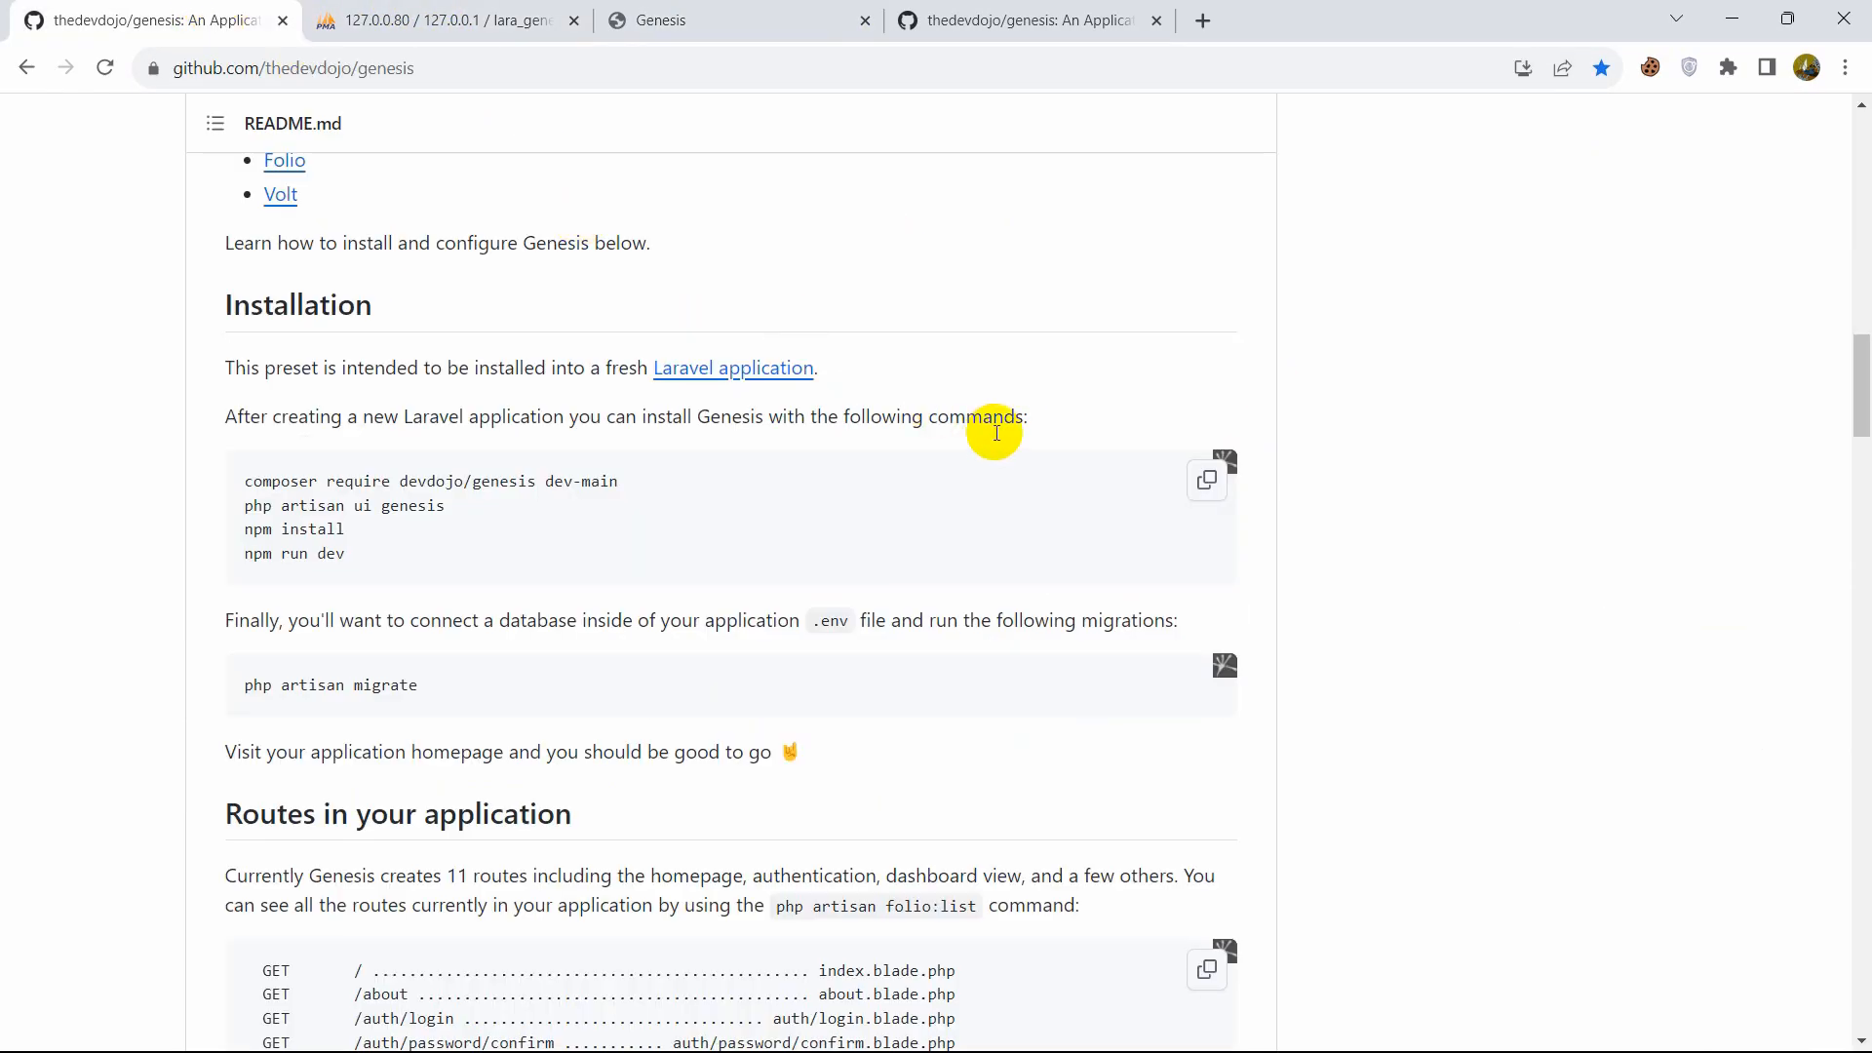
{"action": "scroll", "scroll_direction": "up", "scroll_amount": 3}
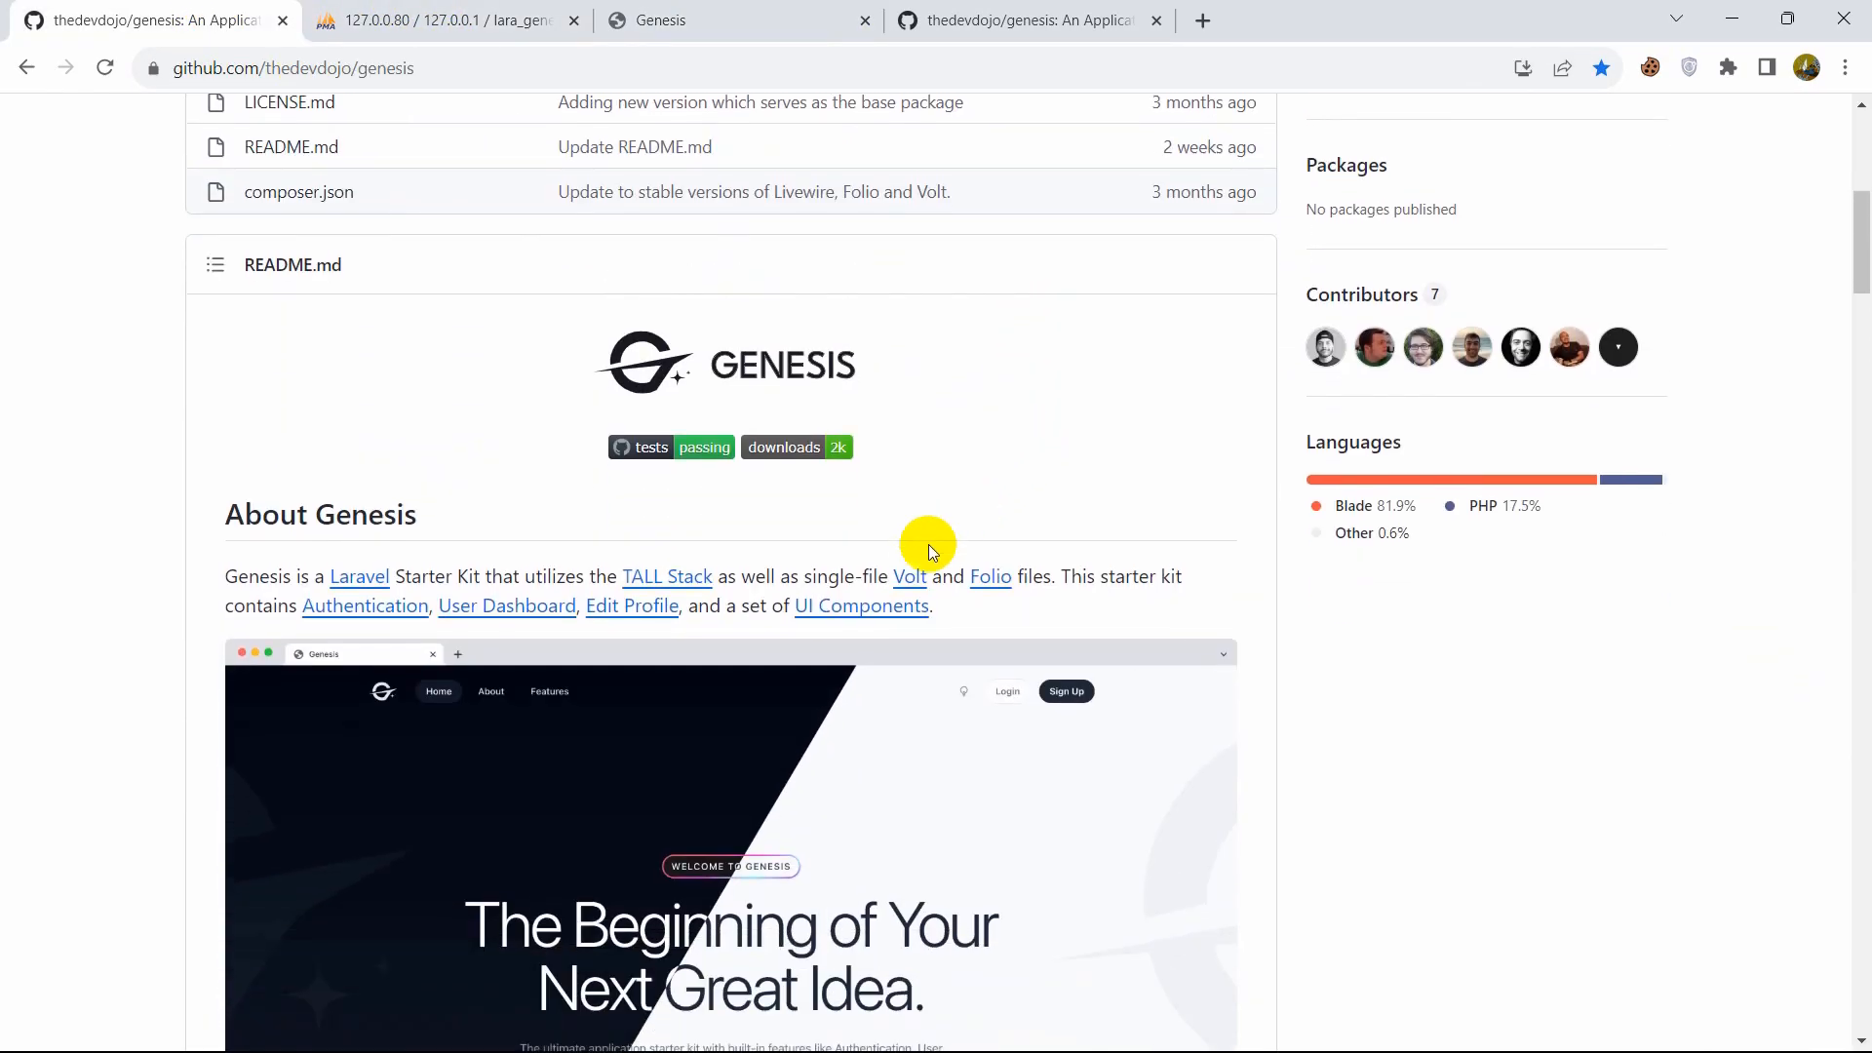
{"action": "mouse_move", "coordinate": [1063, 585]}
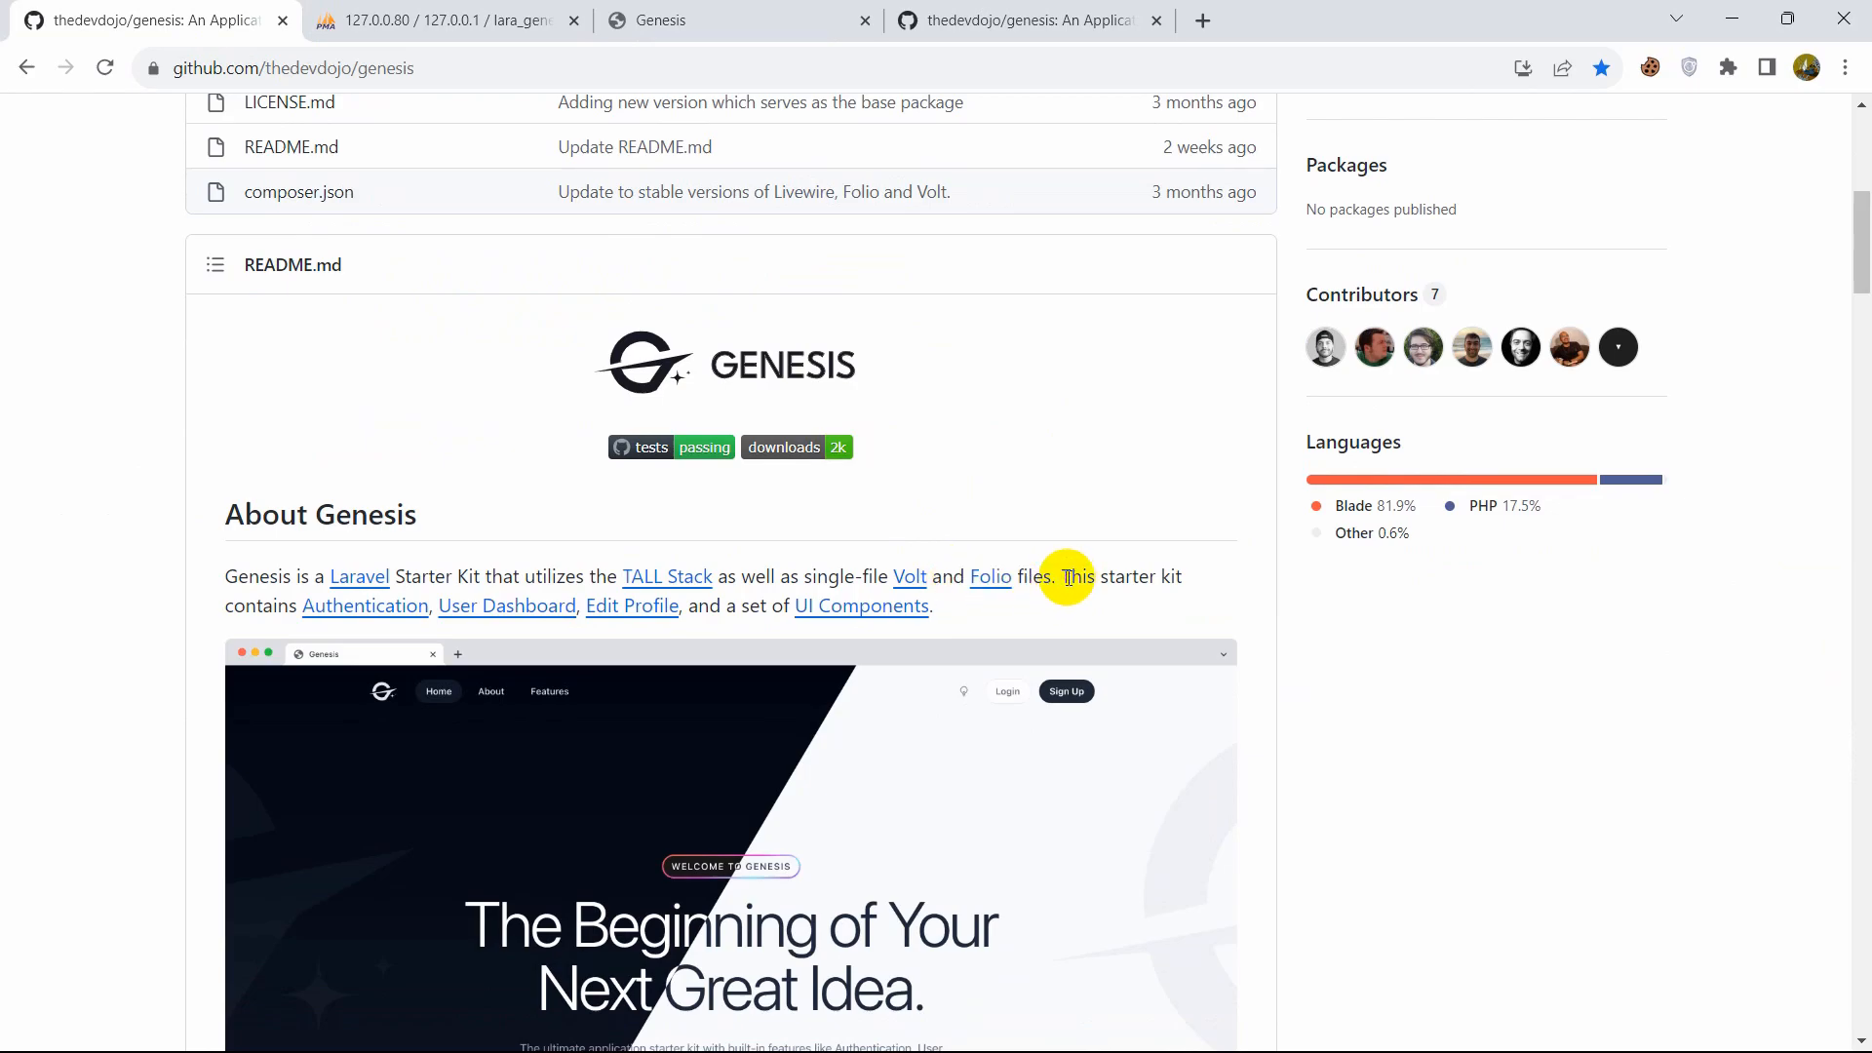
{"action": "scroll", "scroll_direction": "down", "scroll_amount": 3}
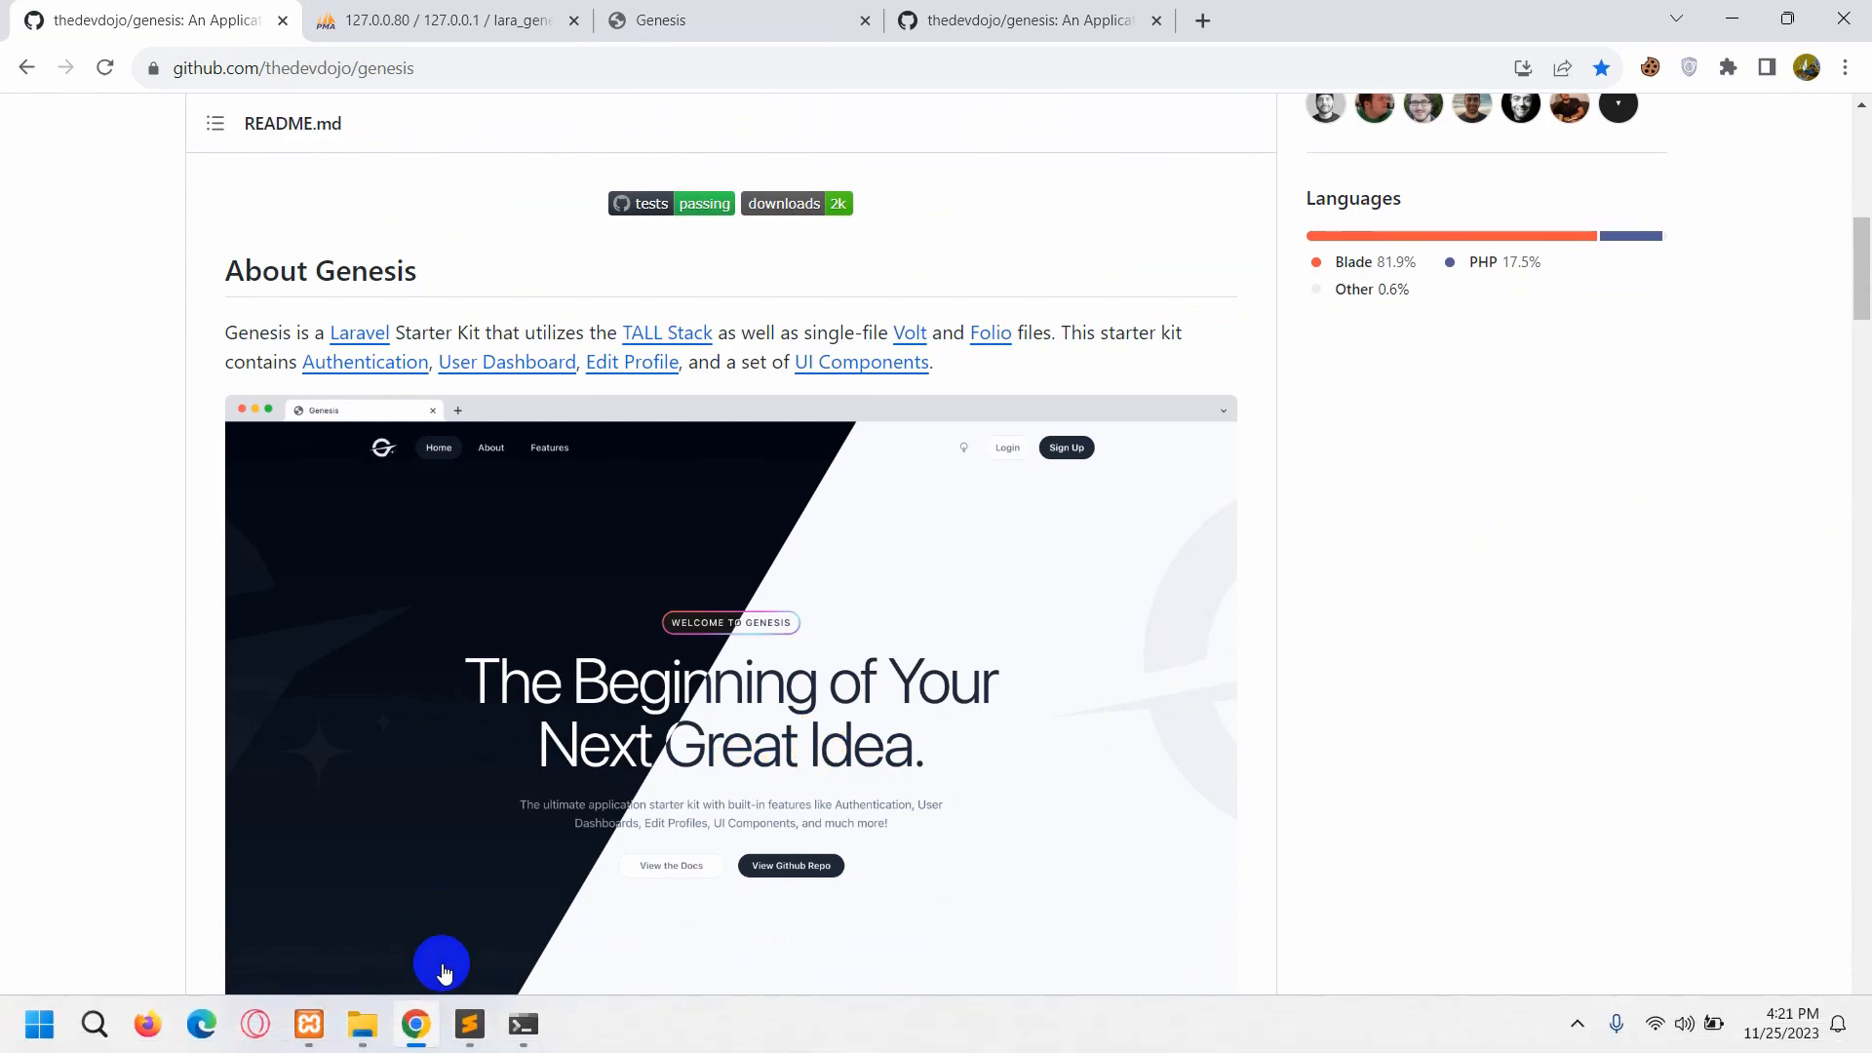
{"action": "mouse_move", "coordinate": [469, 1025]}
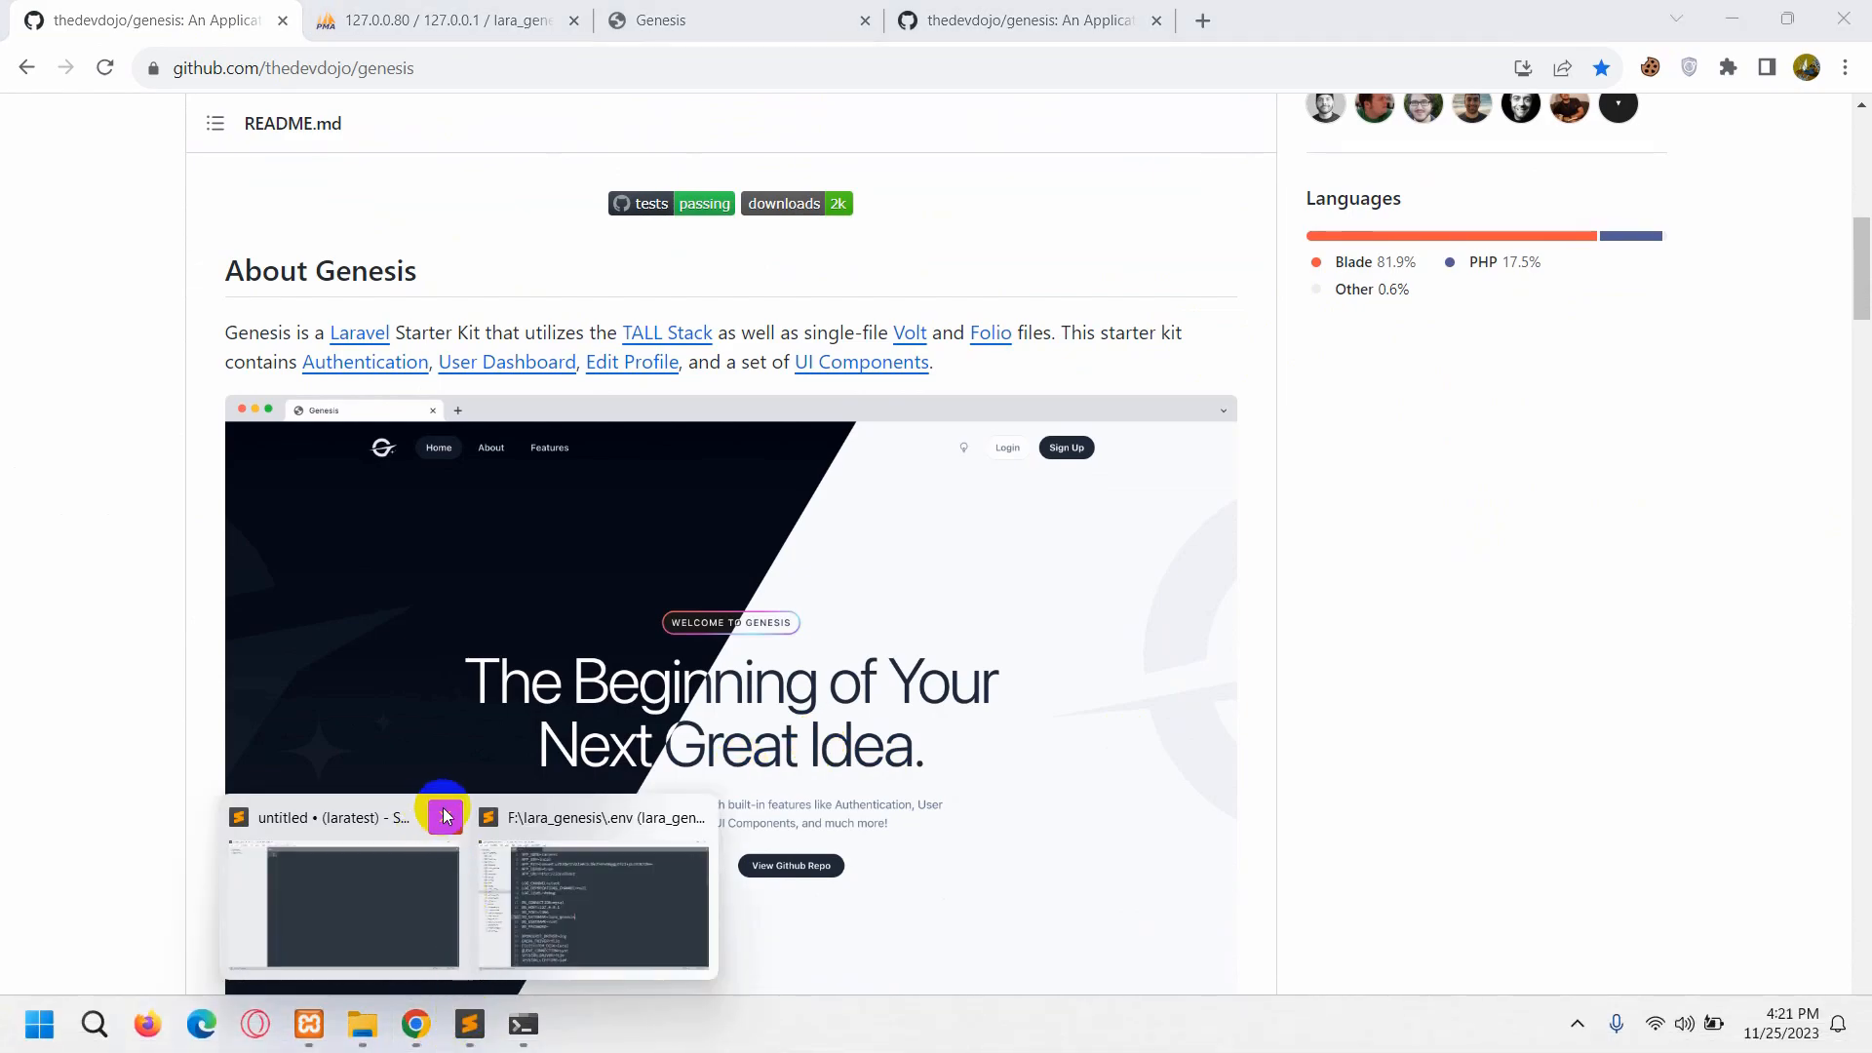
Expand the routes folder in Sublime Text and open web.php
{"action": "left_click", "coordinate": [591, 904]}
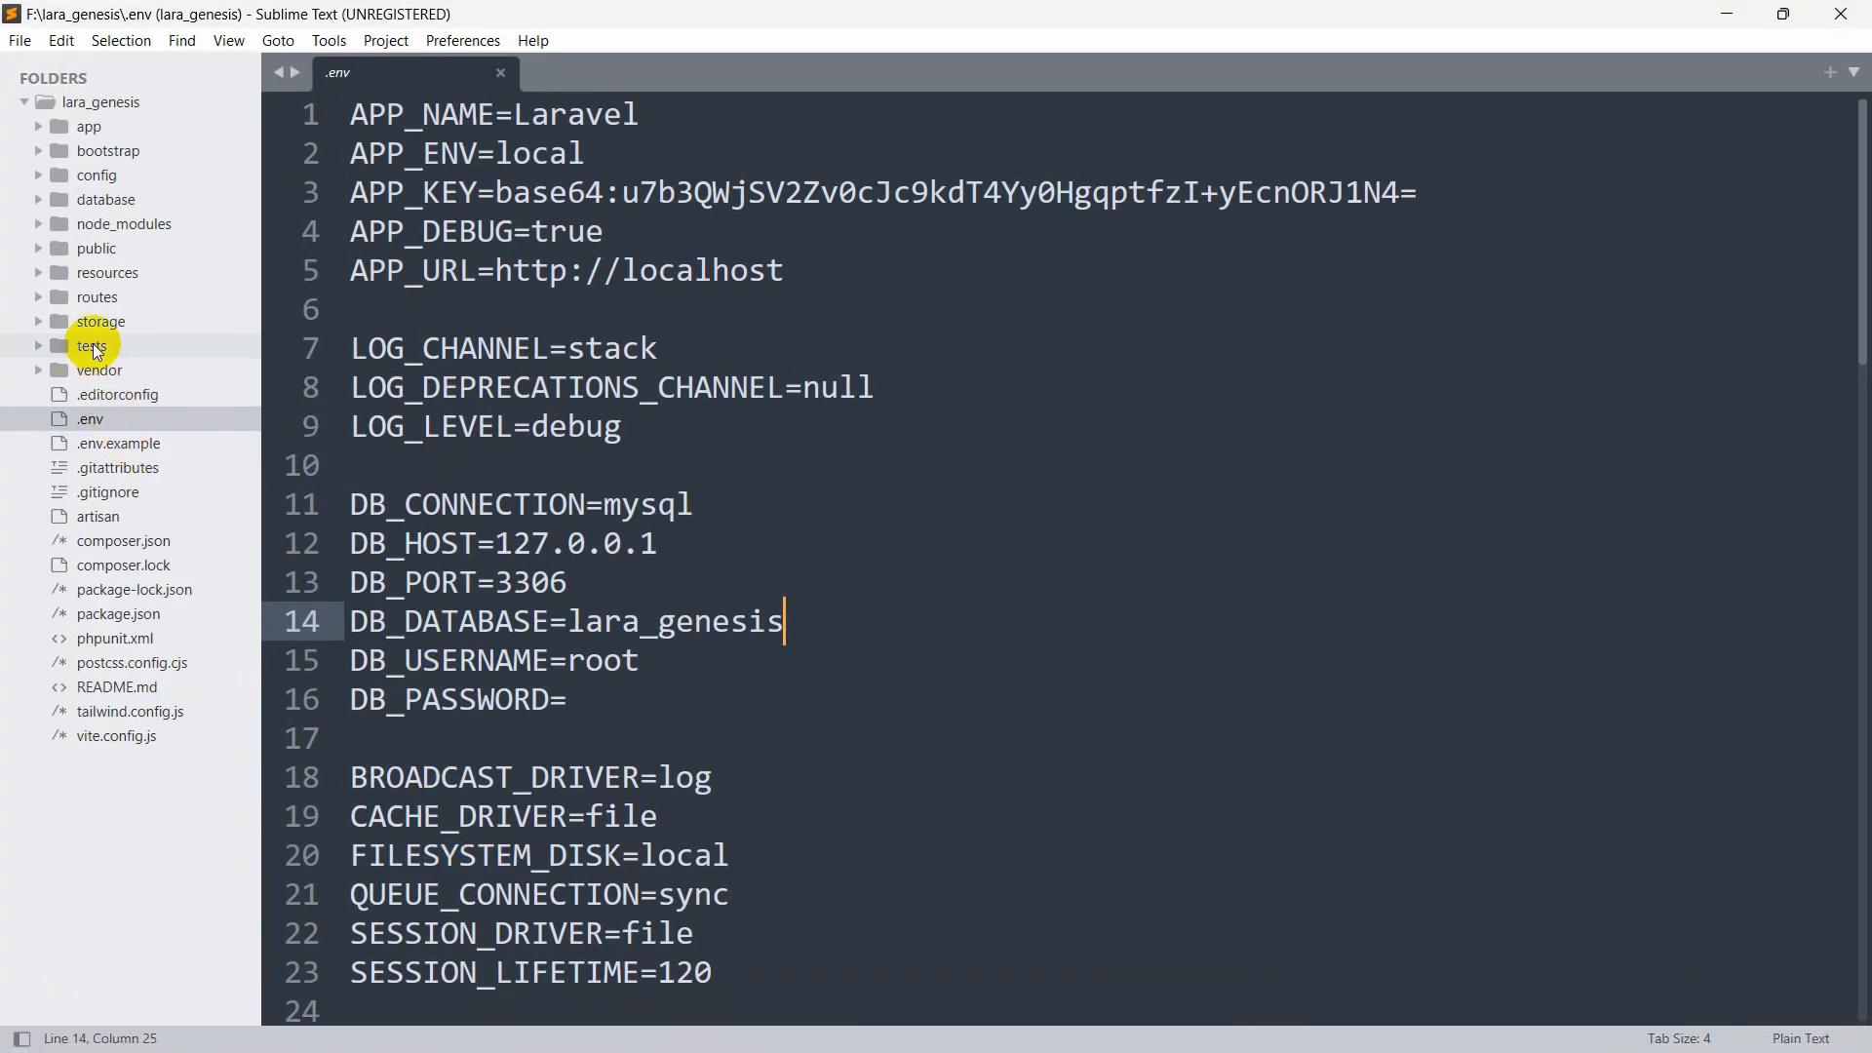
{"action": "left_click", "coordinate": [97, 296]}
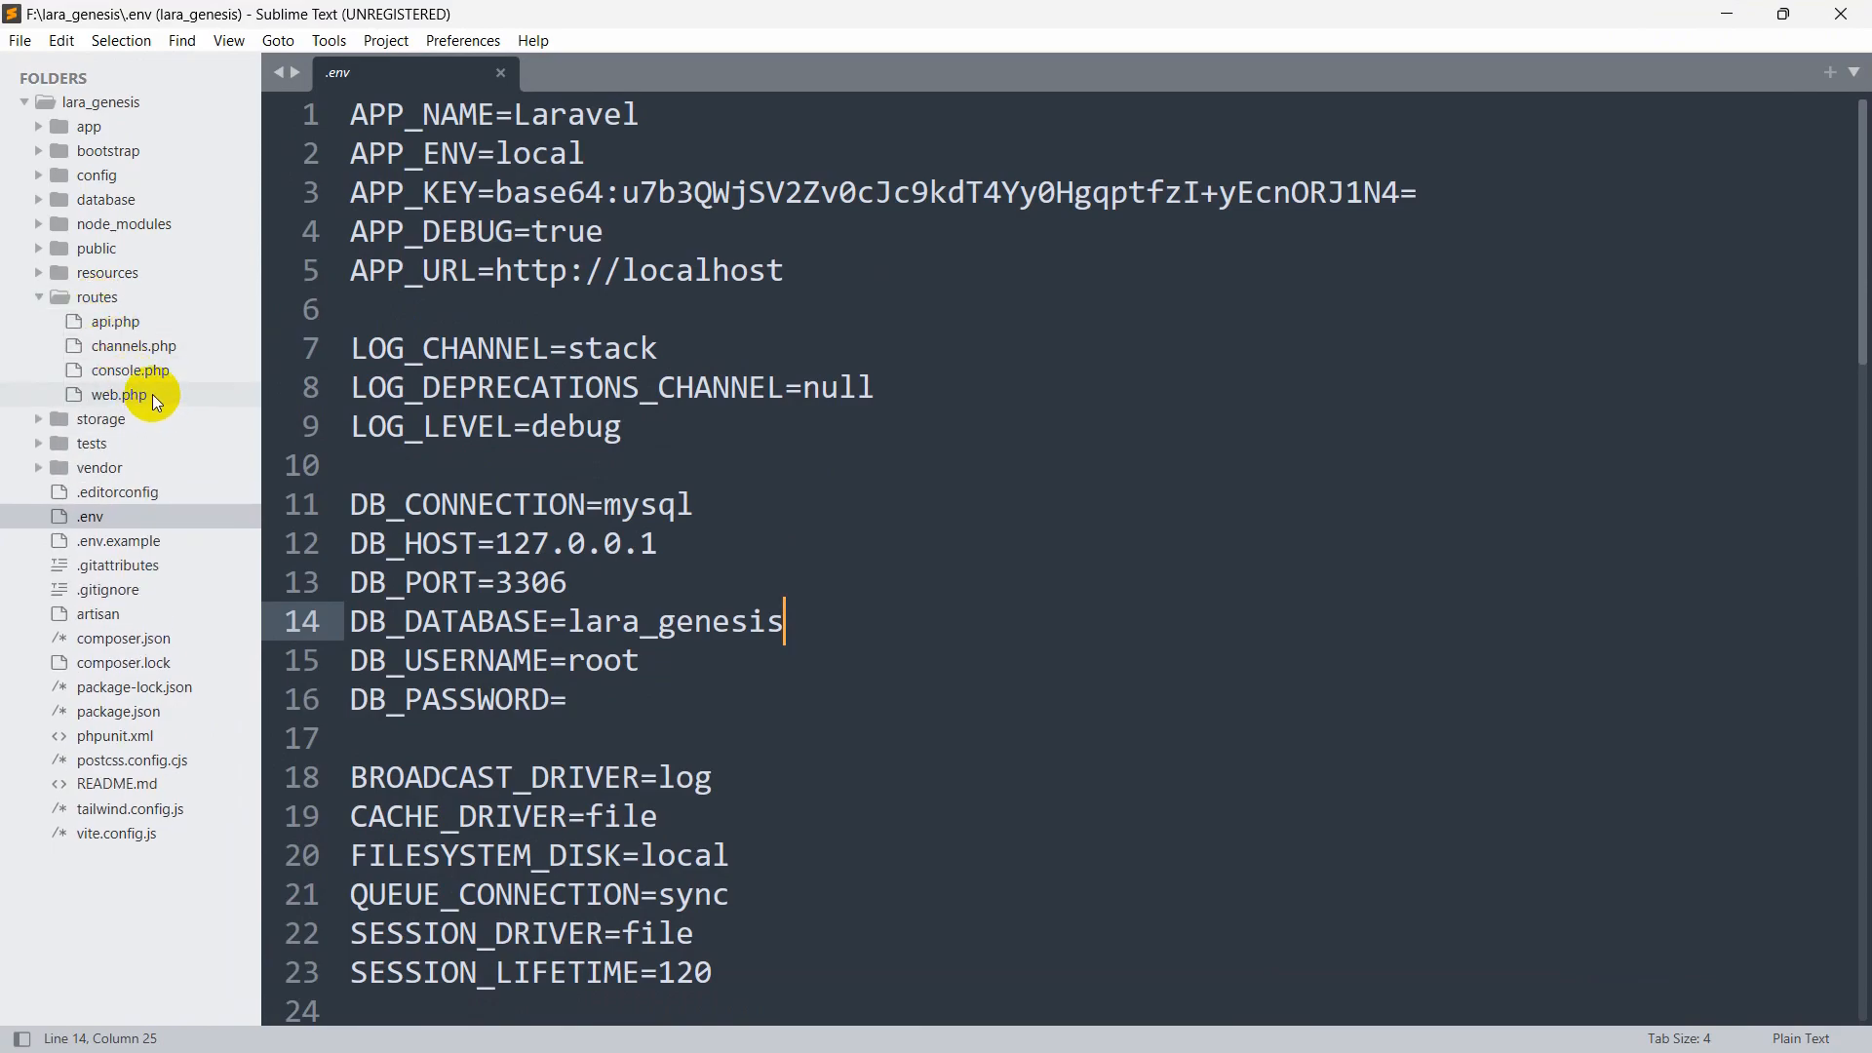
{"action": "left_click", "coordinate": [119, 395]}
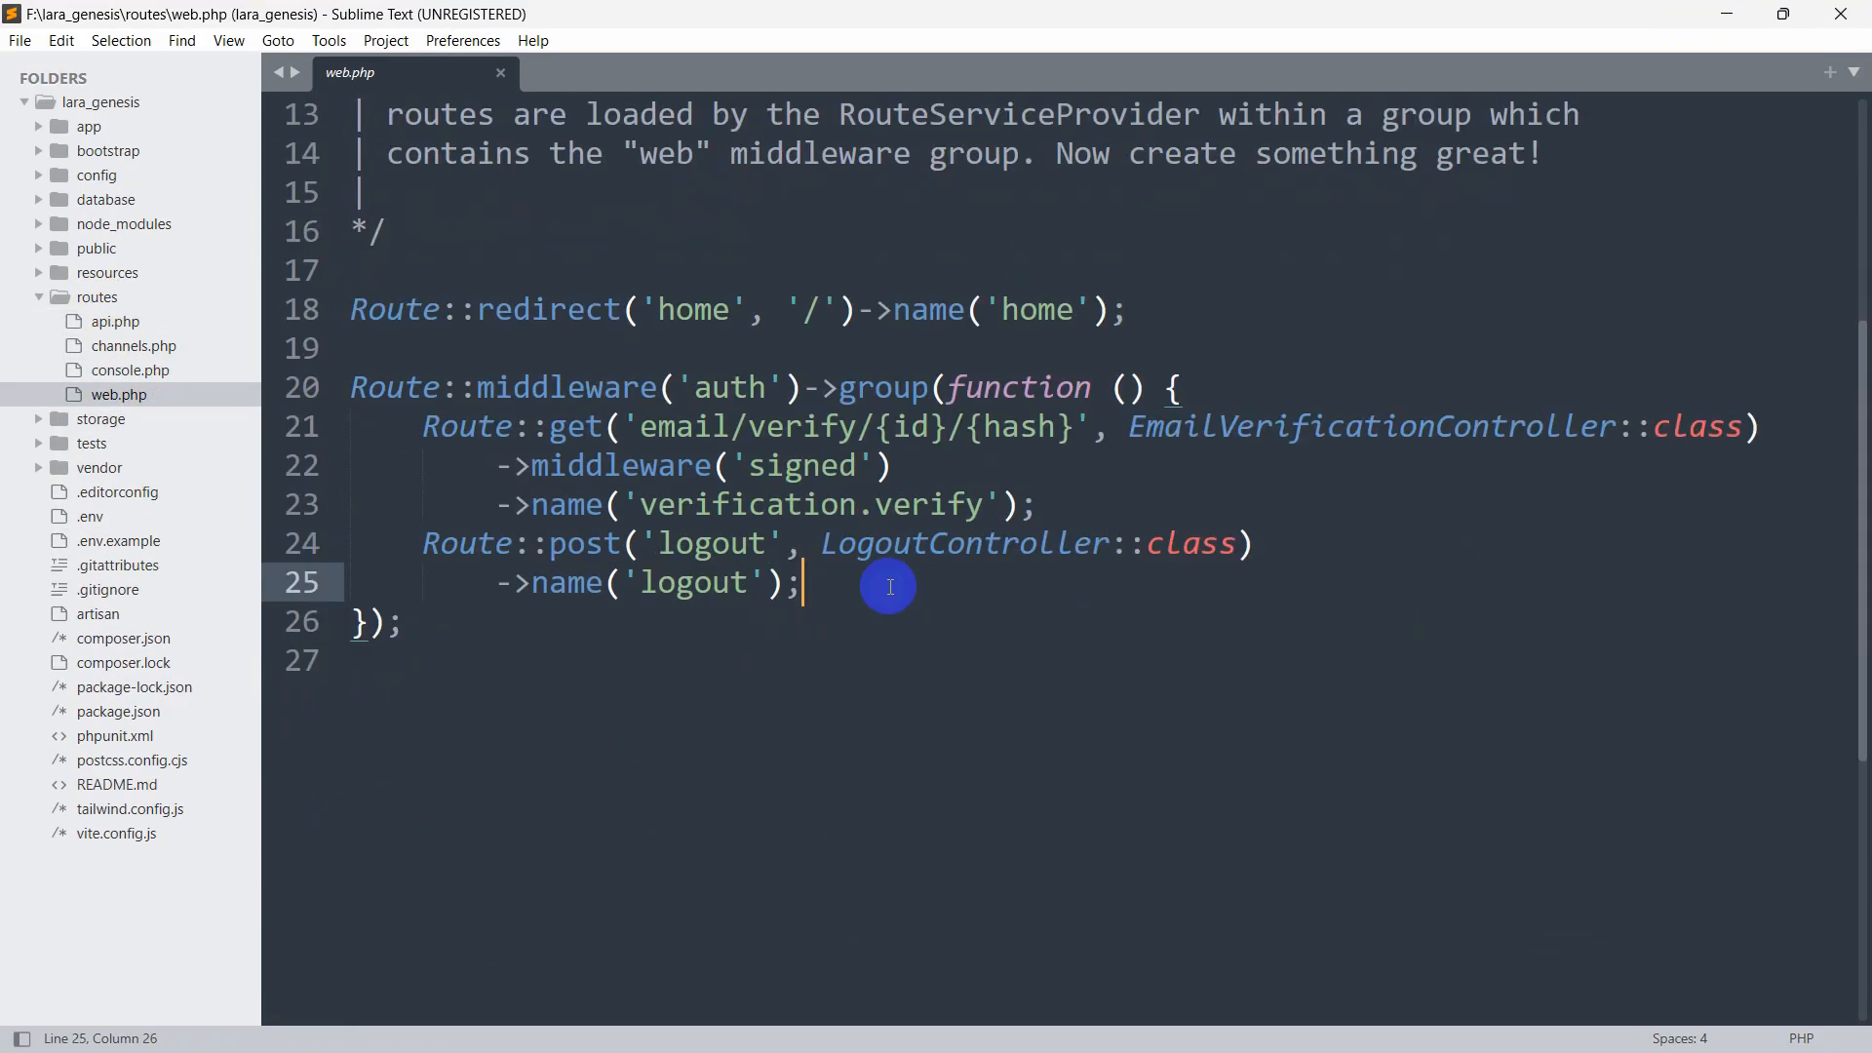
{"action": "mouse_move", "coordinate": [666, 489]}
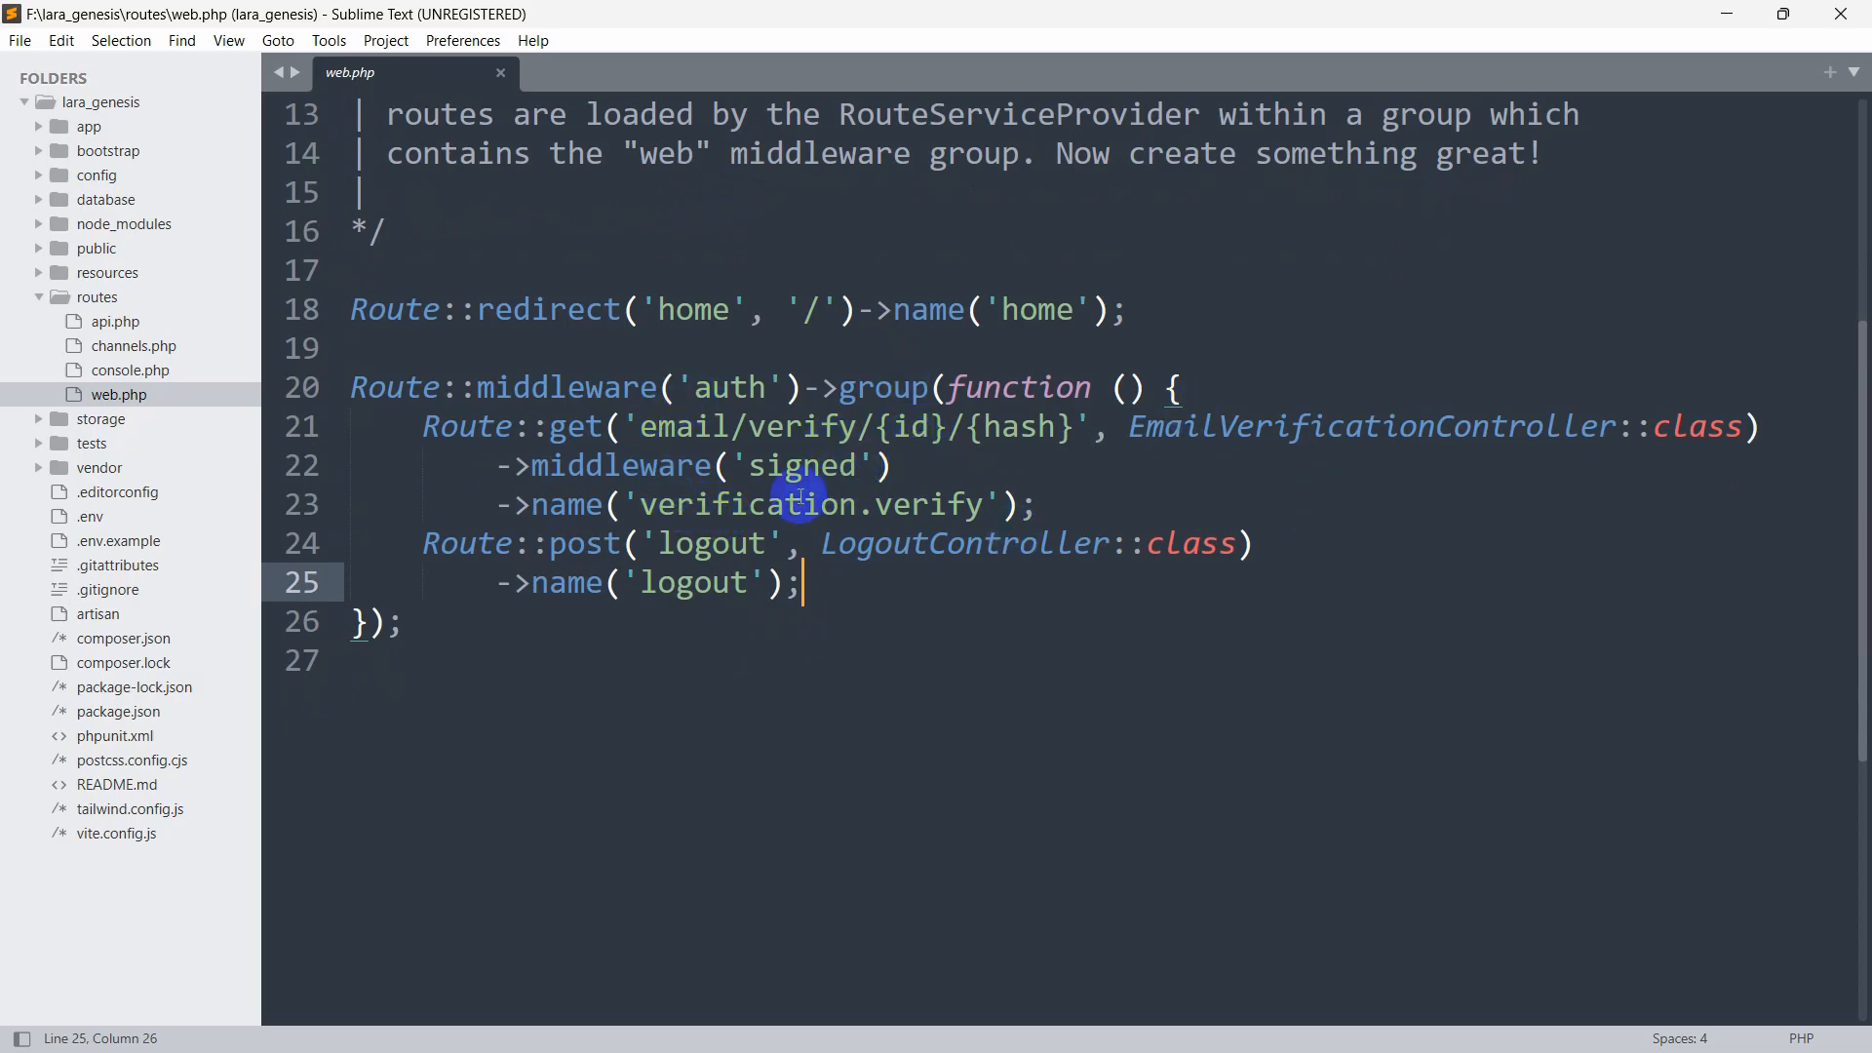
{"action": "mouse_move", "coordinate": [895, 472]}
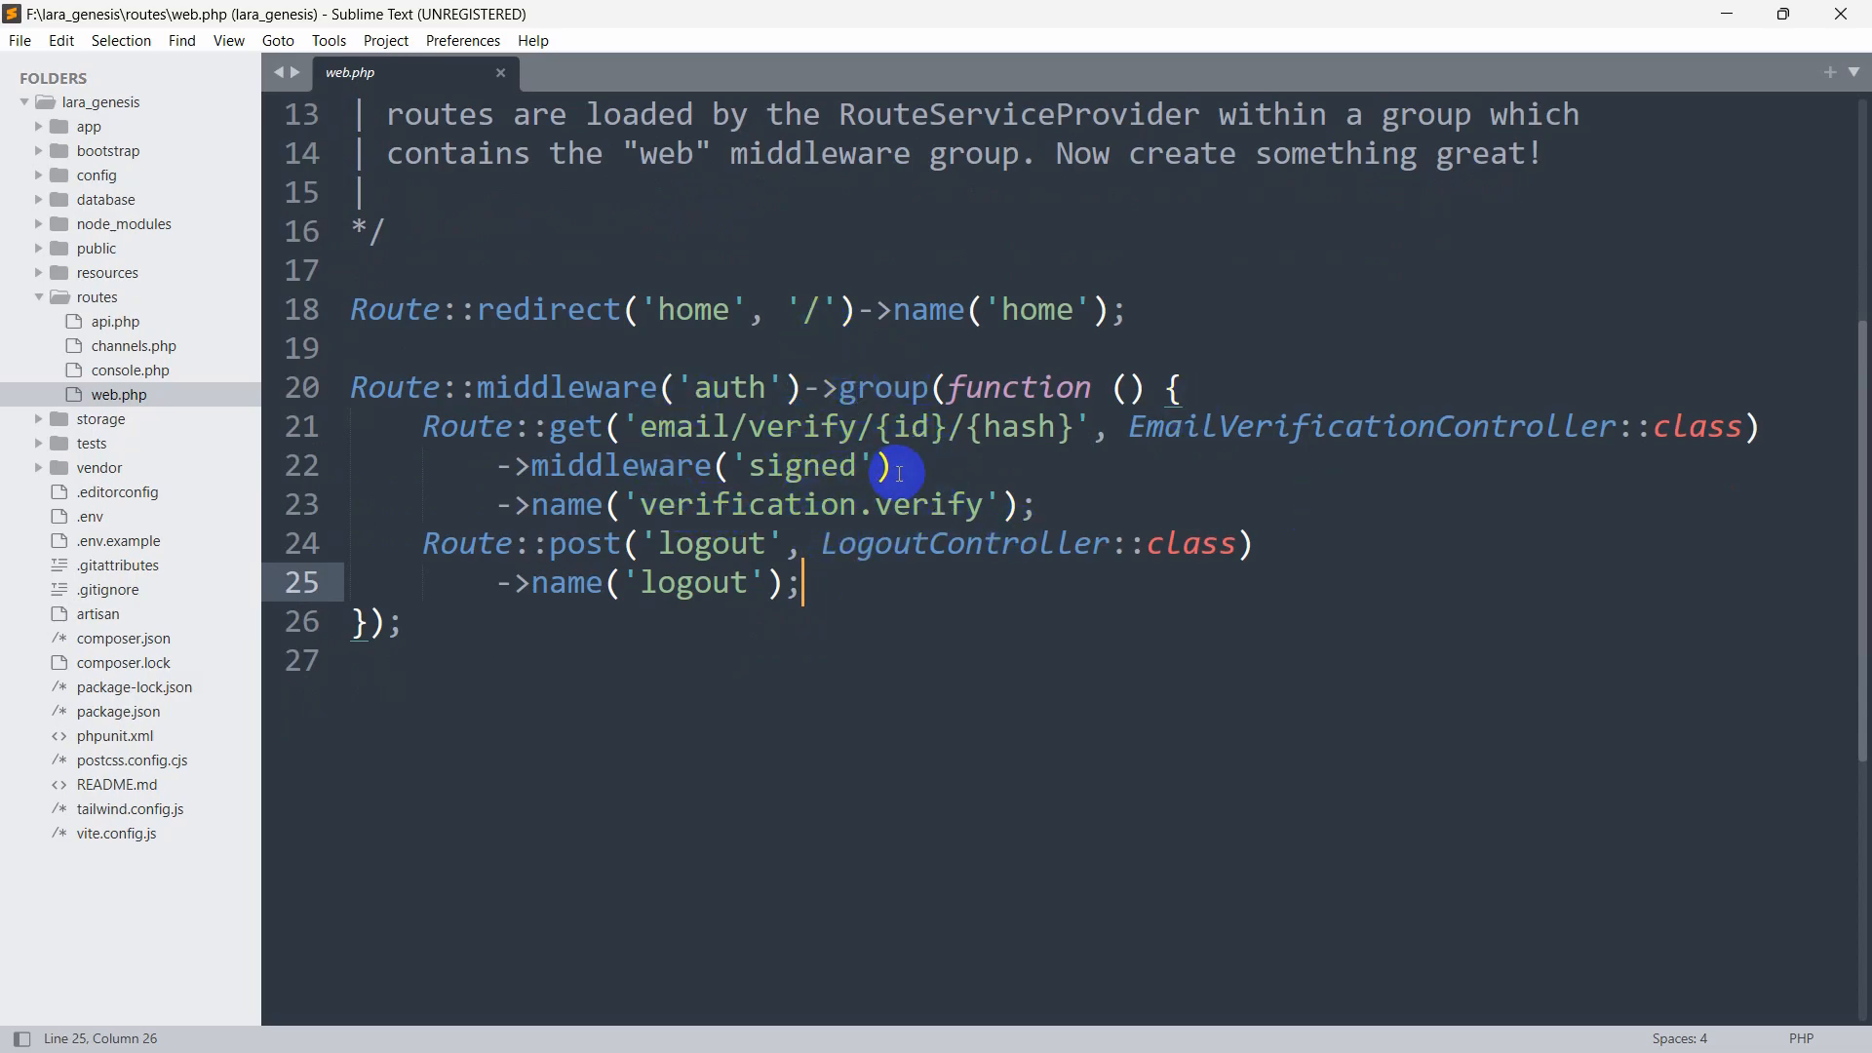
{"action": "mouse_move", "coordinate": [415, 1023]}
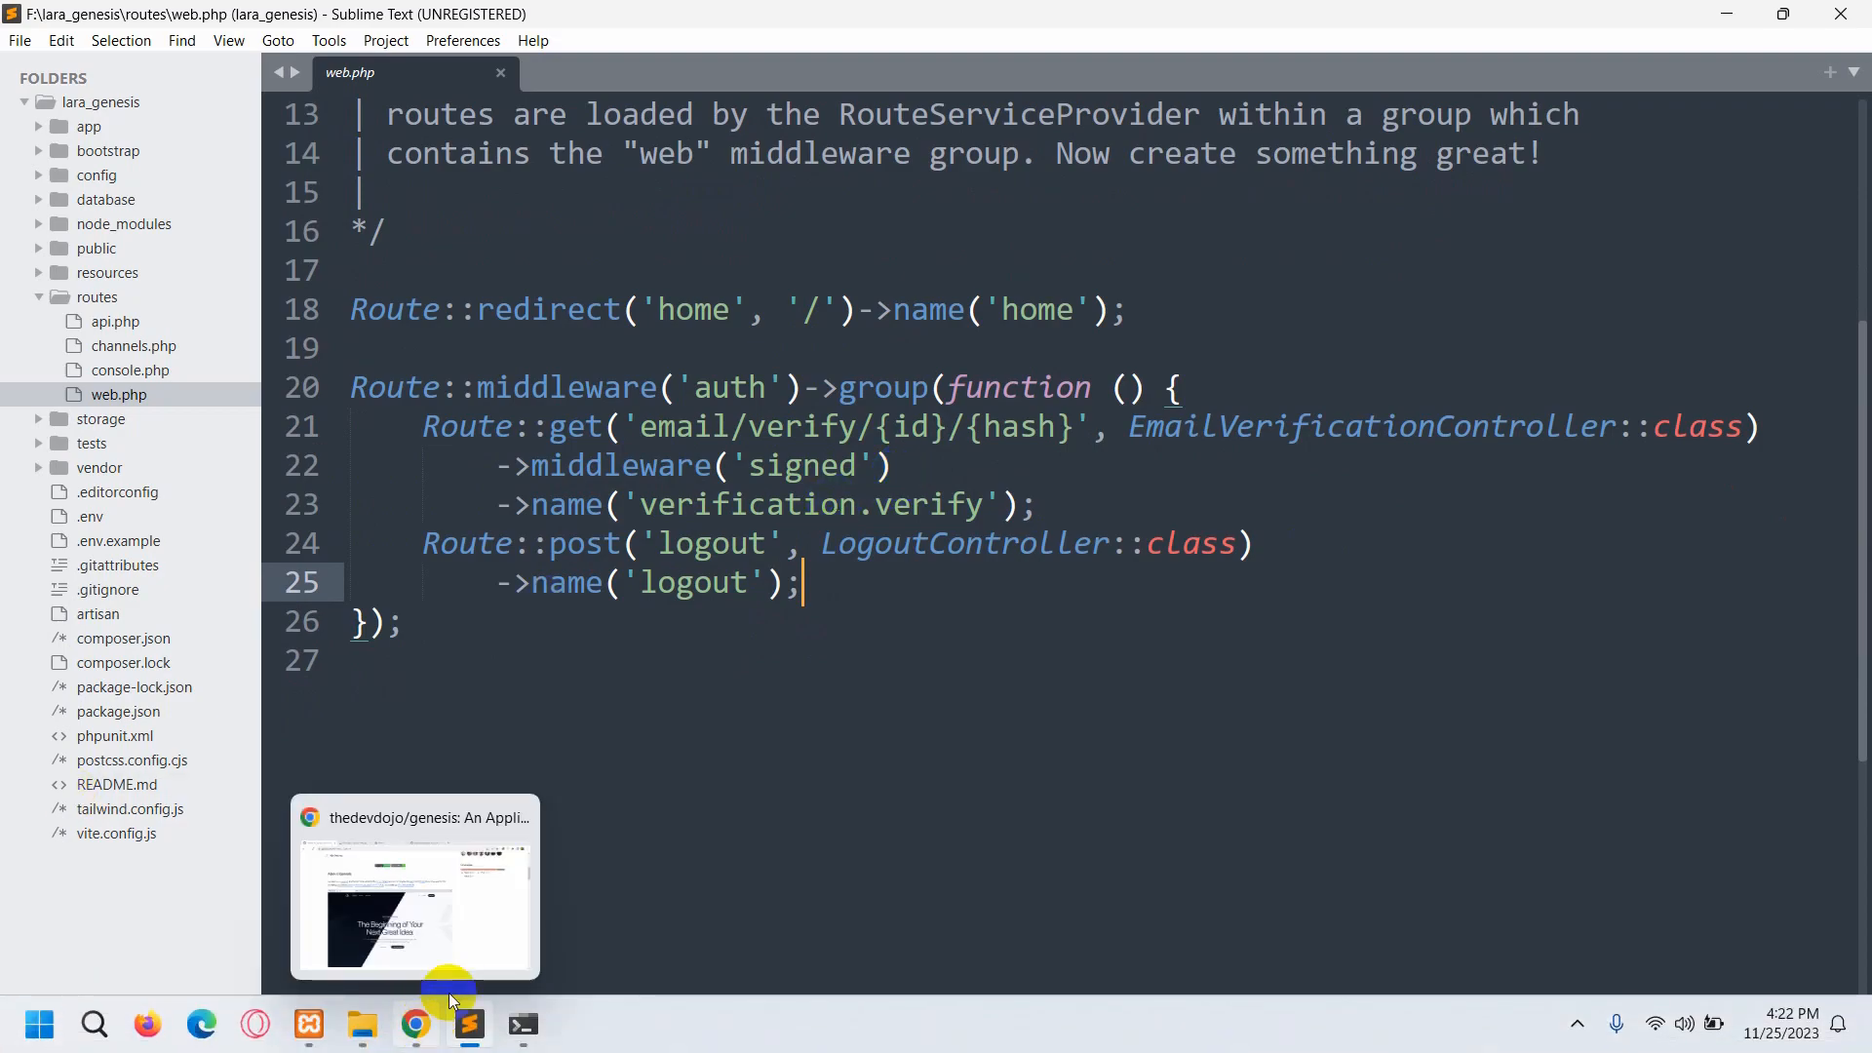
{"action": "mouse_move", "coordinate": [412, 1026]}
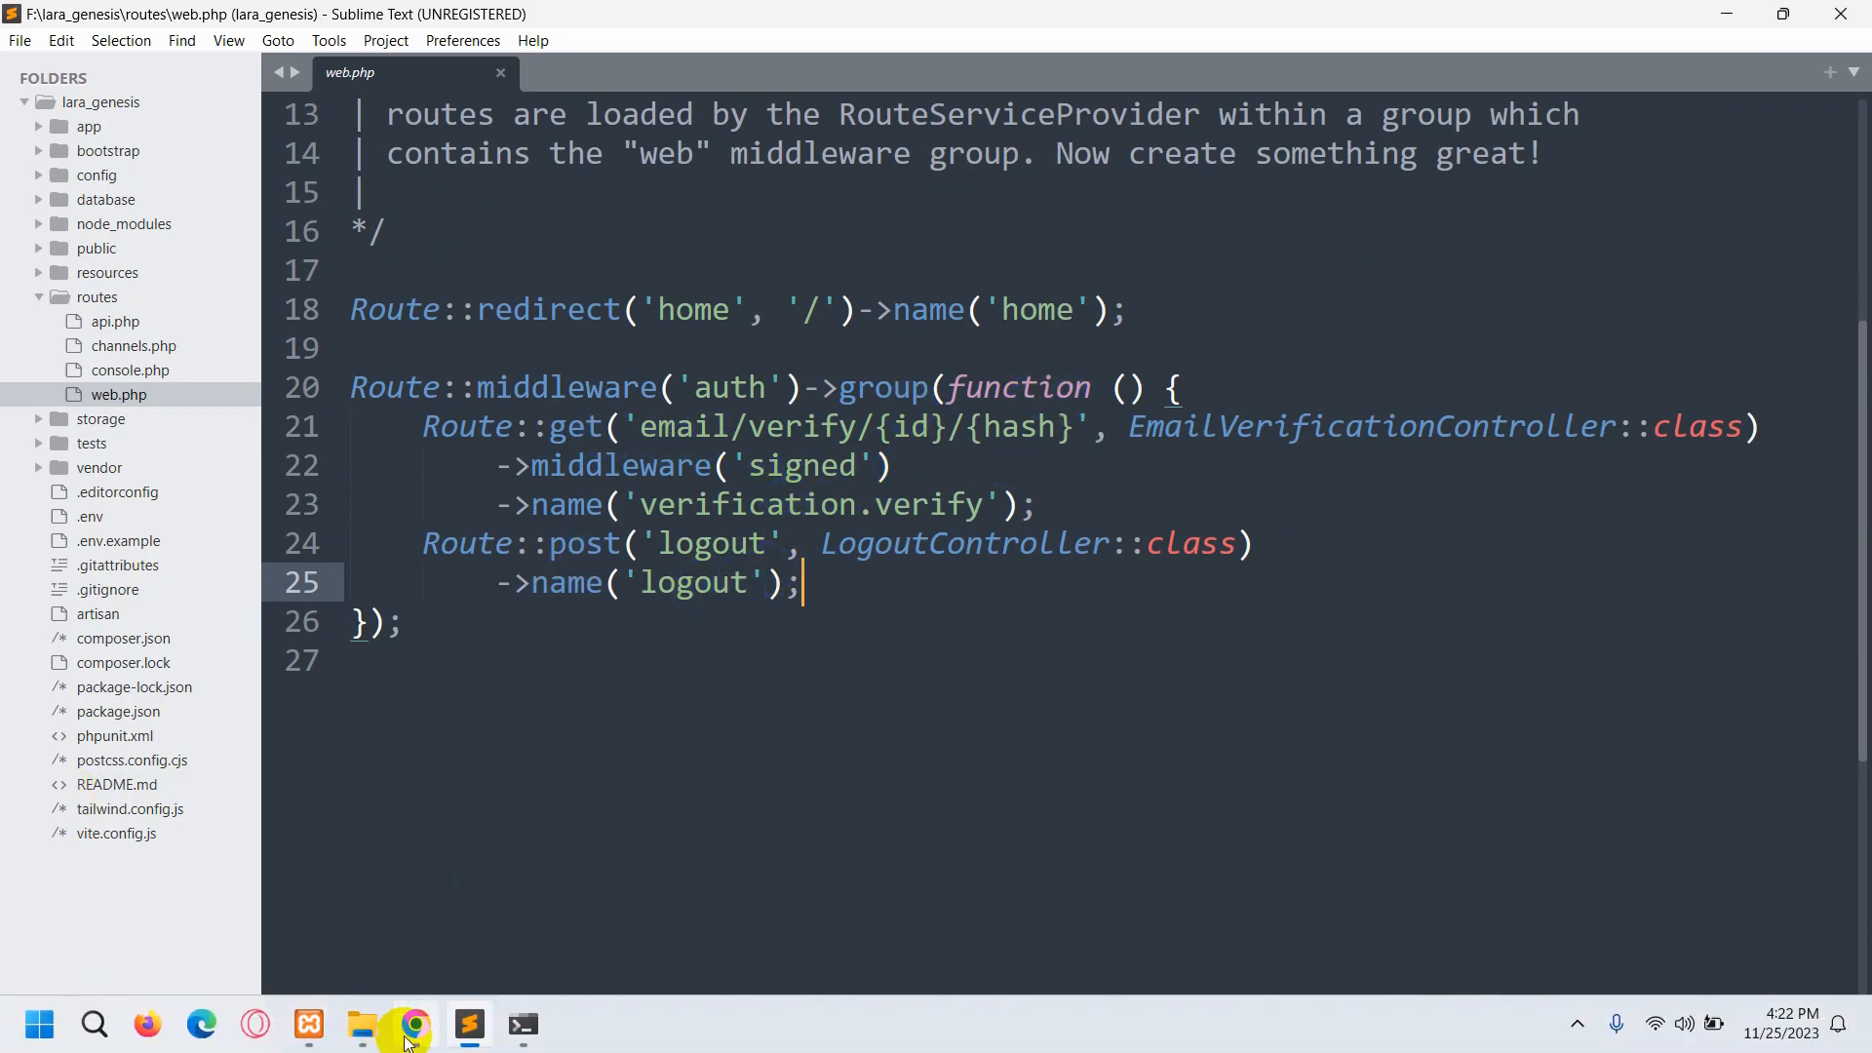
Return to the Genesis app in Chrome and open the /auth/login page
{"action": "left_click", "coordinate": [411, 1025]}
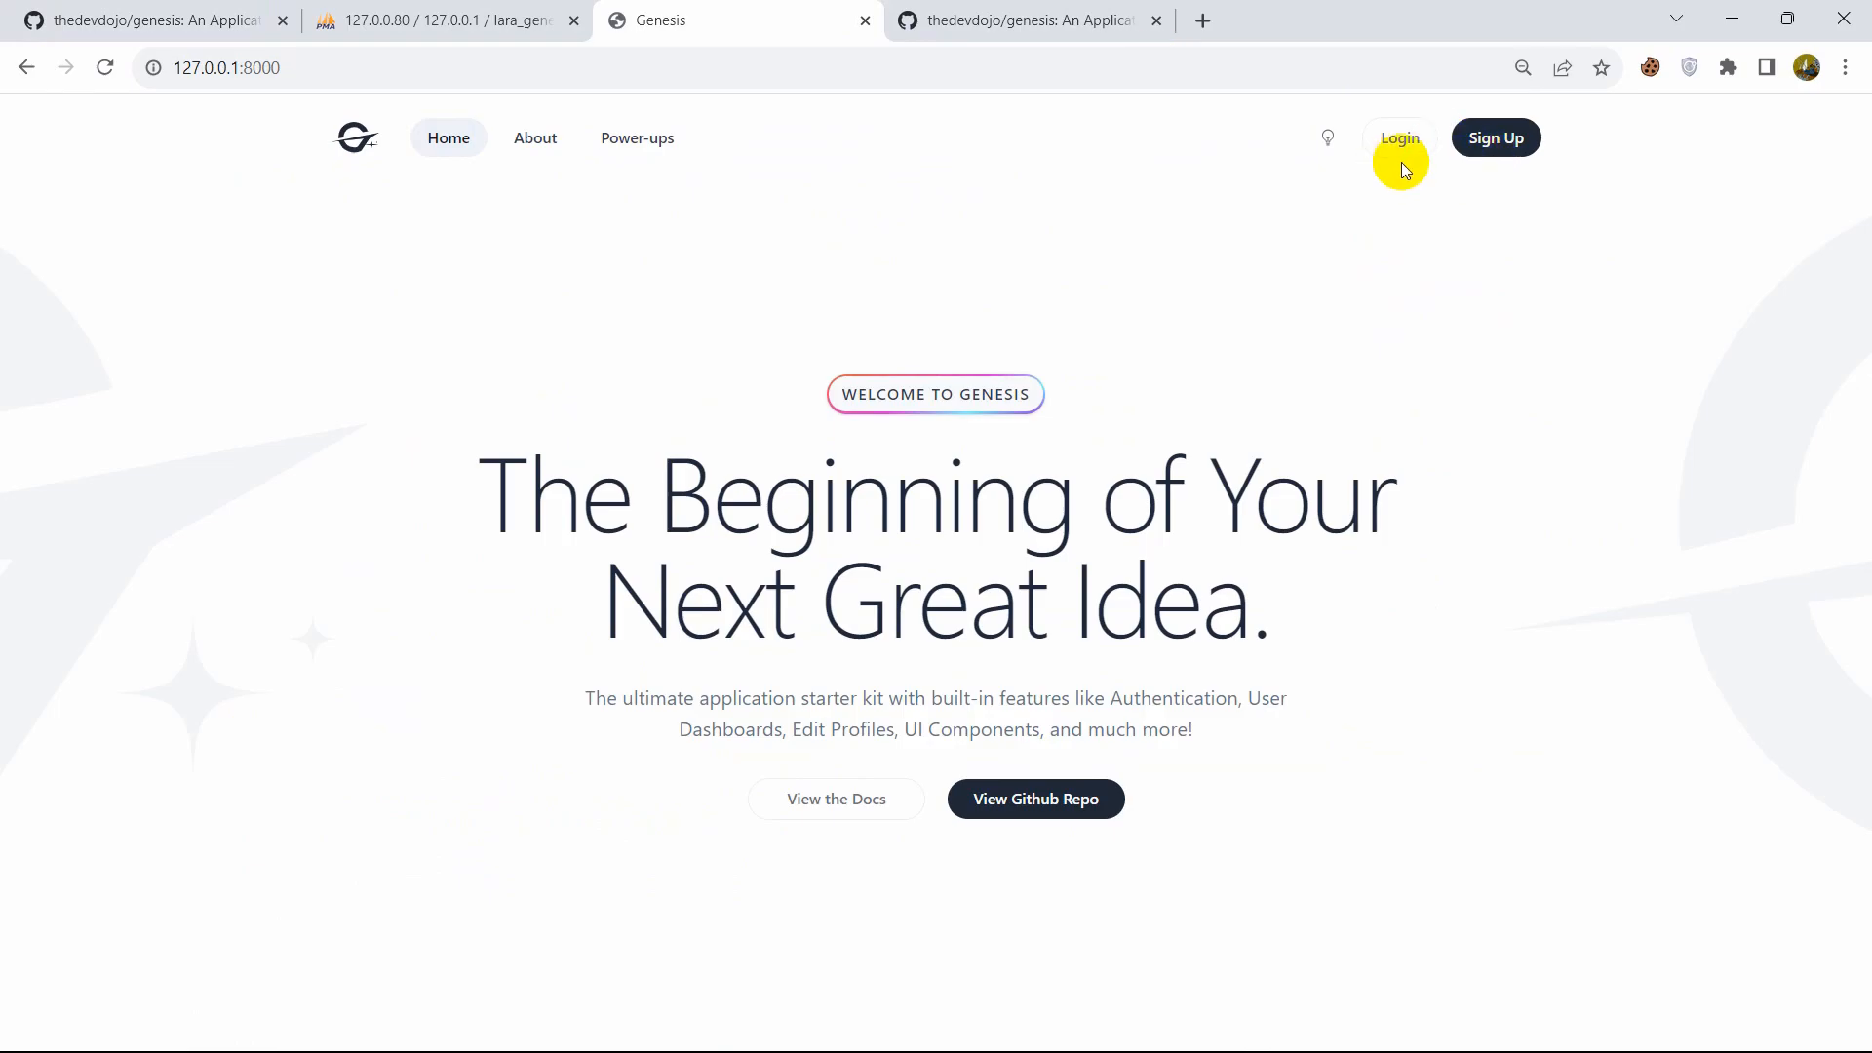
{"action": "left_click", "coordinate": [1494, 137]}
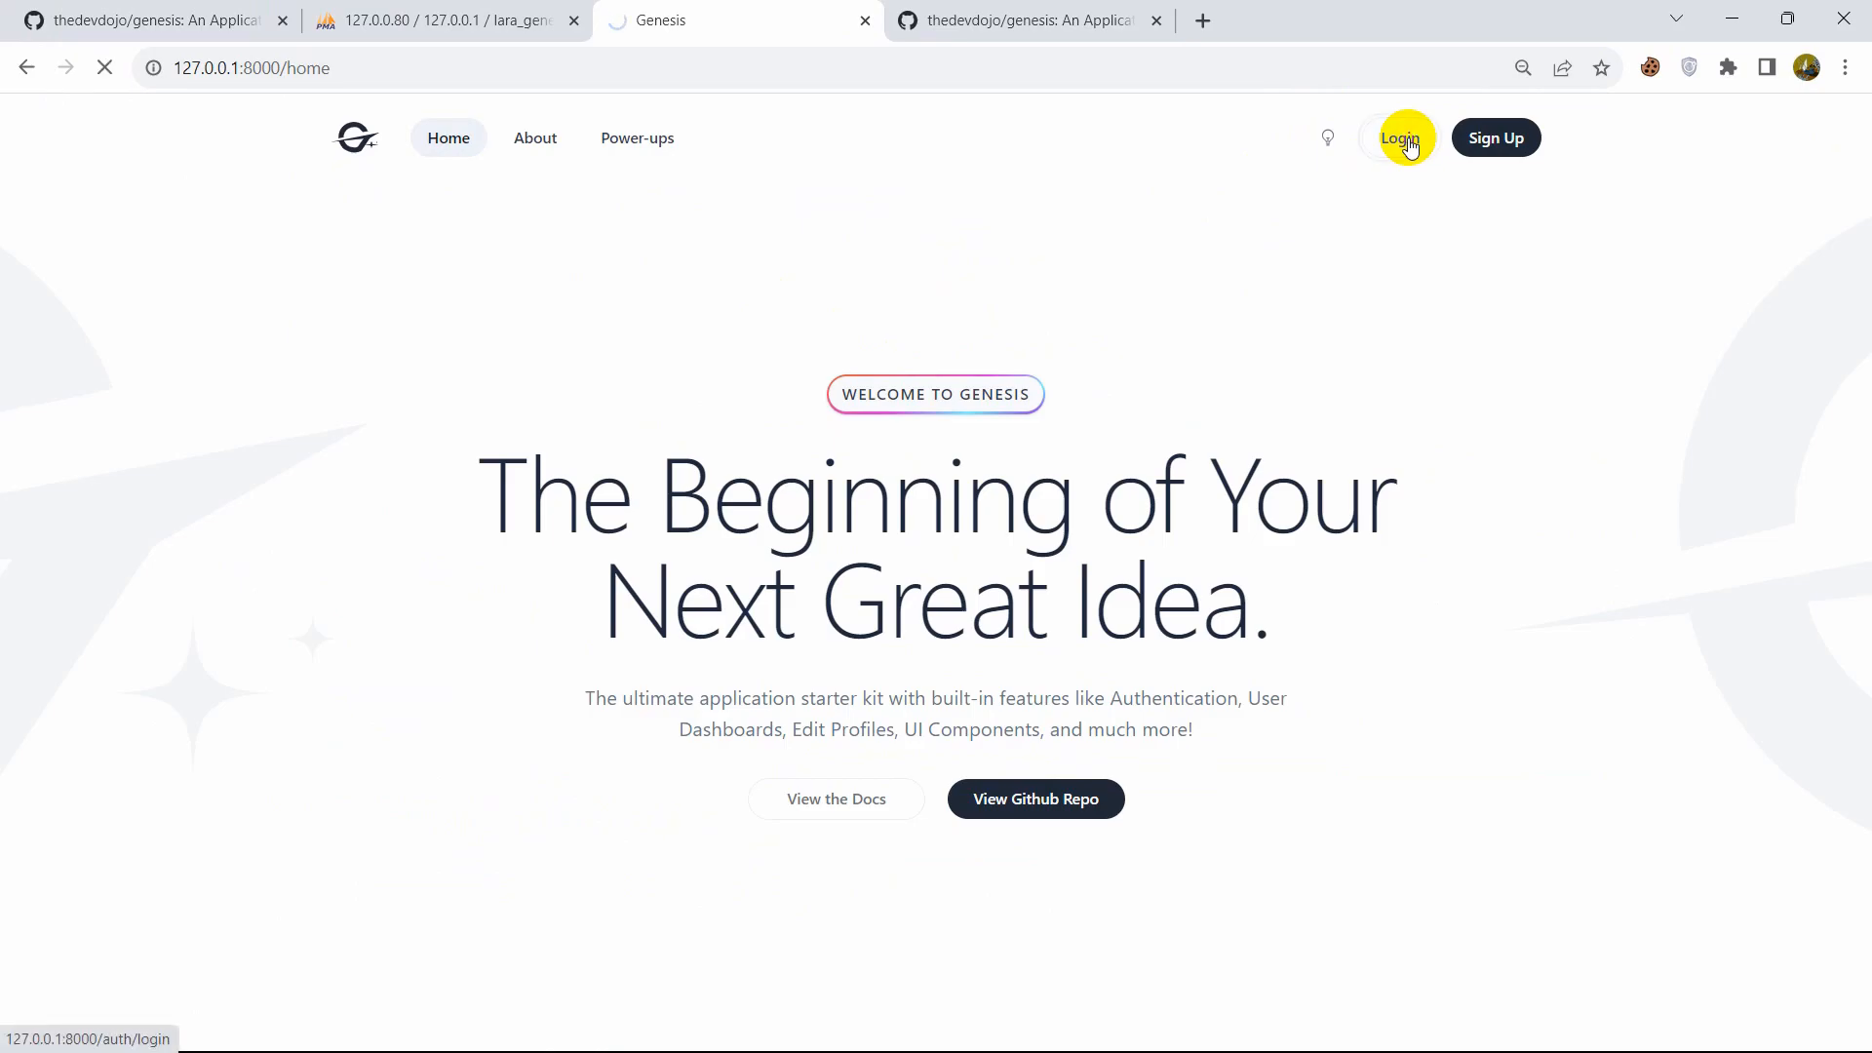
{"action": "left_click", "coordinate": [1399, 137]}
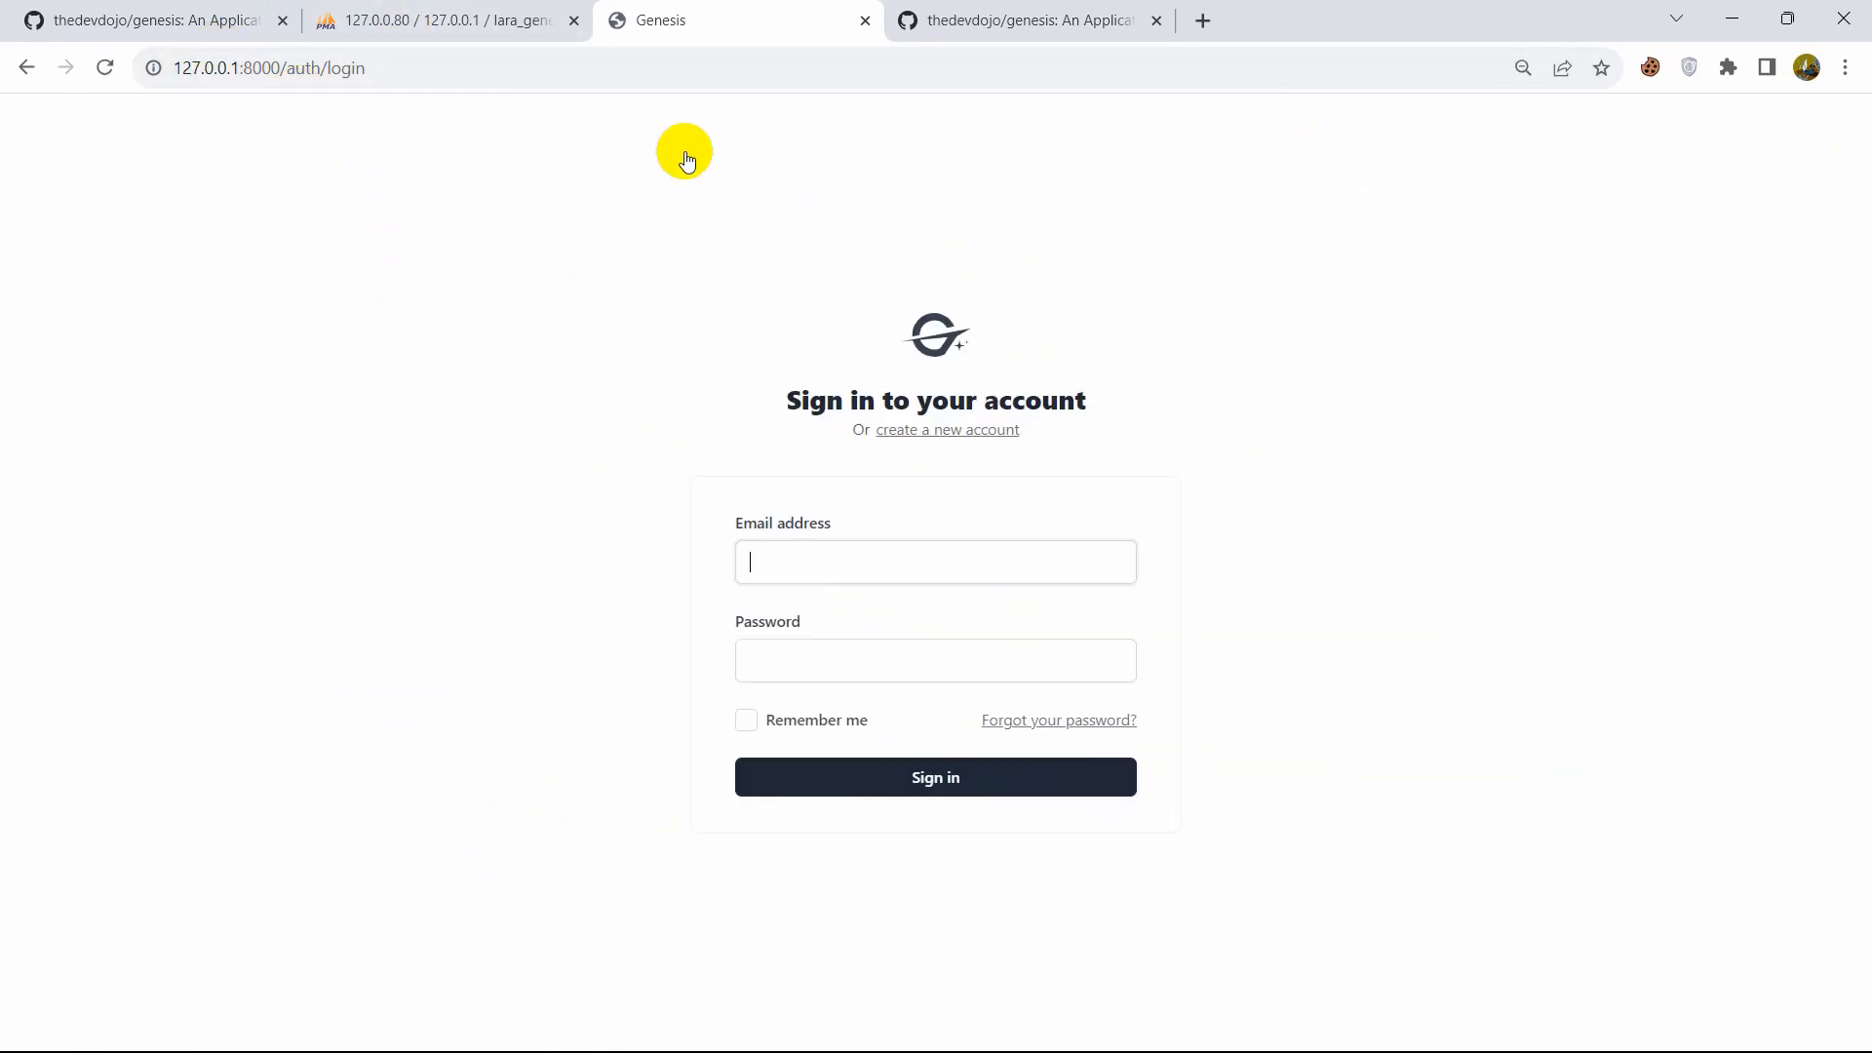
{"action": "mouse_move", "coordinate": [558, 797]}
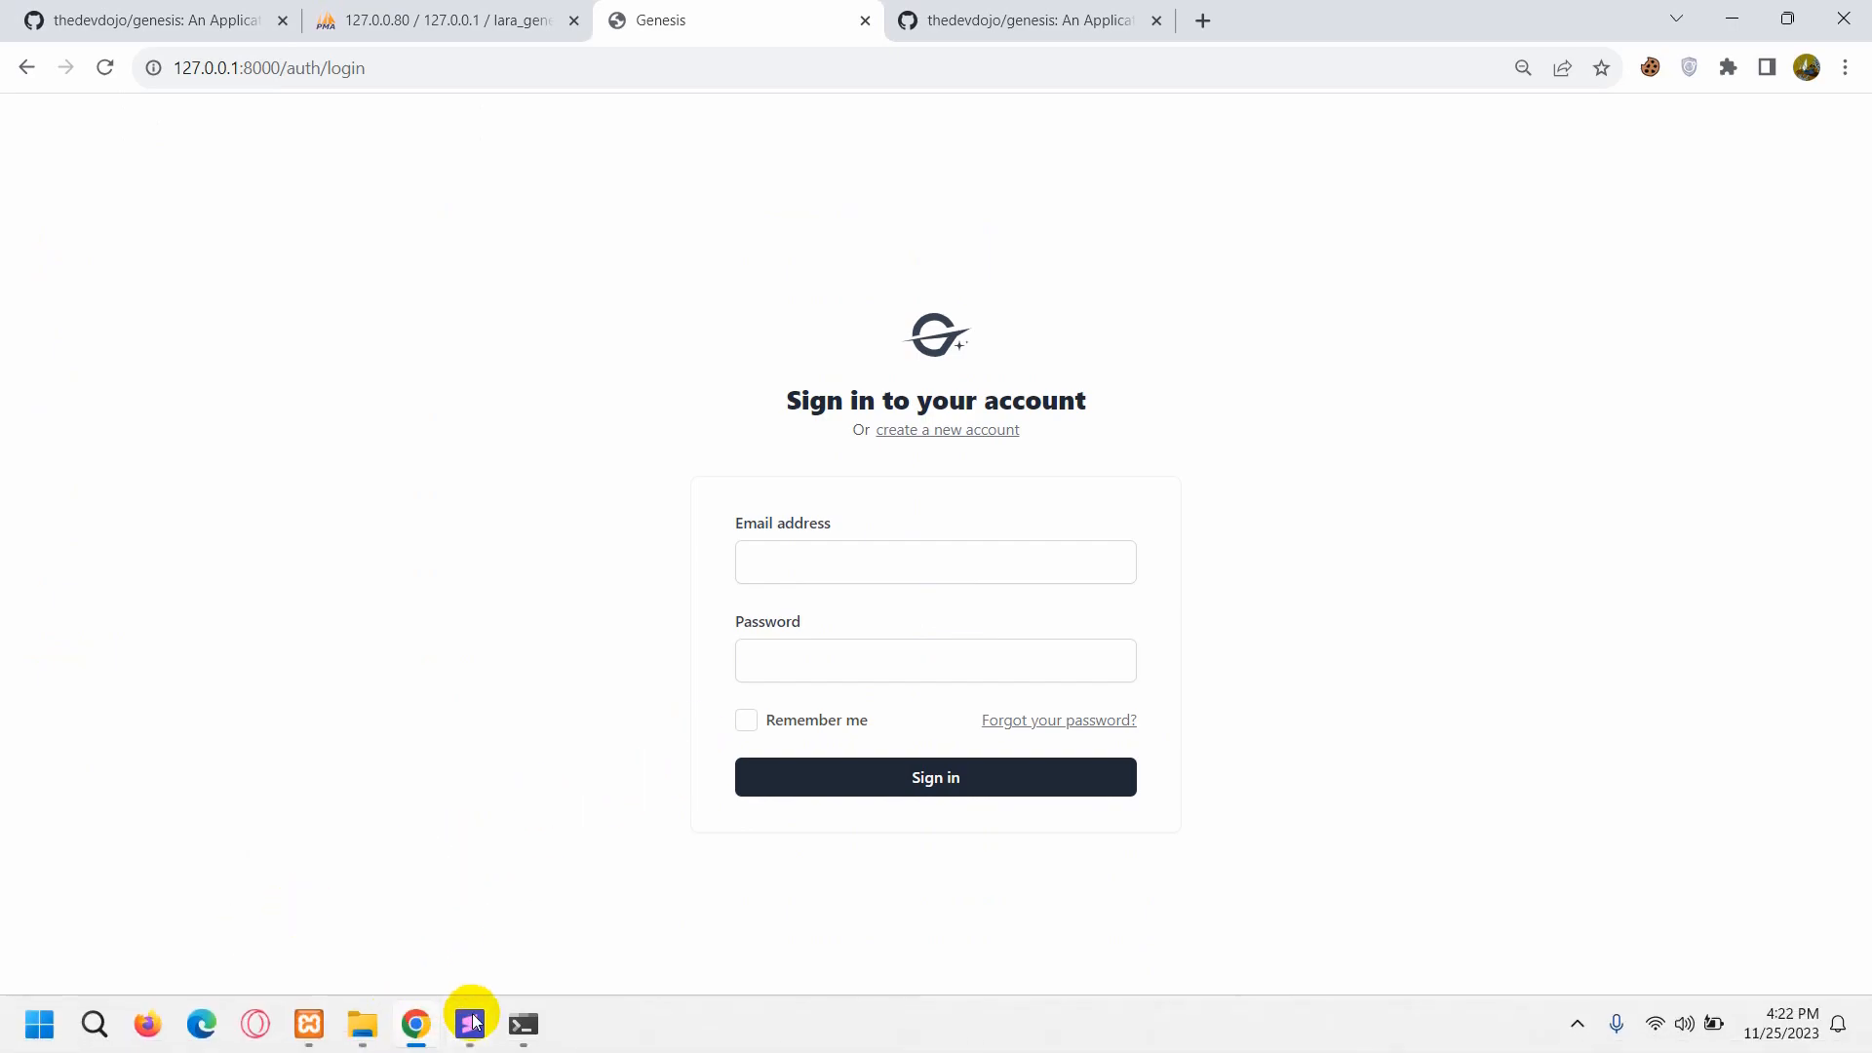
Expand resources/views/pages/auth to reveal the login, register and verify Blade files
{"action": "left_click", "coordinate": [470, 1025]}
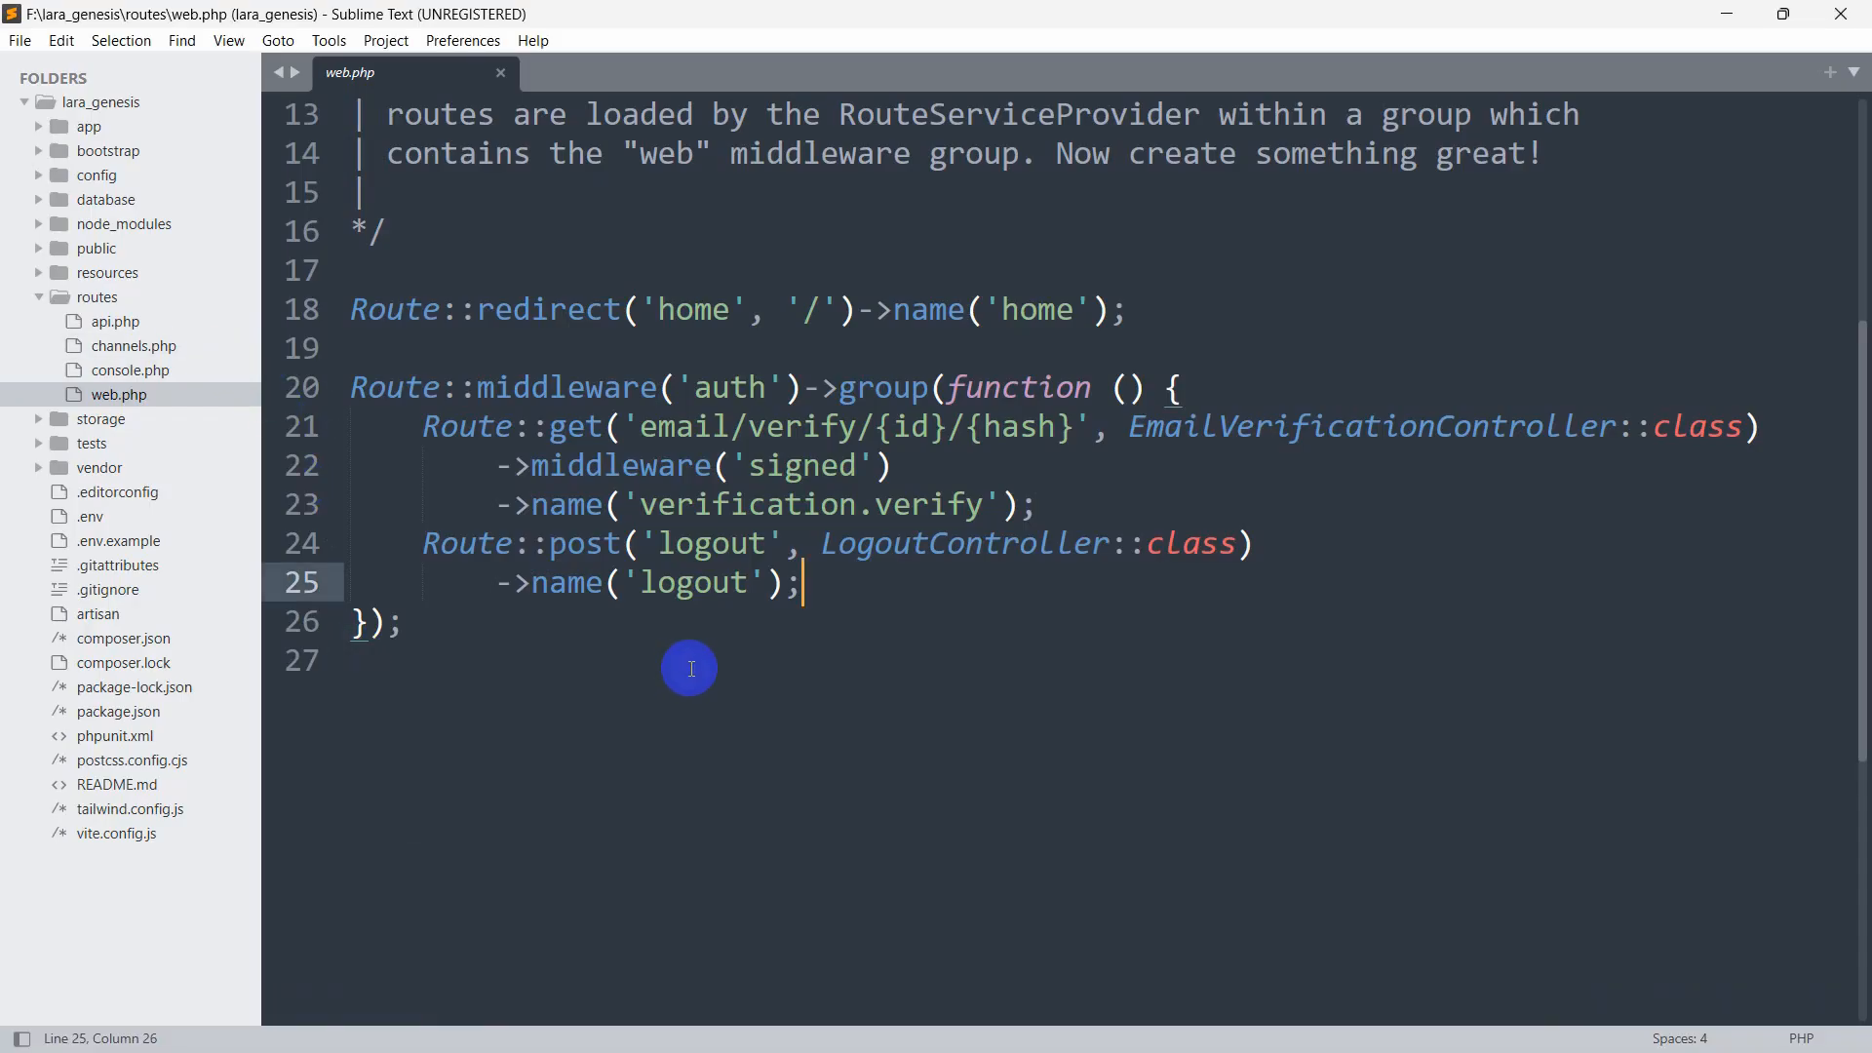
{"action": "scroll", "scroll_direction": "up", "scroll_amount": 3}
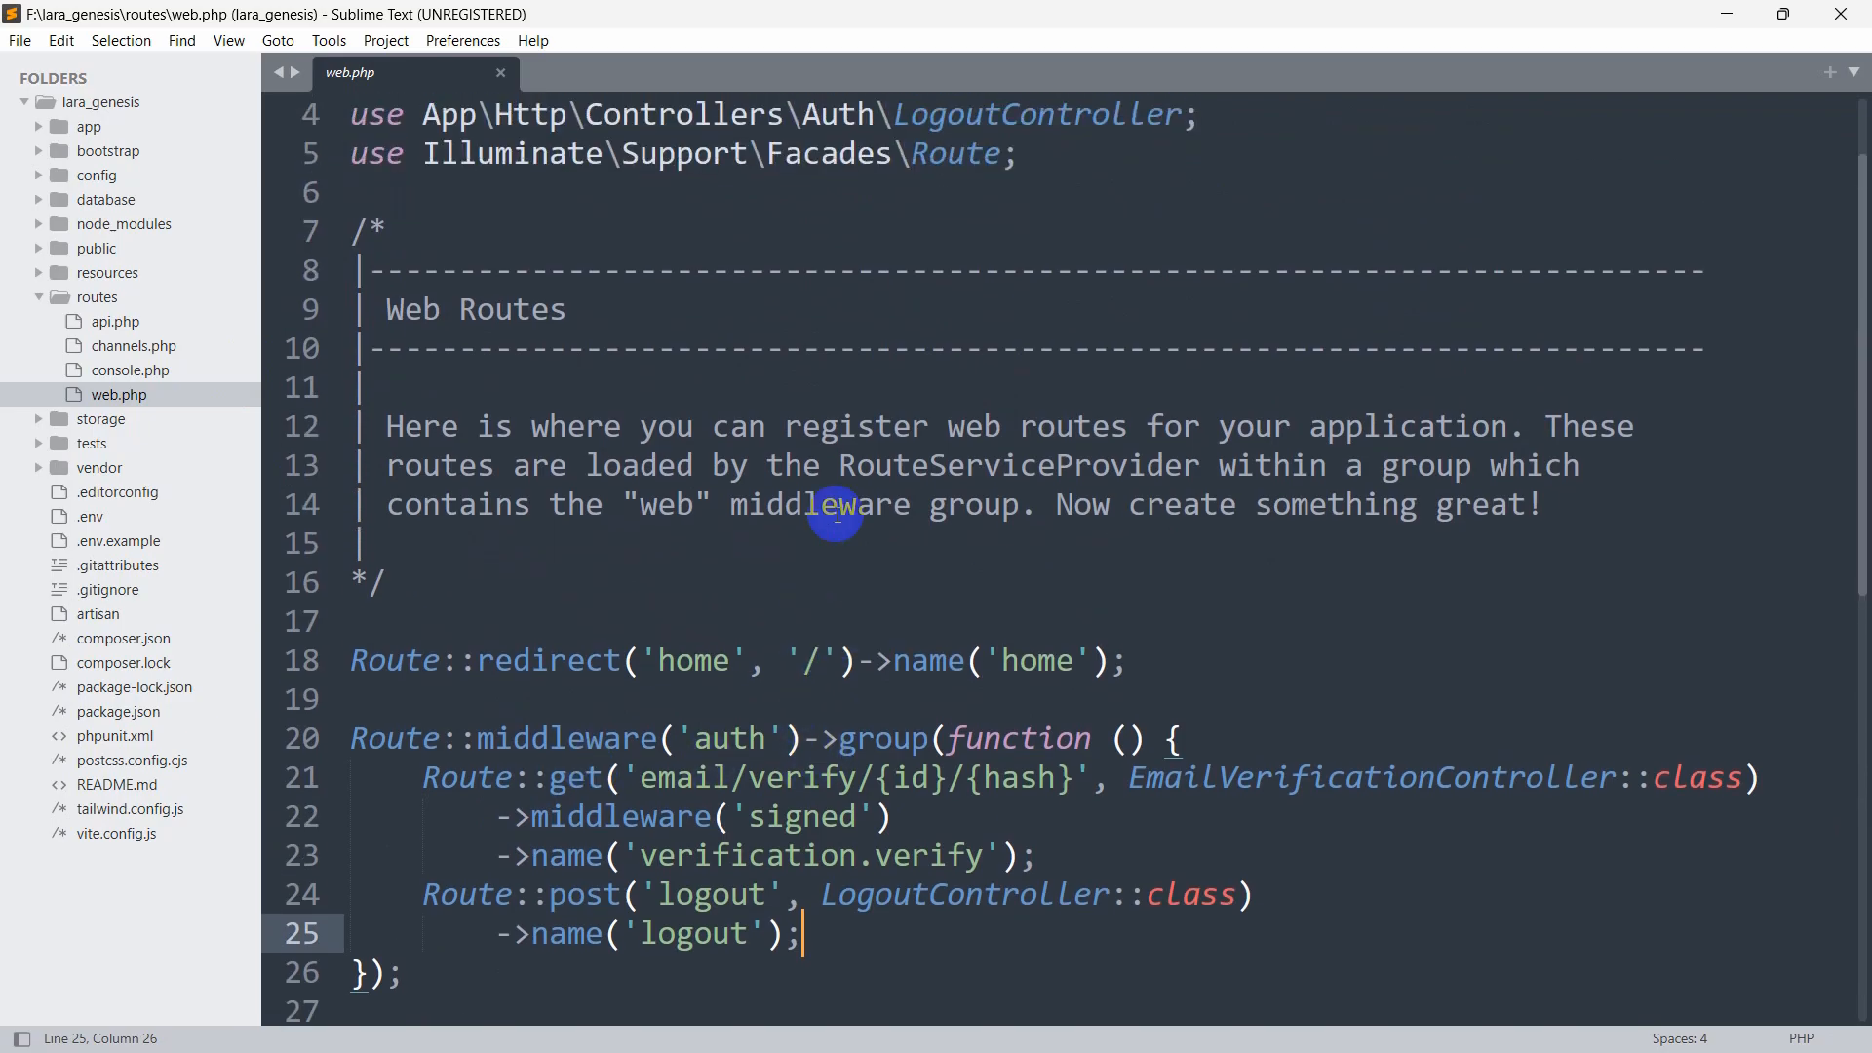
{"action": "mouse_move", "coordinate": [1000, 323]}
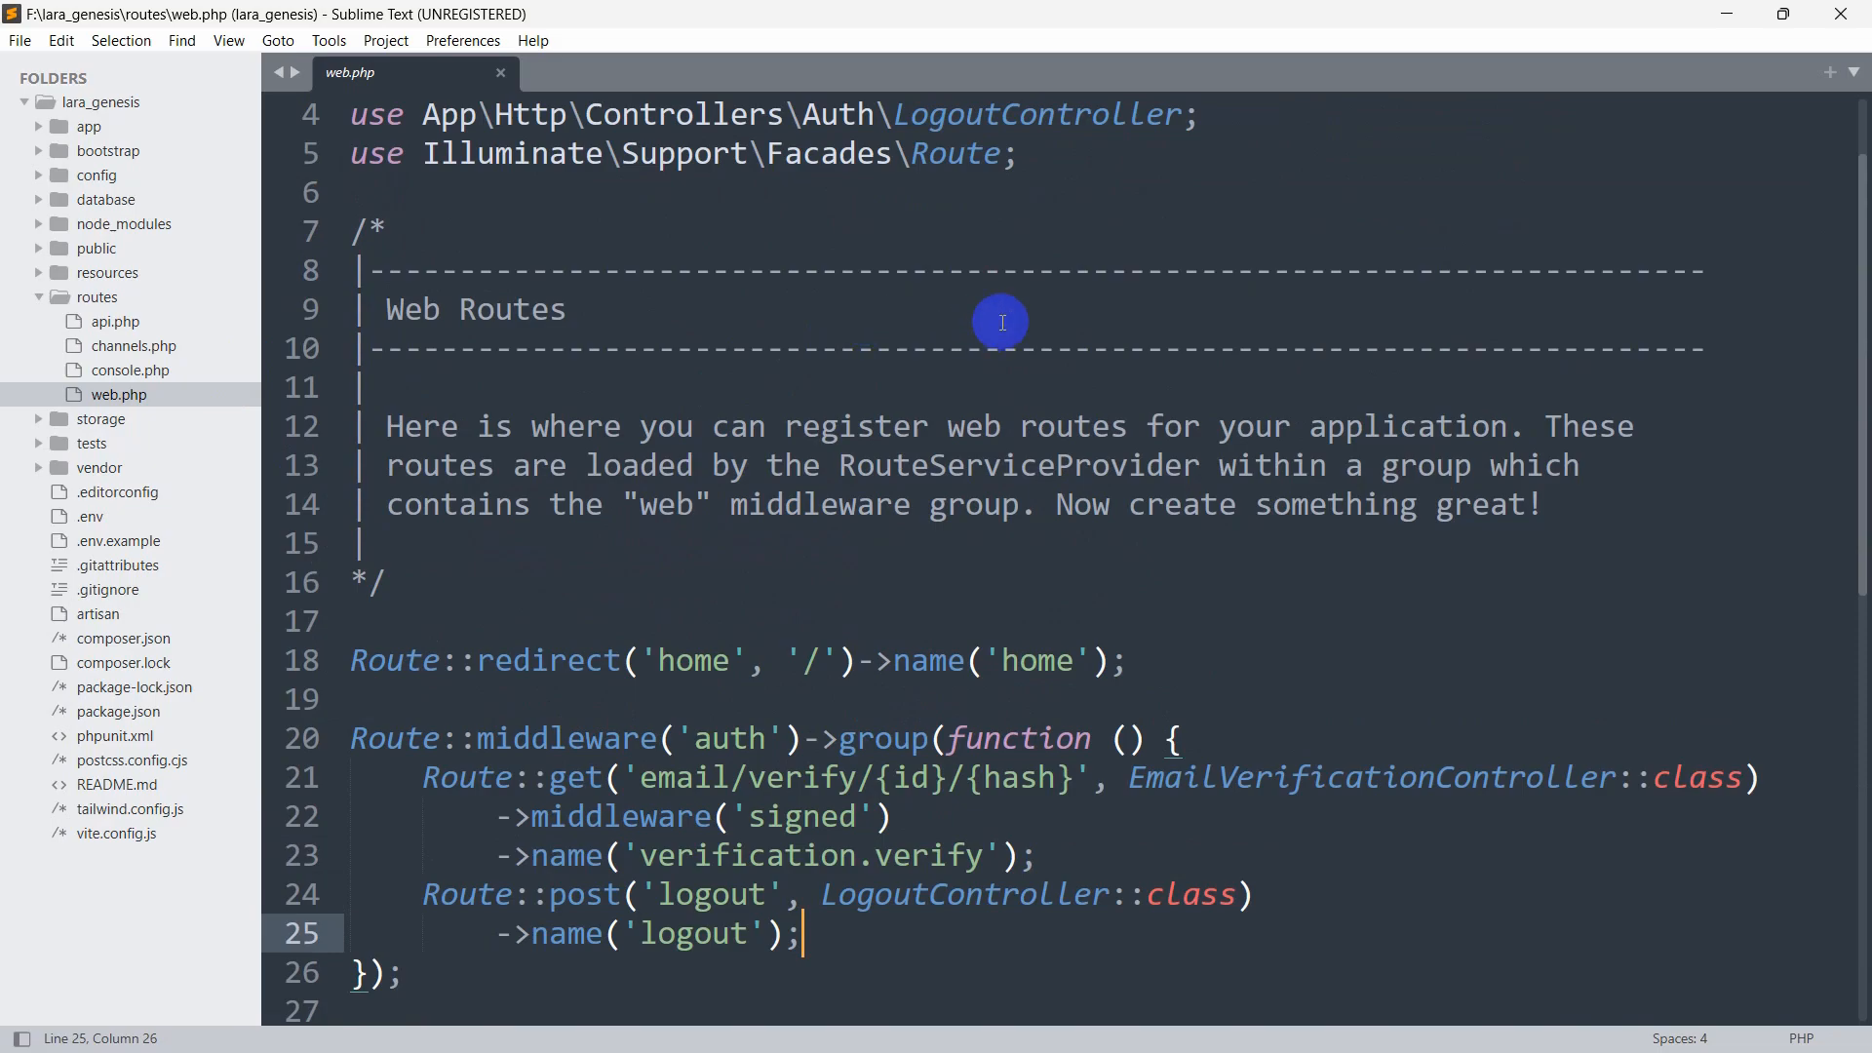
{"action": "mouse_move", "coordinate": [869, 660]}
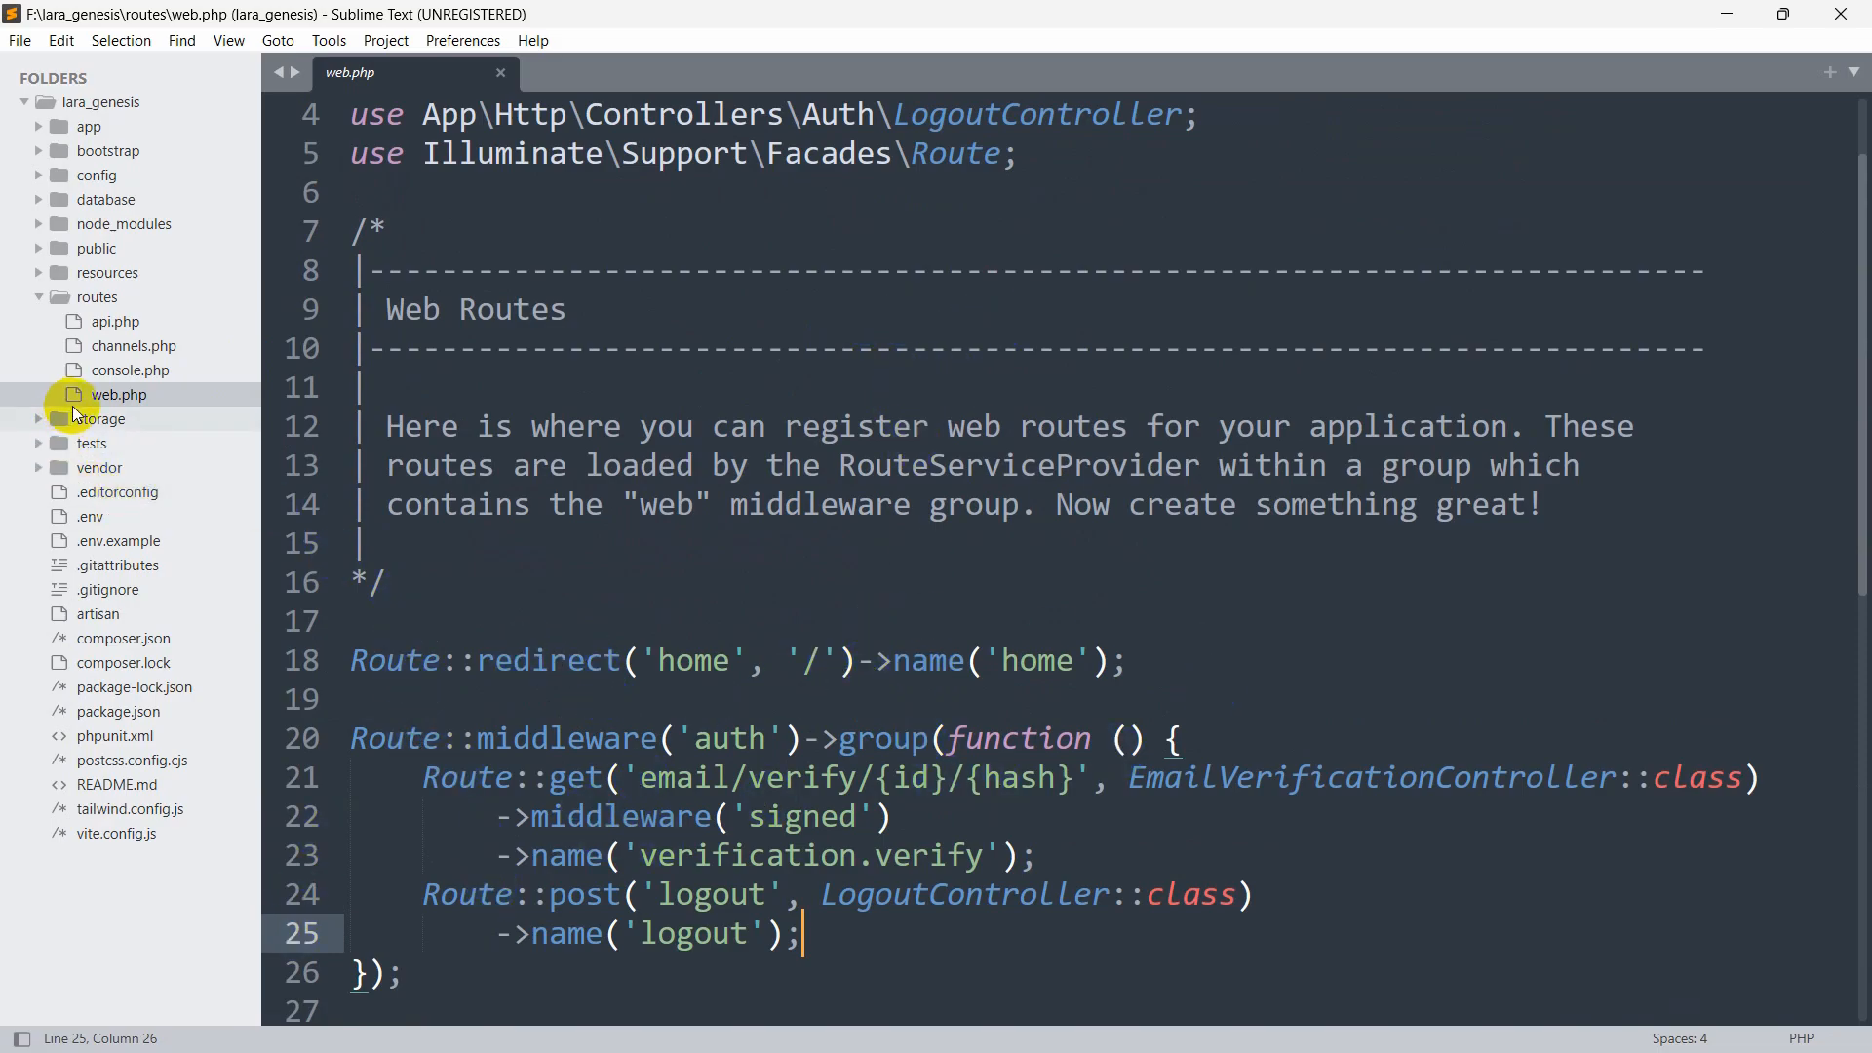
{"action": "mouse_move", "coordinate": [107, 272]}
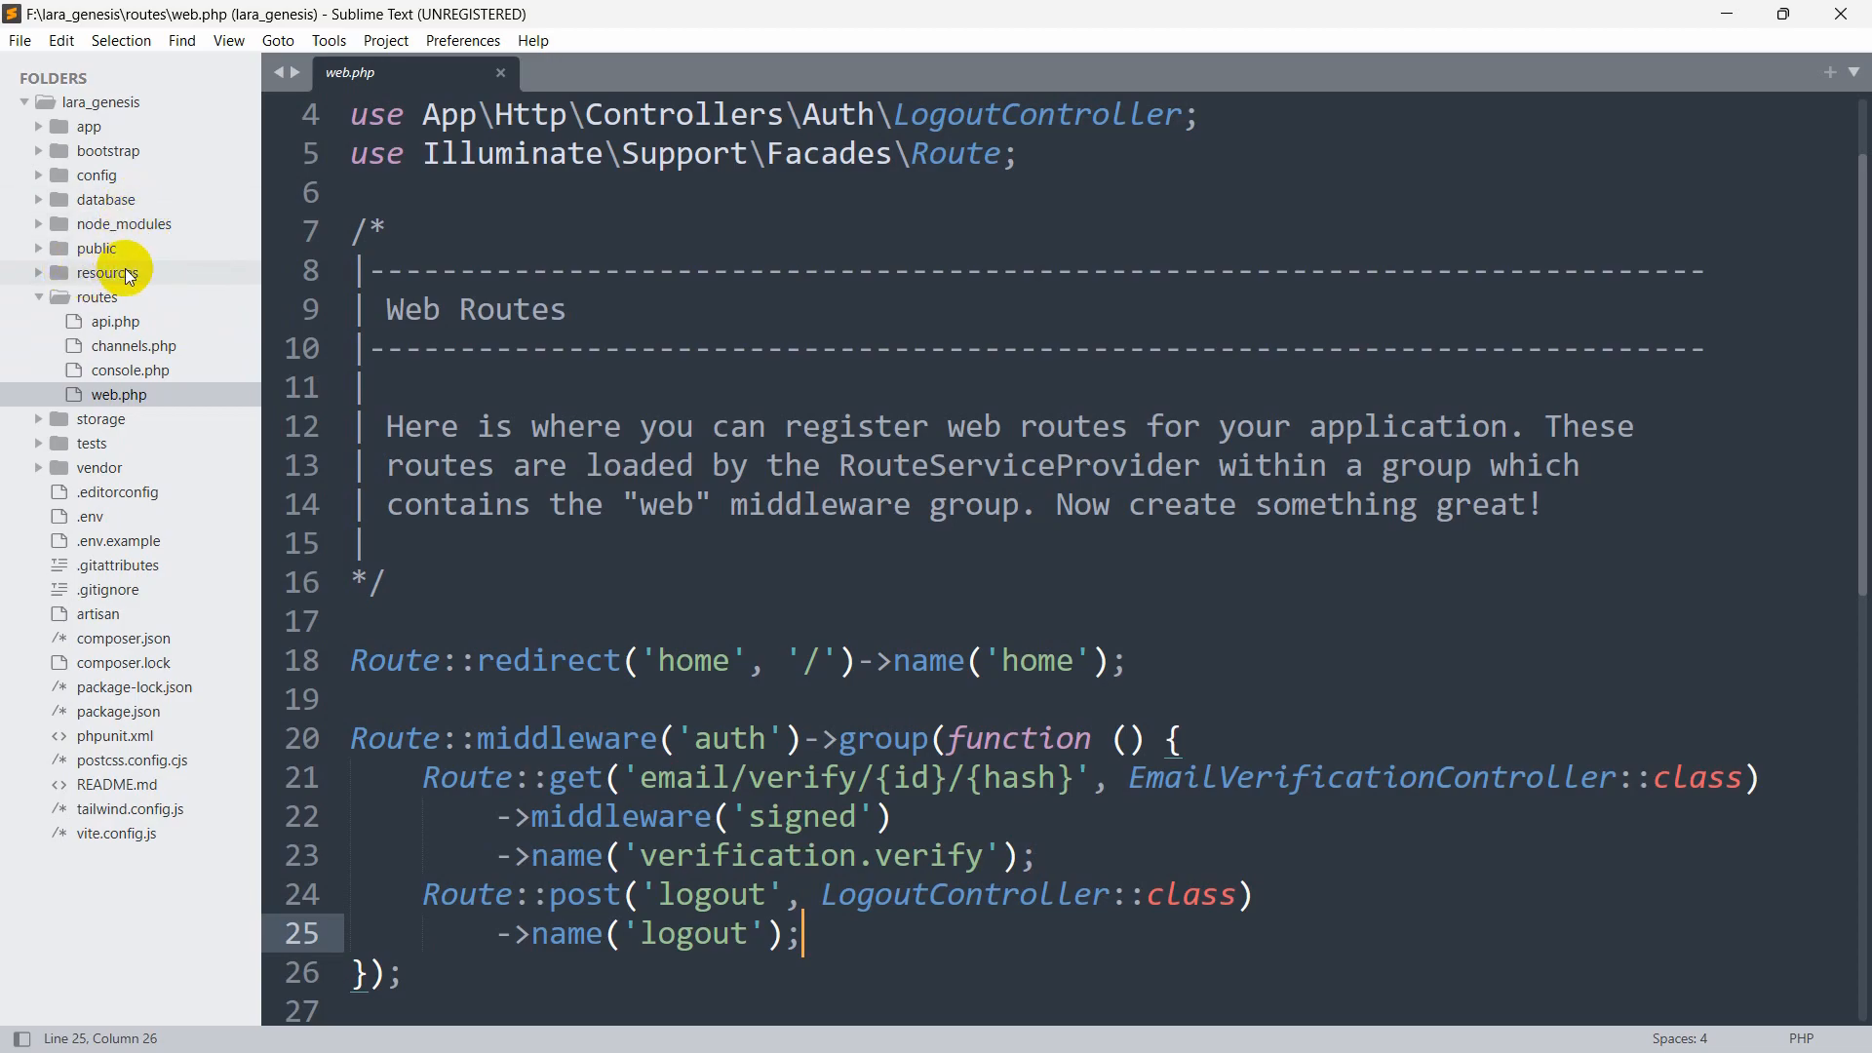
{"action": "left_click", "coordinate": [108, 272]}
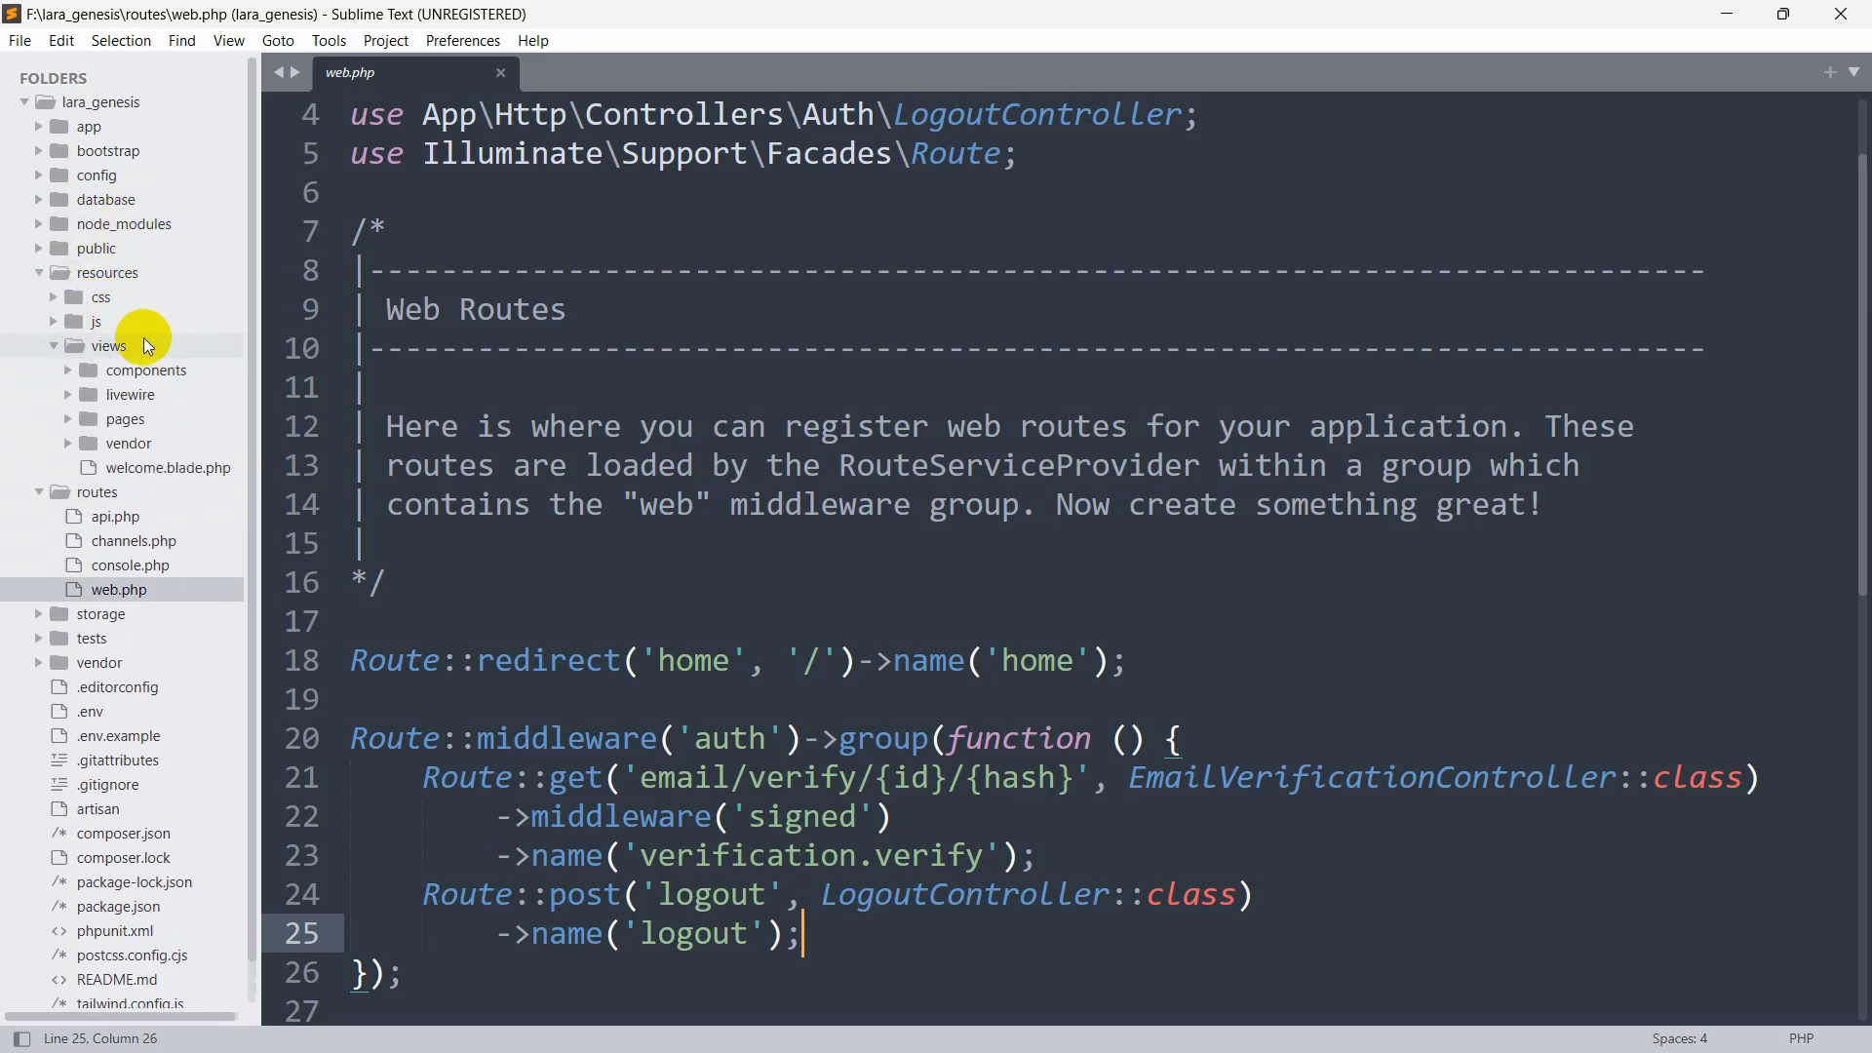
{"action": "mouse_move", "coordinate": [140, 420]}
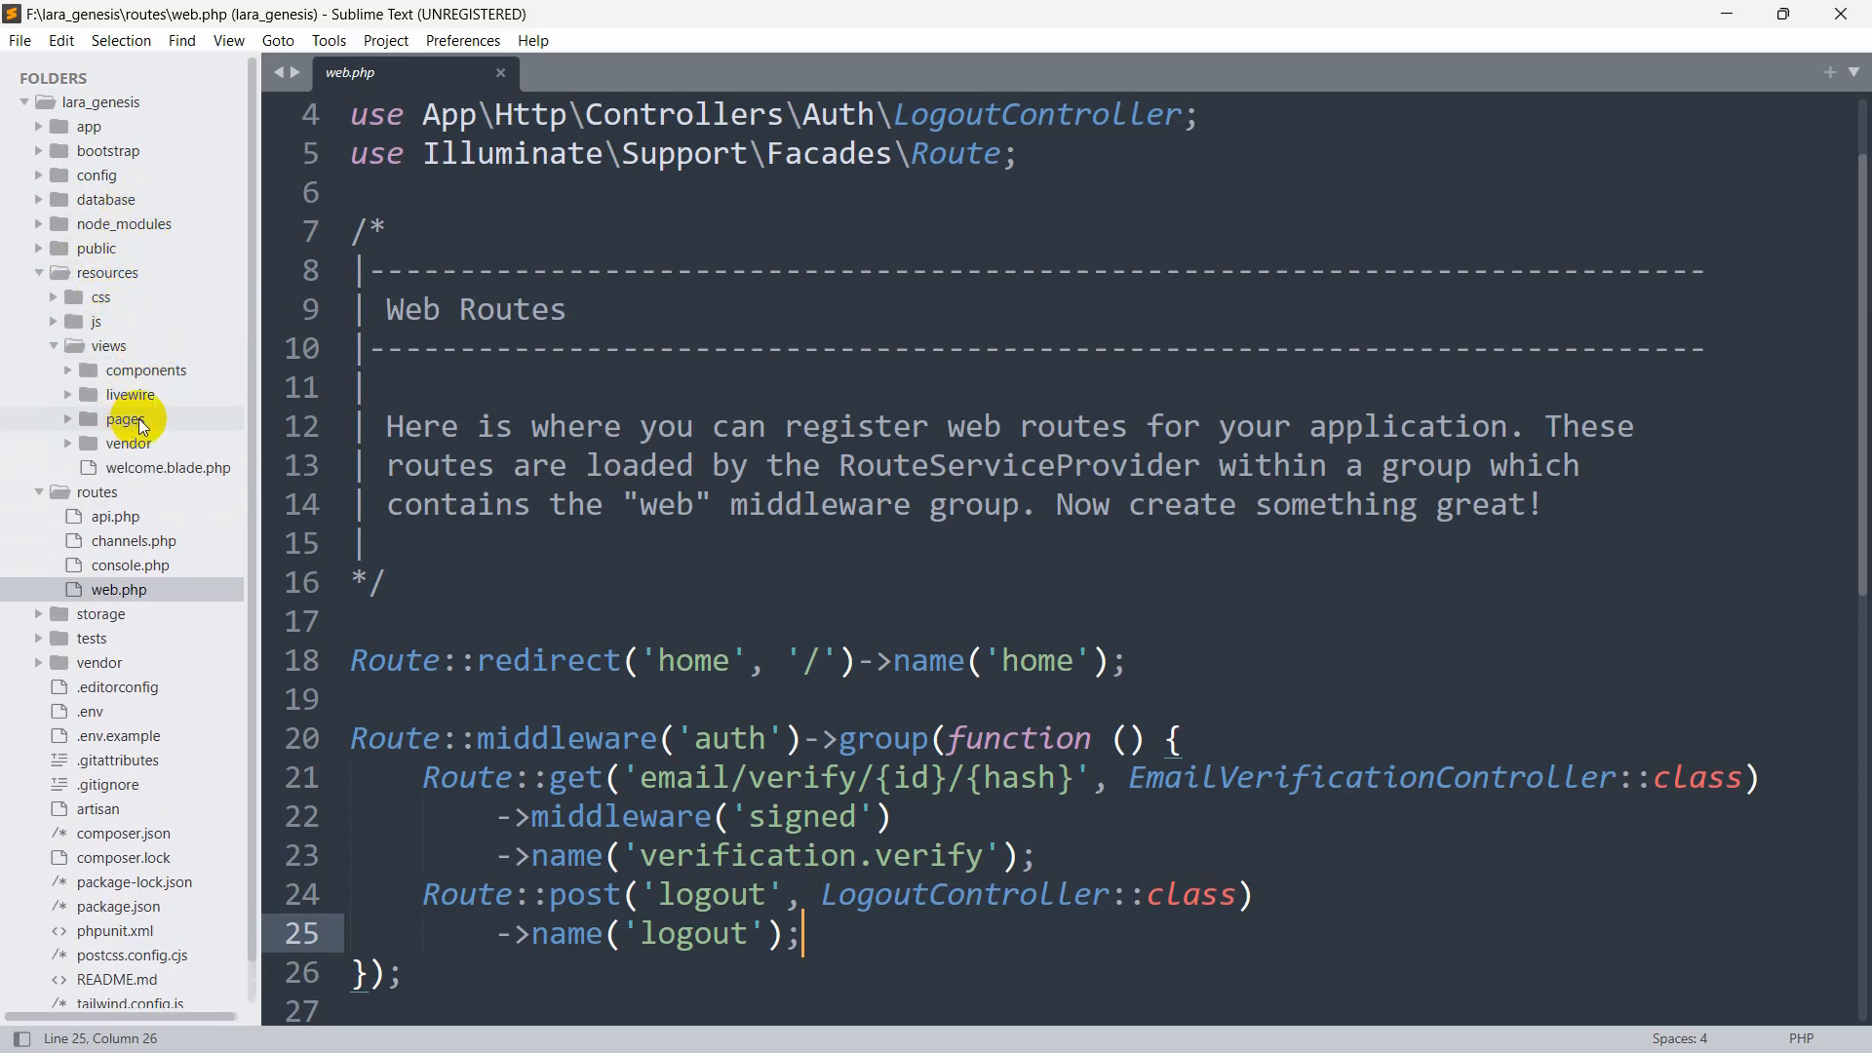
{"action": "left_click", "coordinate": [125, 419]}
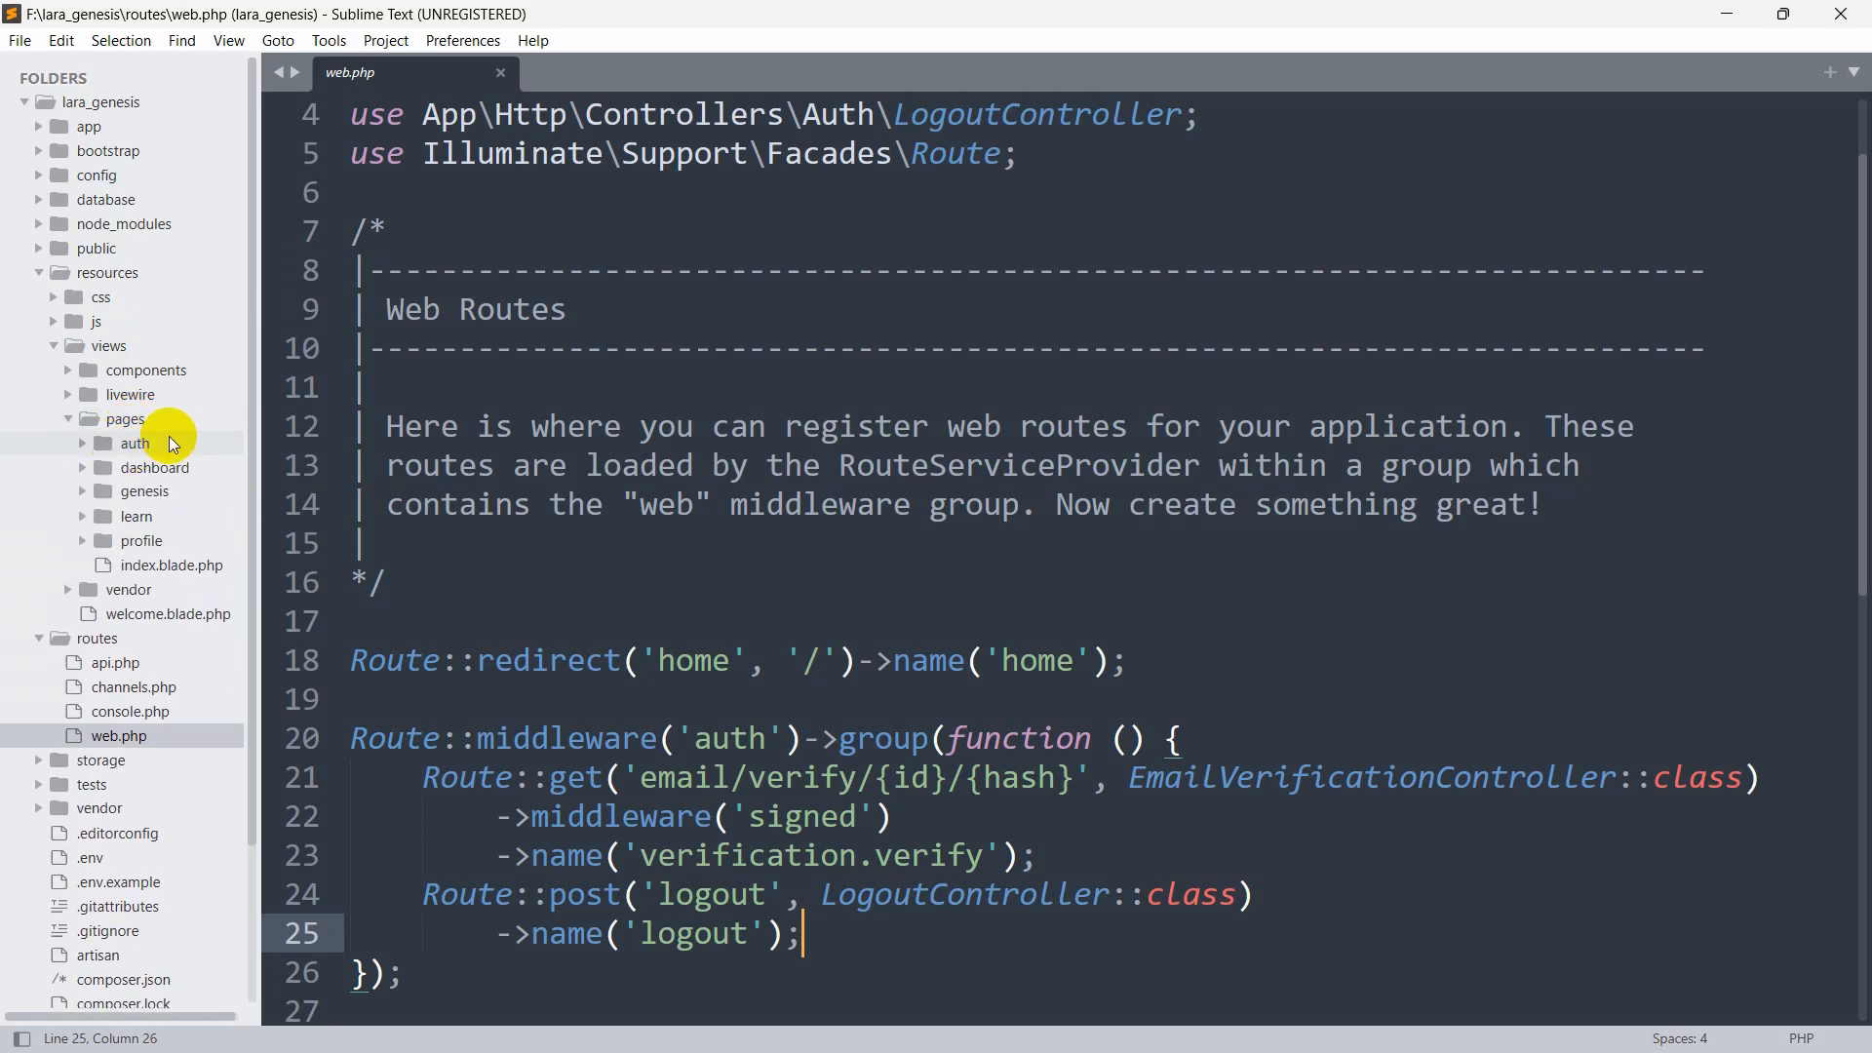
{"action": "left_click", "coordinate": [134, 442]}
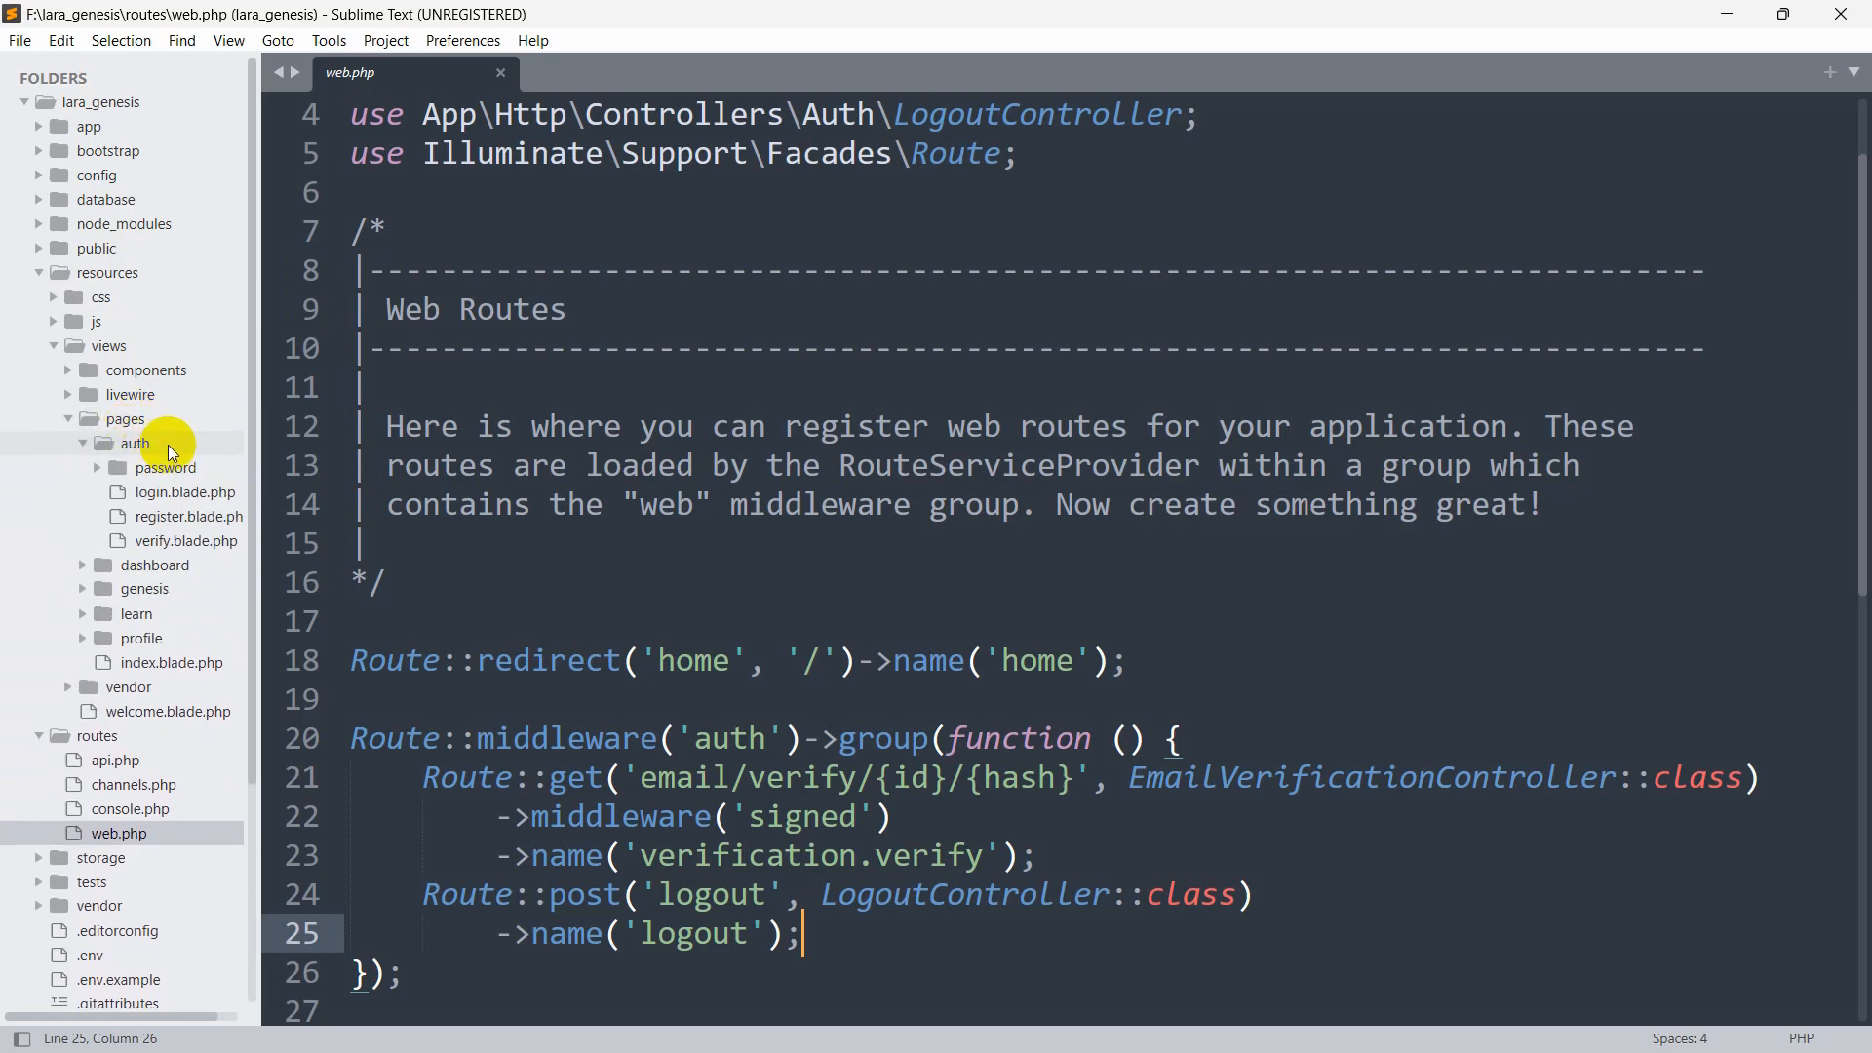
{"action": "mouse_move", "coordinate": [184, 491]}
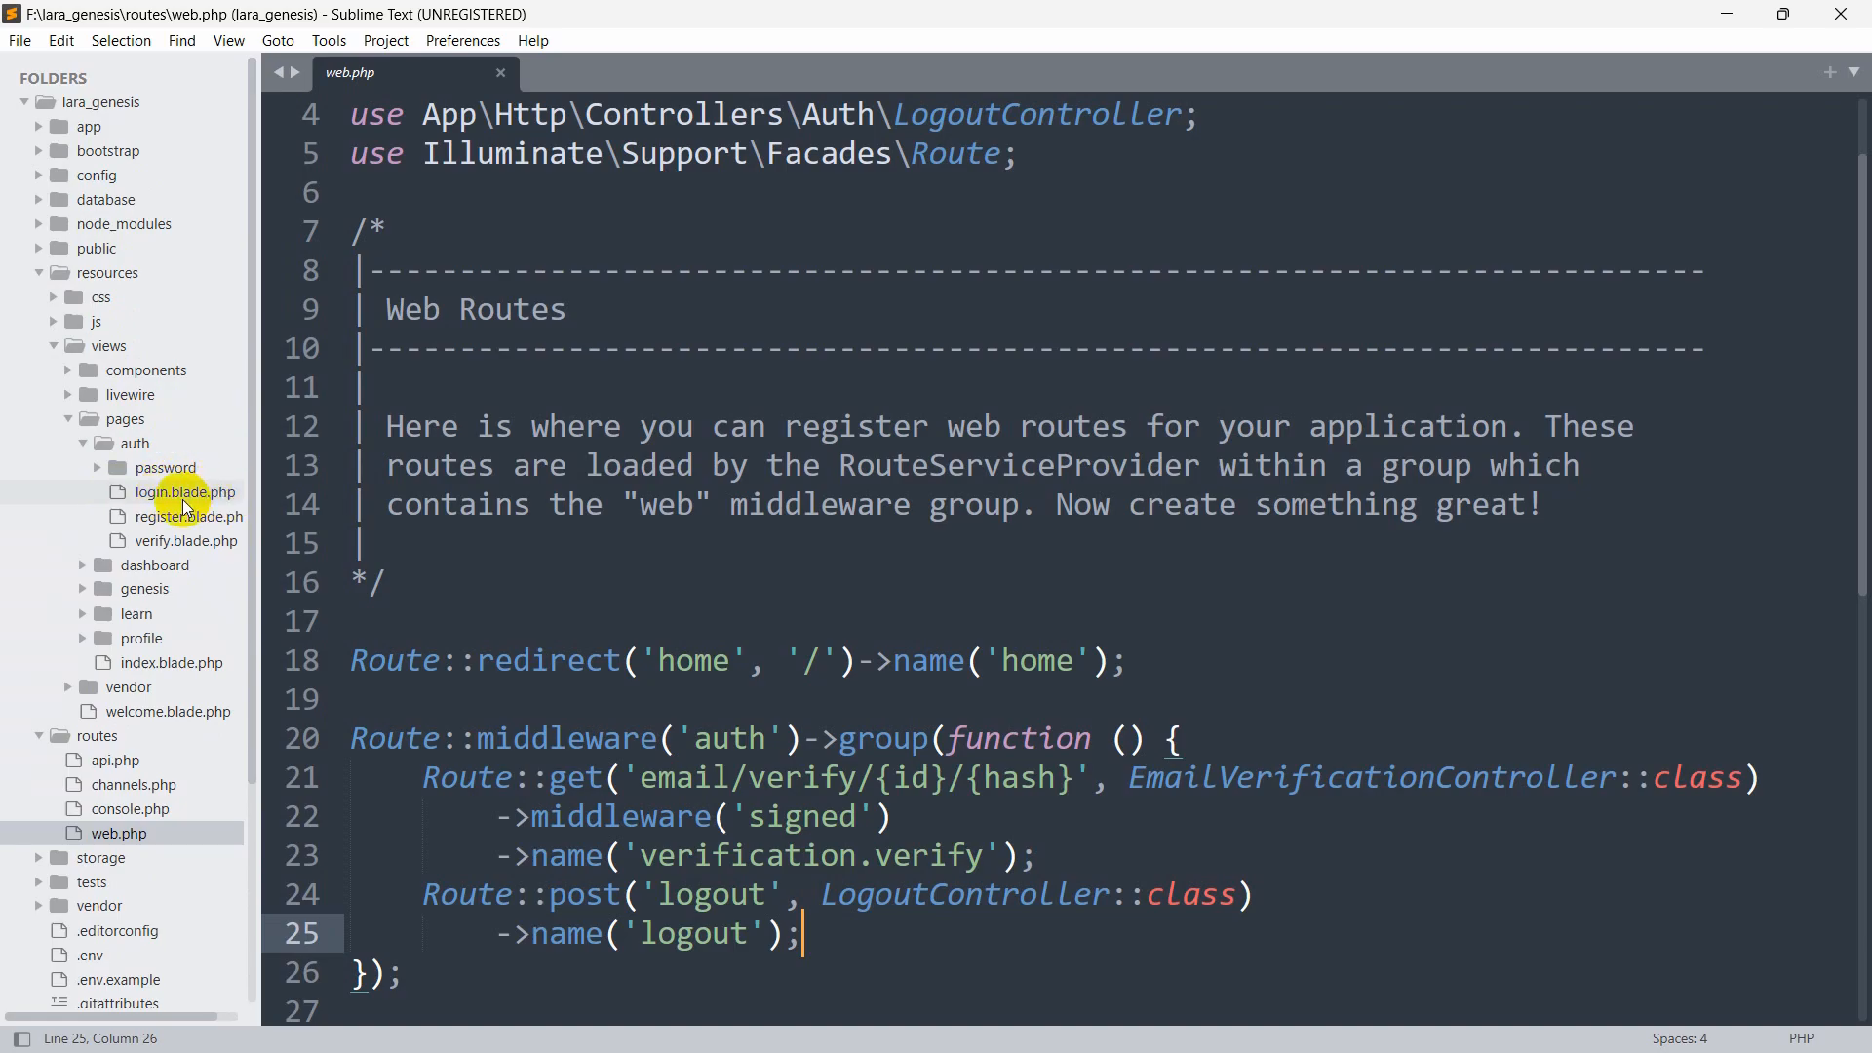
{"action": "mouse_move", "coordinate": [468, 1023]}
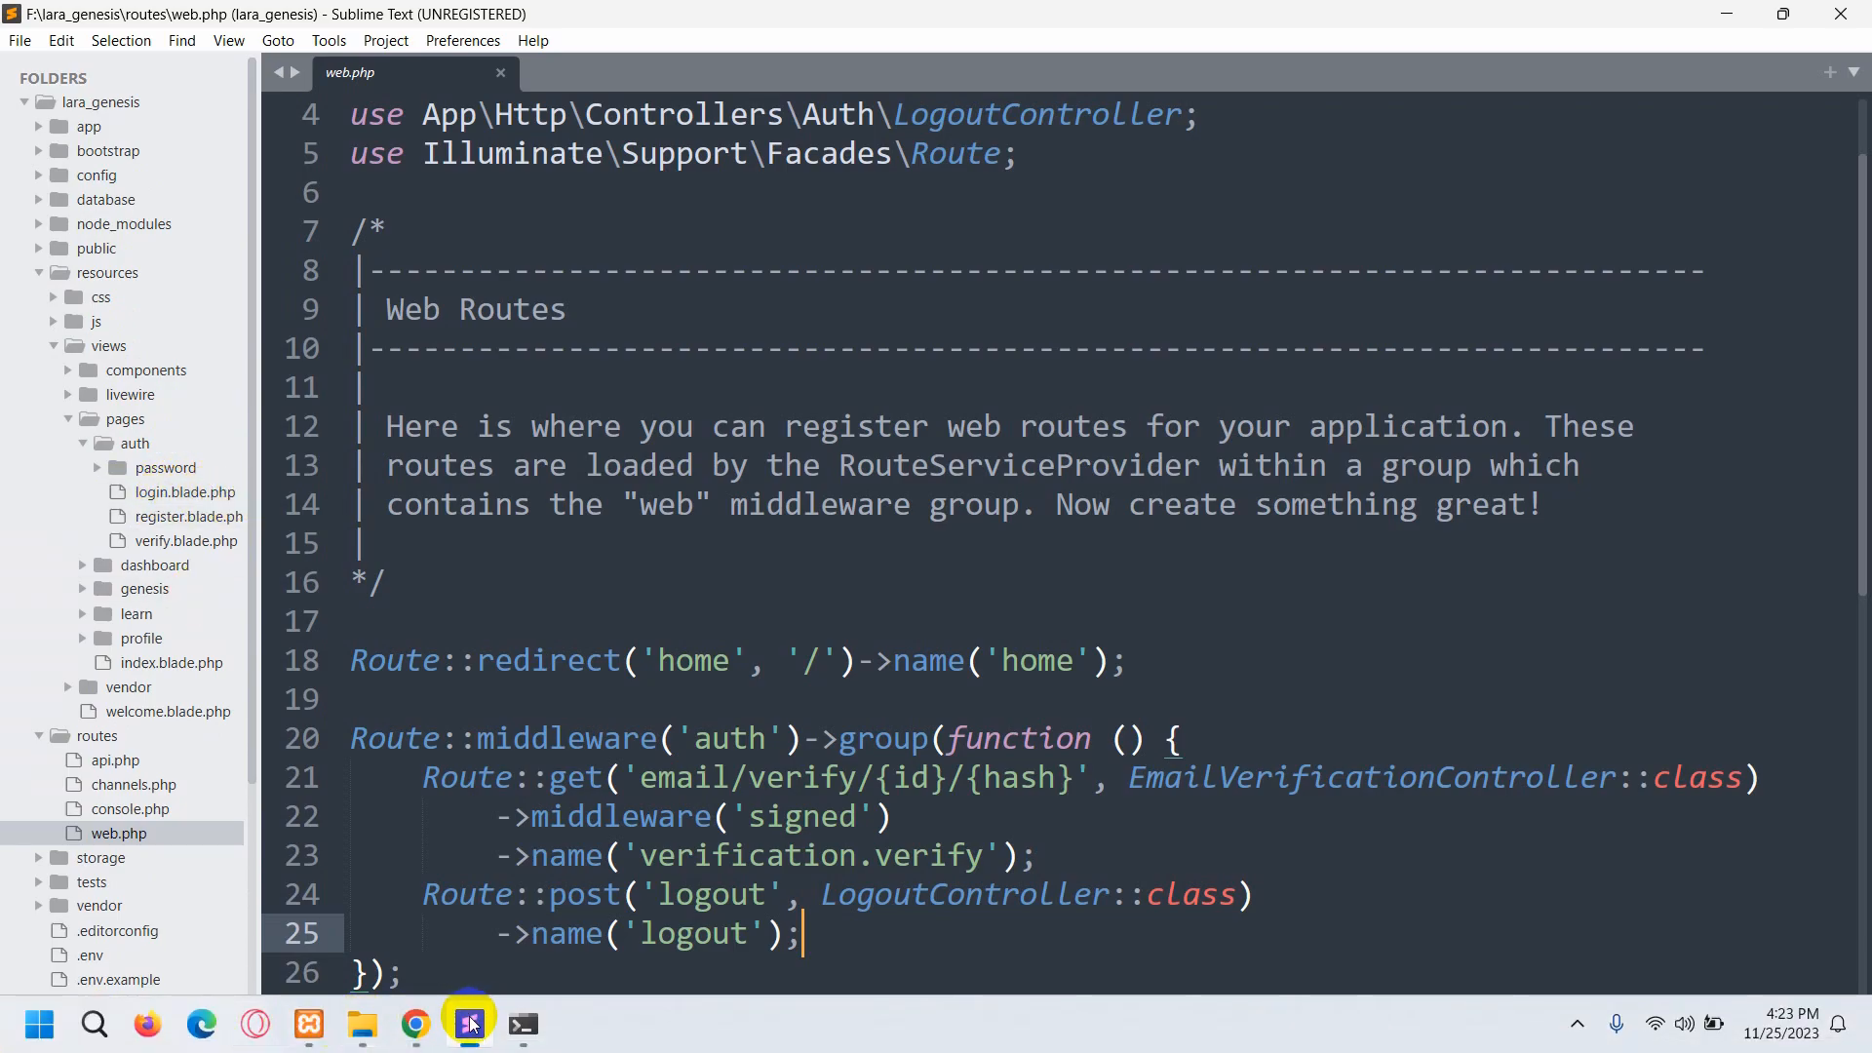
Bring Chrome back to the Genesis sign-in page at /auth/login
{"action": "left_click", "coordinate": [413, 1023]}
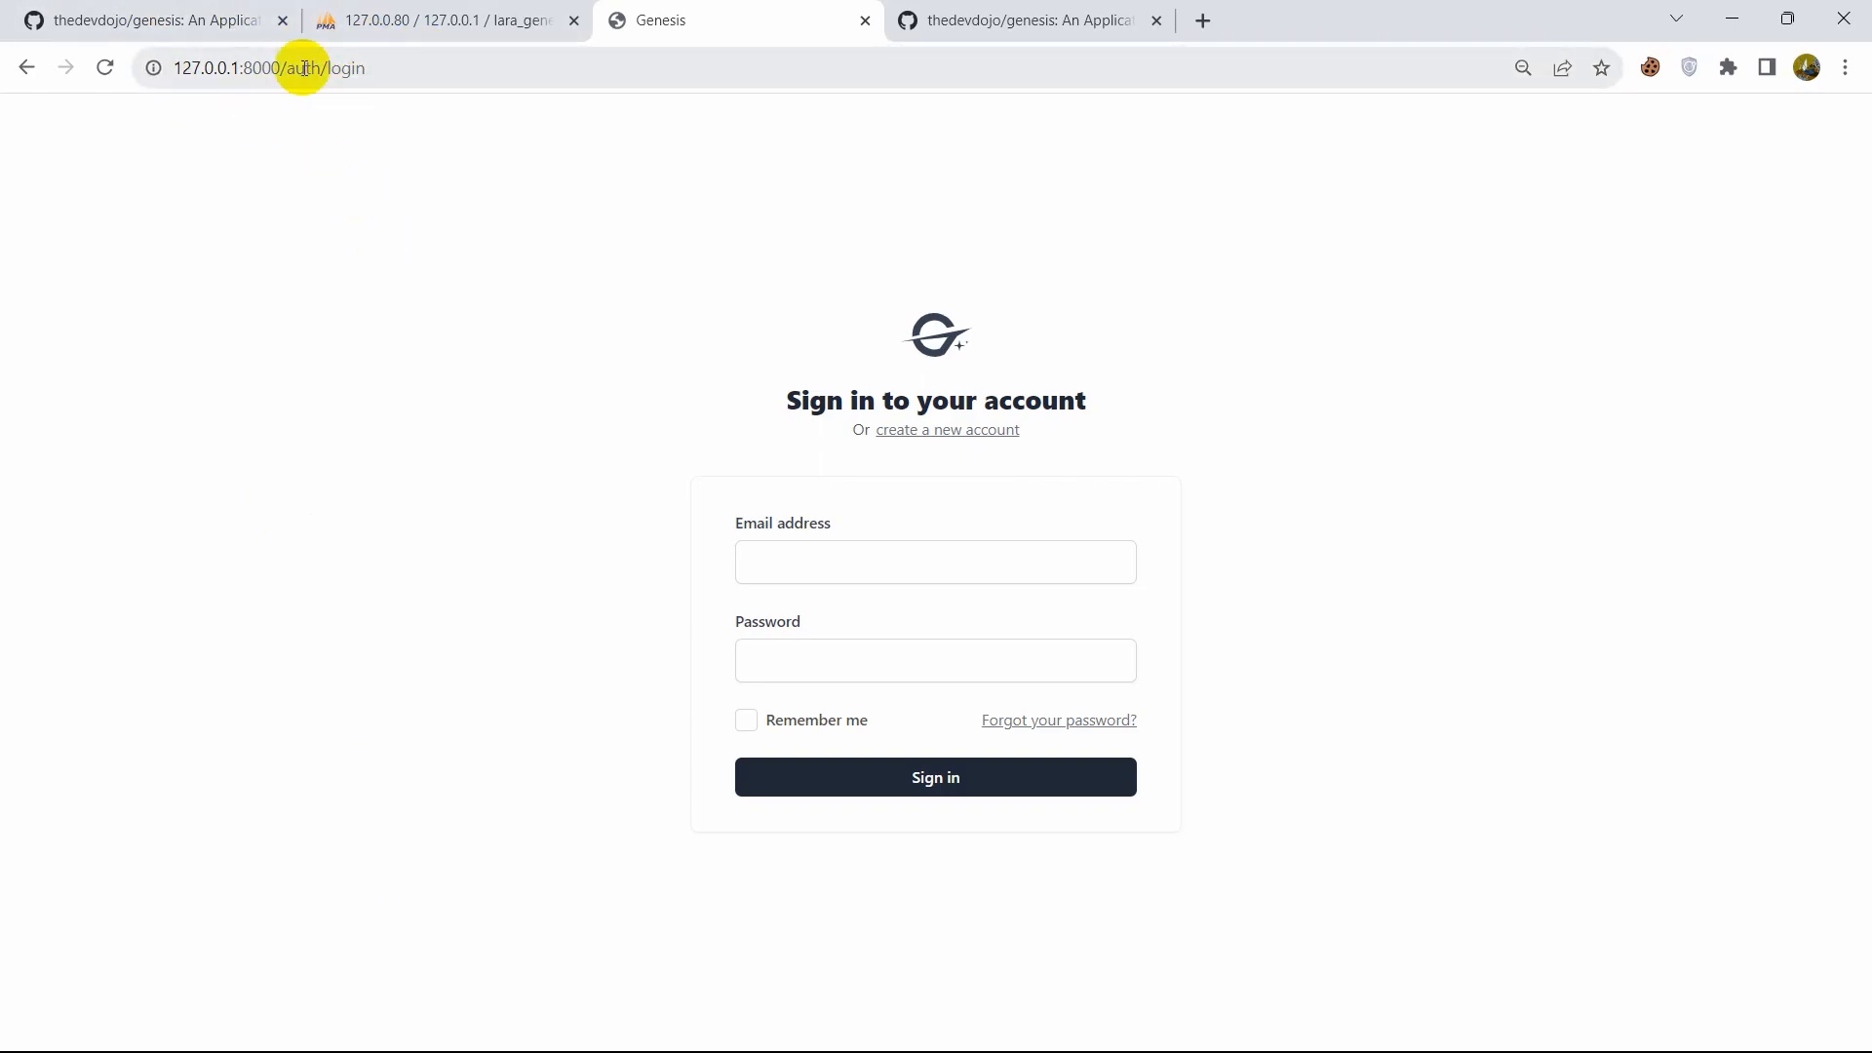
{"action": "mouse_move", "coordinate": [115, 287]}
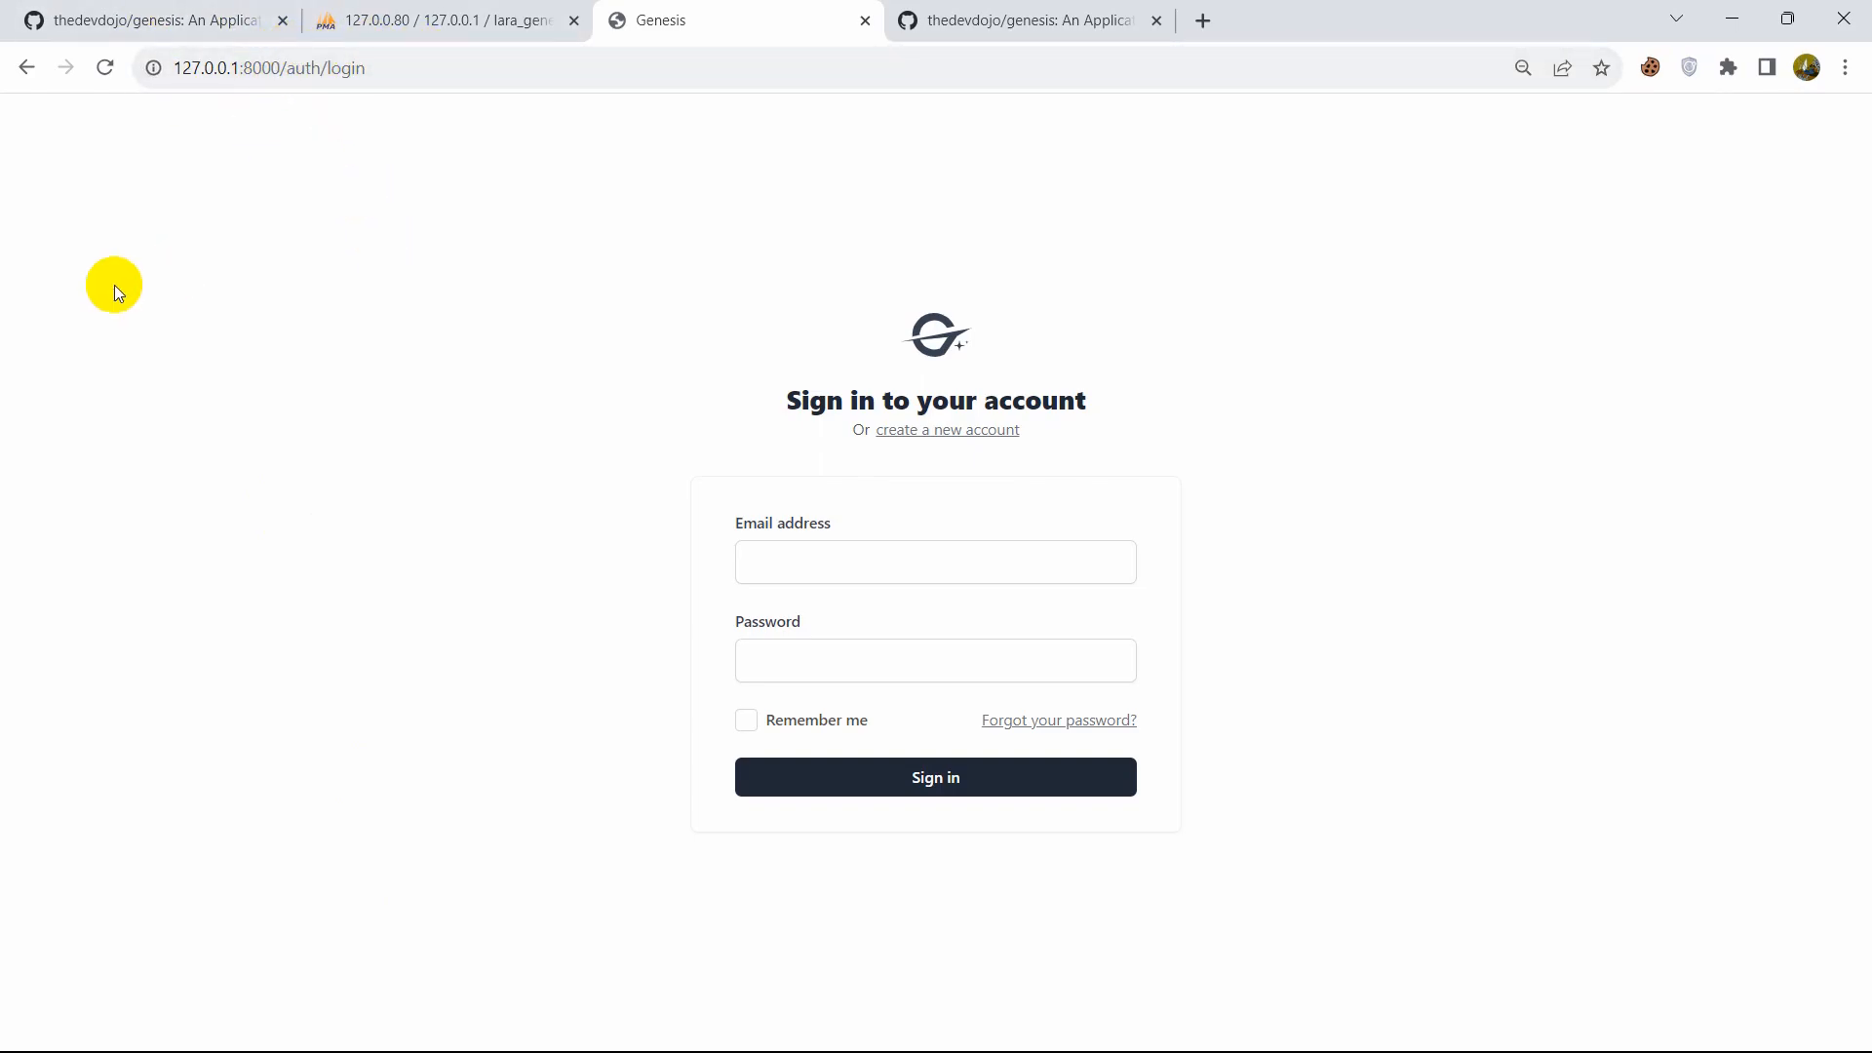
{"action": "mouse_move", "coordinate": [393, 1036]}
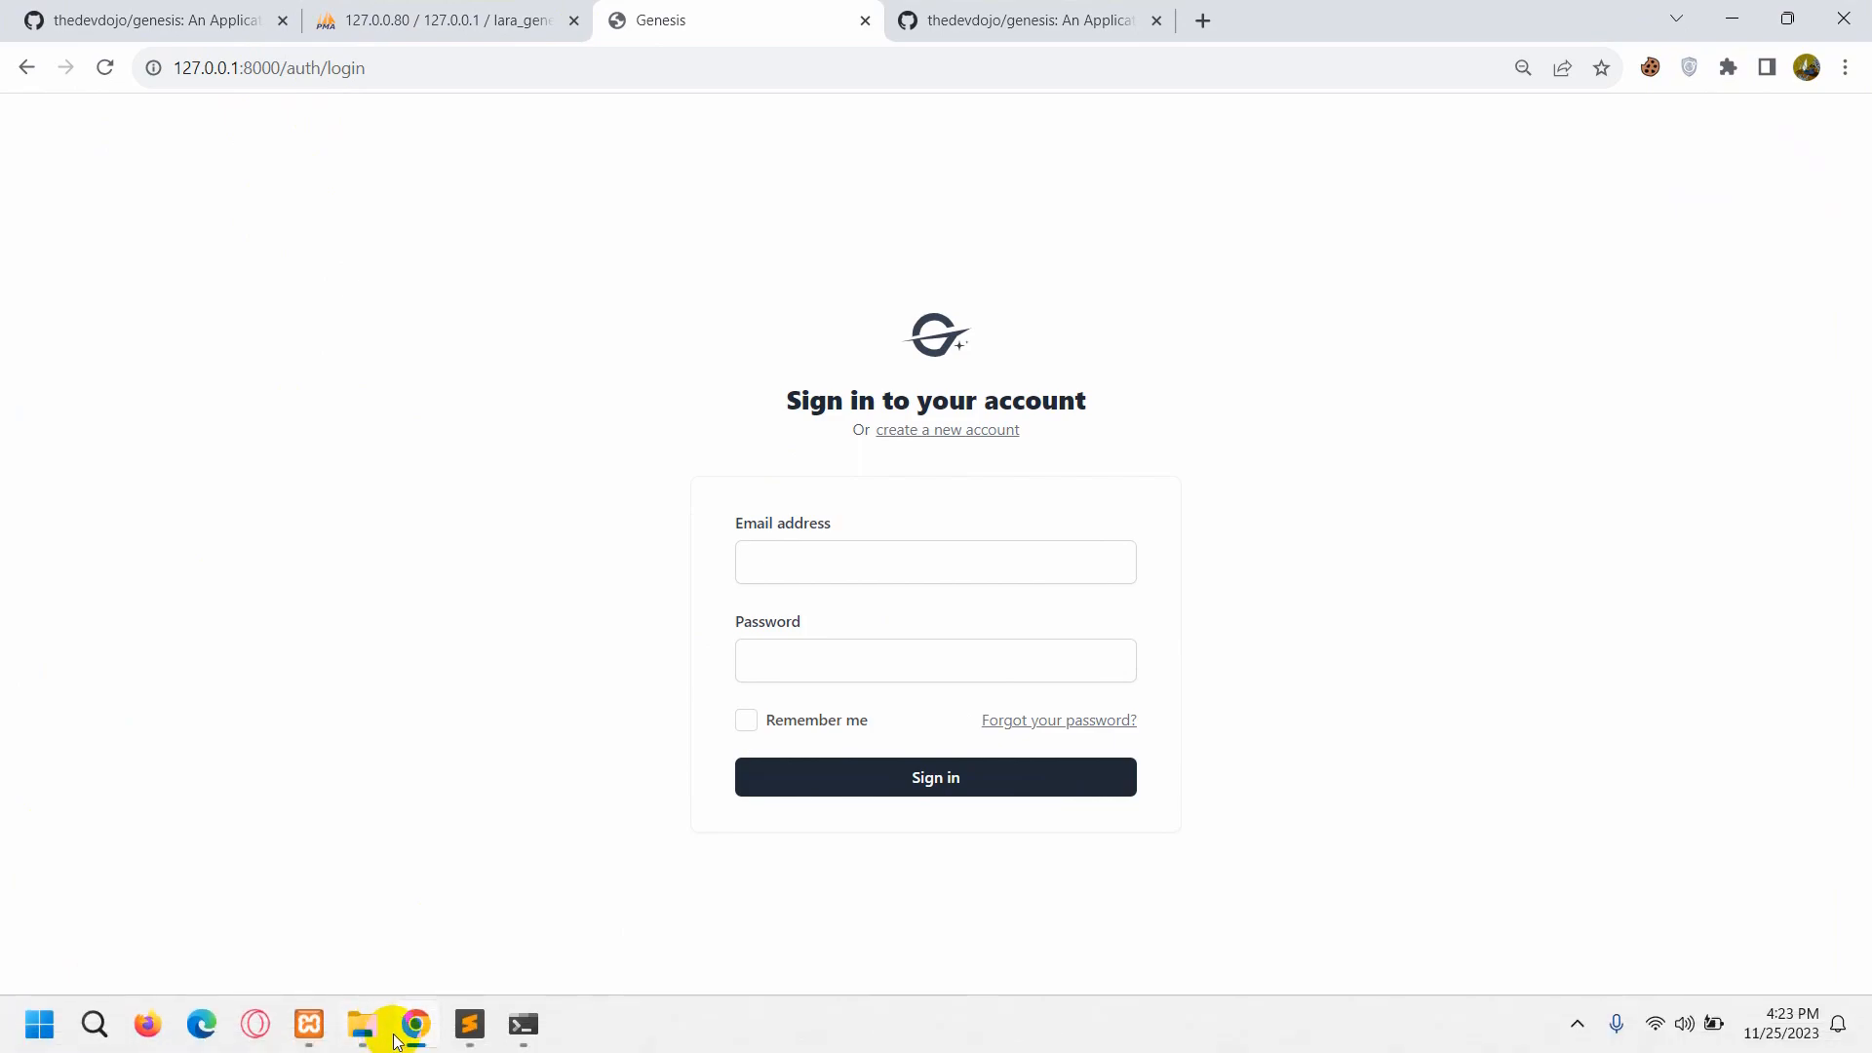
Rename login.blade.php to signin.blade.php from the Sublime Text sidebar
{"action": "left_click", "coordinate": [468, 1025]}
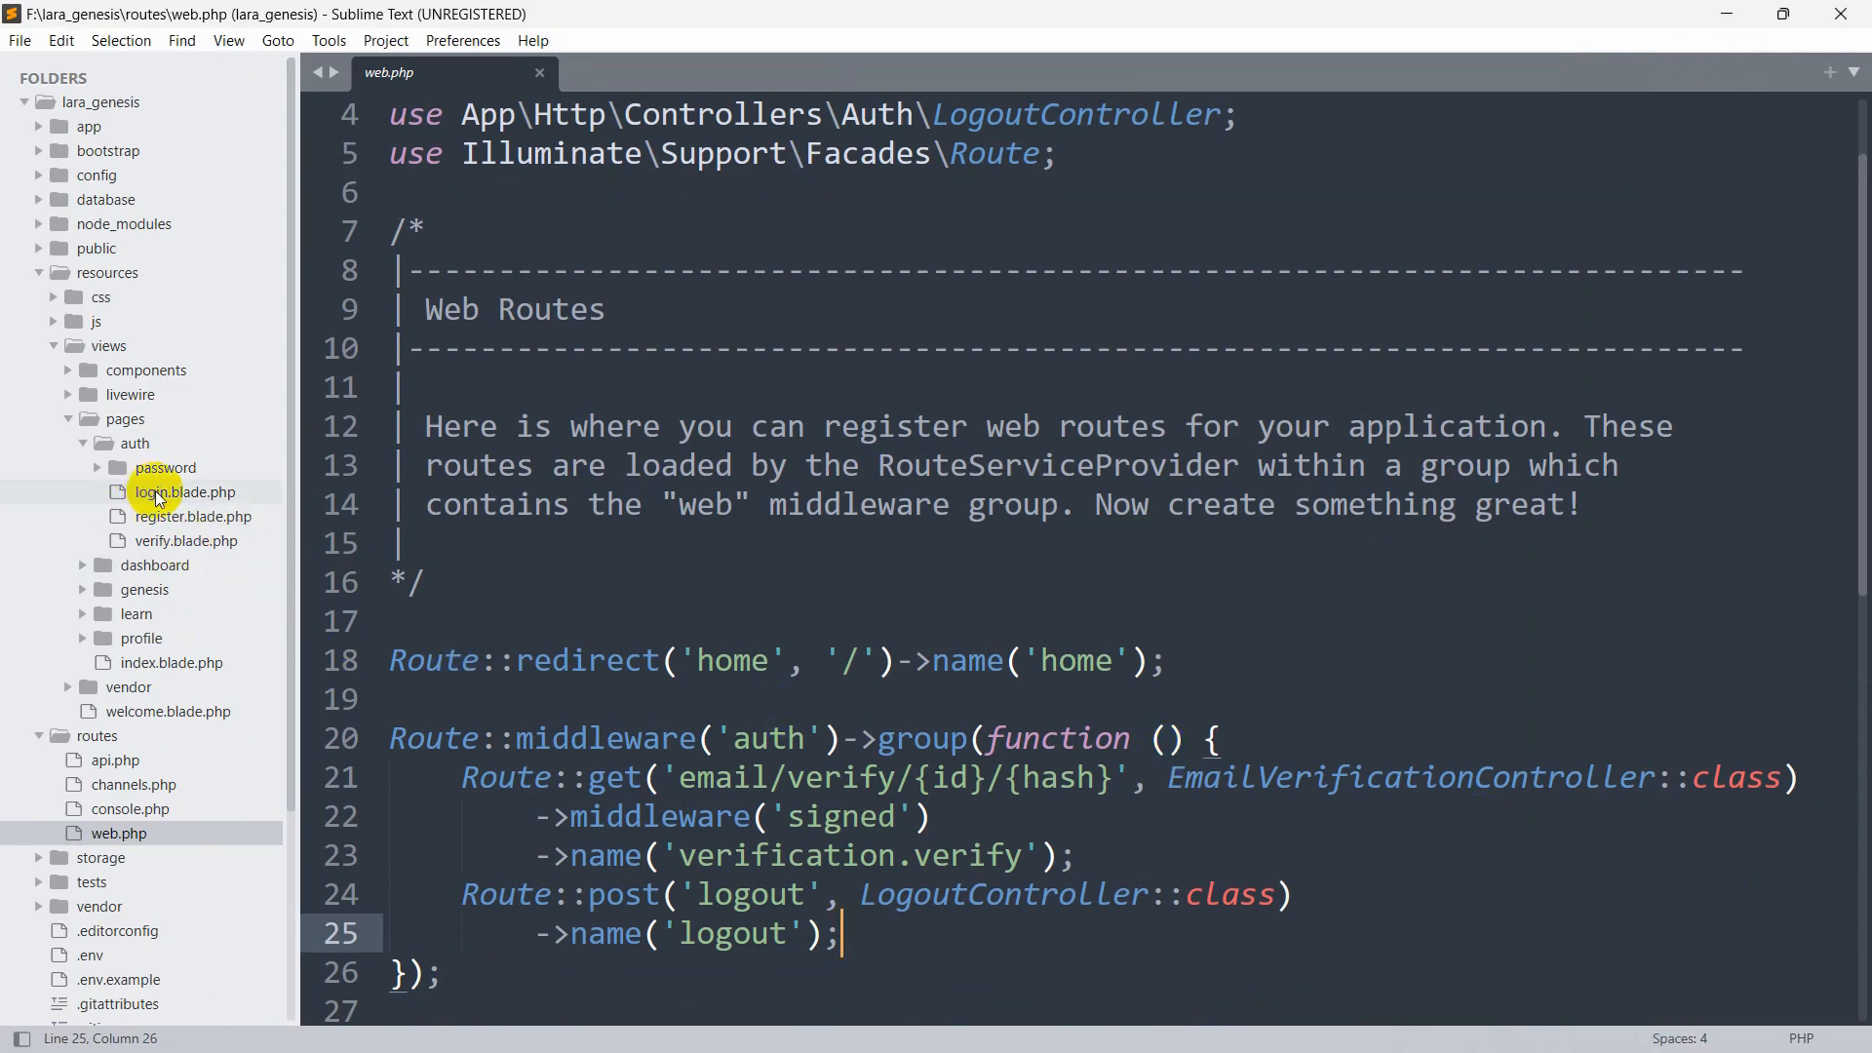
{"action": "right_click", "coordinate": [184, 491]}
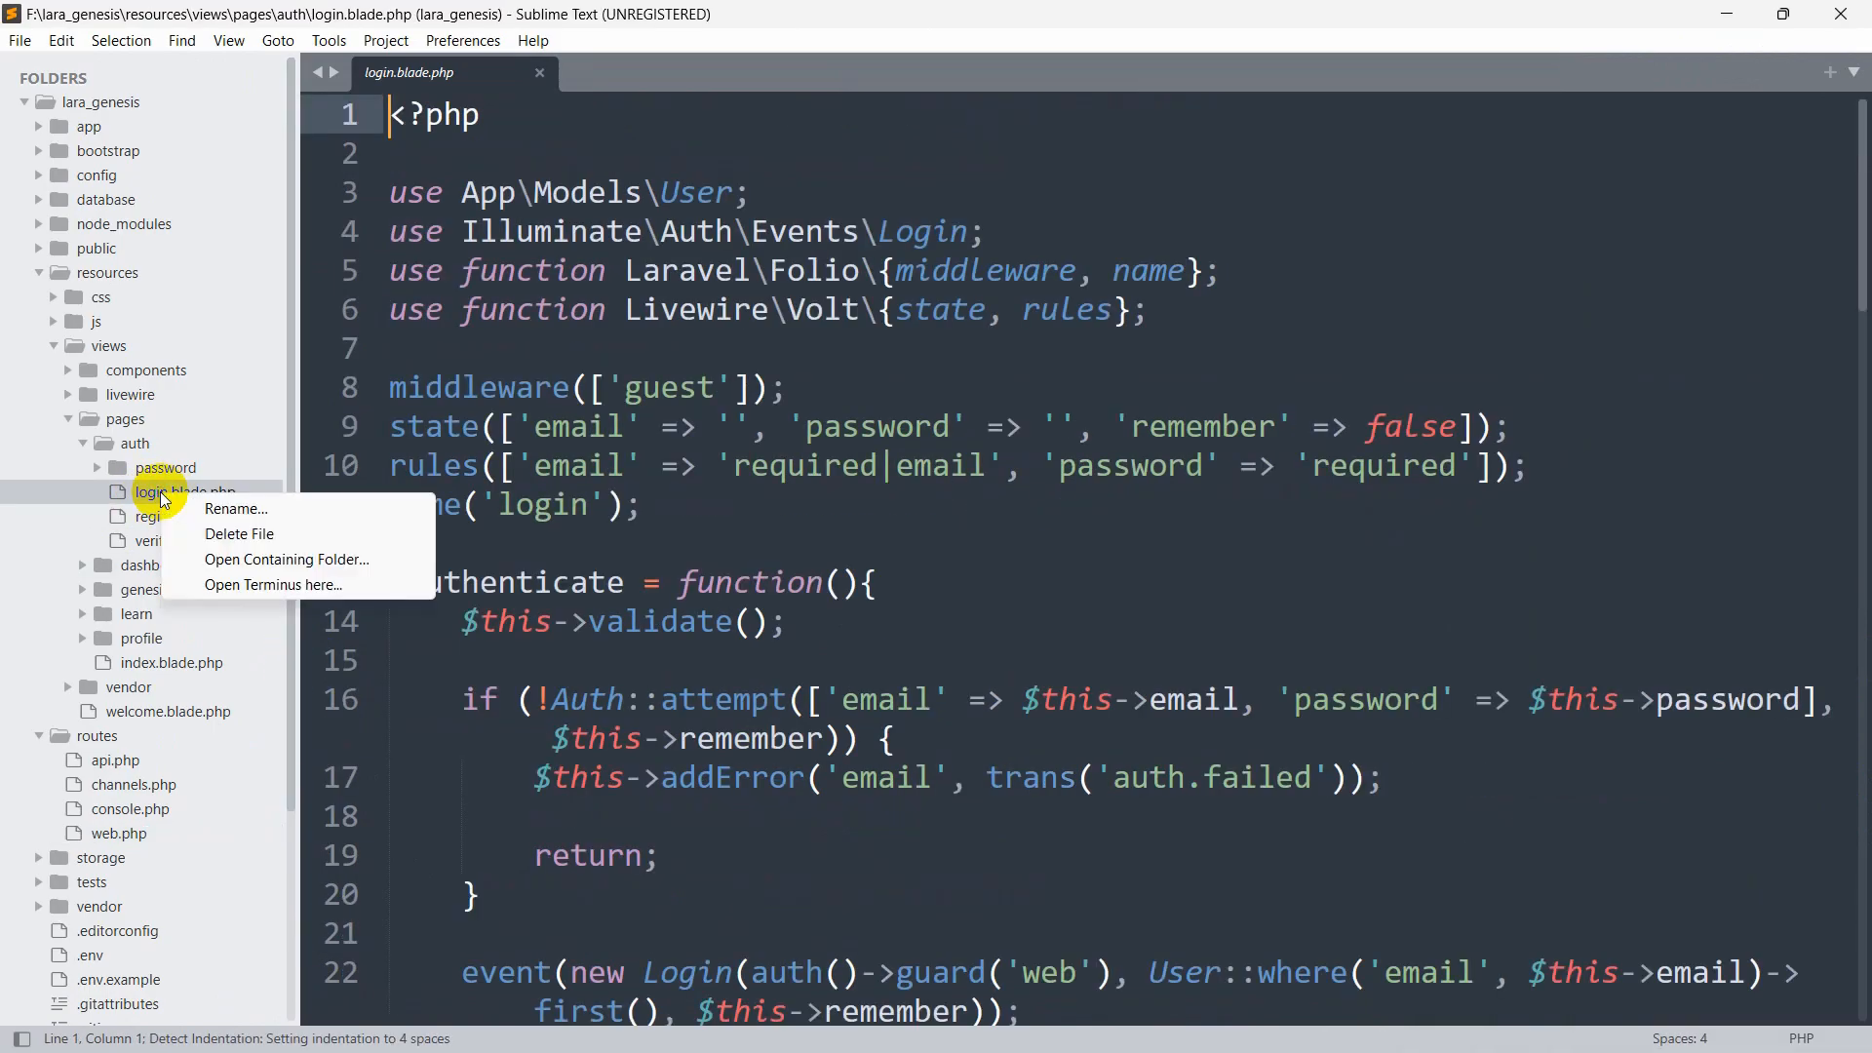
{"action": "left_click", "coordinate": [235, 509]}
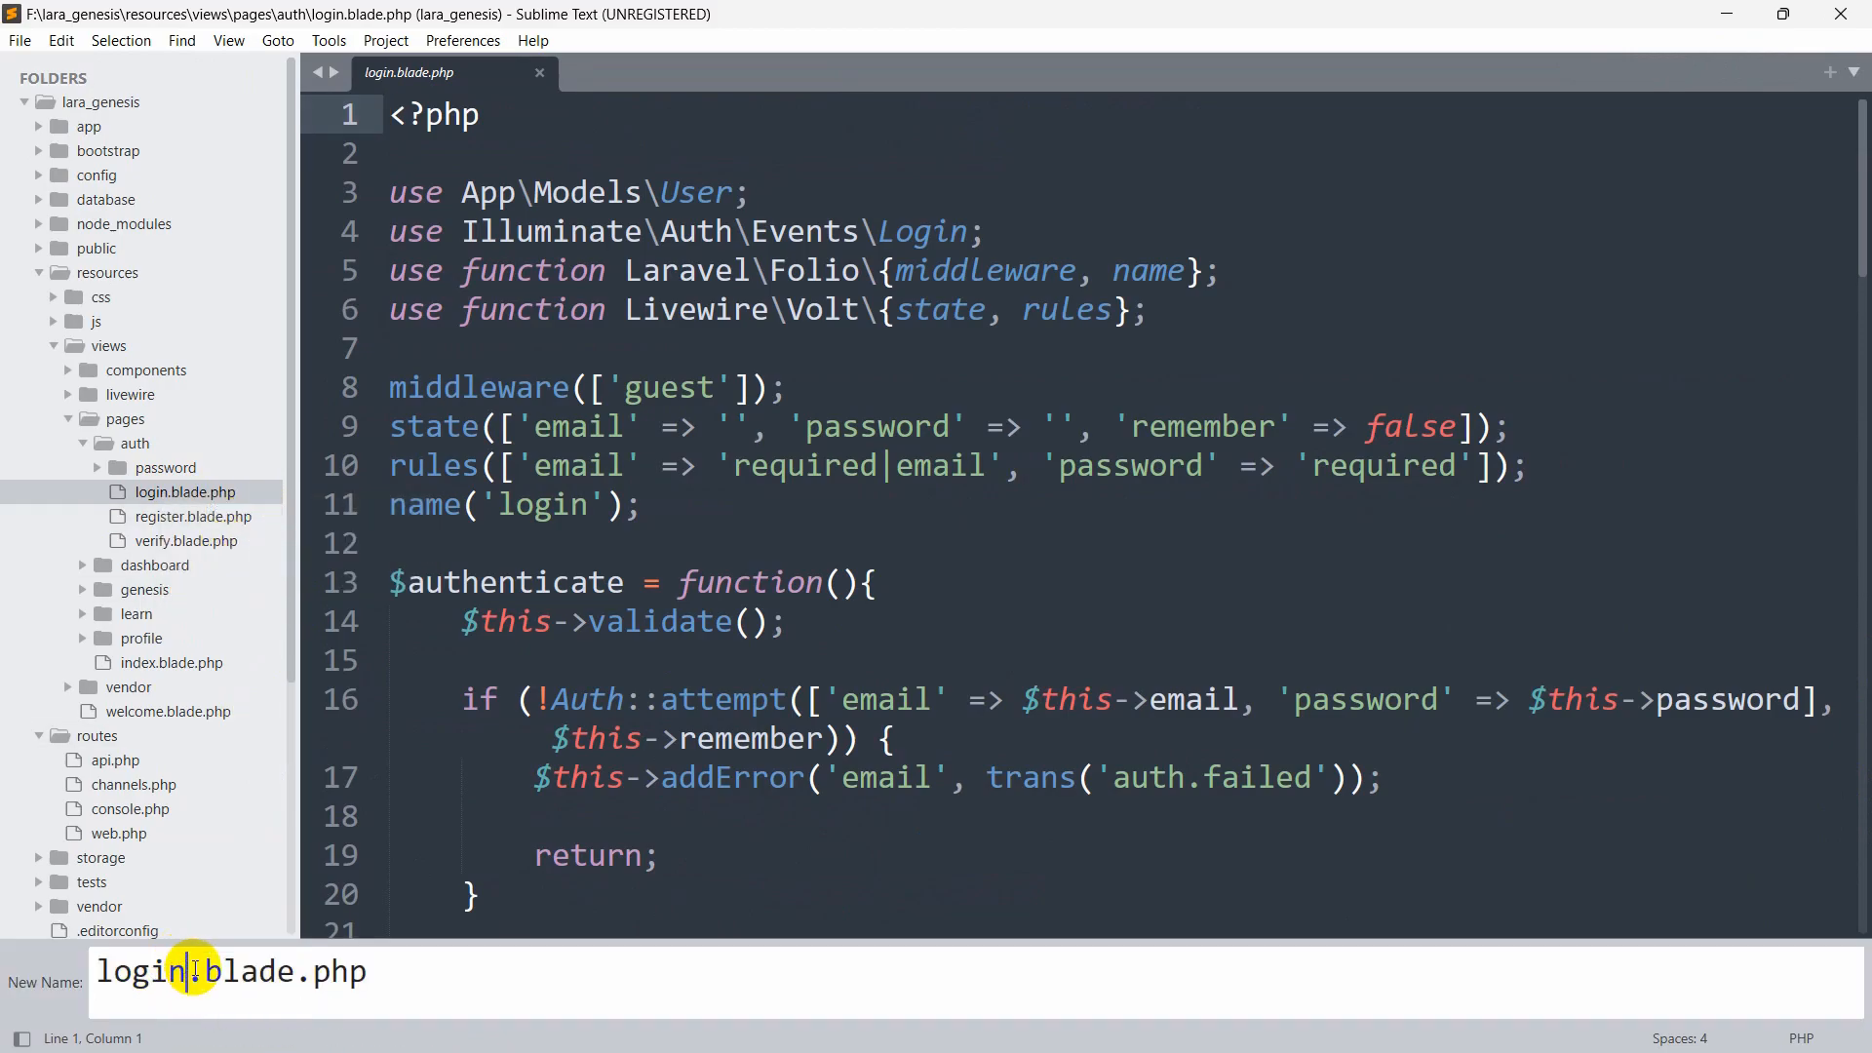
{"action": "type", "text": "signin"}
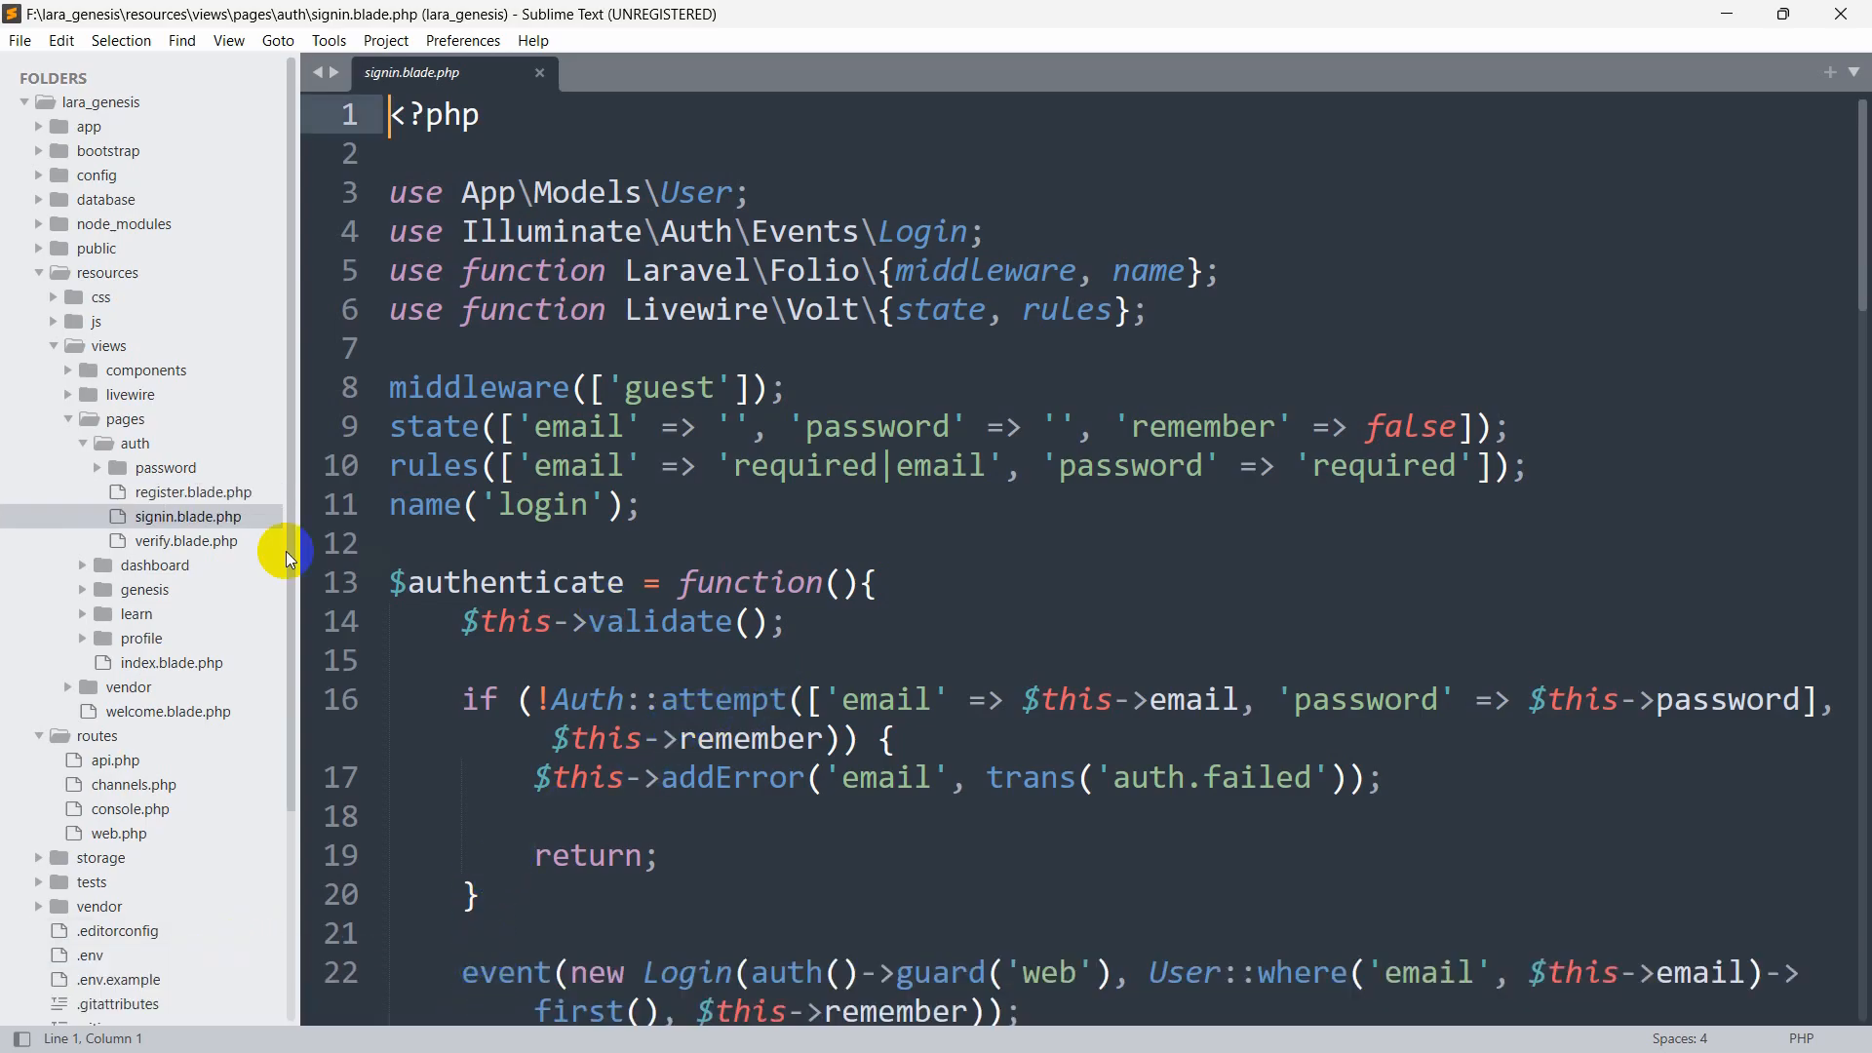
{"action": "mouse_move", "coordinate": [373, 1025]}
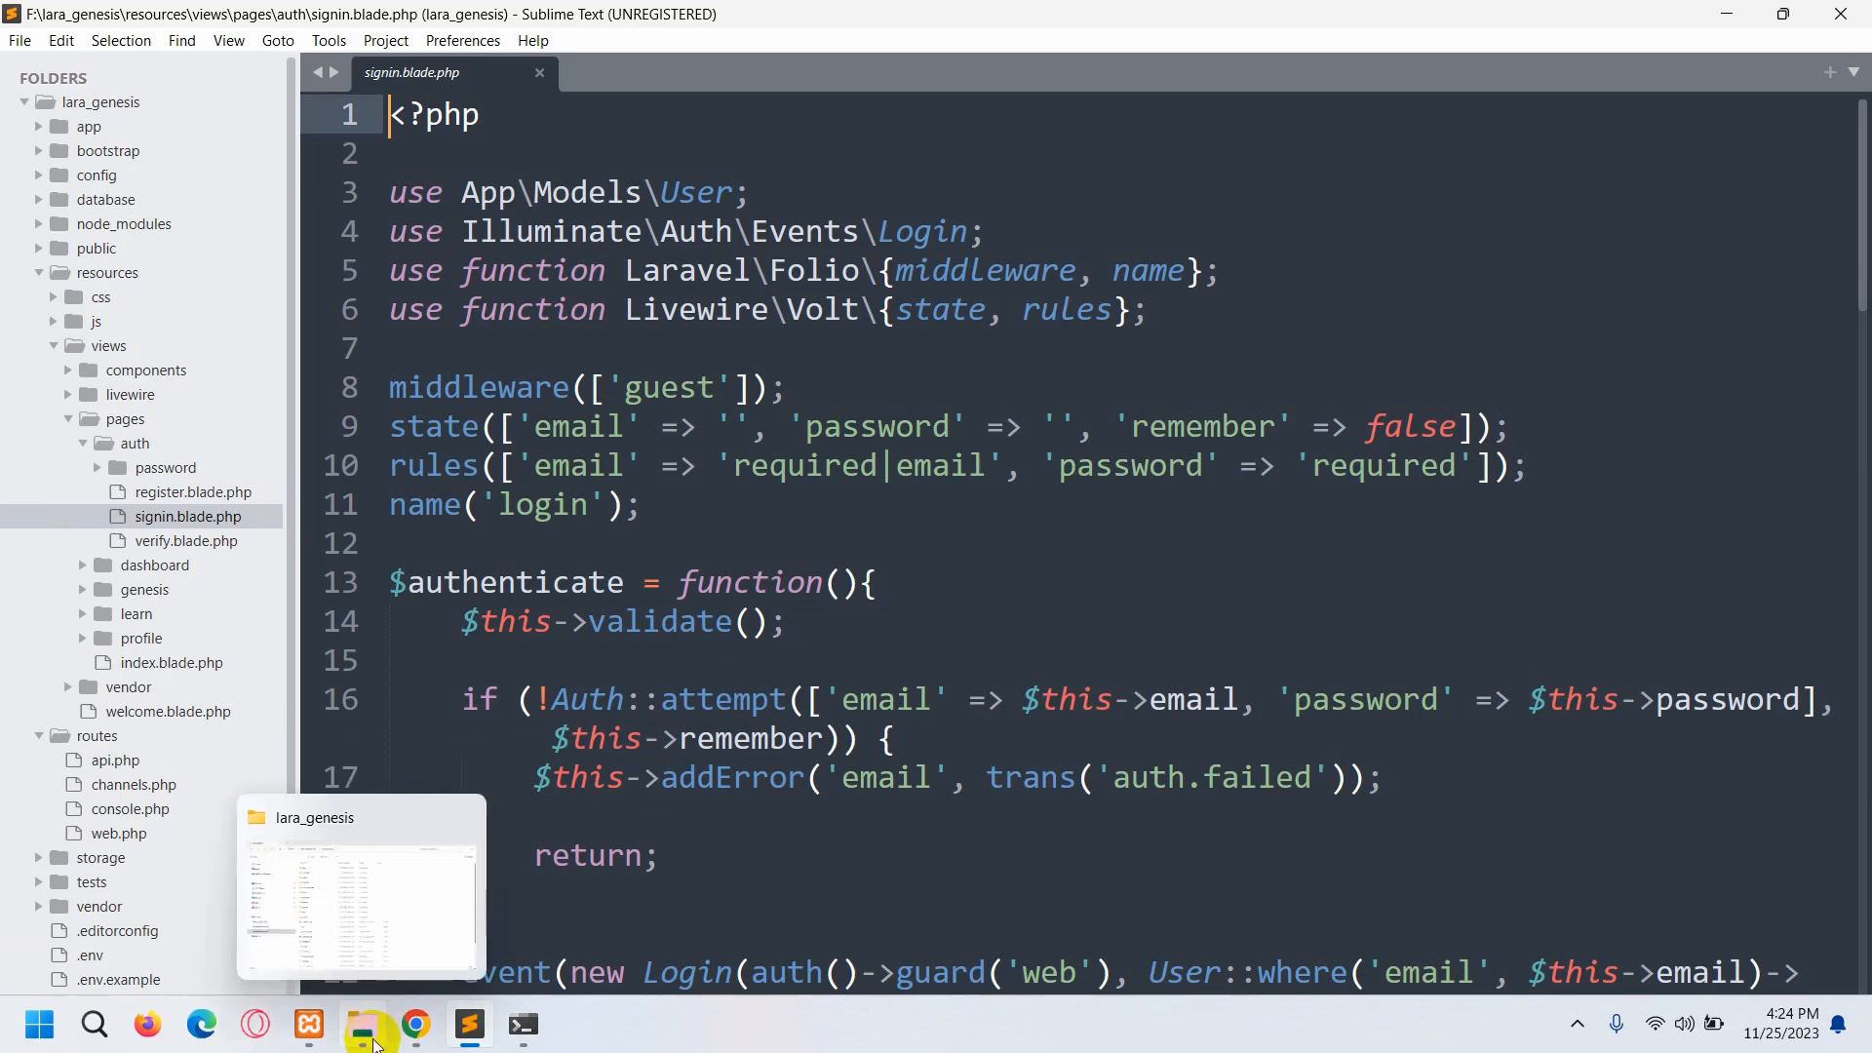
Reload the browser and follow the home page Login link to /auth/signin
{"action": "left_click", "coordinate": [413, 1025]}
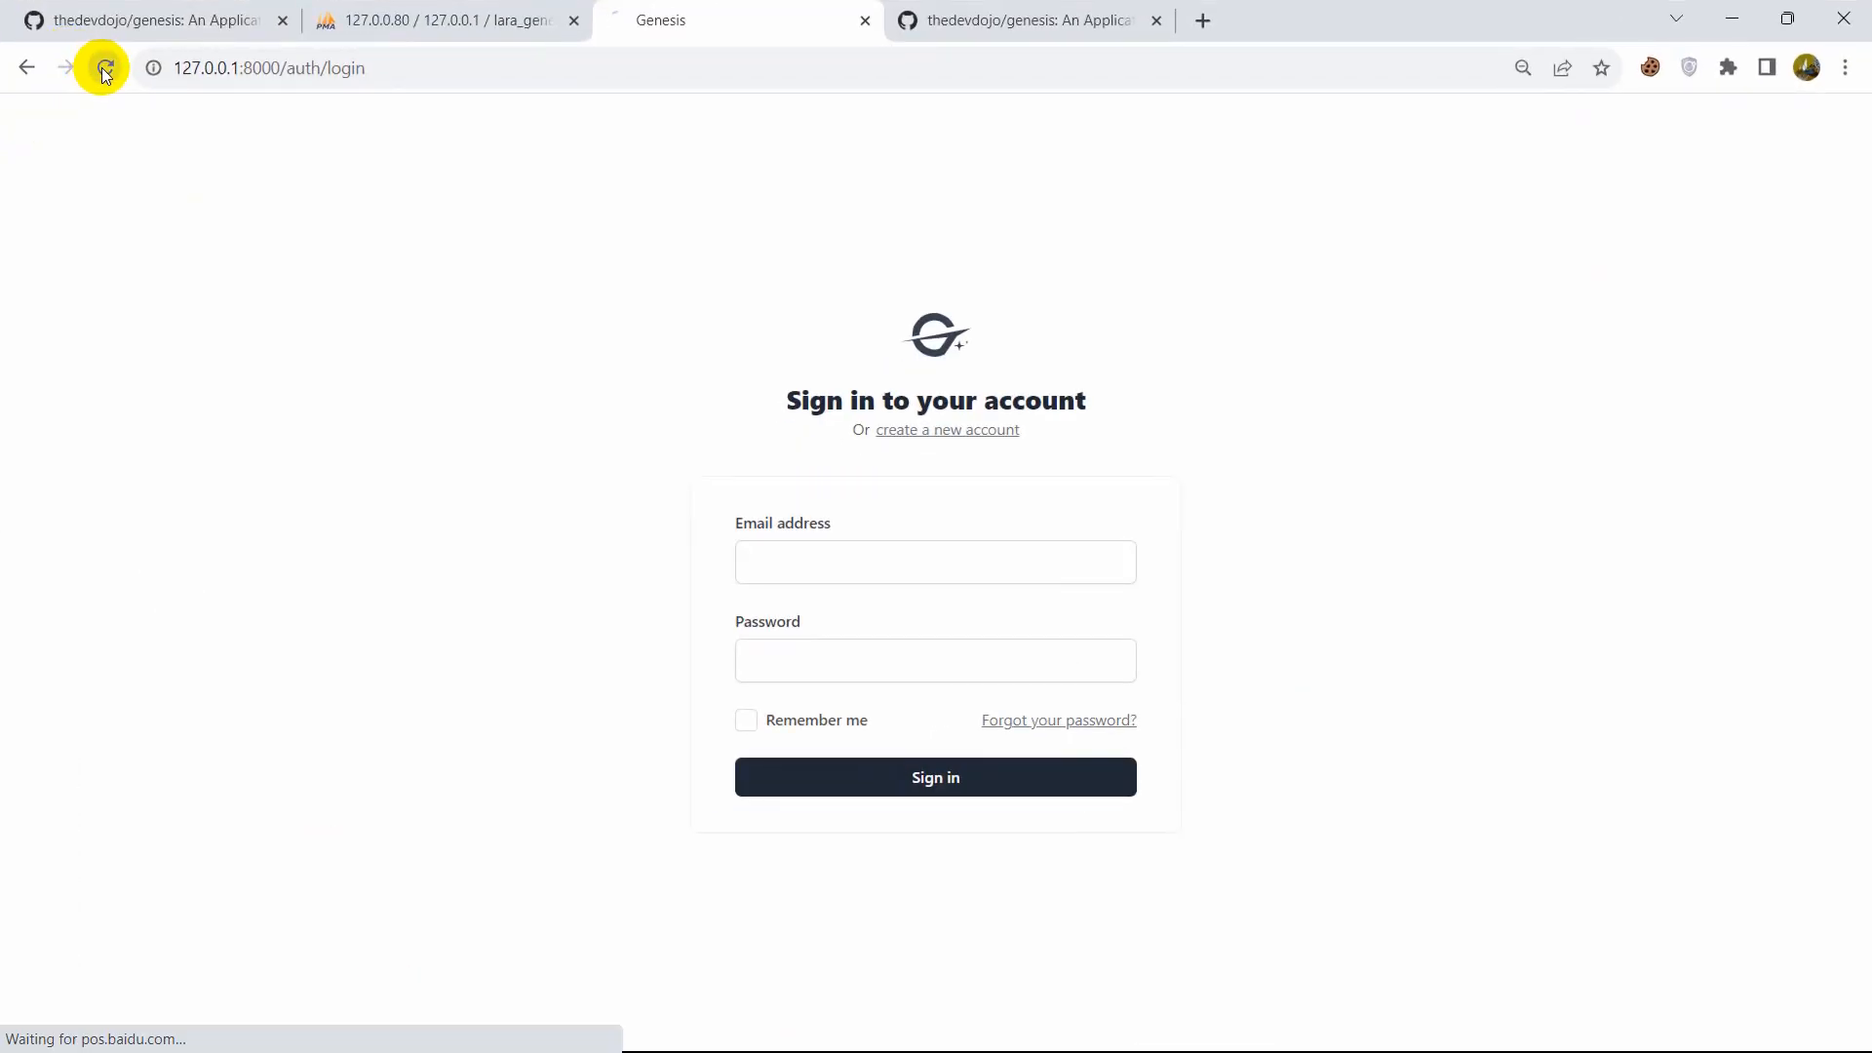
{"action": "left_click", "coordinate": [104, 67]}
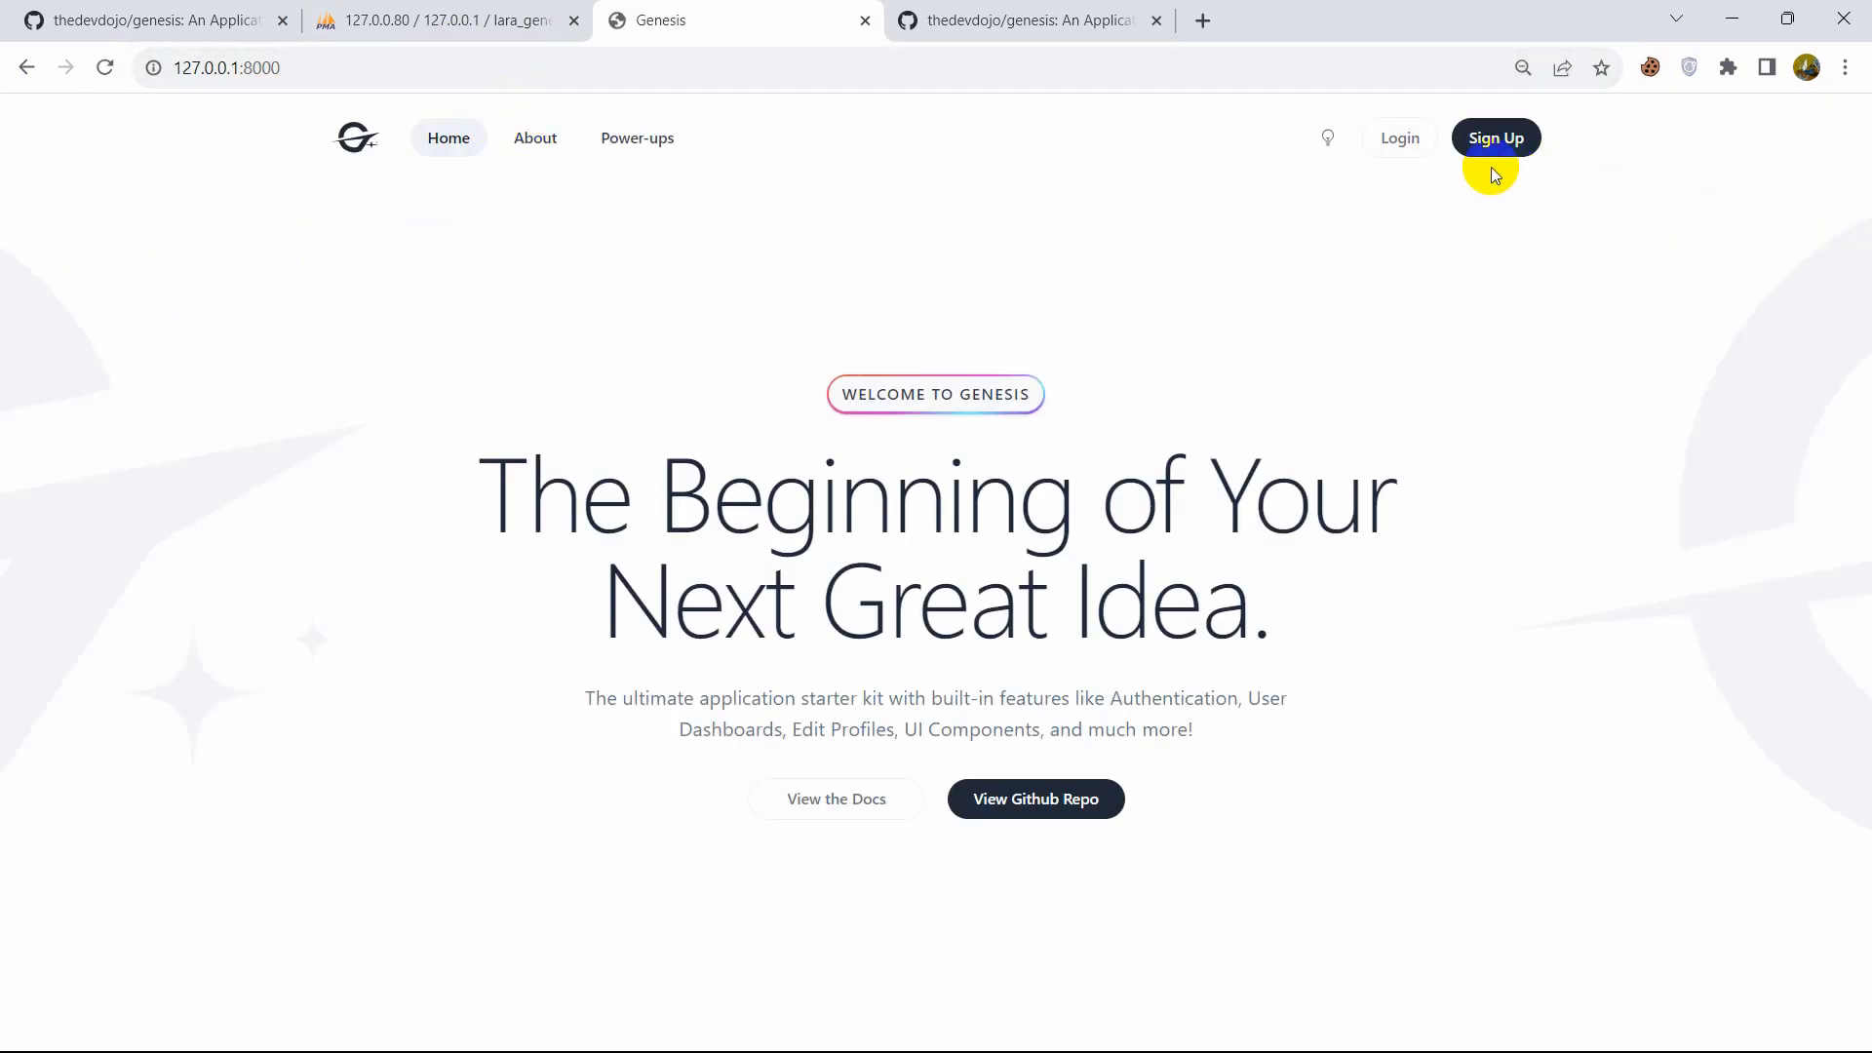
{"action": "left_click", "coordinate": [1398, 137]}
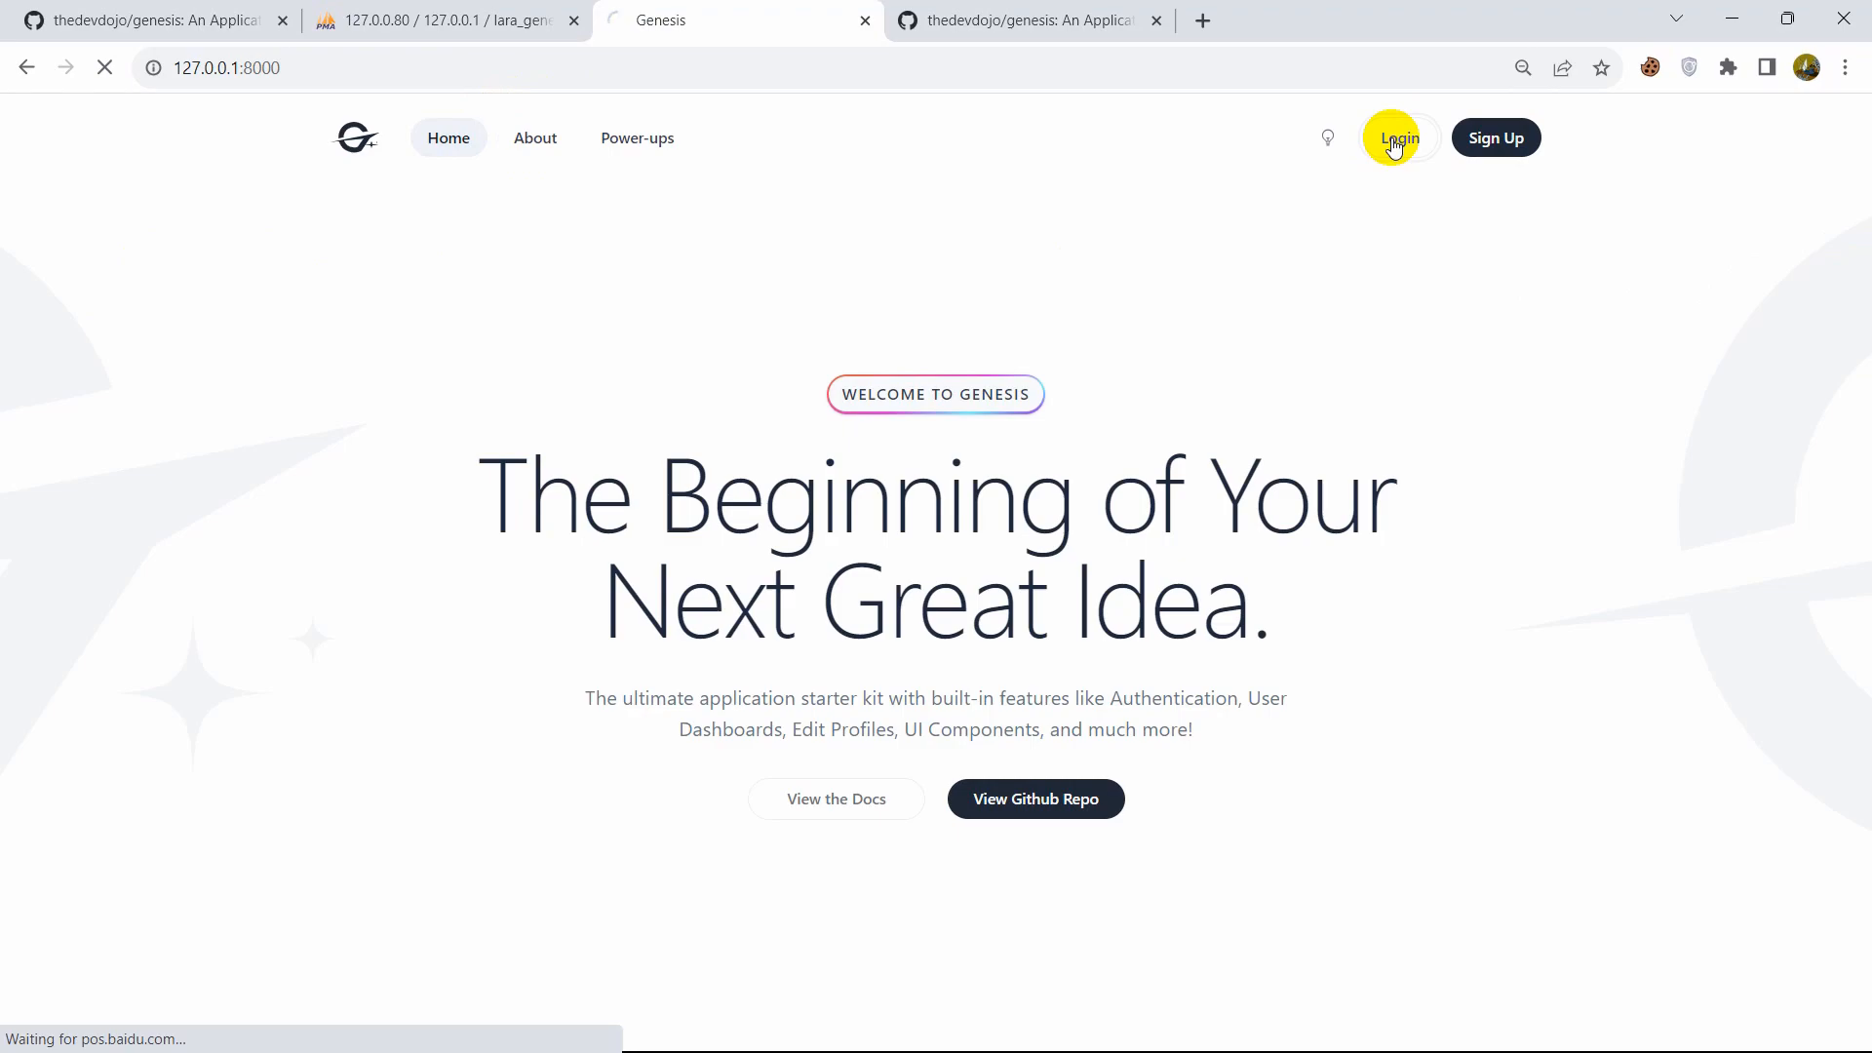
{"action": "left_click", "coordinate": [1398, 138]}
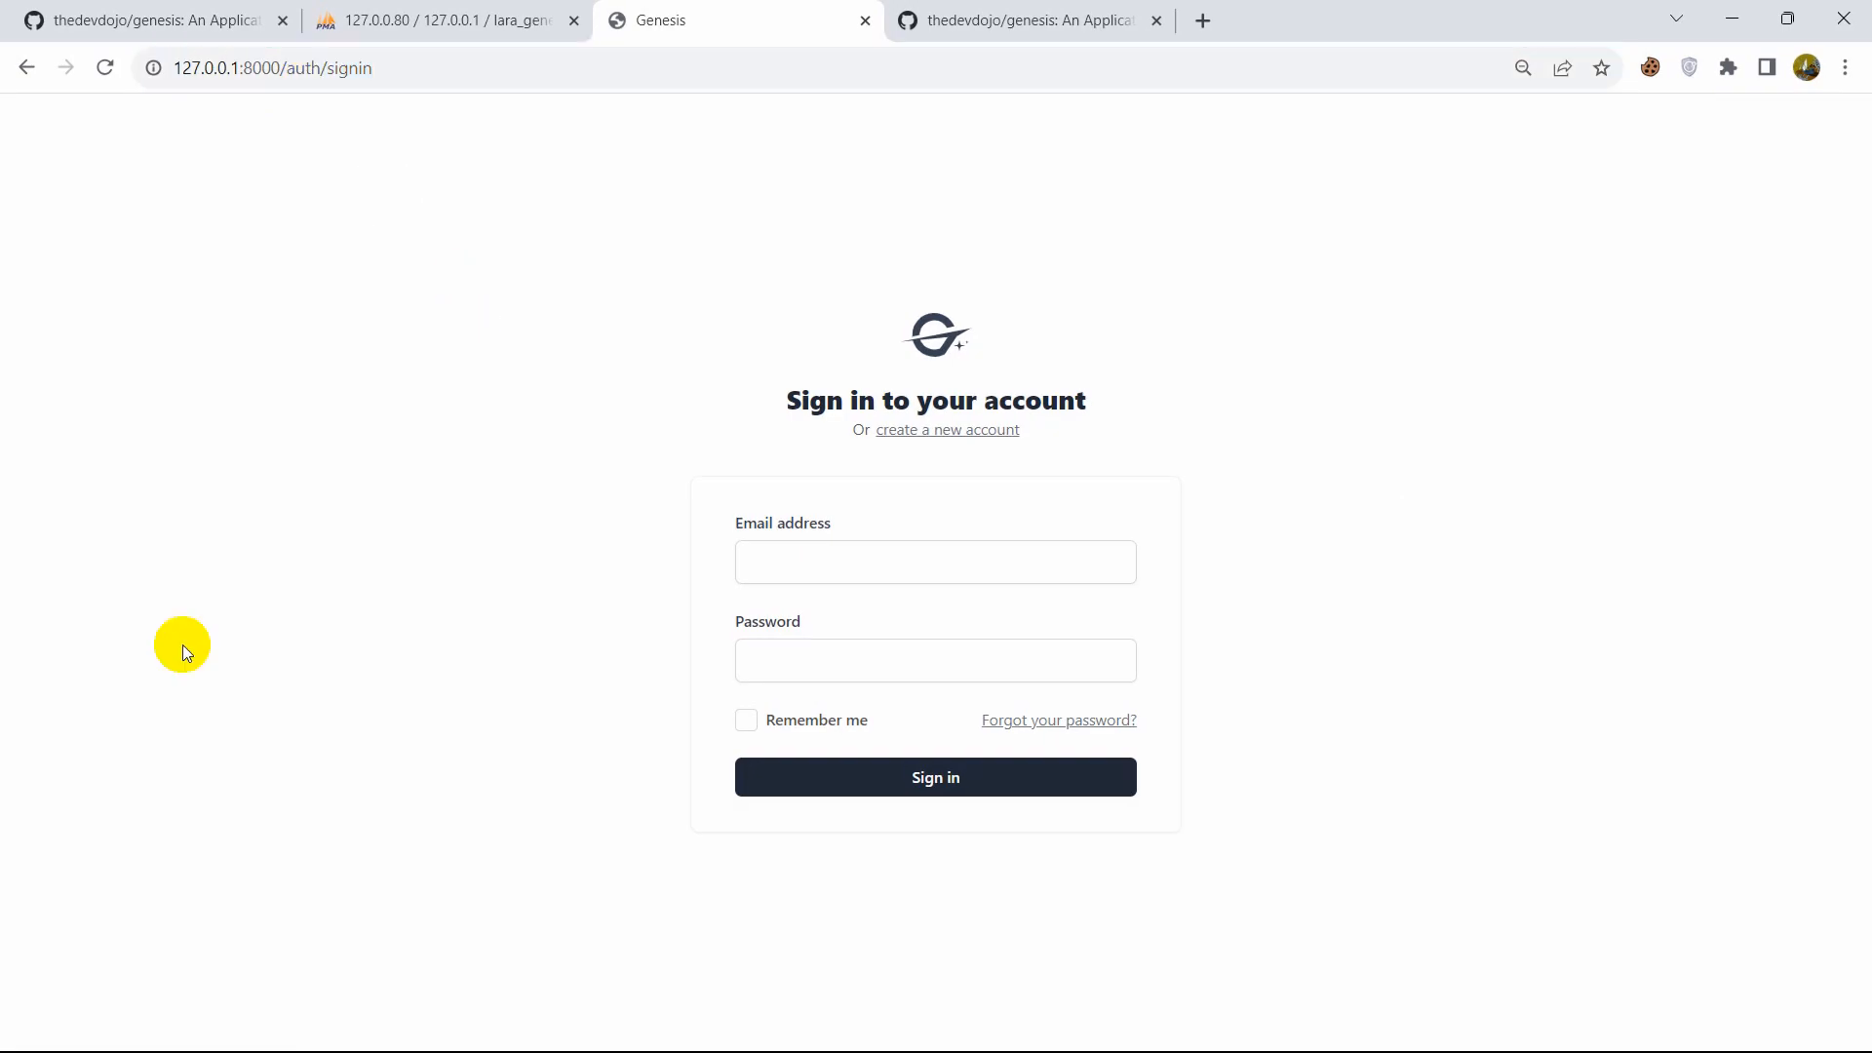
{"action": "mouse_move", "coordinate": [522, 11]}
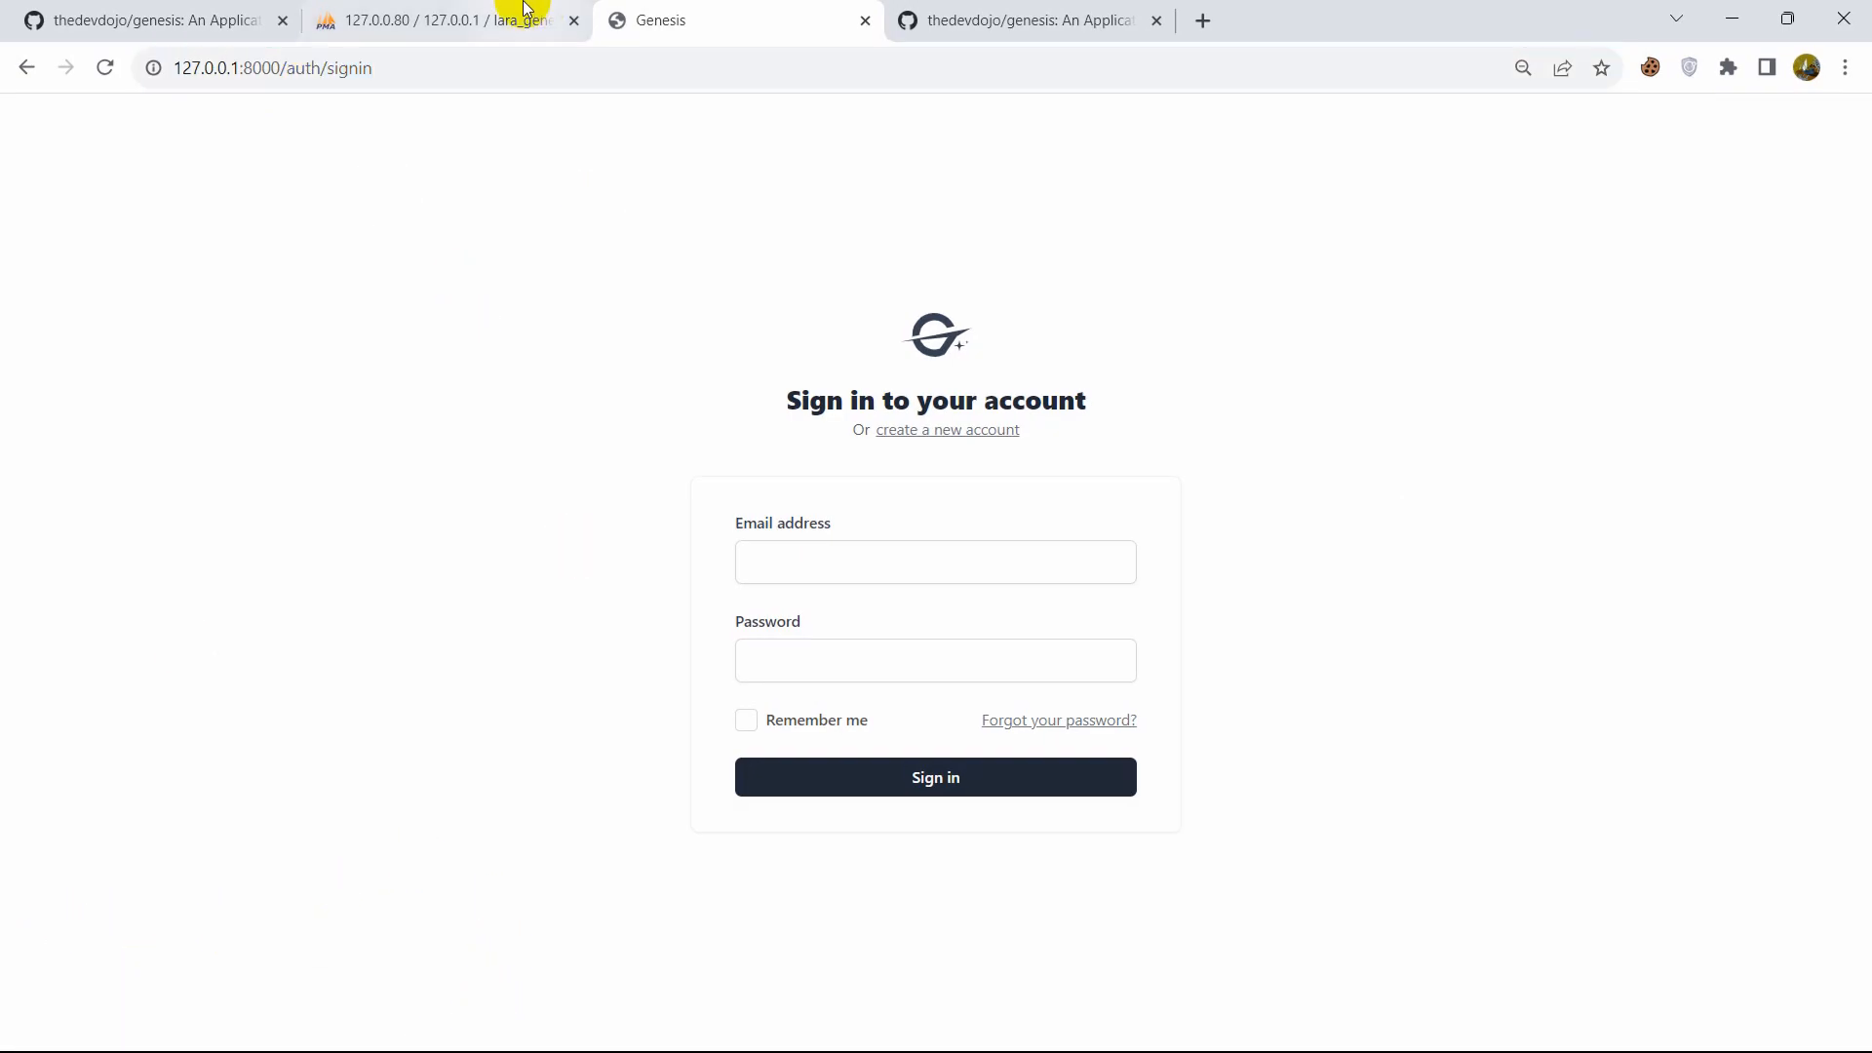
Review signin and register pages, then inspect the dashboard page's auth, verified middleware
{"action": "left_click", "coordinate": [468, 1026]}
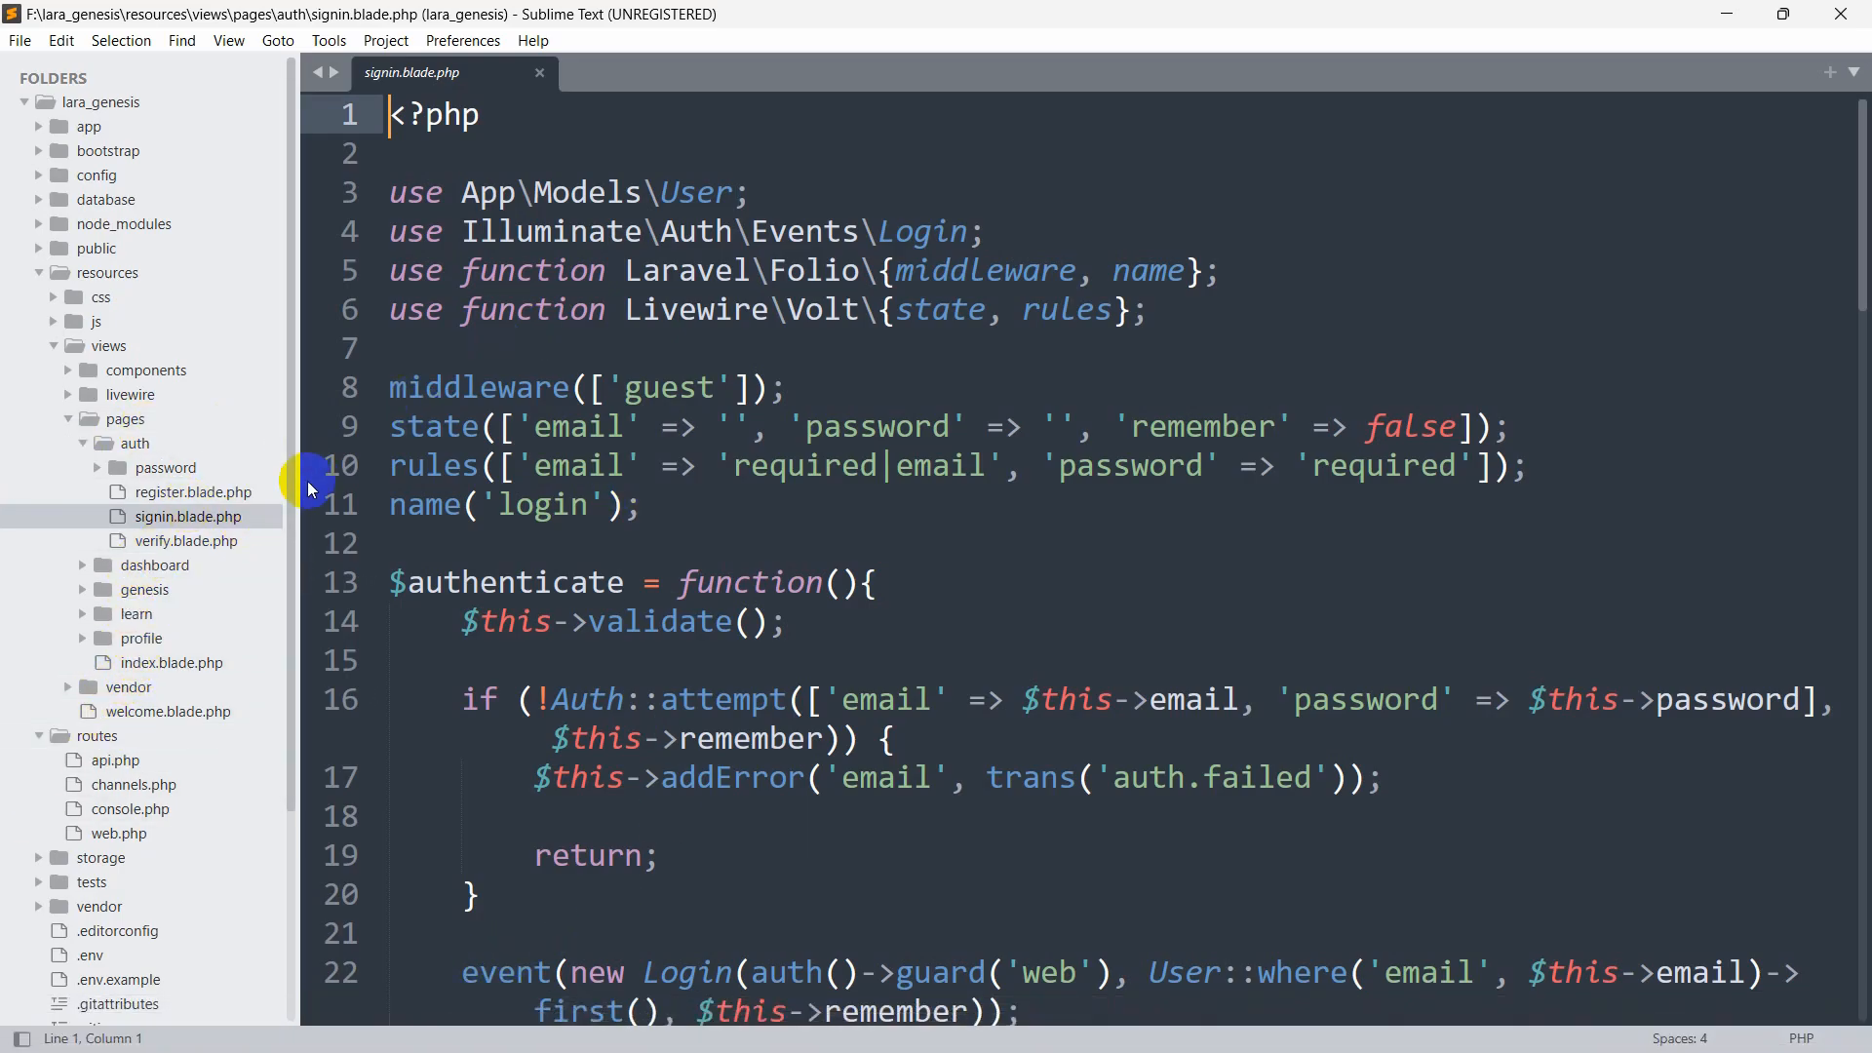
{"action": "mouse_move", "coordinate": [1546, 650]}
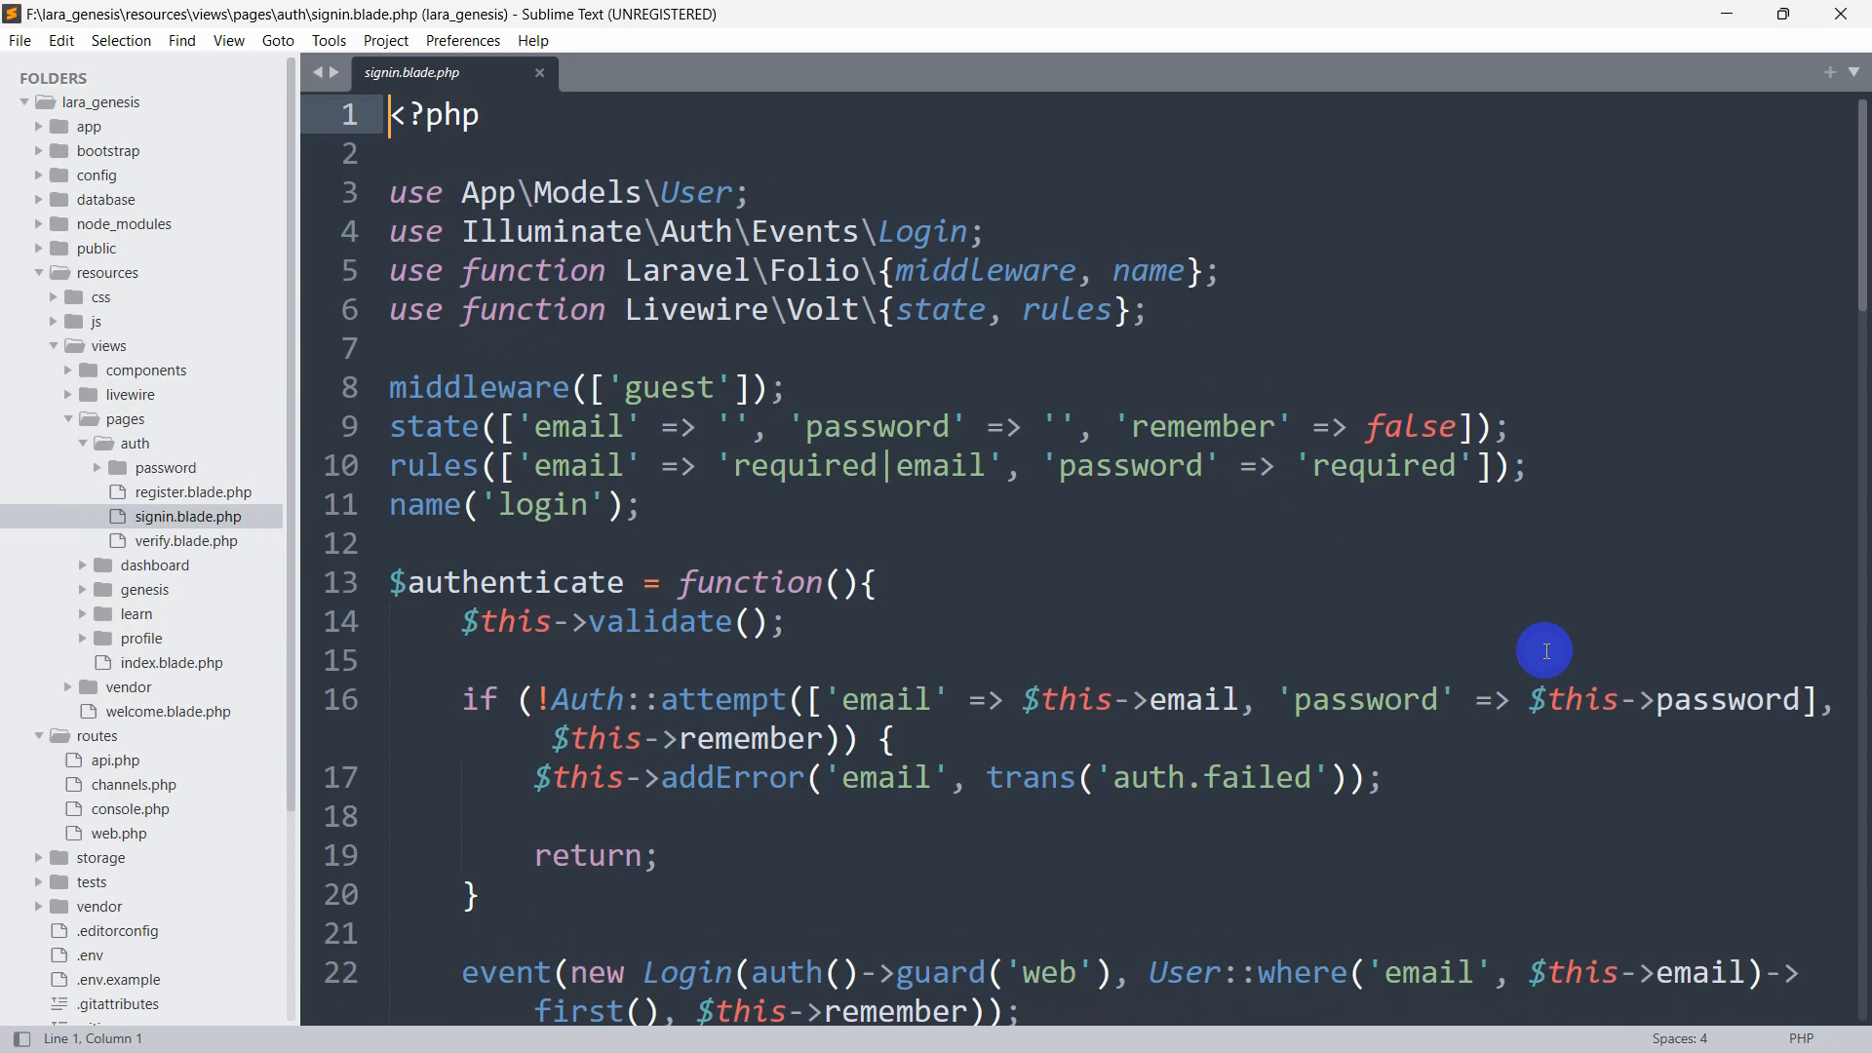
{"action": "scroll", "scroll_direction": "down", "scroll_amount": 3}
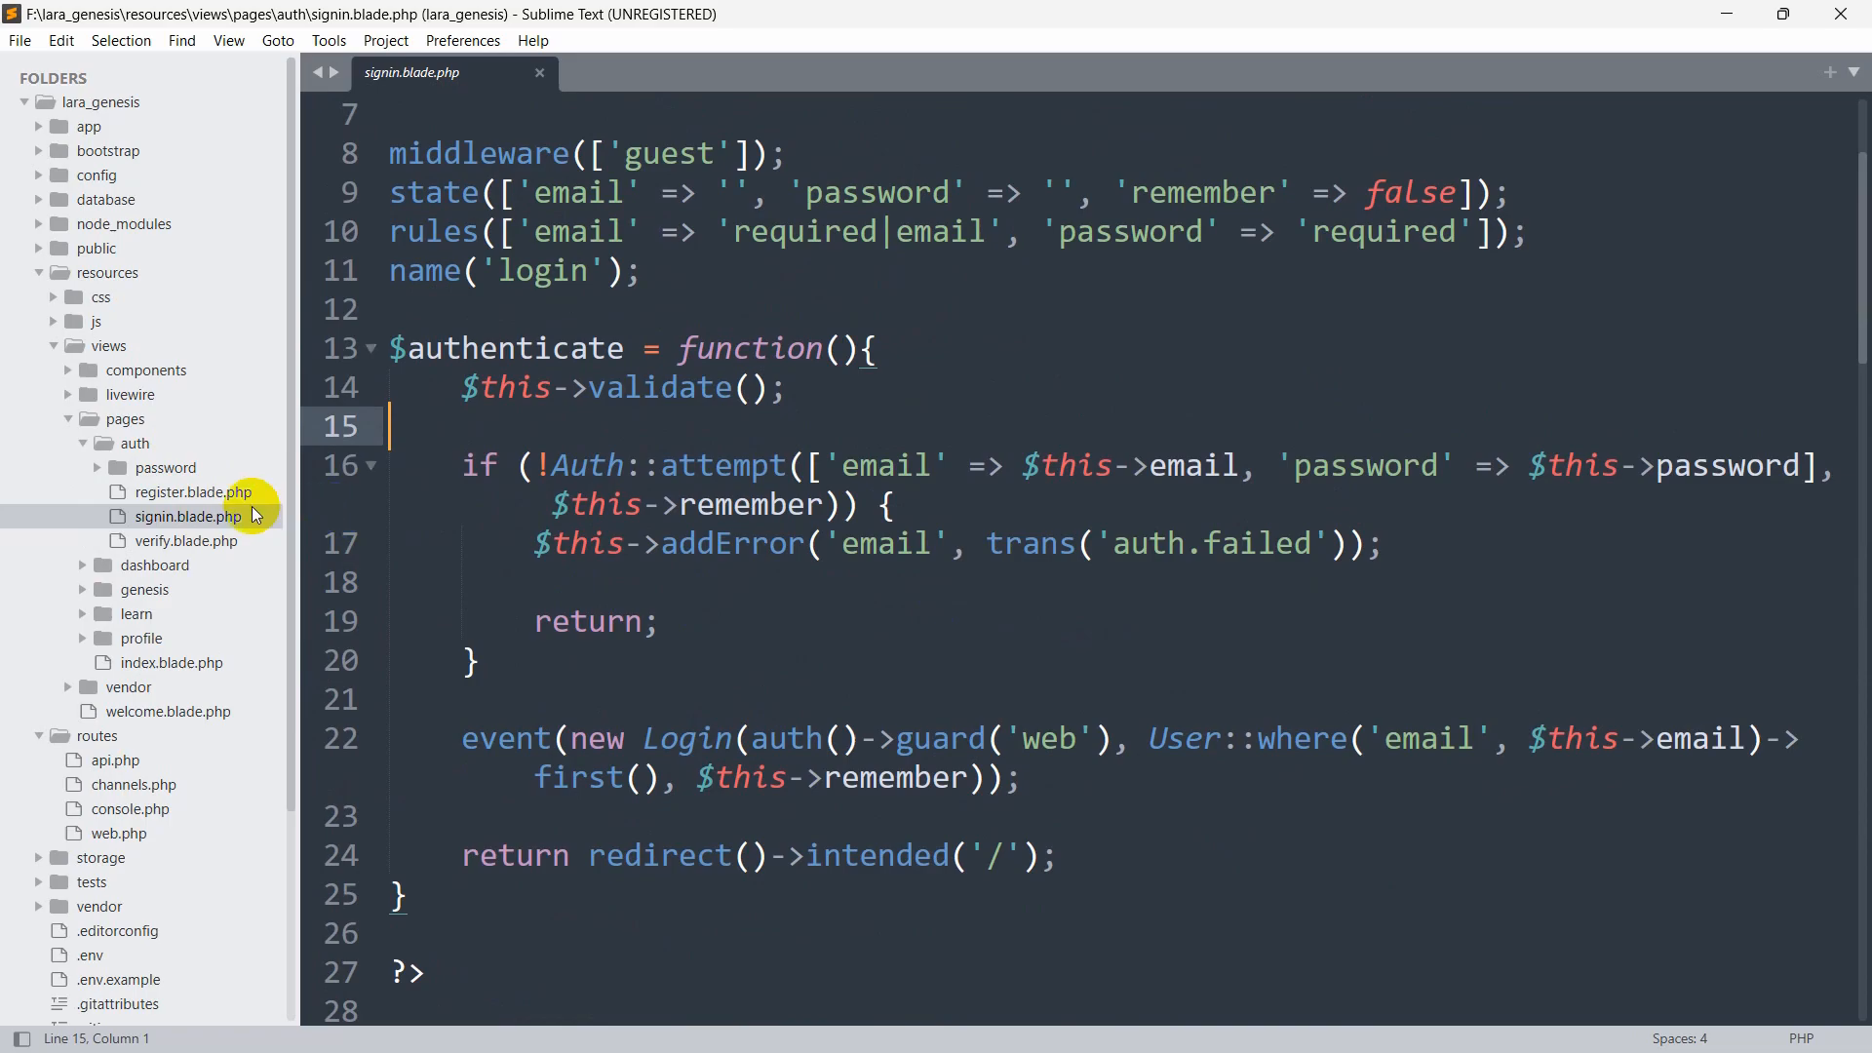
{"action": "left_click", "coordinate": [190, 492]}
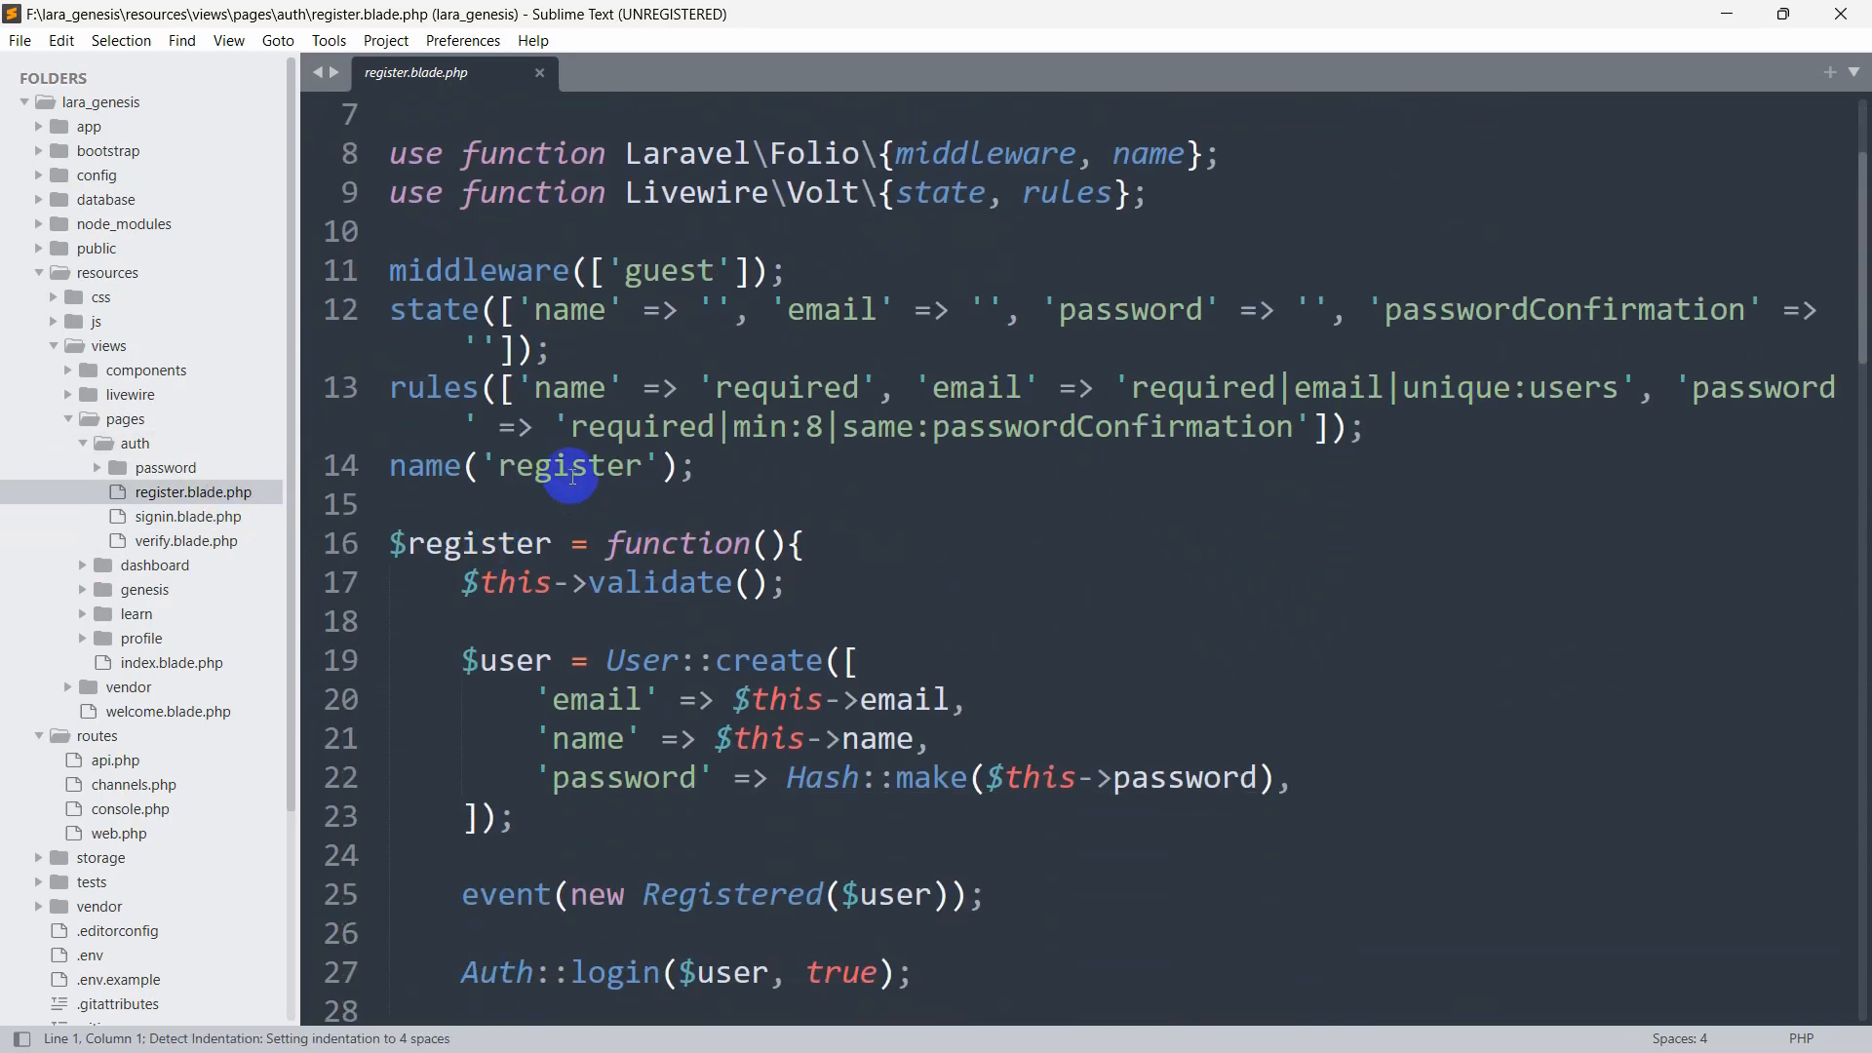
{"action": "scroll", "scroll_direction": "down", "scroll_amount": 3}
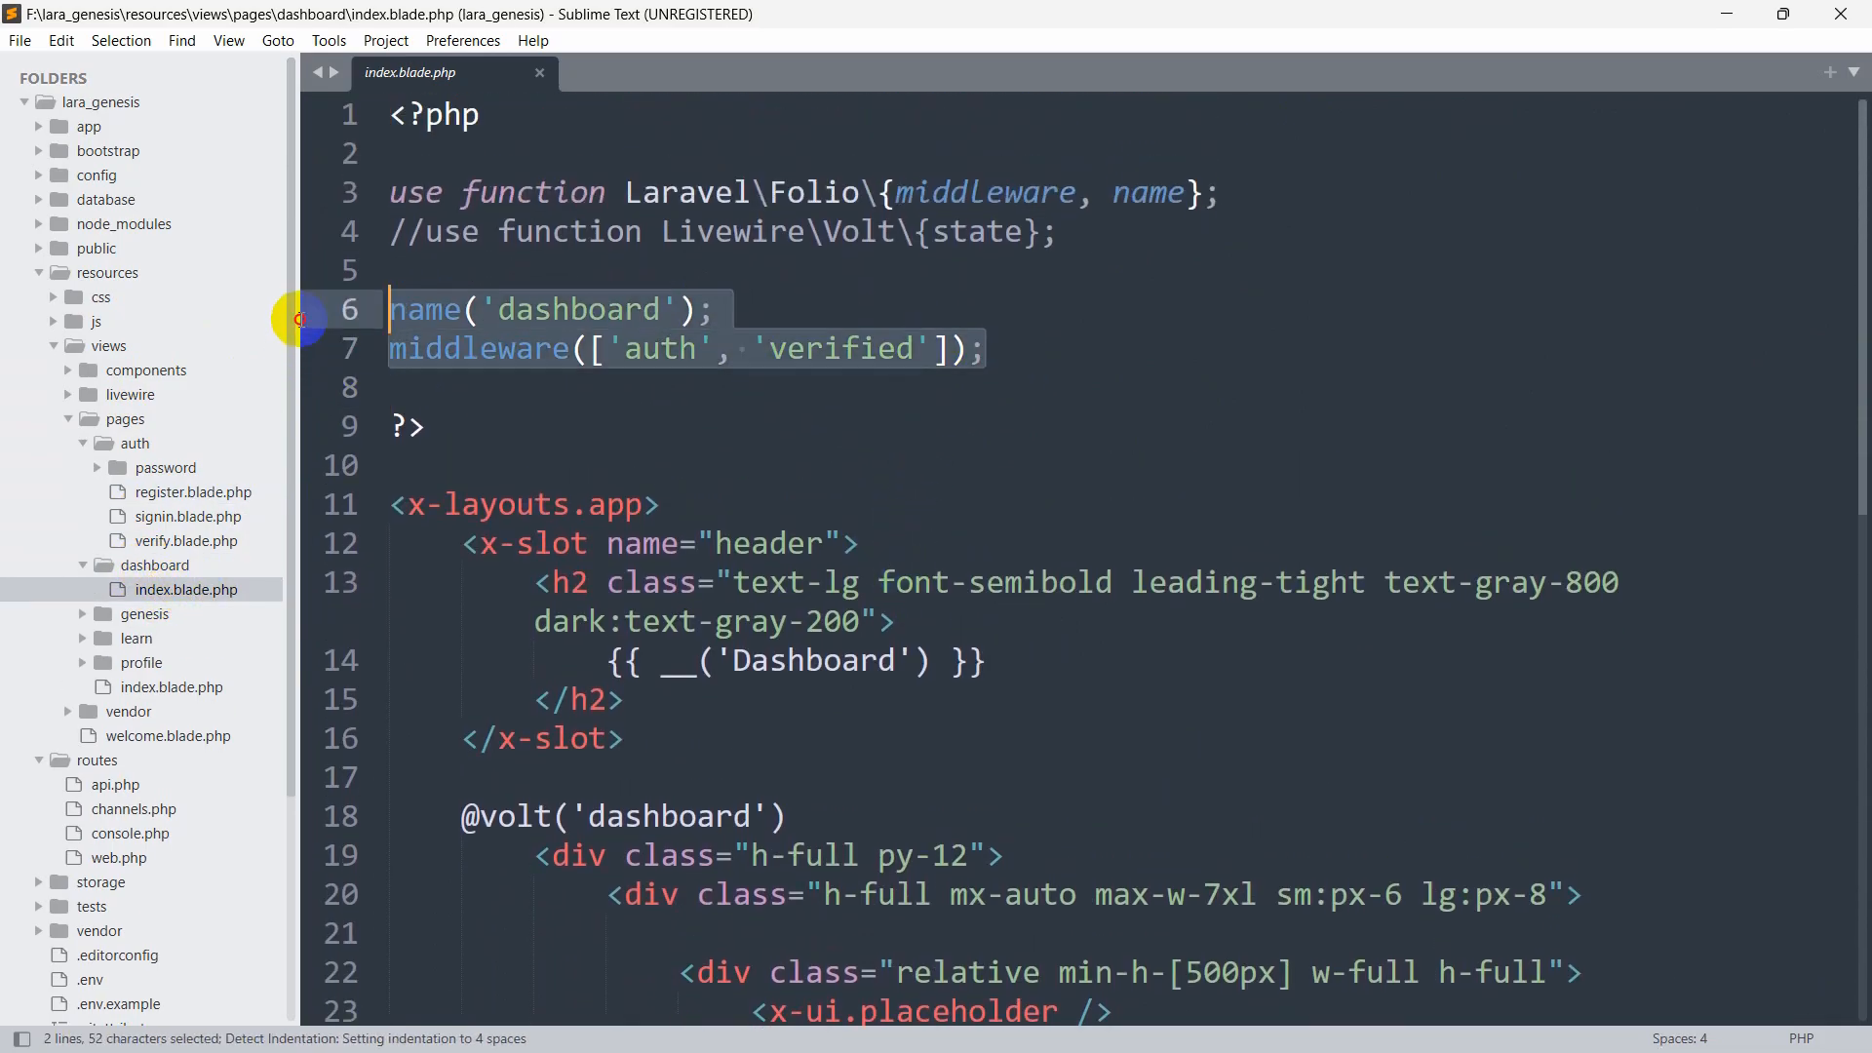
{"action": "left_click", "coordinate": [735, 349]}
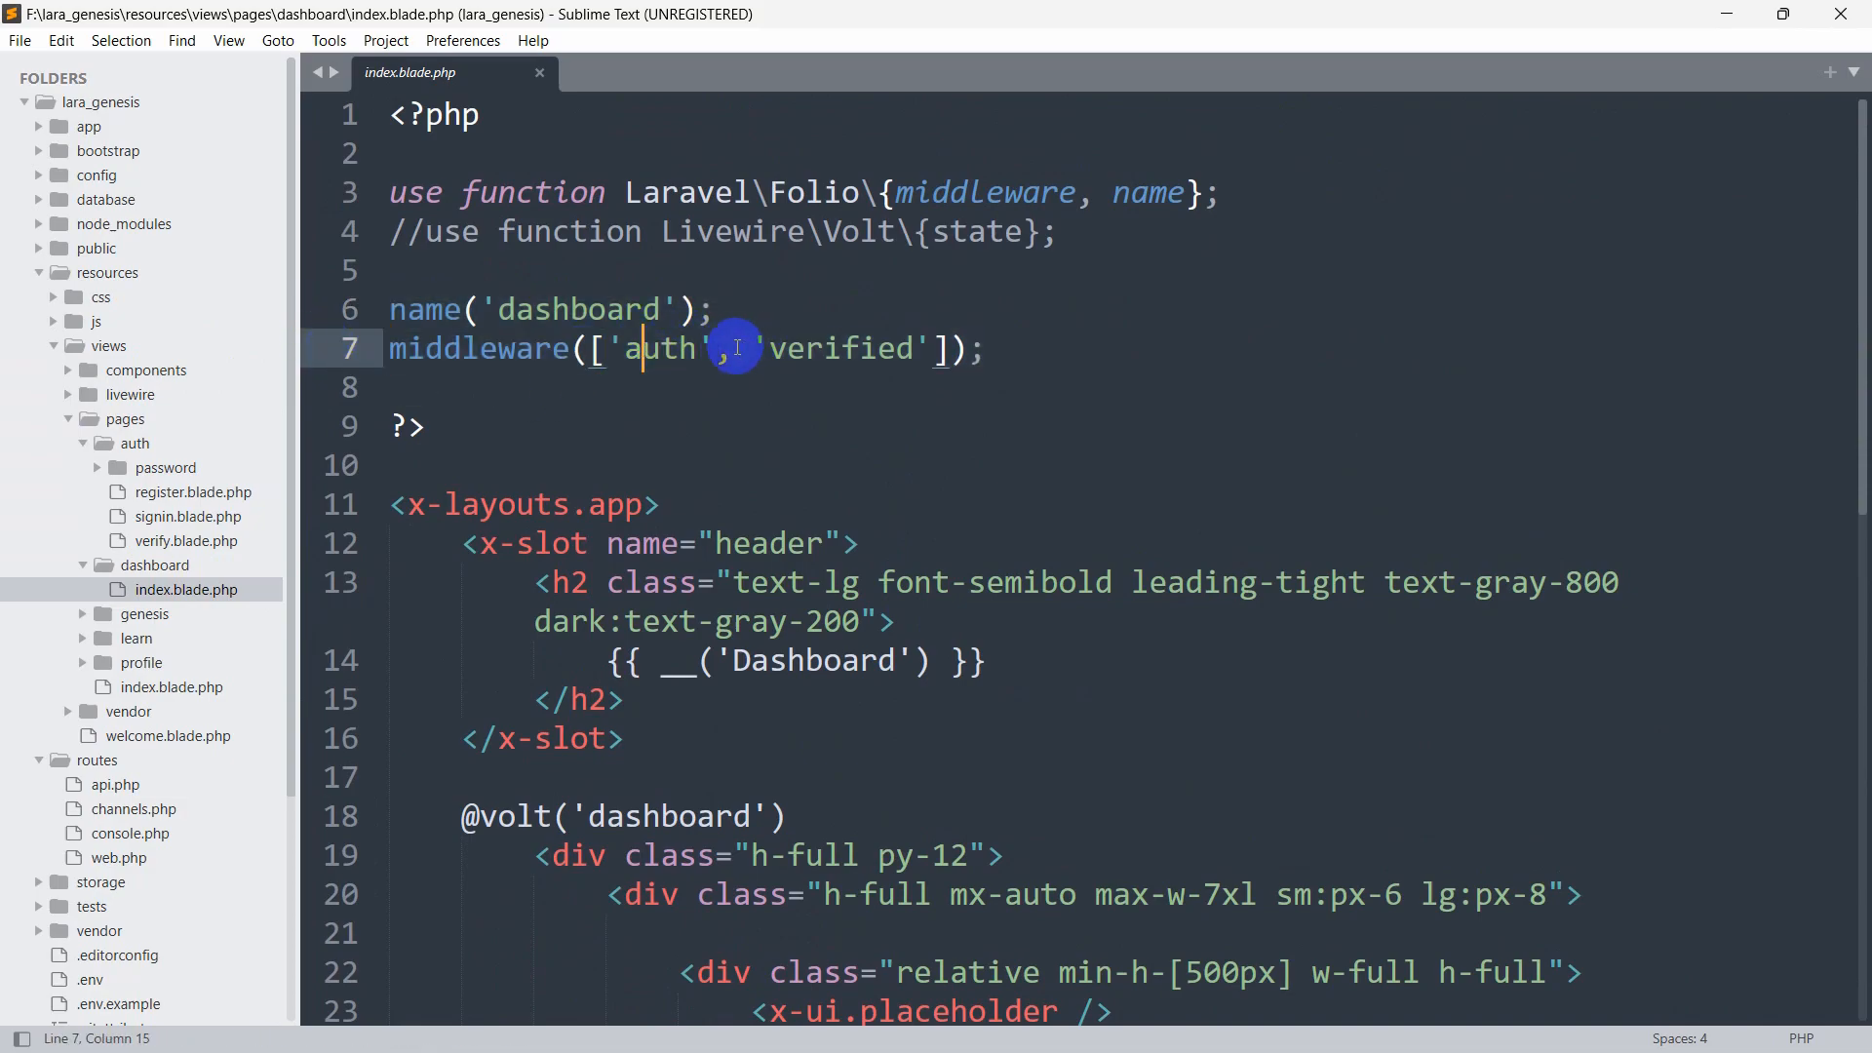
{"action": "double_click", "coordinate": [659, 347]}
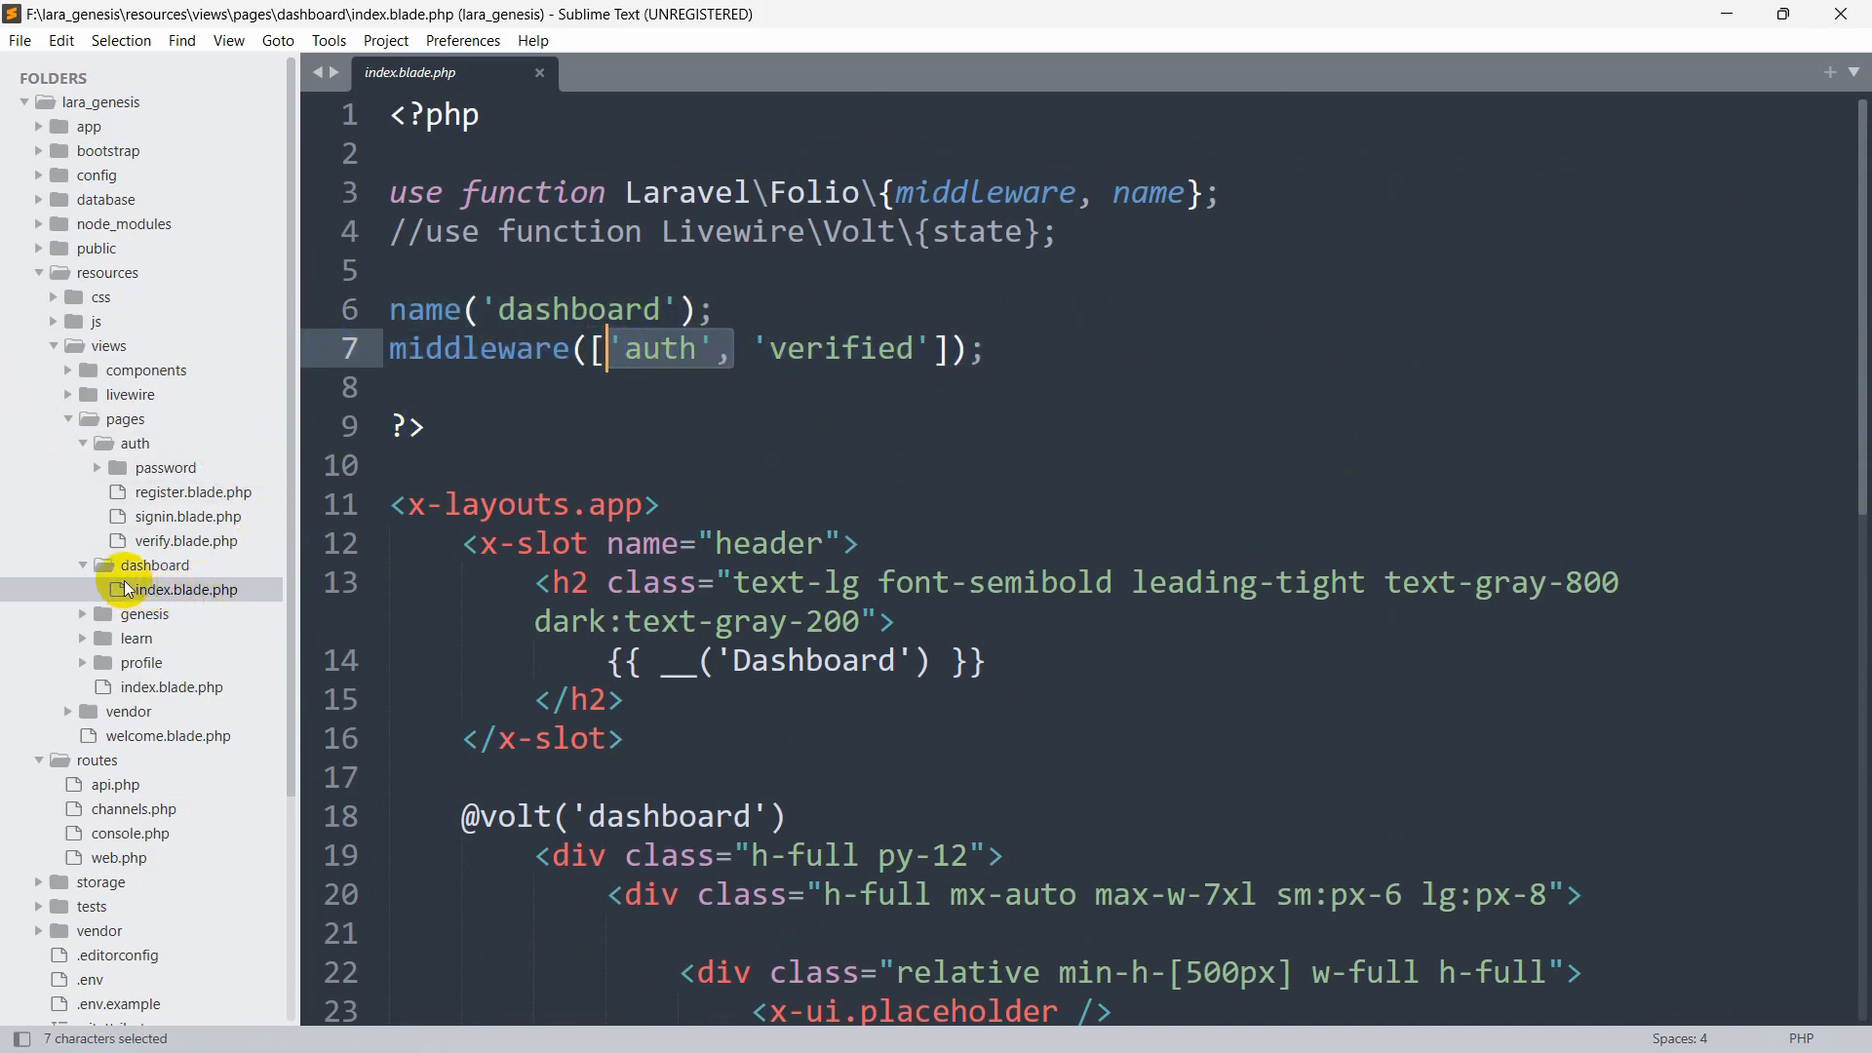
{"action": "mouse_move", "coordinate": [983, 288]}
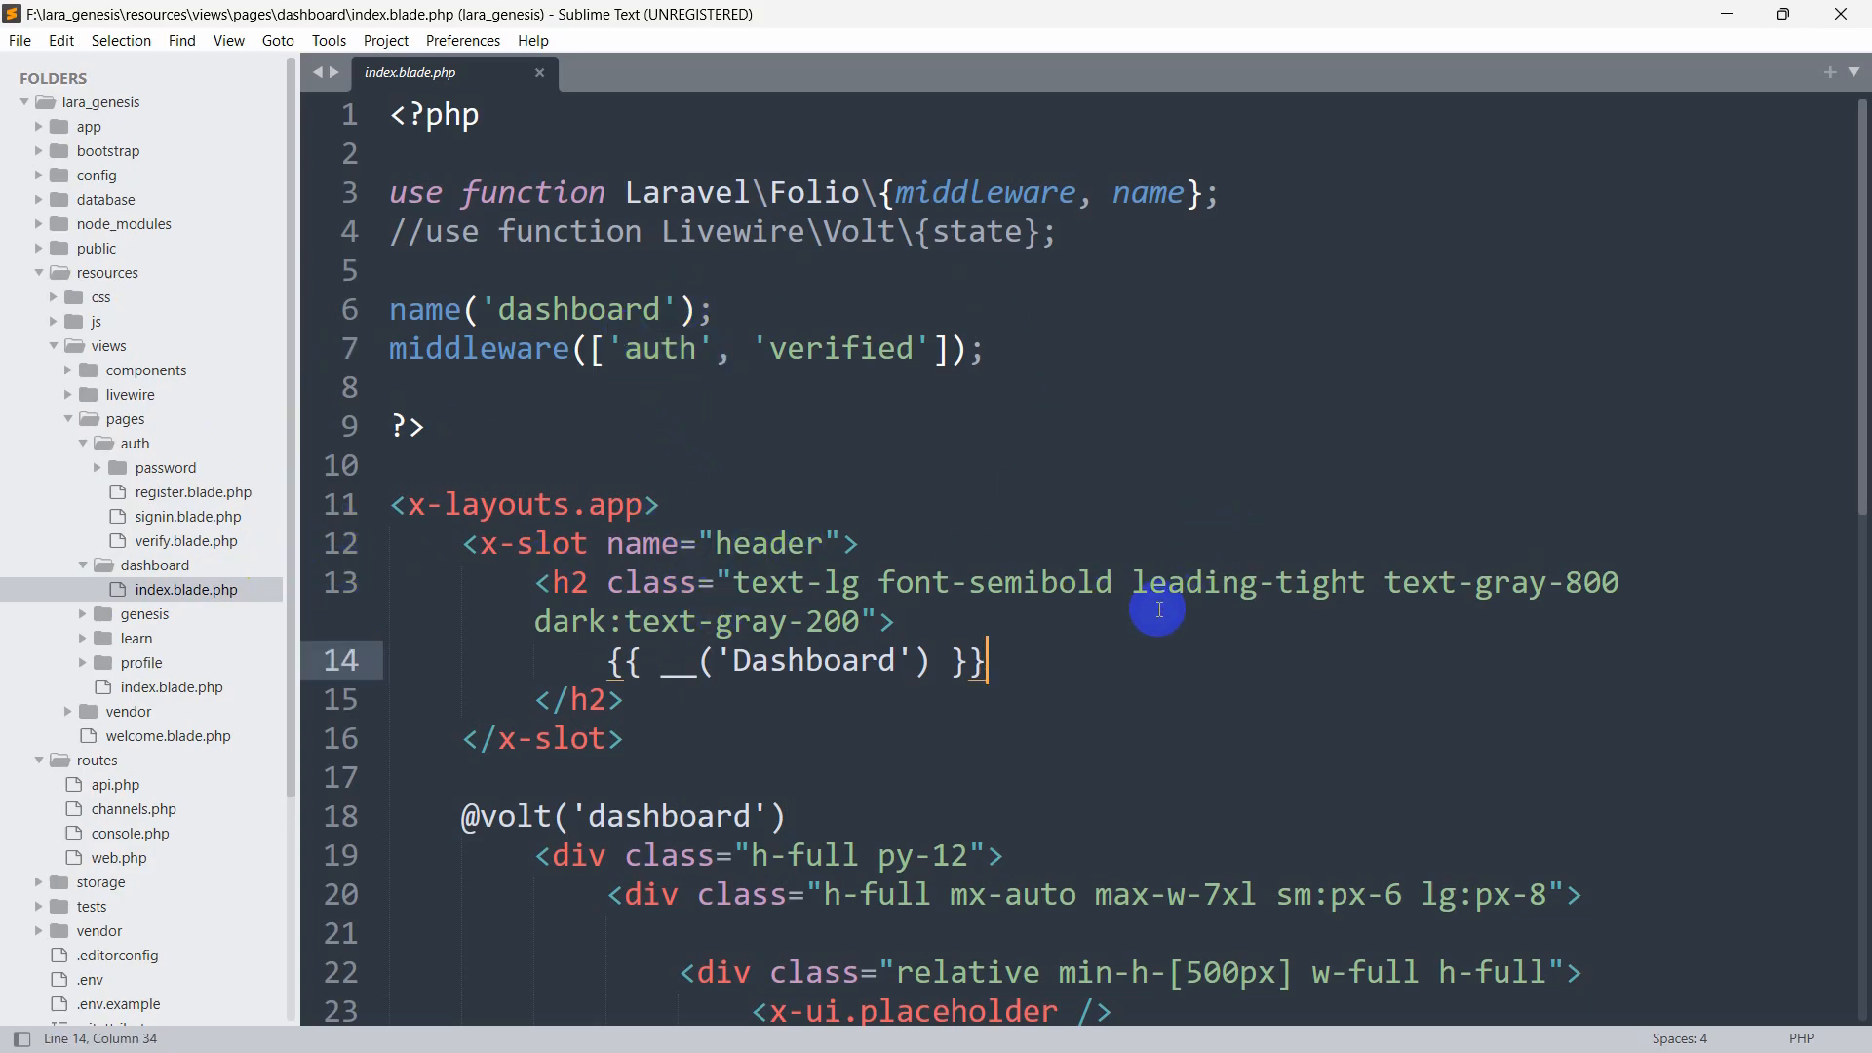
{"action": "mouse_move", "coordinate": [1361, 452]}
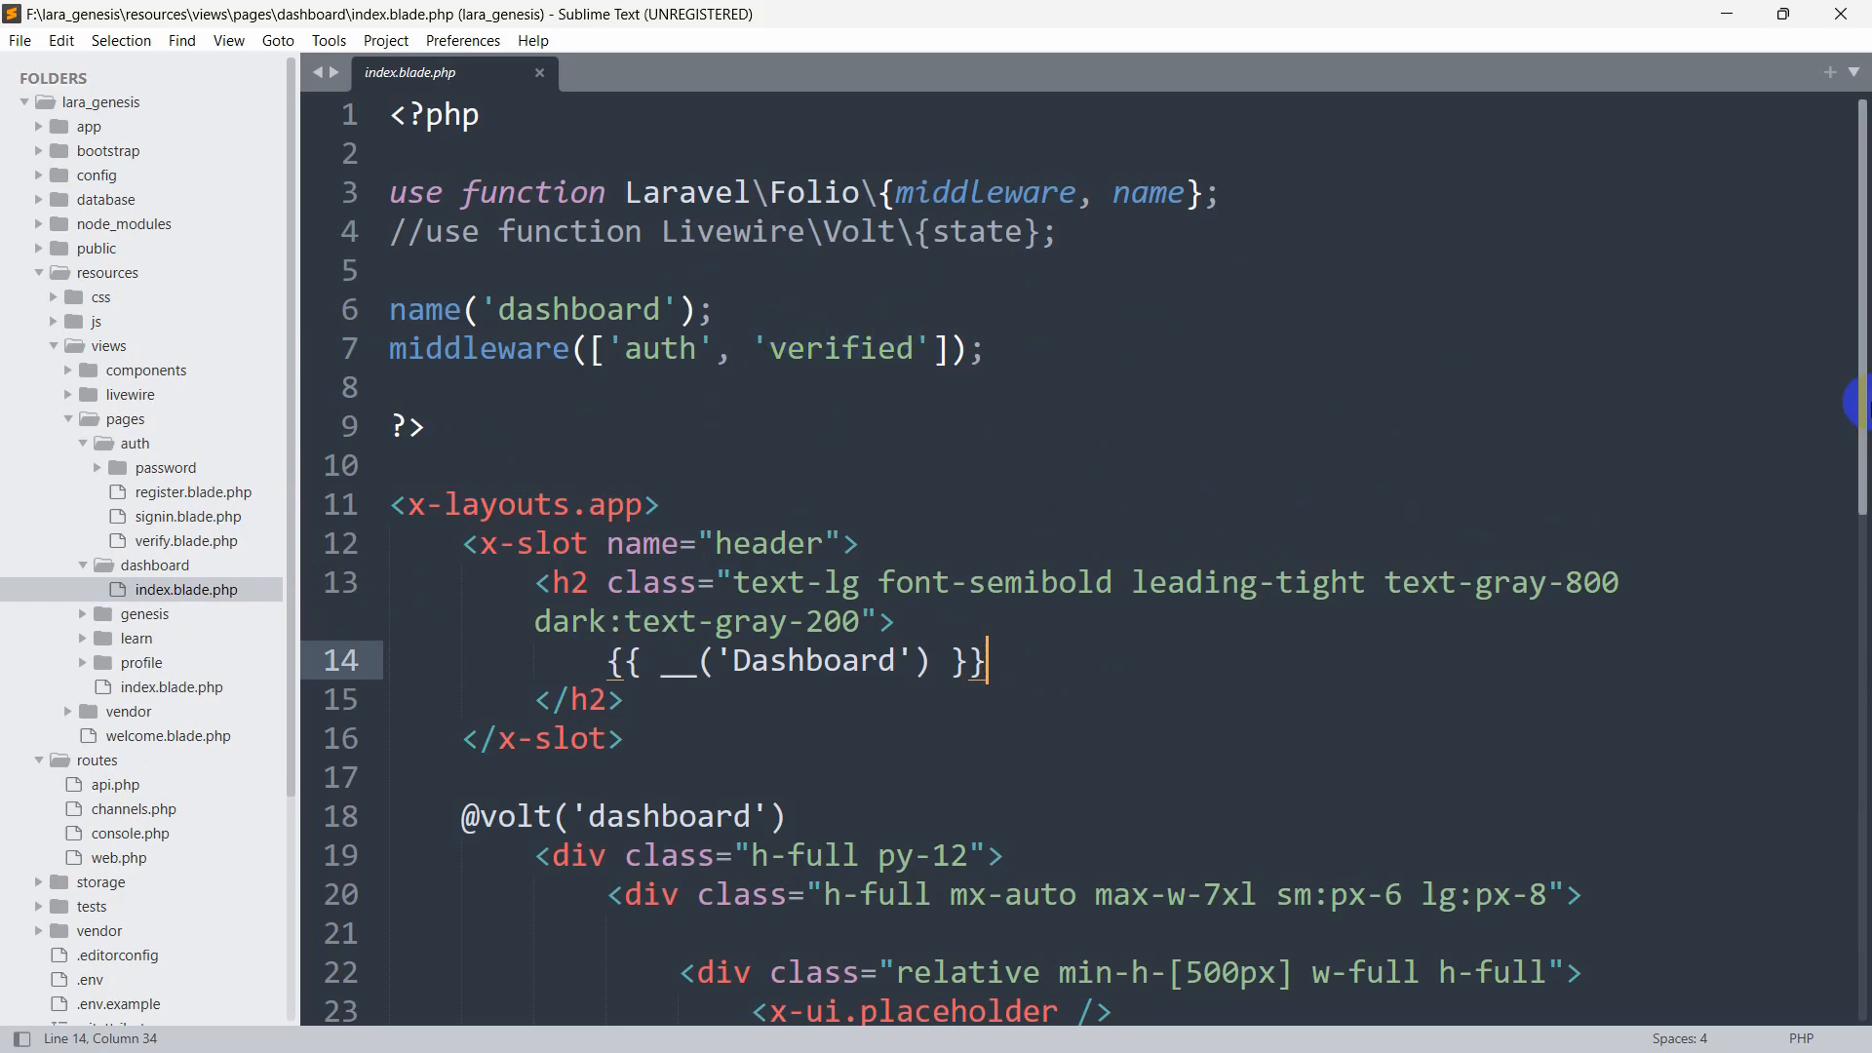
{"action": "mouse_move", "coordinate": [230, 346]}
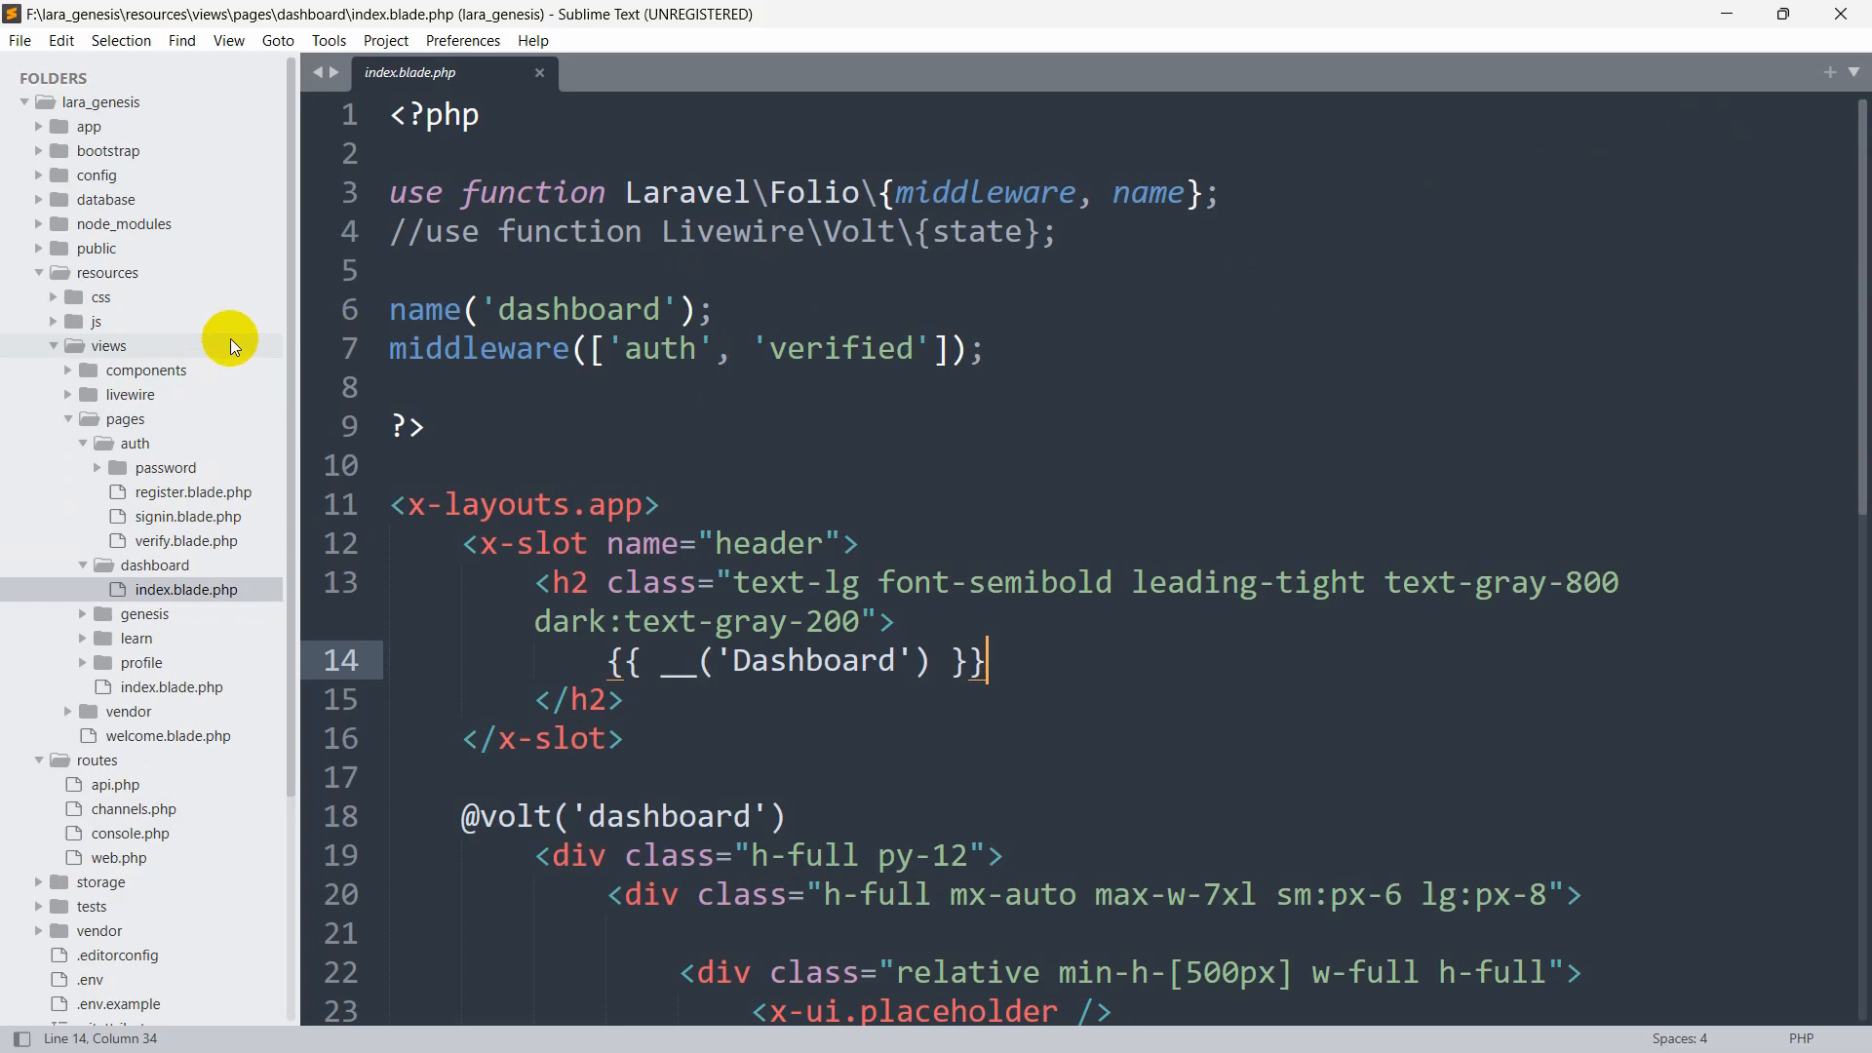
{"action": "mouse_move", "coordinate": [221, 322]}
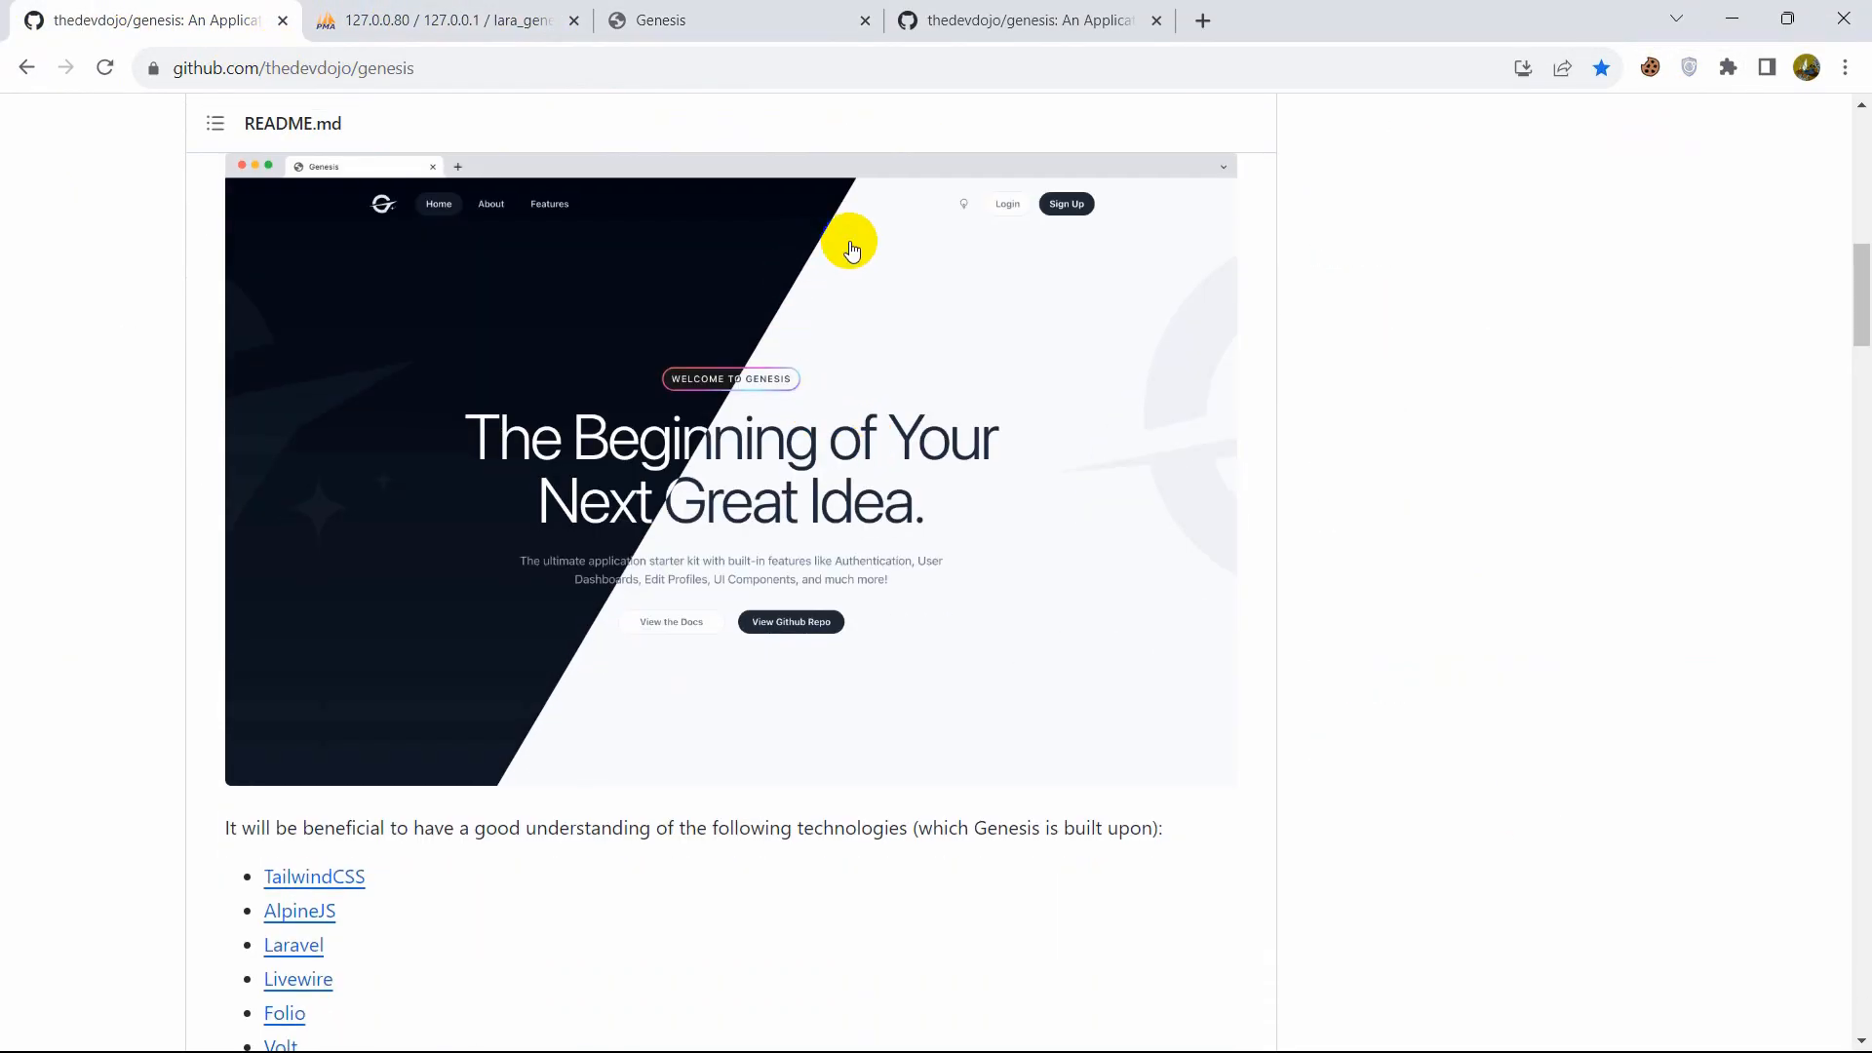
Scroll the Genesis GitHub README to the About Genesis section
{"action": "scroll", "scroll_direction": "up", "scroll_amount": 3}
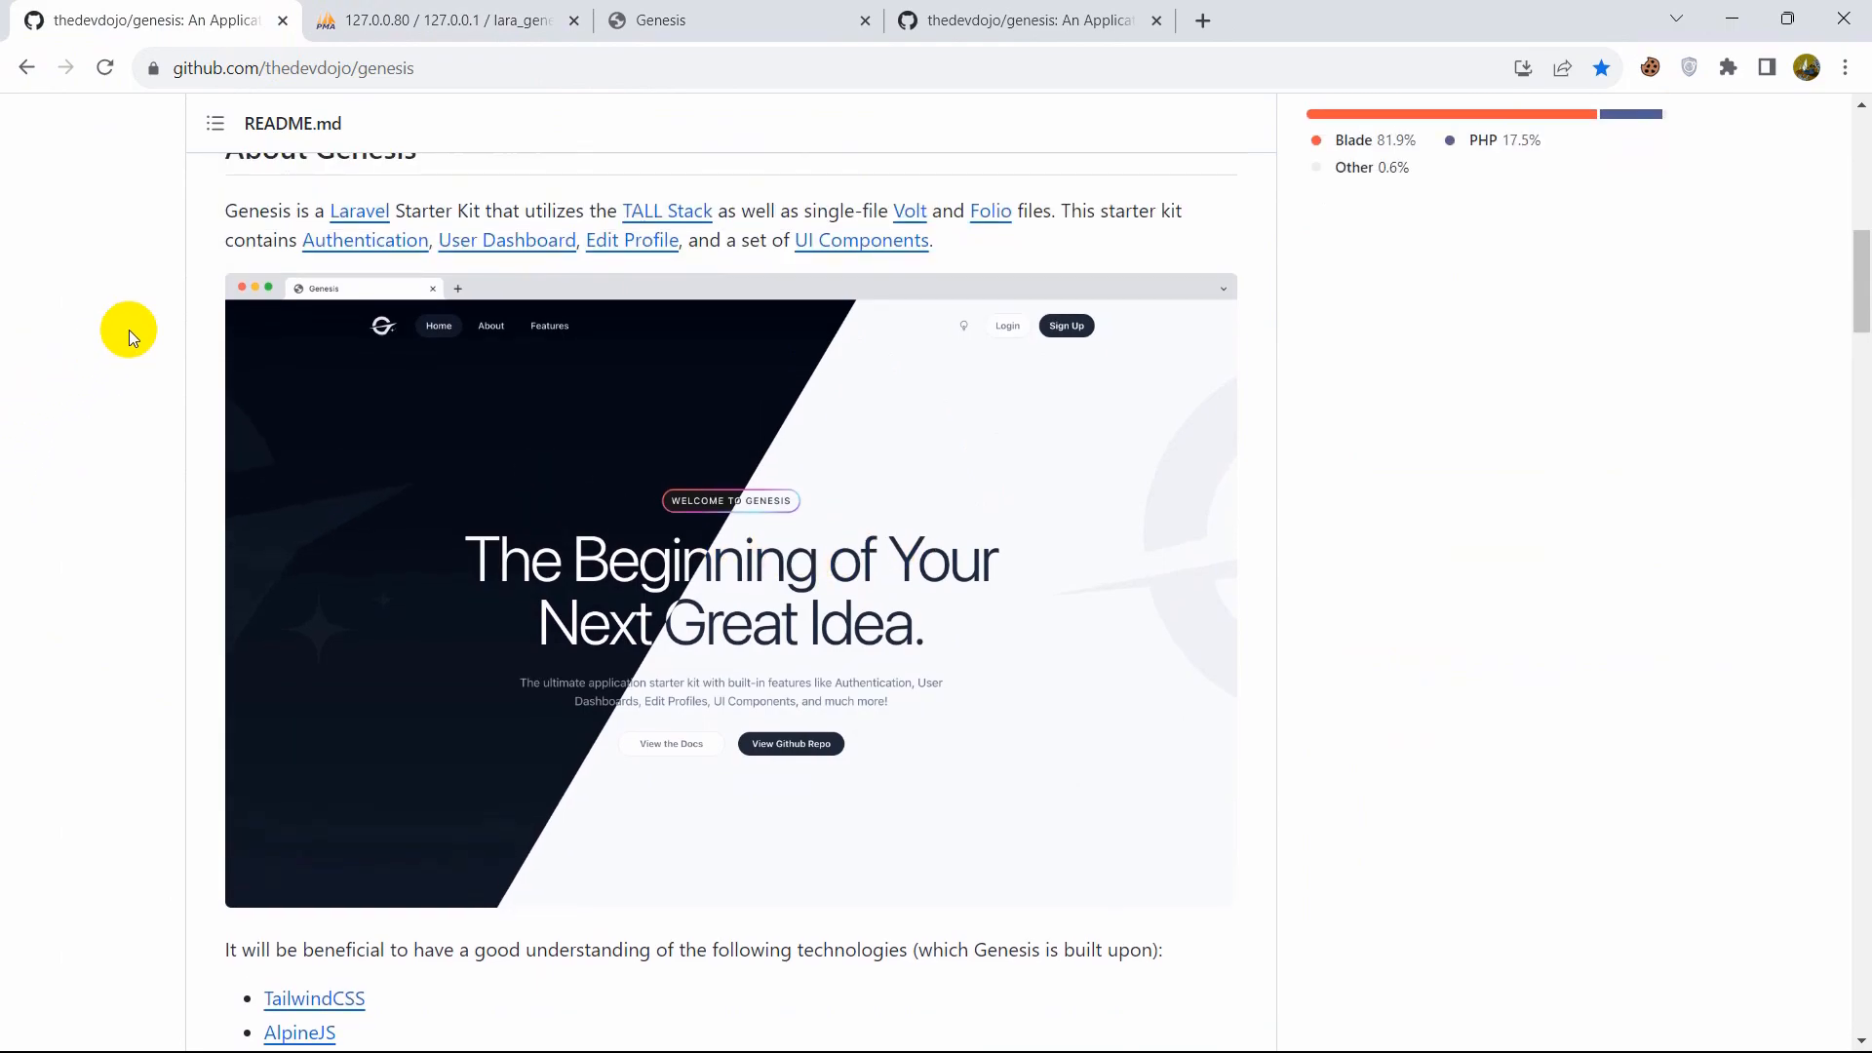
{"action": "mouse_move", "coordinate": [148, 234]}
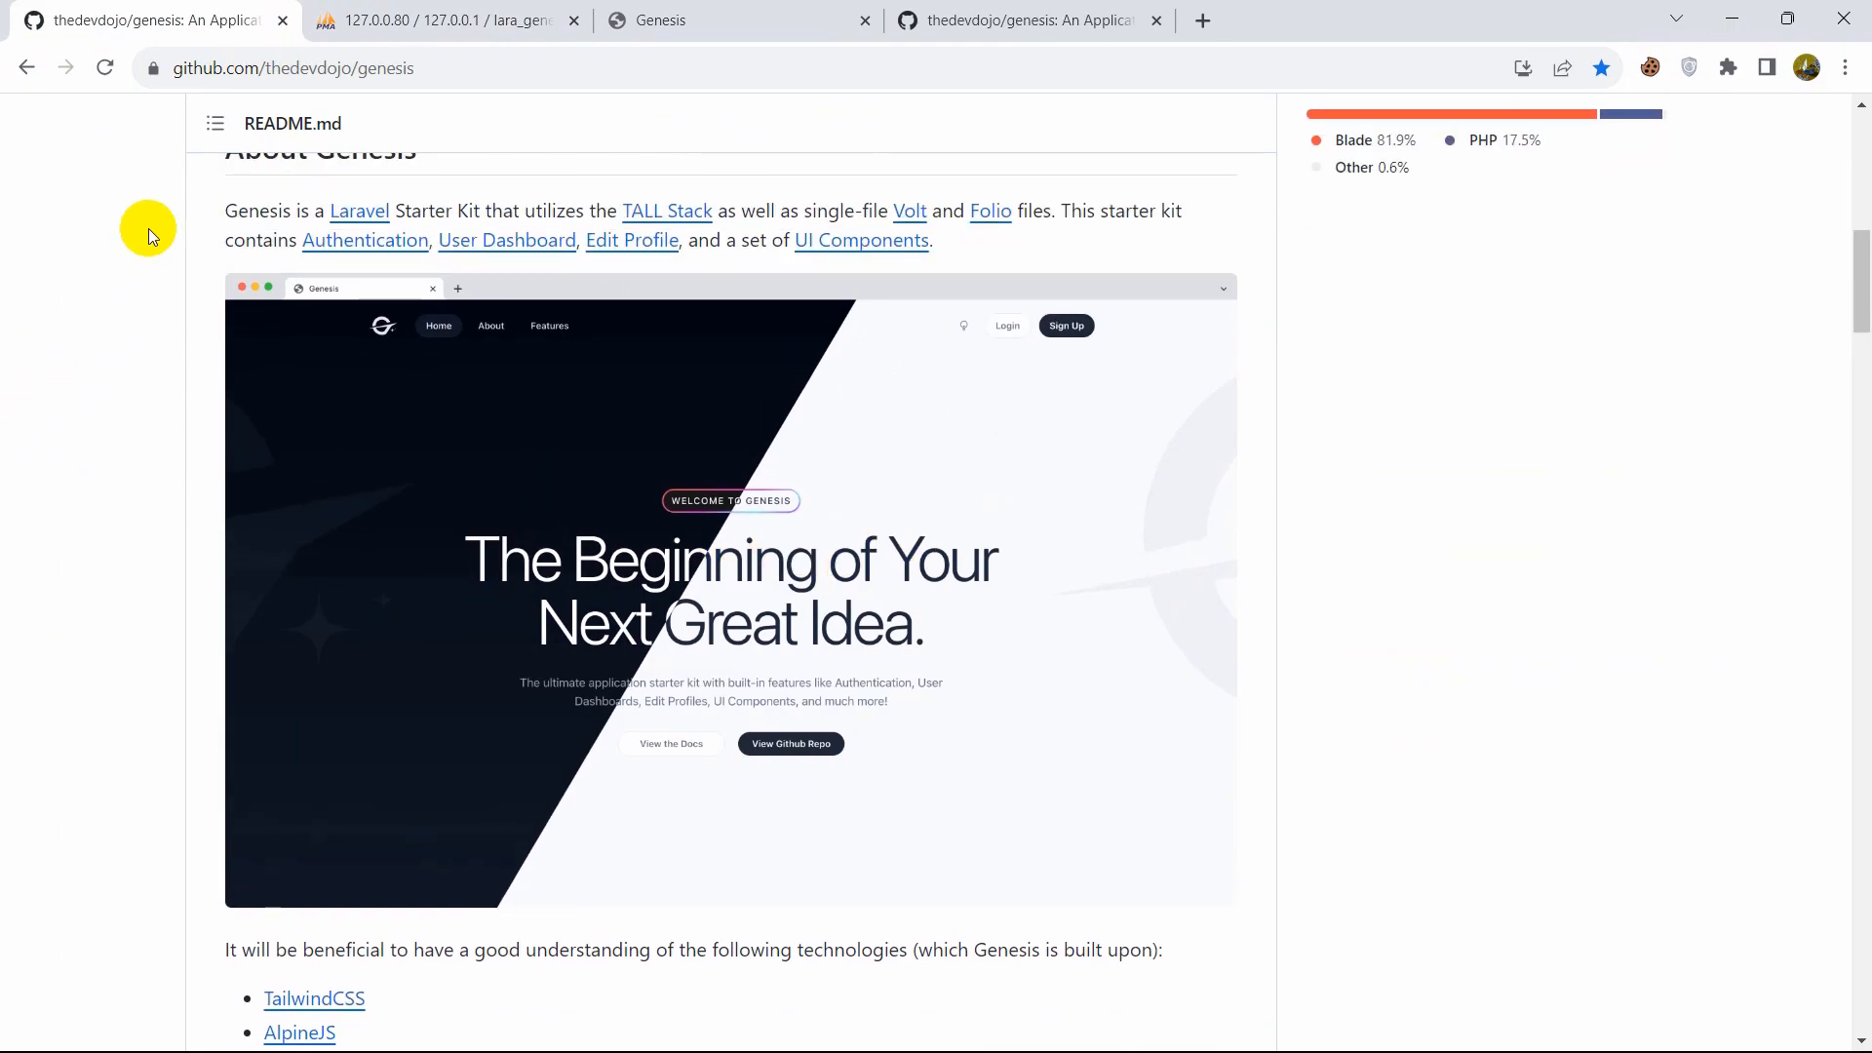